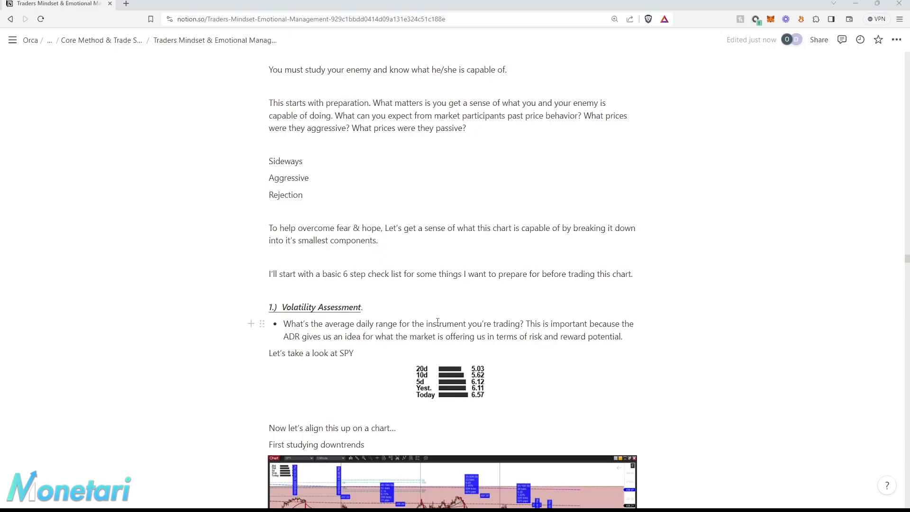
- Scroll down the page to the downtrends chart image
scroll(down, 3)
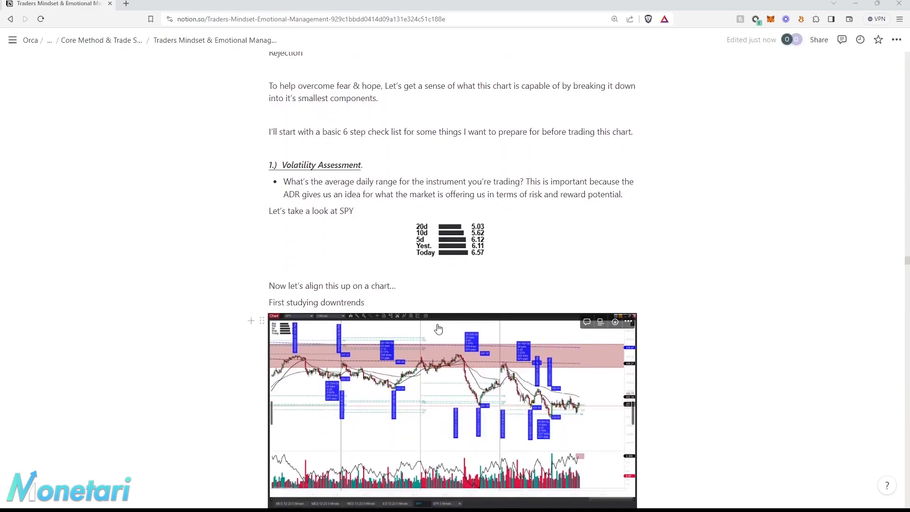
scroll(up, 3)
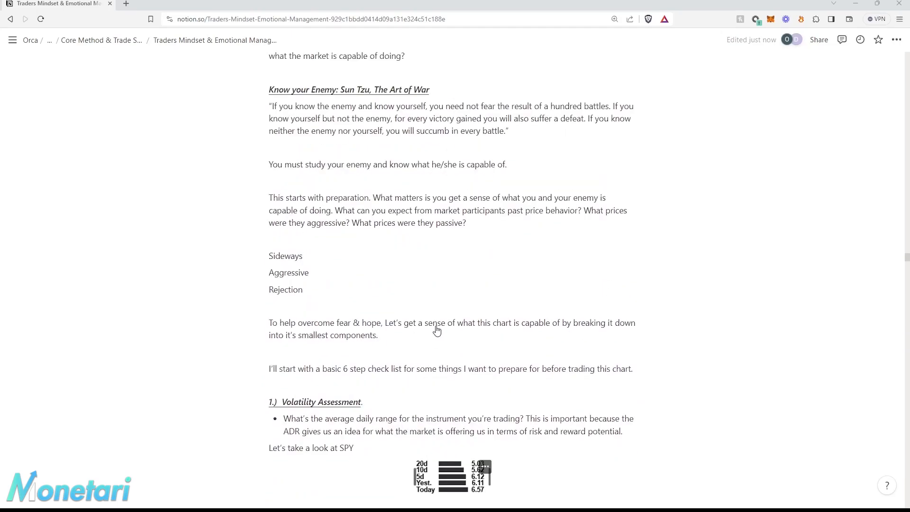
mouse_move(298, 114)
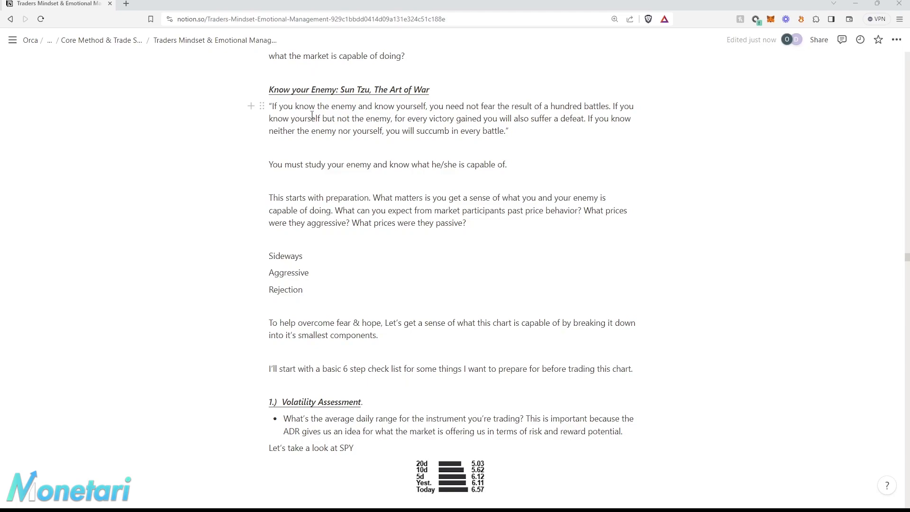
mouse_move(341, 133)
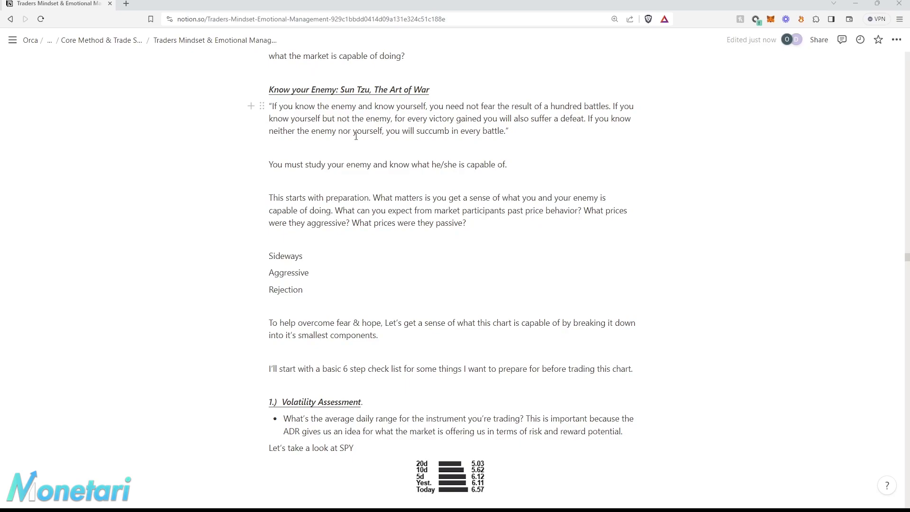
scroll(down, 3)
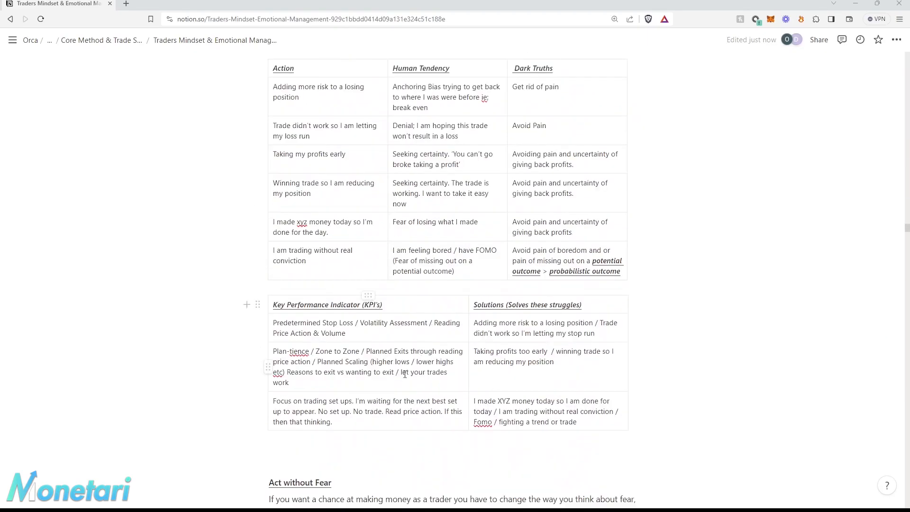
scroll(down, 3)
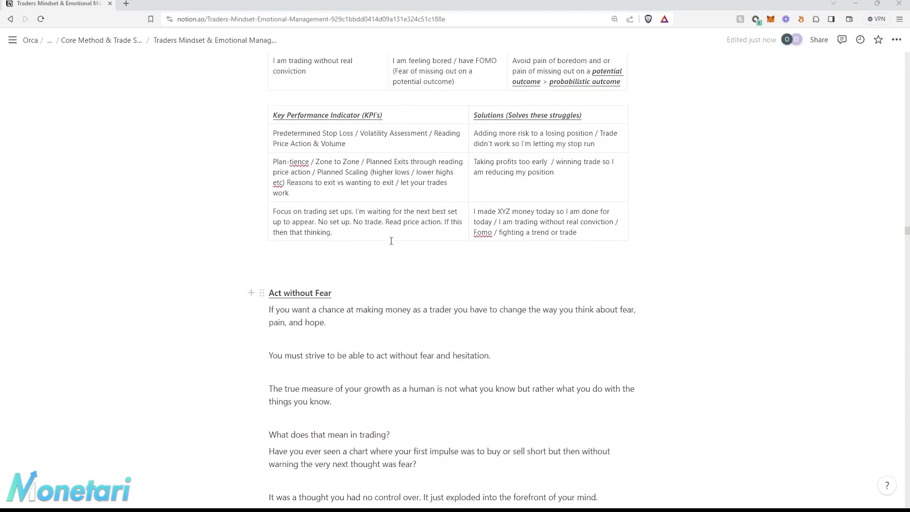
scroll(down, 3)
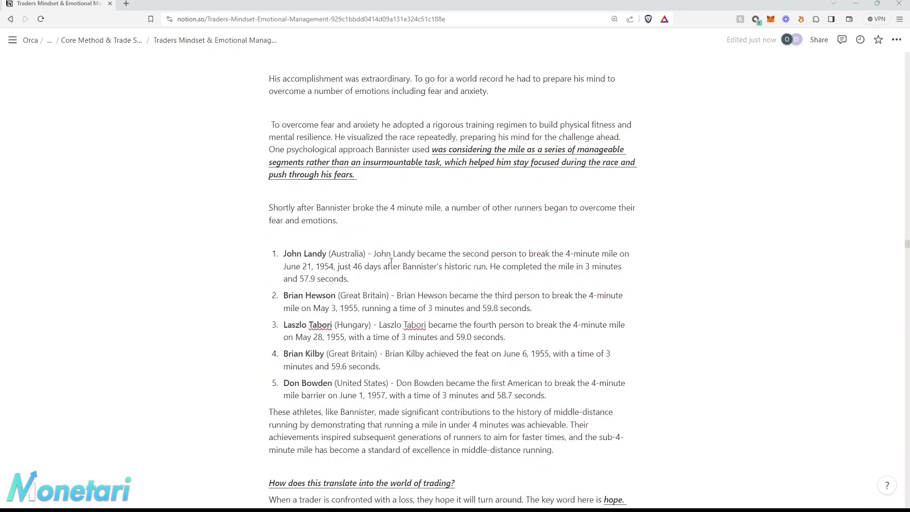
scroll(down, 3)
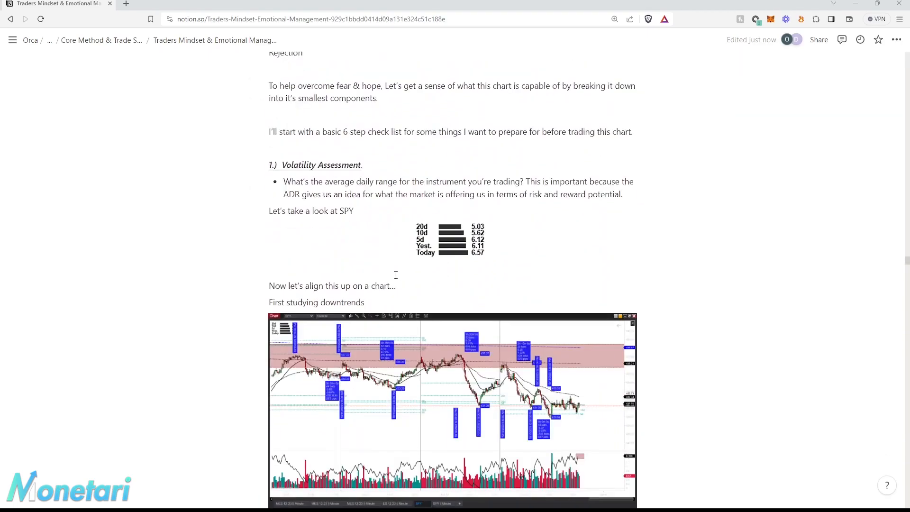
scroll(up, 3)
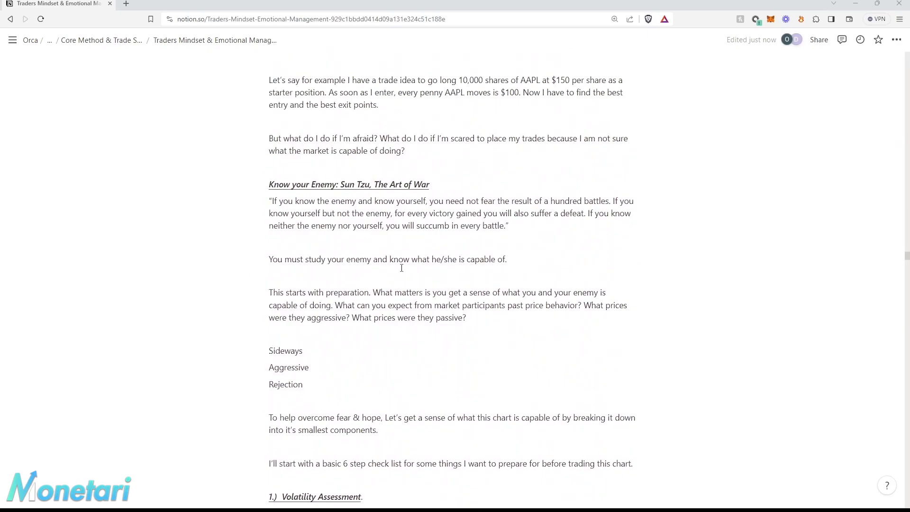
mouse_move(462, 231)
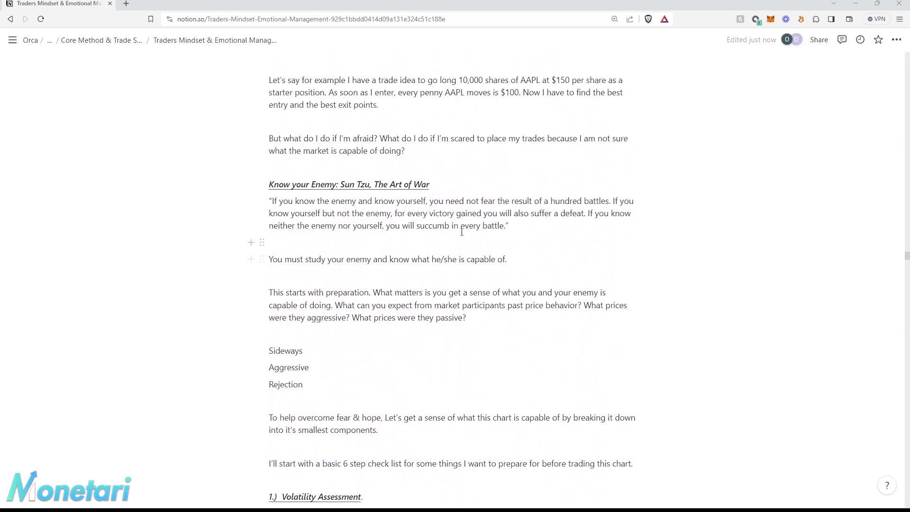
mouse_move(482, 210)
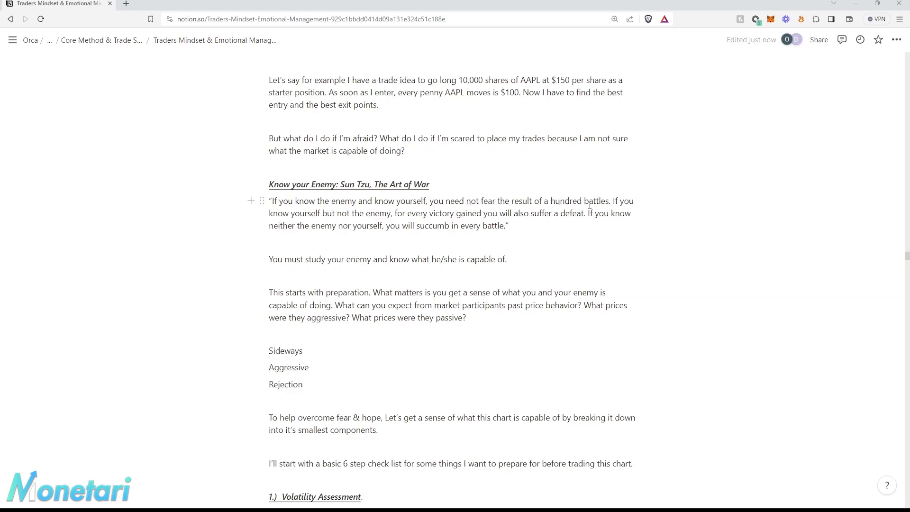
mouse_move(538, 240)
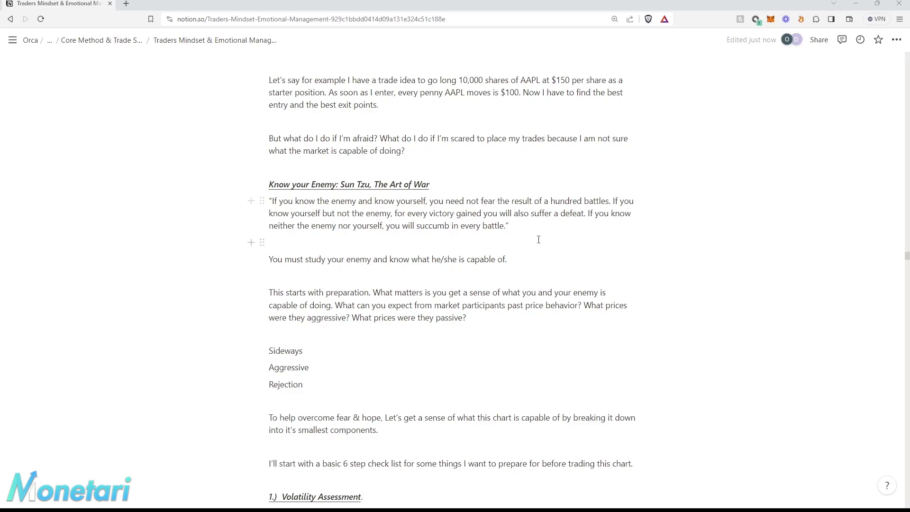
mouse_move(445, 222)
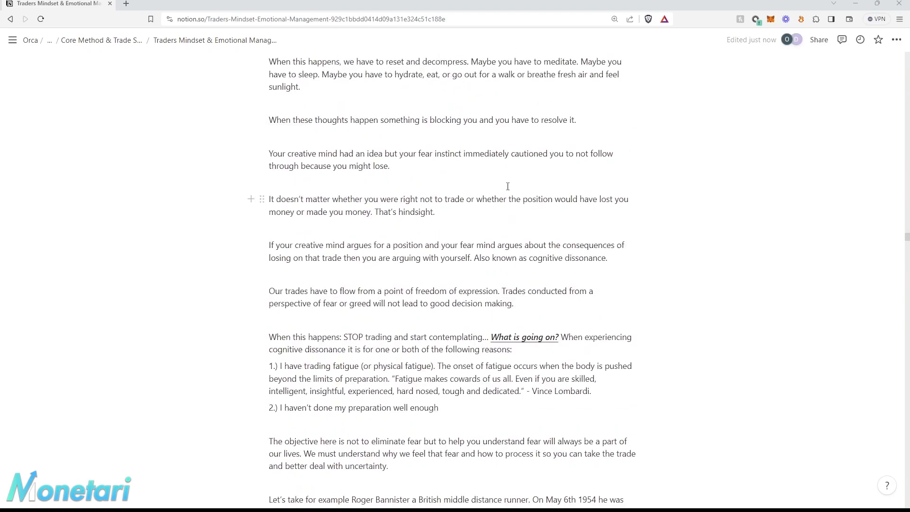
scroll(down, 3)
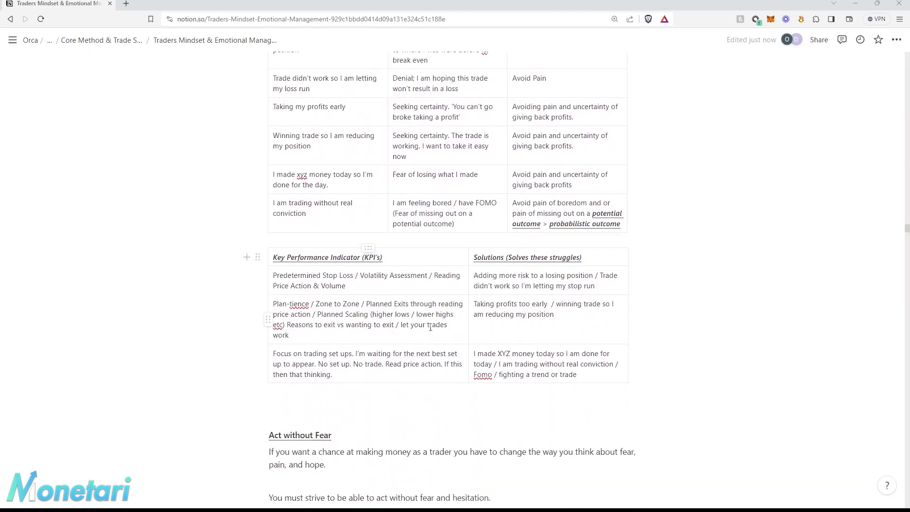
scroll(down, 3)
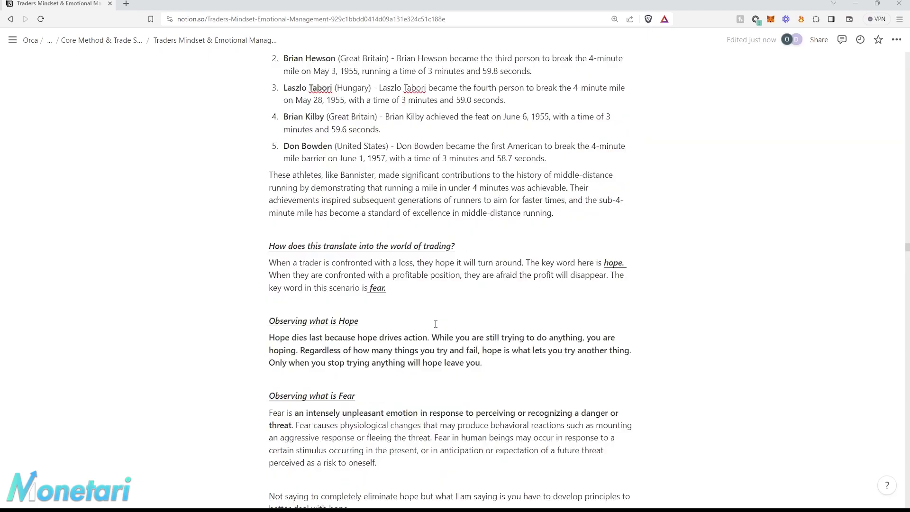
scroll(down, 3)
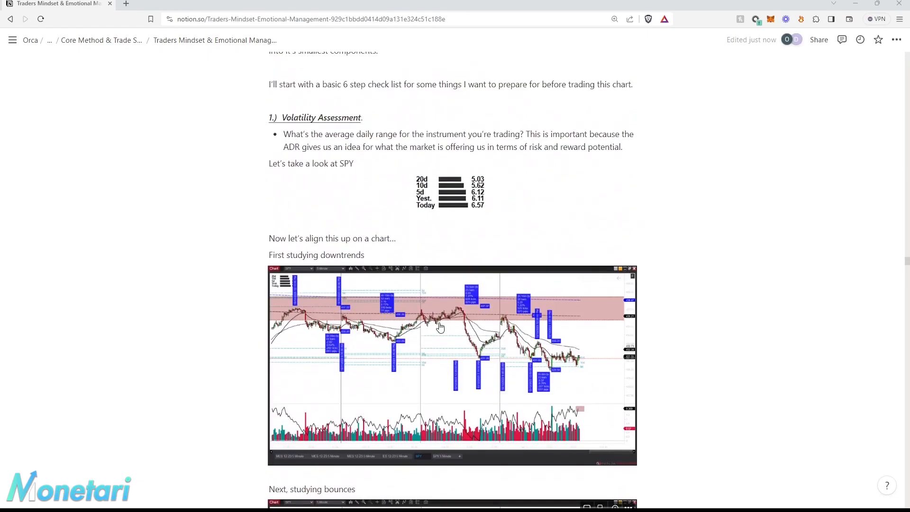
scroll(up, 3)
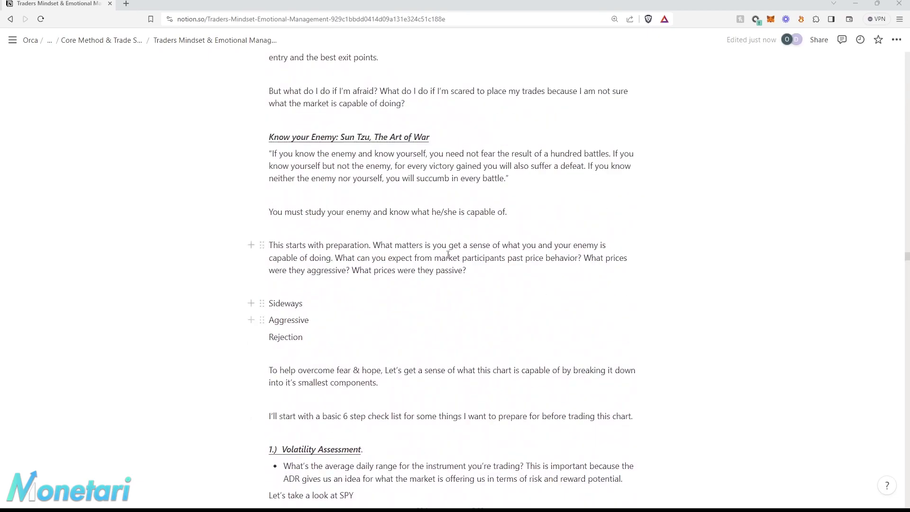
mouse_move(469, 204)
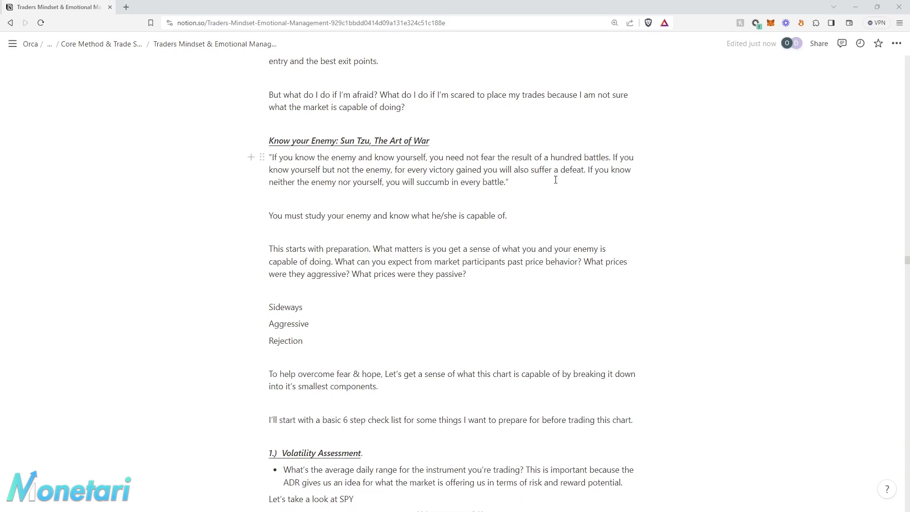
mouse_move(557, 188)
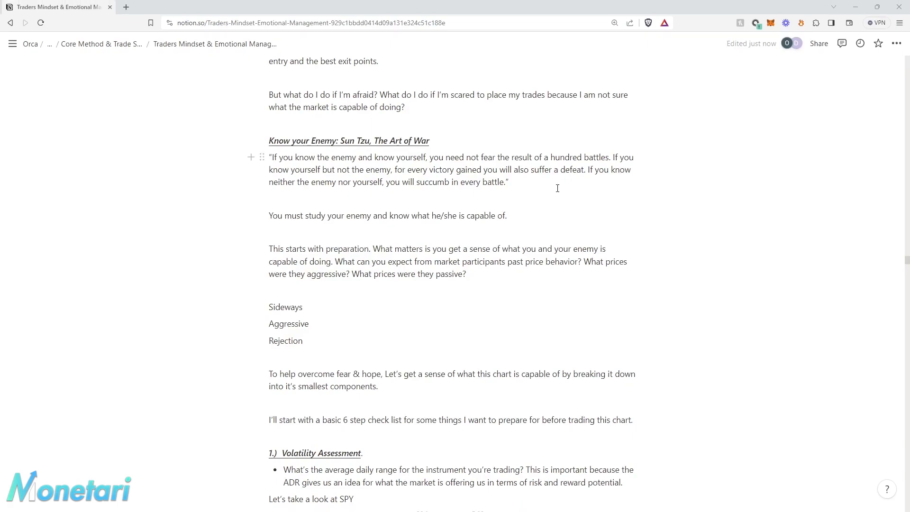
mouse_move(530, 200)
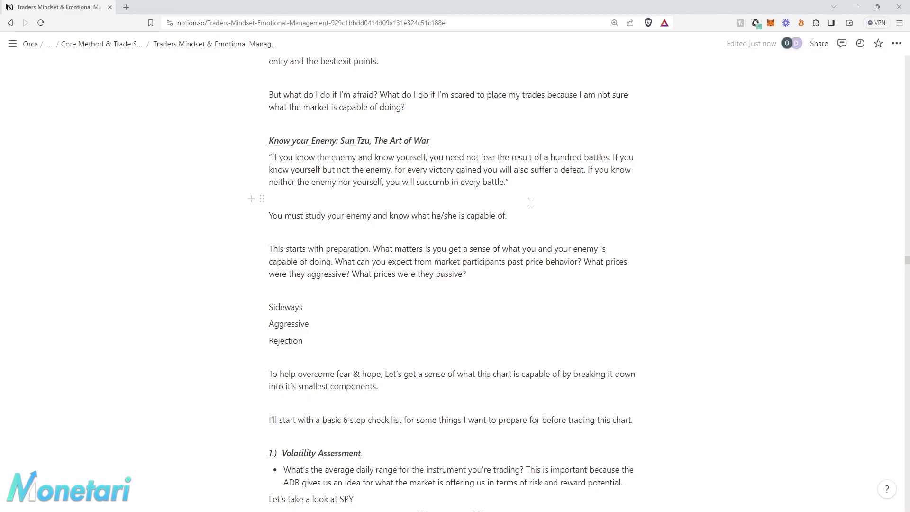
scroll(up, 3)
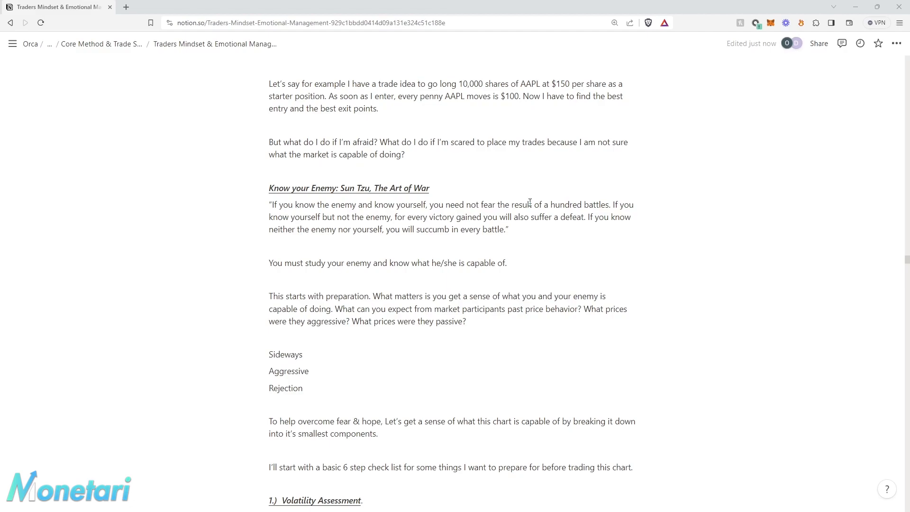
mouse_move(531, 280)
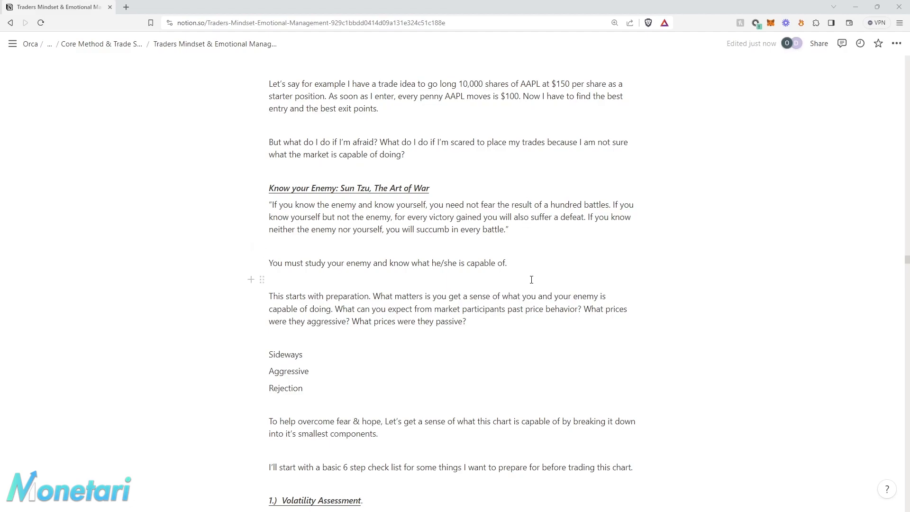
scroll(down, 3)
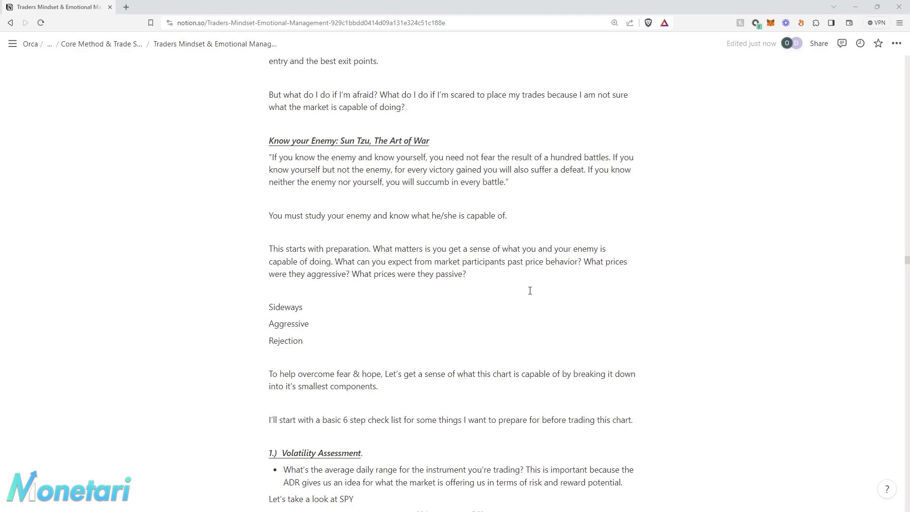
mouse_move(399, 240)
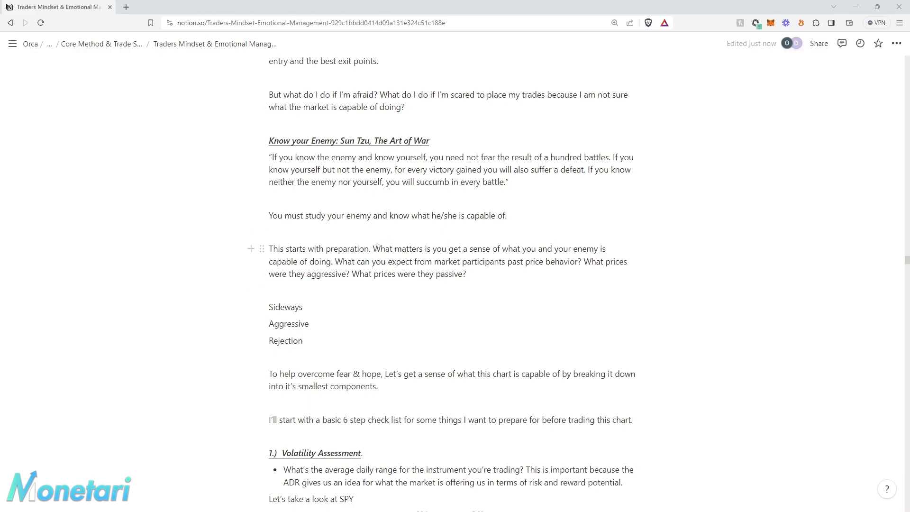
mouse_move(416, 258)
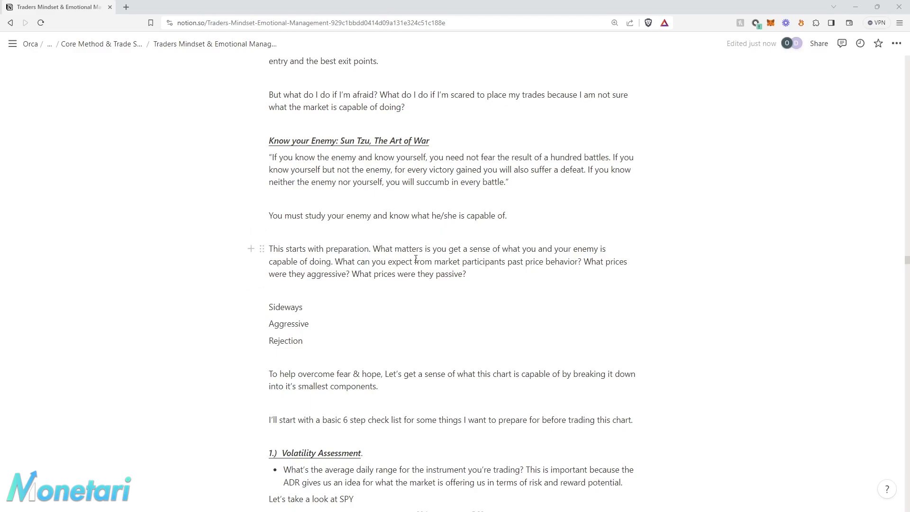
scroll(down, 3)
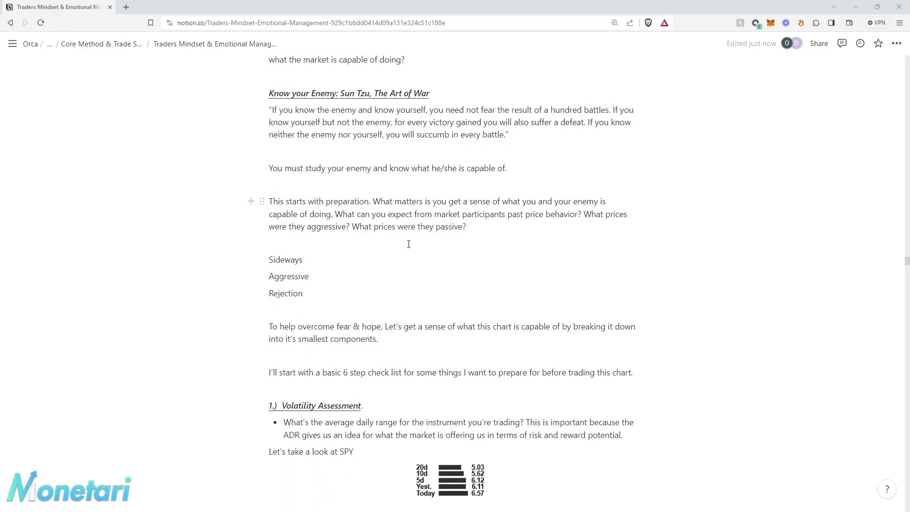
mouse_move(494, 217)
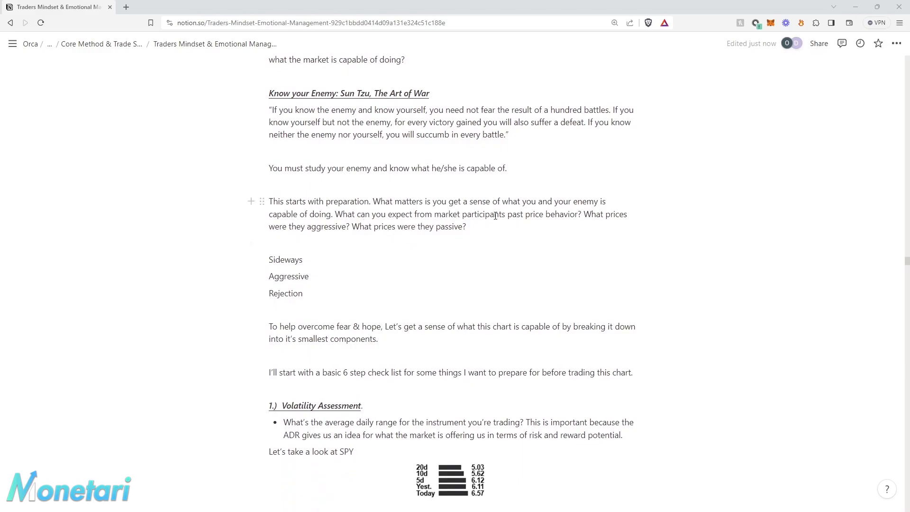
mouse_move(441, 227)
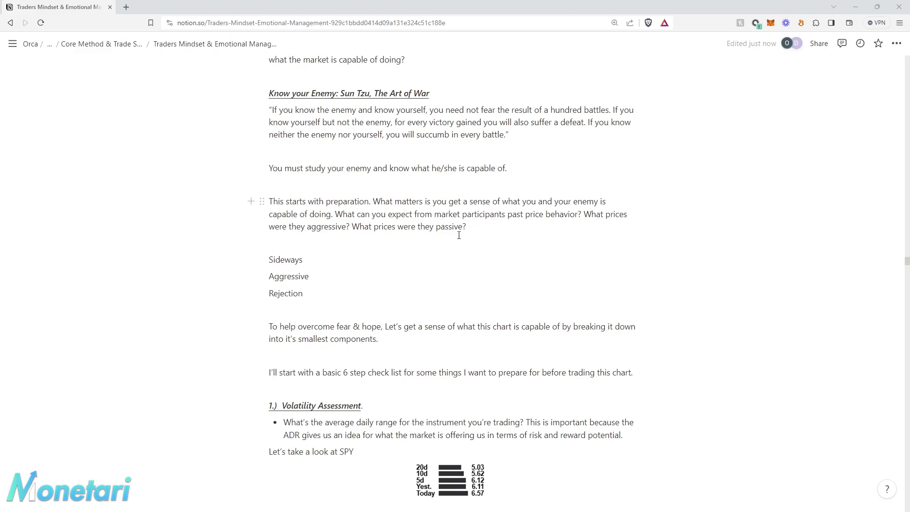
mouse_move(448, 244)
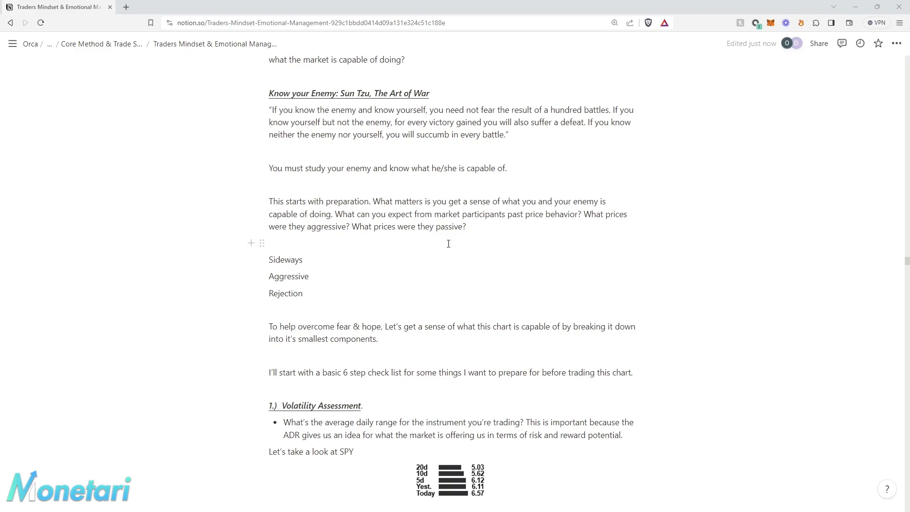
scroll(down, 3)
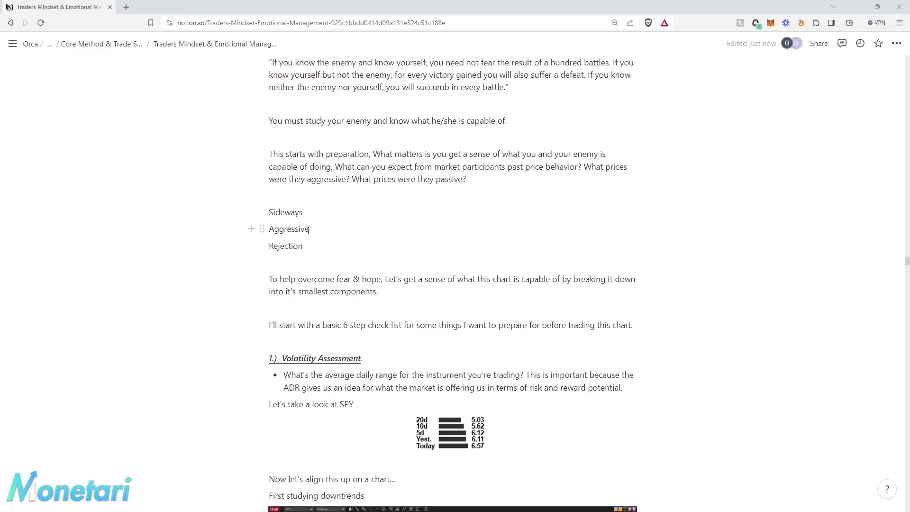
mouse_move(309, 232)
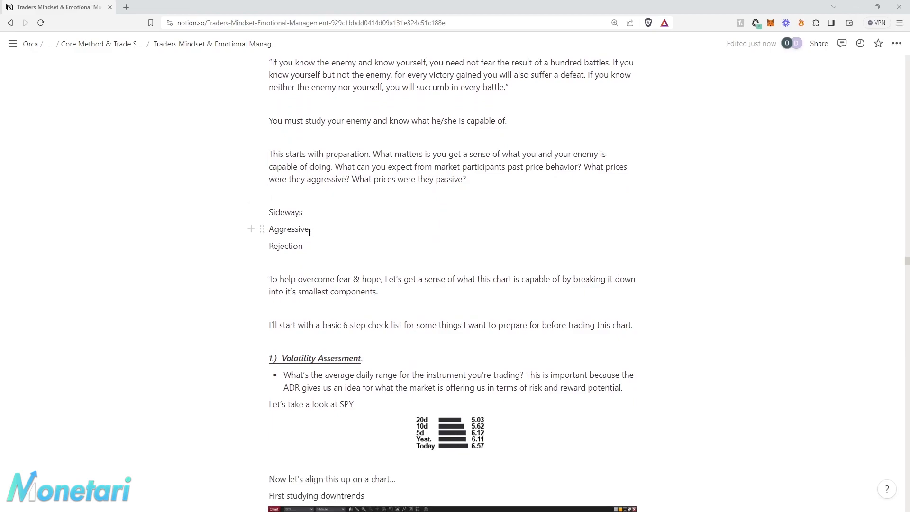
mouse_move(318, 249)
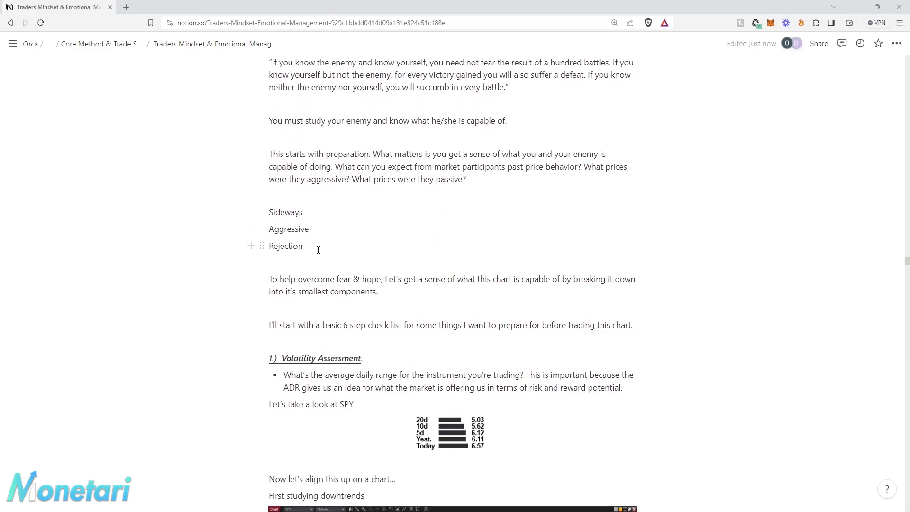
scroll(down, 3)
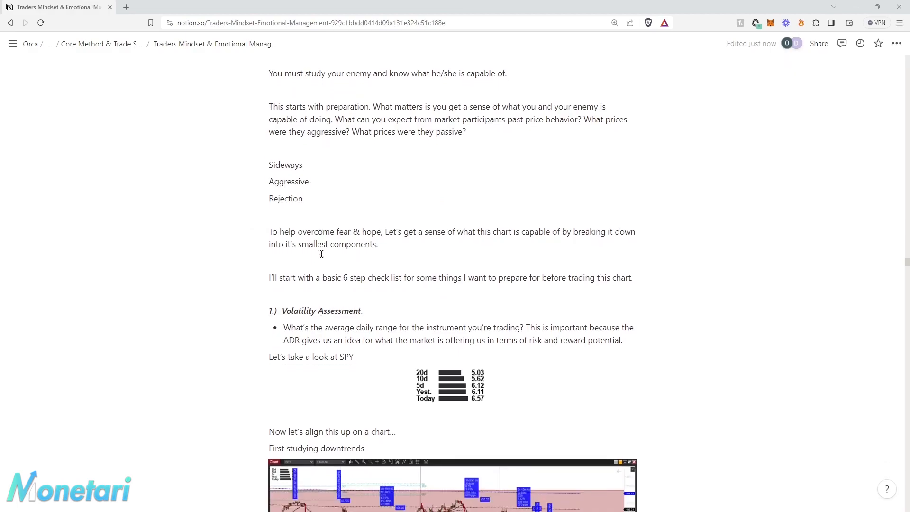
mouse_move(329, 240)
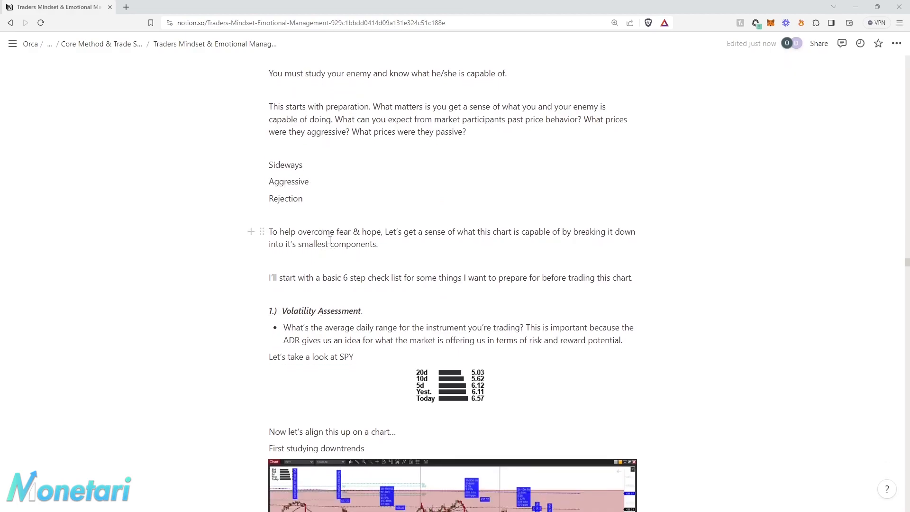
mouse_move(476, 243)
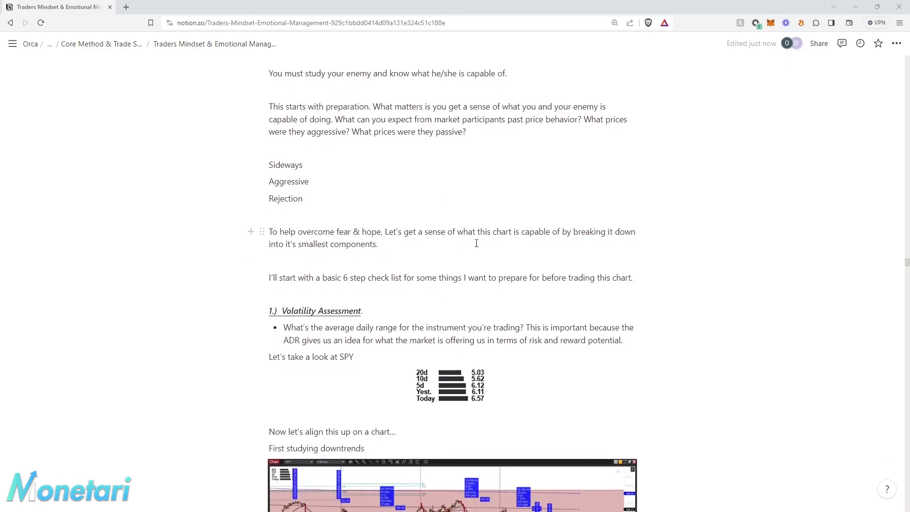
mouse_move(491, 250)
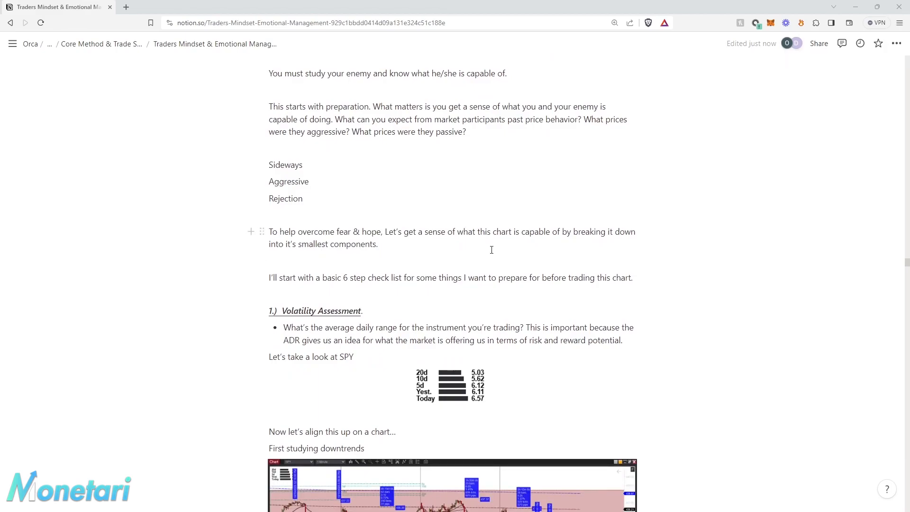
mouse_move(388, 288)
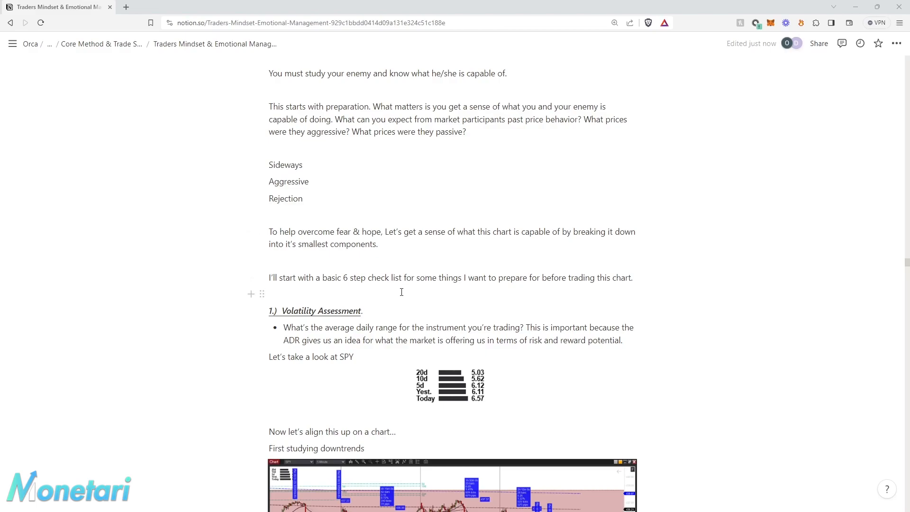
mouse_move(495, 284)
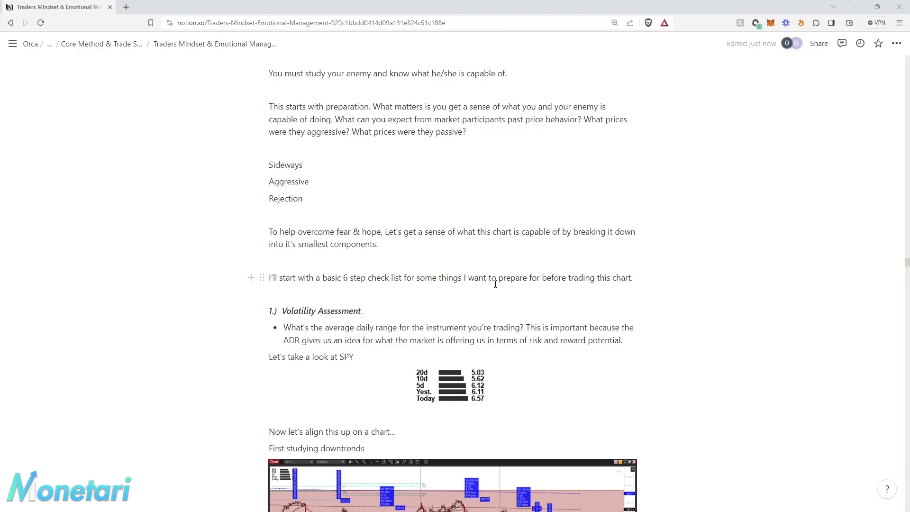
mouse_move(465, 301)
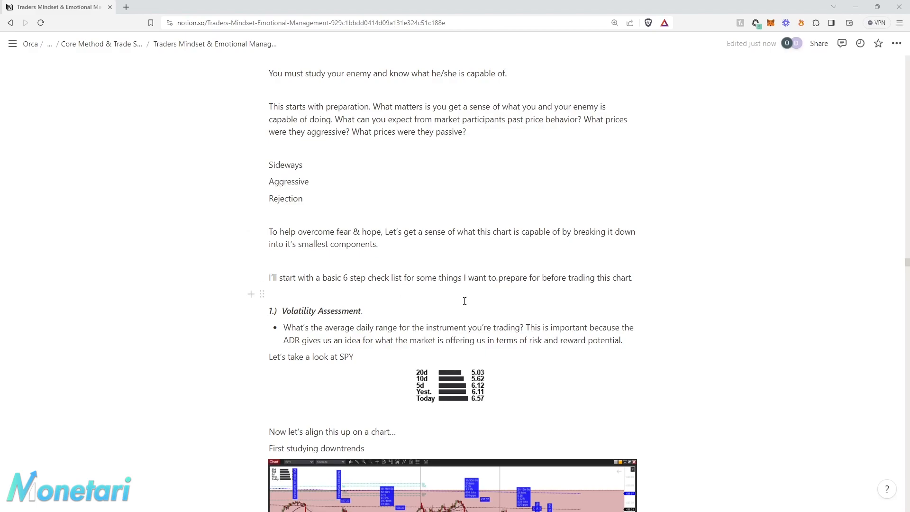
scroll(down, 3)
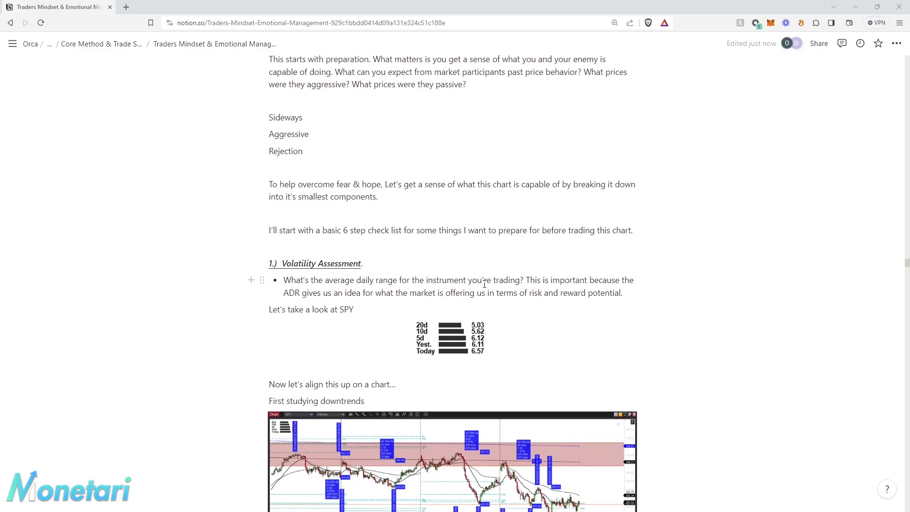
mouse_move(775, 342)
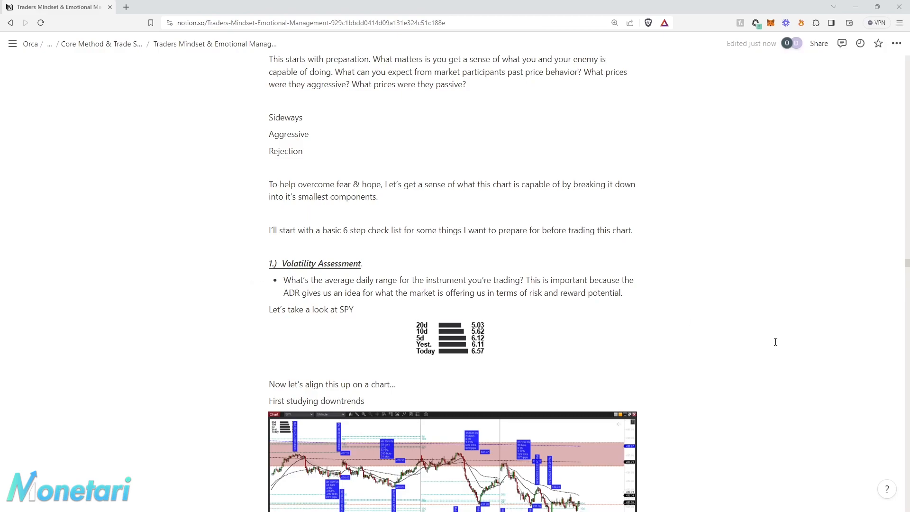
mouse_move(436, 305)
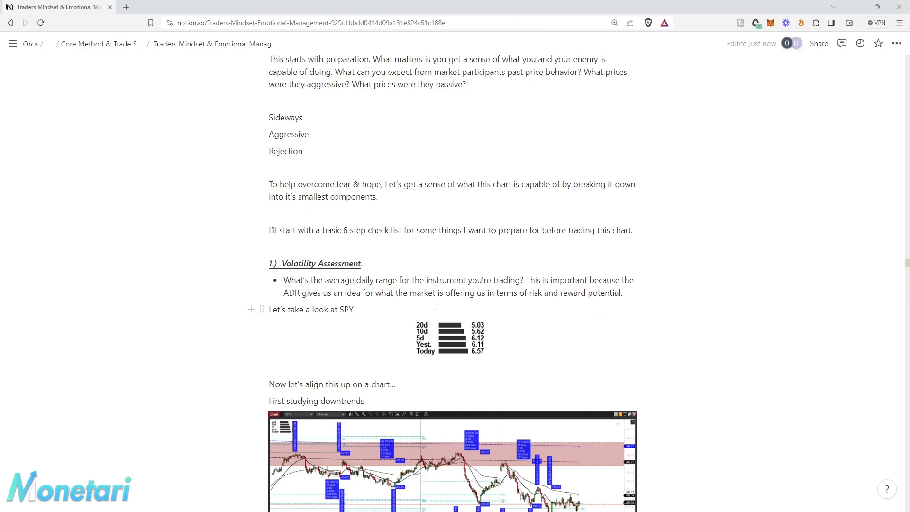
scroll(down, 3)
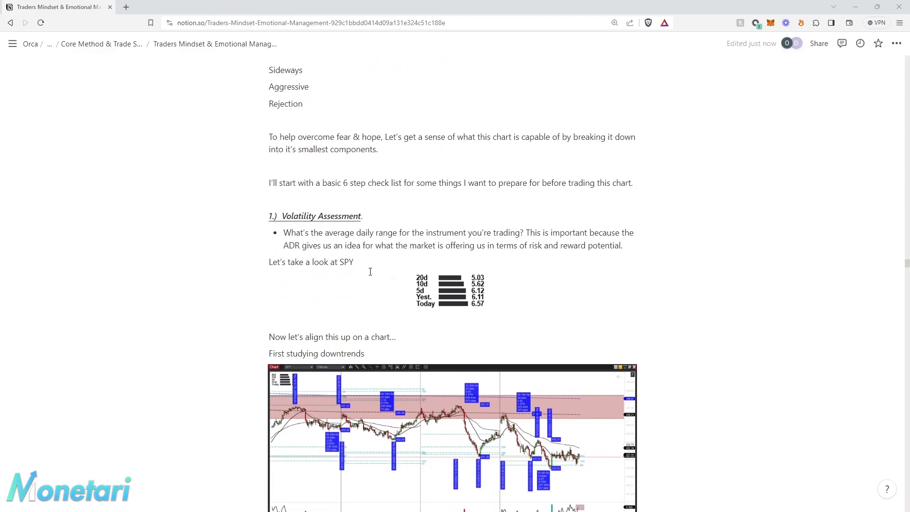
mouse_move(361, 246)
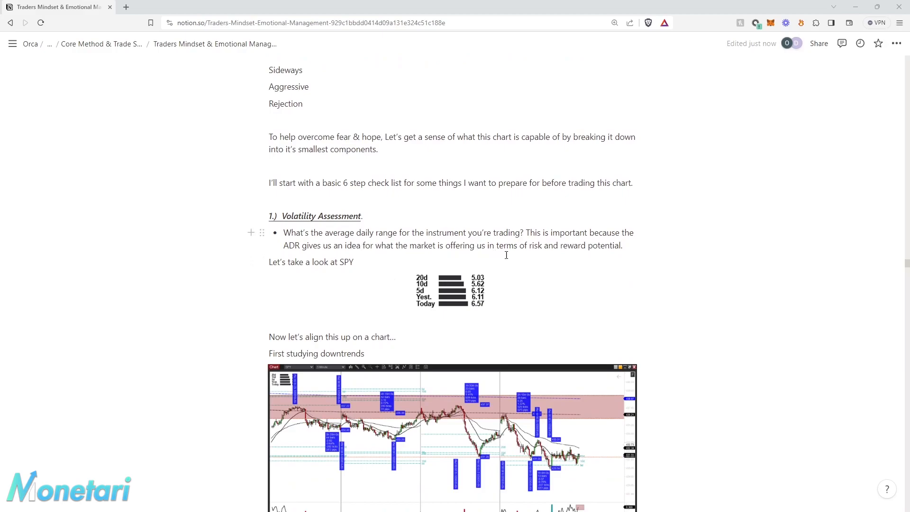
mouse_move(348, 262)
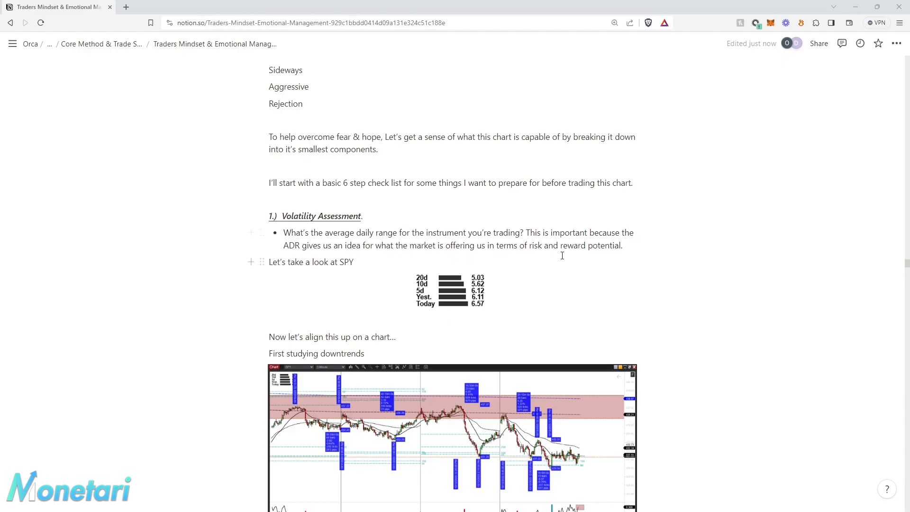
mouse_move(418, 293)
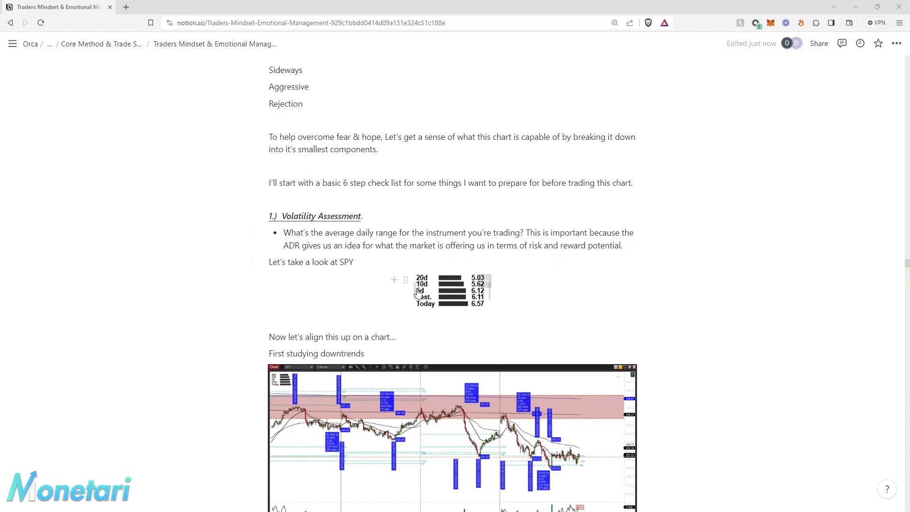
mouse_move(364, 270)
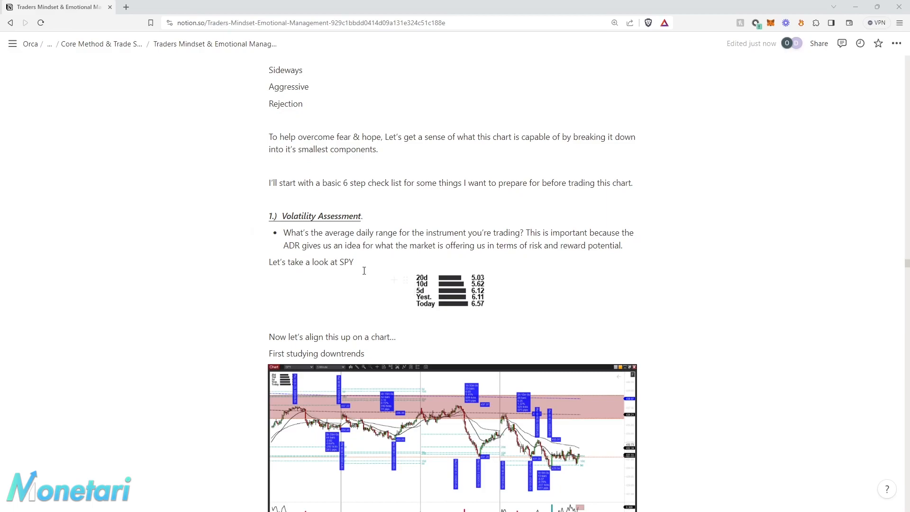
scroll(down, 3)
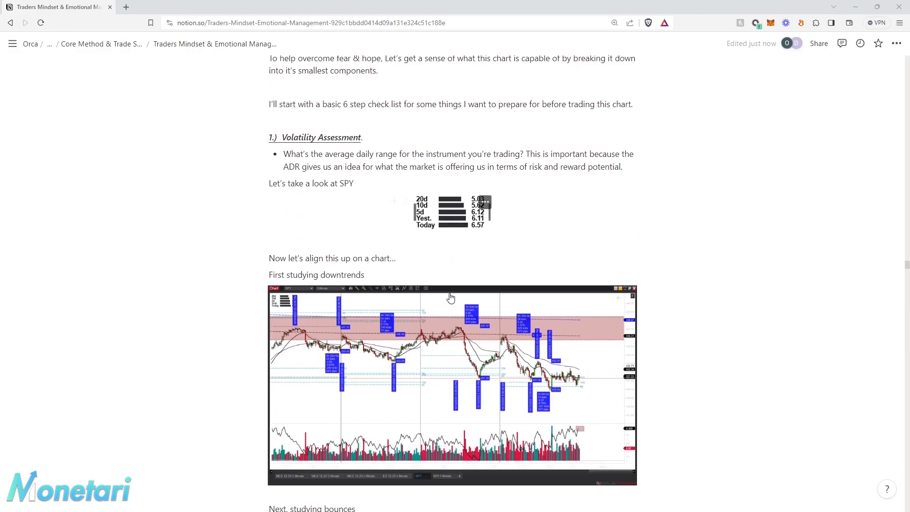
scroll(down, 3)
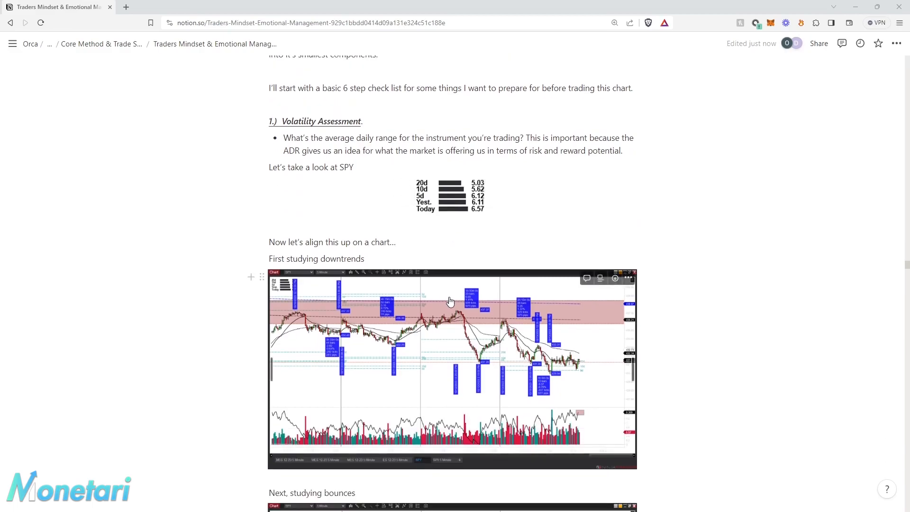
mouse_move(322, 463)
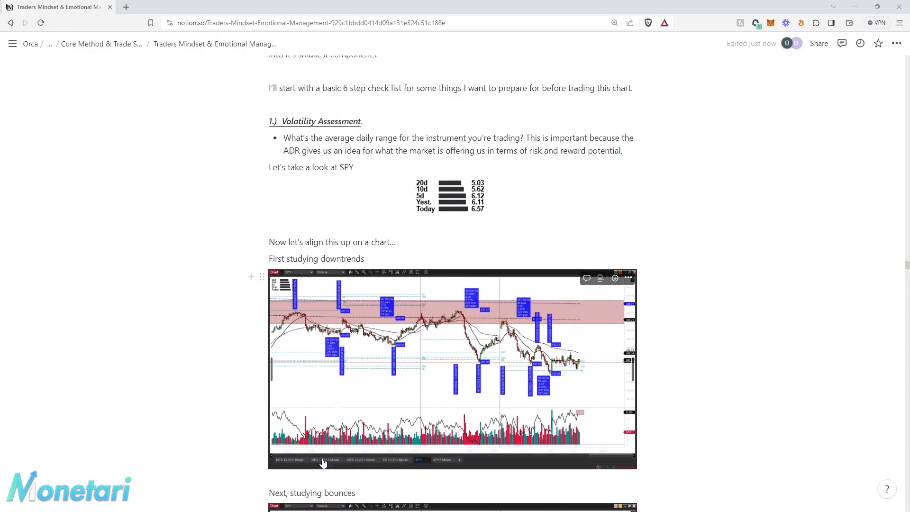
mouse_move(319, 458)
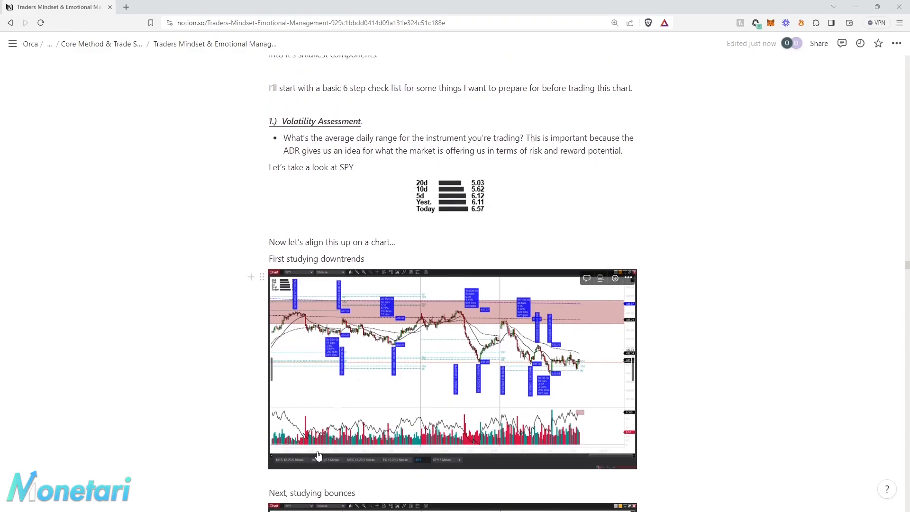
mouse_move(383, 224)
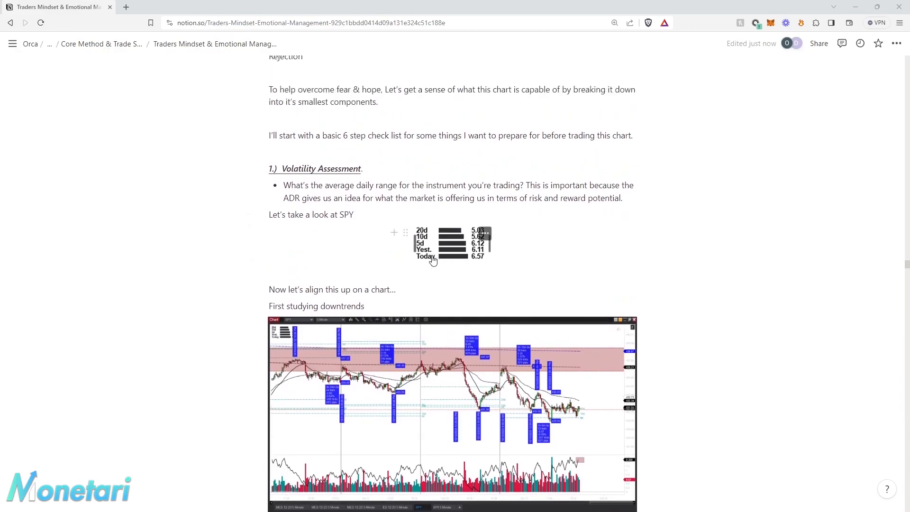
mouse_move(428, 275)
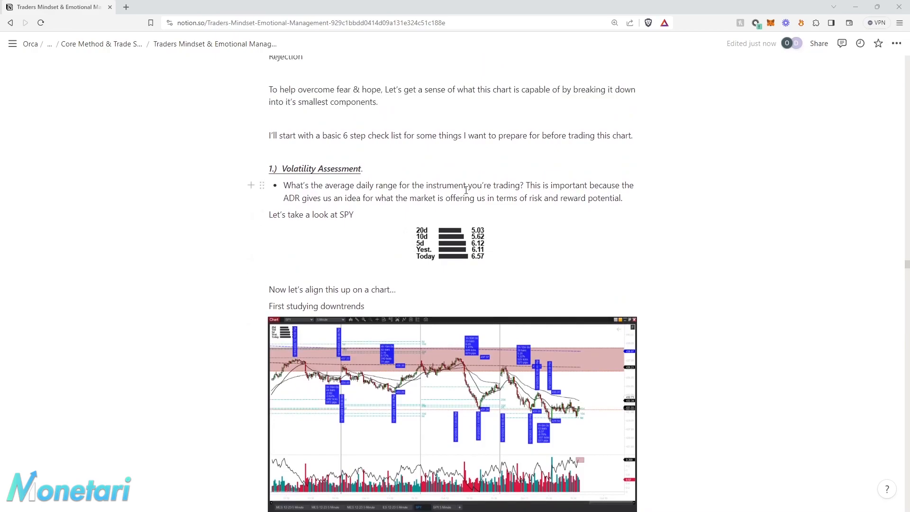
mouse_move(575, 306)
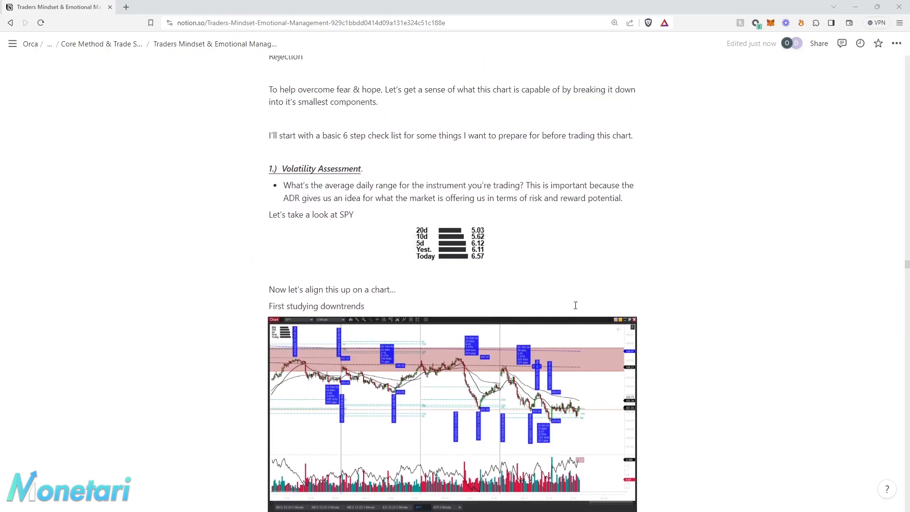
mouse_move(296, 359)
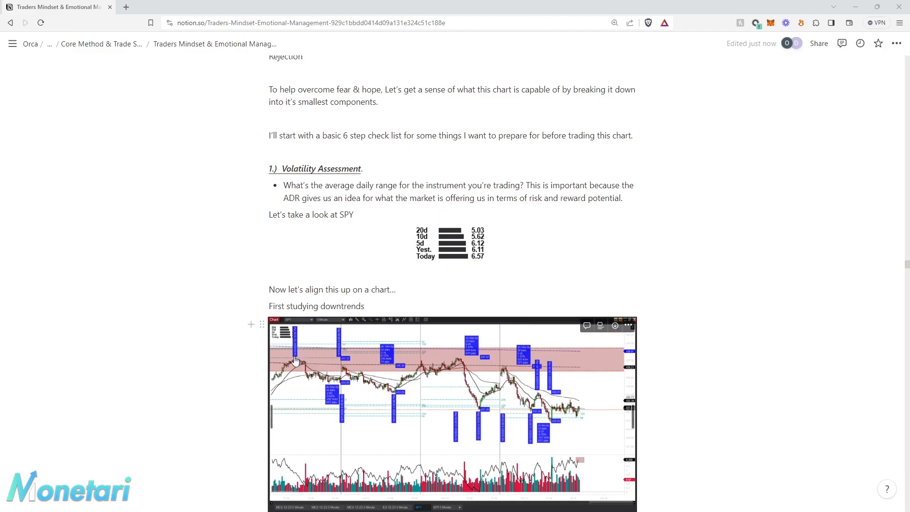
mouse_move(321, 385)
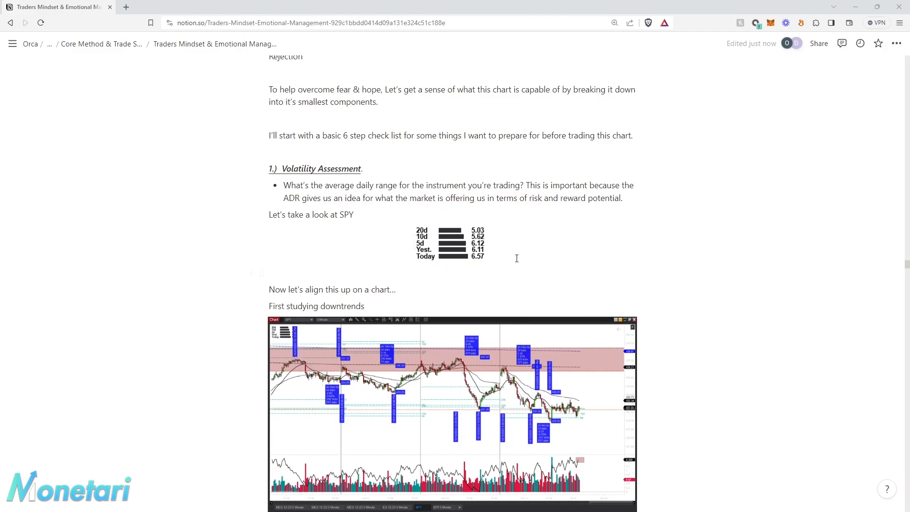
mouse_move(535, 251)
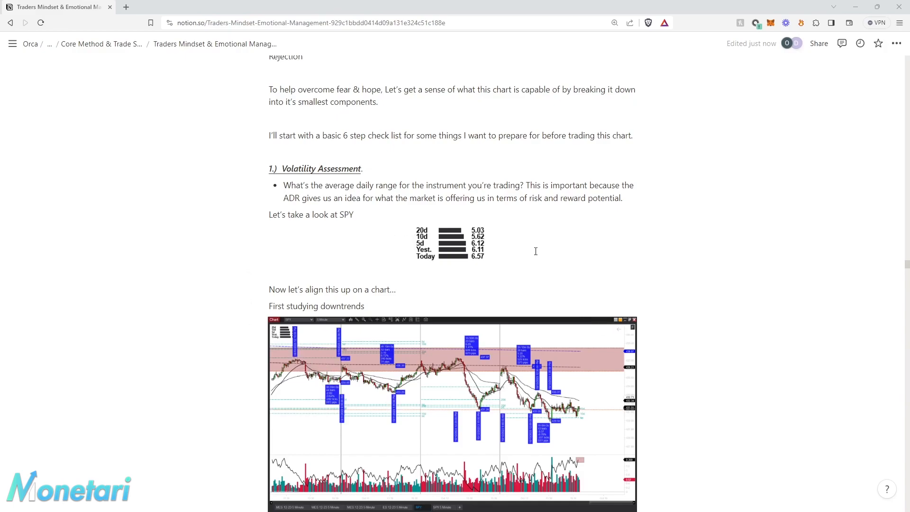
mouse_move(382, 225)
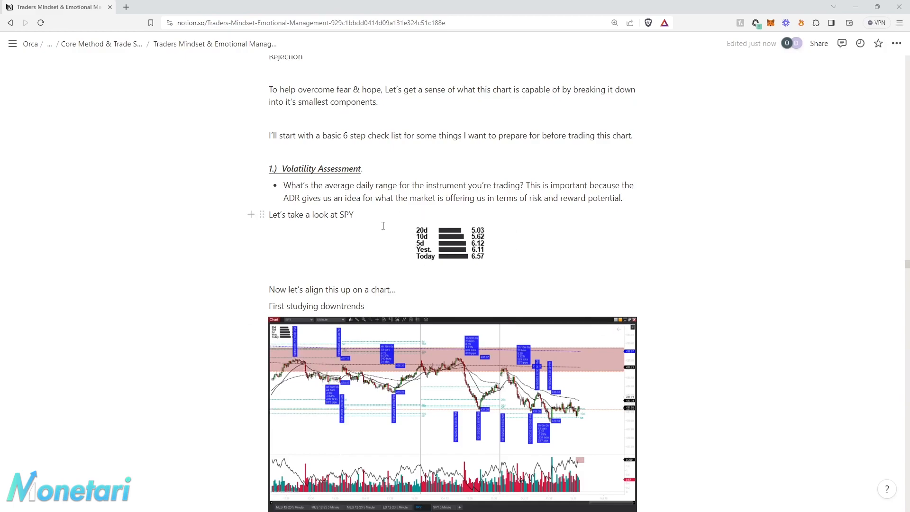
mouse_move(526, 267)
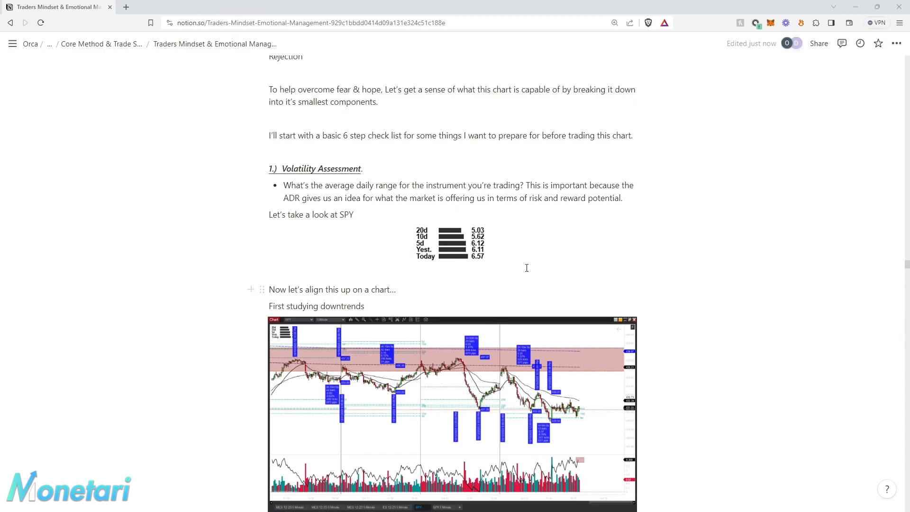
mouse_move(520, 257)
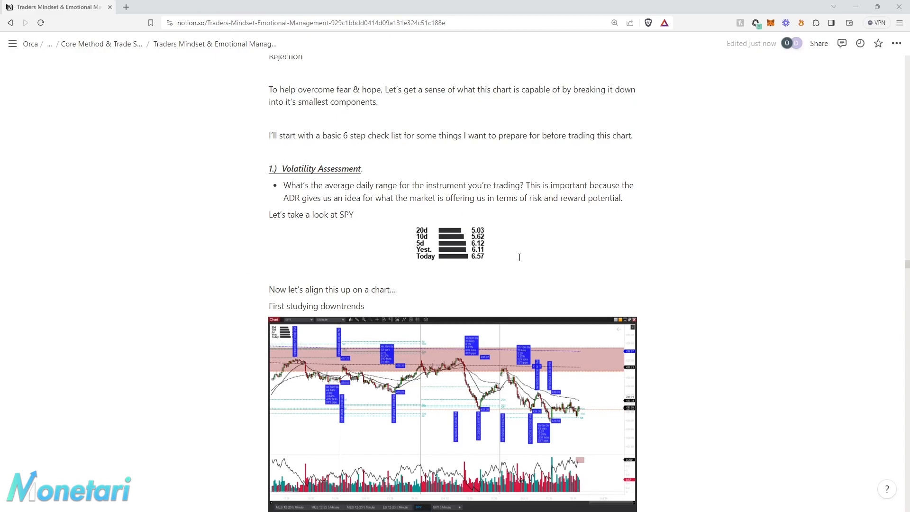
mouse_move(540, 263)
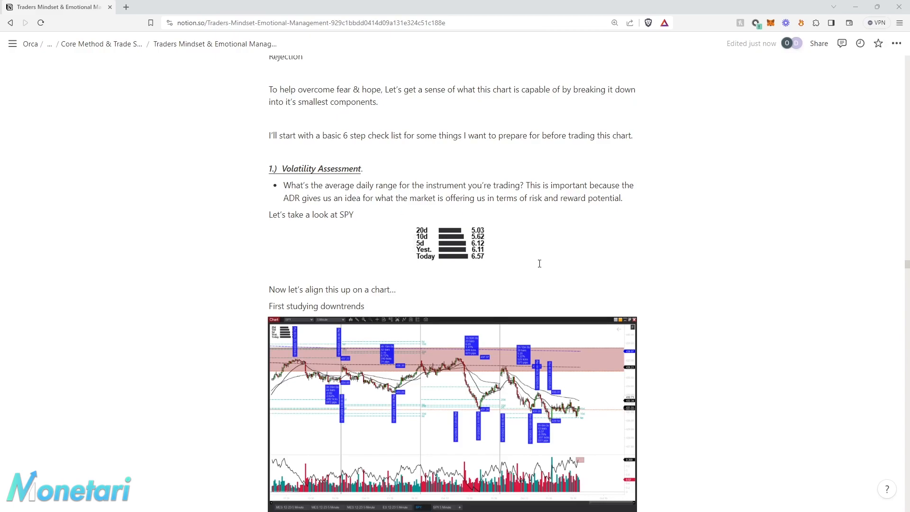
mouse_move(432, 272)
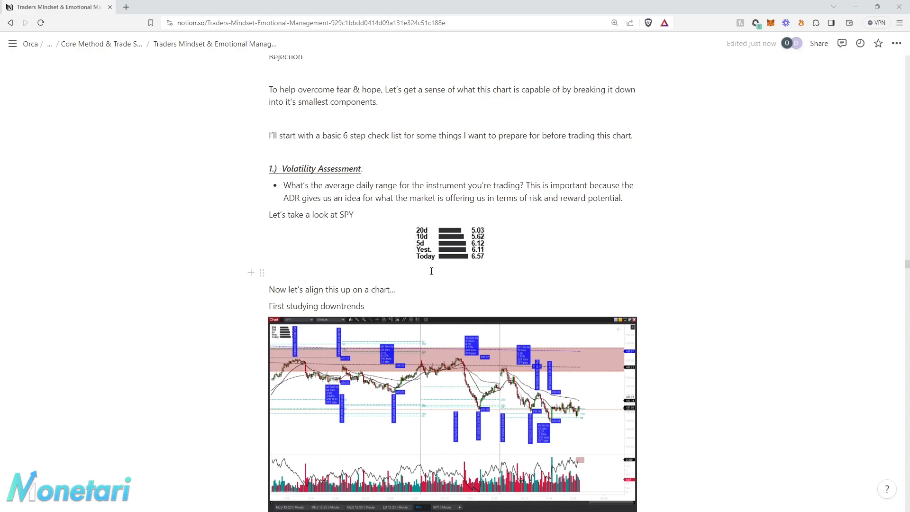
mouse_move(447, 267)
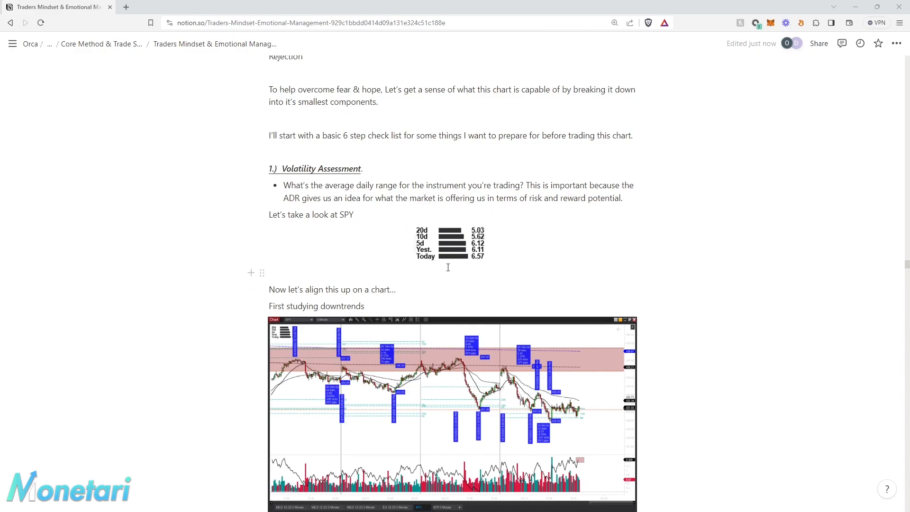
mouse_move(502, 276)
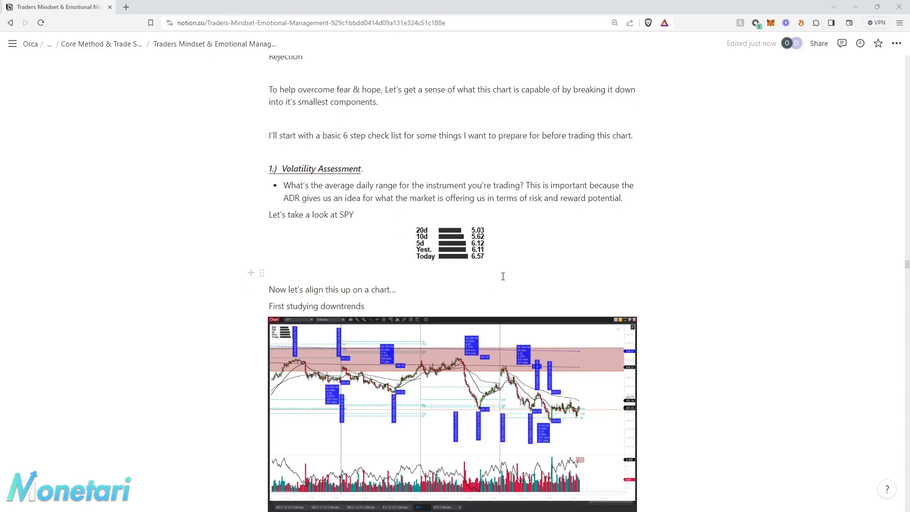
mouse_move(491, 268)
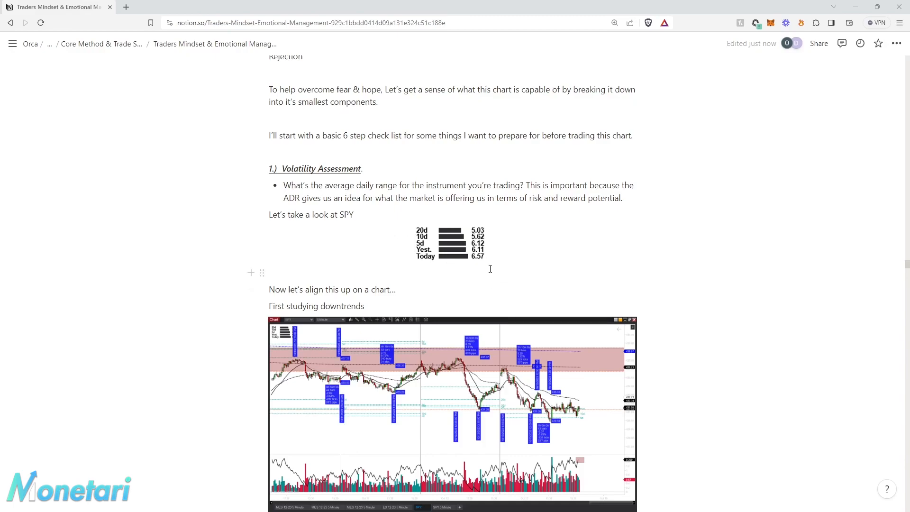
mouse_move(501, 277)
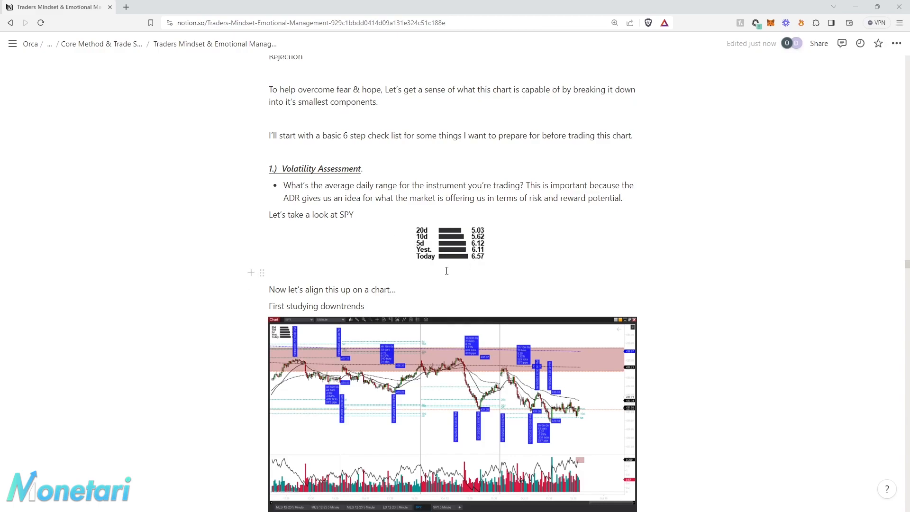
mouse_move(481, 272)
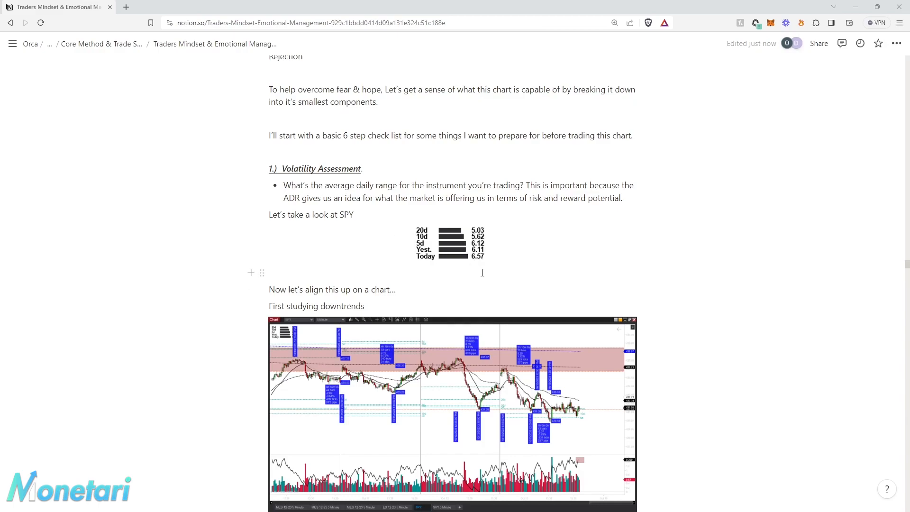
mouse_move(458, 398)
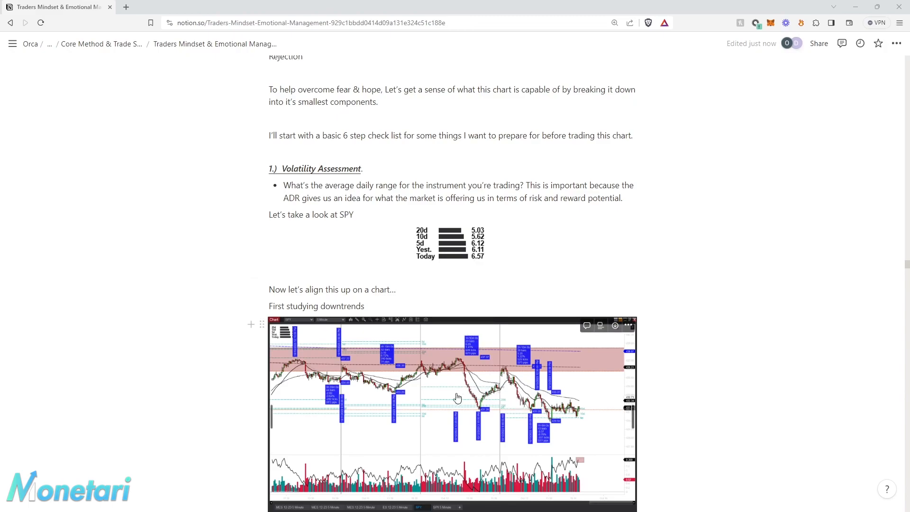
mouse_move(500, 372)
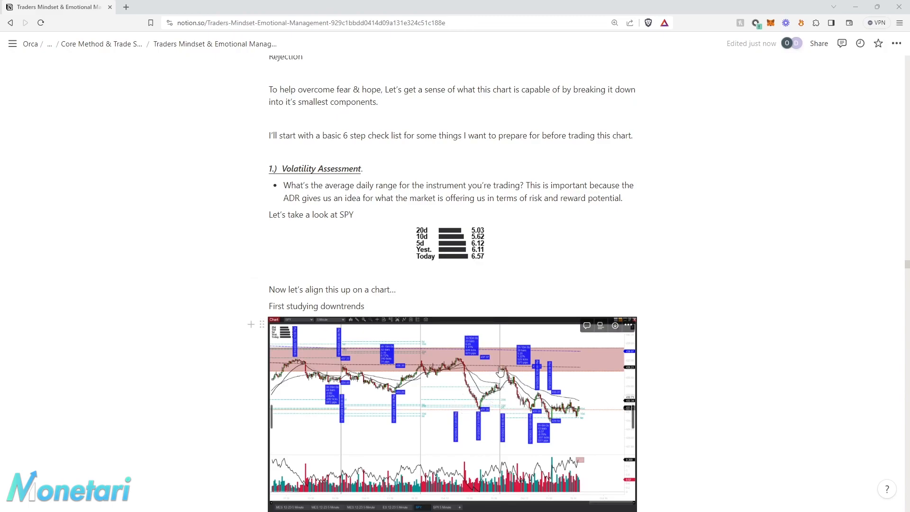
mouse_move(477, 267)
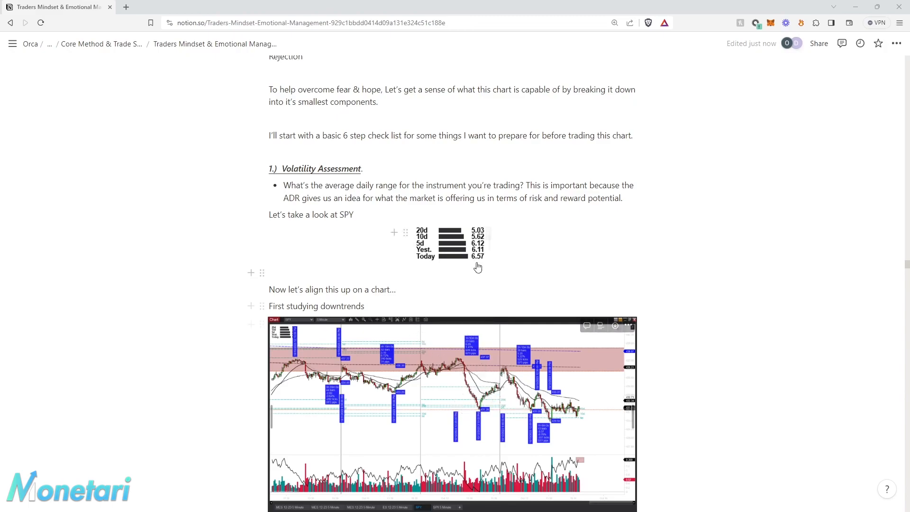
mouse_move(467, 253)
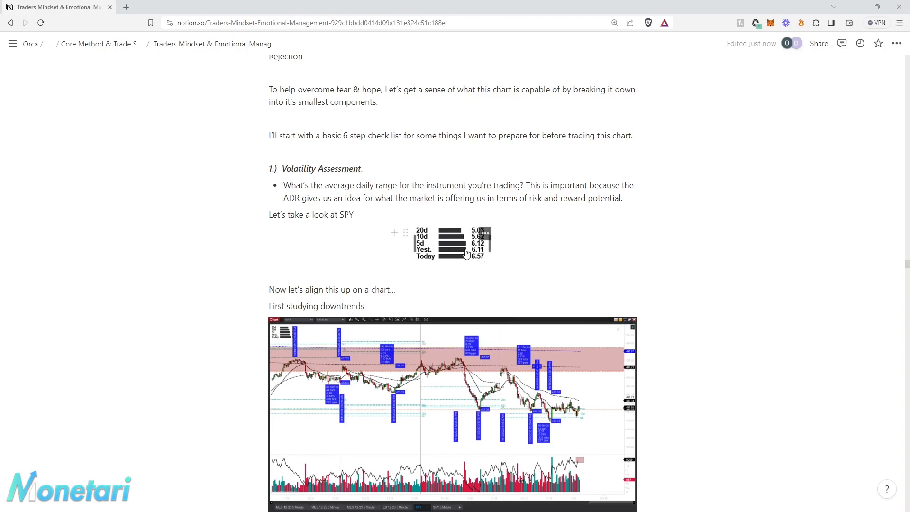
mouse_move(481, 272)
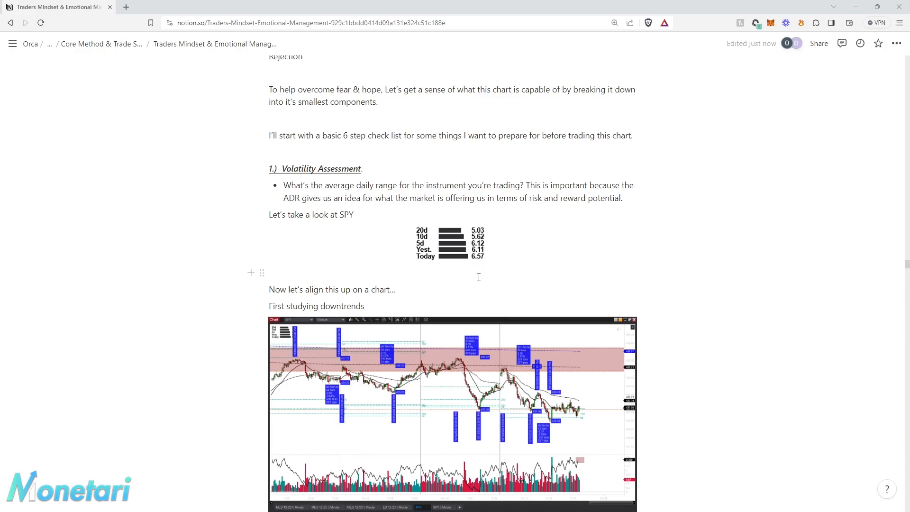
mouse_move(483, 268)
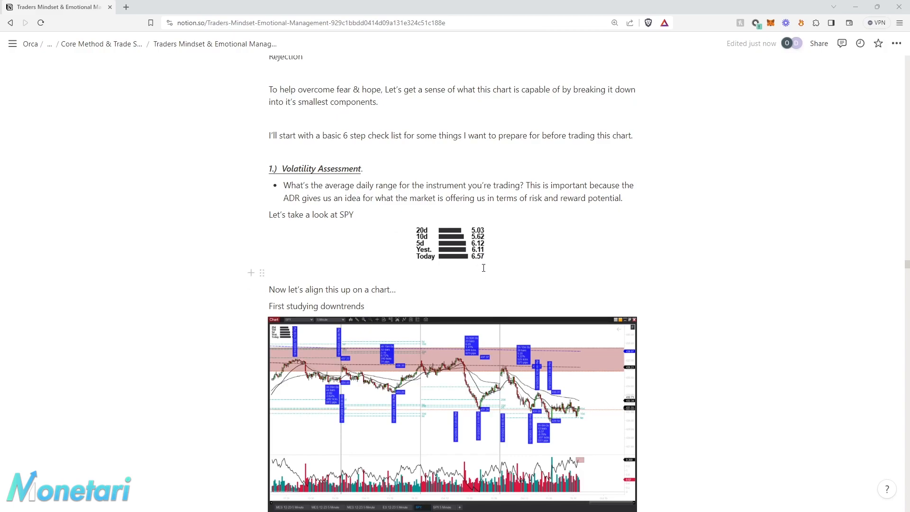
mouse_move(486, 279)
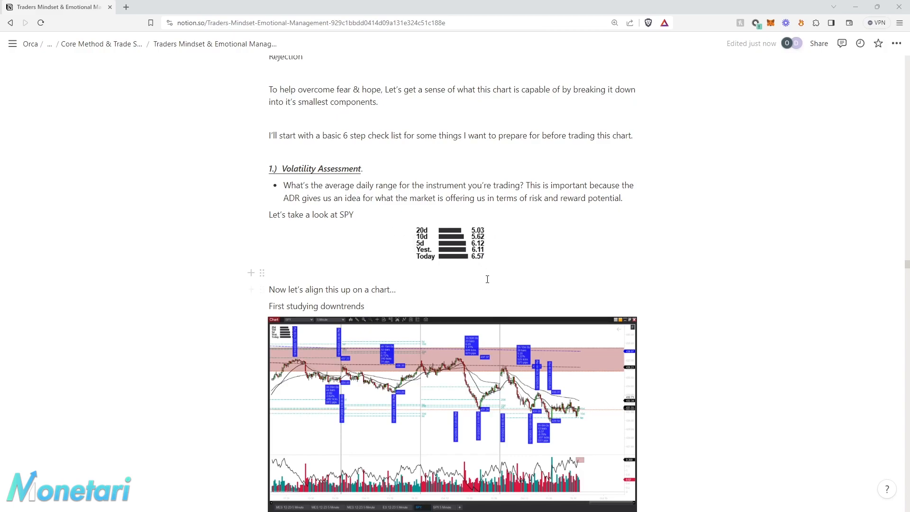
mouse_move(441, 259)
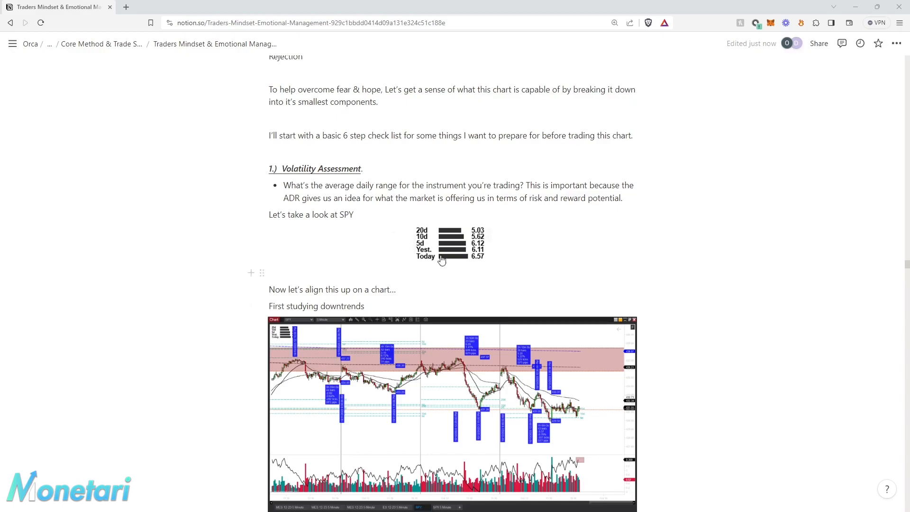
mouse_move(510, 262)
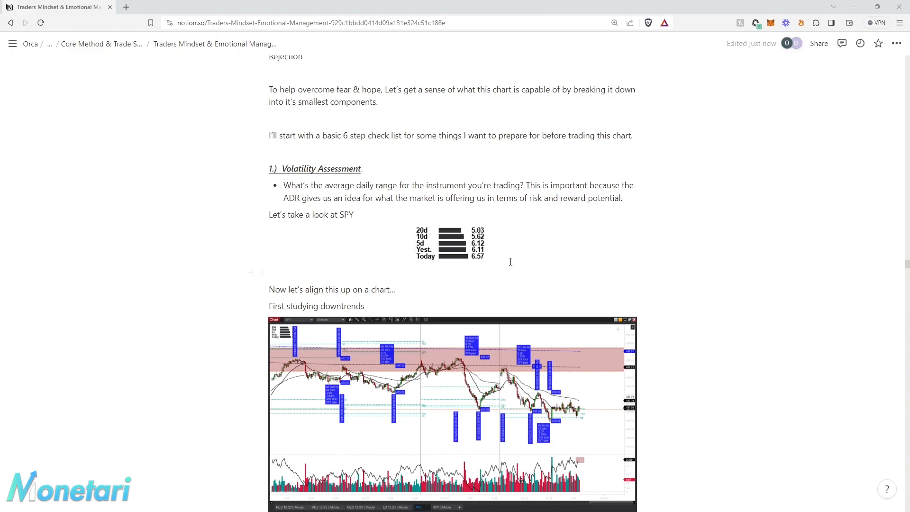
mouse_move(488, 371)
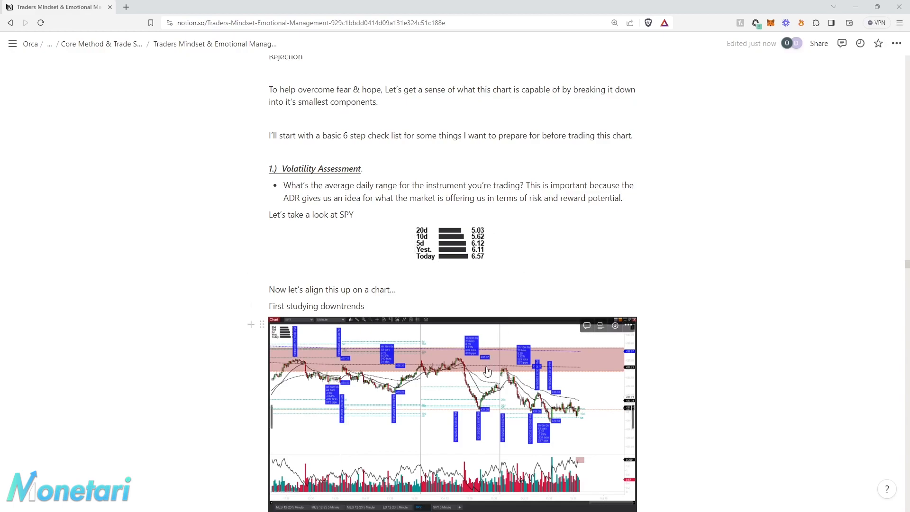
mouse_move(458, 347)
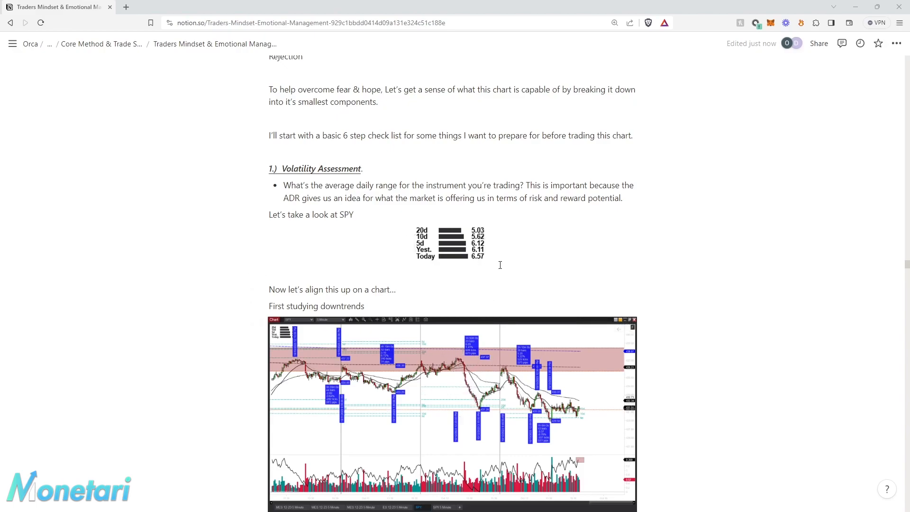
mouse_move(544, 289)
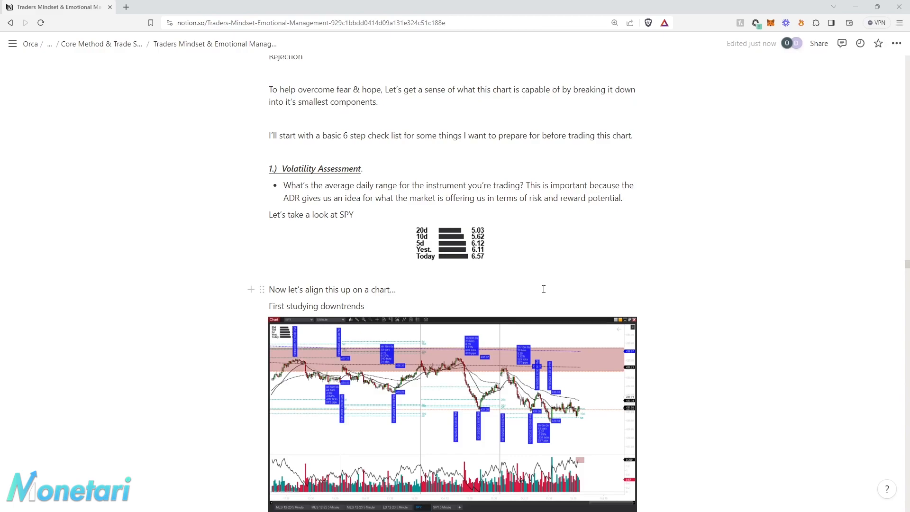
mouse_move(511, 405)
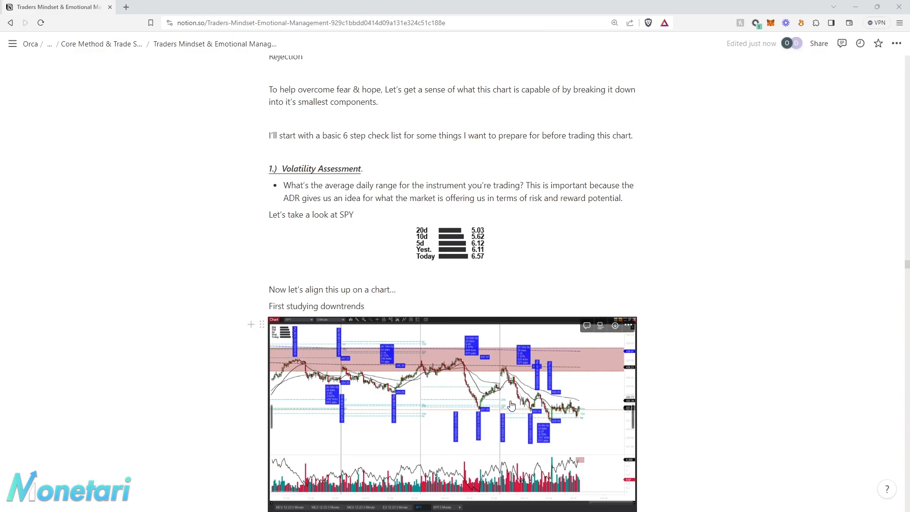
mouse_move(476, 411)
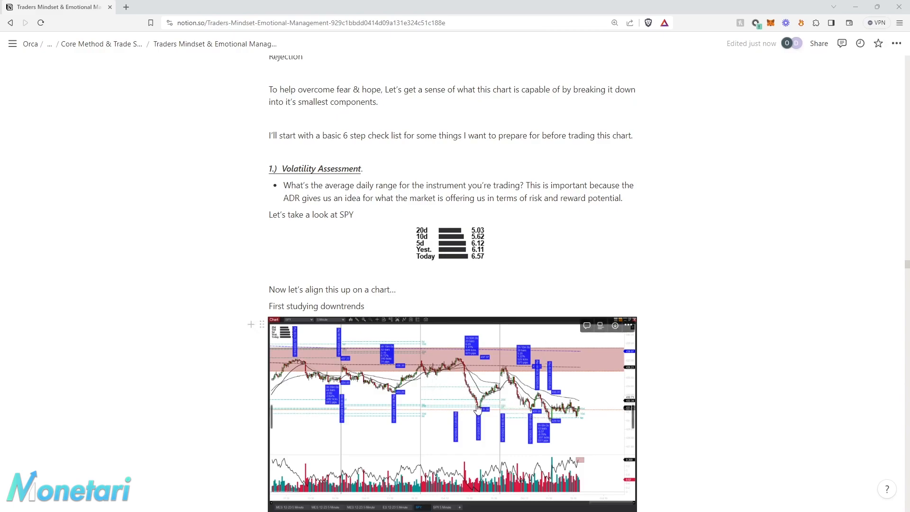
mouse_move(493, 373)
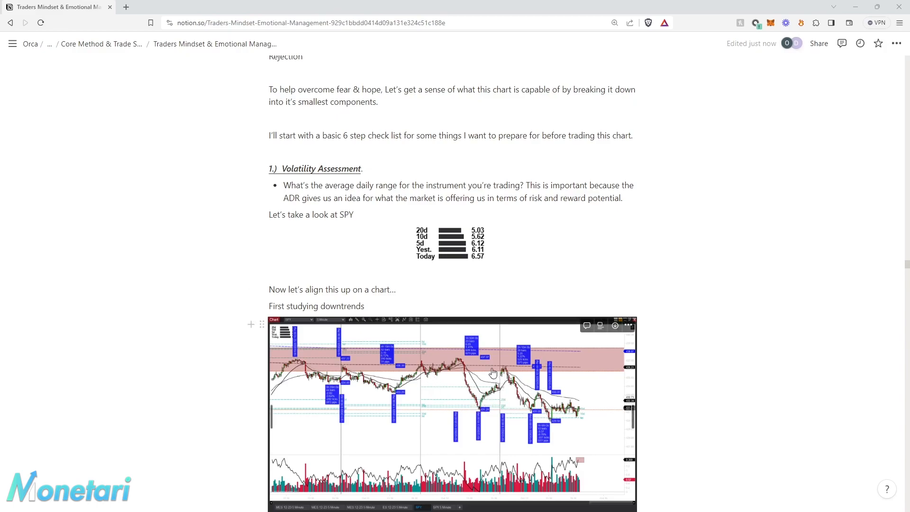
mouse_move(548, 404)
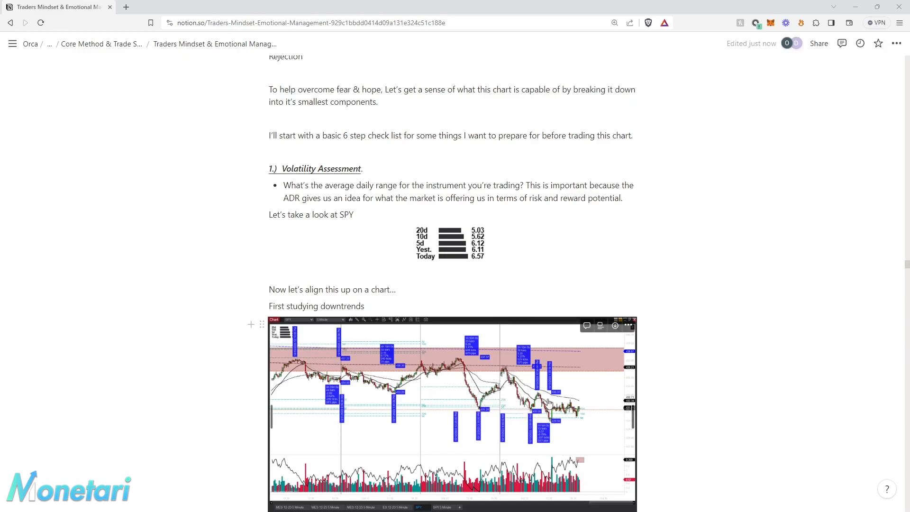
mouse_move(454, 257)
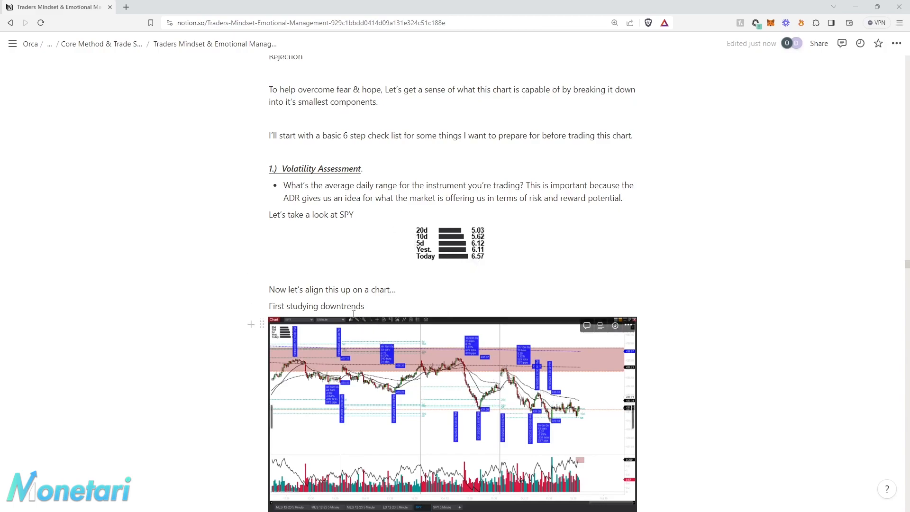
mouse_move(375, 320)
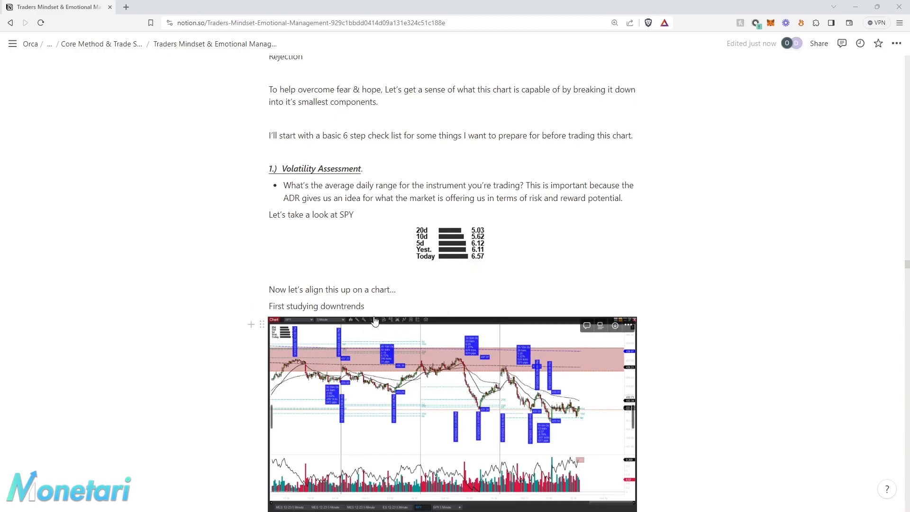
scroll(down, 3)
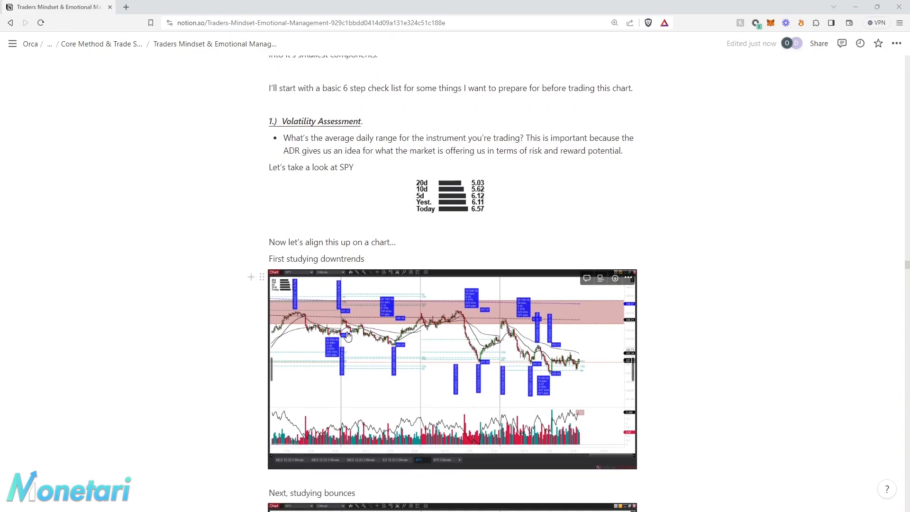
- Enlarge and inspect the downtrends chart, close it, and scroll to the bounces chart
click(451, 369)
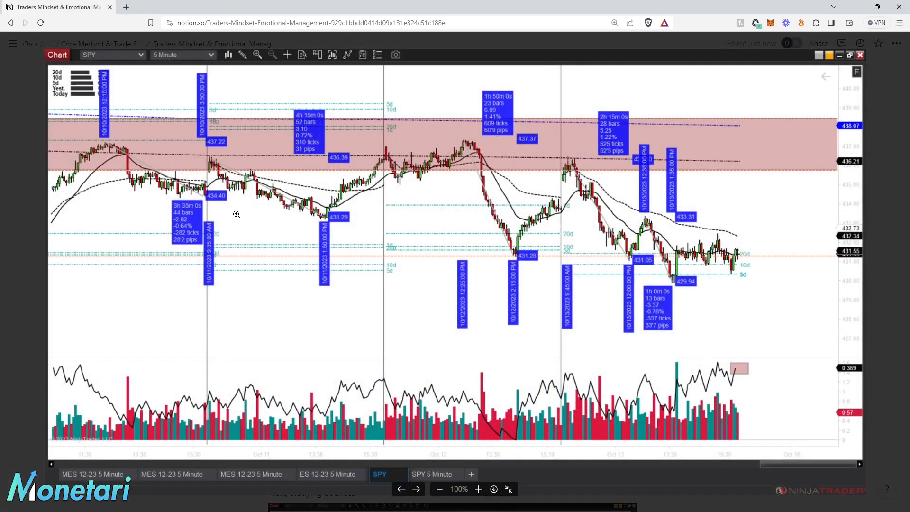
mouse_move(262, 229)
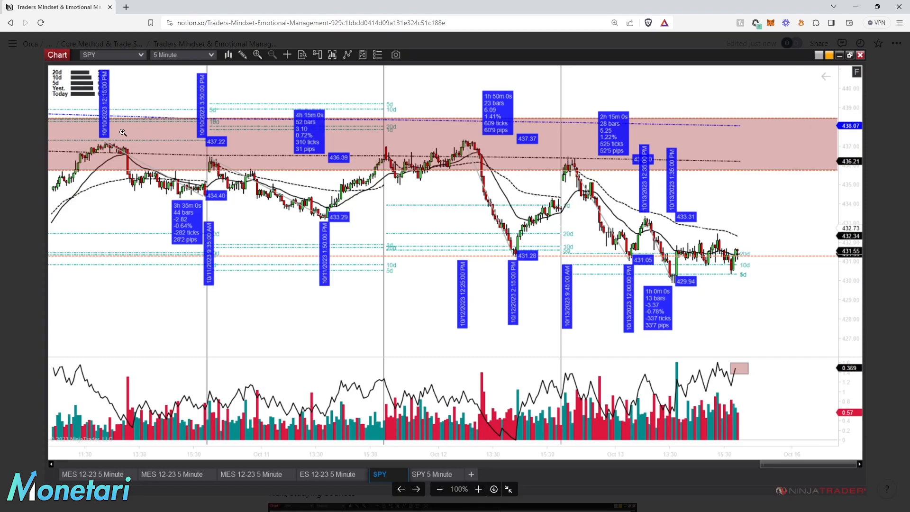
mouse_move(99, 142)
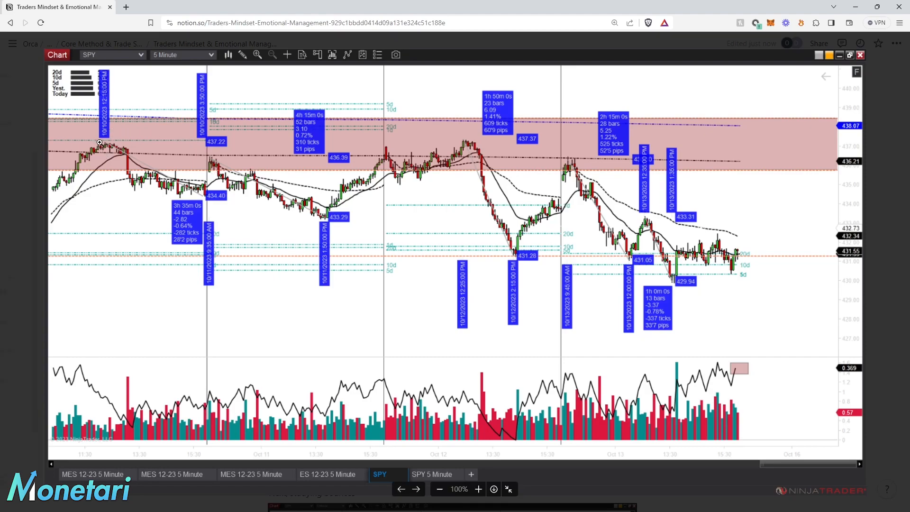
click(13, 44)
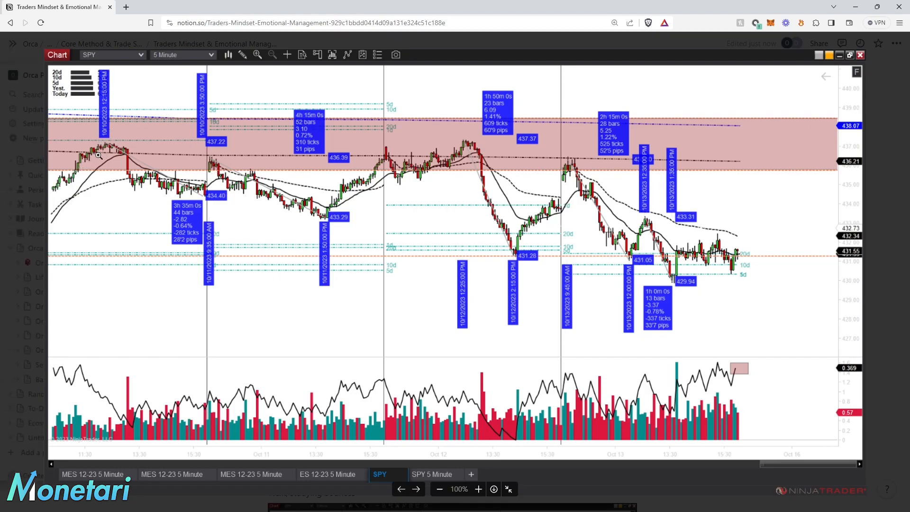
mouse_move(108, 145)
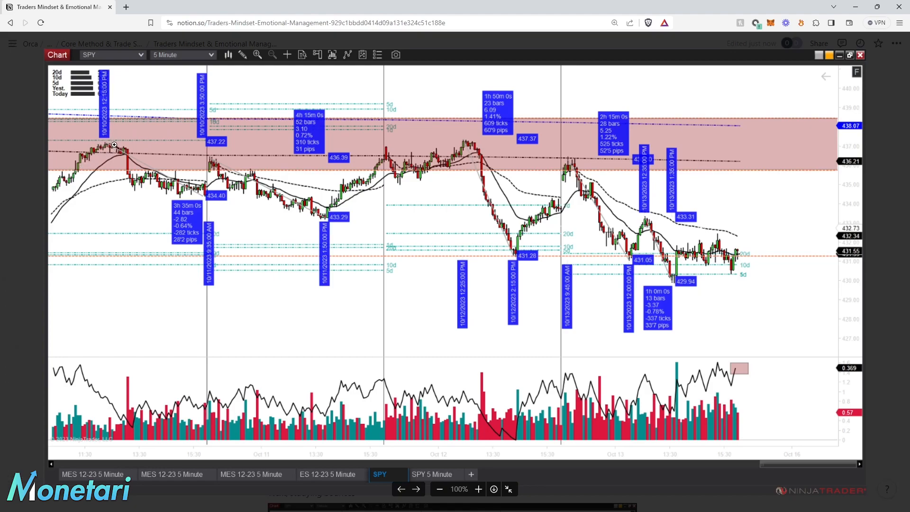
click(11, 43)
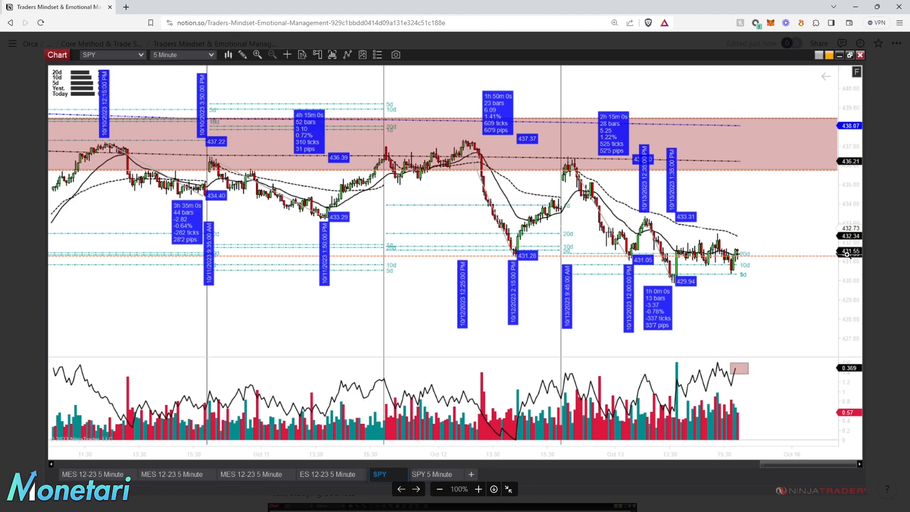
click(13, 44)
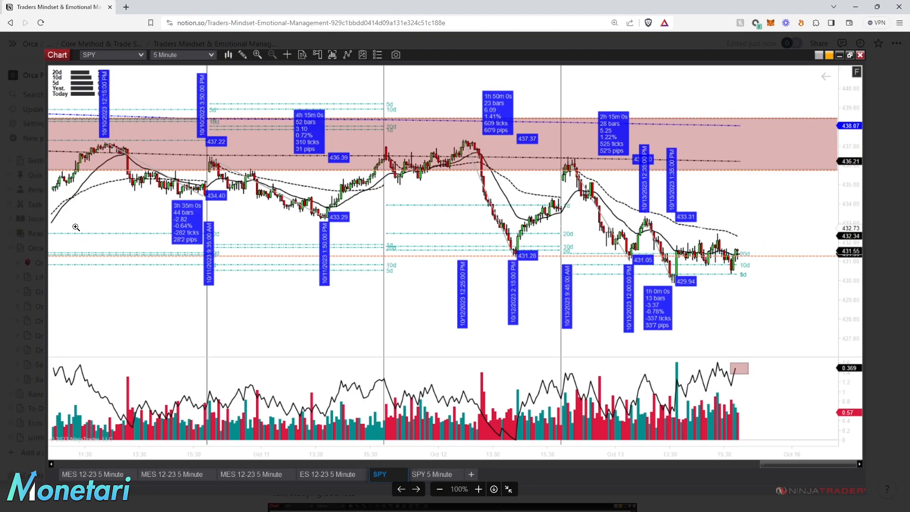
mouse_move(114, 149)
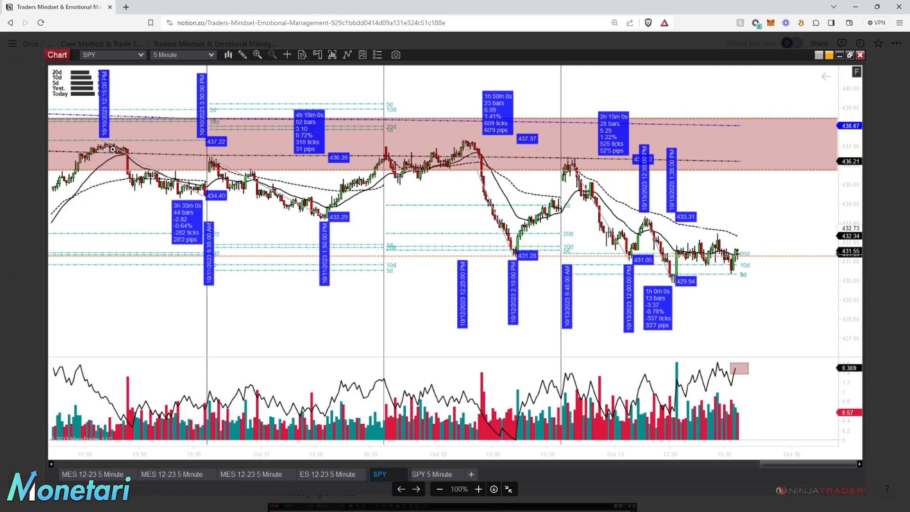
mouse_move(116, 139)
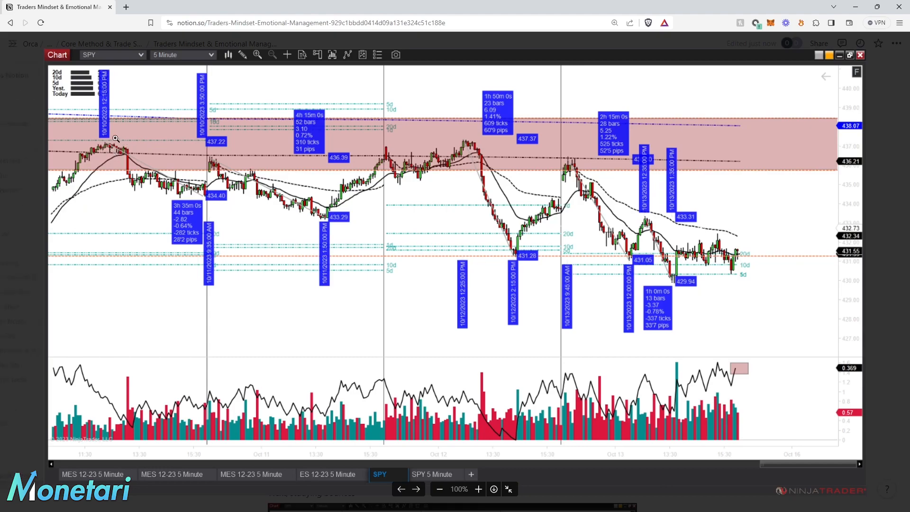
mouse_move(111, 142)
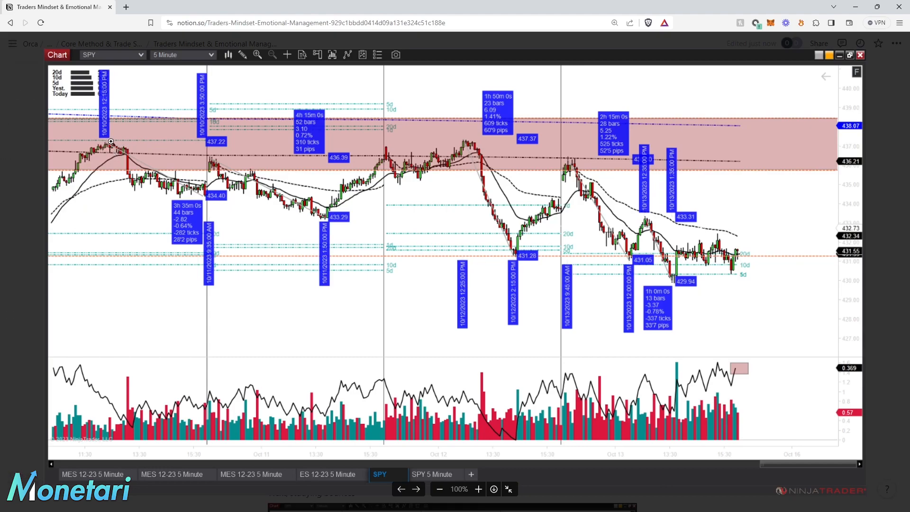
mouse_move(132, 145)
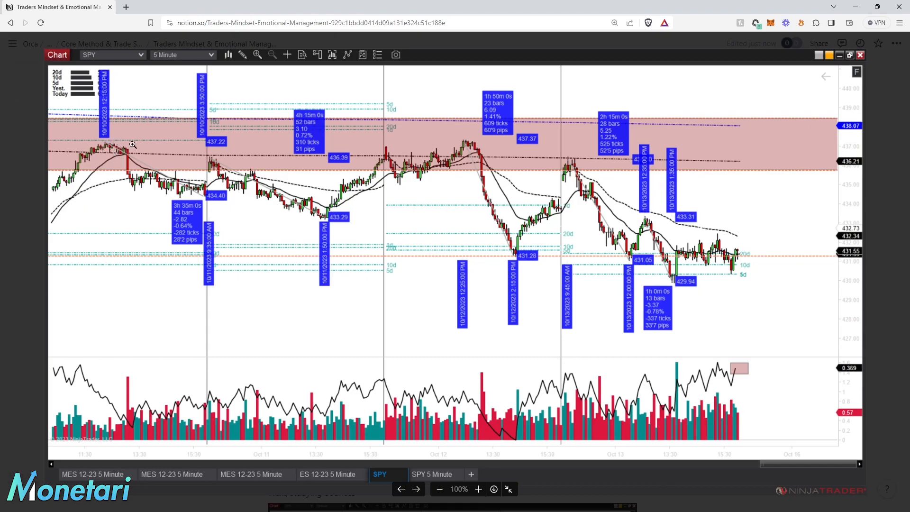
mouse_move(113, 142)
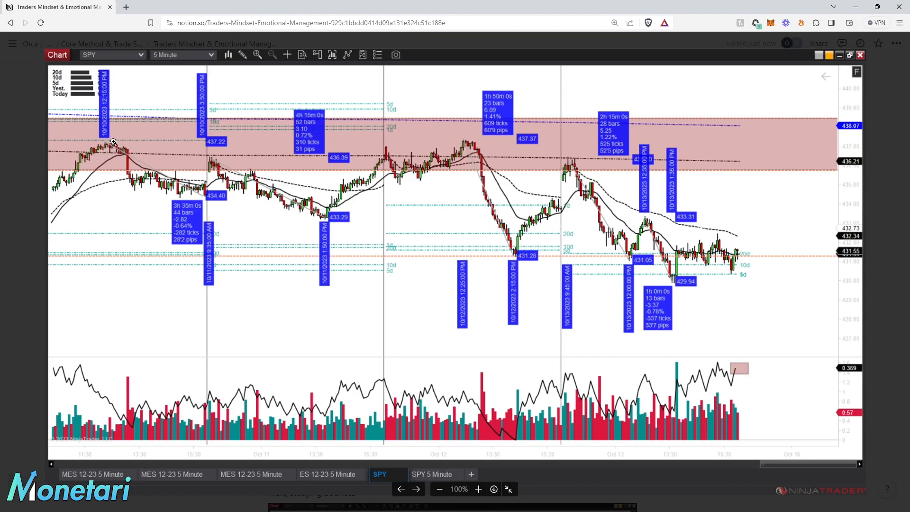
mouse_move(100, 148)
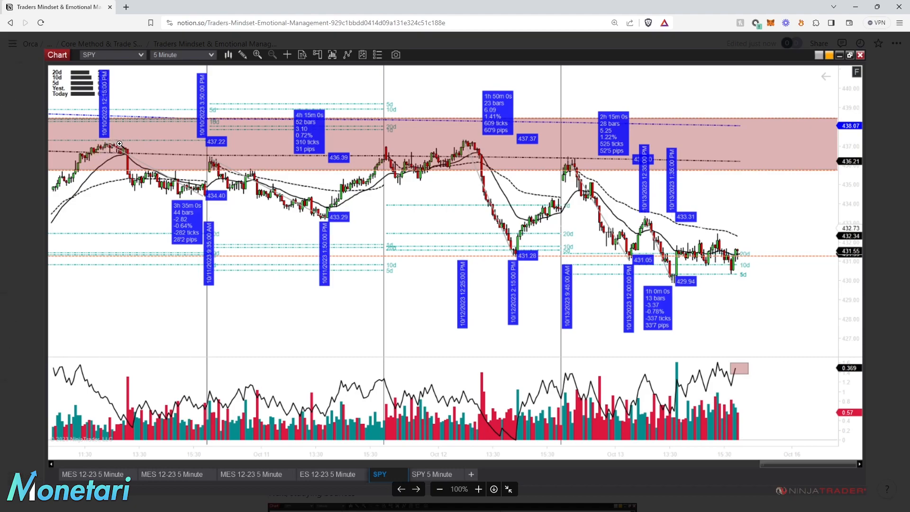
mouse_move(98, 120)
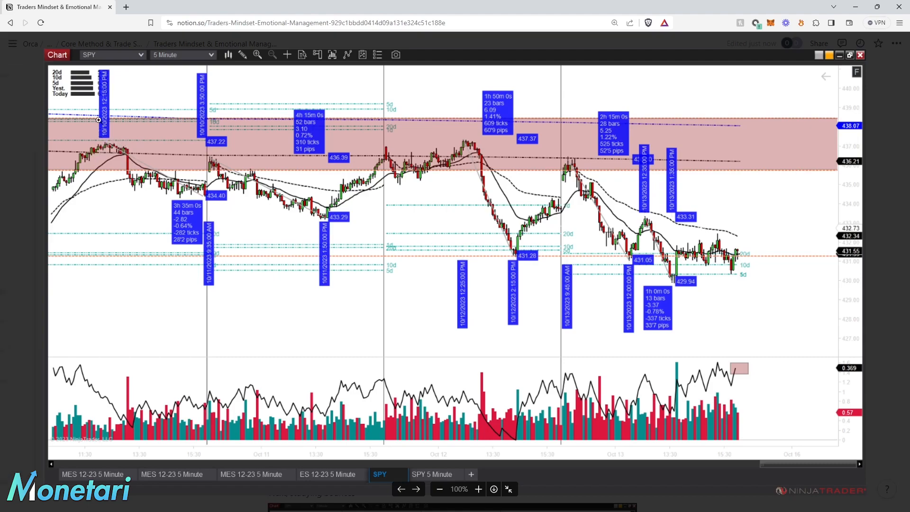
mouse_move(109, 144)
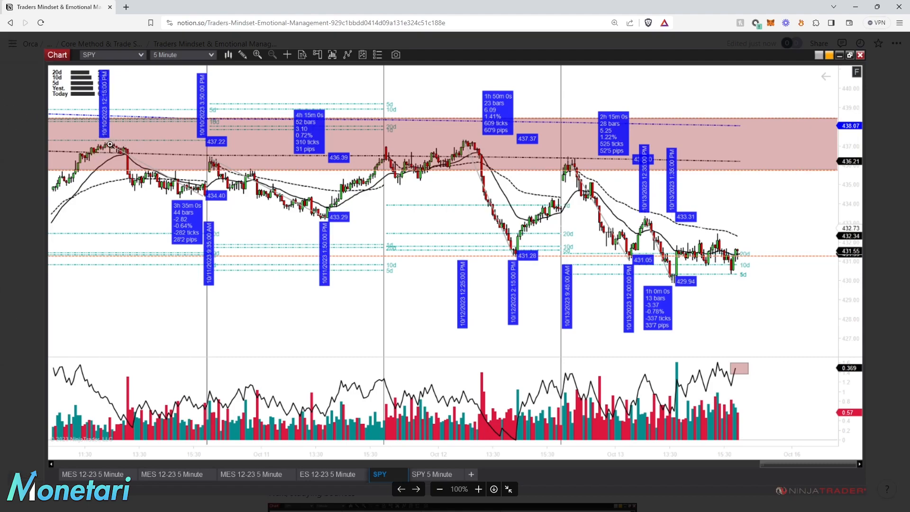
mouse_move(121, 150)
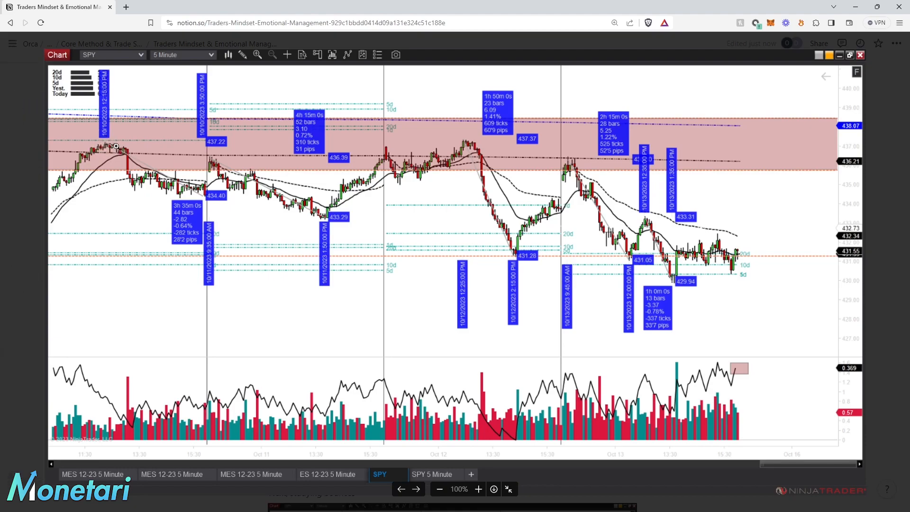
mouse_move(125, 149)
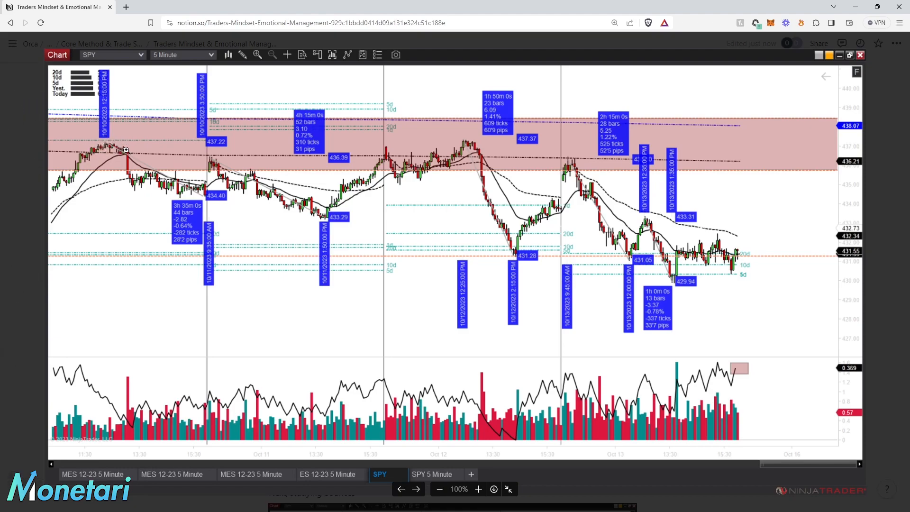
mouse_move(144, 178)
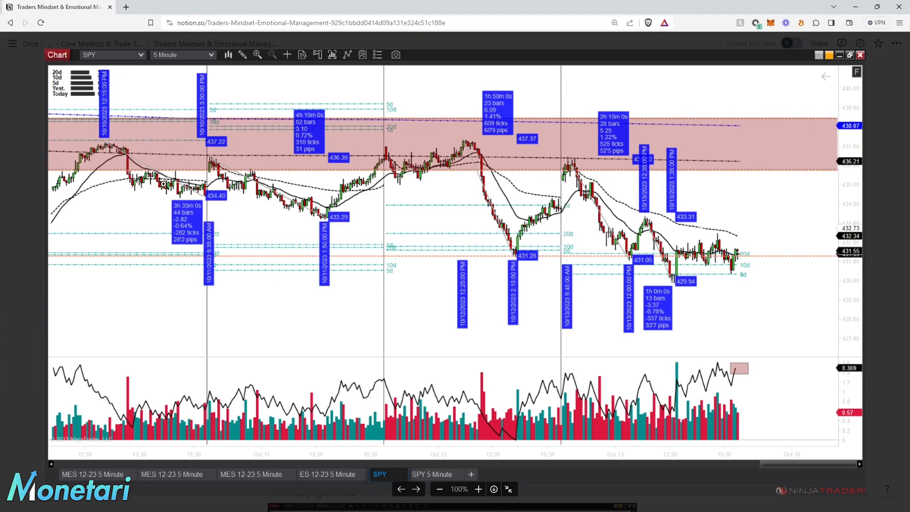
mouse_move(205, 199)
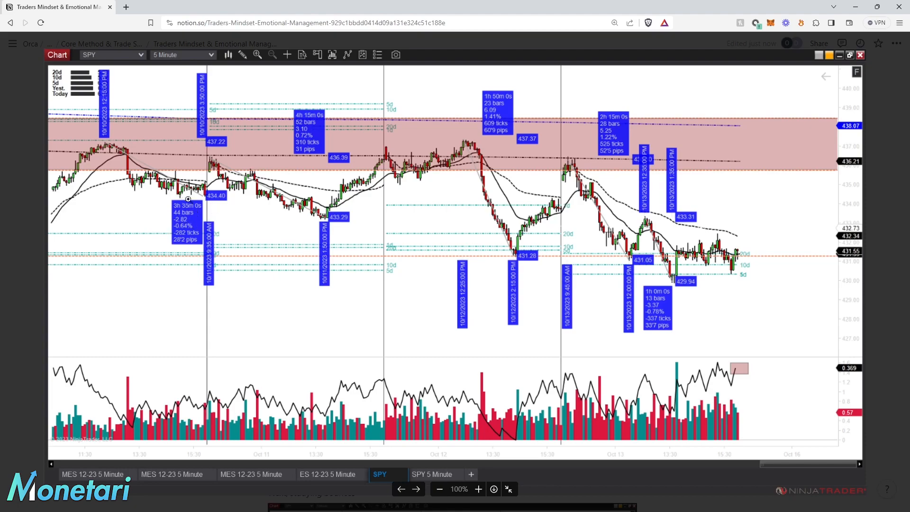
mouse_move(176, 194)
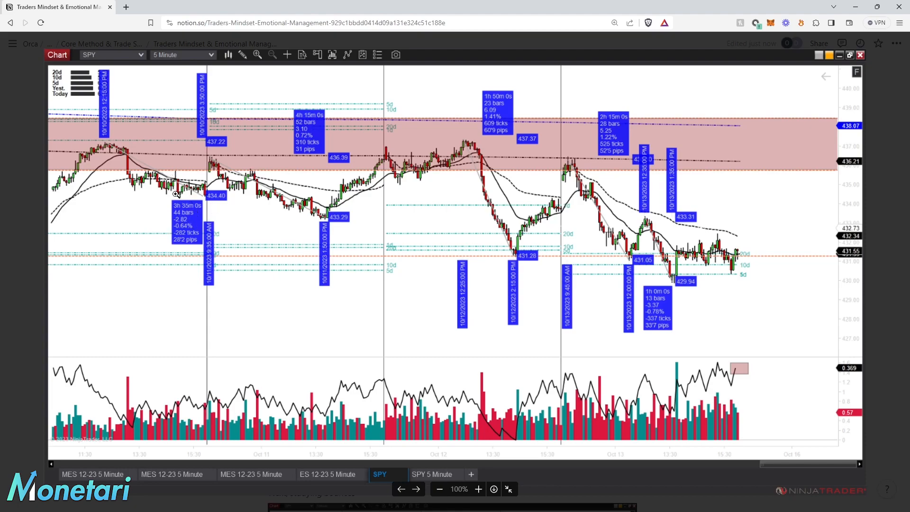
mouse_move(131, 165)
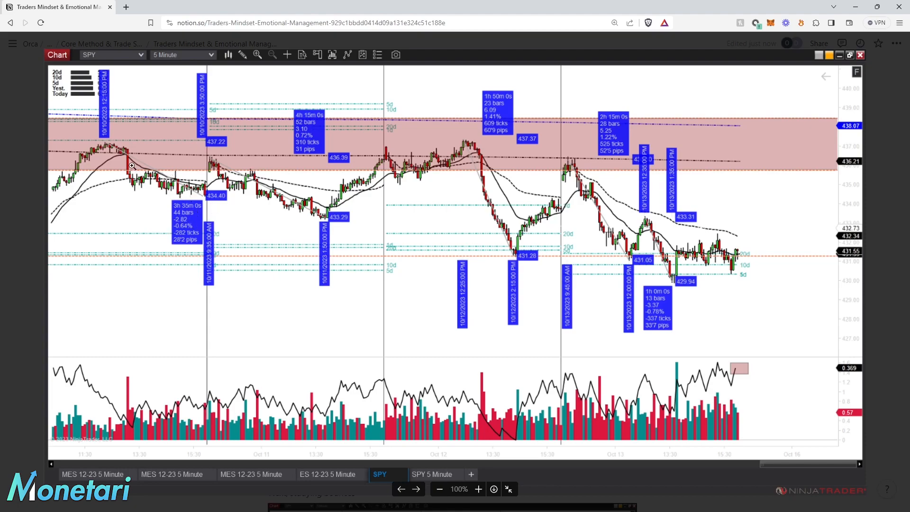
click(12, 43)
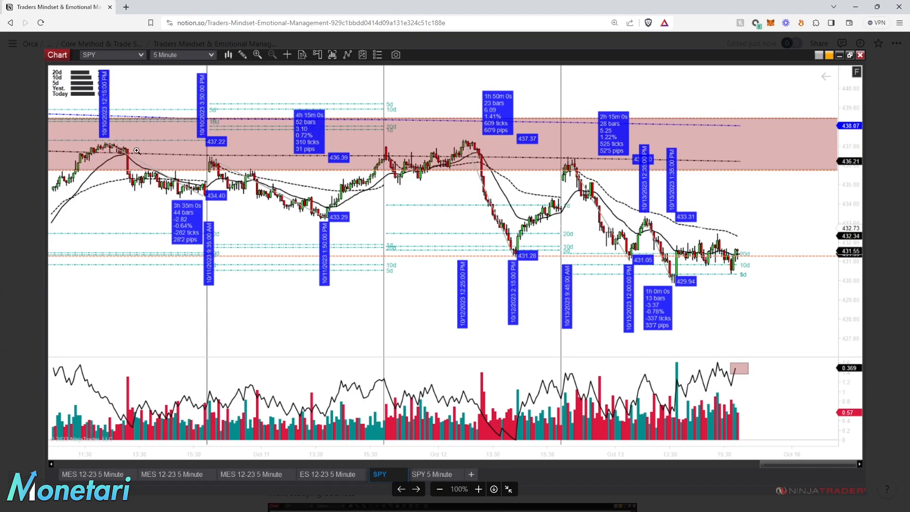
mouse_move(130, 146)
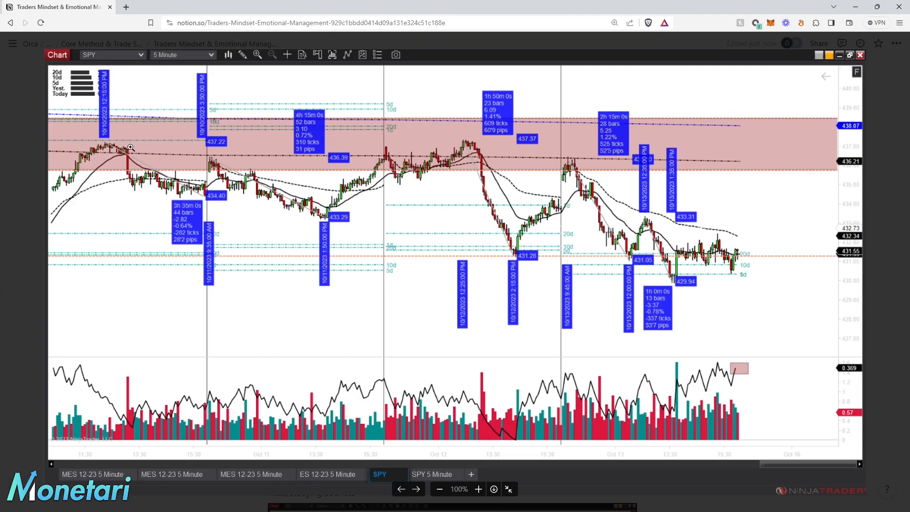
mouse_move(113, 148)
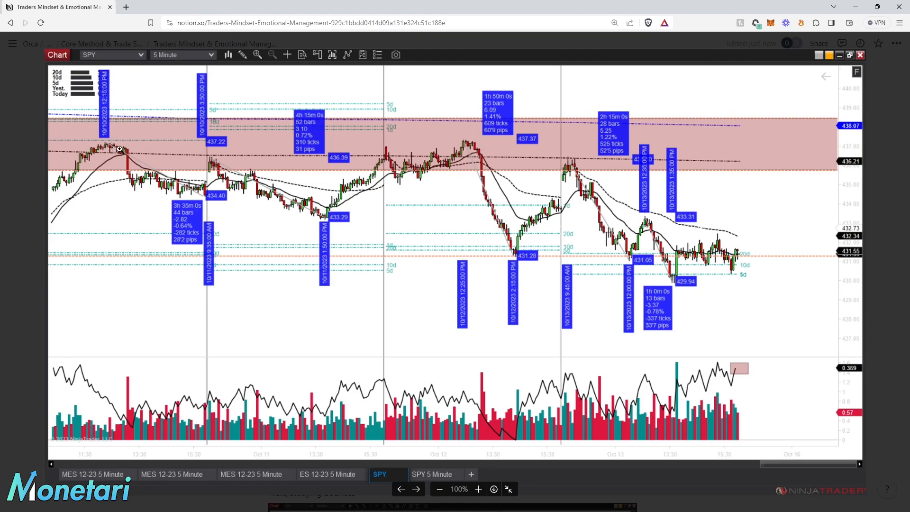
mouse_move(155, 185)
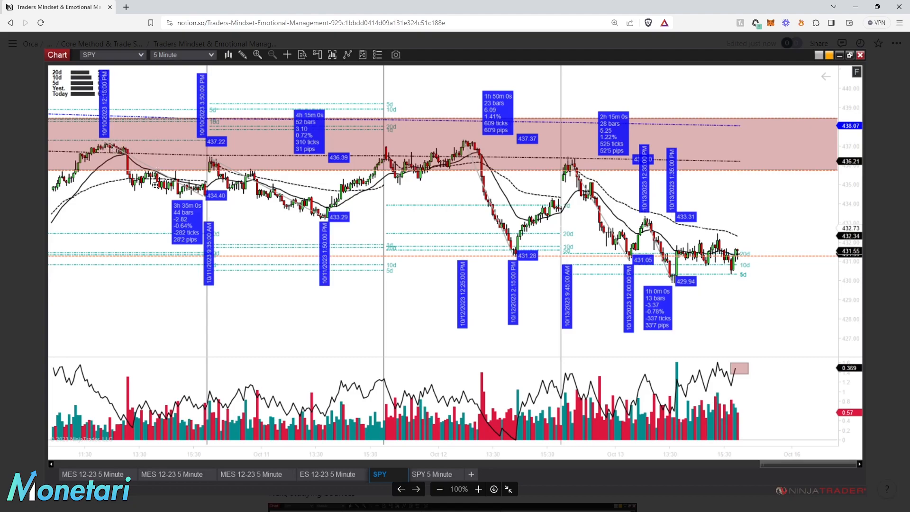
mouse_move(117, 149)
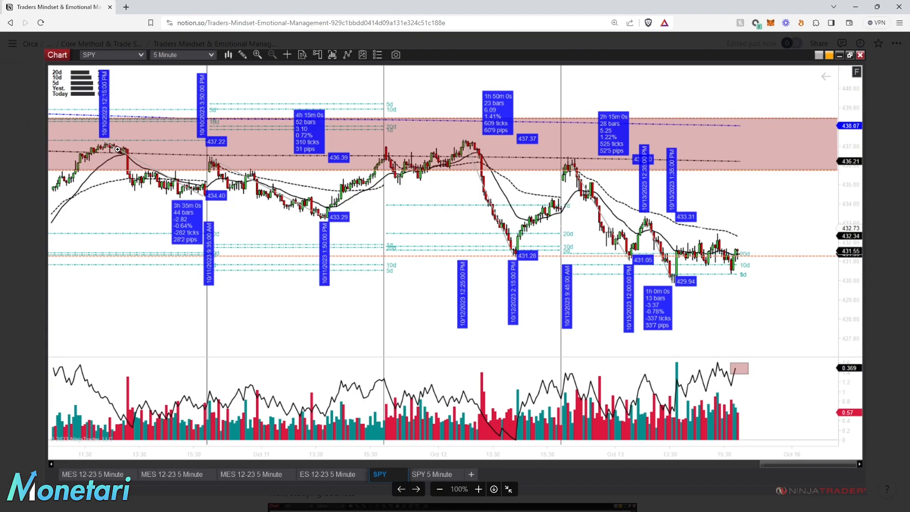
mouse_move(142, 109)
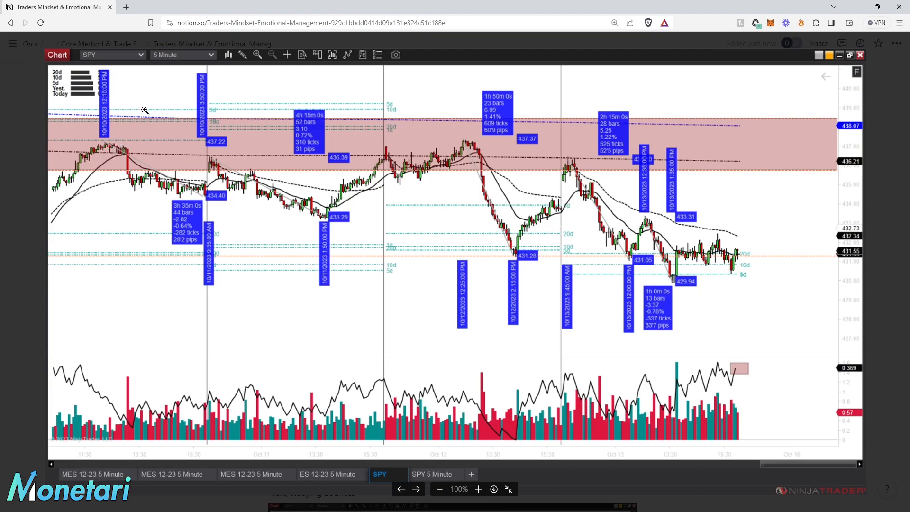
mouse_move(120, 150)
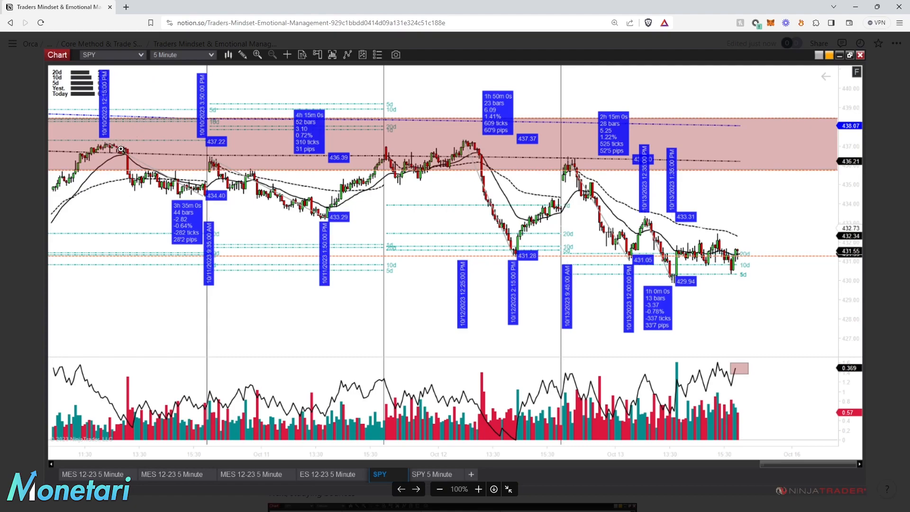
mouse_move(122, 143)
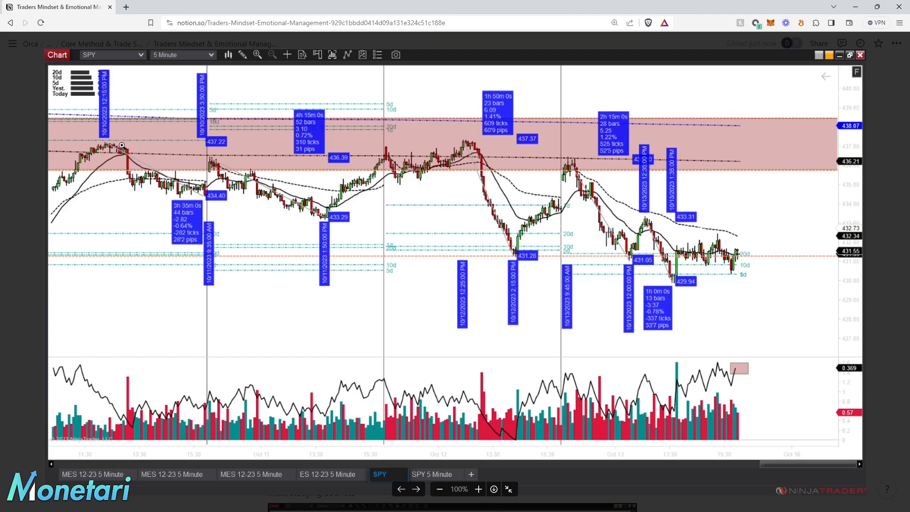
mouse_move(127, 135)
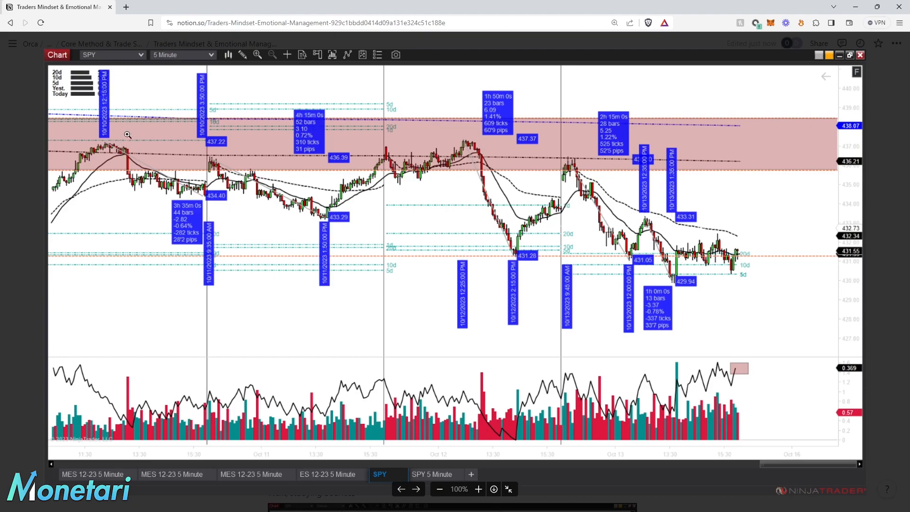
mouse_move(114, 167)
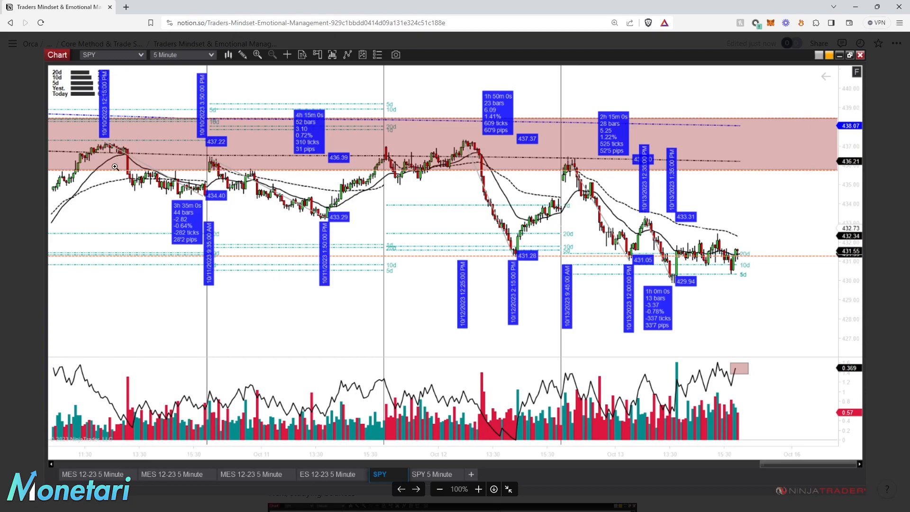
mouse_move(117, 145)
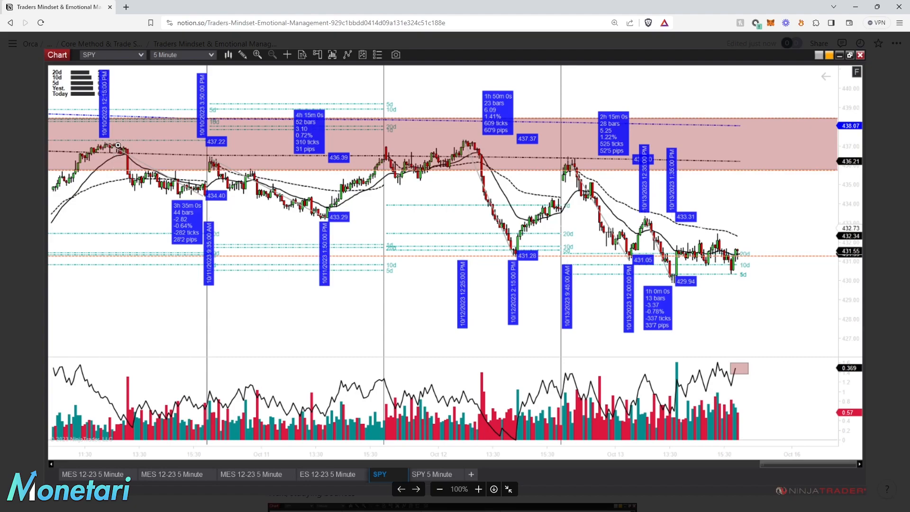
mouse_move(108, 153)
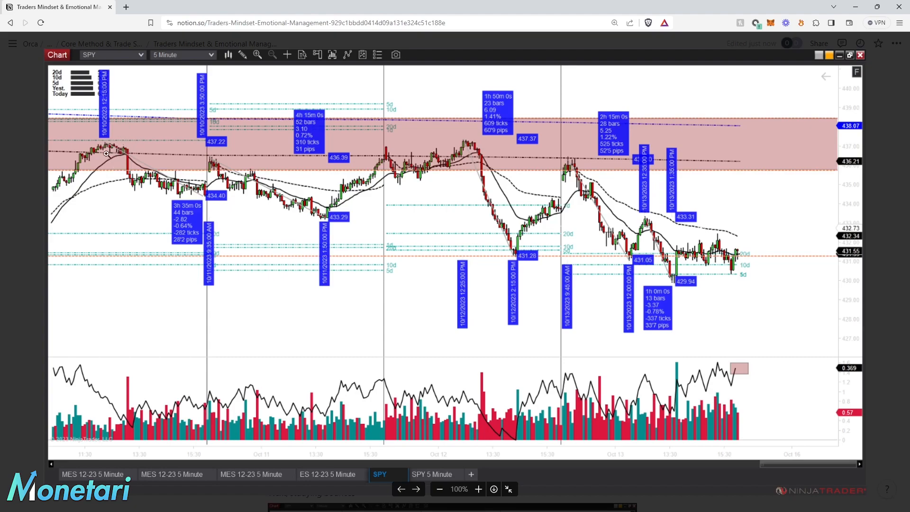
mouse_move(116, 143)
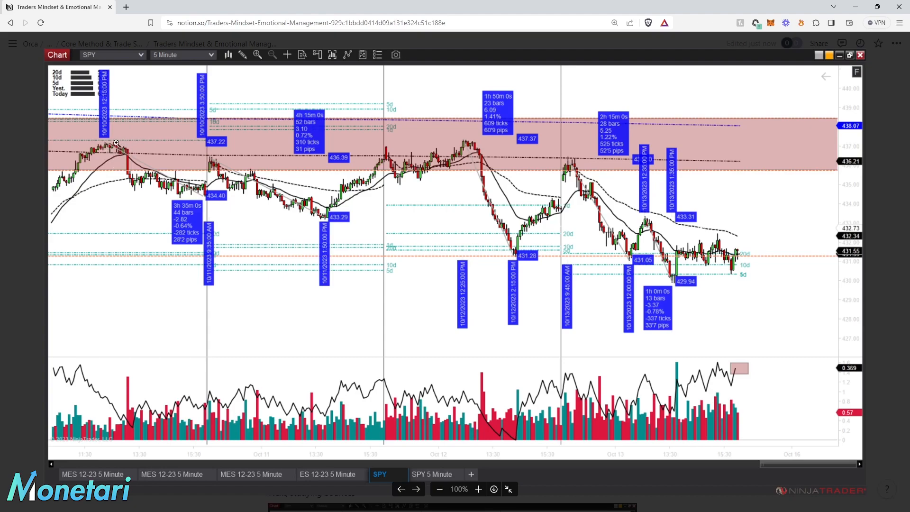
mouse_move(129, 143)
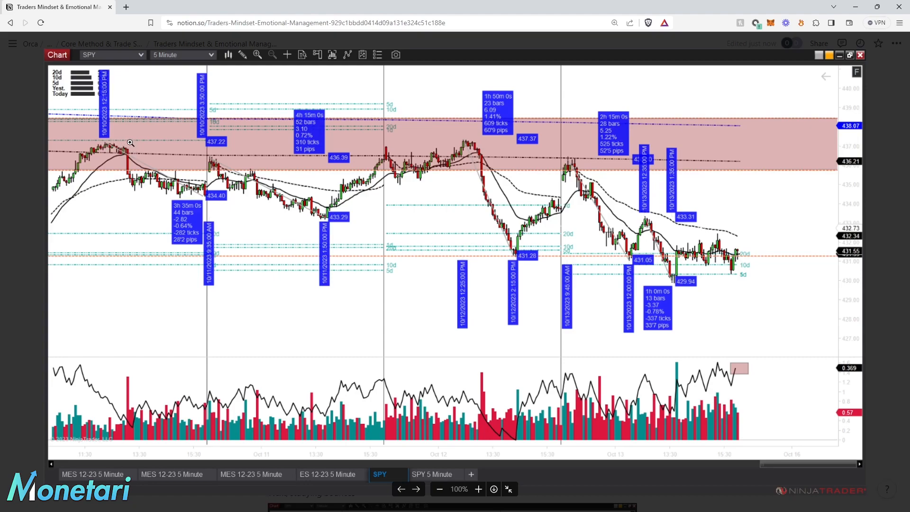
mouse_move(120, 150)
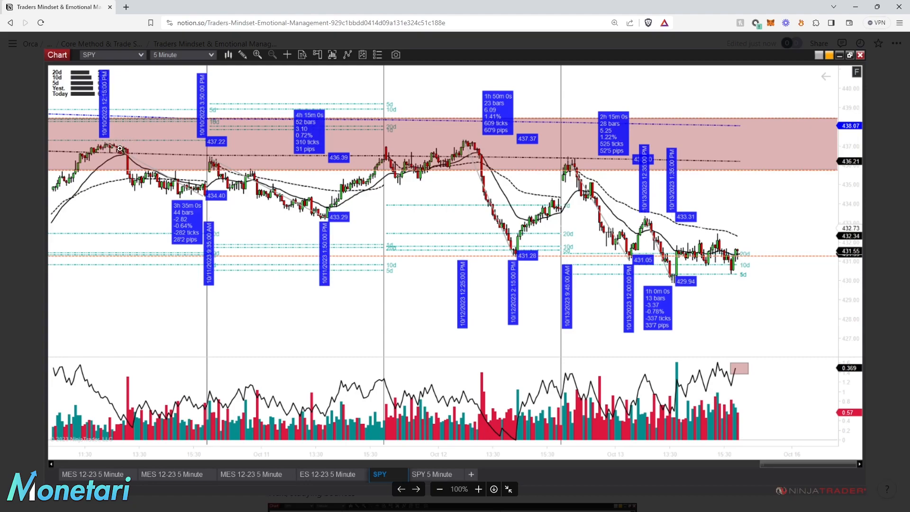
mouse_move(133, 182)
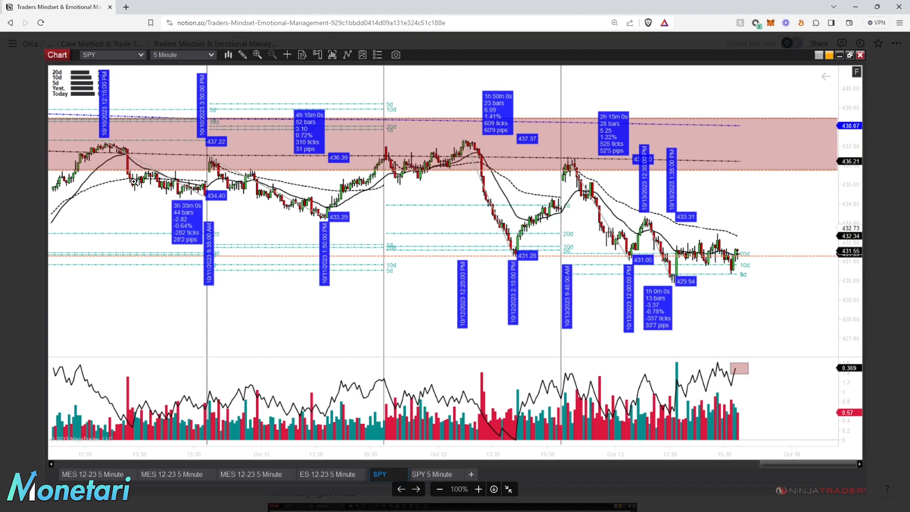
mouse_move(142, 161)
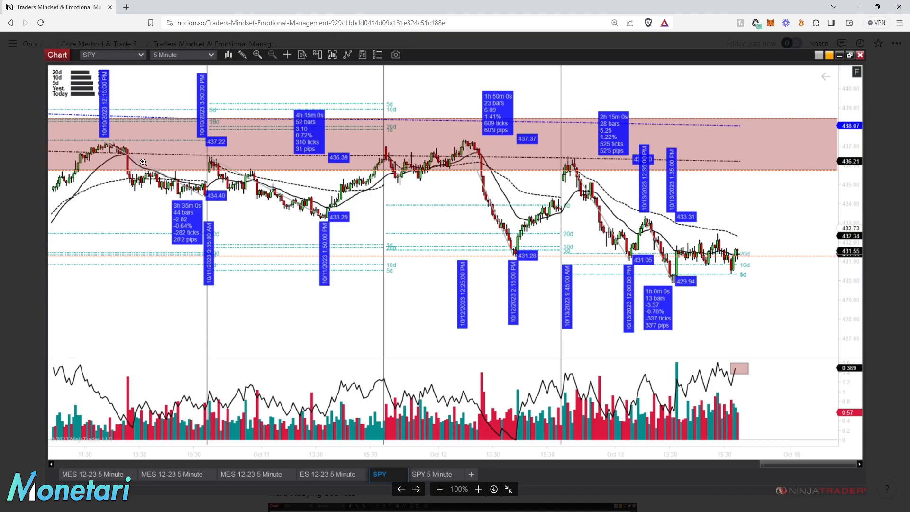
mouse_move(166, 192)
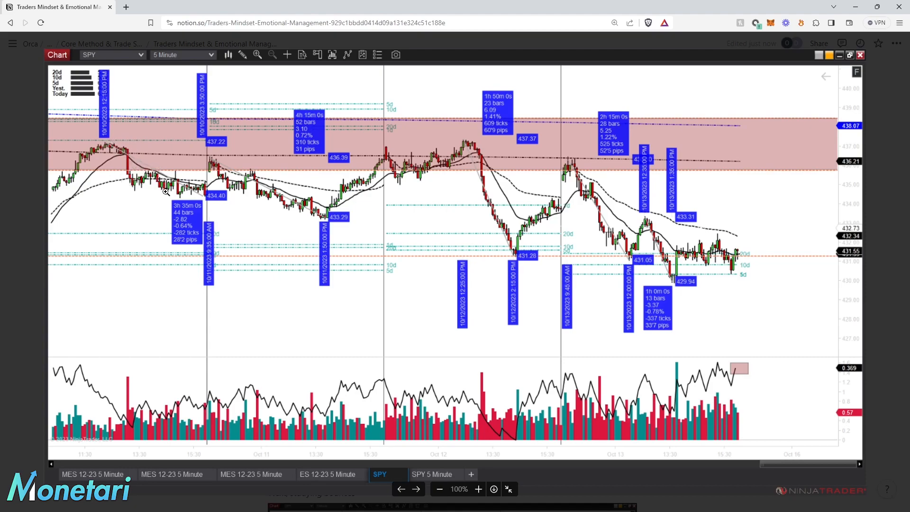
mouse_move(141, 166)
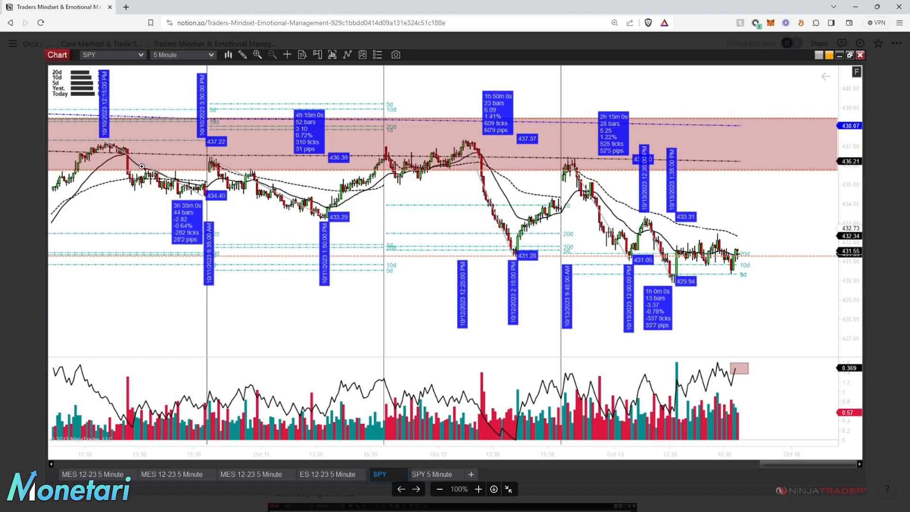
mouse_move(176, 173)
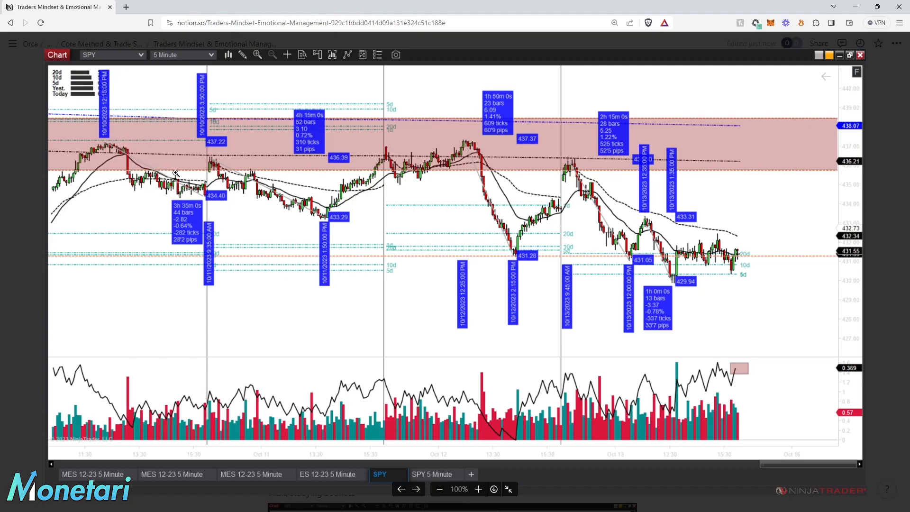
mouse_move(199, 197)
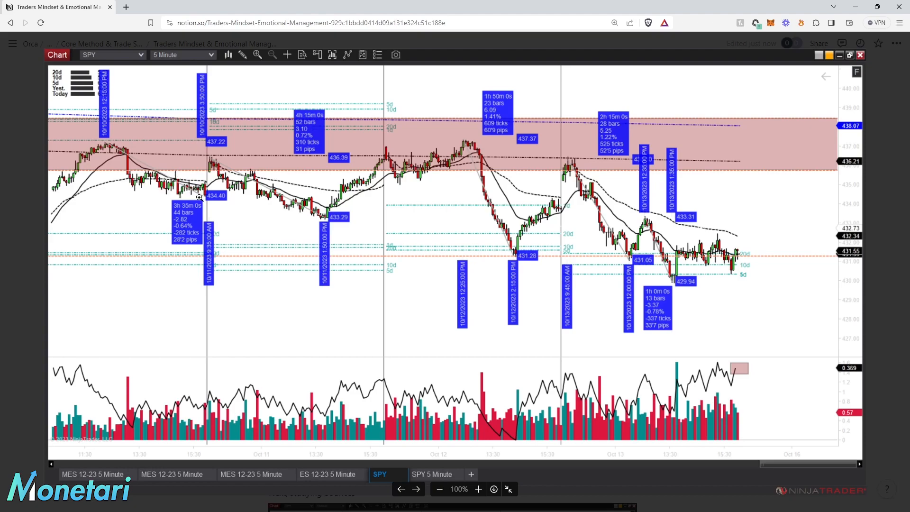
mouse_move(212, 162)
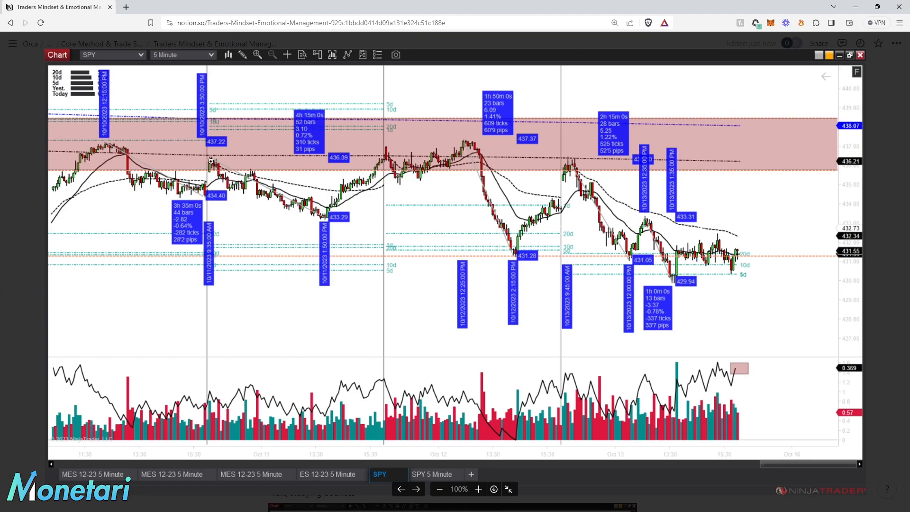
mouse_move(227, 170)
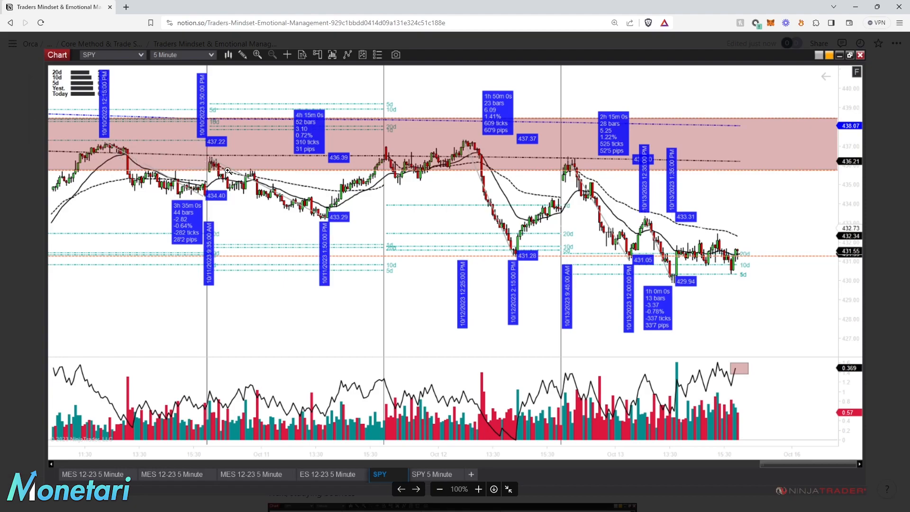
mouse_move(209, 159)
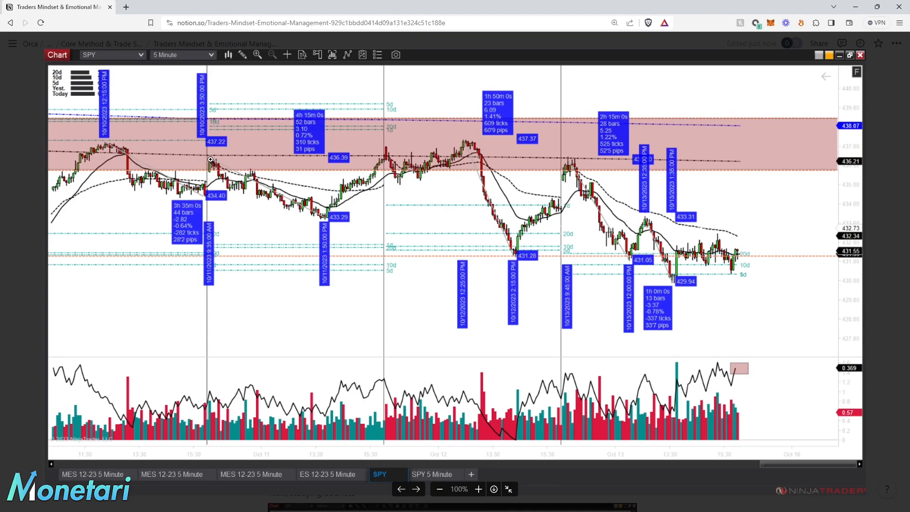
mouse_move(220, 174)
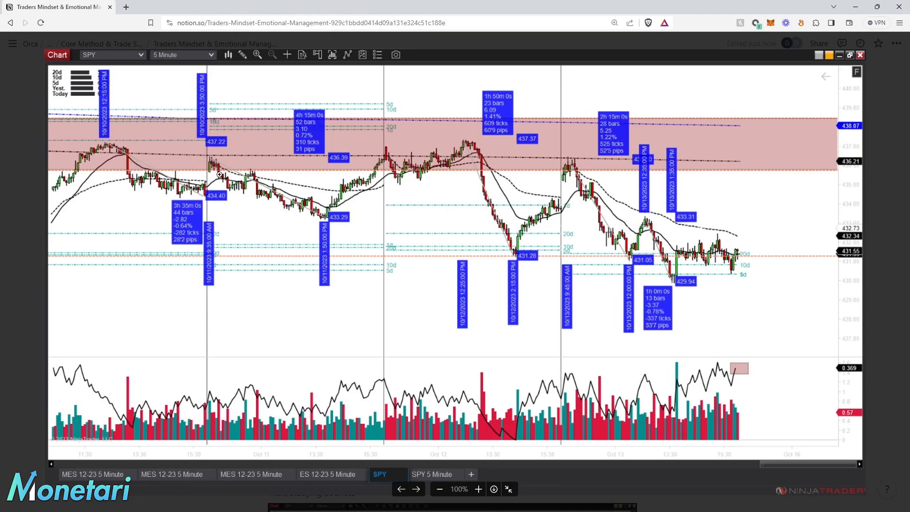
mouse_move(254, 171)
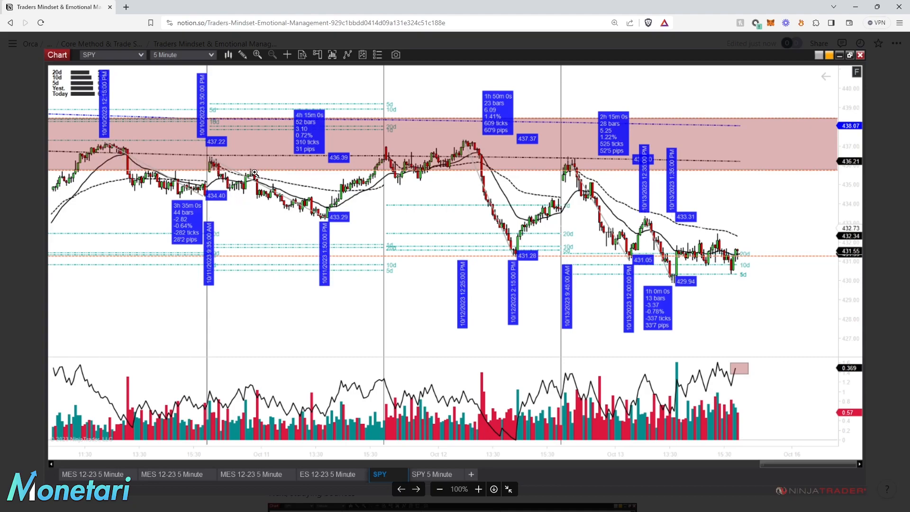
mouse_move(281, 201)
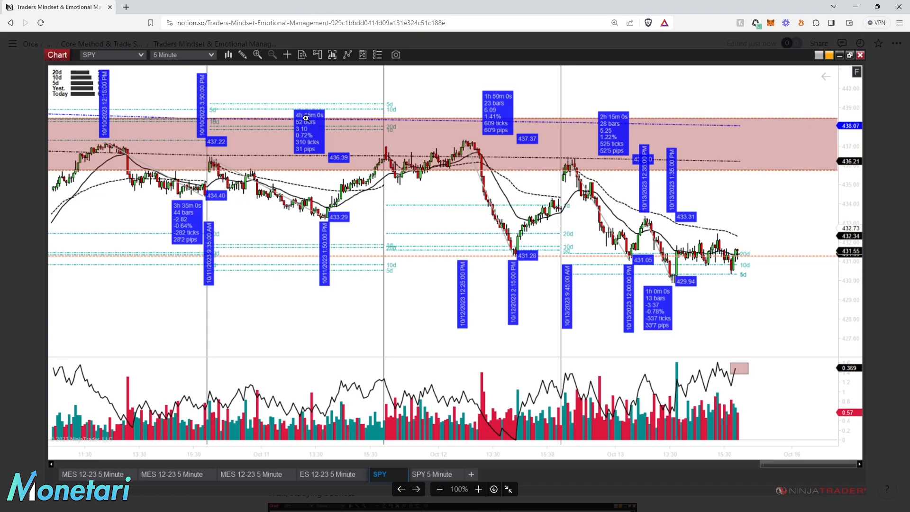
mouse_move(307, 144)
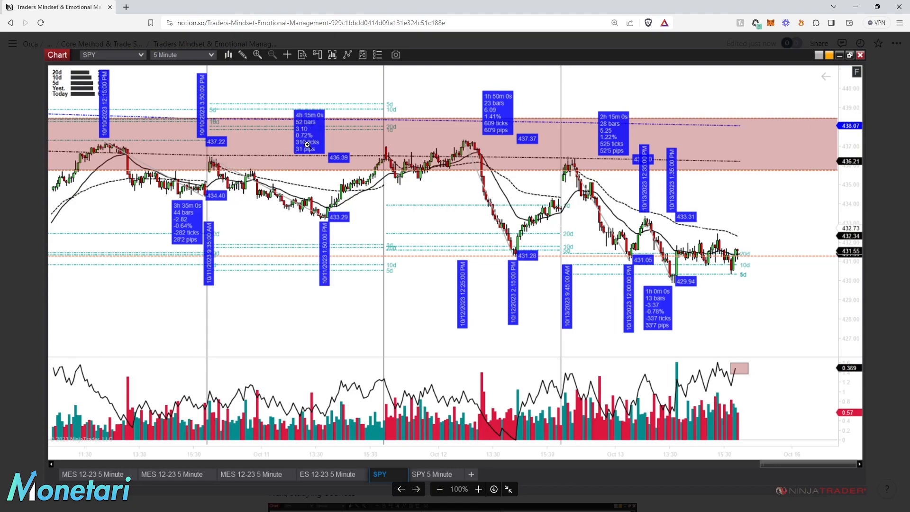
mouse_move(188, 200)
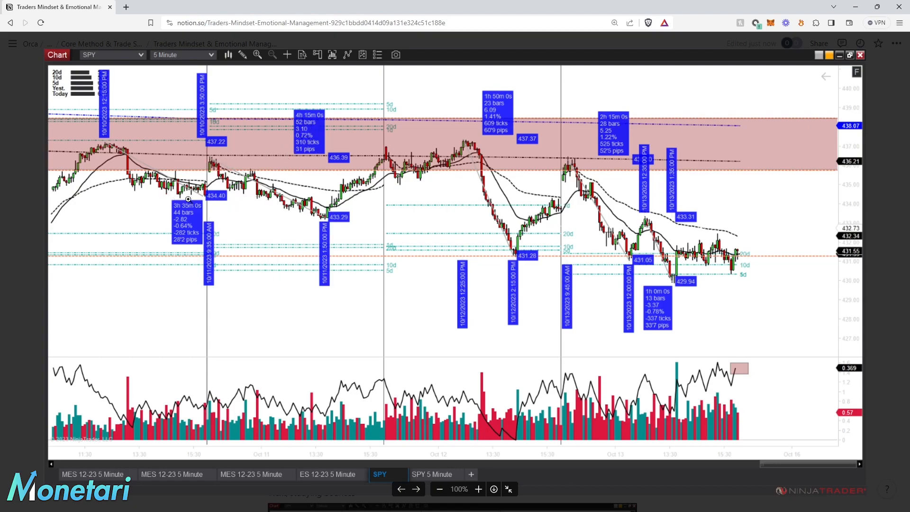
mouse_move(323, 223)
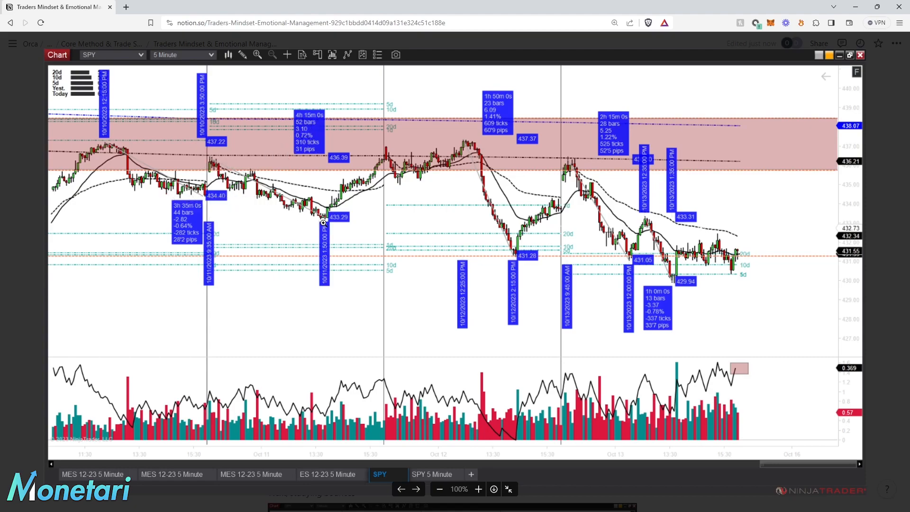
mouse_move(308, 216)
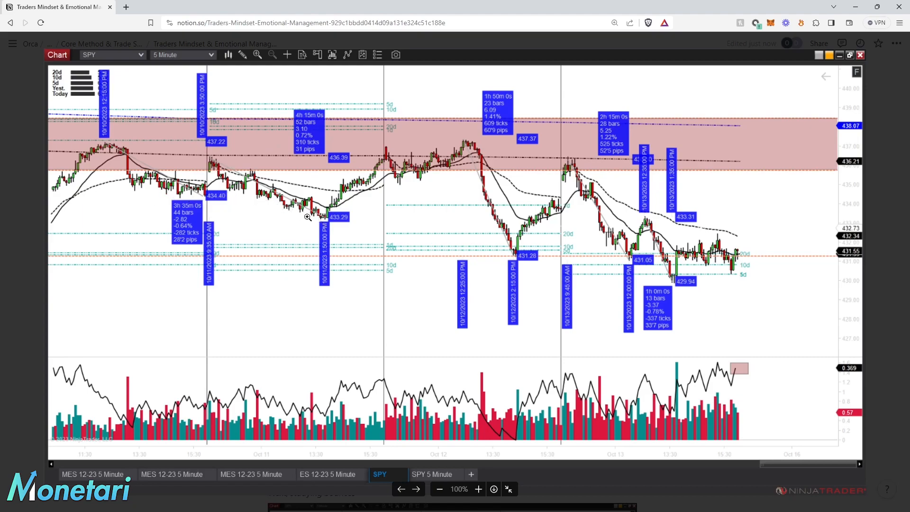
mouse_move(384, 167)
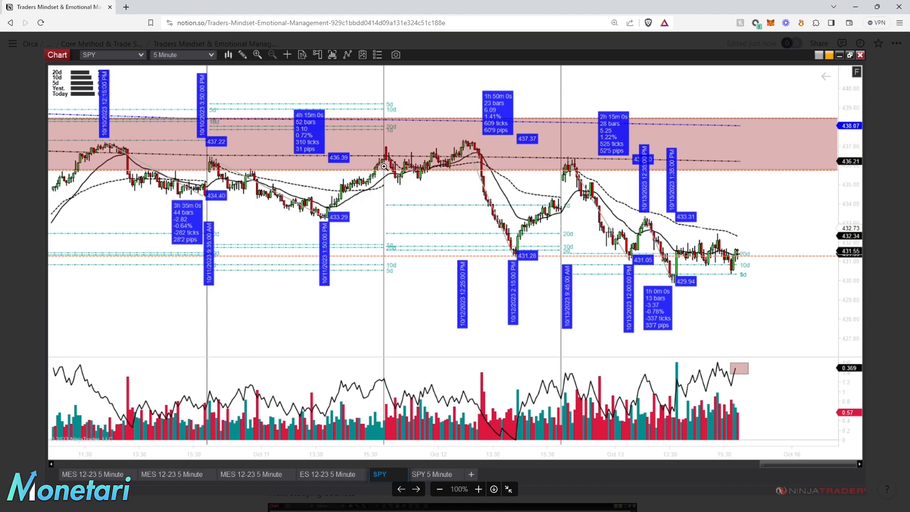
mouse_move(207, 157)
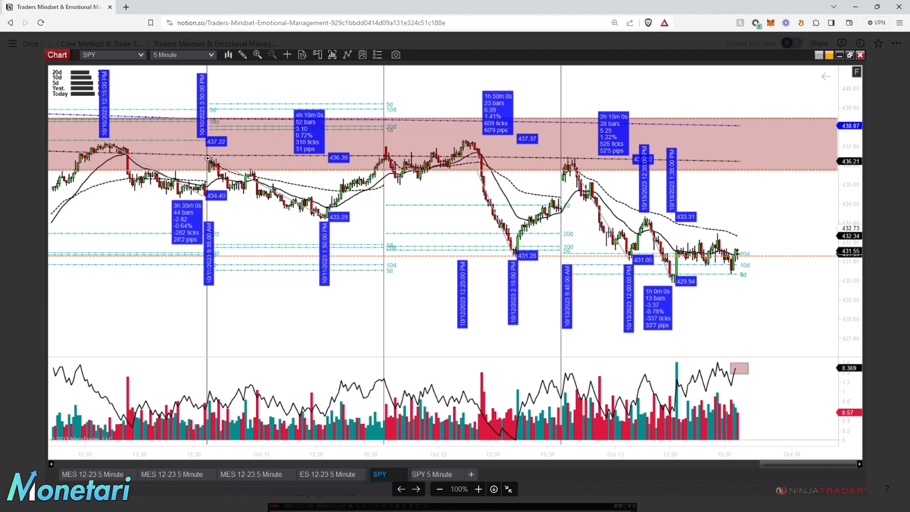
mouse_move(466, 155)
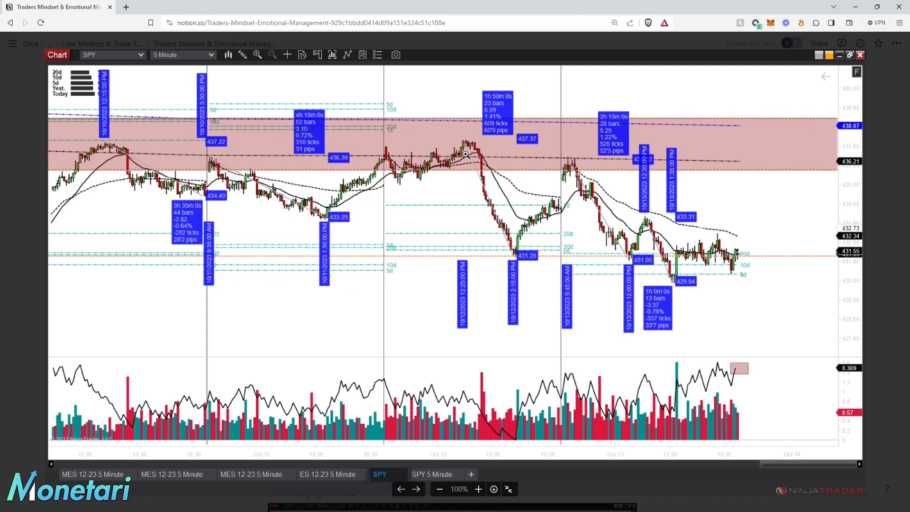
mouse_move(492, 105)
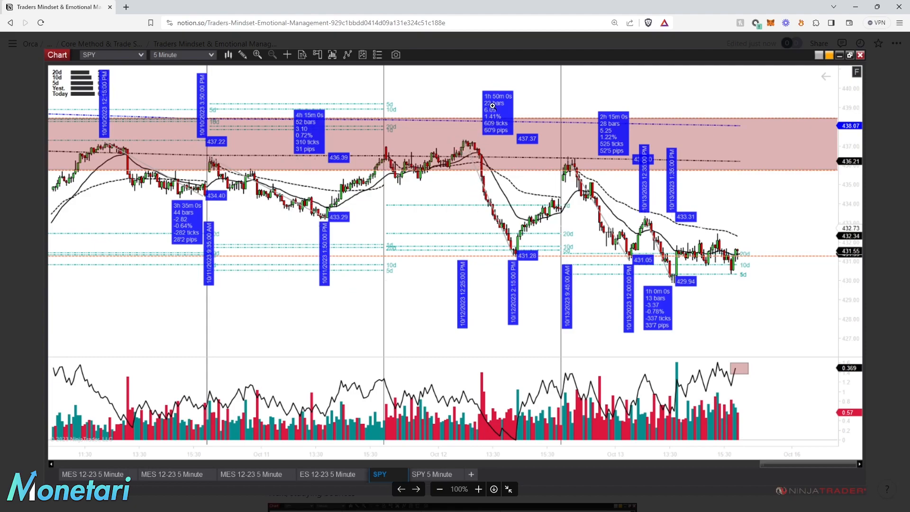
mouse_move(406, 176)
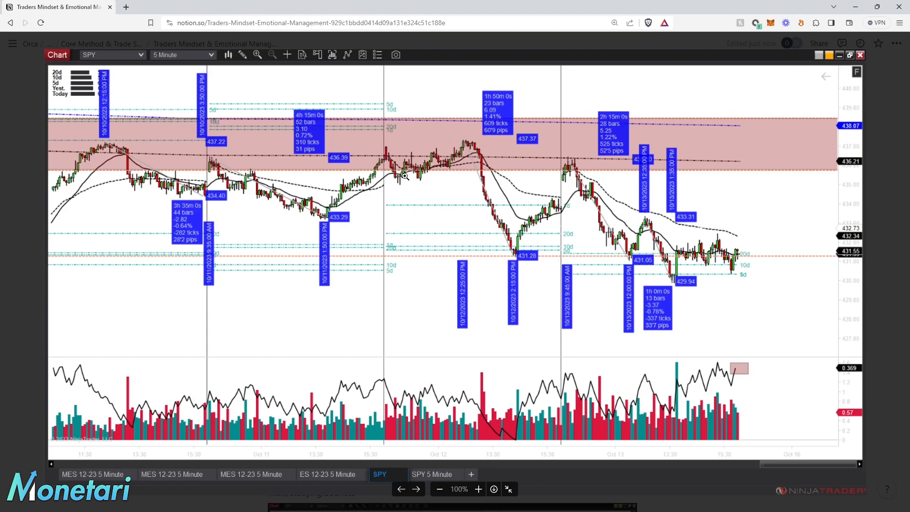
mouse_move(465, 153)
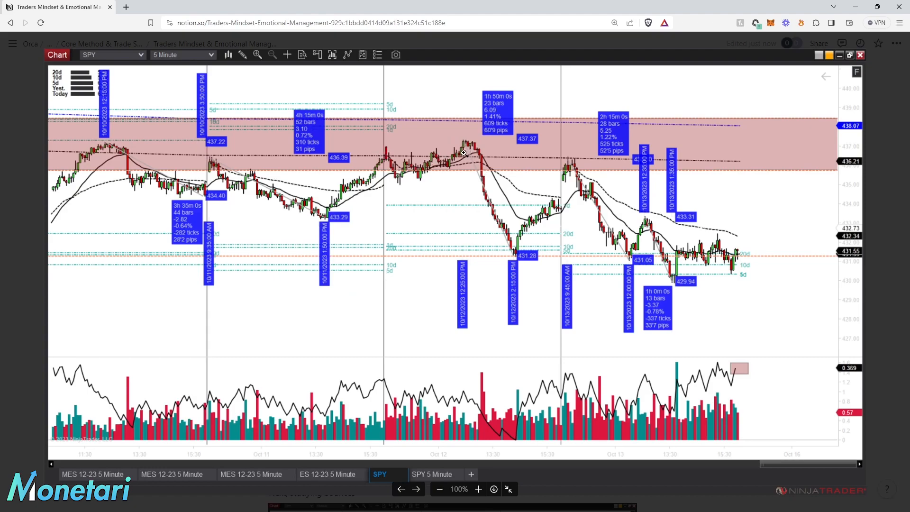
mouse_move(461, 143)
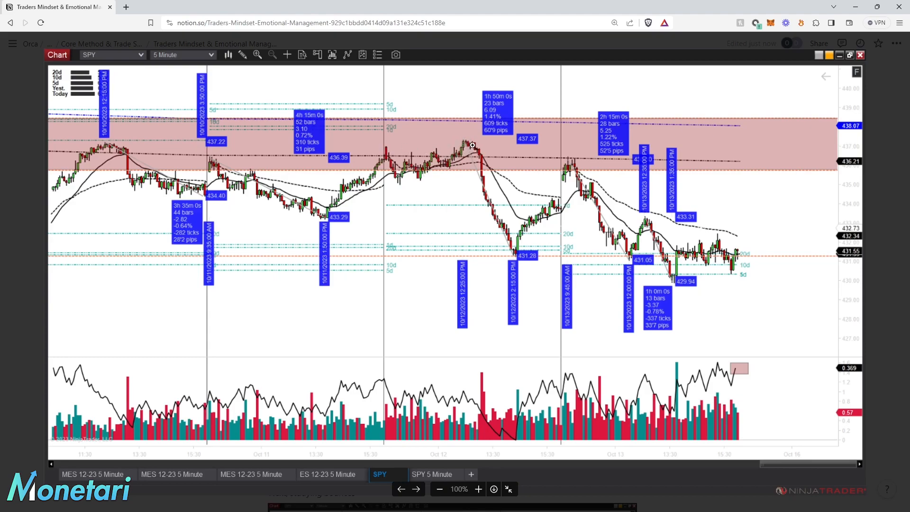
mouse_move(139, 146)
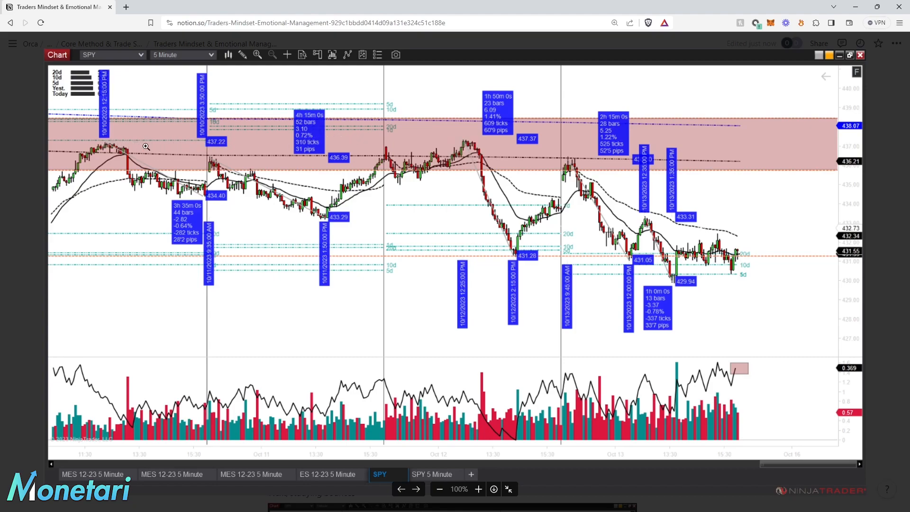
mouse_move(171, 137)
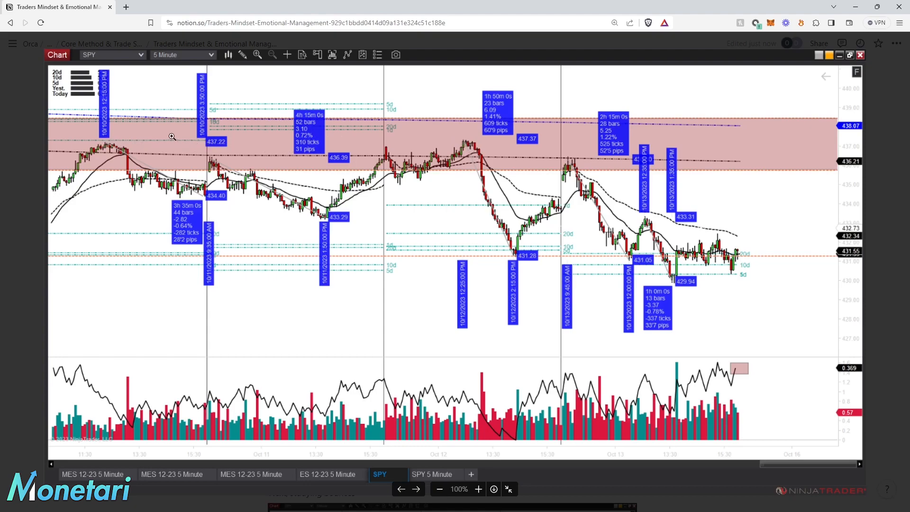
mouse_move(447, 147)
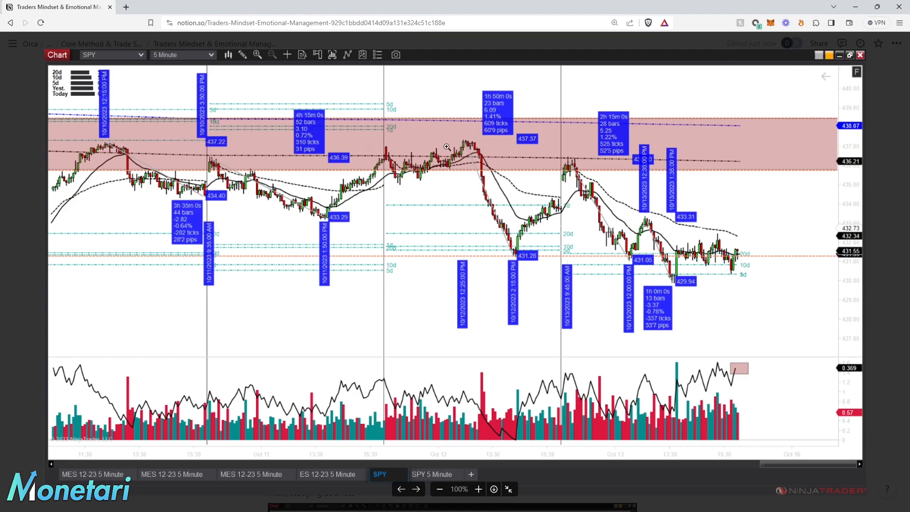
mouse_move(469, 142)
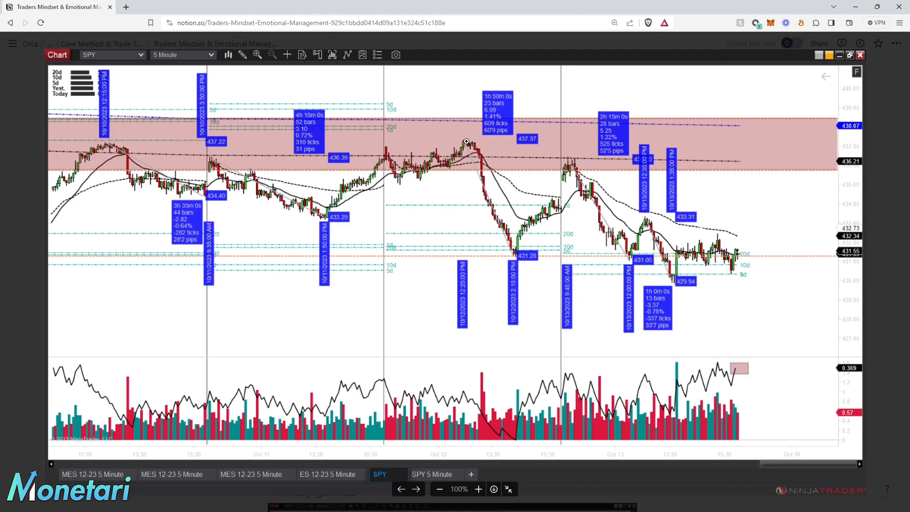
mouse_move(489, 242)
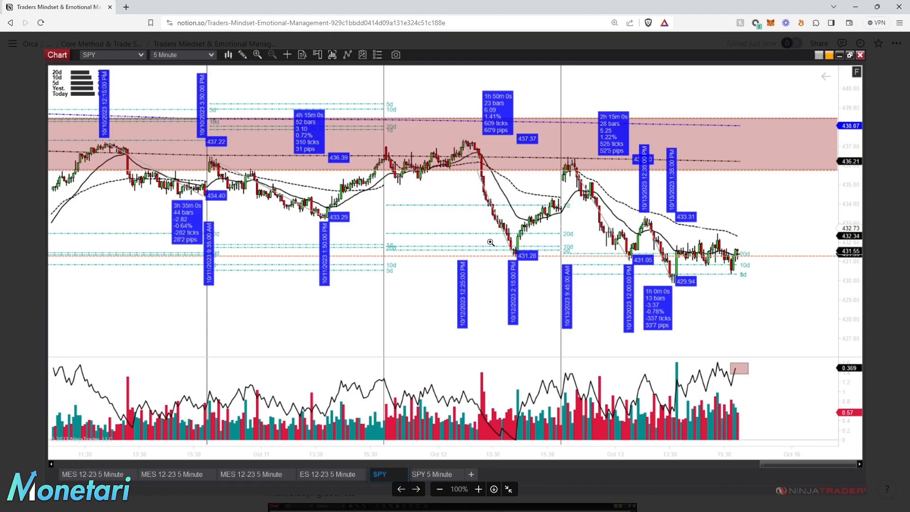
mouse_move(465, 141)
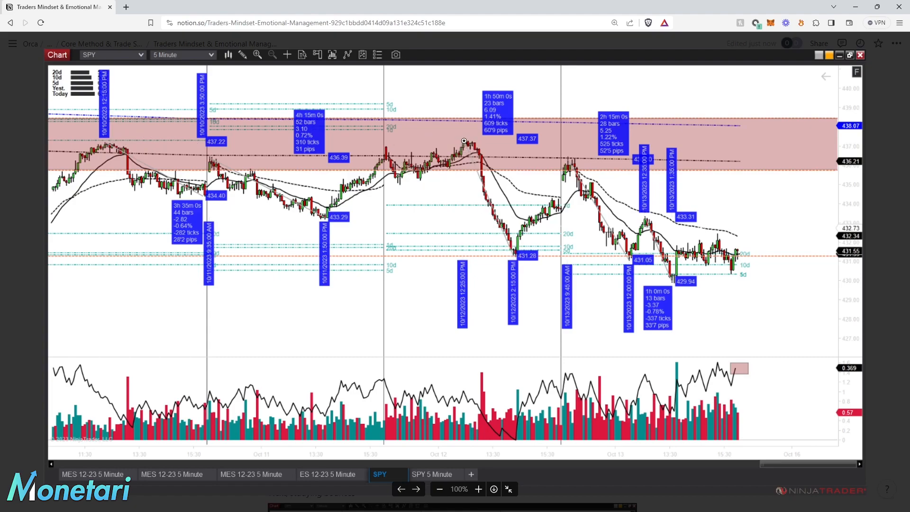
mouse_move(521, 254)
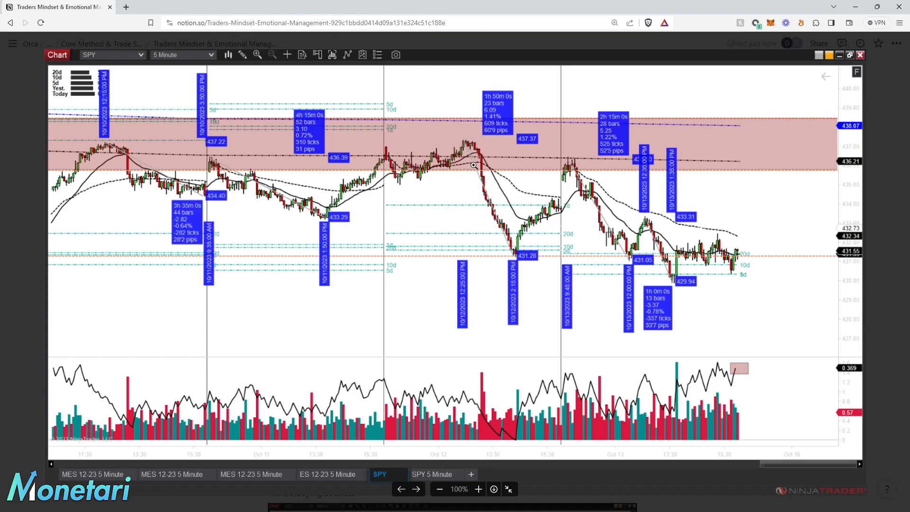
mouse_move(482, 138)
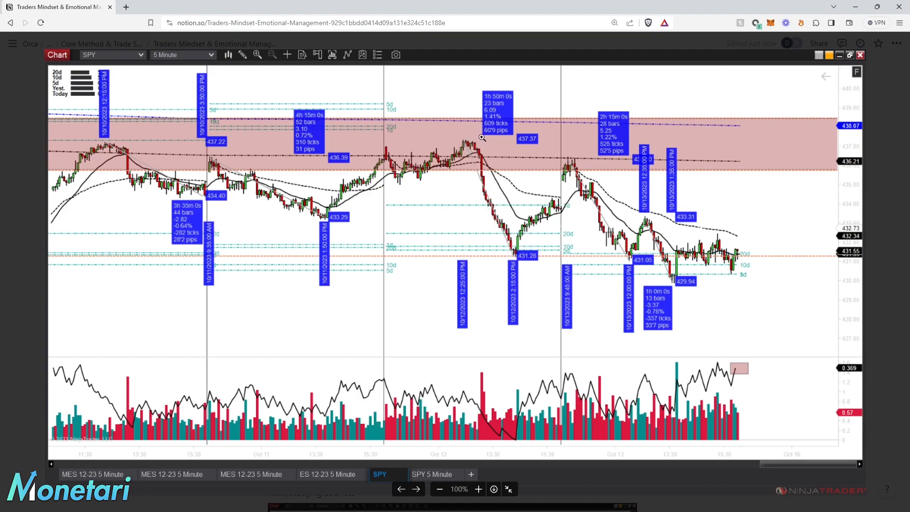
mouse_move(487, 115)
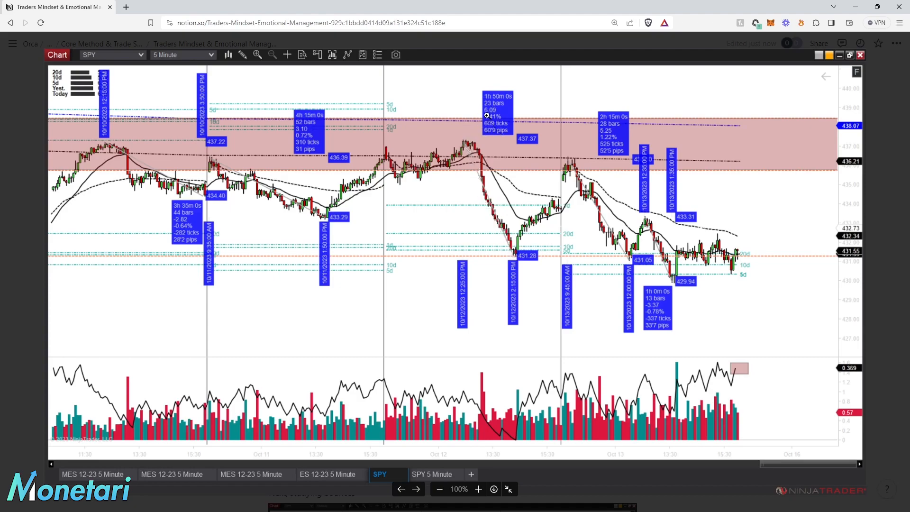
mouse_move(506, 259)
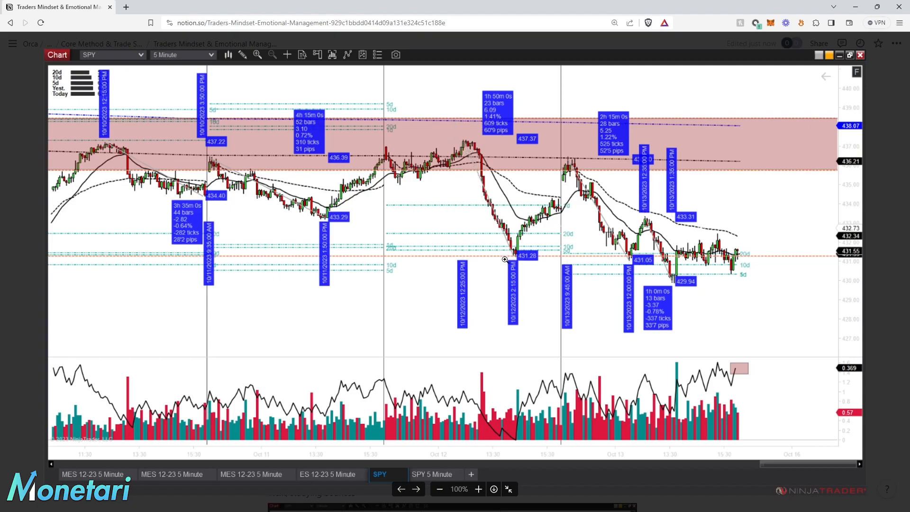
mouse_move(465, 177)
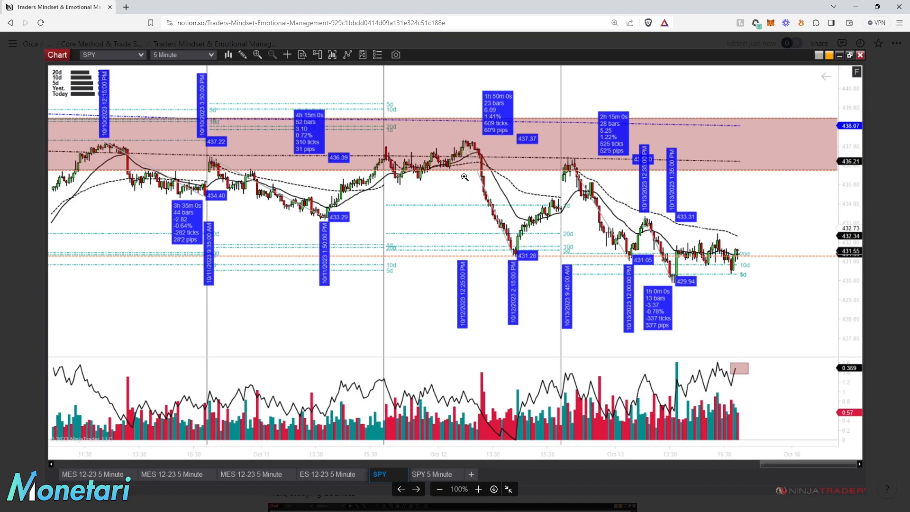
mouse_move(464, 150)
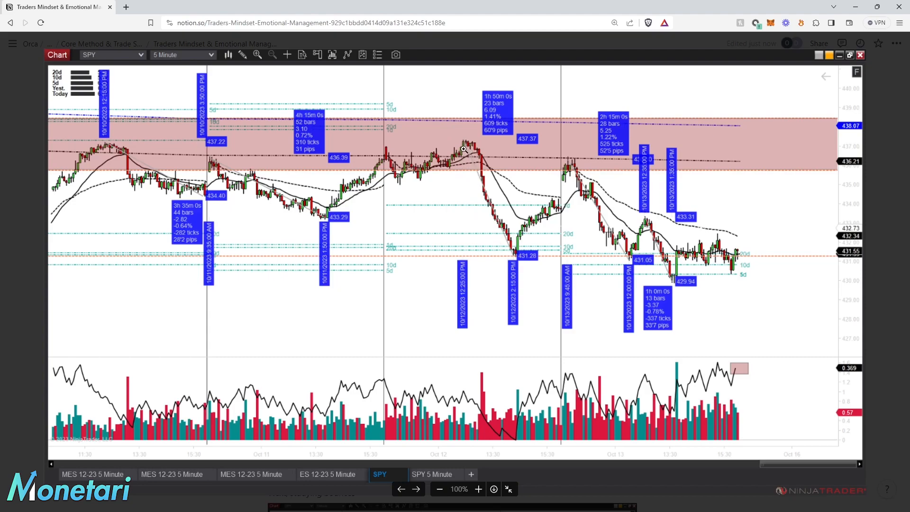
mouse_move(461, 144)
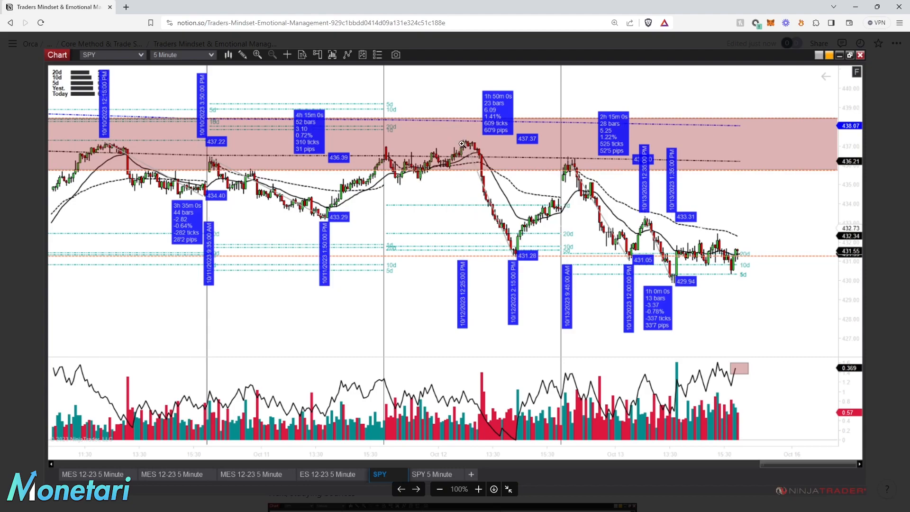
mouse_move(441, 148)
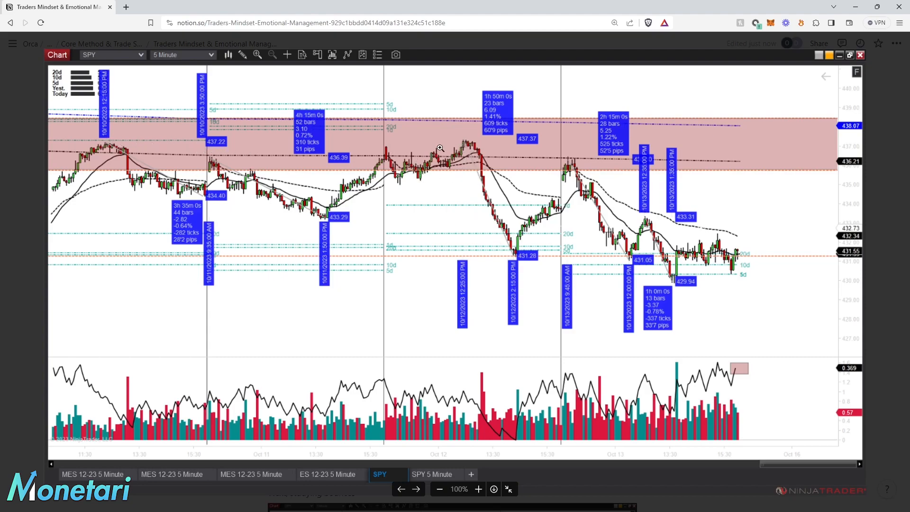
mouse_move(220, 173)
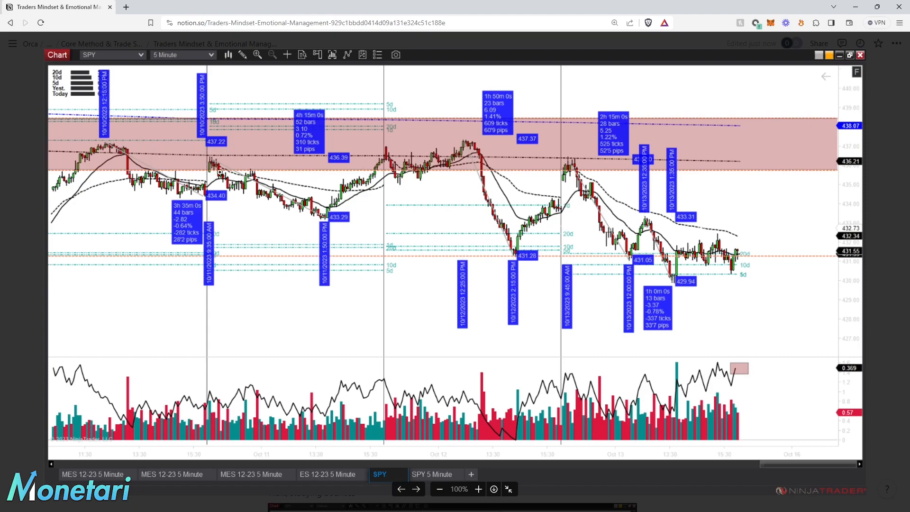
mouse_move(118, 154)
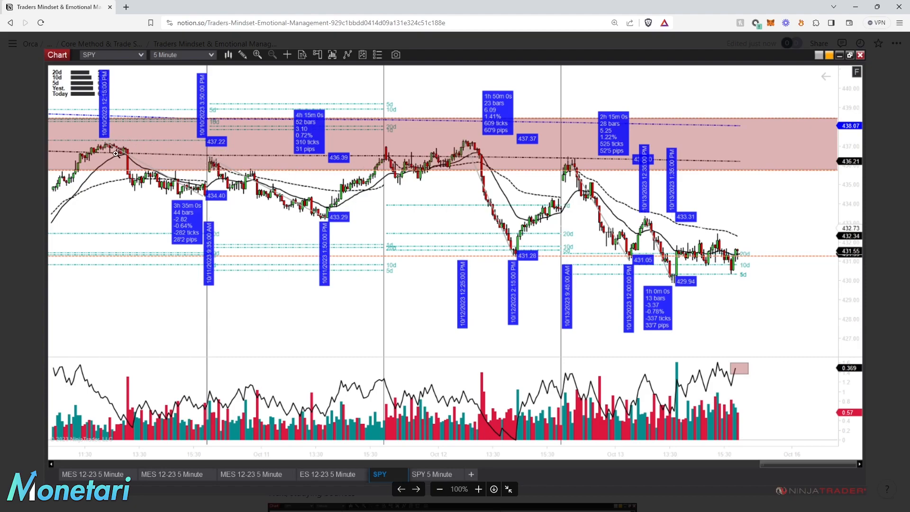
mouse_move(214, 160)
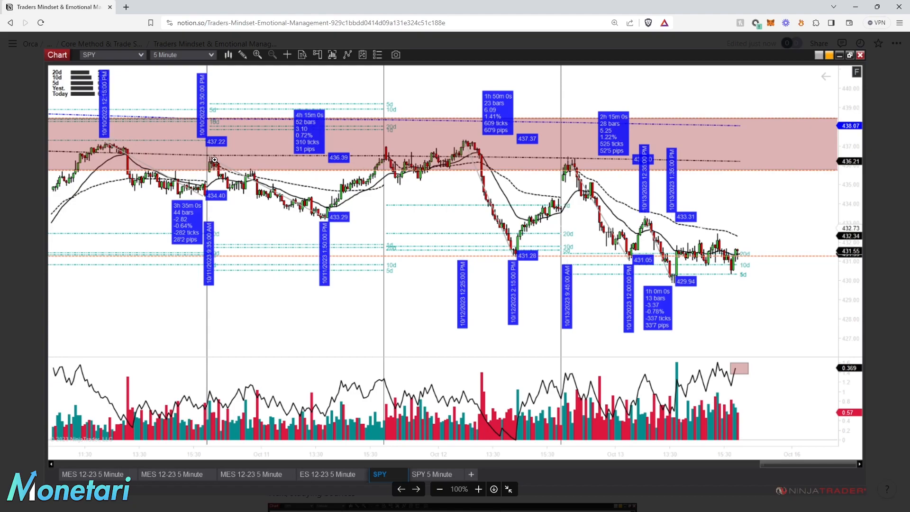
mouse_move(316, 221)
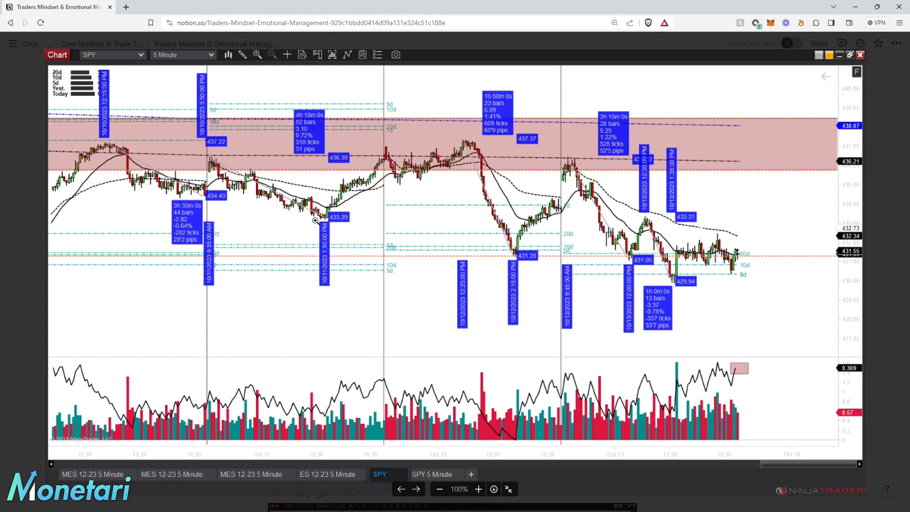
mouse_move(478, 147)
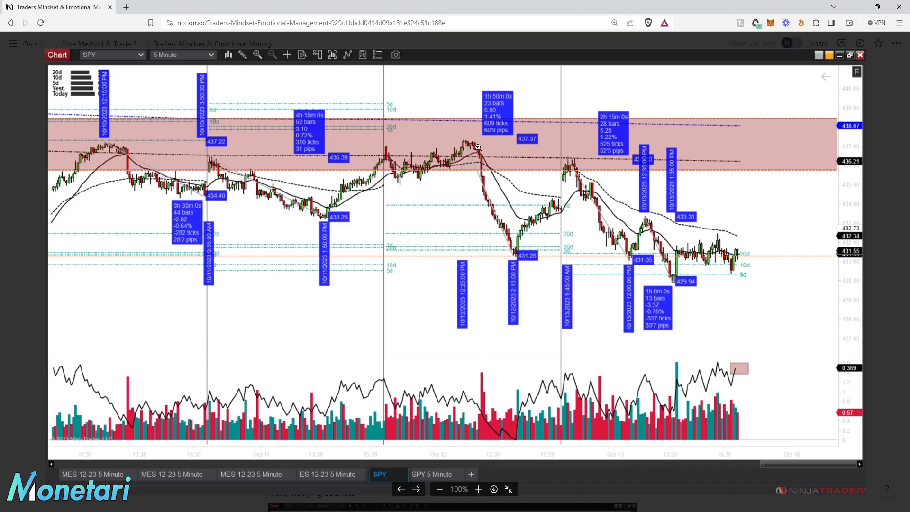
mouse_move(392, 151)
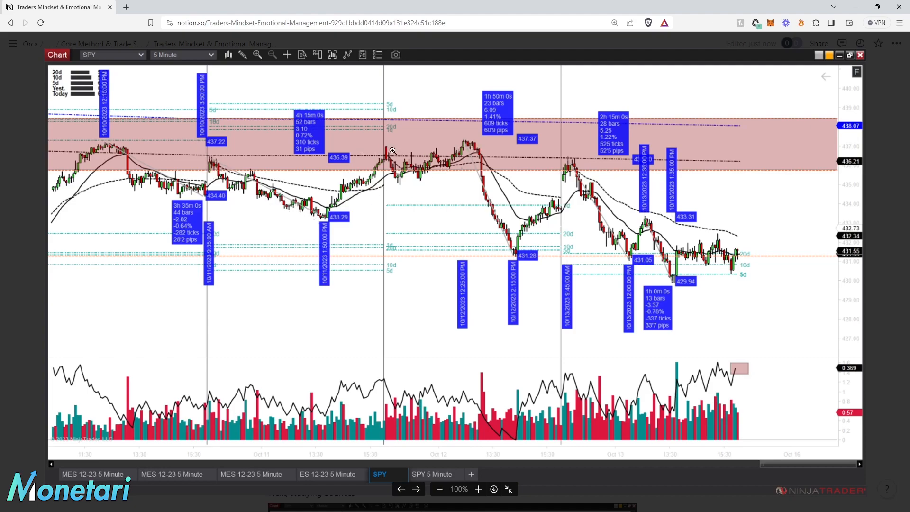
mouse_move(401, 178)
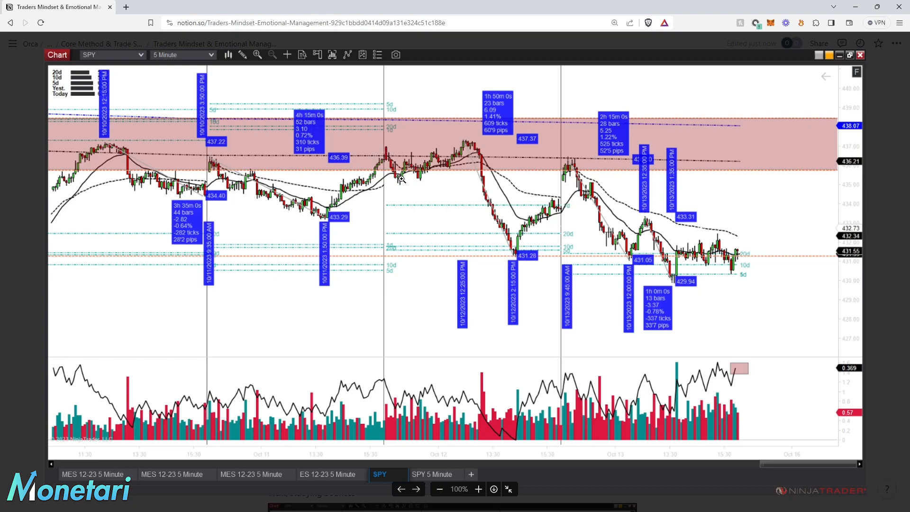
mouse_move(471, 144)
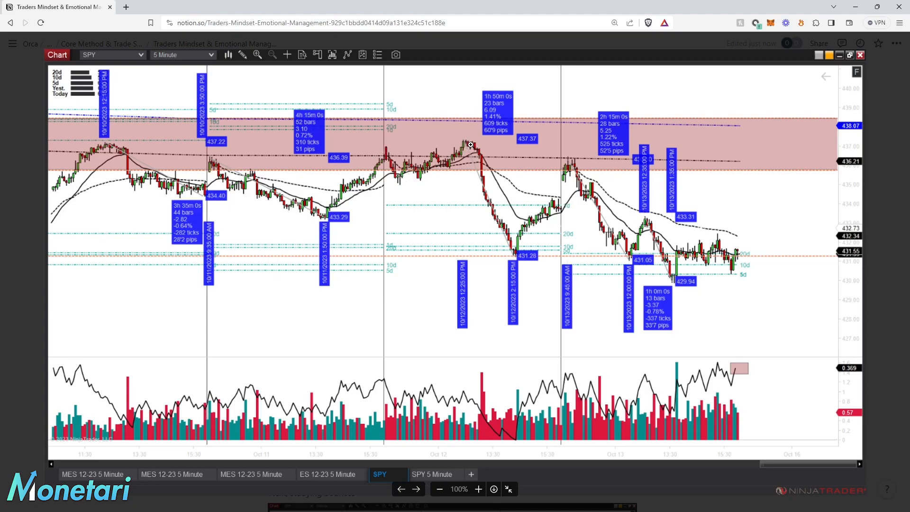
mouse_move(491, 191)
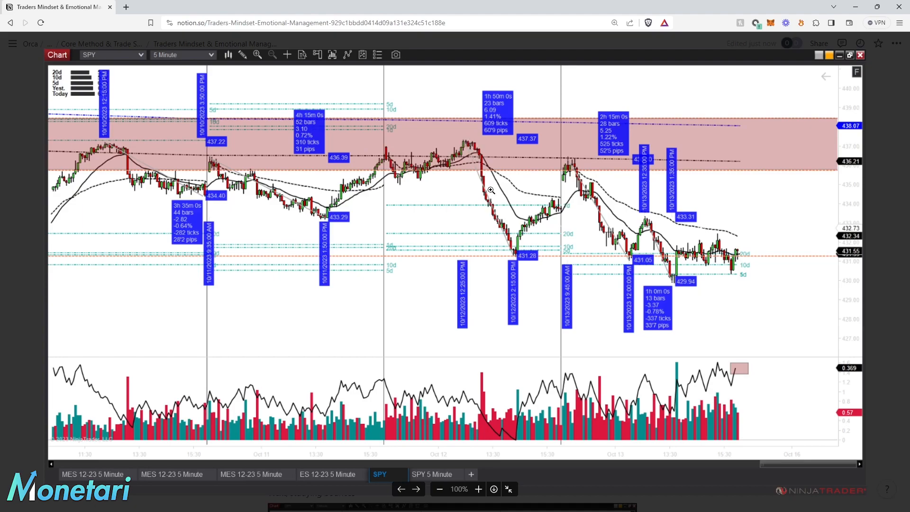
mouse_move(515, 257)
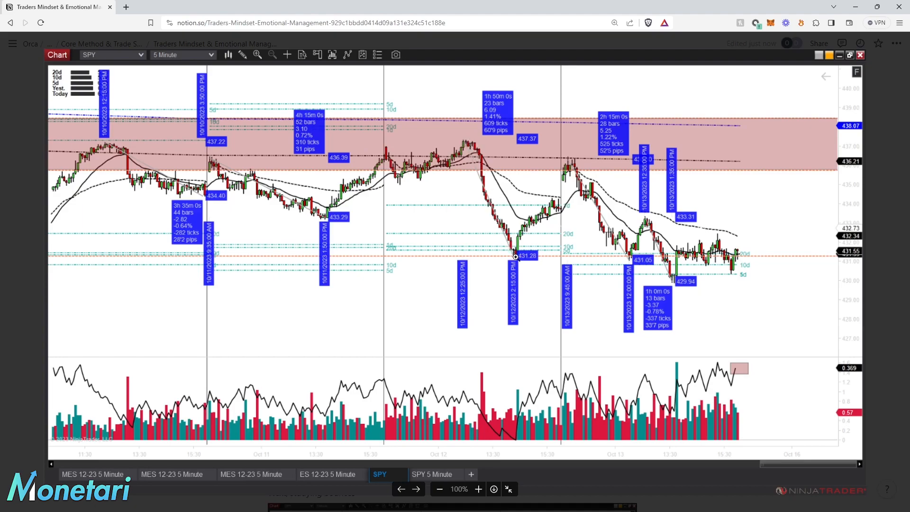
mouse_move(511, 249)
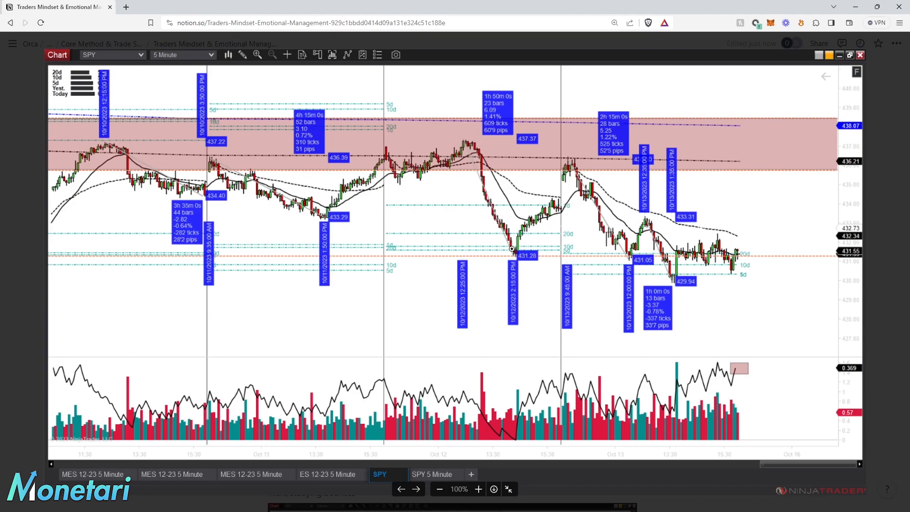
mouse_move(465, 147)
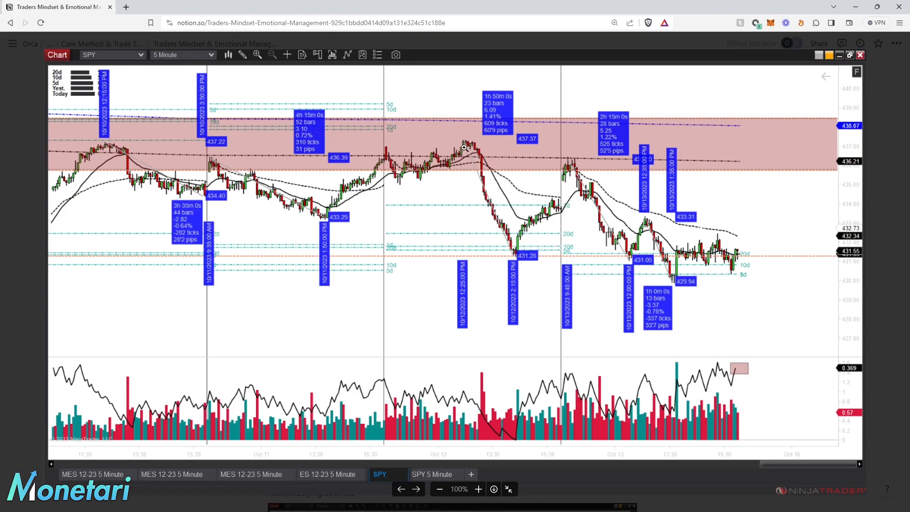
mouse_move(511, 248)
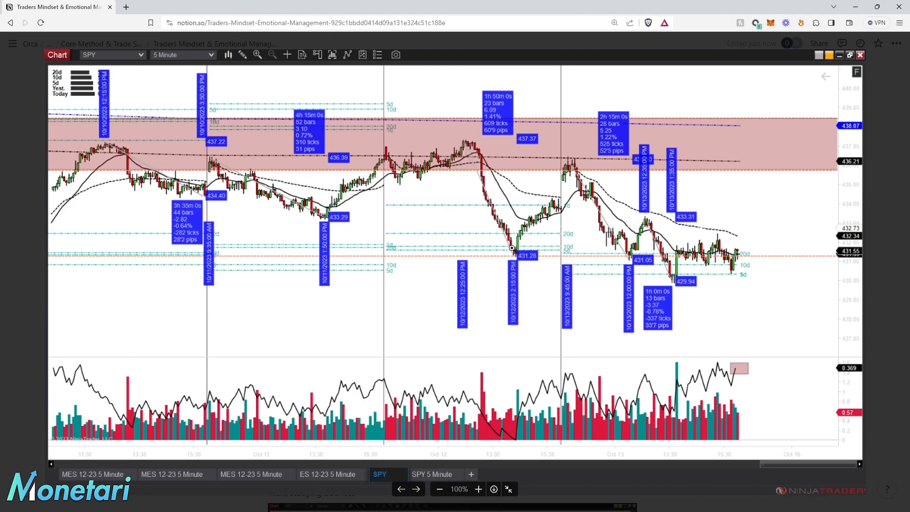
mouse_move(572, 253)
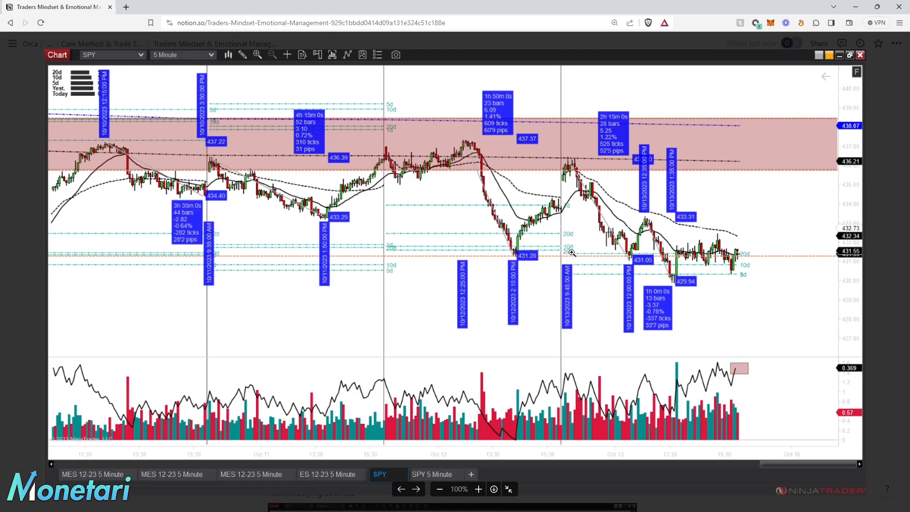
mouse_move(502, 199)
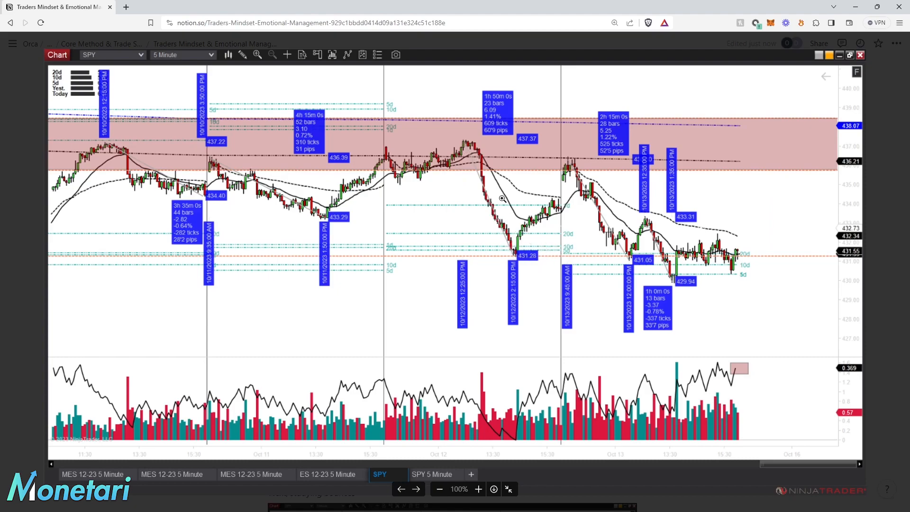
mouse_move(509, 237)
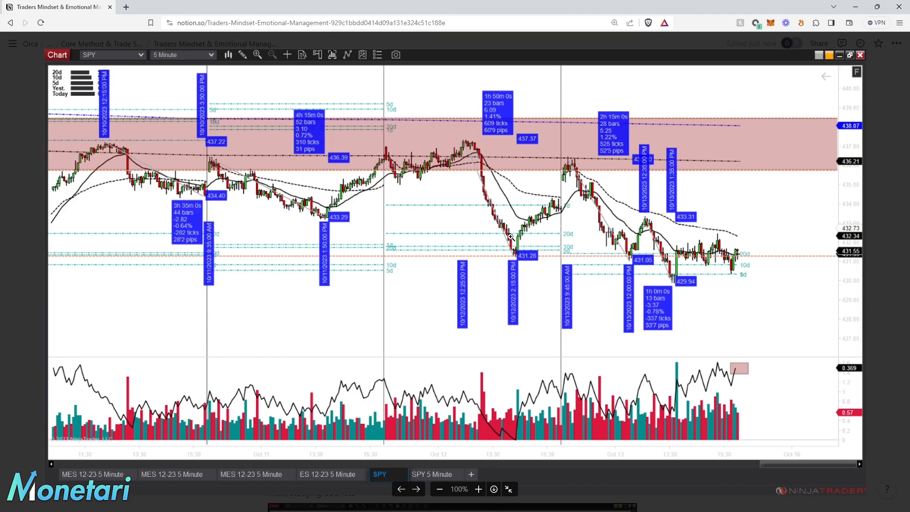
mouse_move(507, 254)
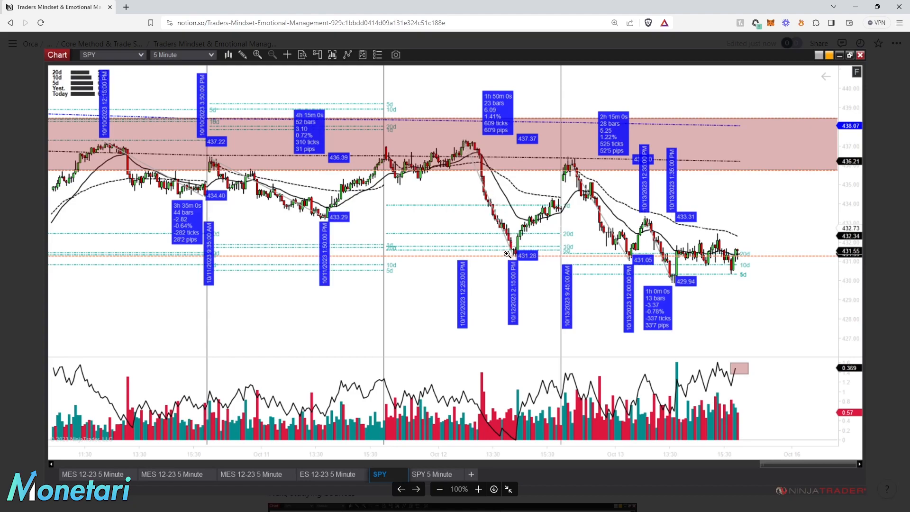
mouse_move(489, 202)
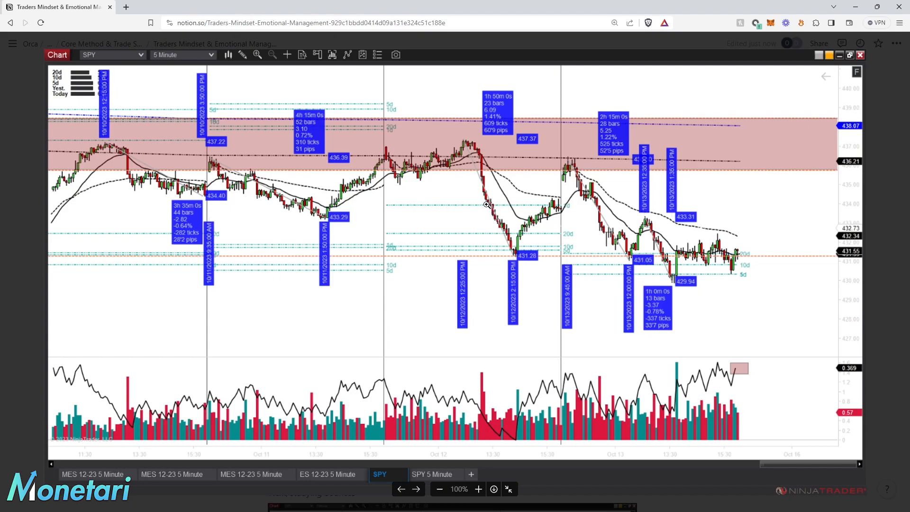
mouse_move(489, 213)
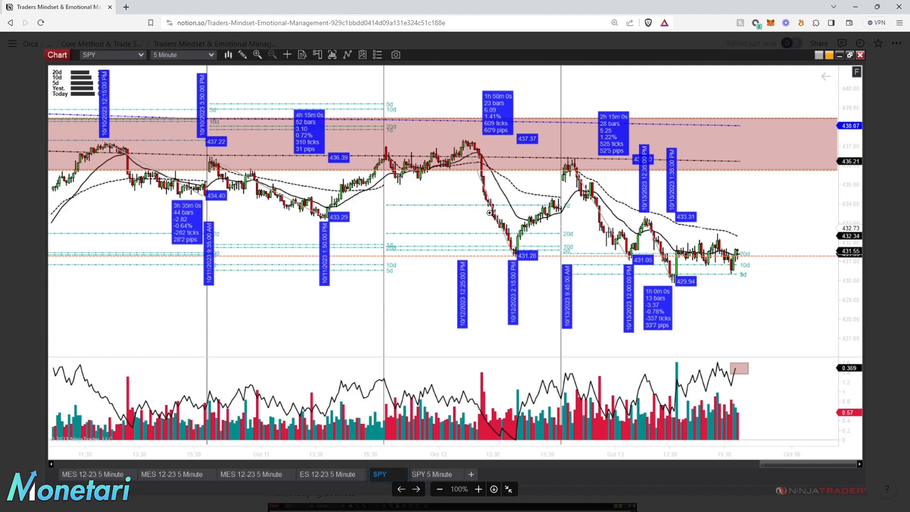
mouse_move(489, 204)
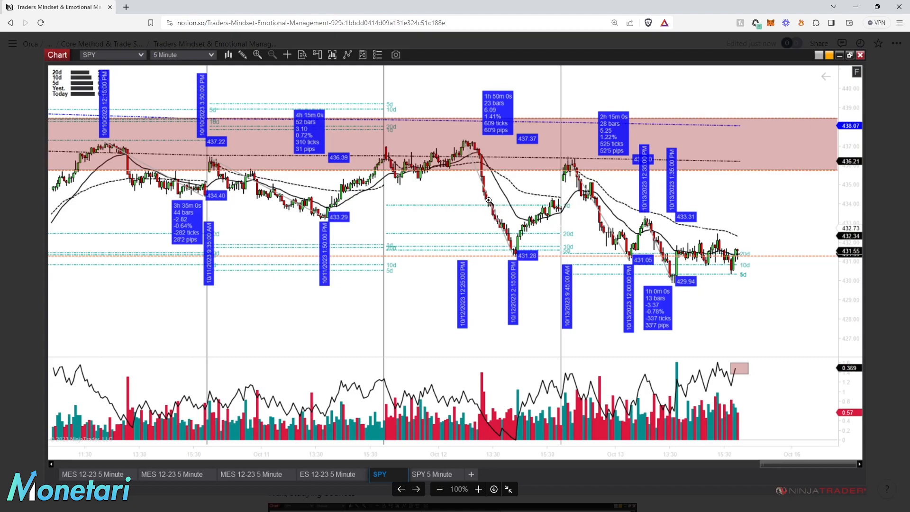
mouse_move(494, 217)
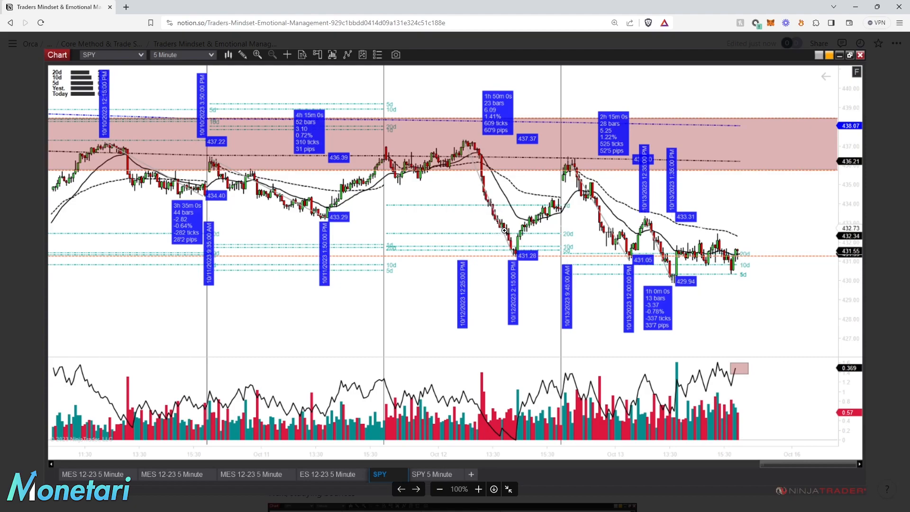
mouse_move(569, 251)
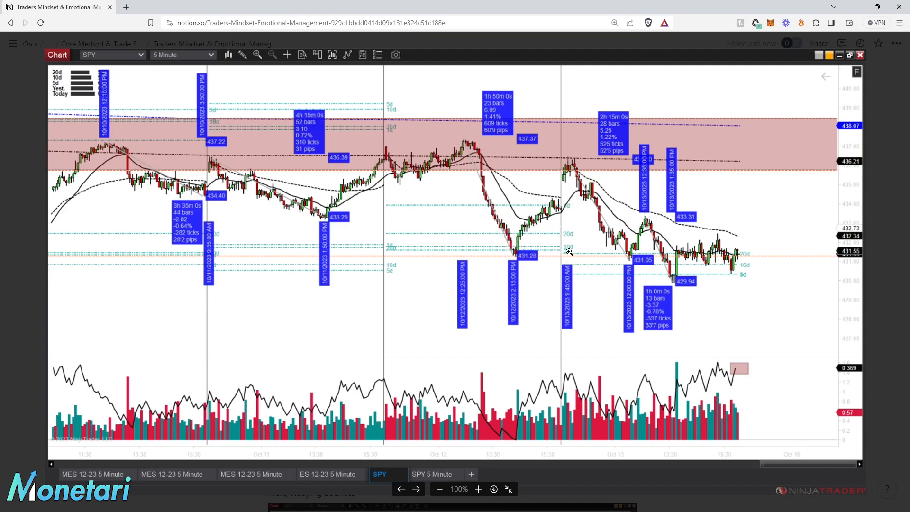
mouse_move(426, 253)
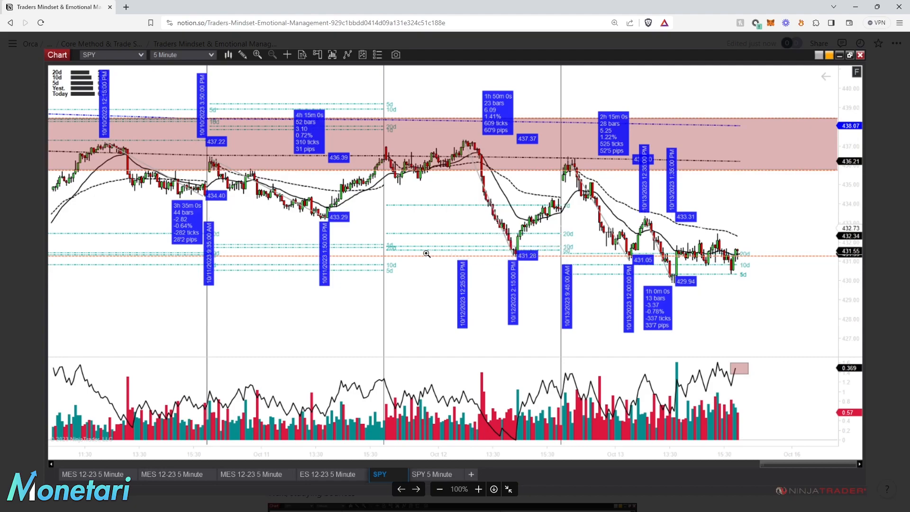
mouse_move(515, 253)
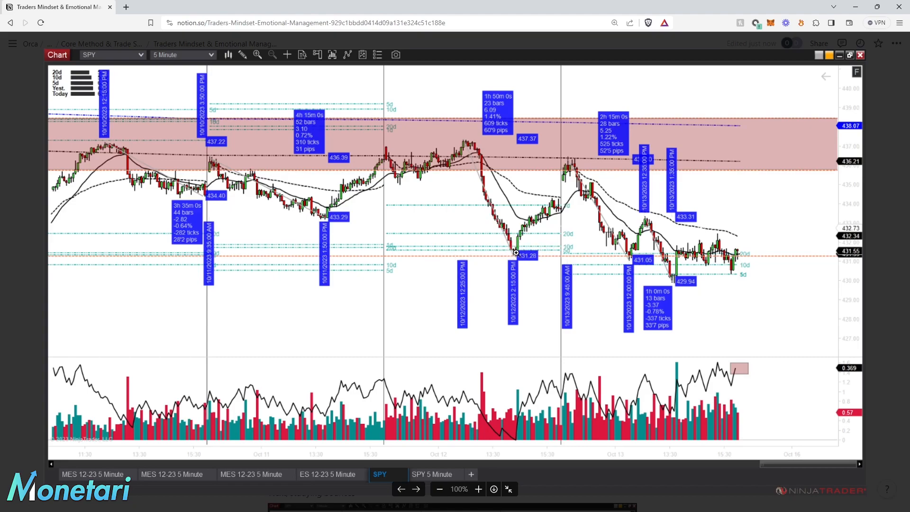
mouse_move(509, 254)
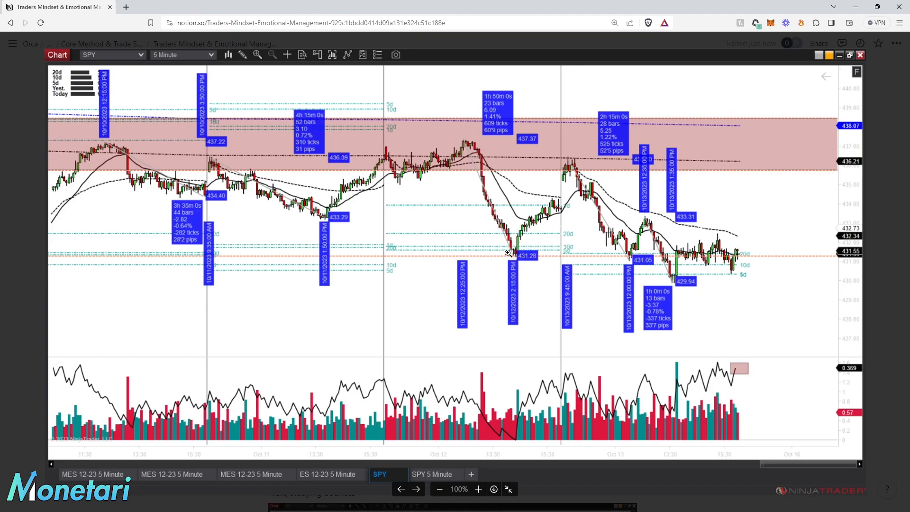
mouse_move(518, 257)
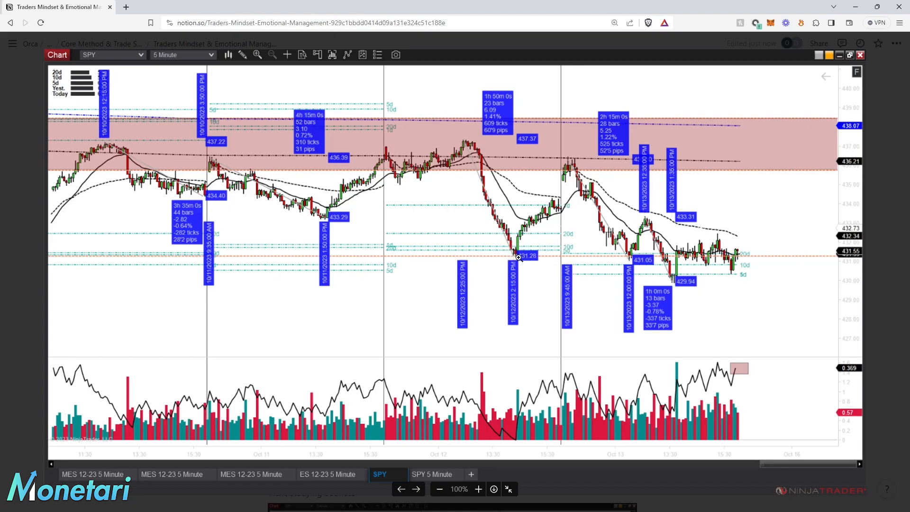
mouse_move(515, 245)
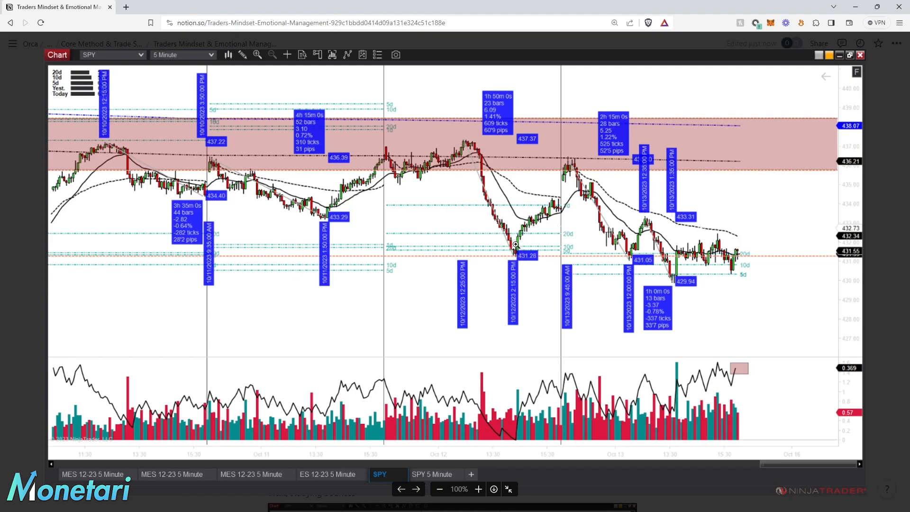
mouse_move(515, 252)
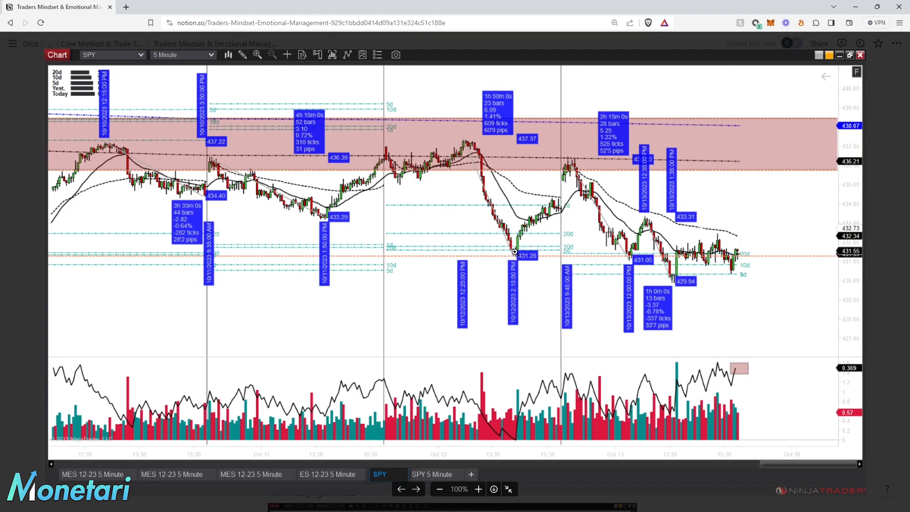
mouse_move(500, 226)
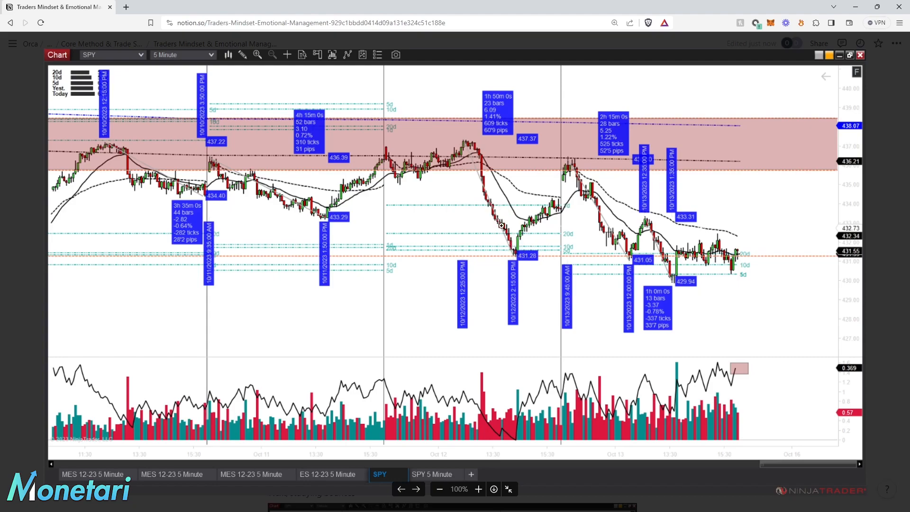
mouse_move(509, 259)
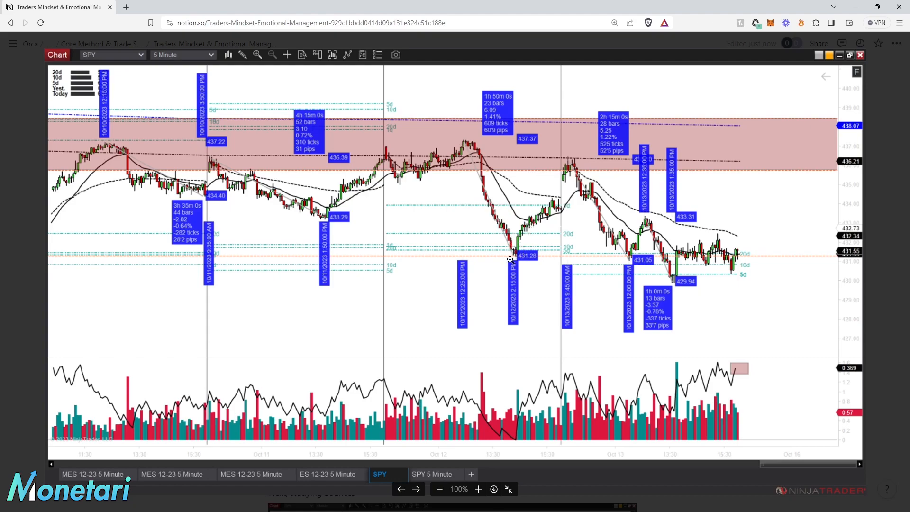
mouse_move(483, 158)
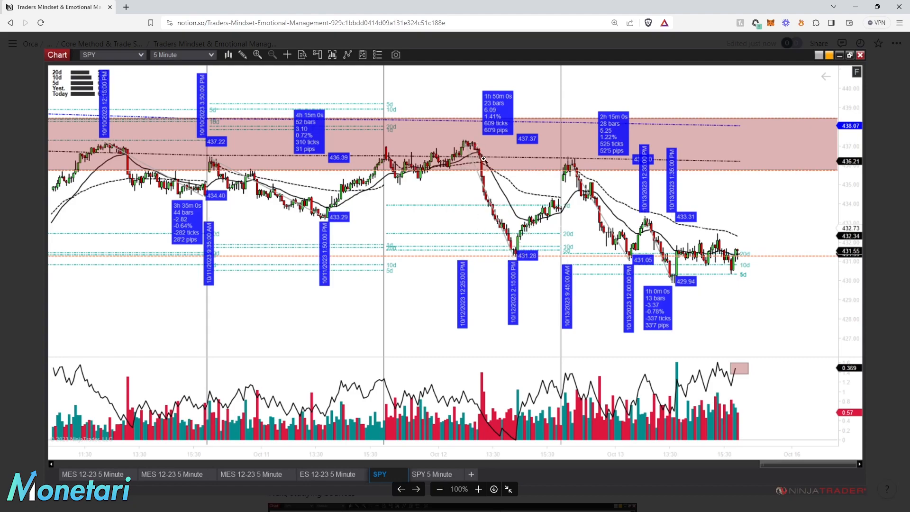
mouse_move(522, 254)
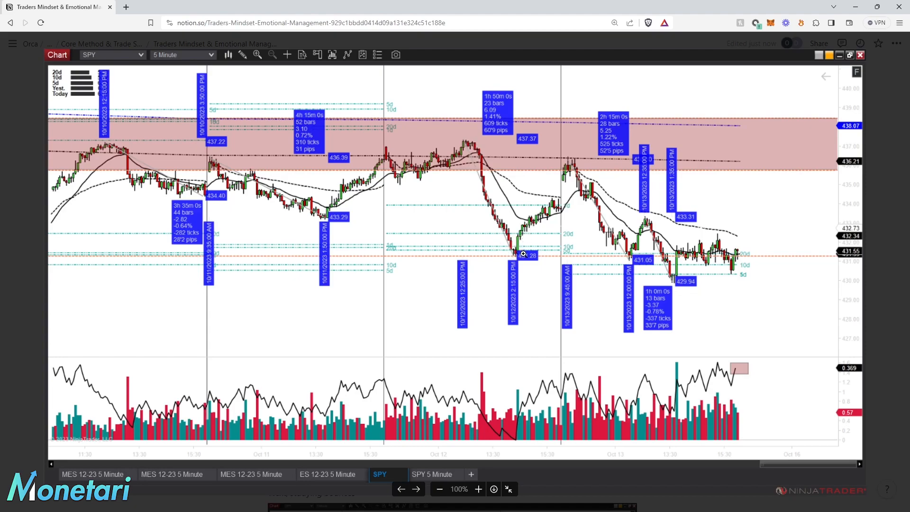
mouse_move(518, 254)
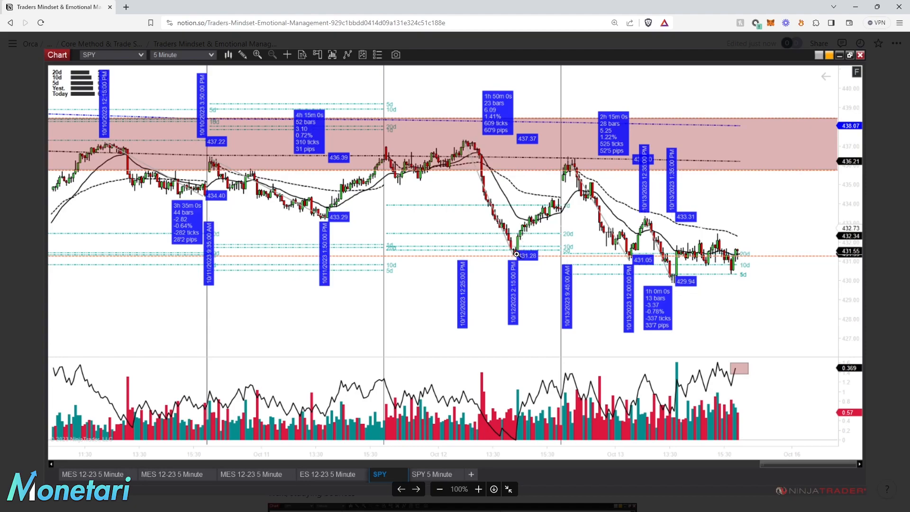
mouse_move(506, 248)
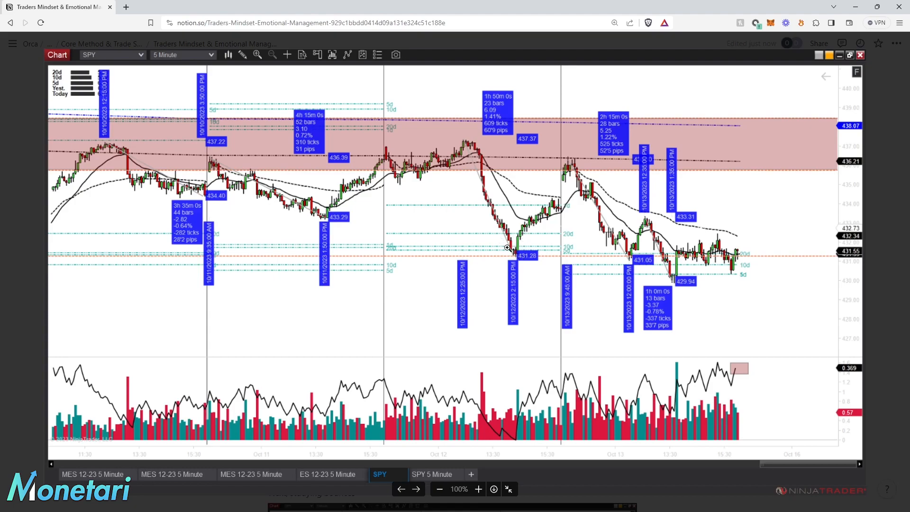
mouse_move(515, 257)
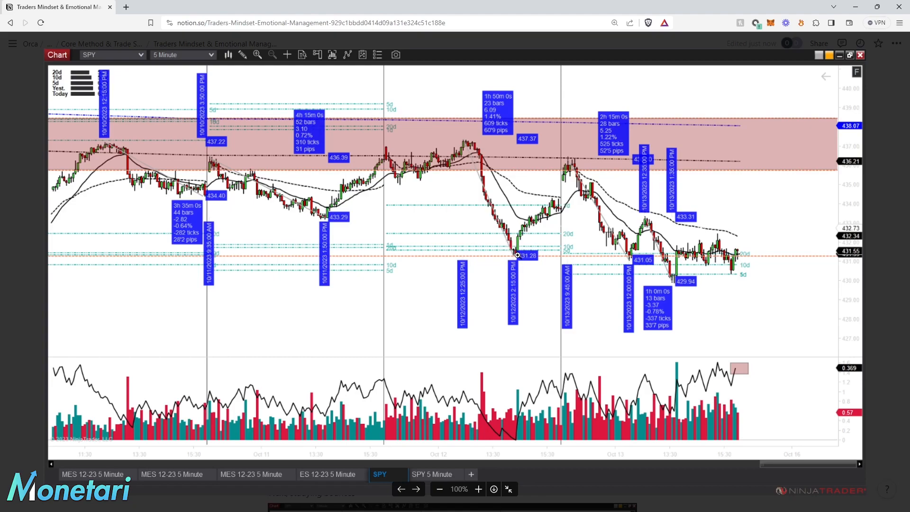
mouse_move(508, 260)
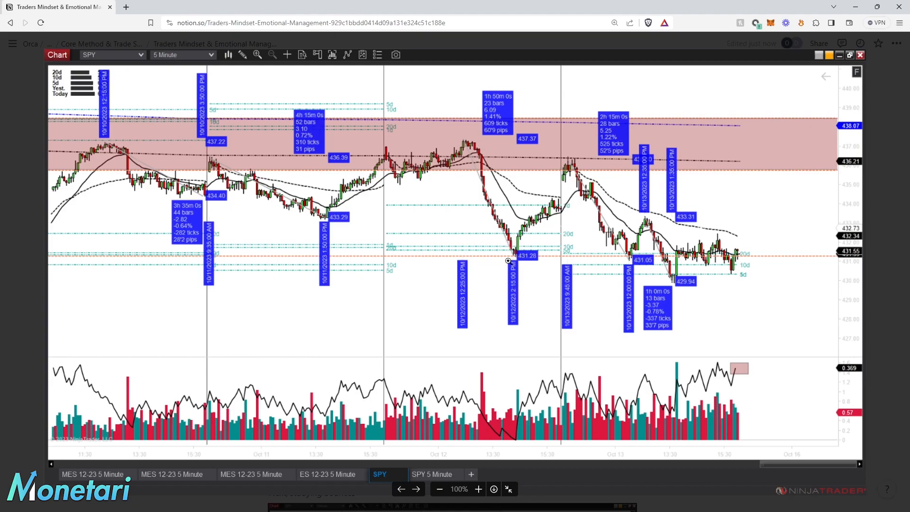
mouse_move(488, 207)
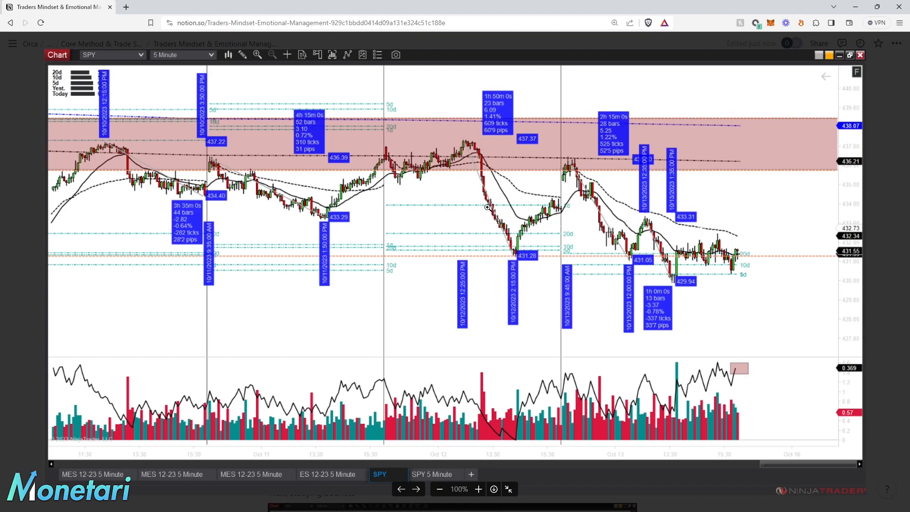
mouse_move(495, 191)
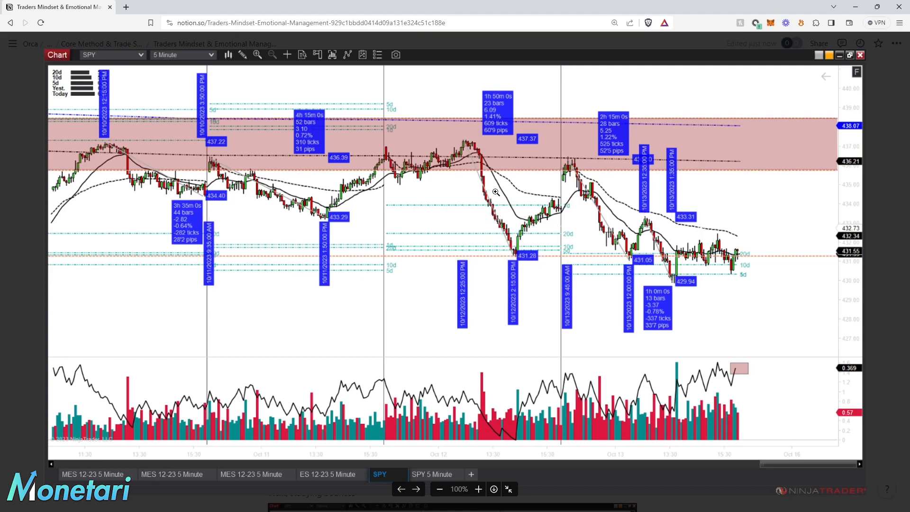
mouse_move(469, 178)
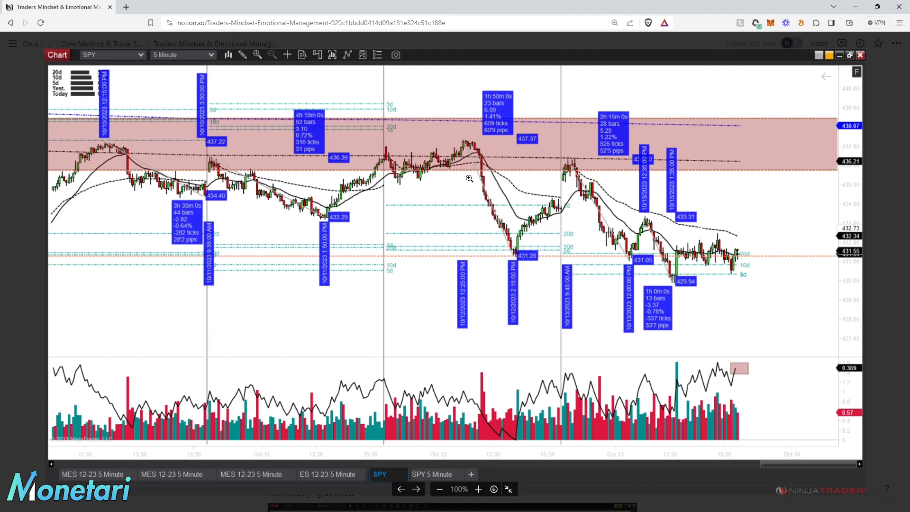
mouse_move(539, 241)
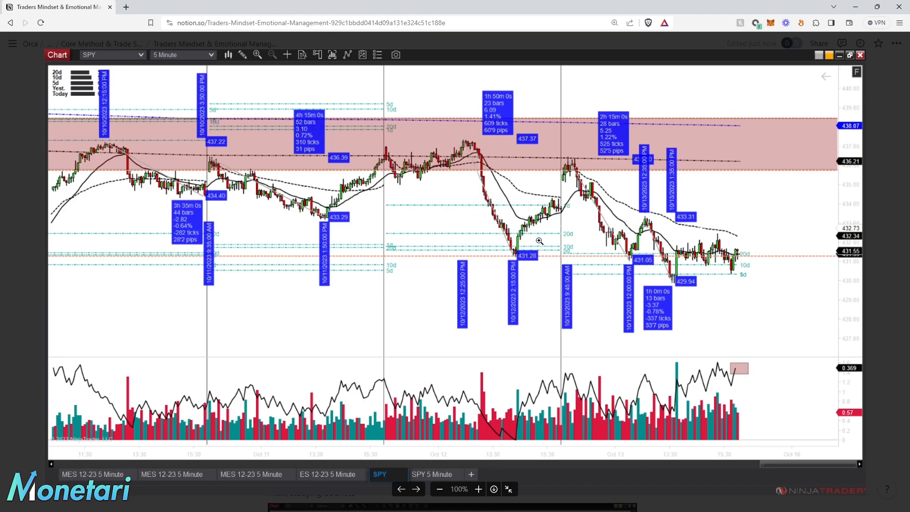
mouse_move(509, 250)
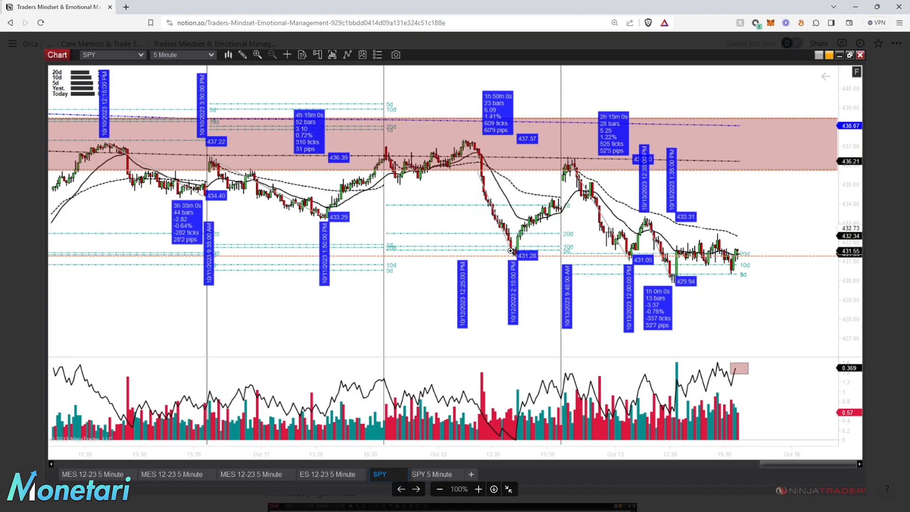
mouse_move(519, 261)
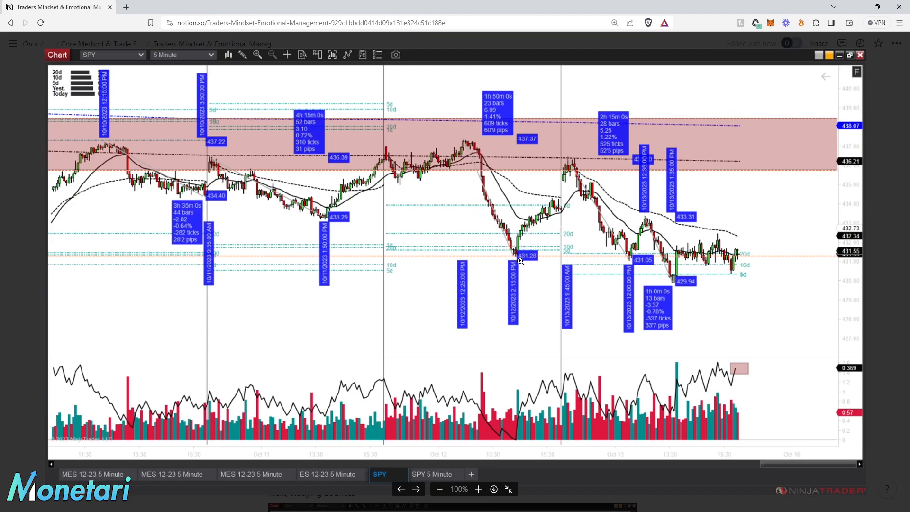
mouse_move(515, 254)
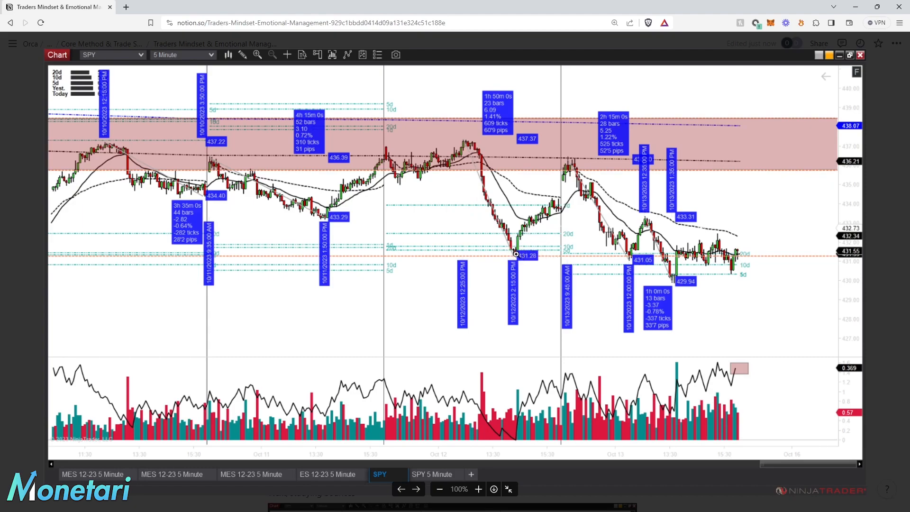
mouse_move(513, 264)
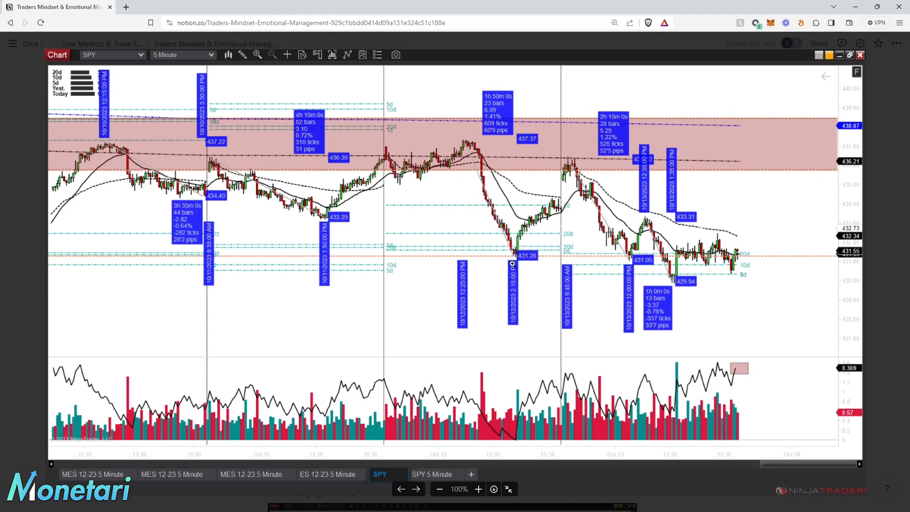
mouse_move(517, 251)
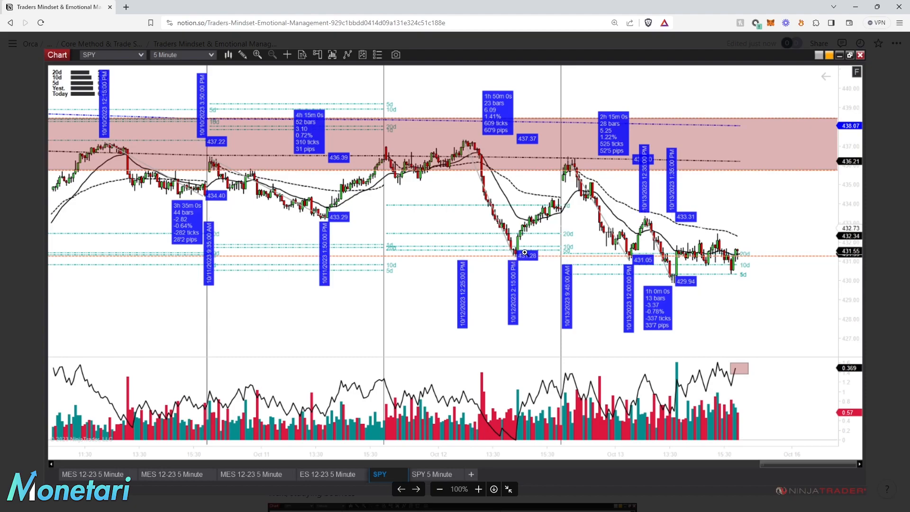
mouse_move(514, 257)
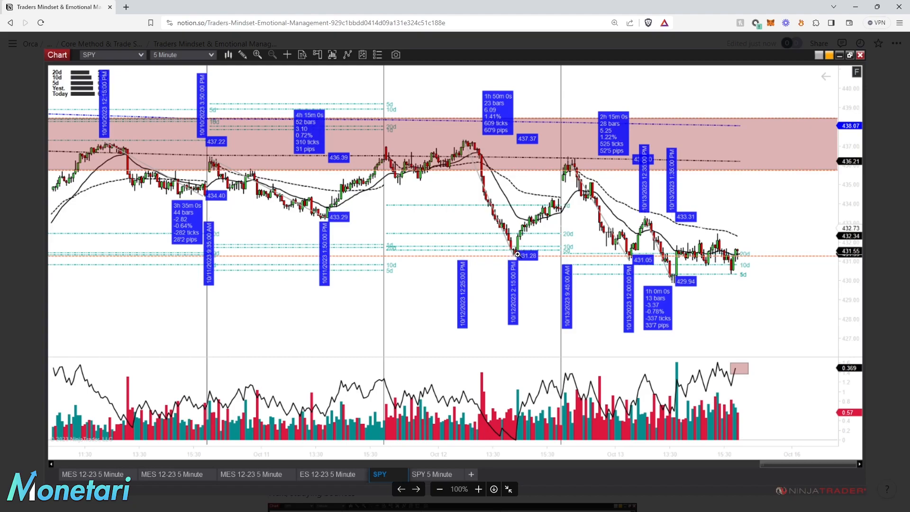
mouse_move(516, 262)
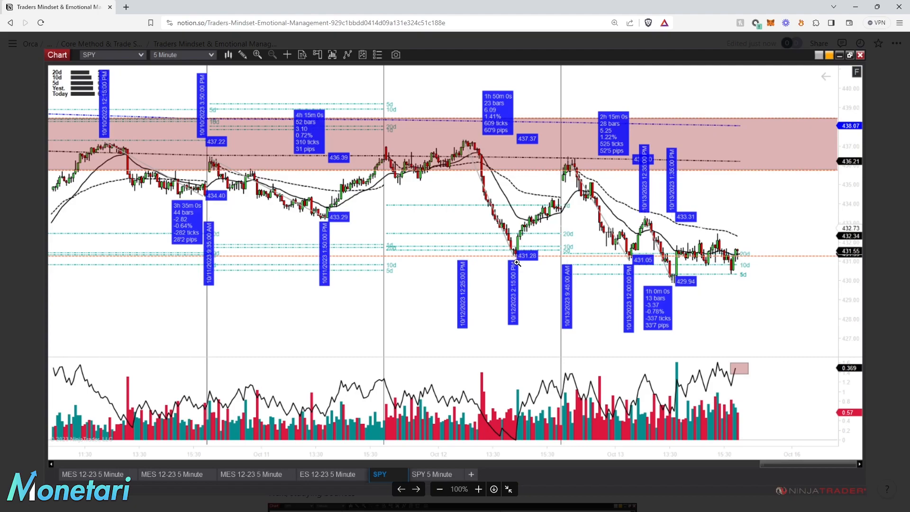
mouse_move(510, 256)
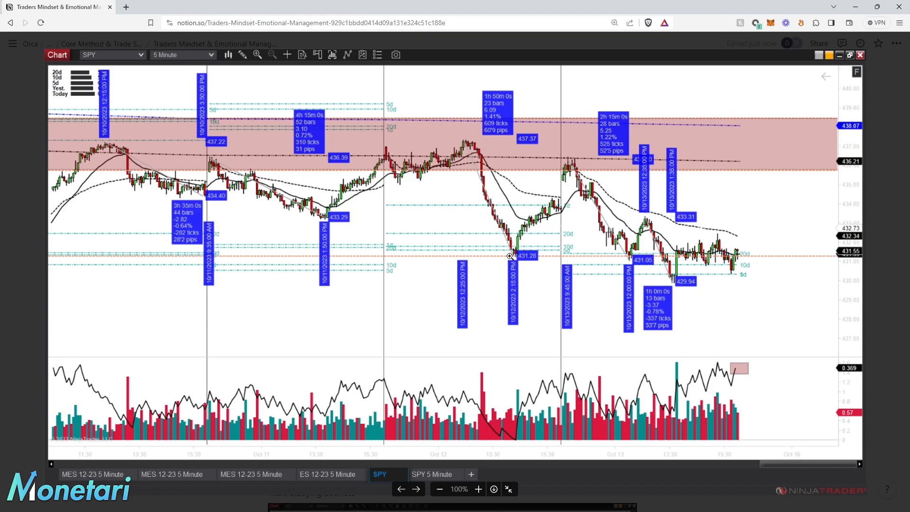
mouse_move(517, 258)
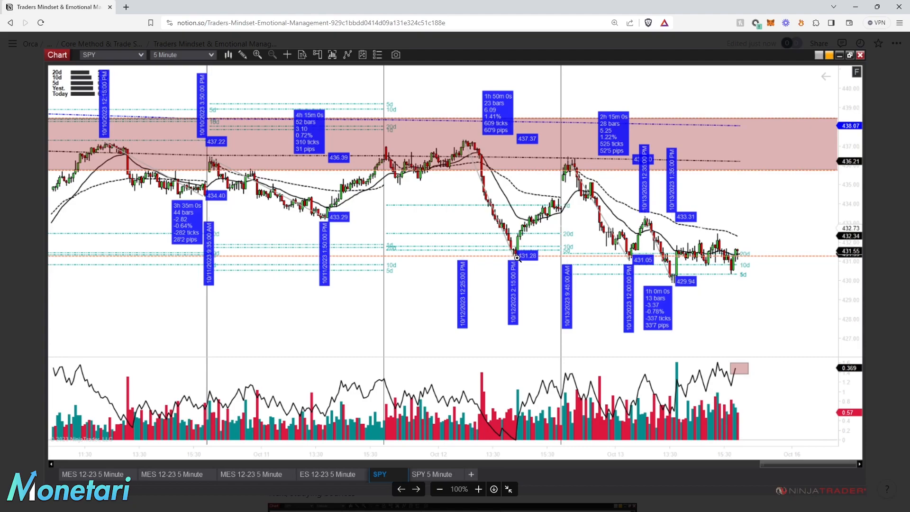
mouse_move(510, 258)
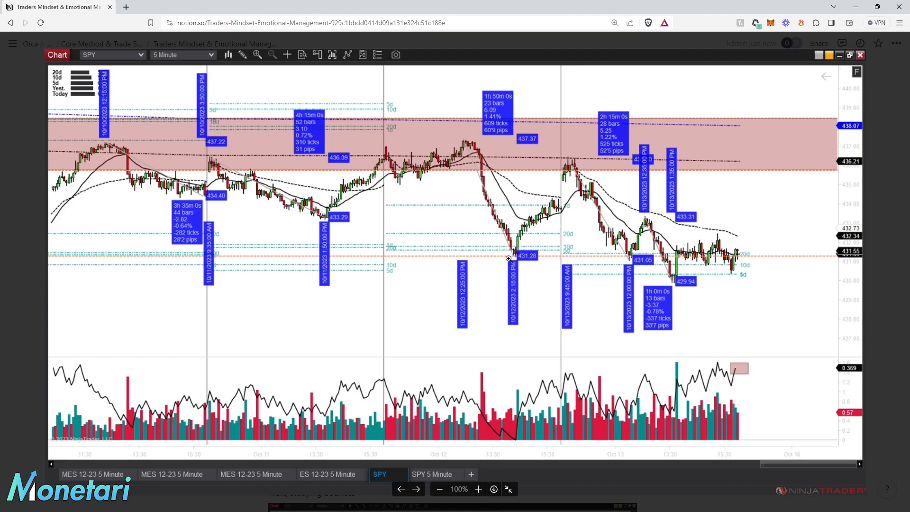
mouse_move(566, 177)
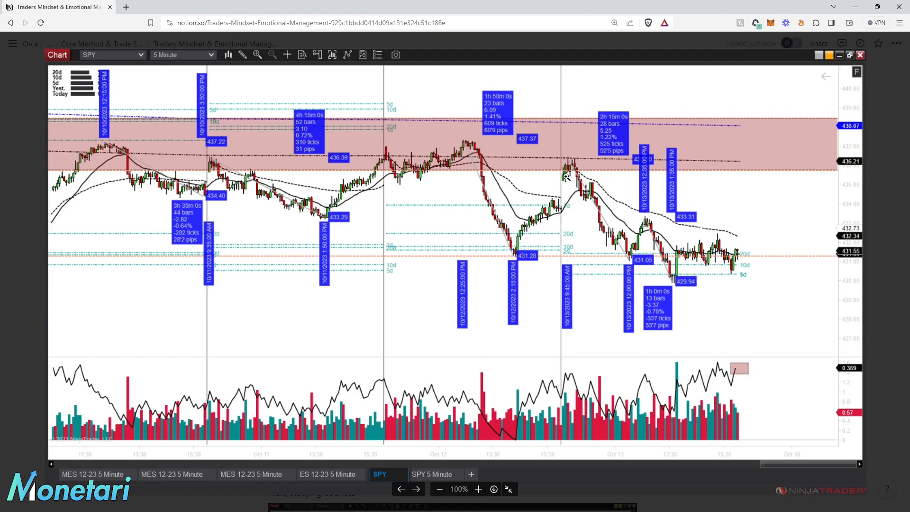
mouse_move(573, 161)
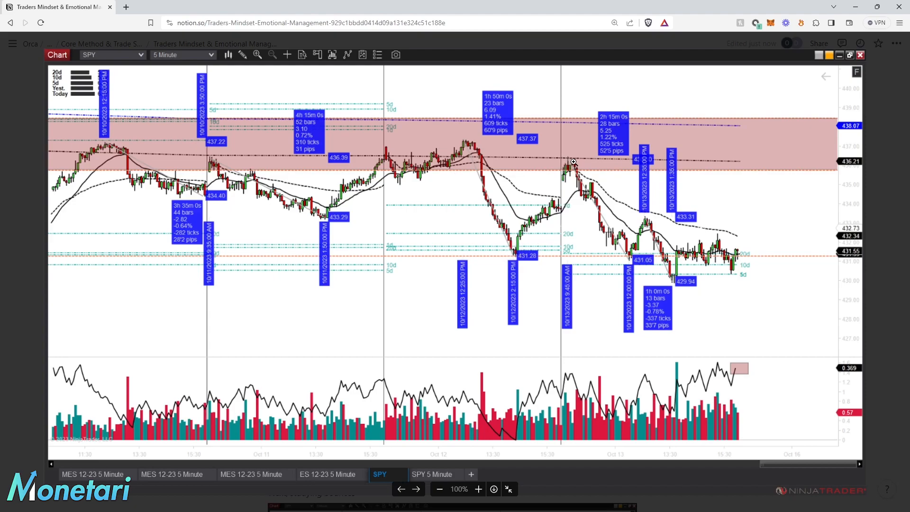
mouse_move(564, 168)
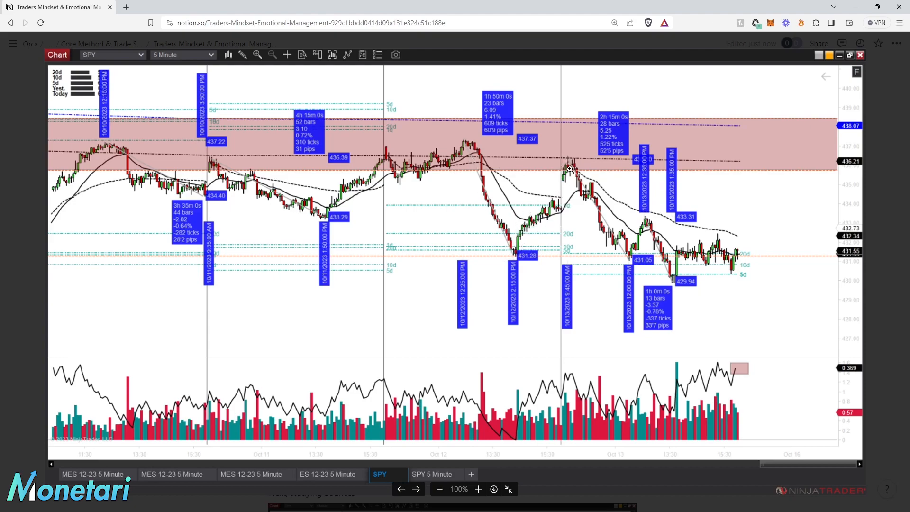
mouse_move(549, 160)
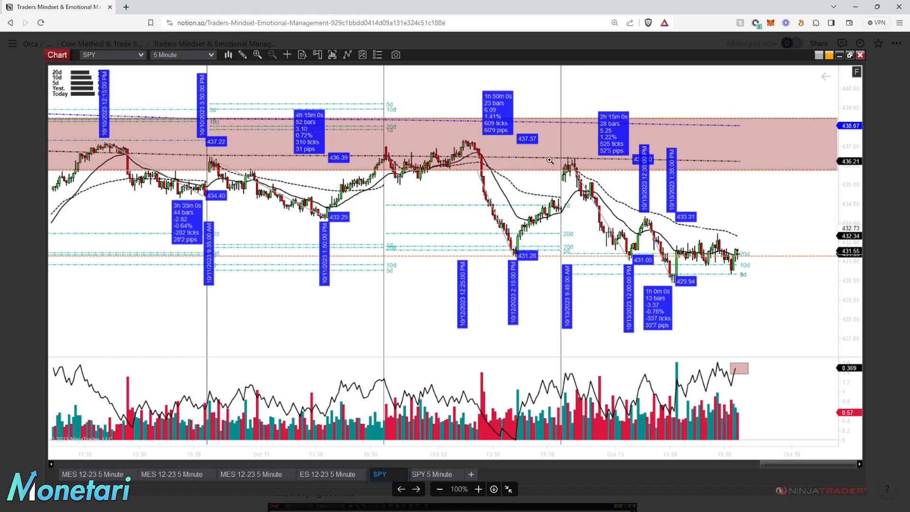
mouse_move(573, 160)
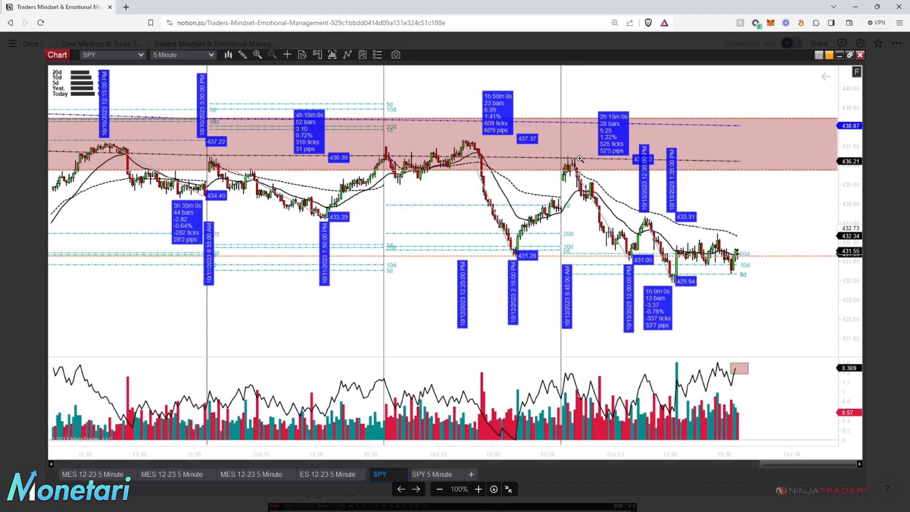
mouse_move(598, 161)
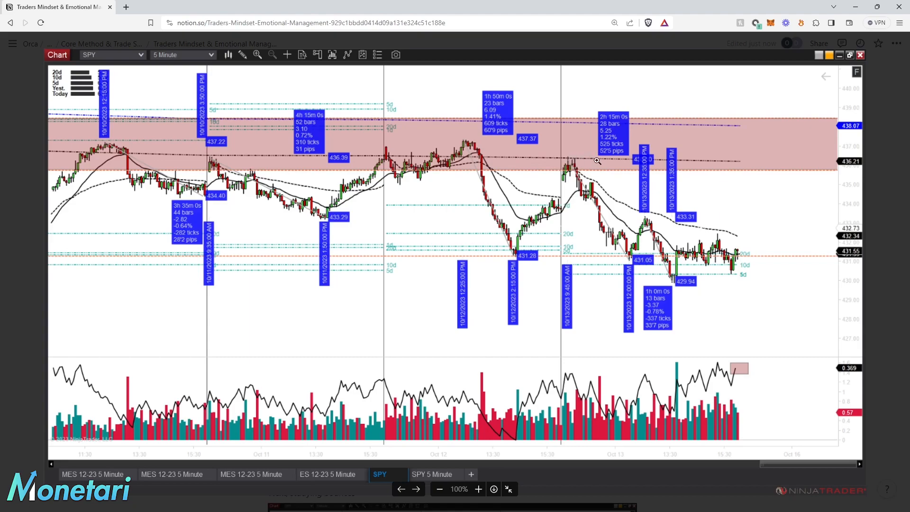
mouse_move(580, 174)
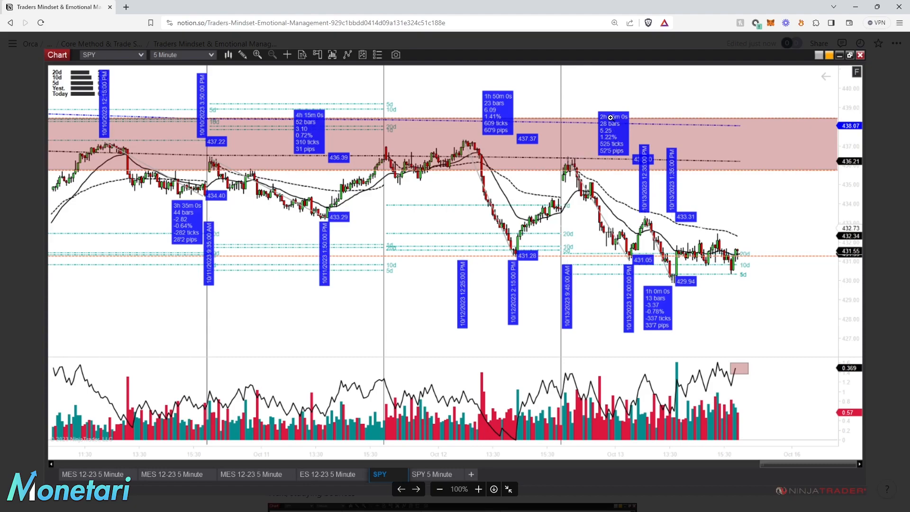
mouse_move(646, 261)
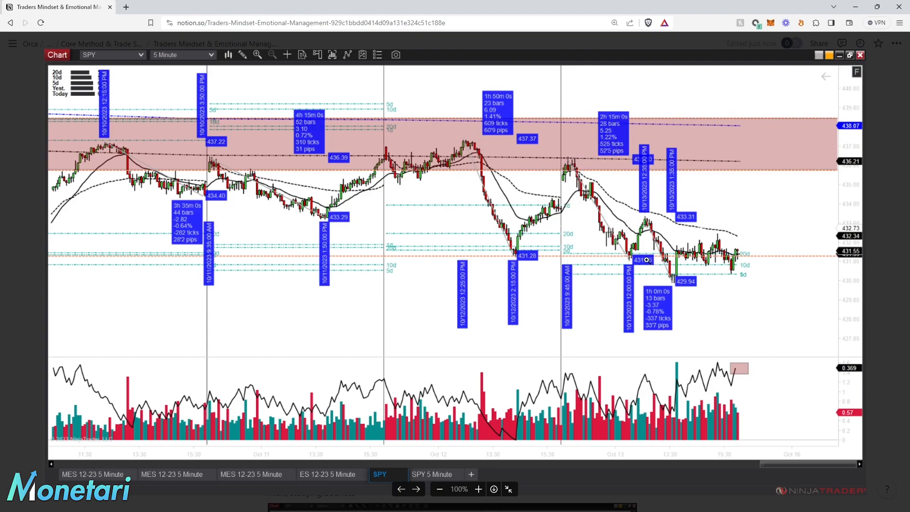
mouse_move(603, 215)
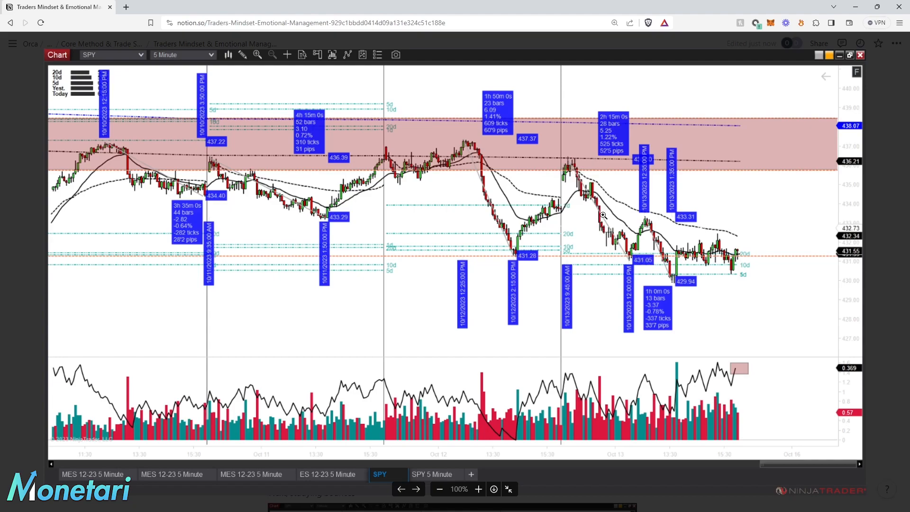
mouse_move(611, 235)
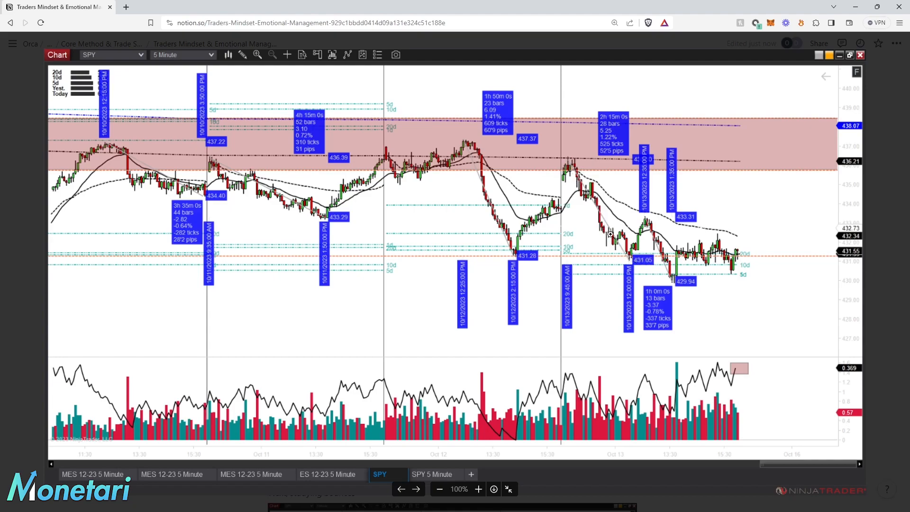
mouse_move(624, 251)
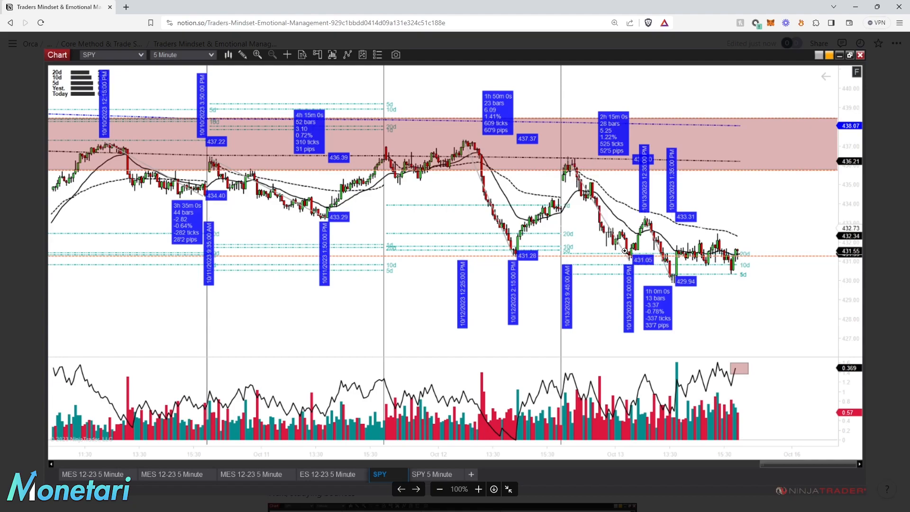
mouse_move(520, 261)
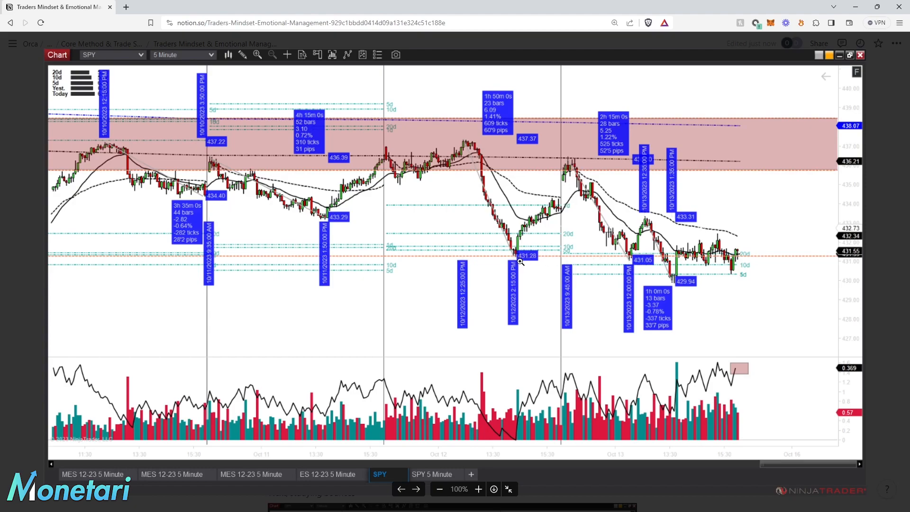
mouse_move(627, 257)
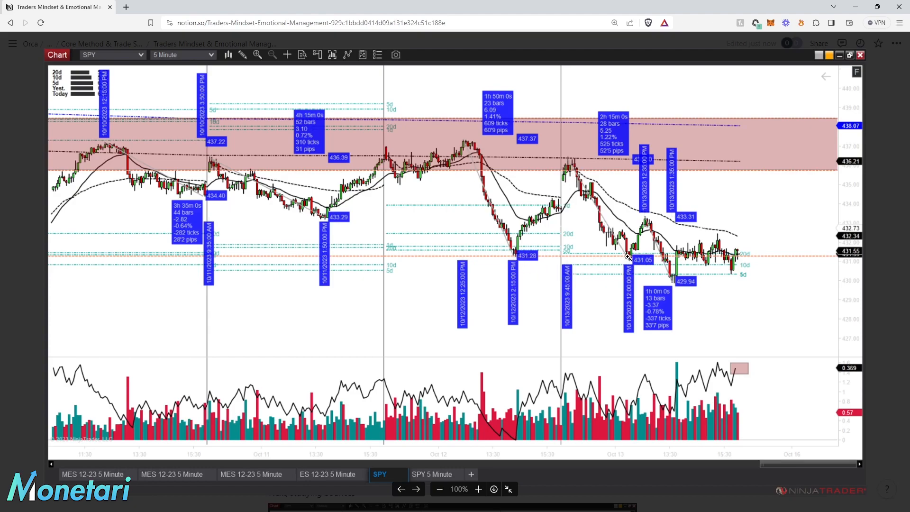
mouse_move(576, 170)
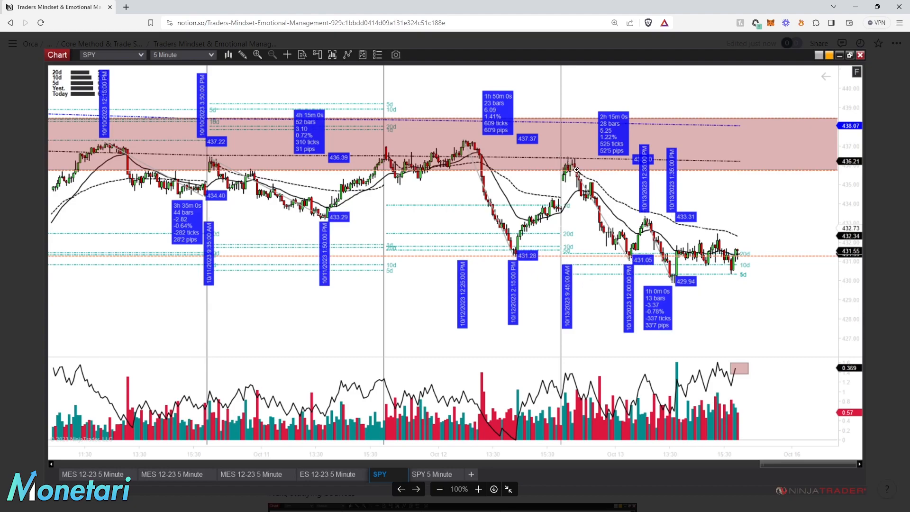
mouse_move(631, 256)
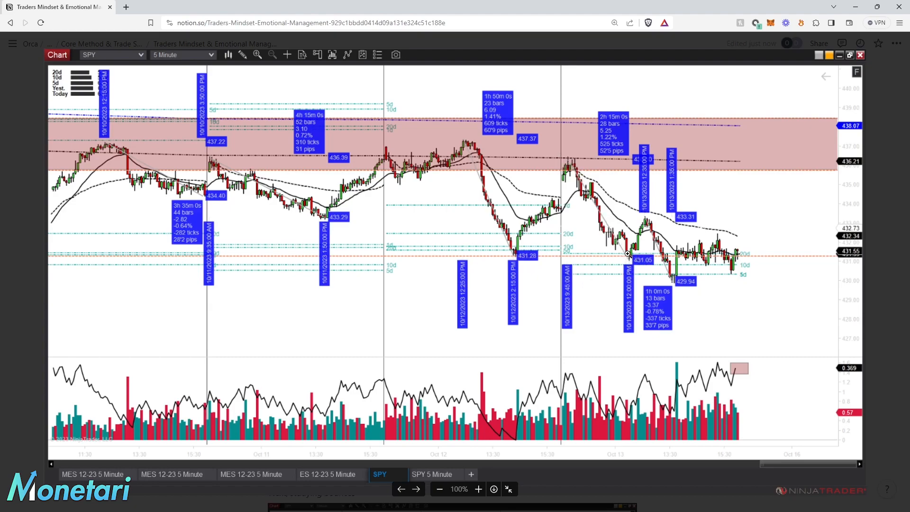
mouse_move(643, 228)
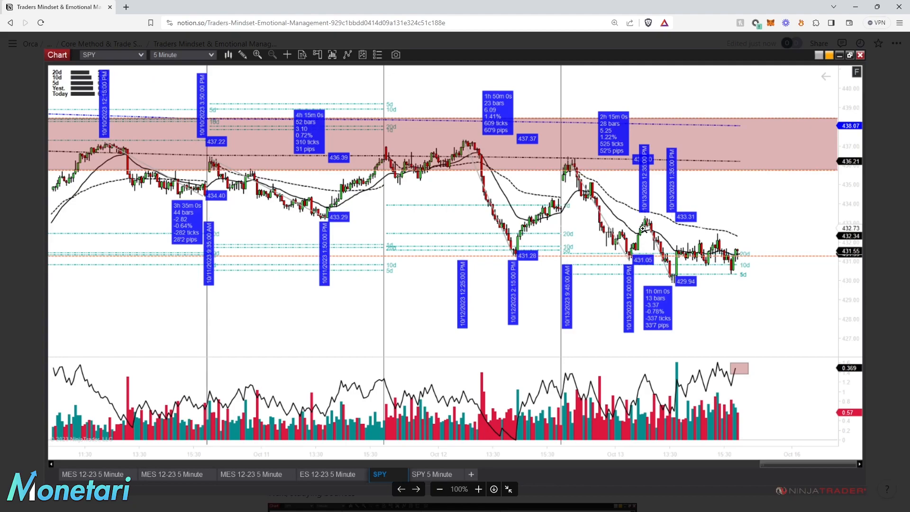
mouse_move(645, 226)
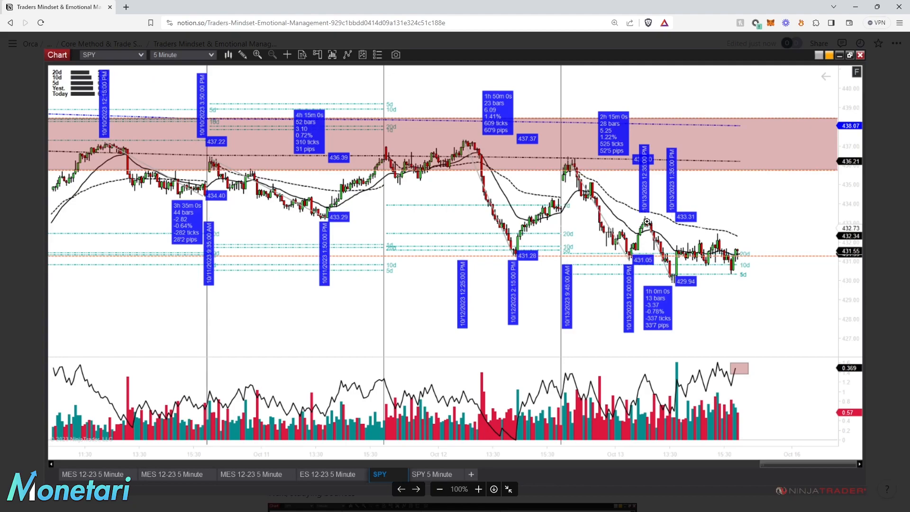
mouse_move(657, 238)
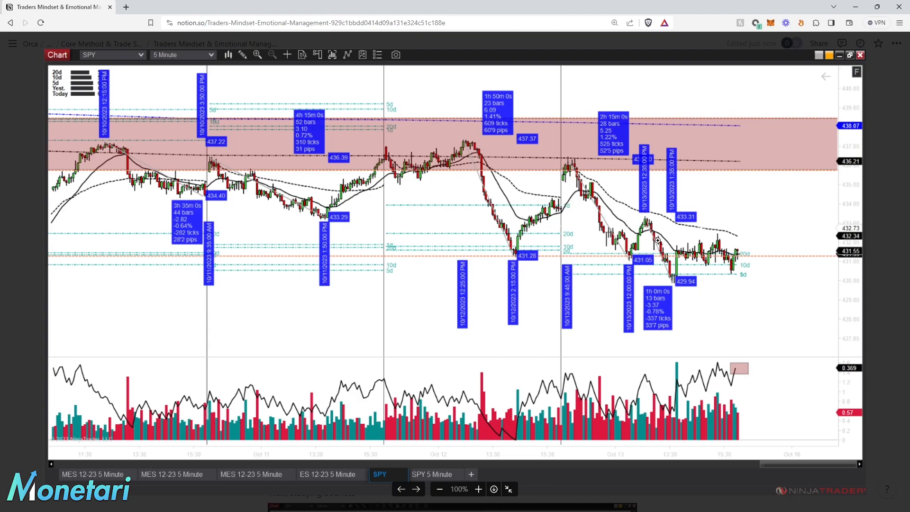
mouse_move(630, 258)
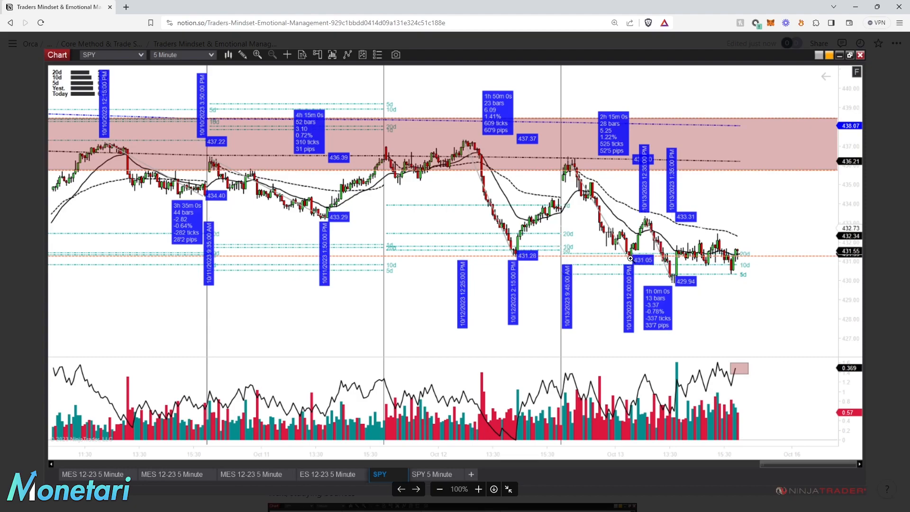
mouse_move(646, 225)
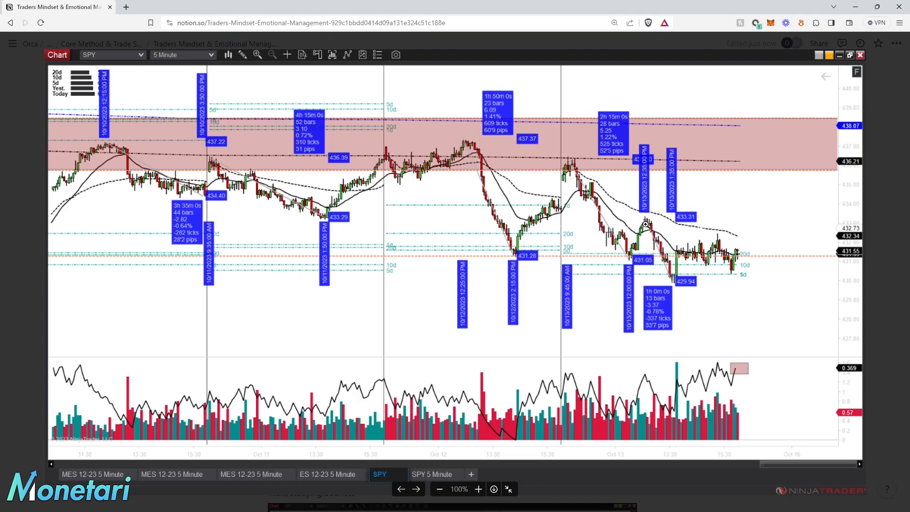
mouse_move(706, 290)
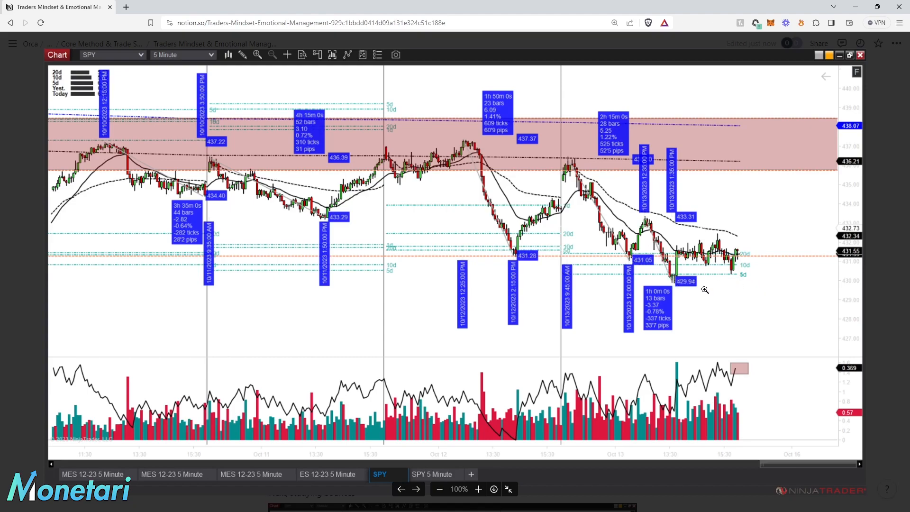
mouse_move(667, 278)
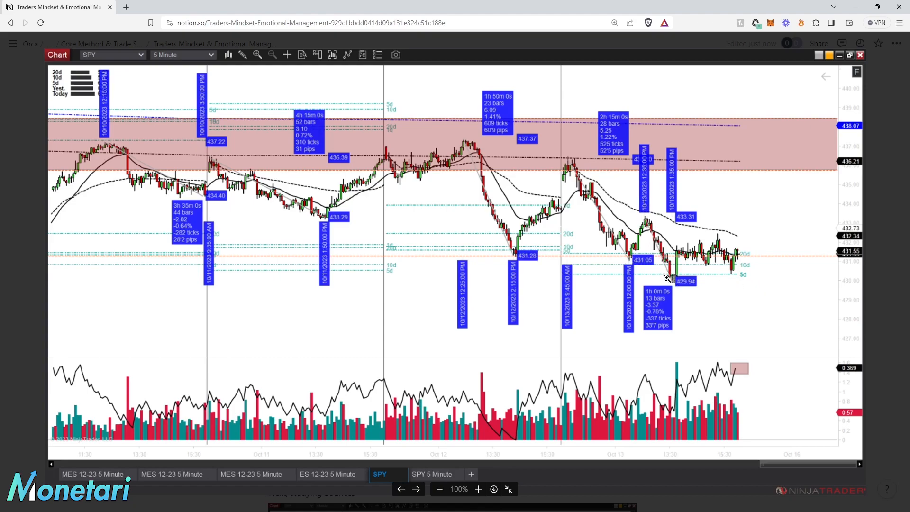
mouse_move(633, 198)
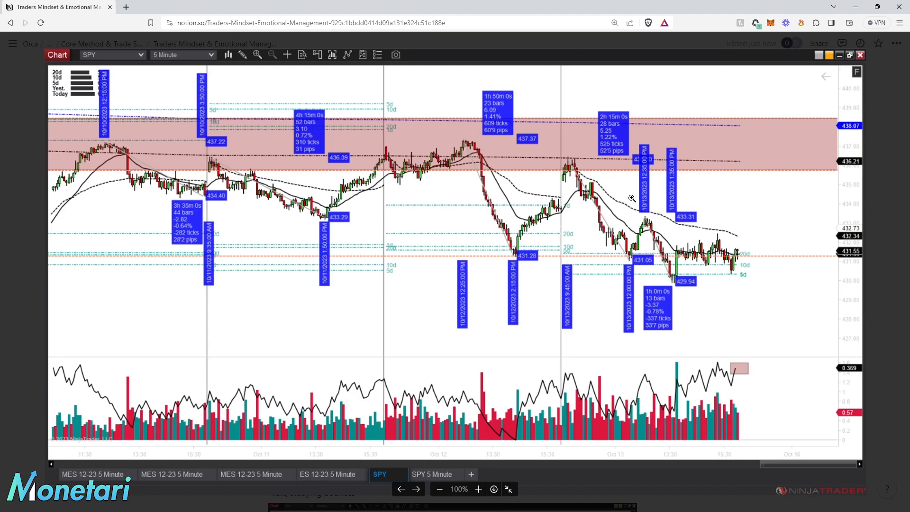
mouse_move(652, 310)
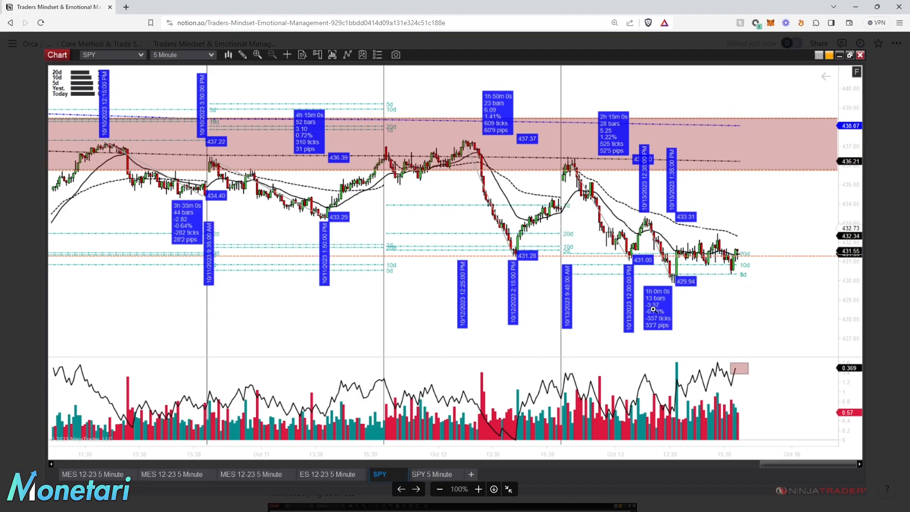
mouse_move(713, 291)
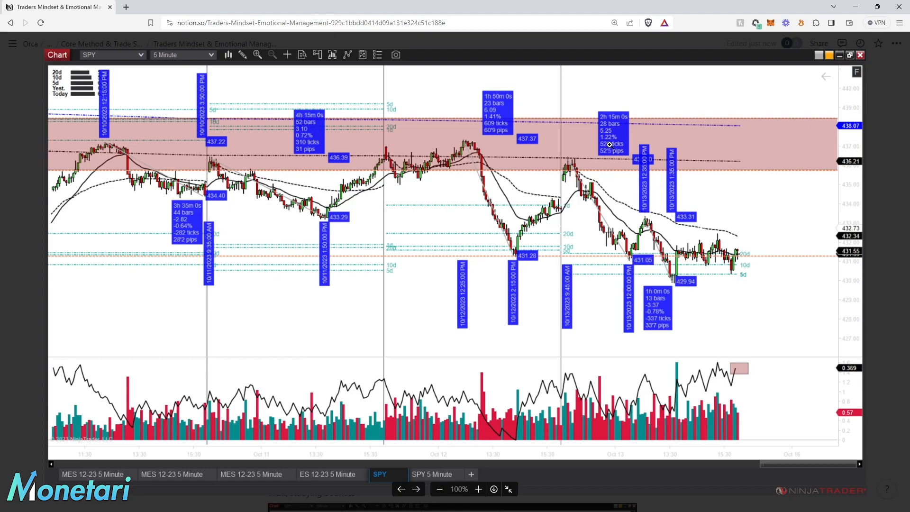
mouse_move(676, 285)
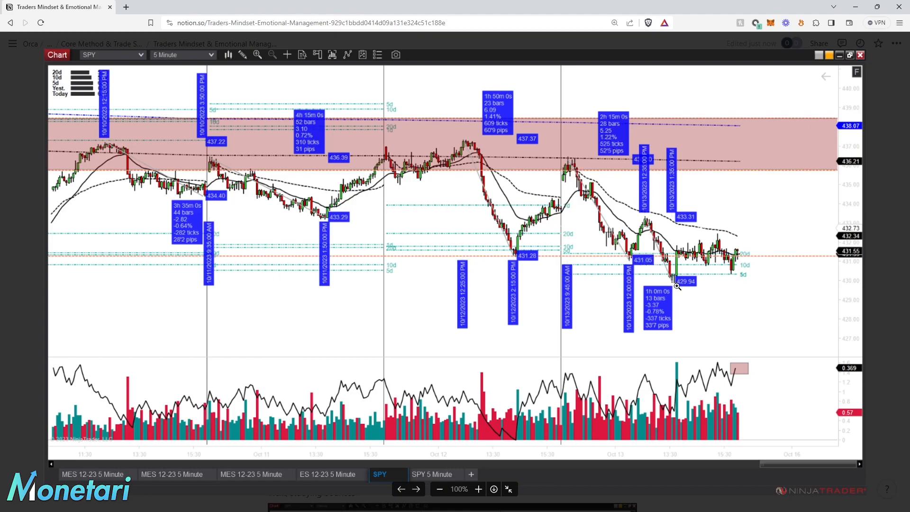
mouse_move(646, 266)
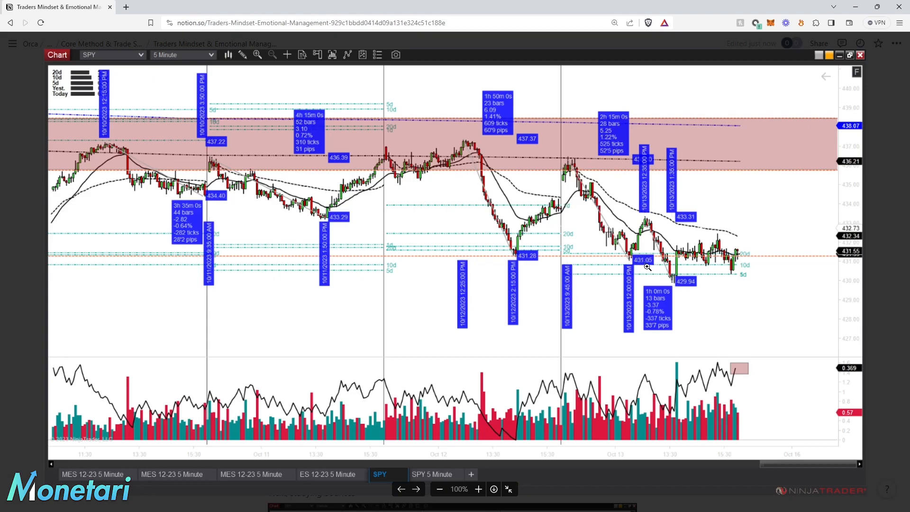
mouse_move(655, 274)
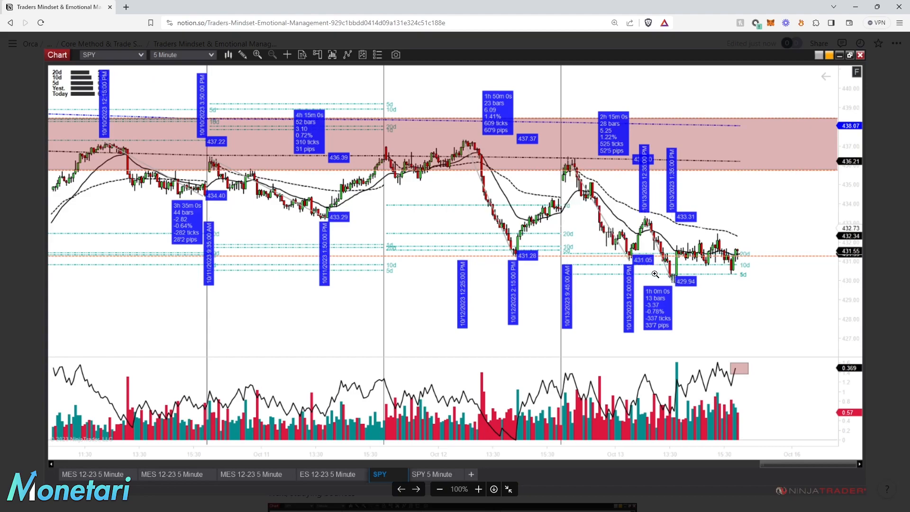
mouse_move(683, 279)
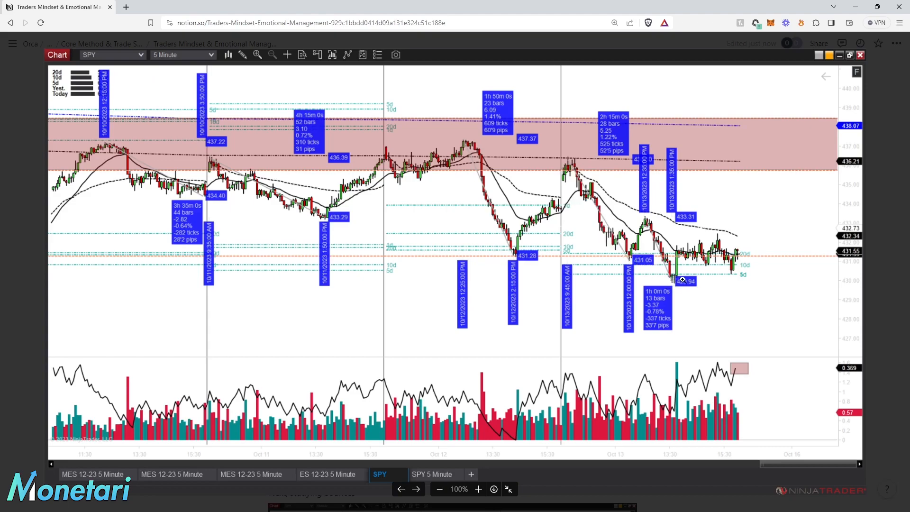
mouse_move(733, 270)
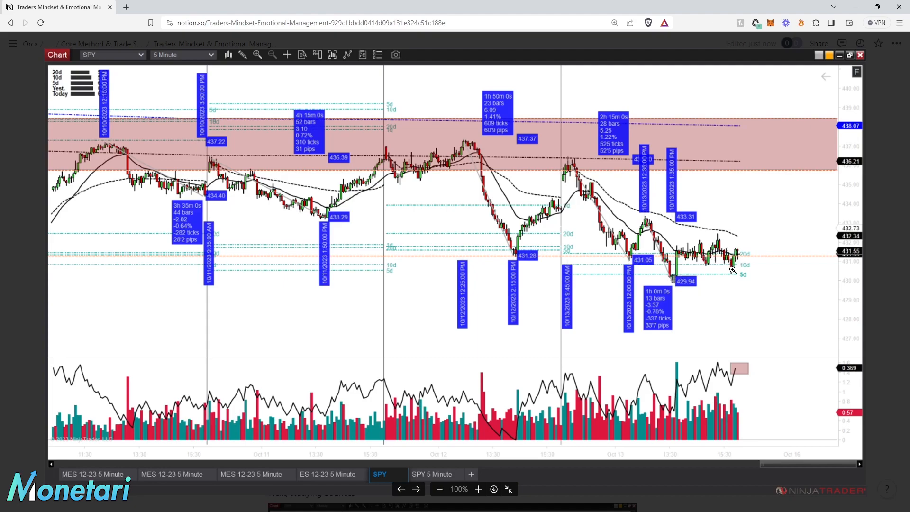
mouse_move(738, 265)
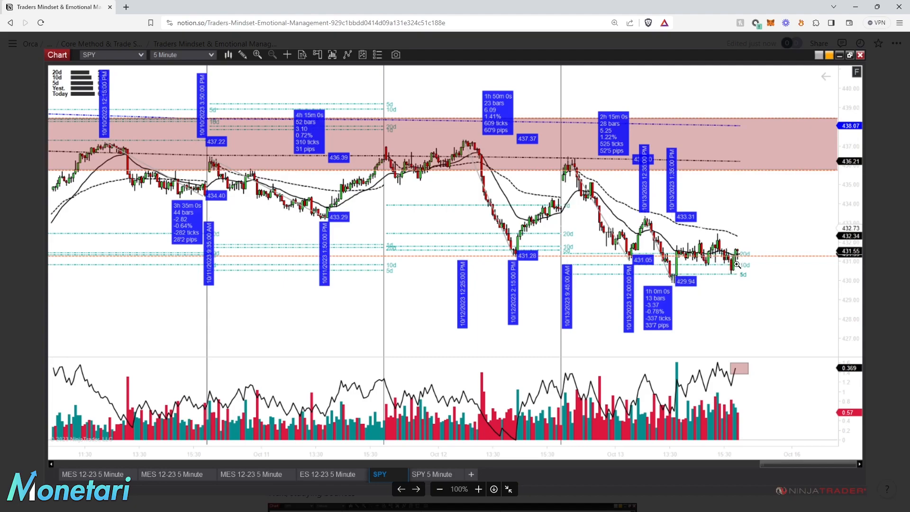
mouse_move(727, 269)
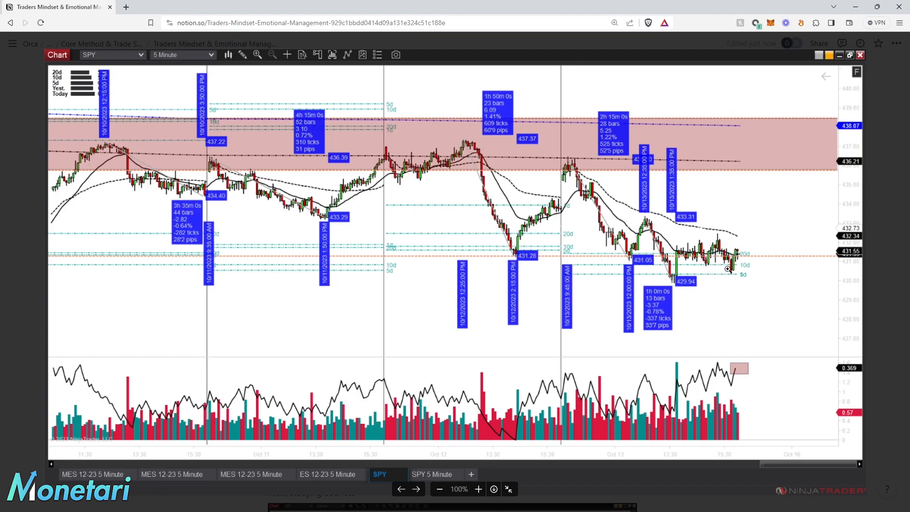
mouse_move(730, 271)
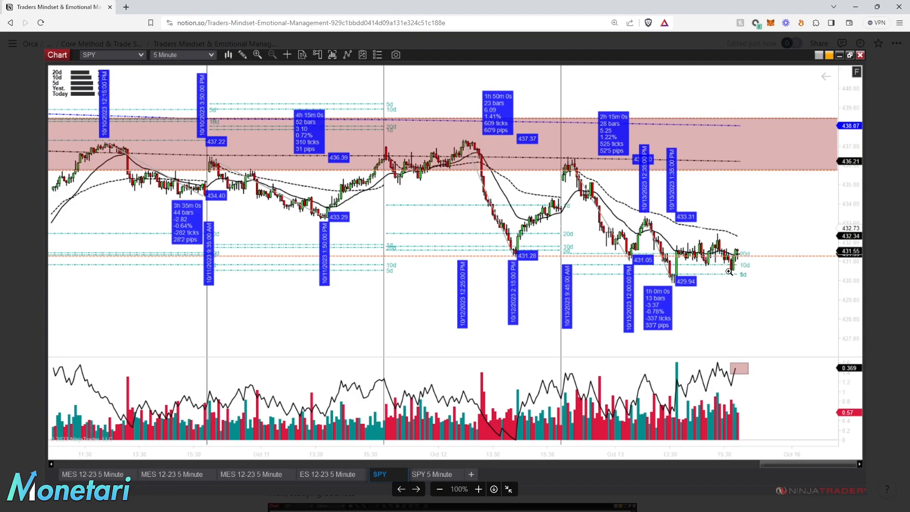
mouse_move(690, 273)
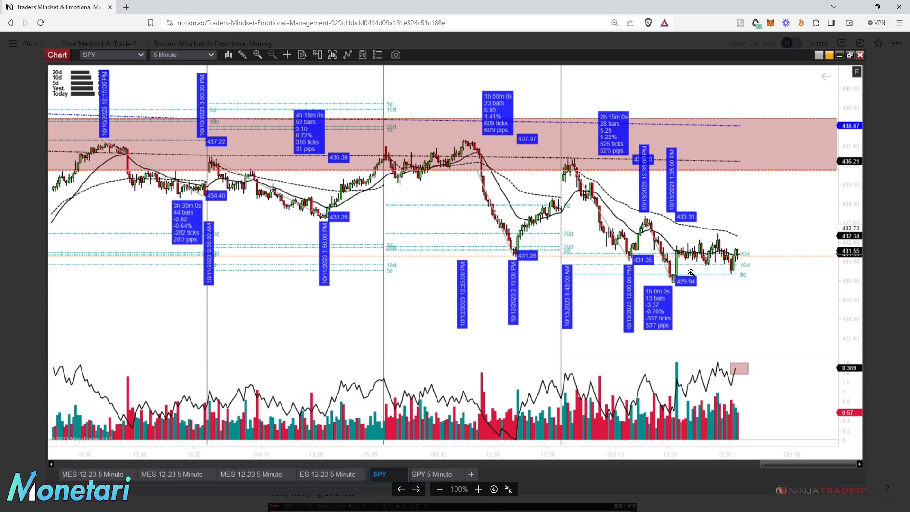
mouse_move(743, 277)
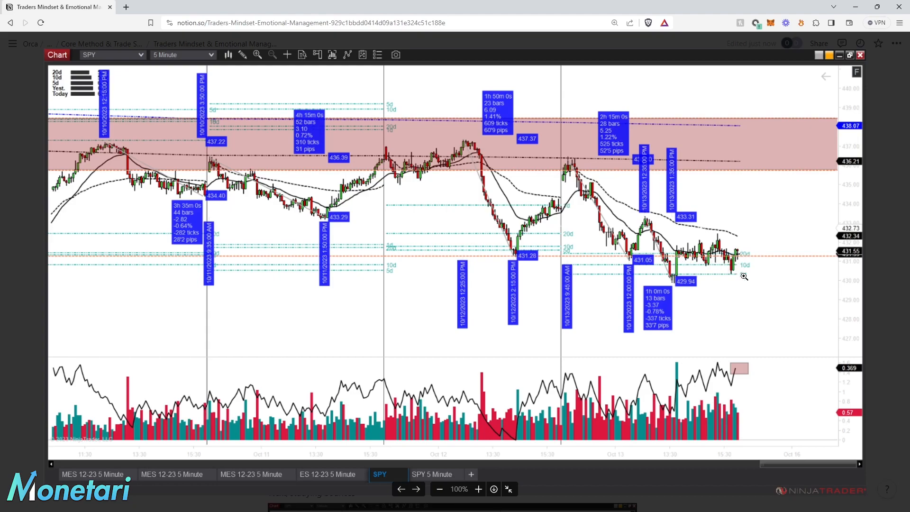
mouse_move(626, 199)
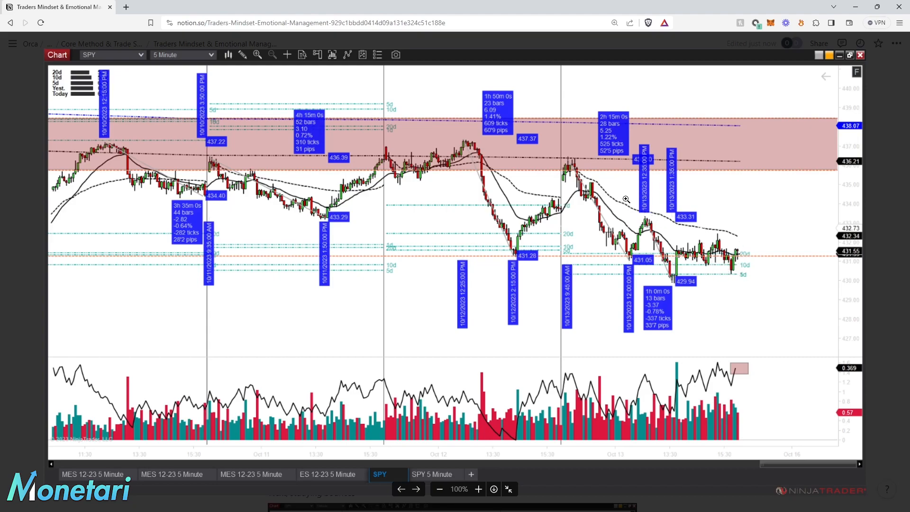
mouse_move(481, 222)
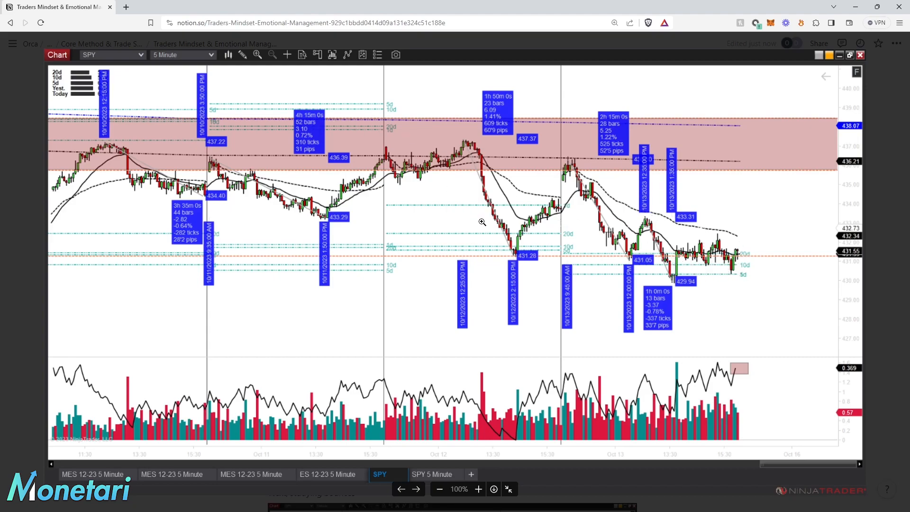
mouse_move(188, 190)
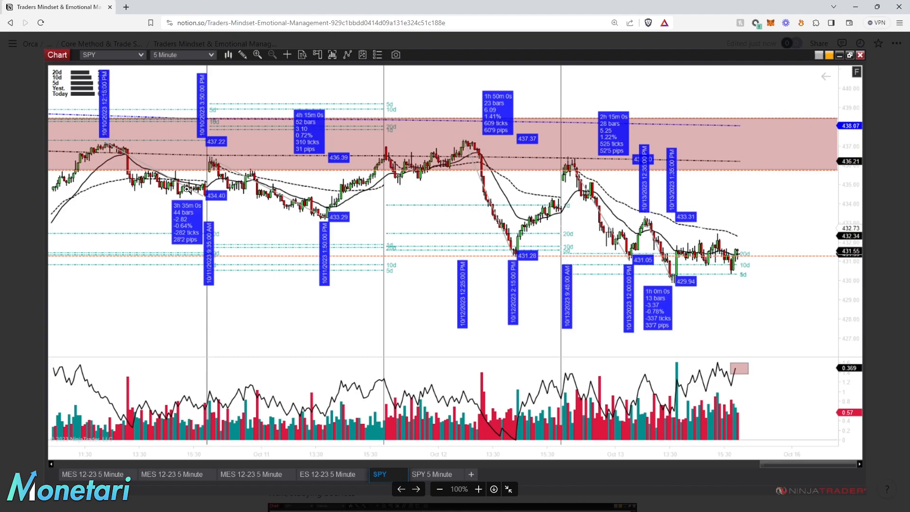
mouse_move(427, 113)
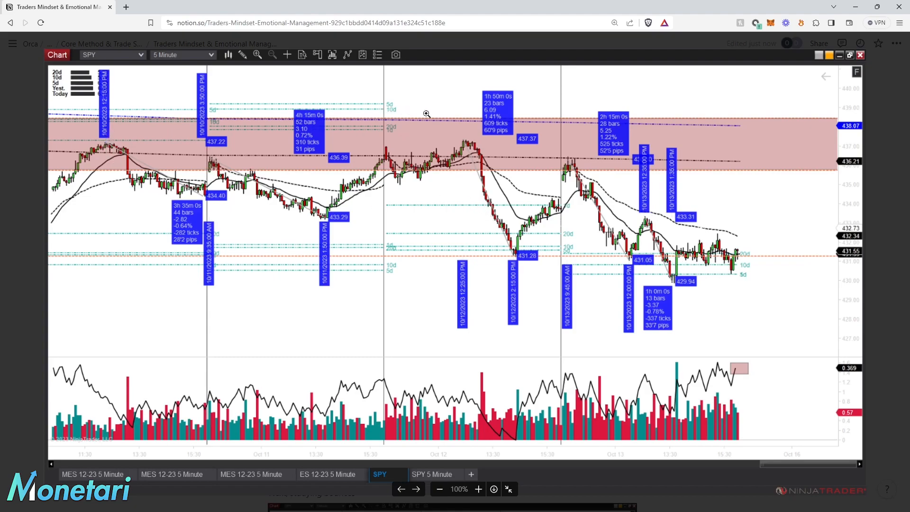
mouse_move(493, 119)
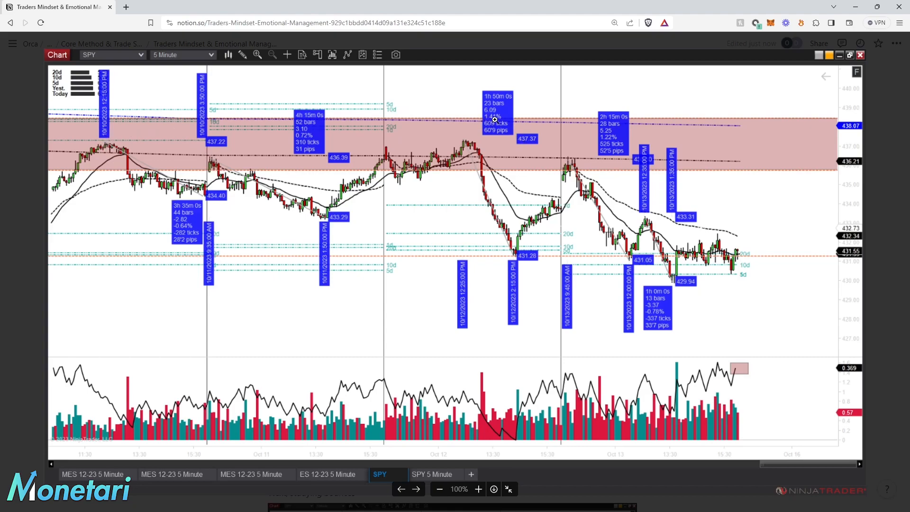
mouse_move(359, 138)
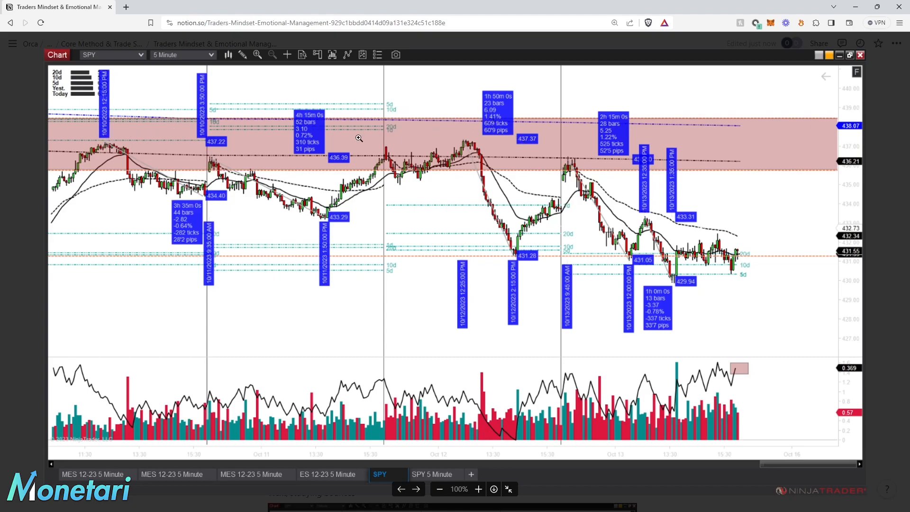
mouse_move(392, 206)
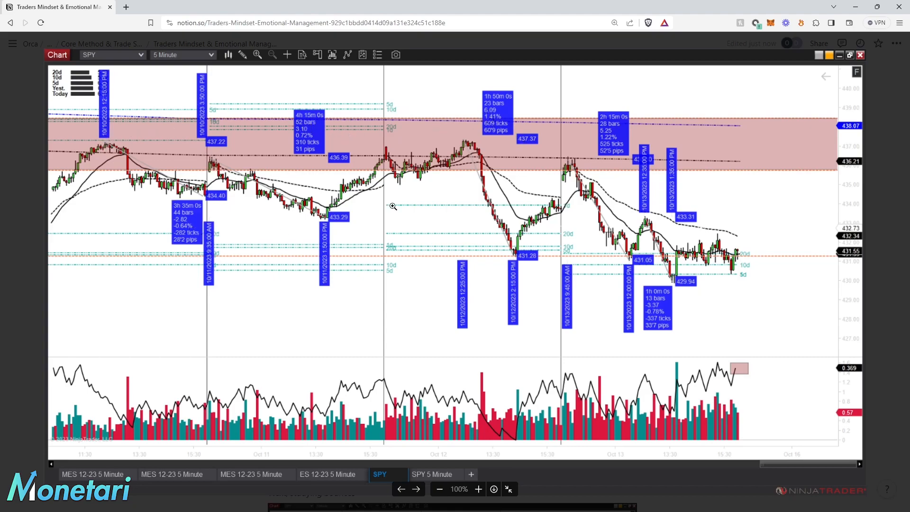
mouse_move(213, 174)
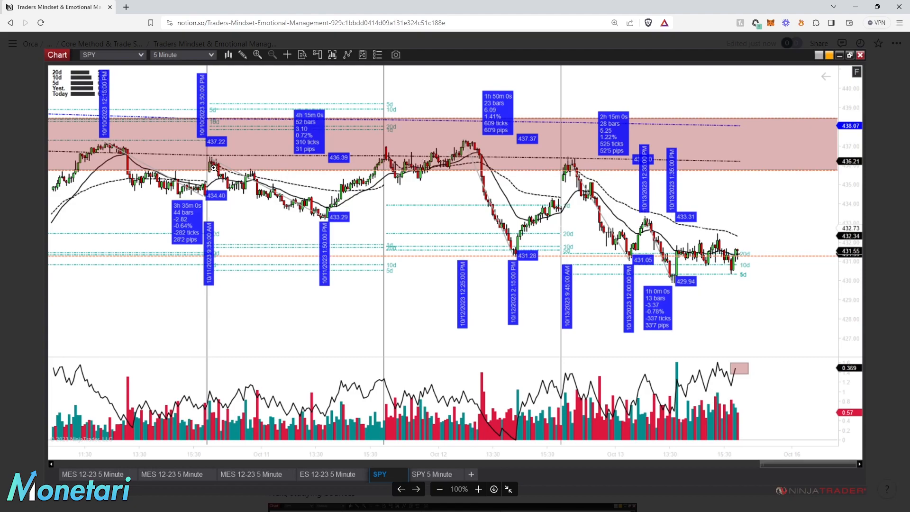
mouse_move(476, 186)
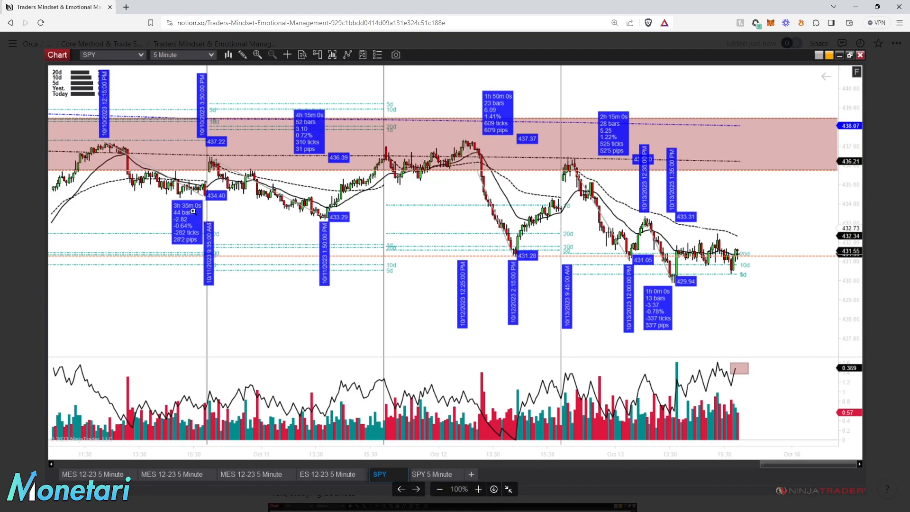
mouse_move(181, 222)
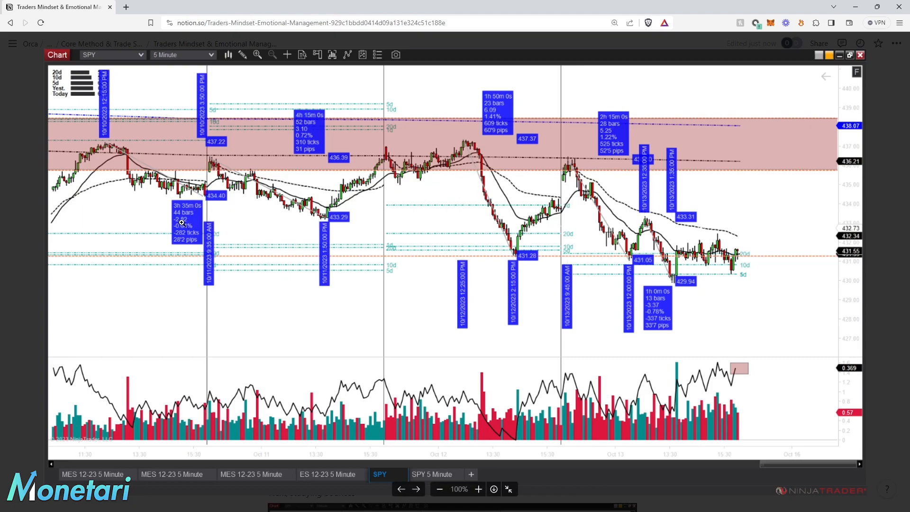
mouse_move(310, 215)
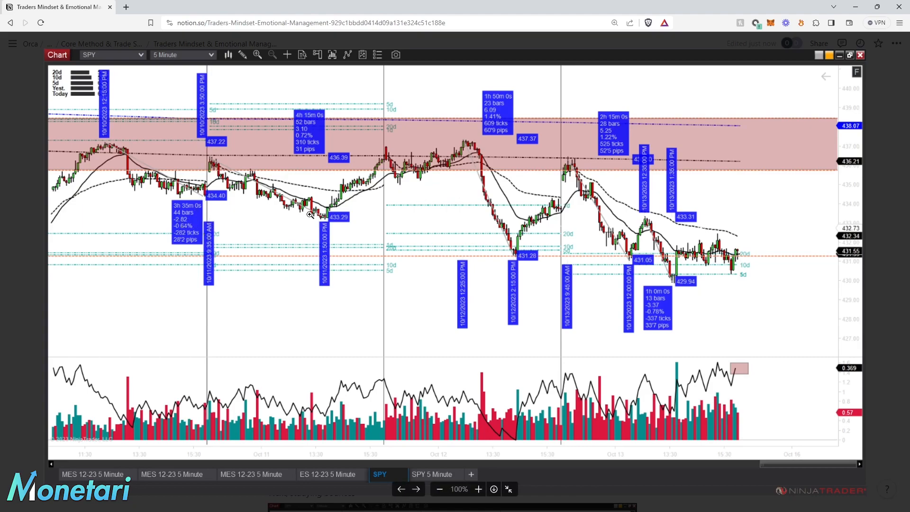
mouse_move(351, 145)
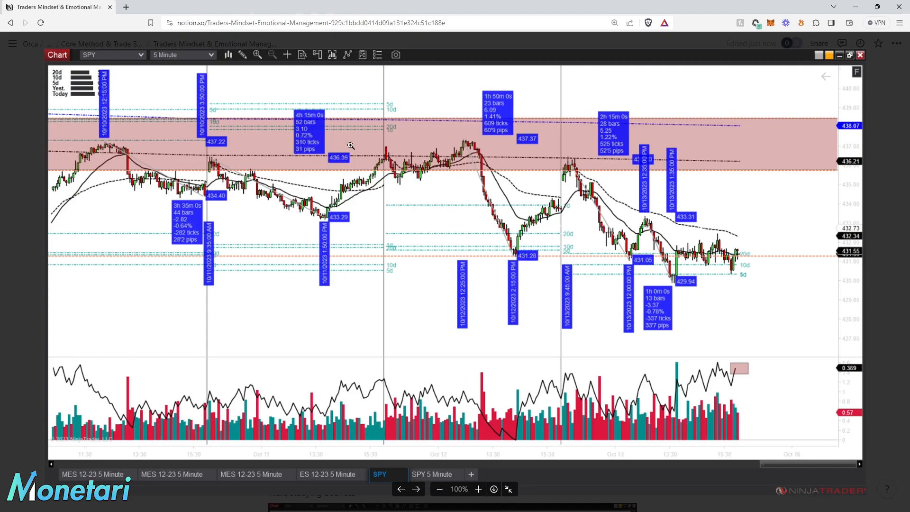
mouse_move(471, 186)
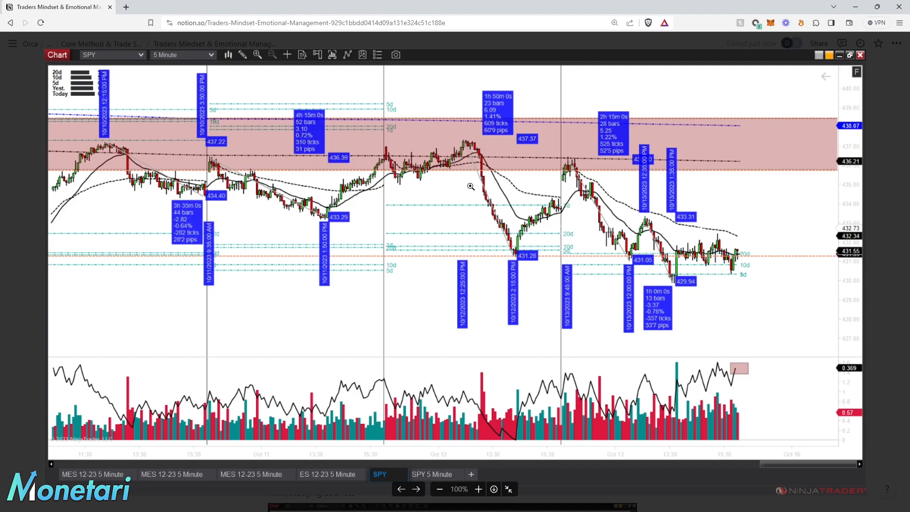
mouse_move(425, 150)
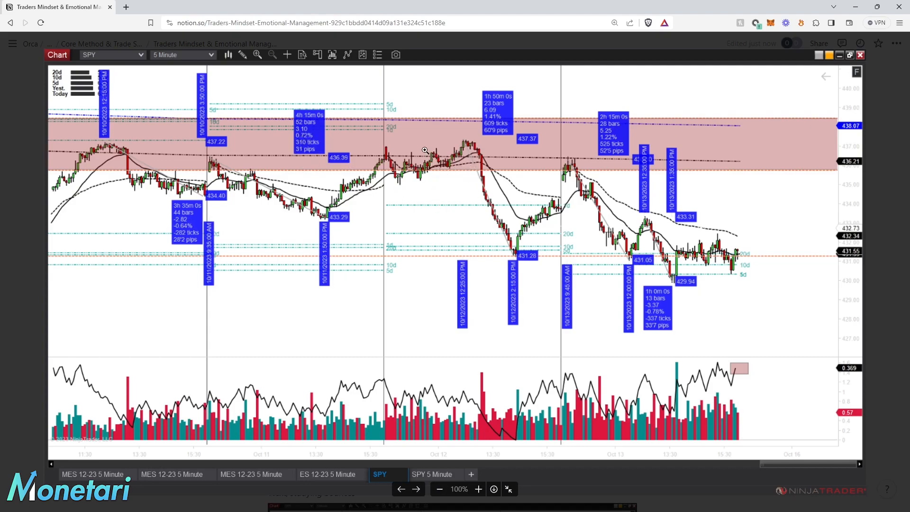
mouse_move(714, 171)
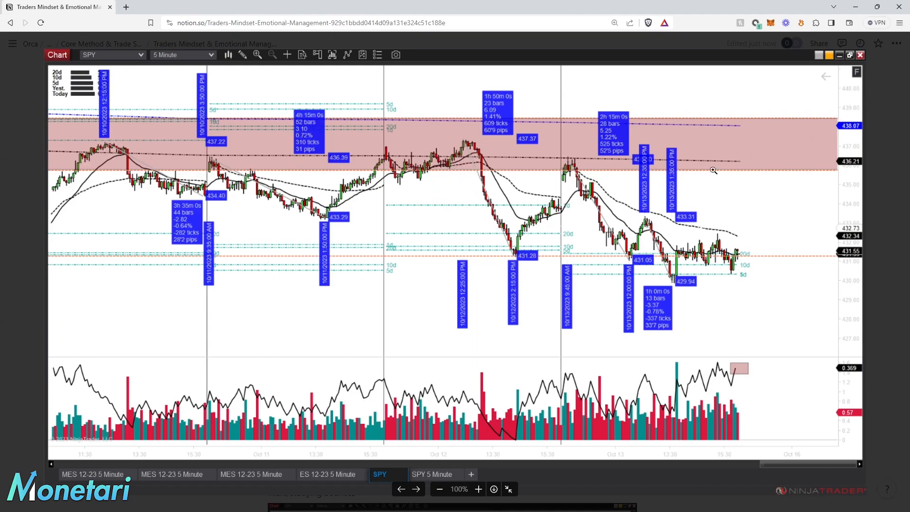
mouse_move(824, 155)
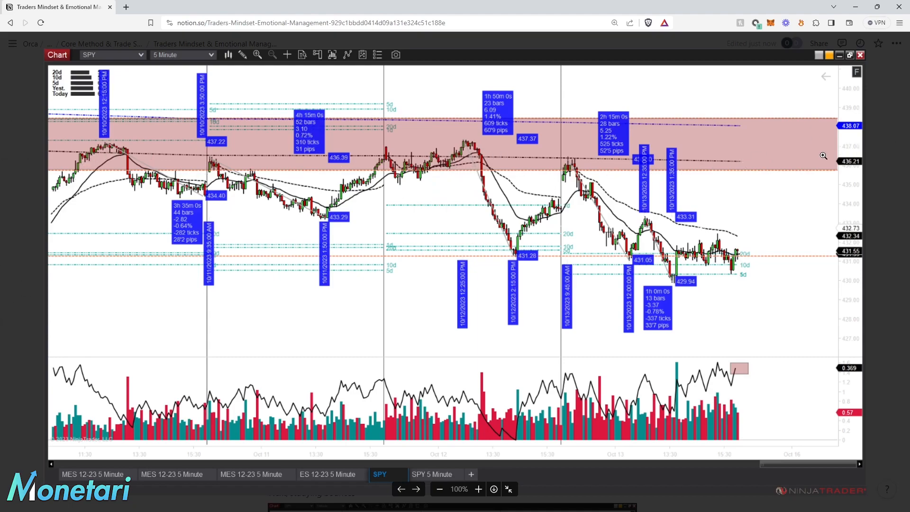
mouse_move(583, 334)
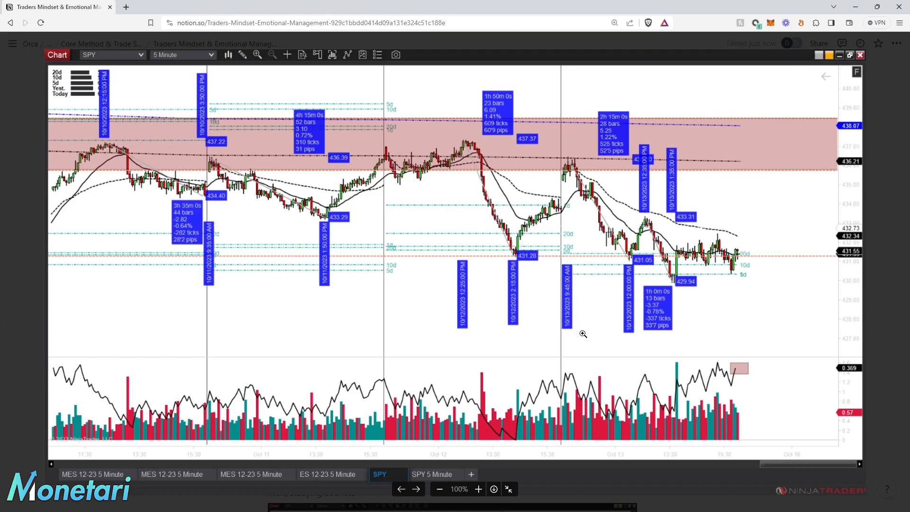
mouse_move(422, 177)
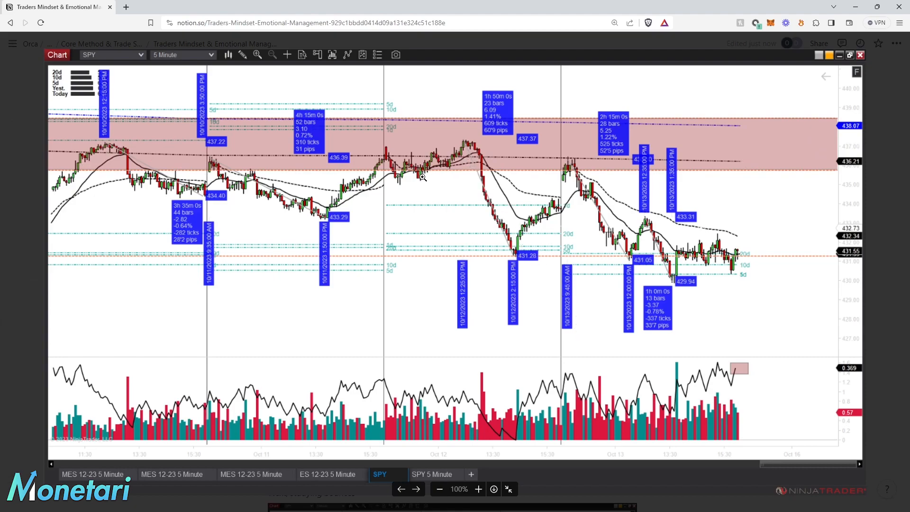
mouse_move(435, 161)
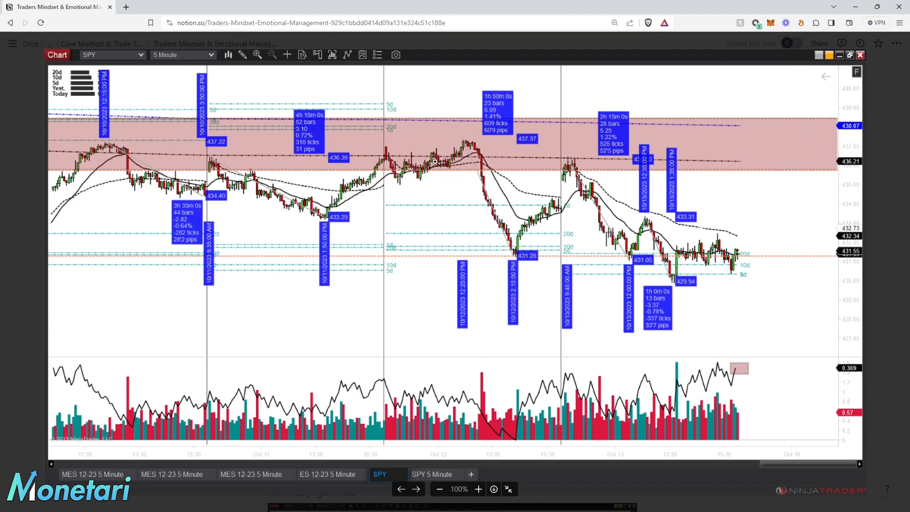
mouse_move(419, 175)
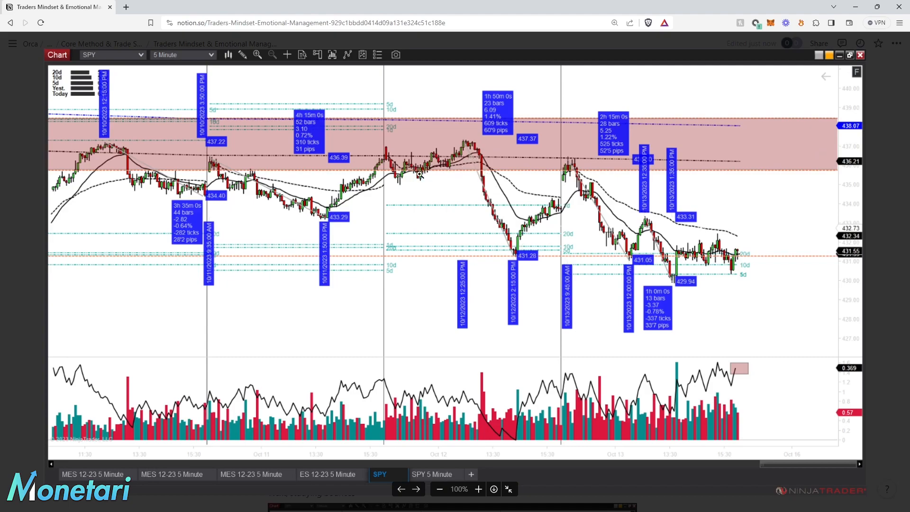
mouse_move(468, 151)
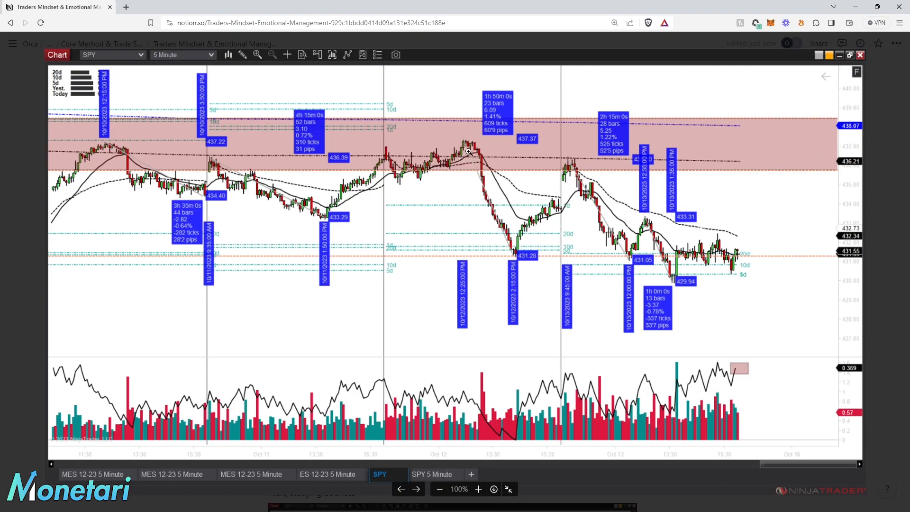
mouse_move(408, 165)
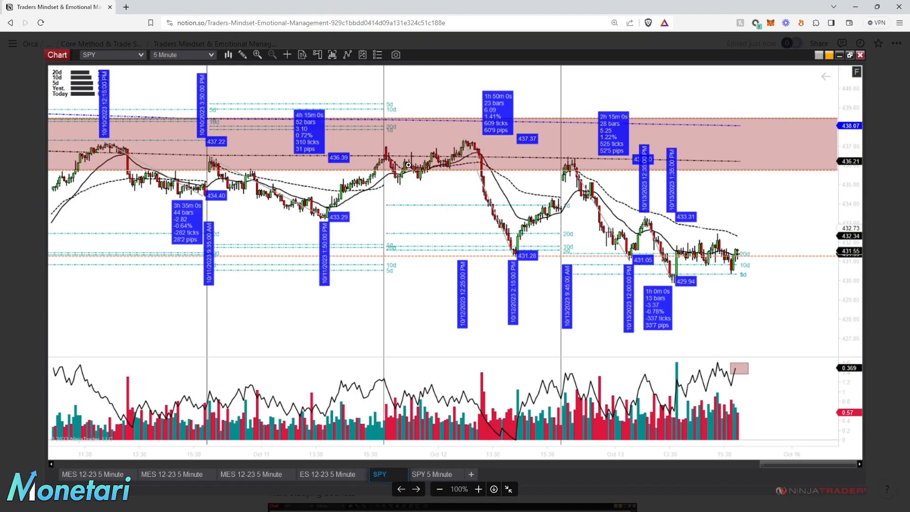
click(11, 43)
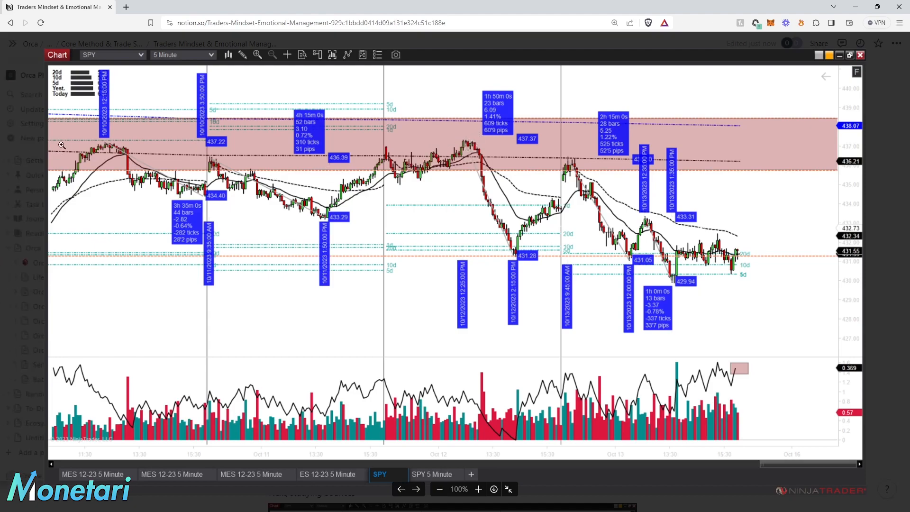
mouse_move(106, 134)
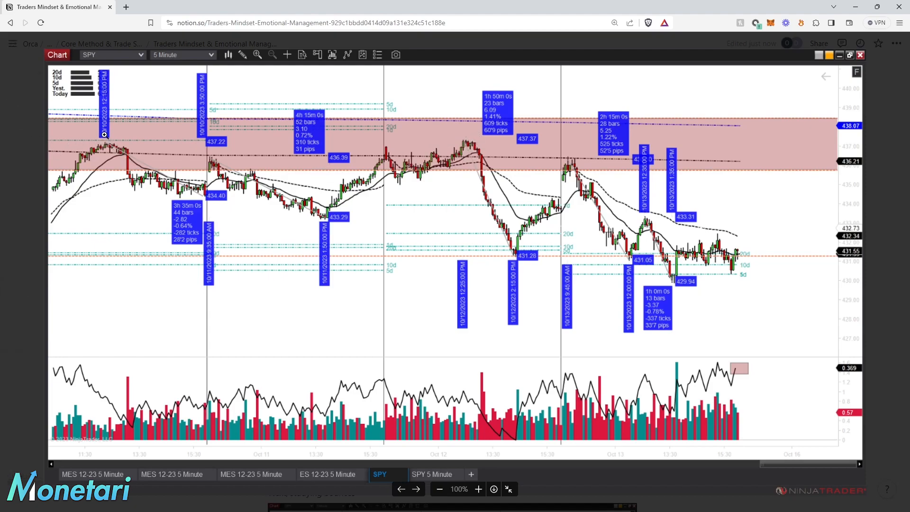
mouse_move(231, 168)
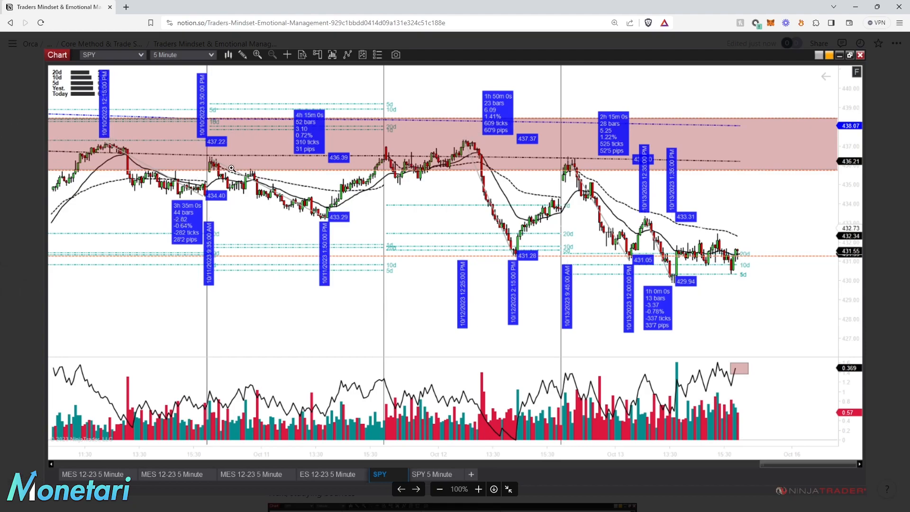
mouse_move(684, 255)
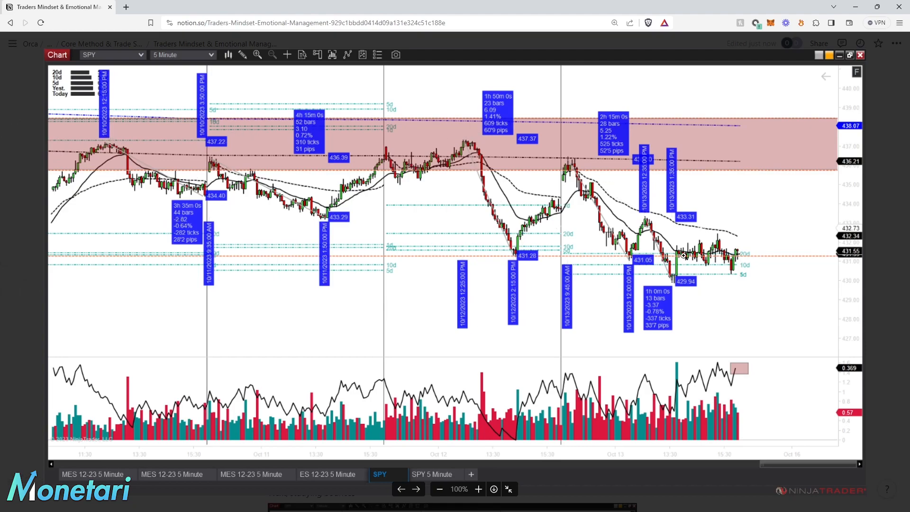
mouse_move(693, 188)
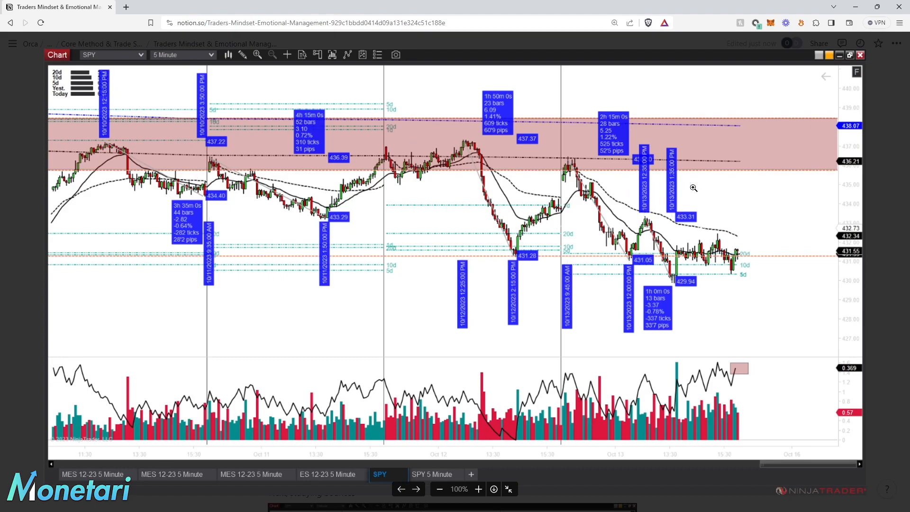
mouse_move(556, 176)
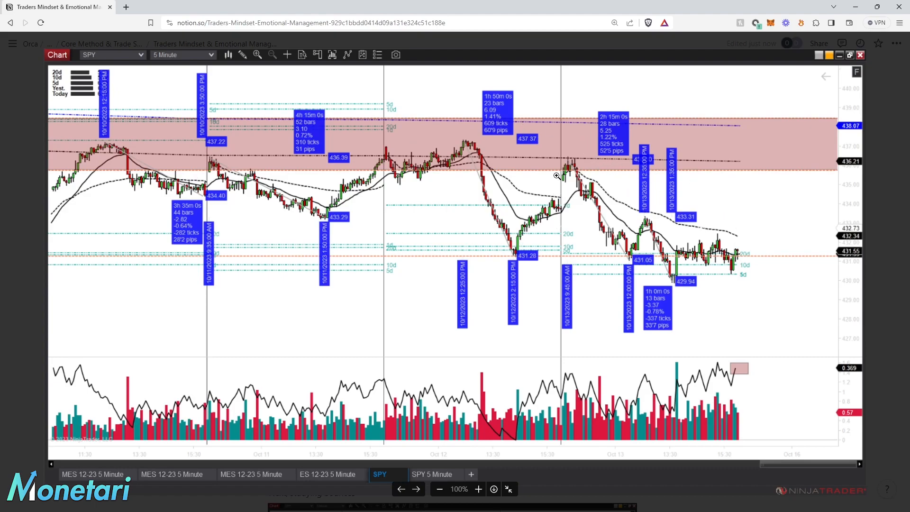
mouse_move(659, 274)
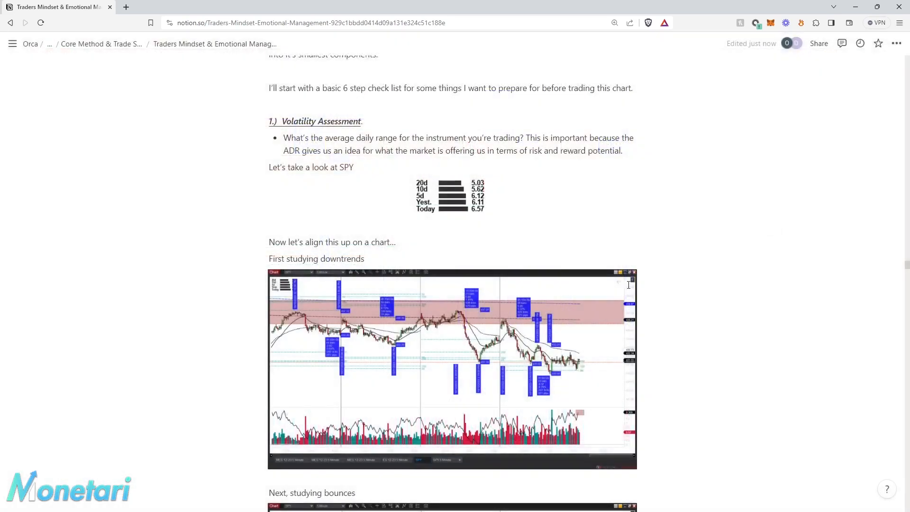
scroll(down, 3)
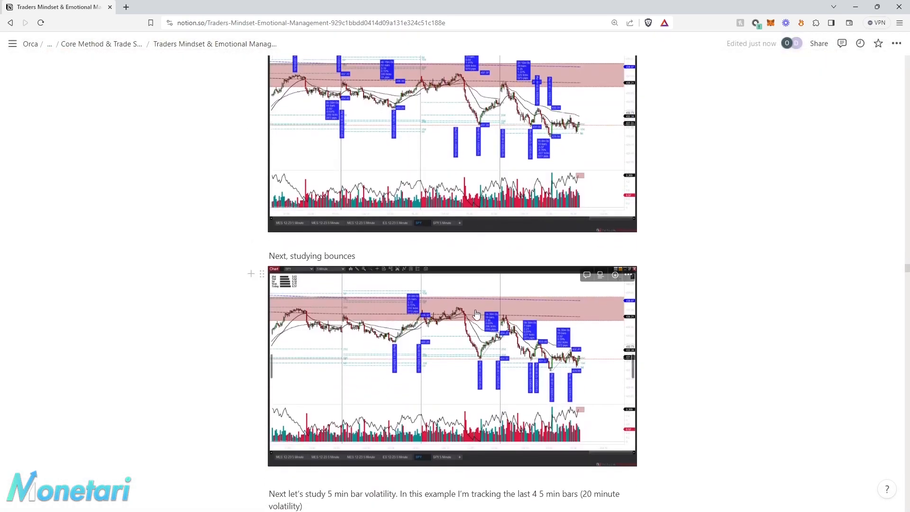
scroll(down, 3)
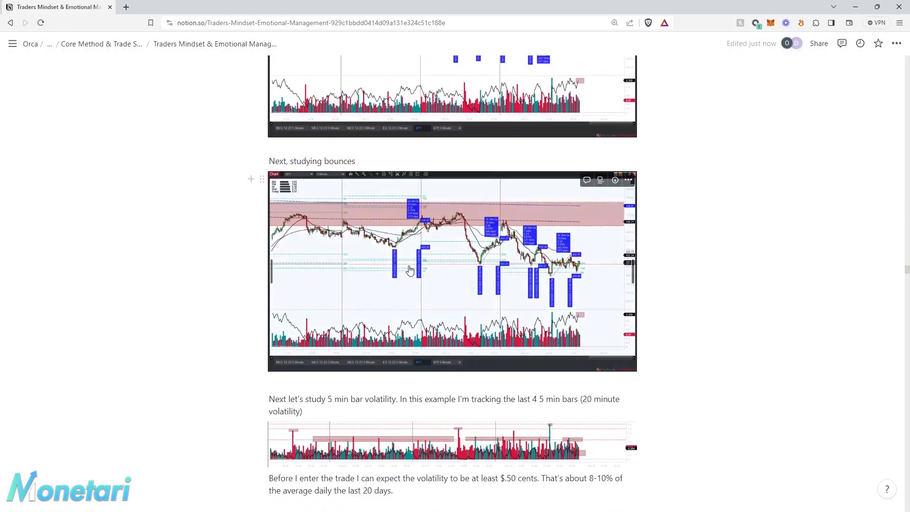
click(452, 271)
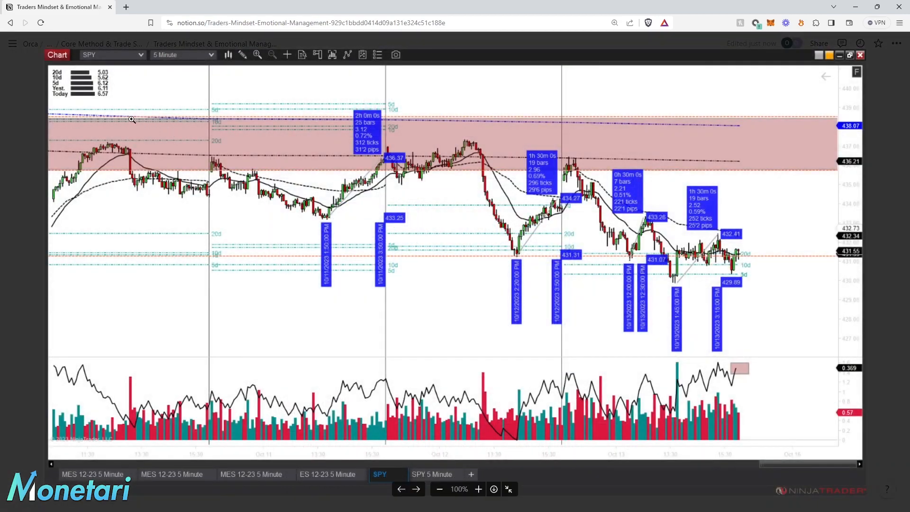
mouse_move(117, 149)
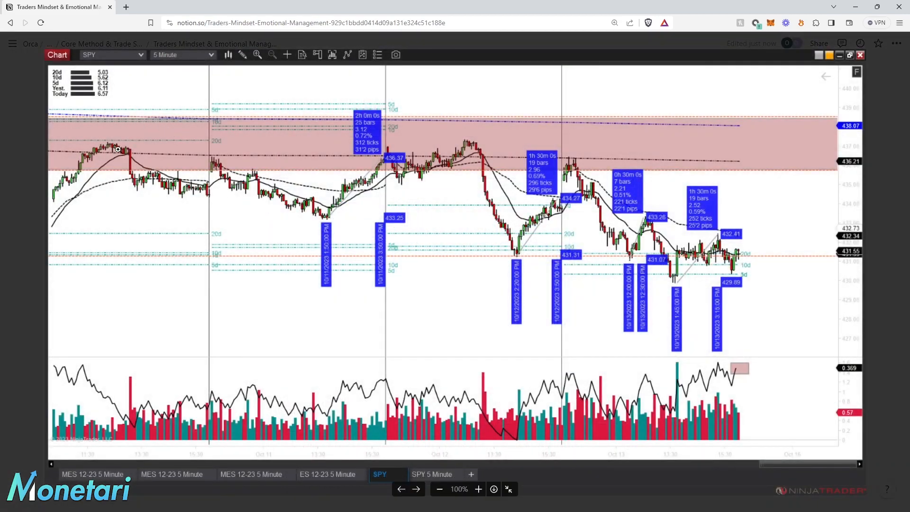
mouse_move(352, 237)
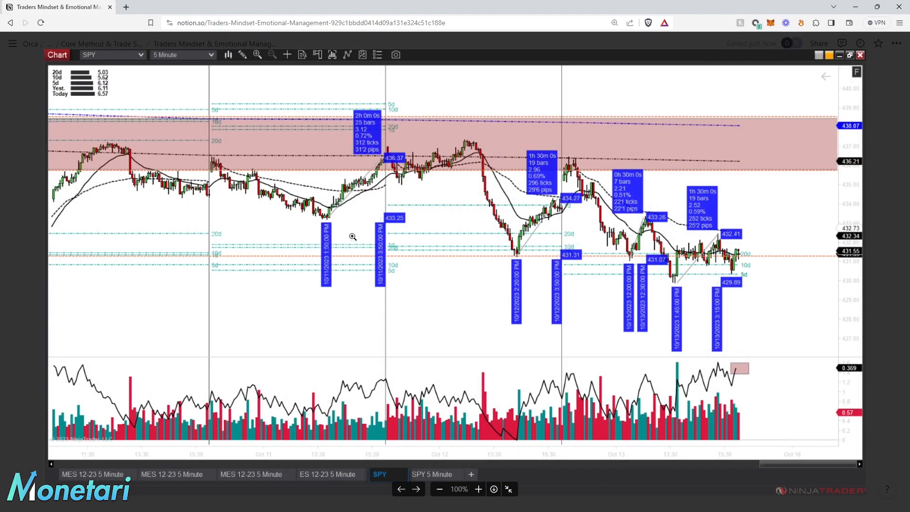
mouse_move(243, 191)
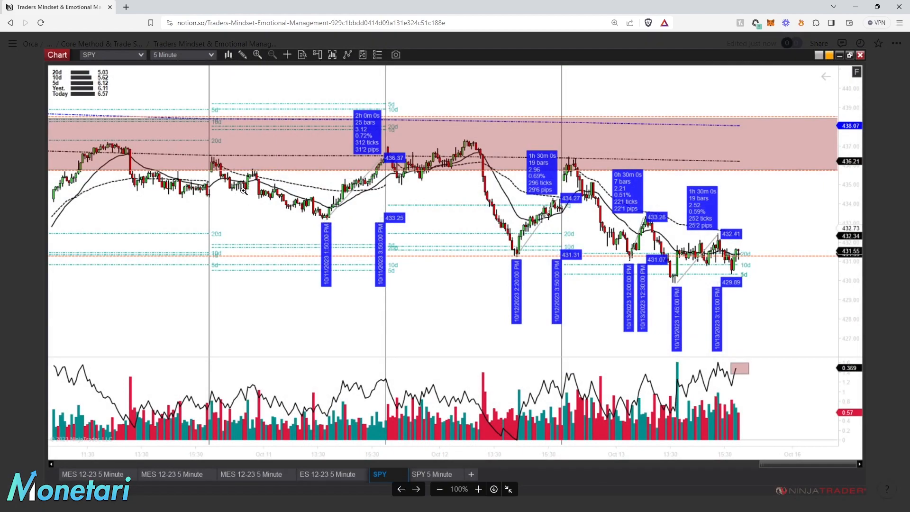
mouse_move(336, 228)
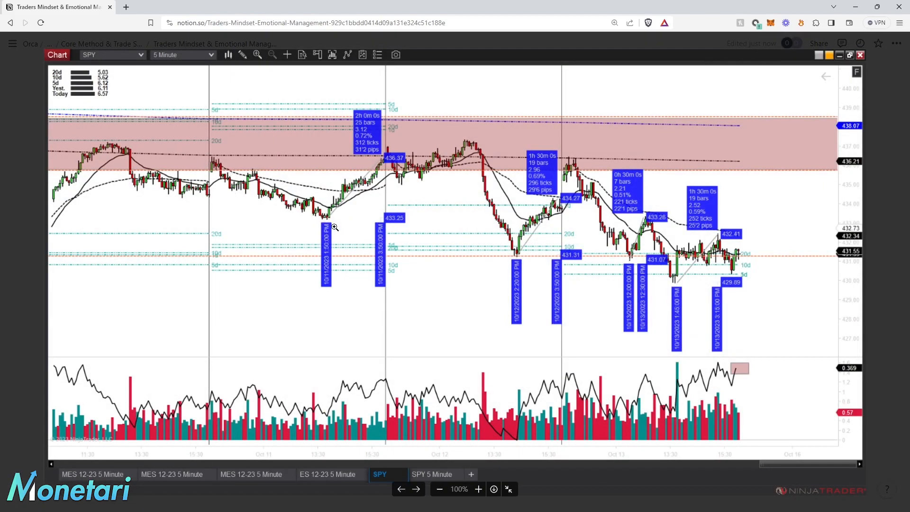
mouse_move(327, 216)
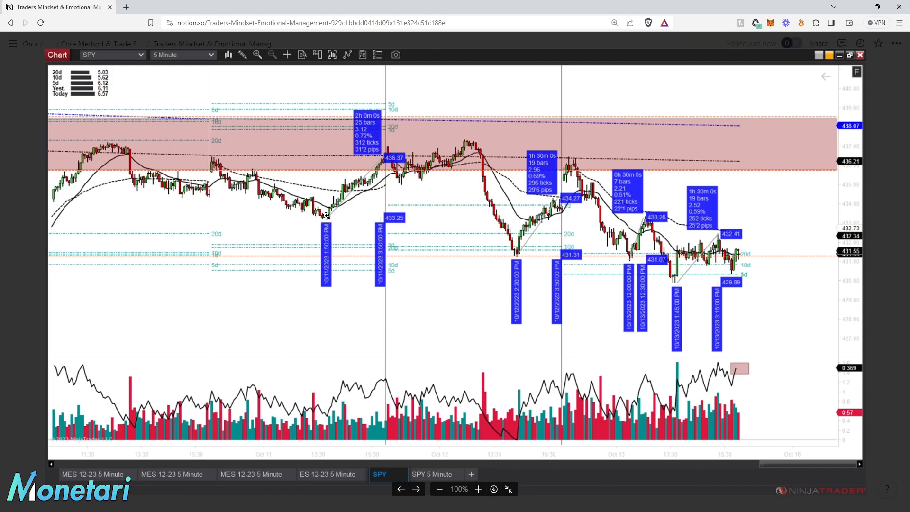
mouse_move(382, 166)
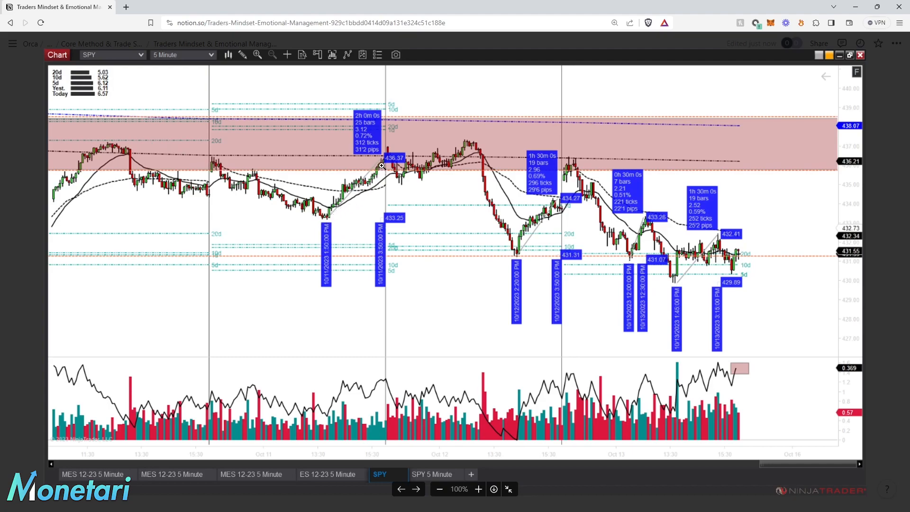
mouse_move(319, 220)
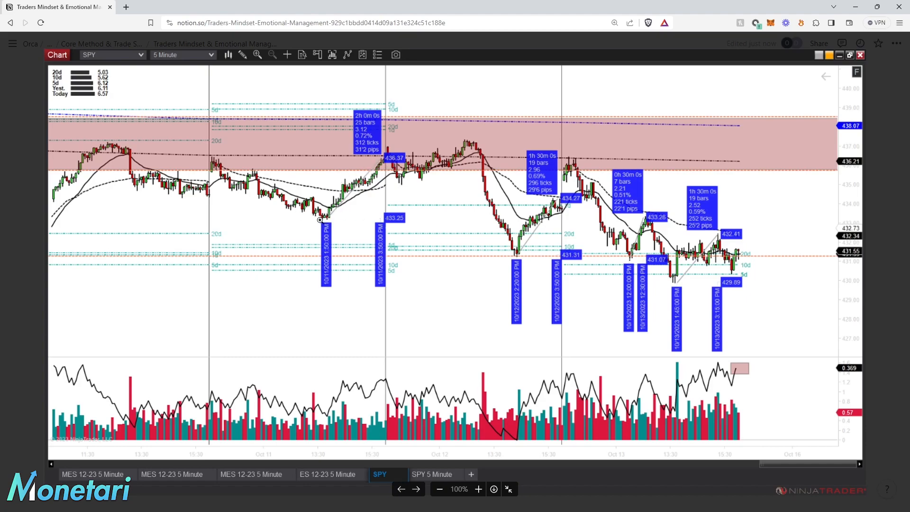
mouse_move(429, 207)
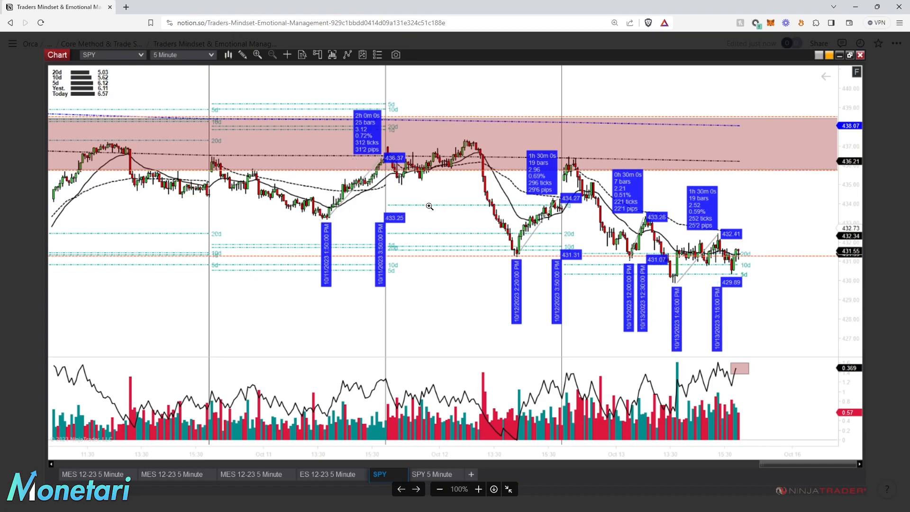
mouse_move(473, 153)
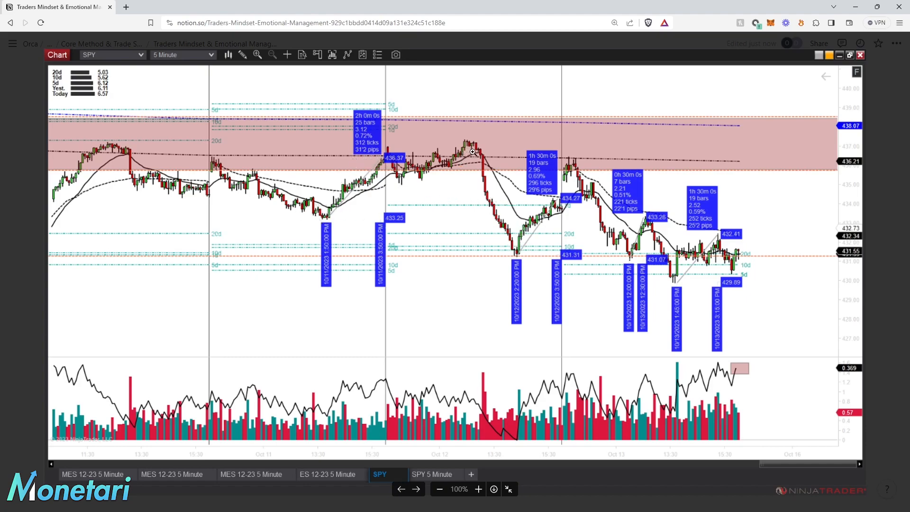
mouse_move(509, 266)
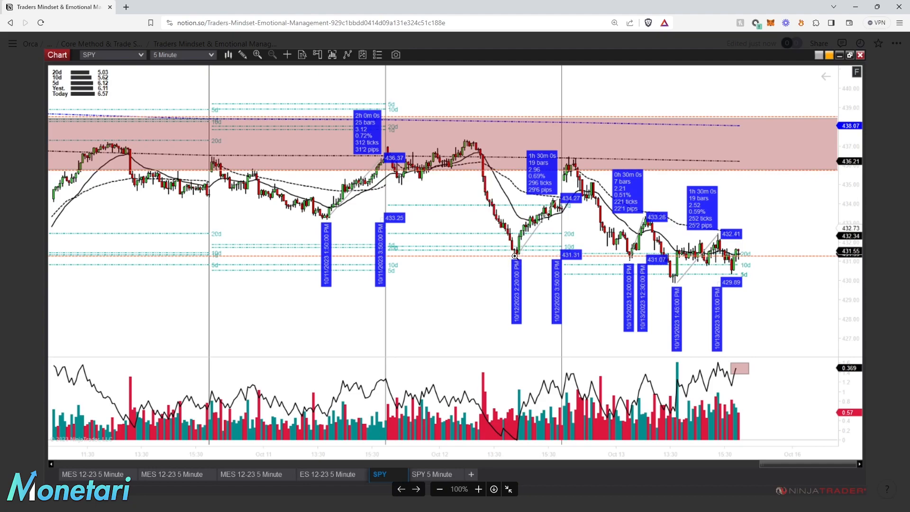
mouse_move(511, 241)
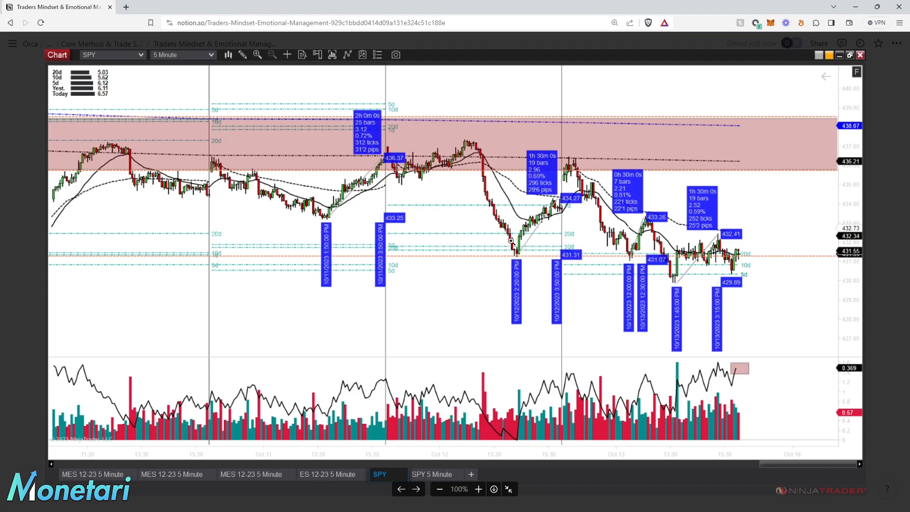
mouse_move(531, 194)
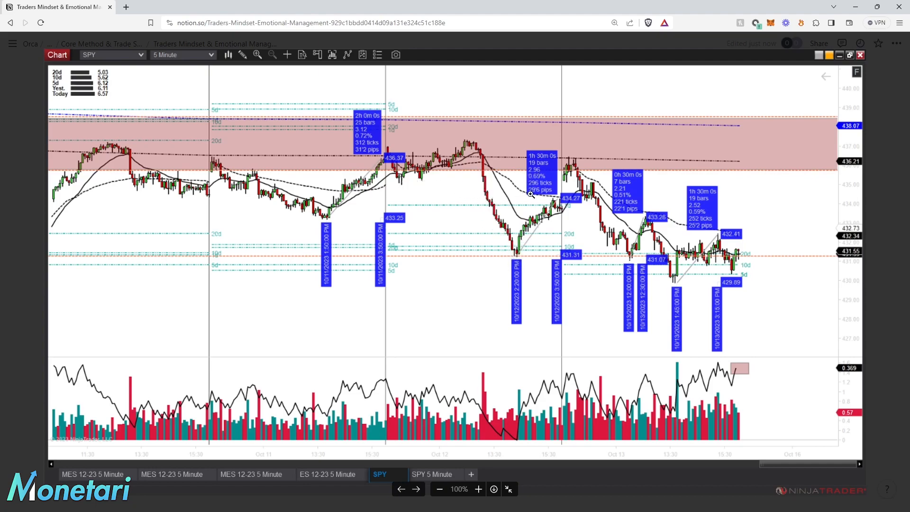
mouse_move(488, 211)
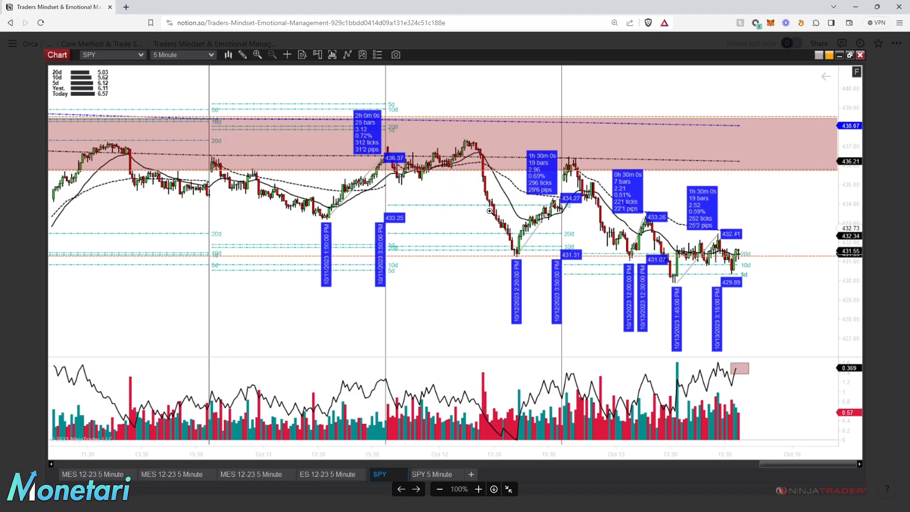
mouse_move(635, 254)
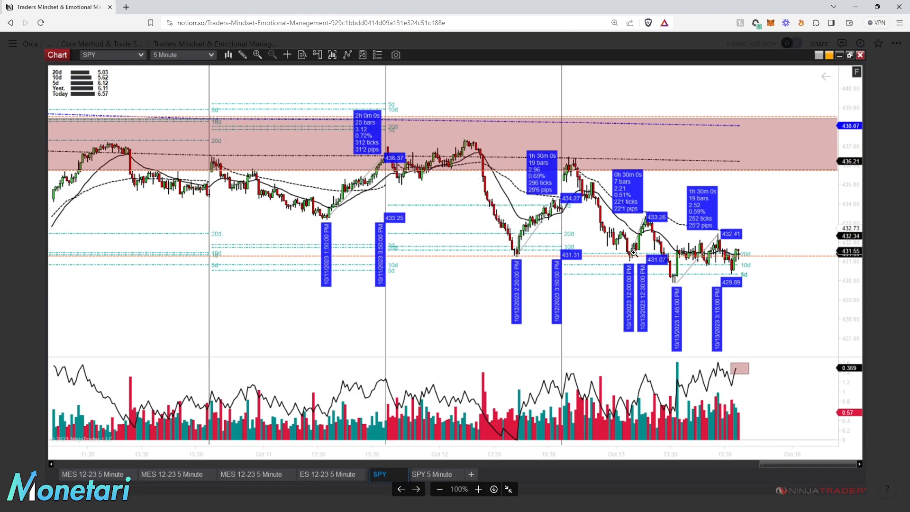
mouse_move(563, 163)
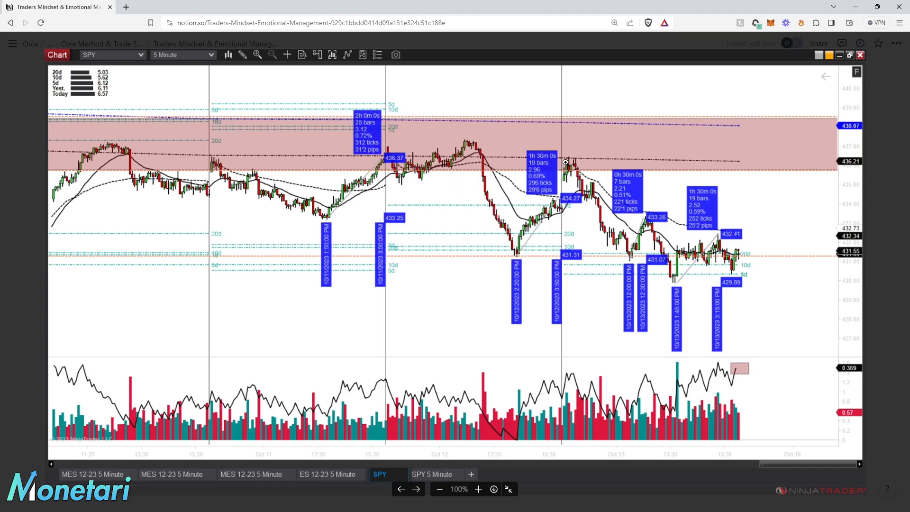
mouse_move(622, 212)
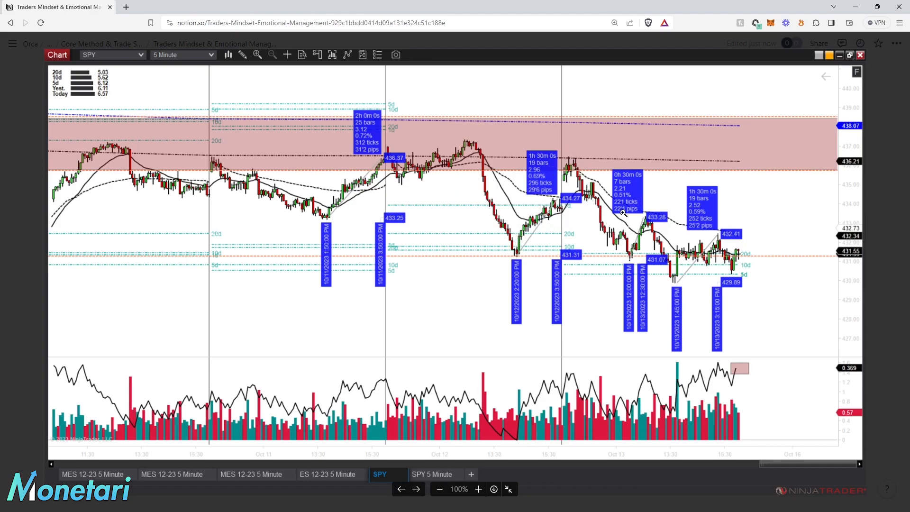
mouse_move(637, 233)
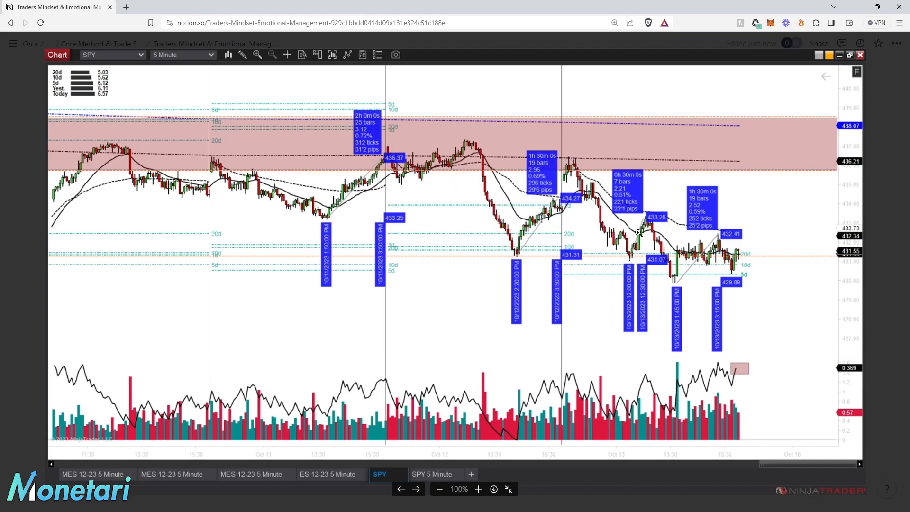
mouse_move(643, 220)
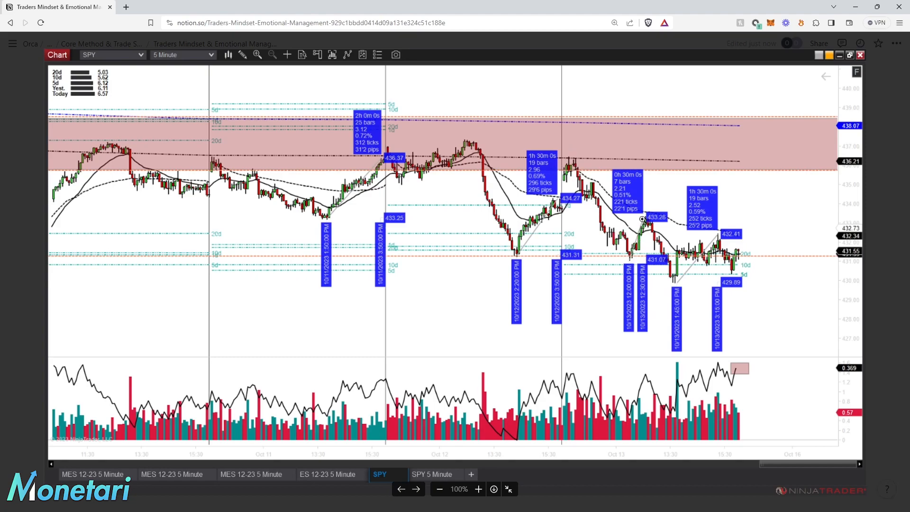
mouse_move(649, 227)
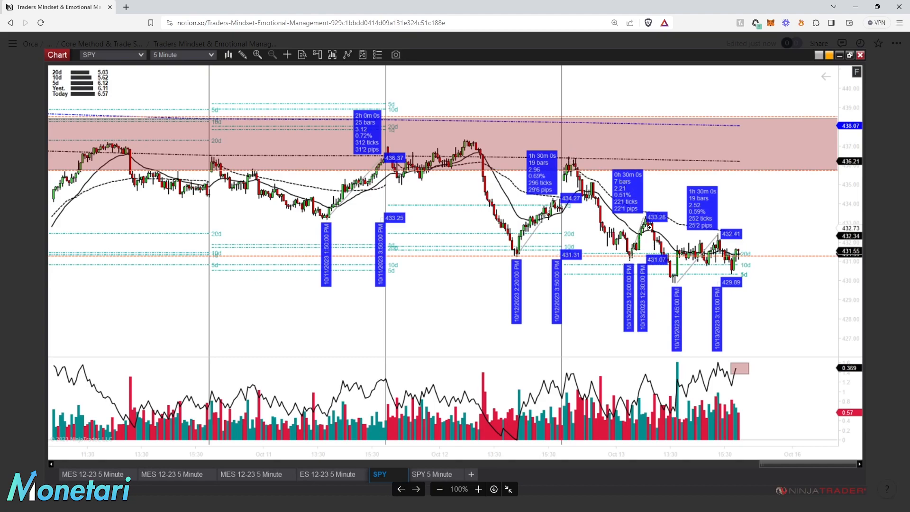
mouse_move(683, 276)
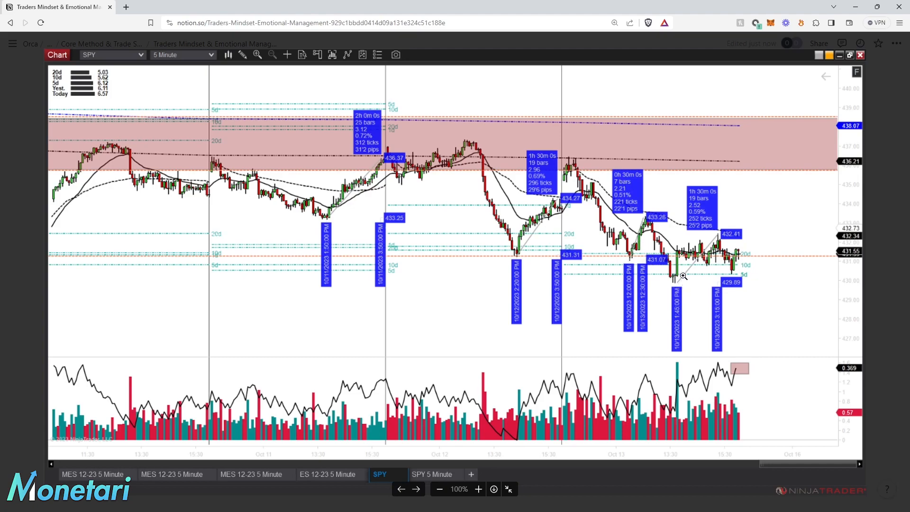
mouse_move(676, 291)
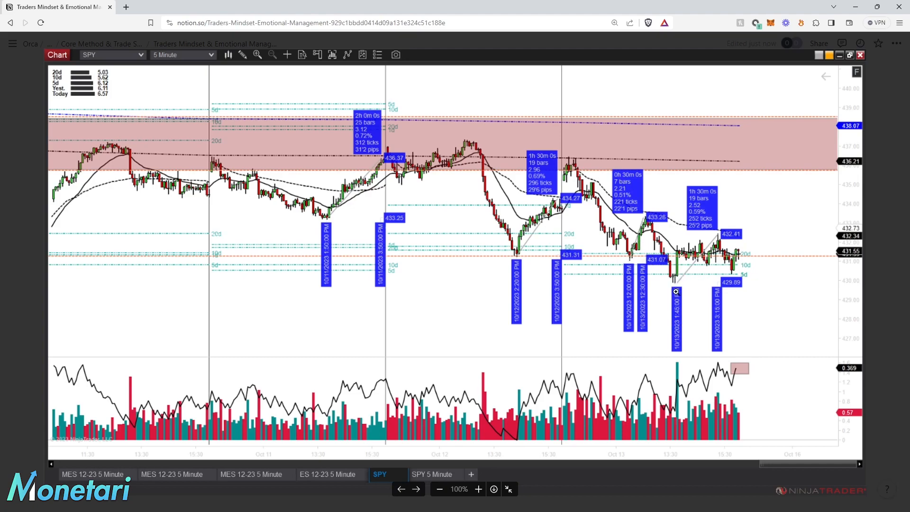
mouse_move(669, 265)
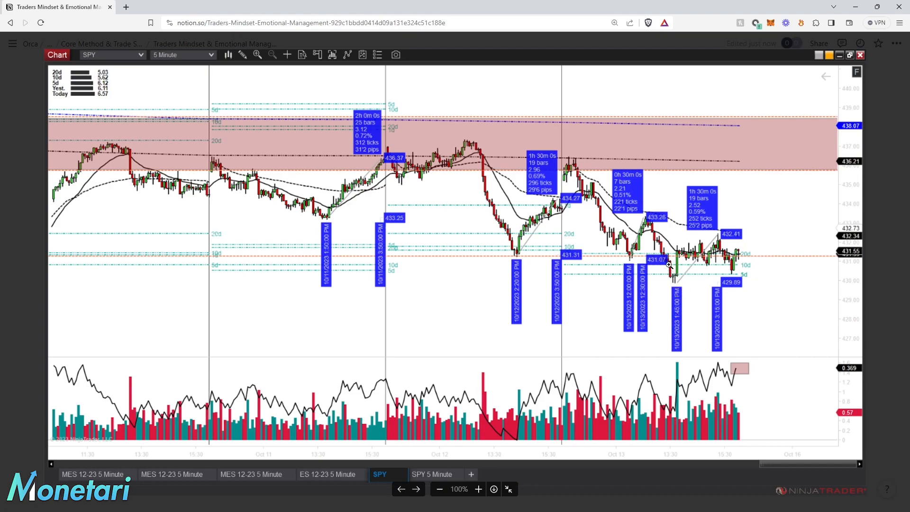
mouse_move(732, 257)
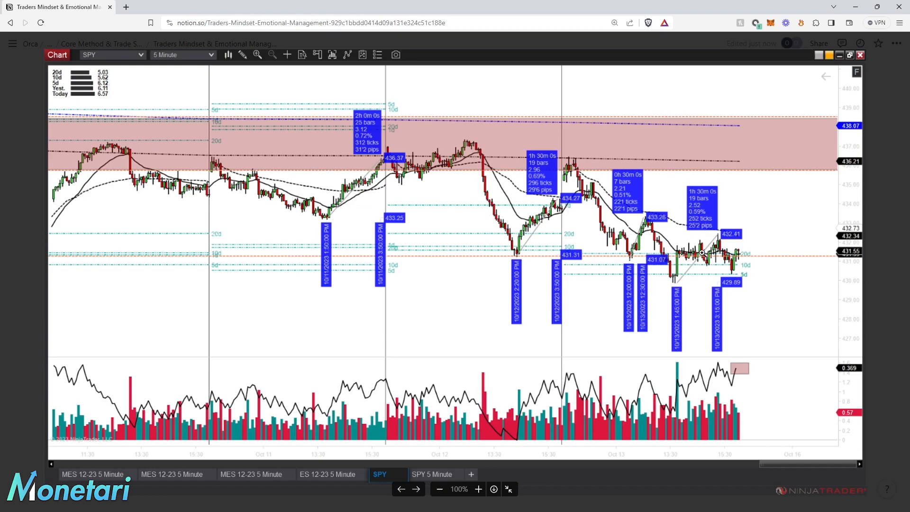
mouse_move(545, 177)
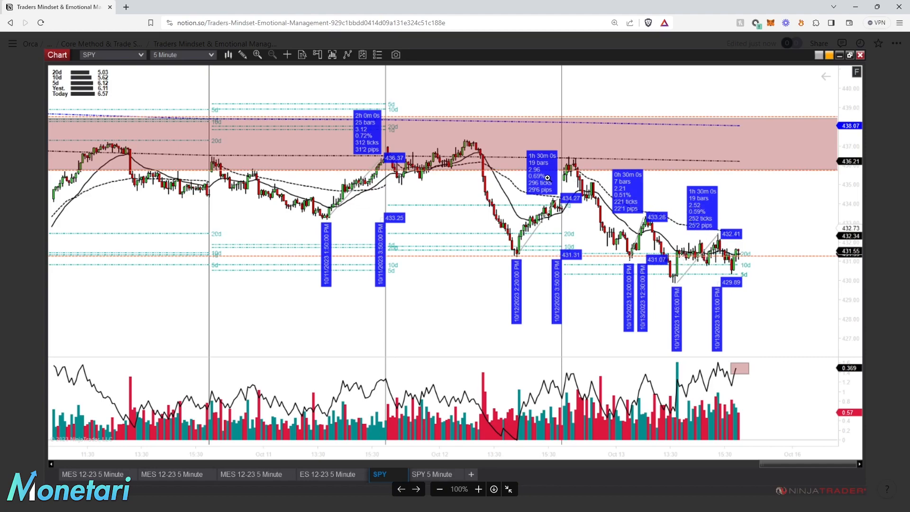
mouse_move(383, 175)
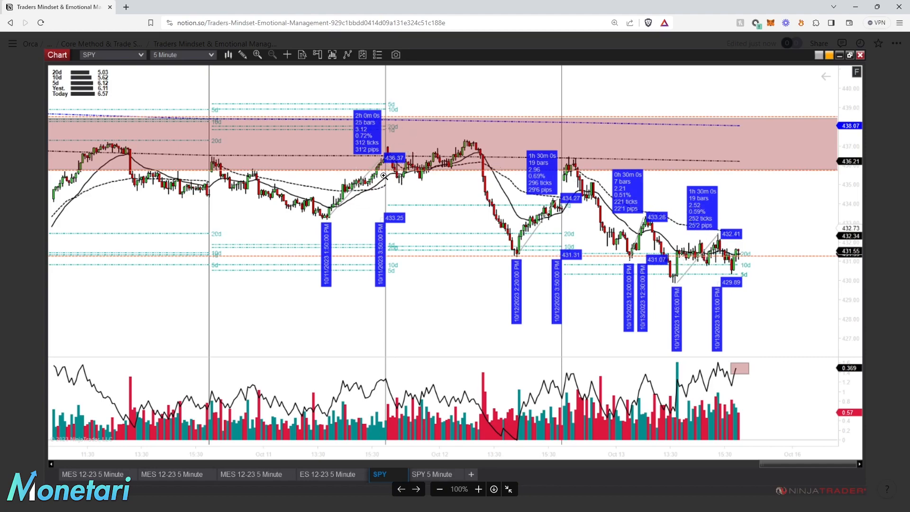
mouse_move(376, 191)
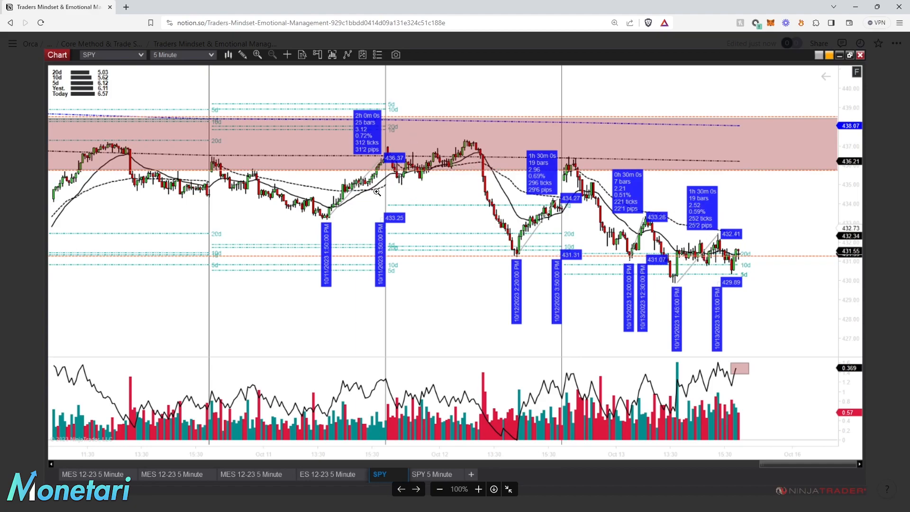
mouse_move(323, 193)
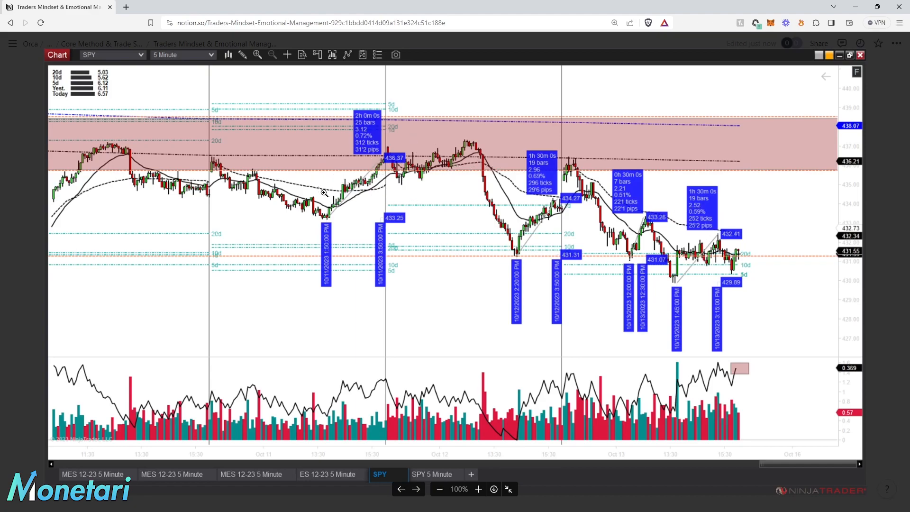
mouse_move(432, 114)
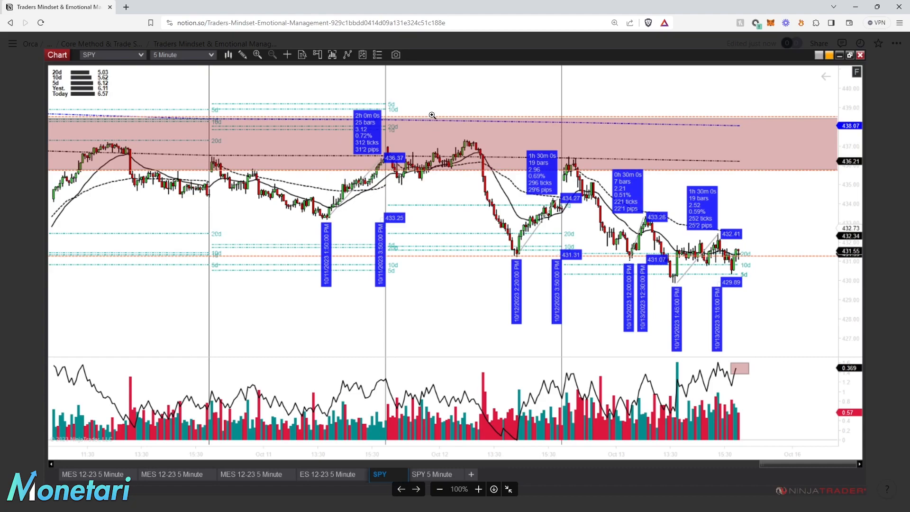
mouse_move(403, 167)
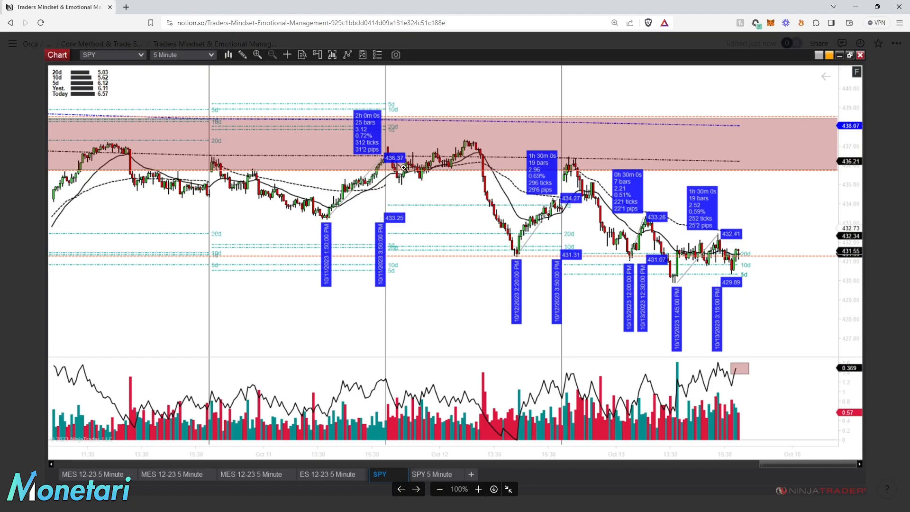
mouse_move(332, 214)
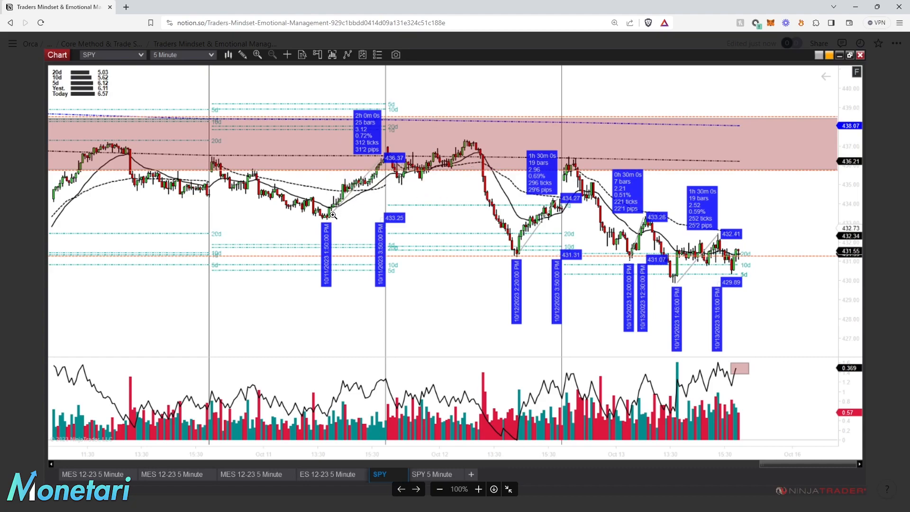
mouse_move(479, 209)
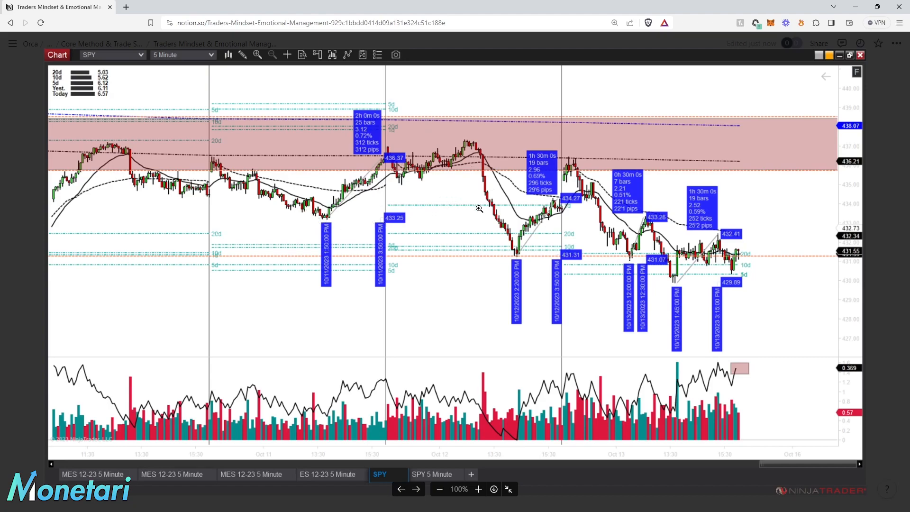
mouse_move(528, 246)
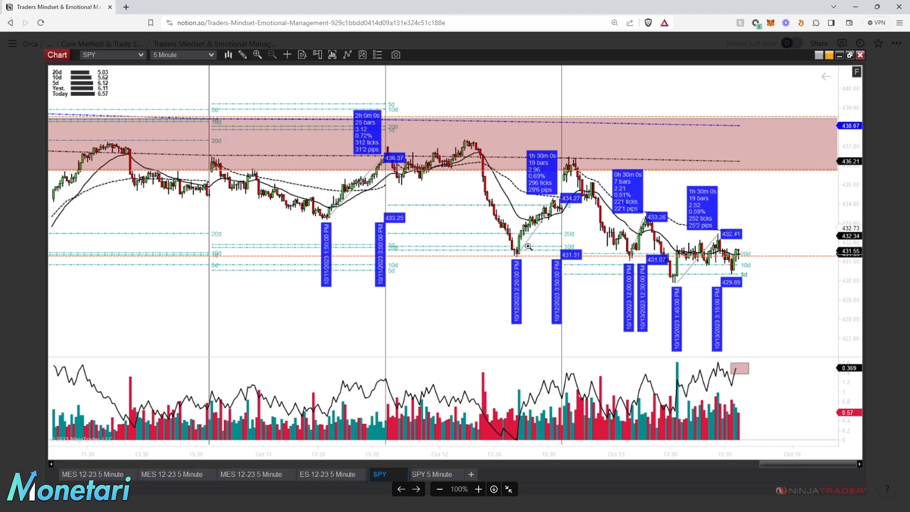
mouse_move(623, 248)
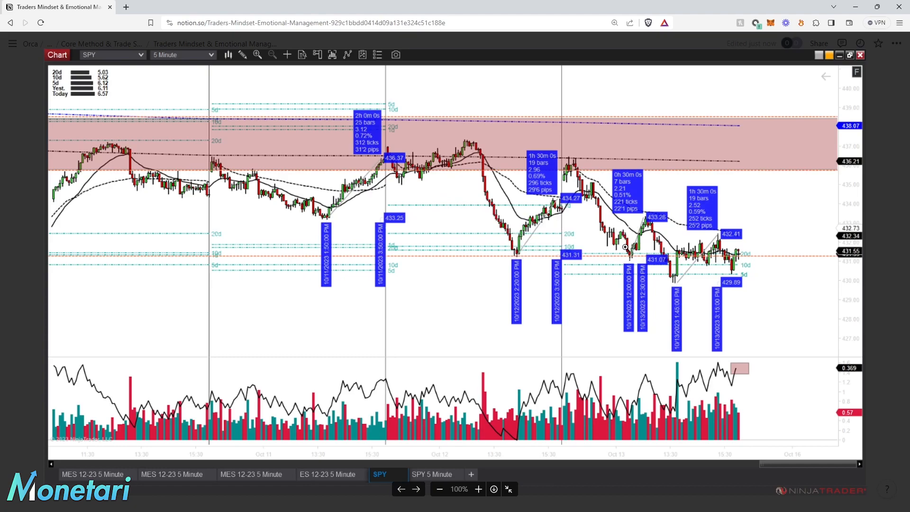
mouse_move(704, 225)
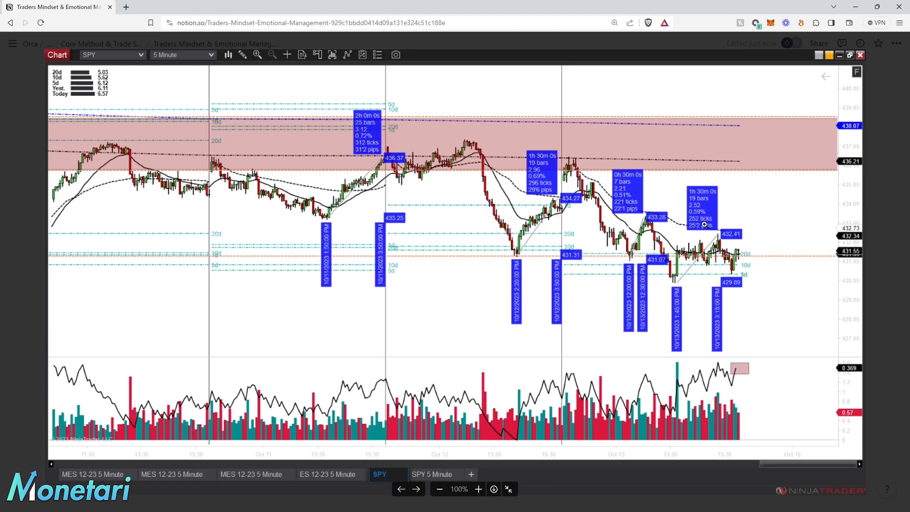
mouse_move(680, 218)
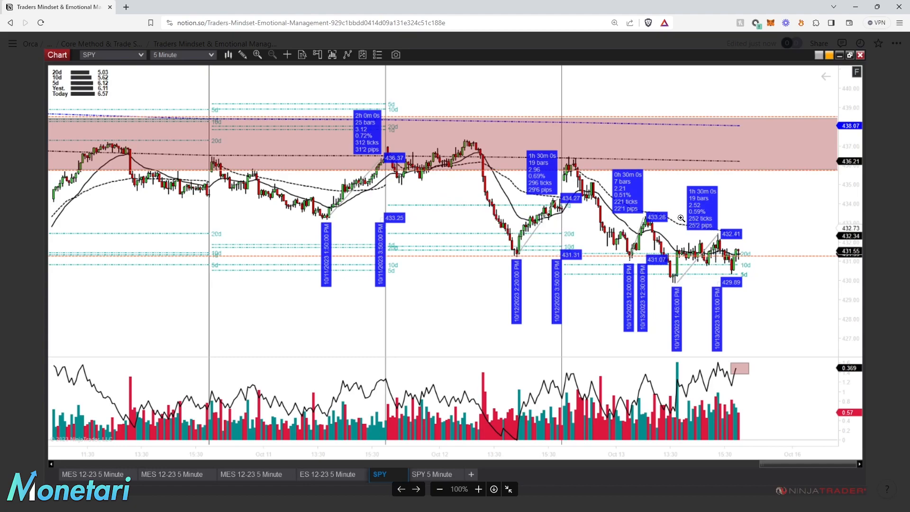
mouse_move(644, 215)
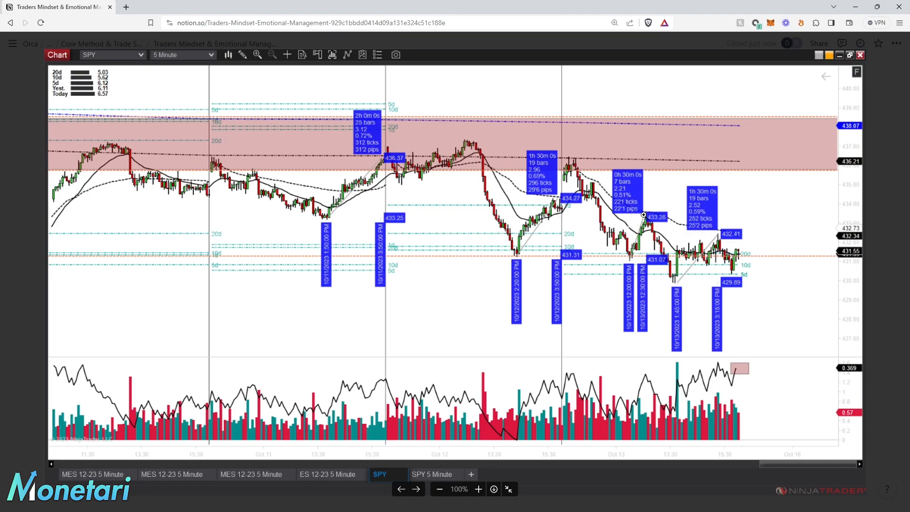
mouse_move(647, 204)
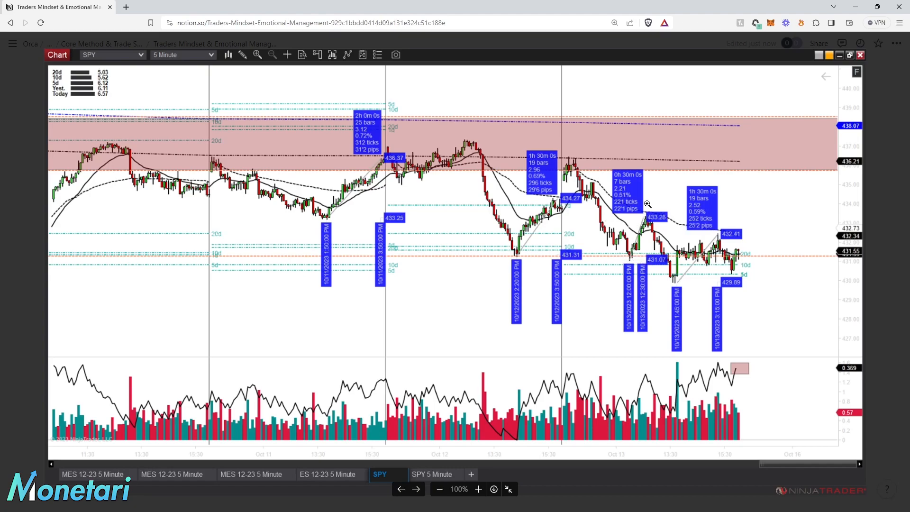
mouse_move(579, 171)
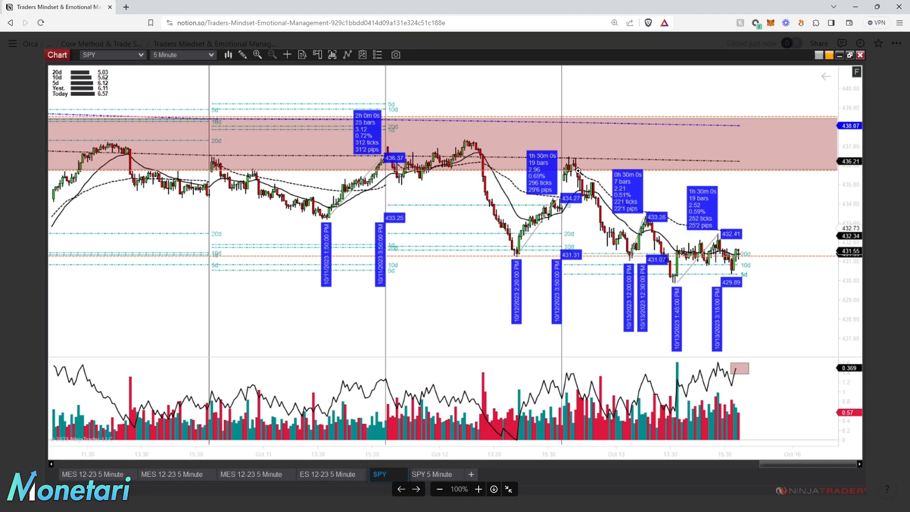
mouse_move(630, 254)
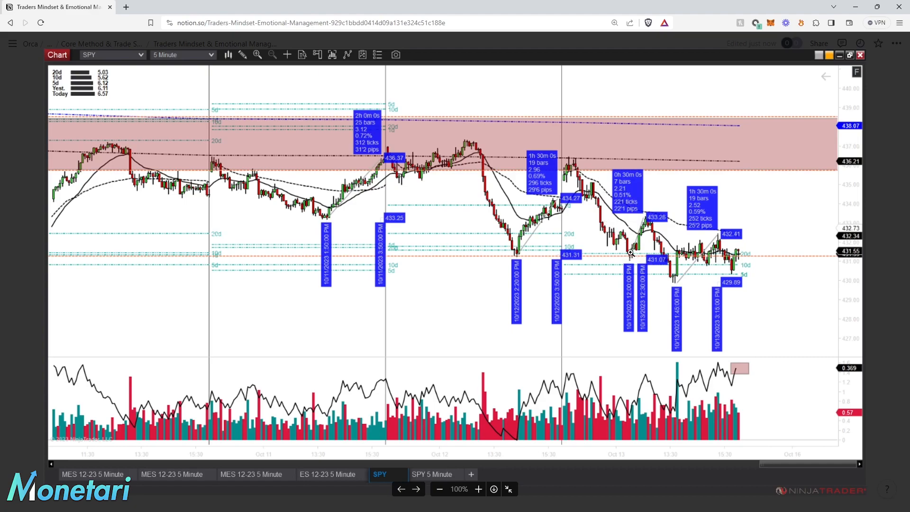
mouse_move(637, 233)
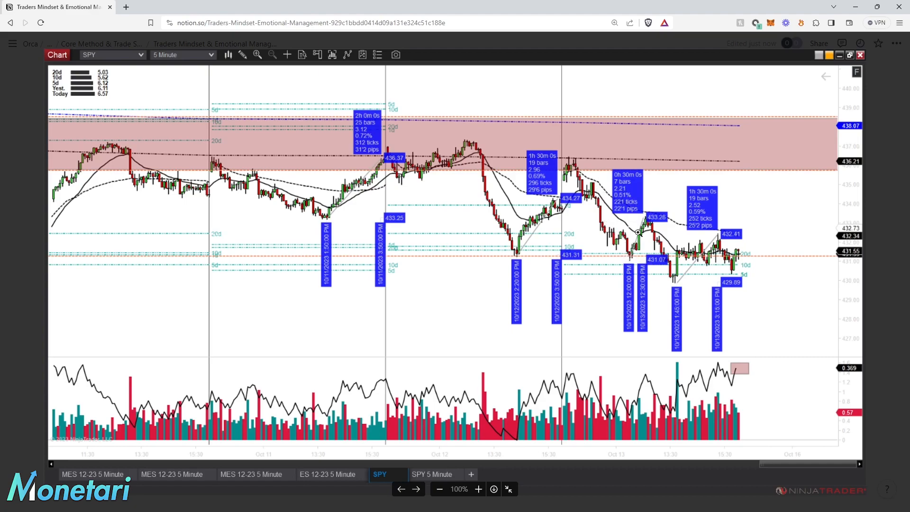
mouse_move(620, 256)
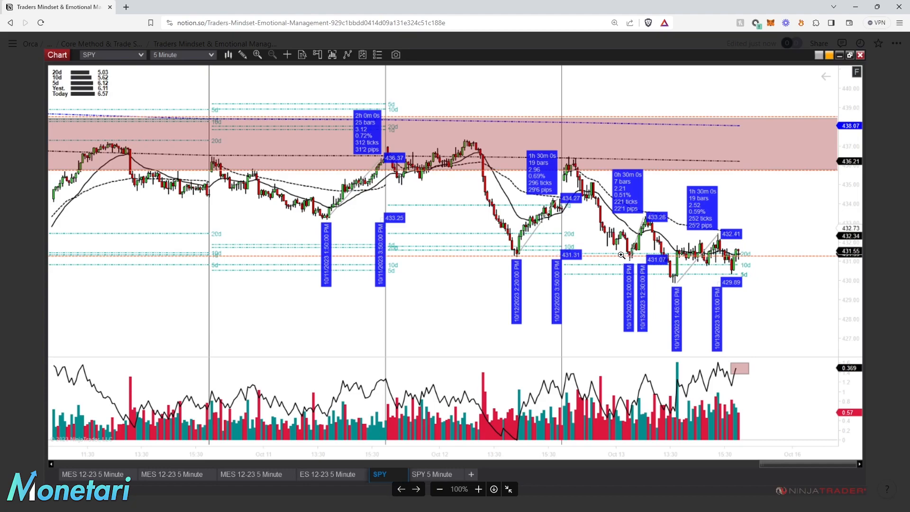
mouse_move(617, 248)
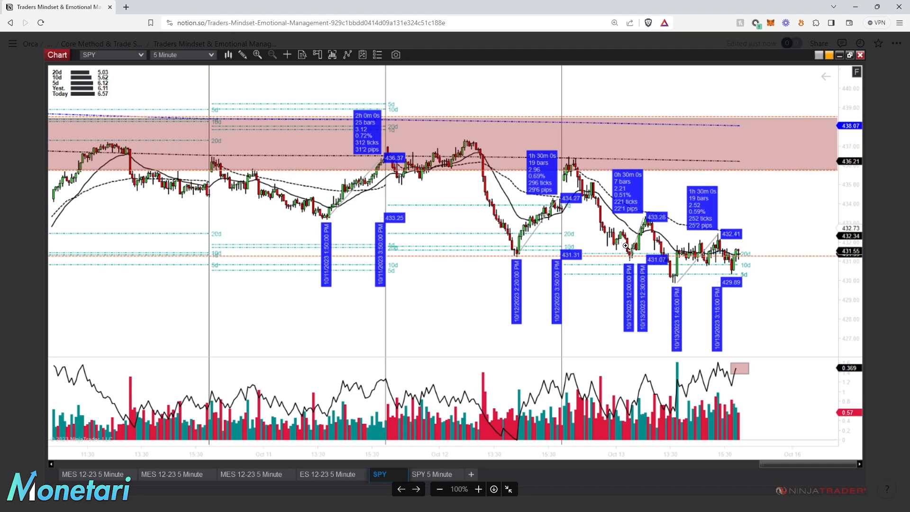
mouse_move(618, 240)
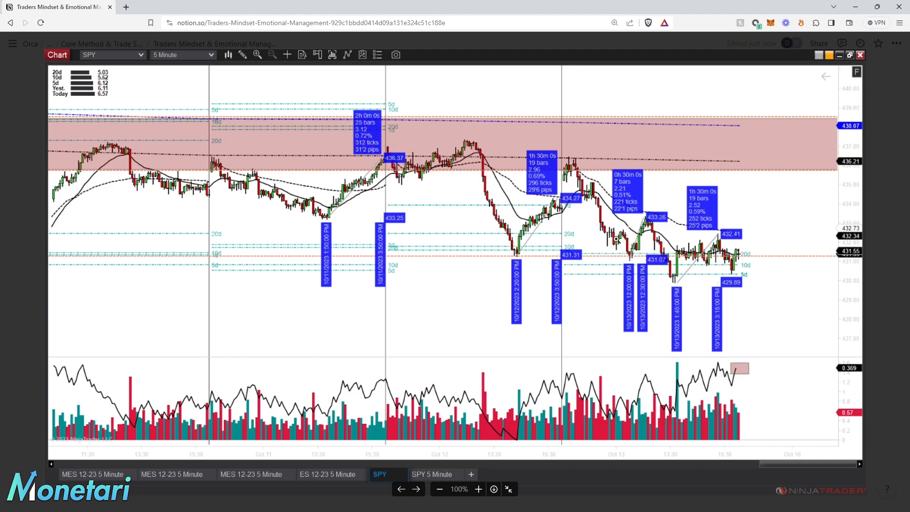
mouse_move(644, 243)
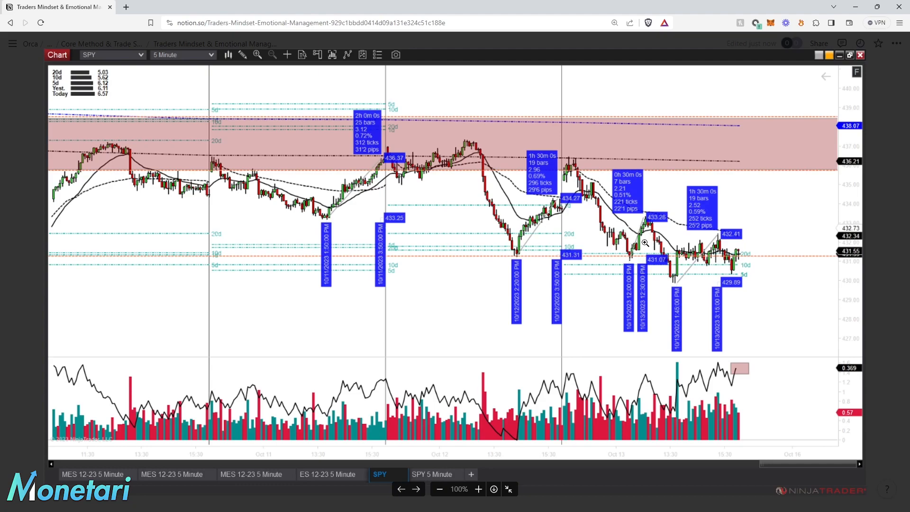
mouse_move(649, 261)
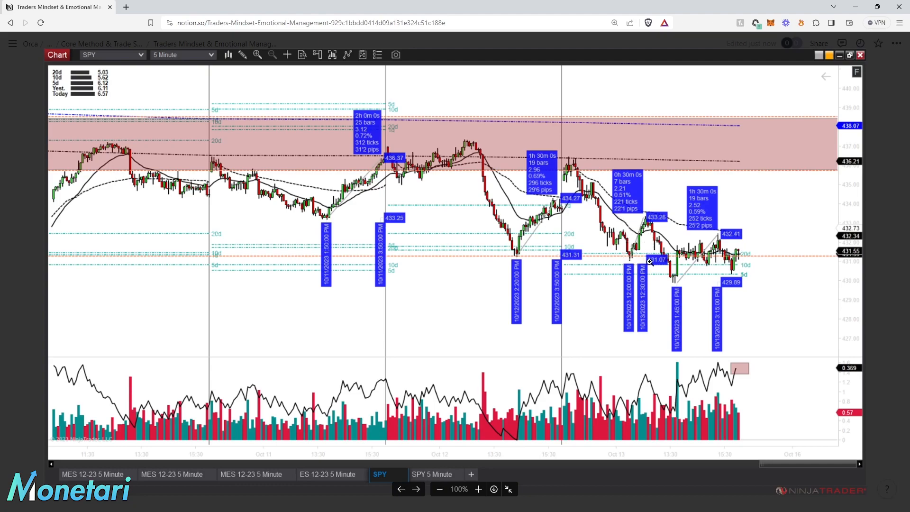
mouse_move(696, 254)
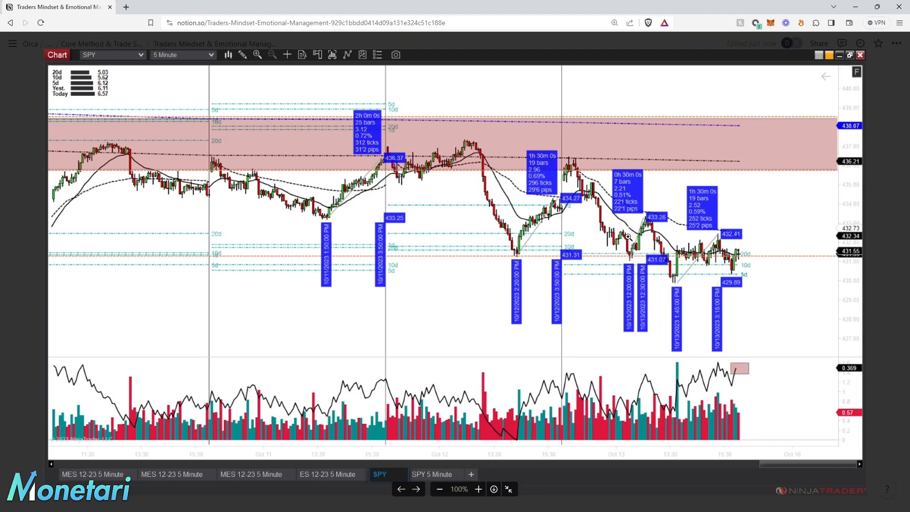
mouse_move(628, 235)
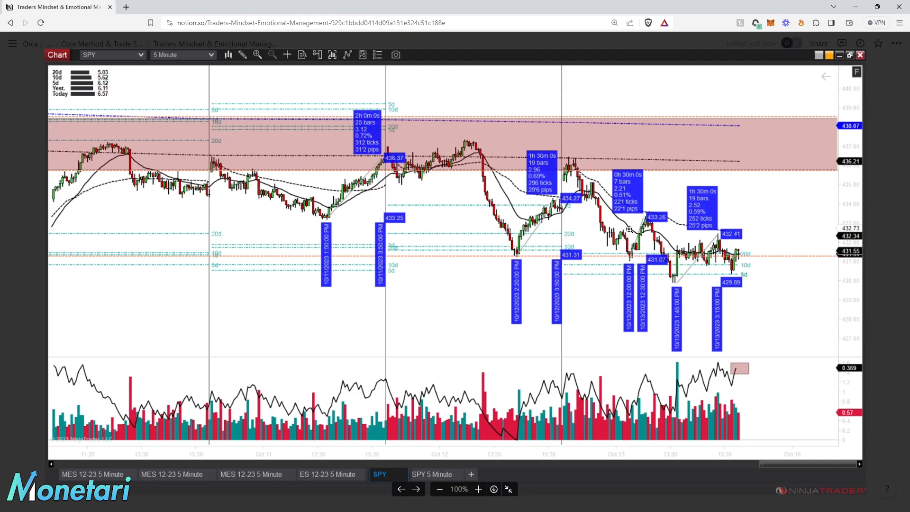
mouse_move(639, 248)
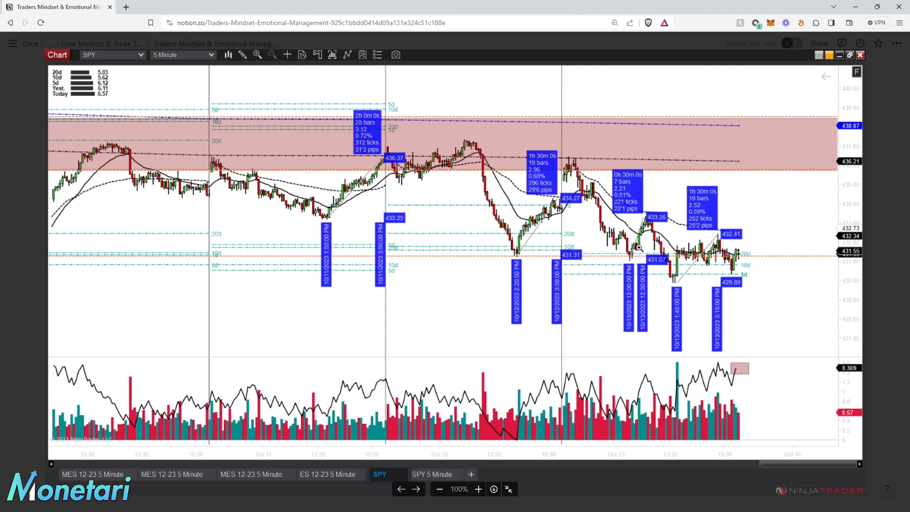
mouse_move(673, 378)
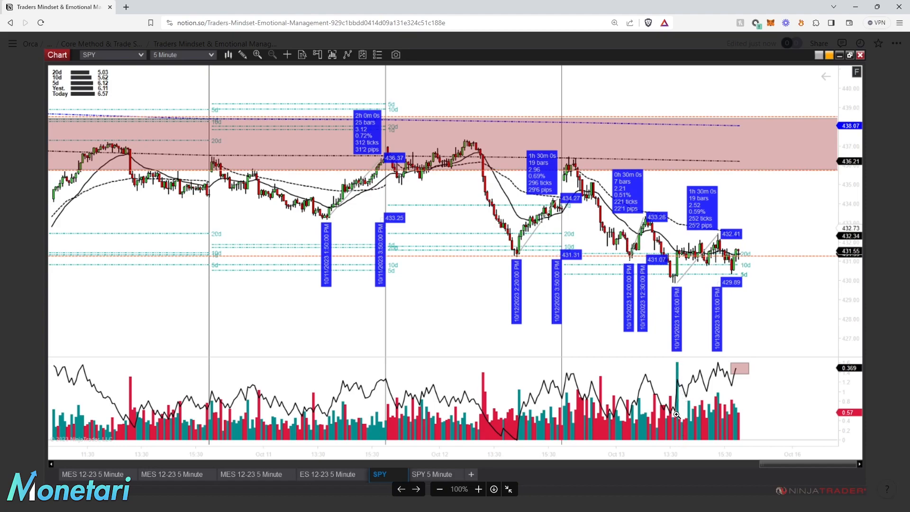
mouse_move(658, 342)
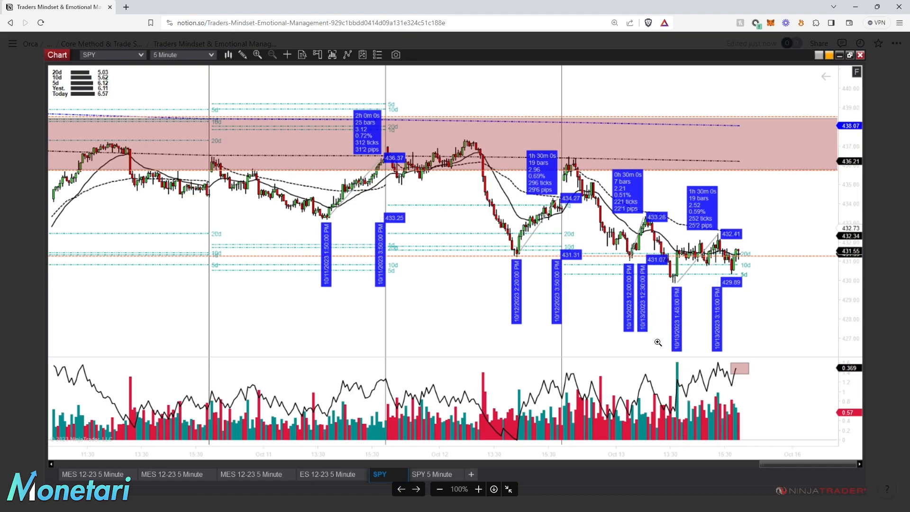
mouse_move(463, 233)
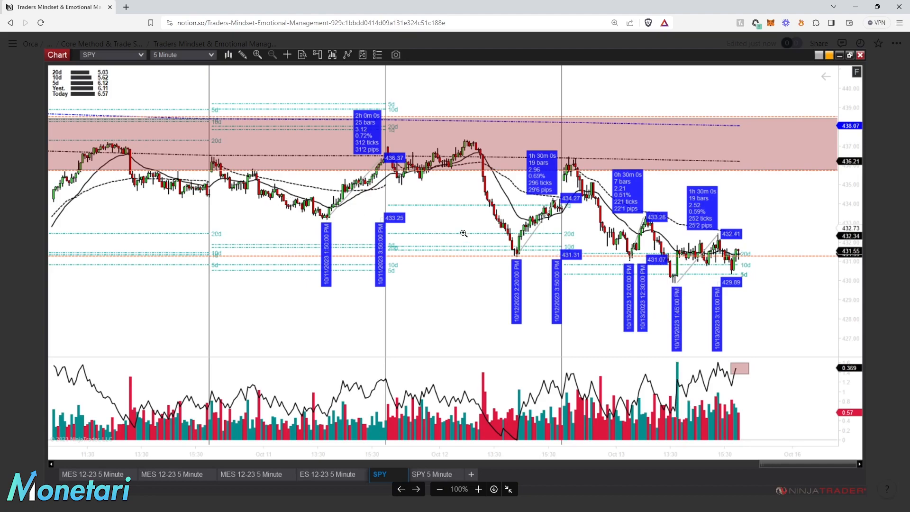
mouse_move(471, 195)
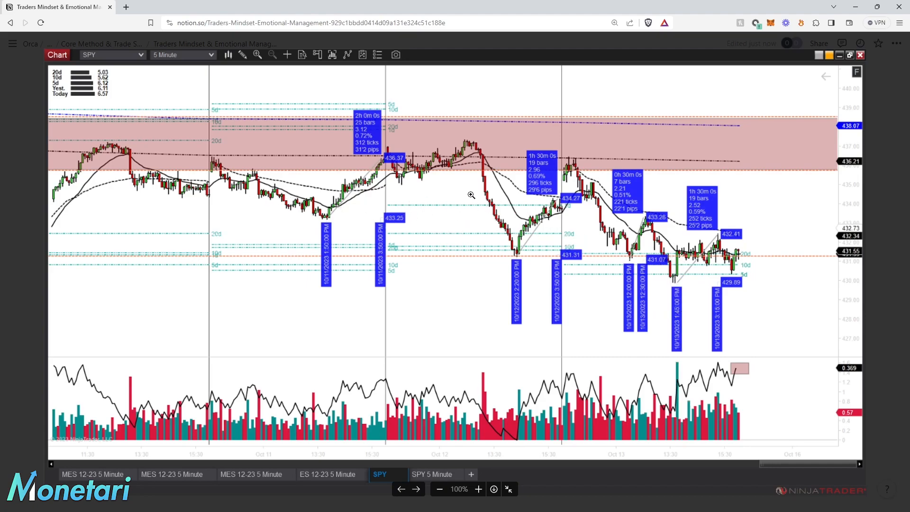
mouse_move(475, 215)
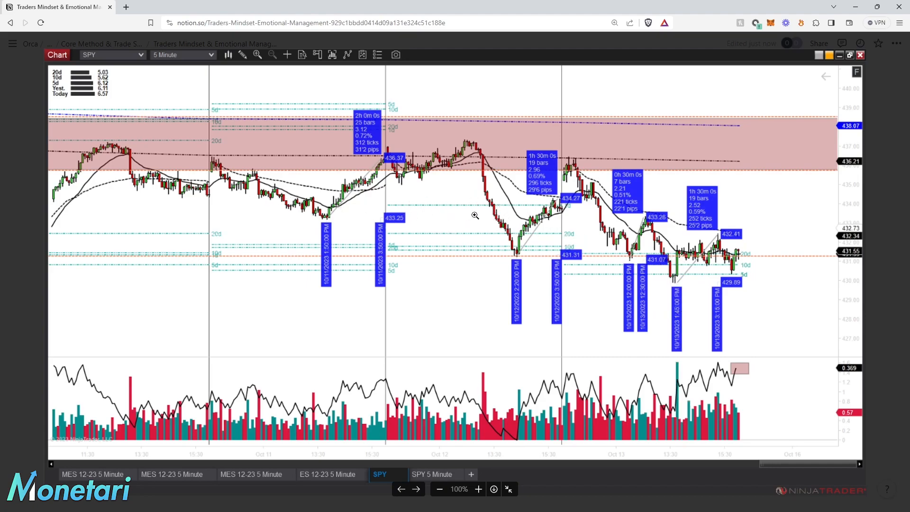
mouse_move(466, 195)
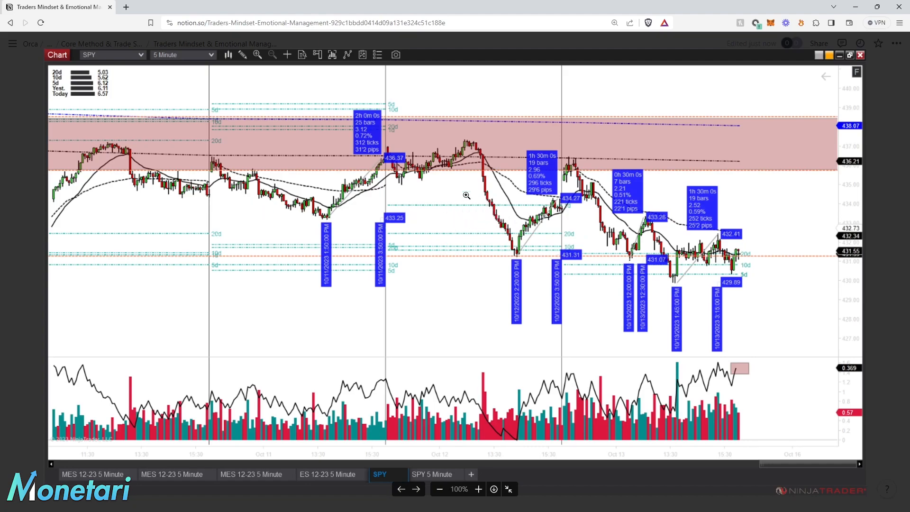
mouse_move(460, 214)
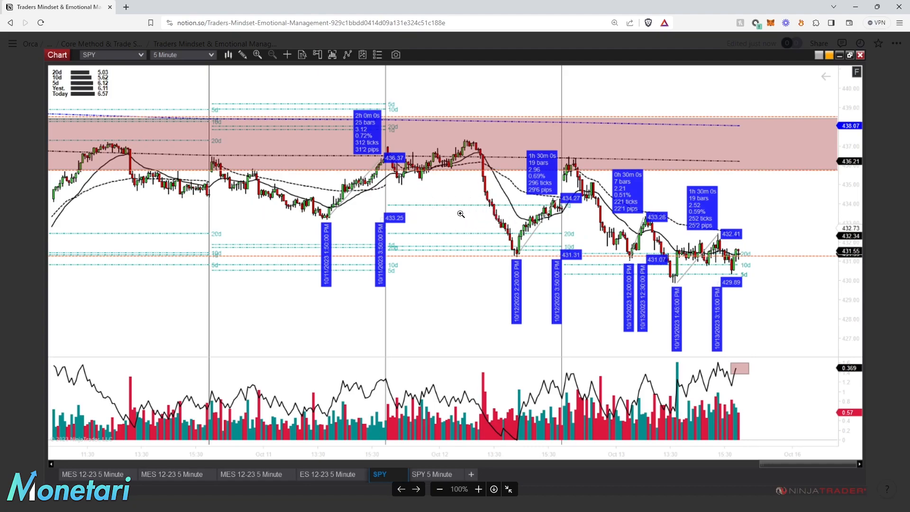
mouse_move(896, 108)
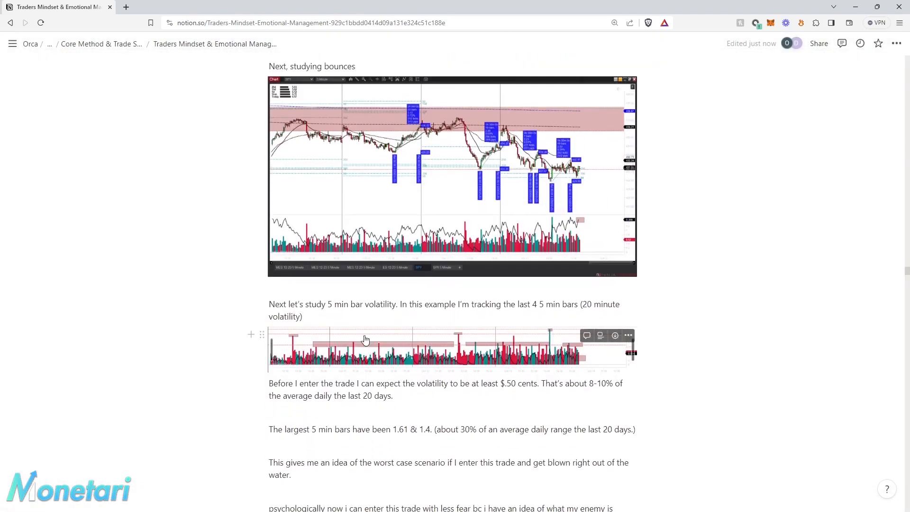
mouse_move(518, 334)
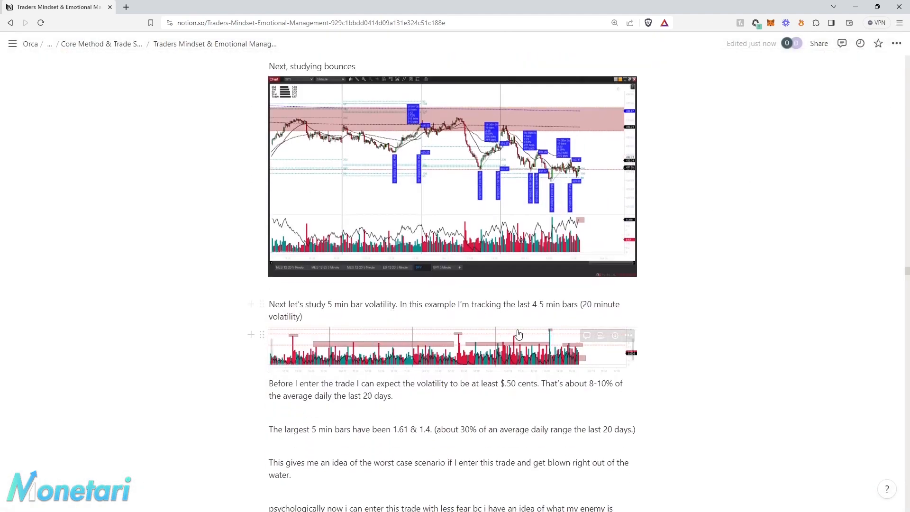
mouse_move(543, 318)
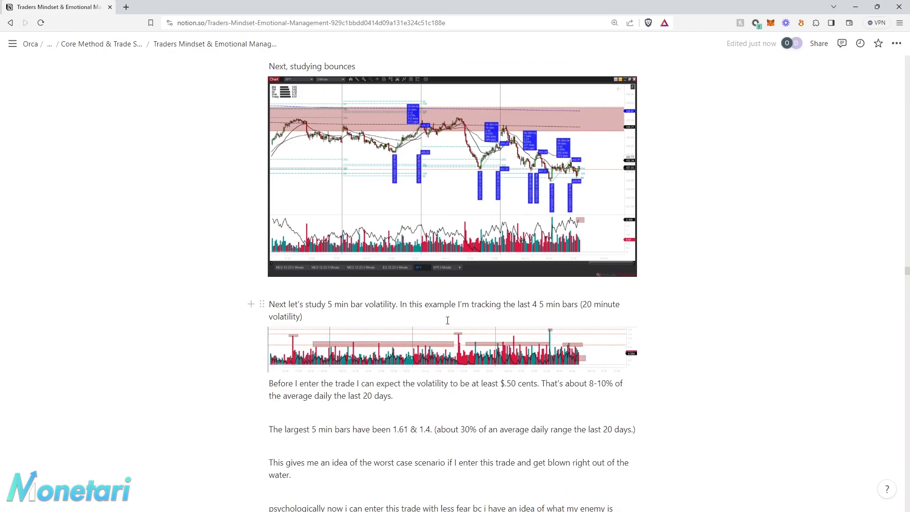
- Open the 5-minute bar volatility chart image at full size
click(453, 348)
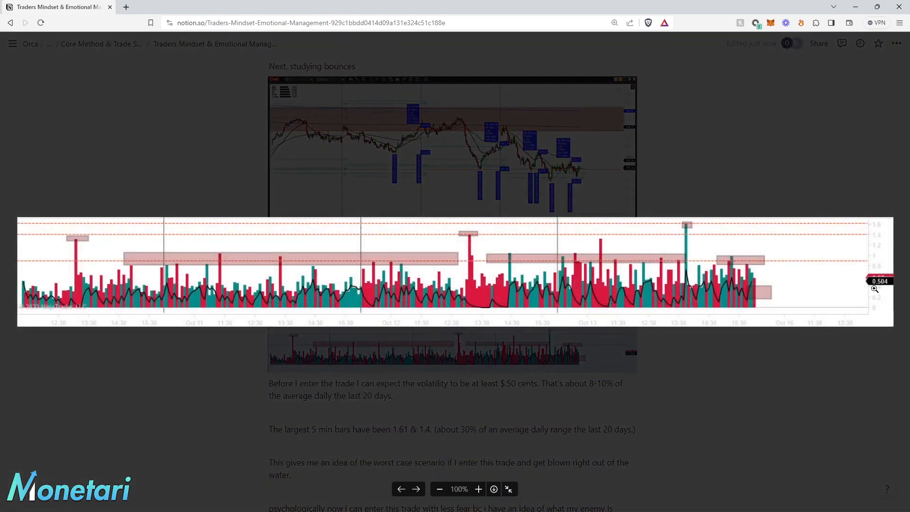
mouse_move(729, 287)
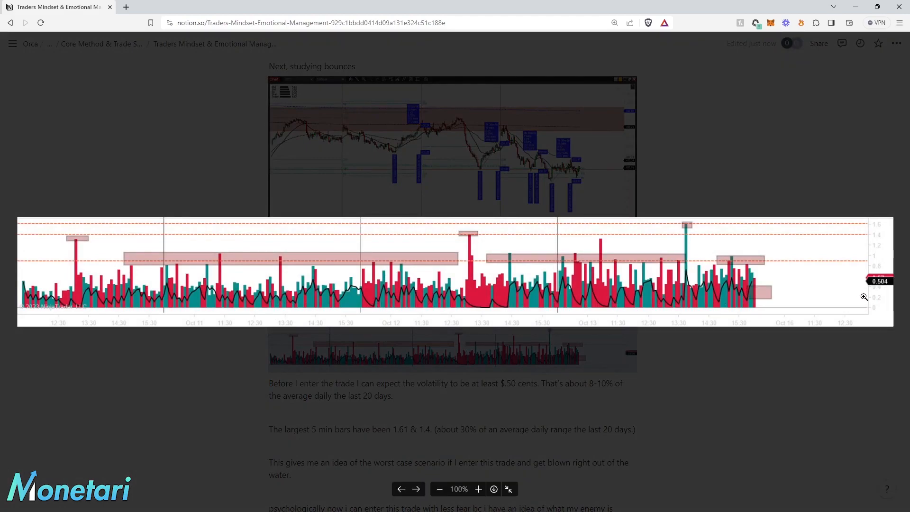
mouse_move(753, 285)
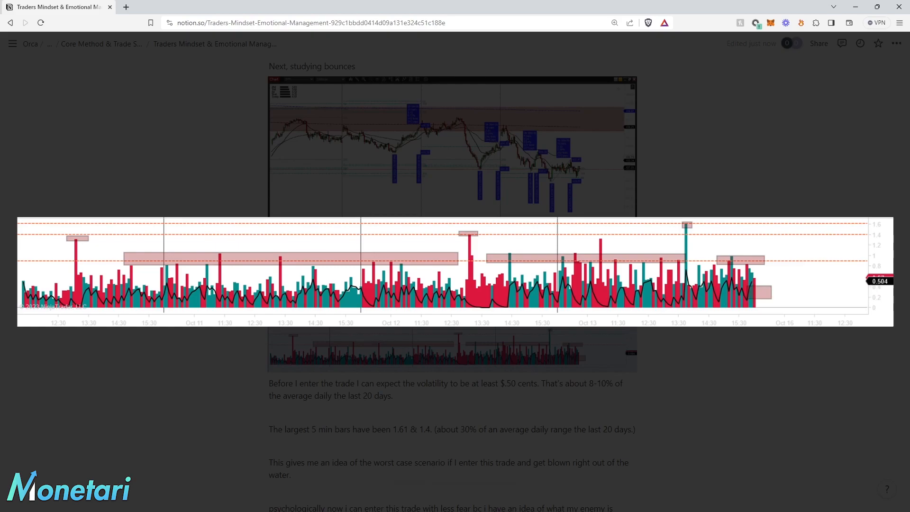
mouse_move(757, 280)
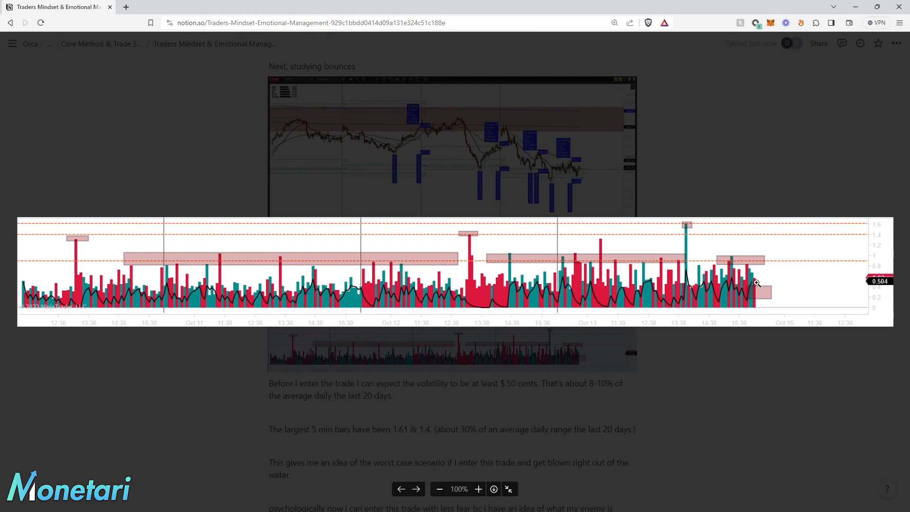
mouse_move(769, 289)
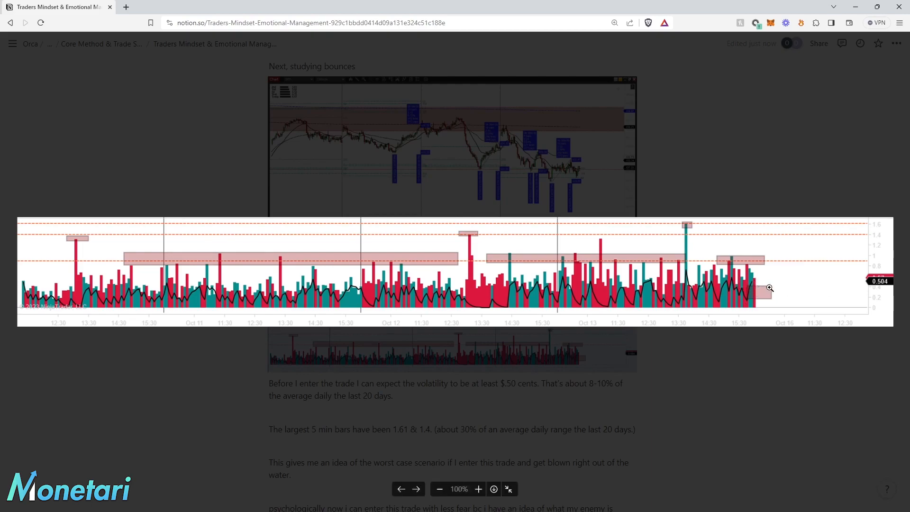
mouse_move(854, 325)
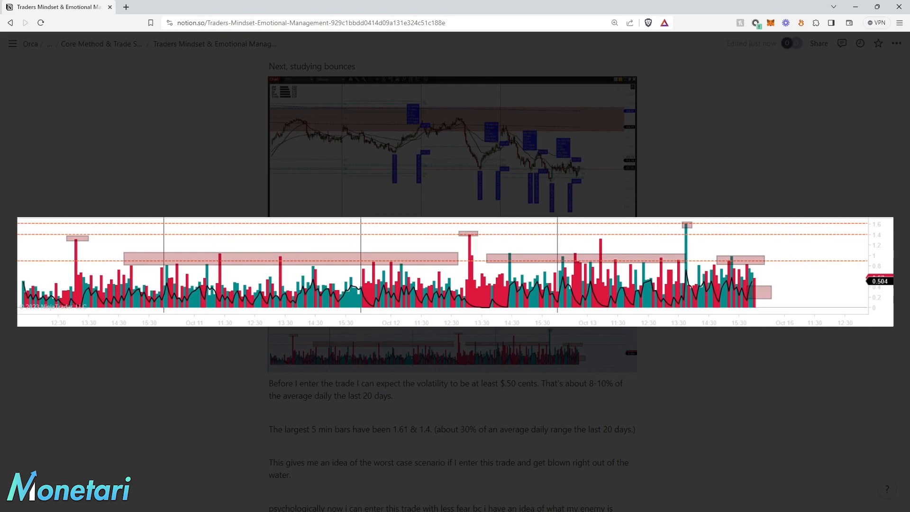
mouse_move(852, 314)
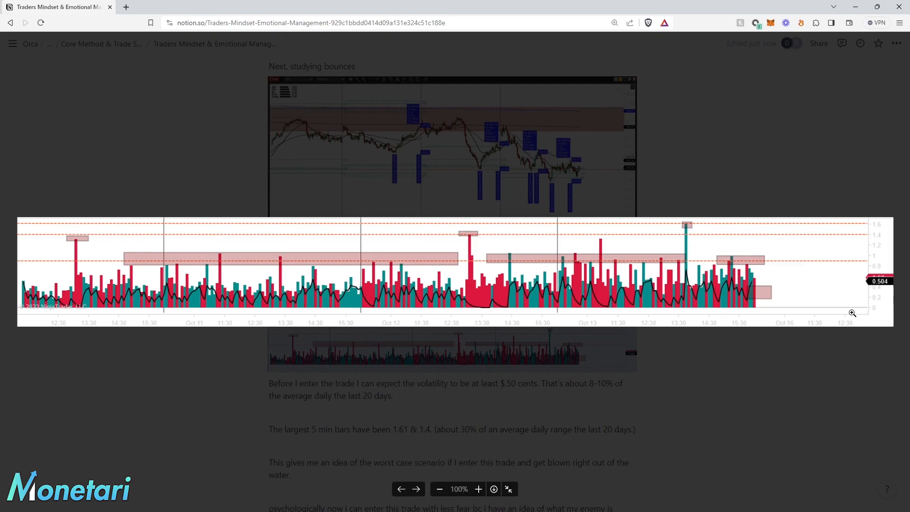
mouse_move(836, 337)
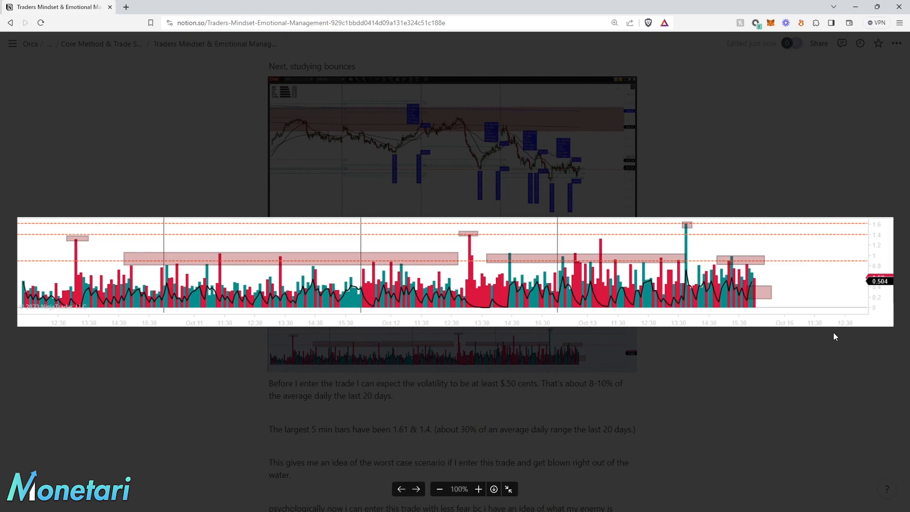
mouse_move(796, 285)
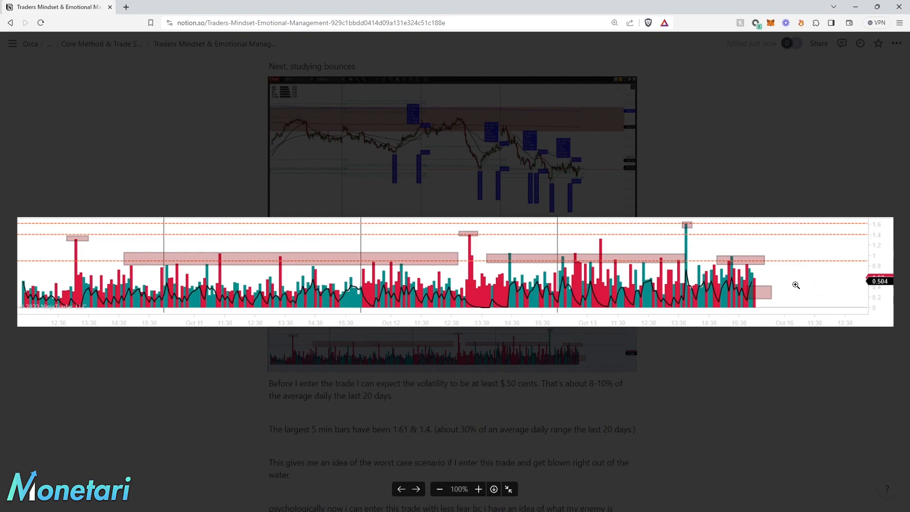
mouse_move(788, 287)
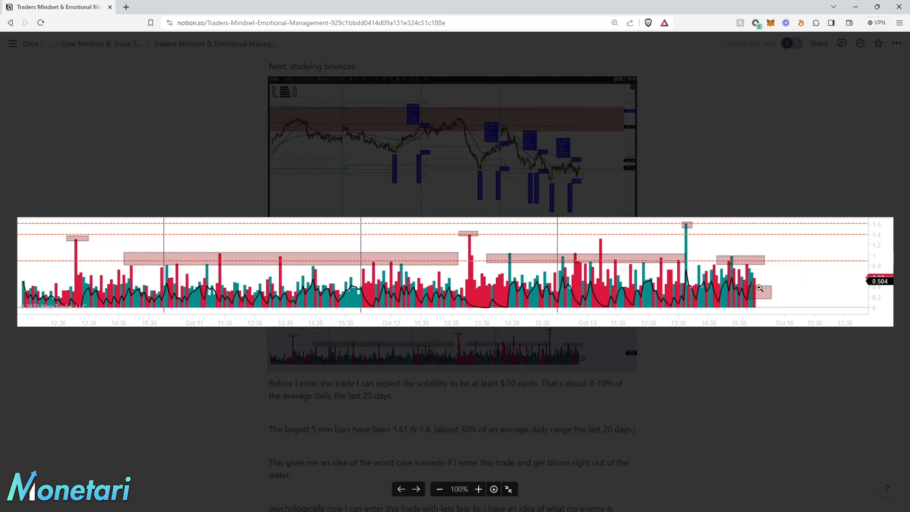
mouse_move(788, 298)
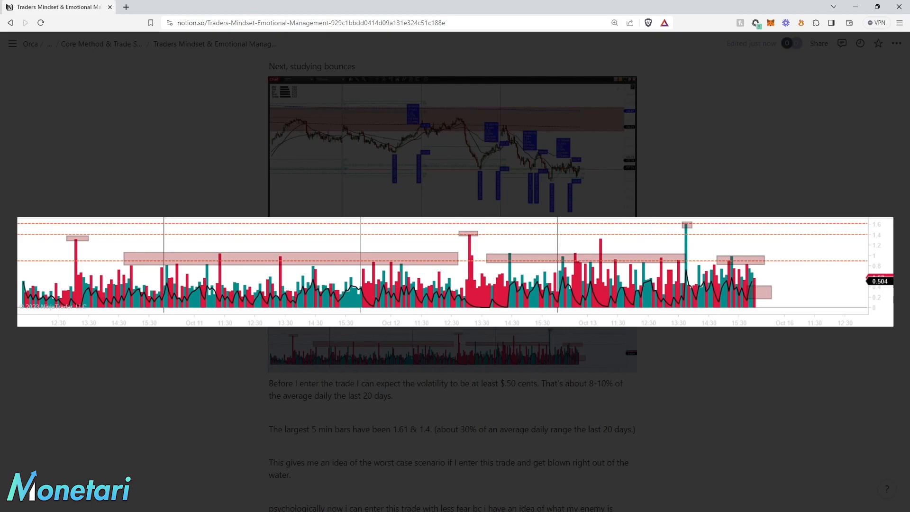
mouse_move(763, 290)
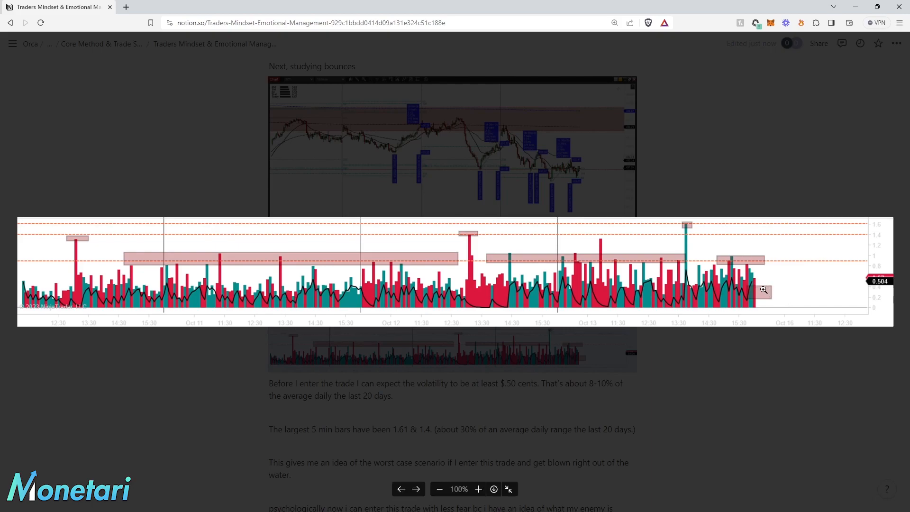
mouse_move(766, 292)
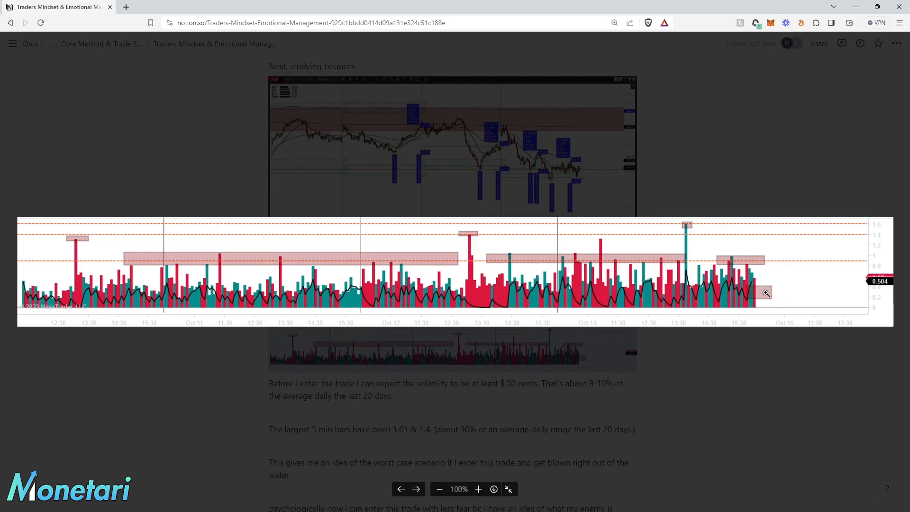
mouse_move(755, 277)
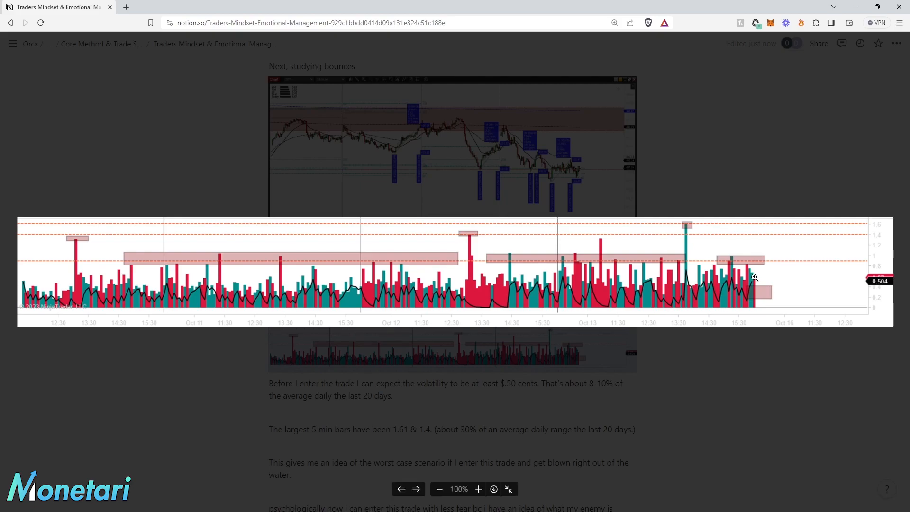
mouse_move(848, 287)
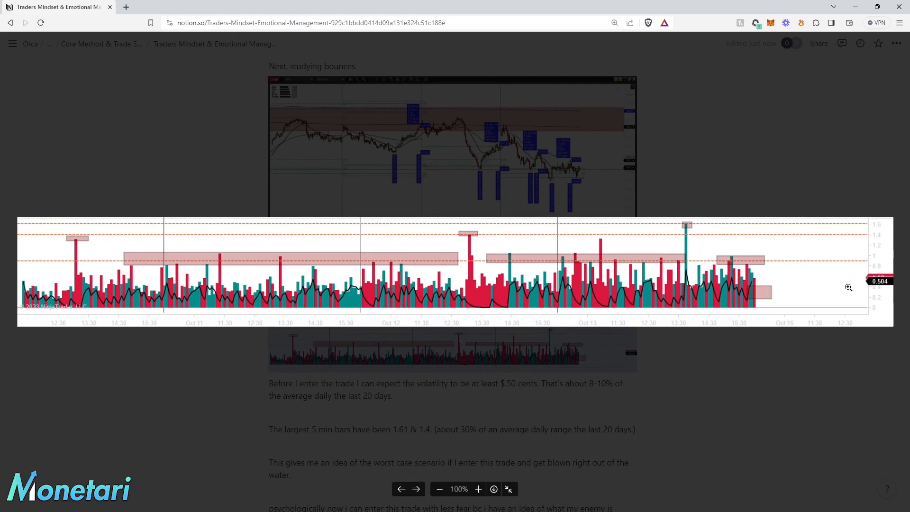
mouse_move(754, 290)
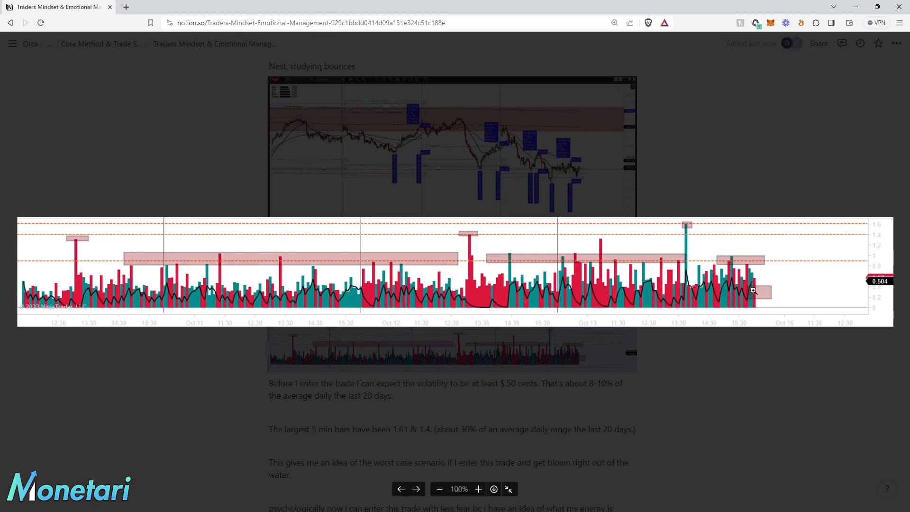
mouse_move(630, 225)
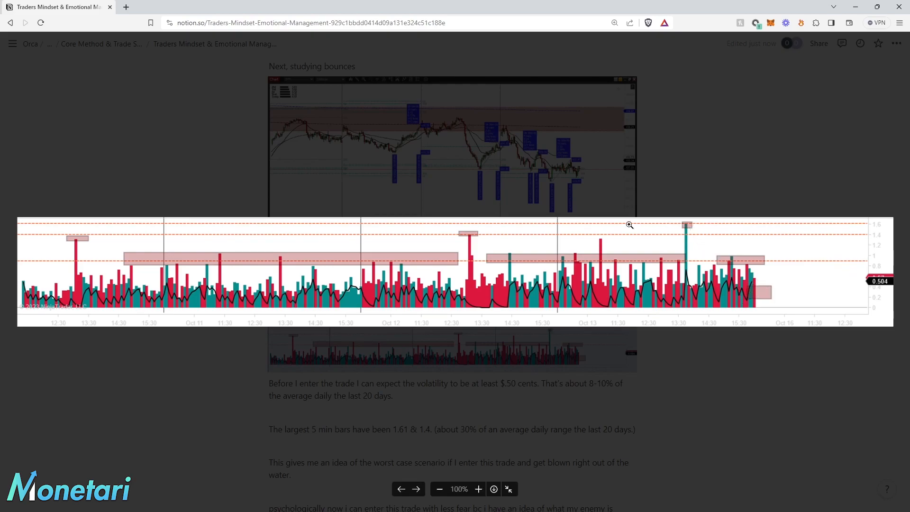
mouse_move(673, 276)
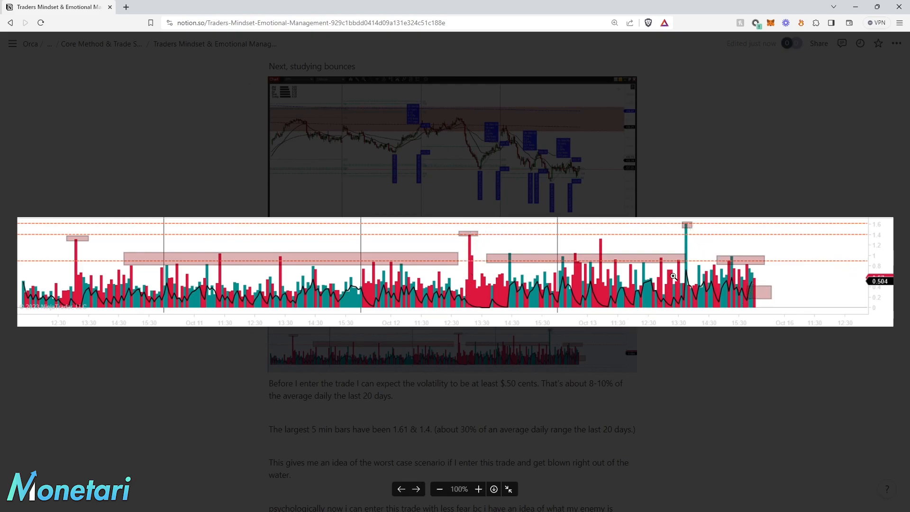
mouse_move(81, 282)
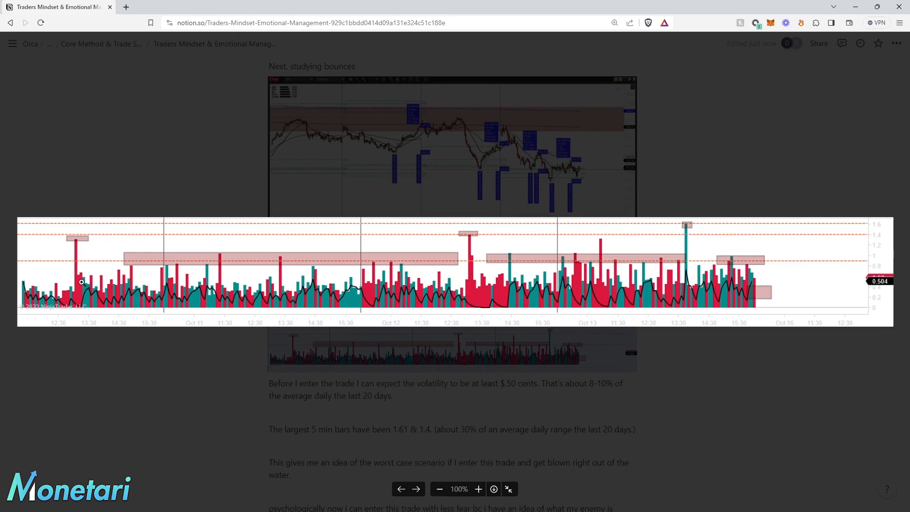
mouse_move(680, 252)
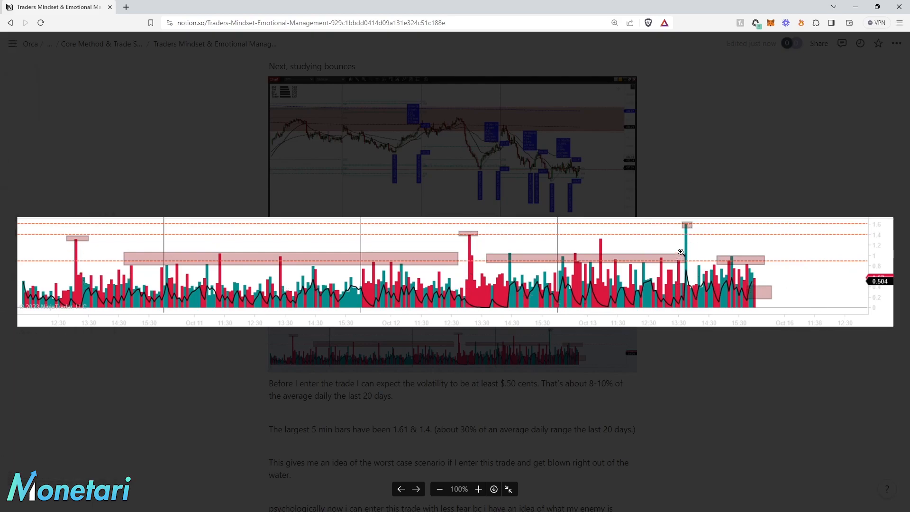
mouse_move(822, 255)
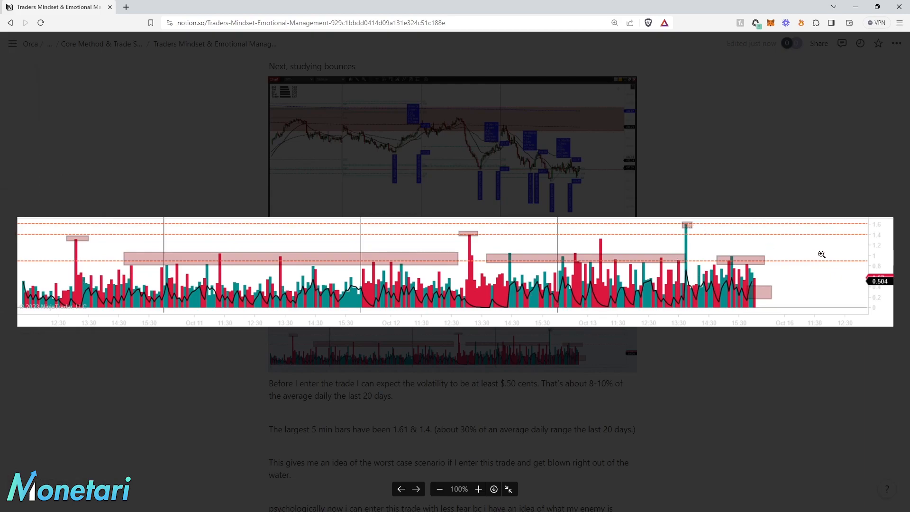
mouse_move(696, 227)
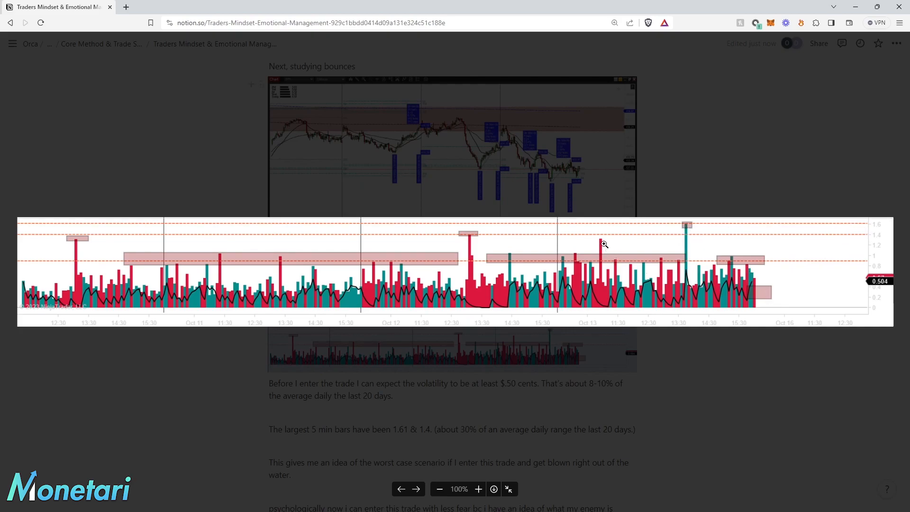
mouse_move(473, 243)
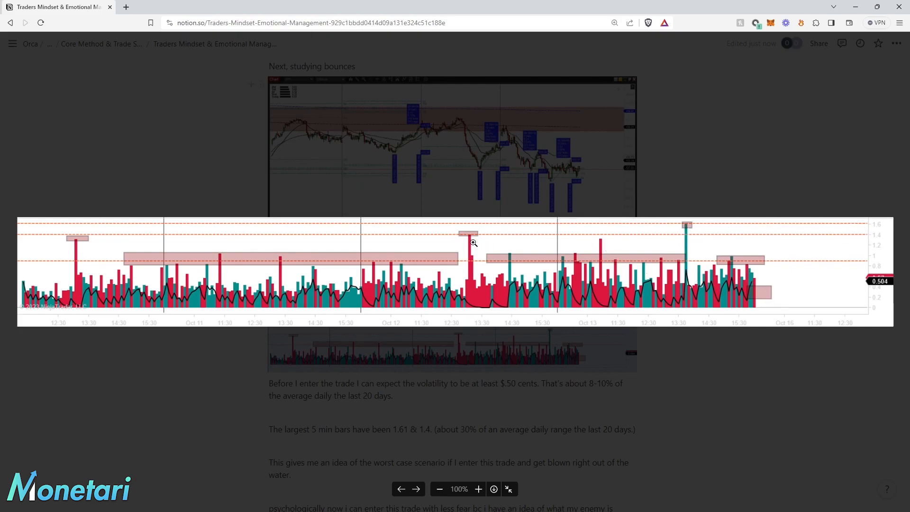
mouse_move(481, 239)
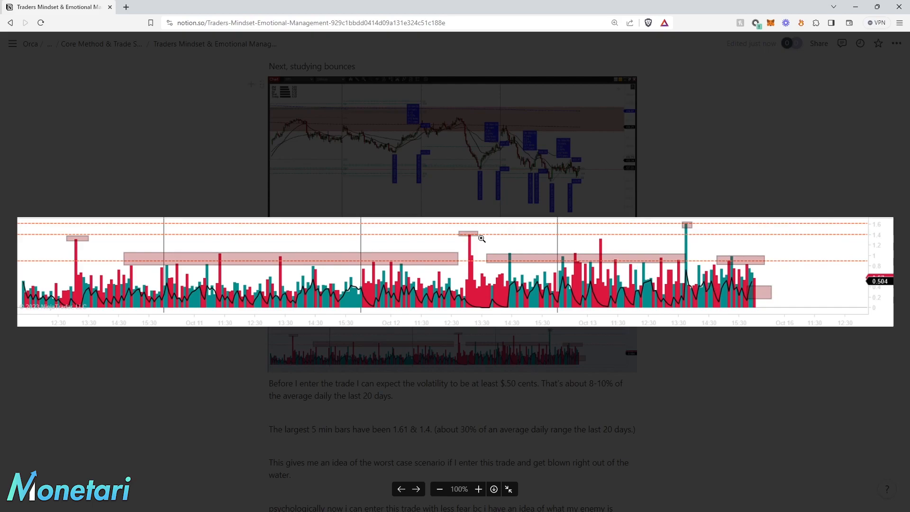
mouse_move(685, 286)
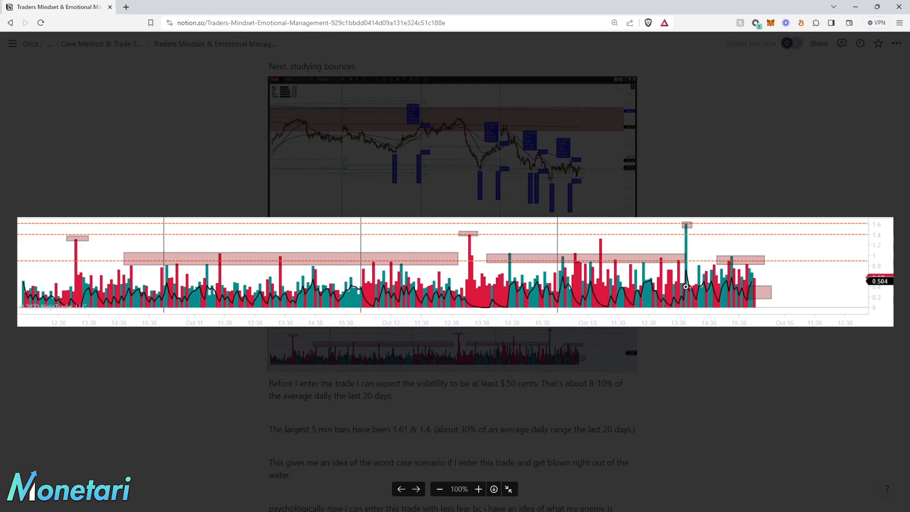
mouse_move(841, 281)
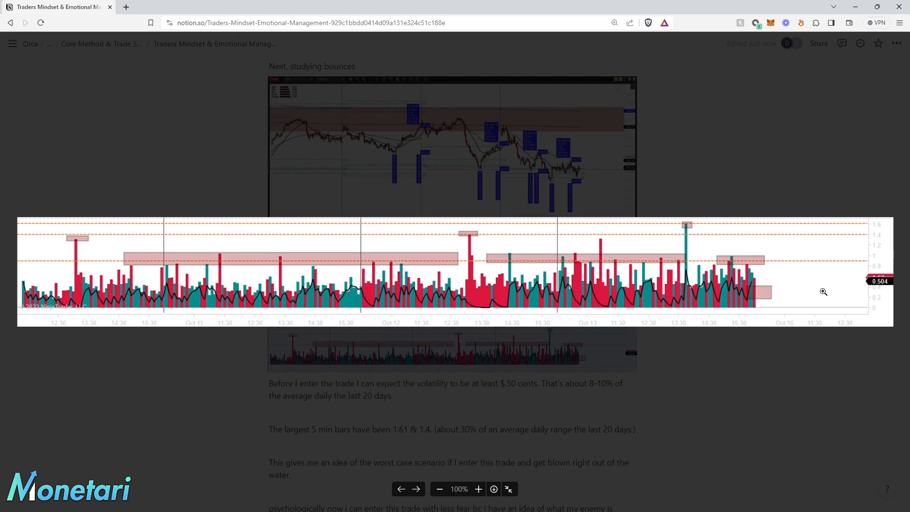
mouse_move(764, 258)
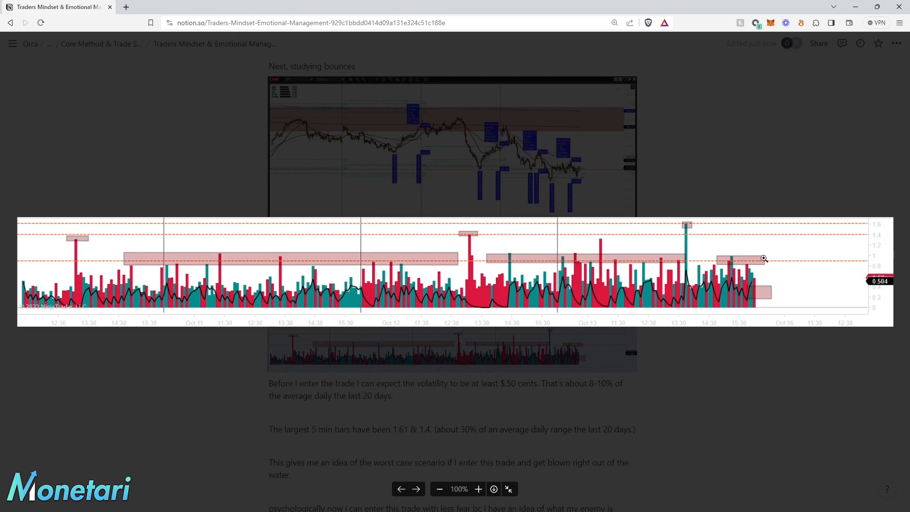
mouse_move(681, 255)
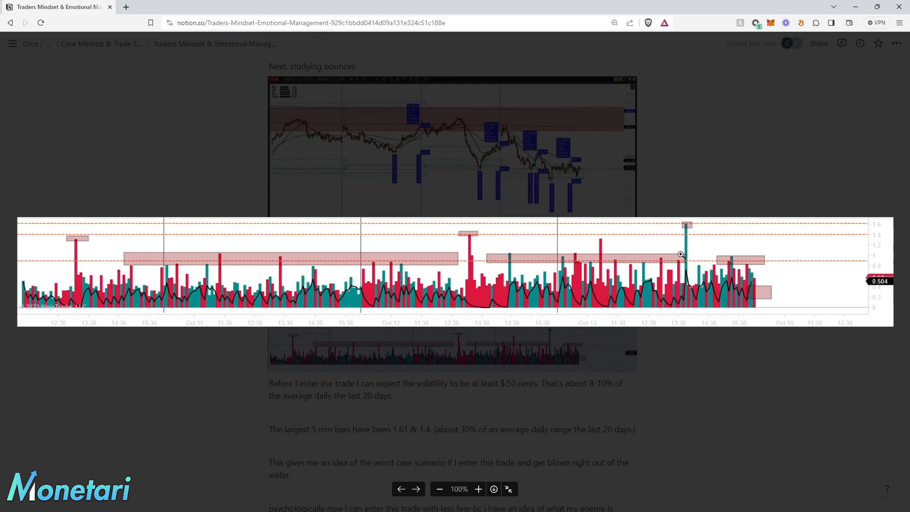
mouse_move(499, 275)
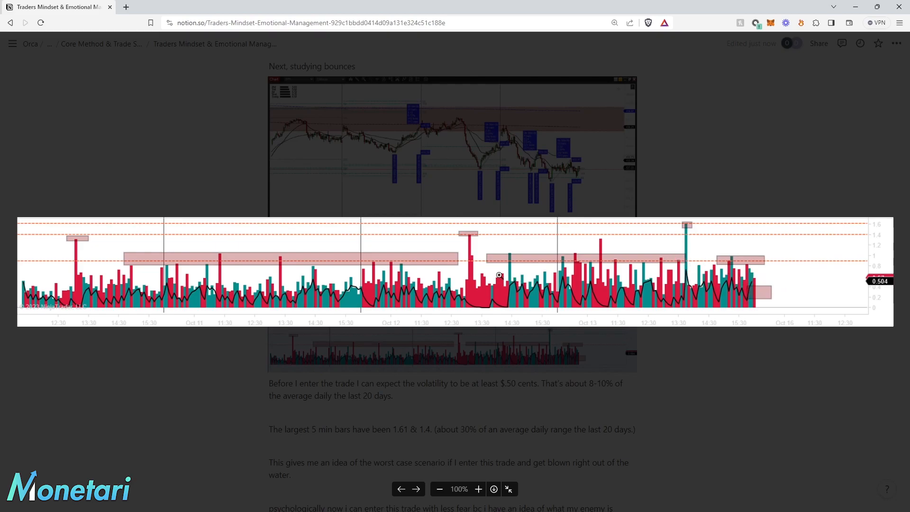
mouse_move(595, 284)
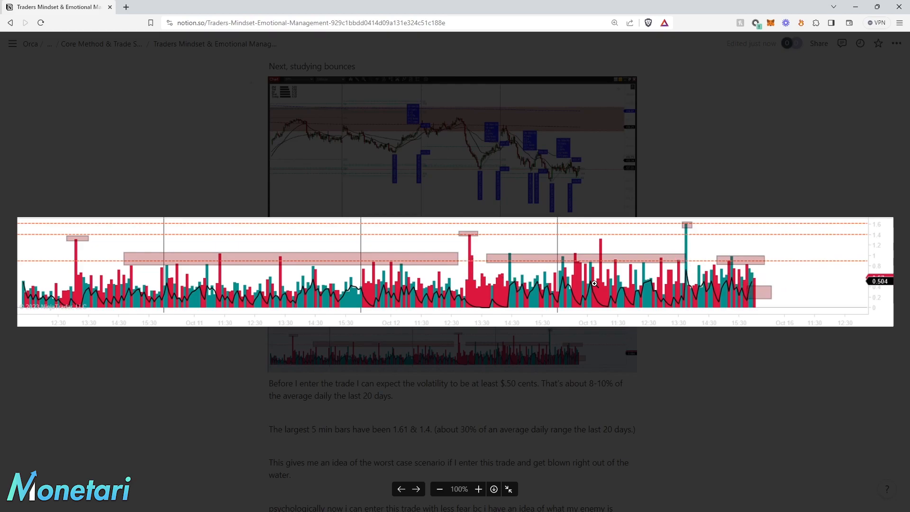
mouse_move(757, 261)
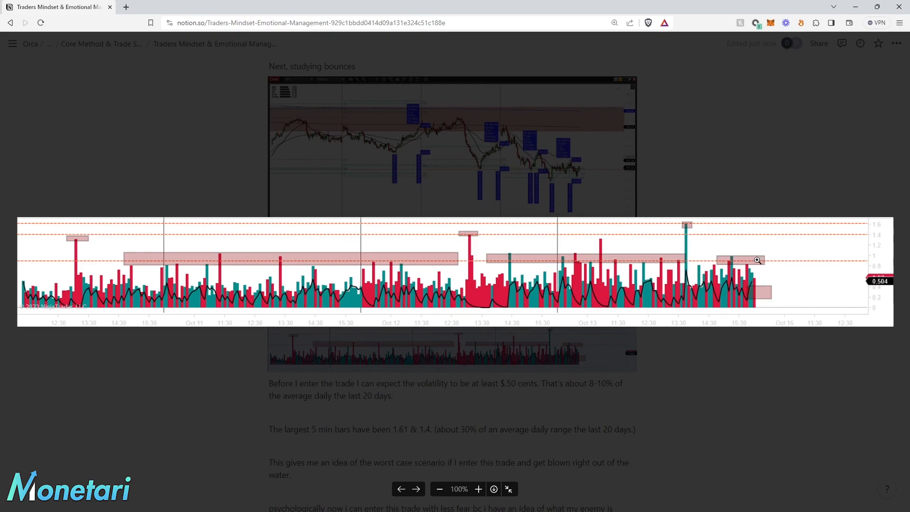
mouse_move(677, 254)
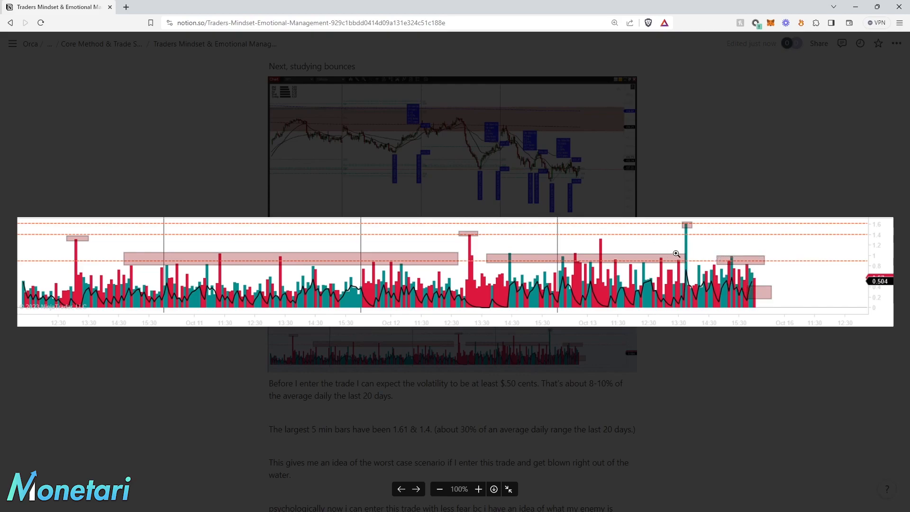
mouse_move(703, 220)
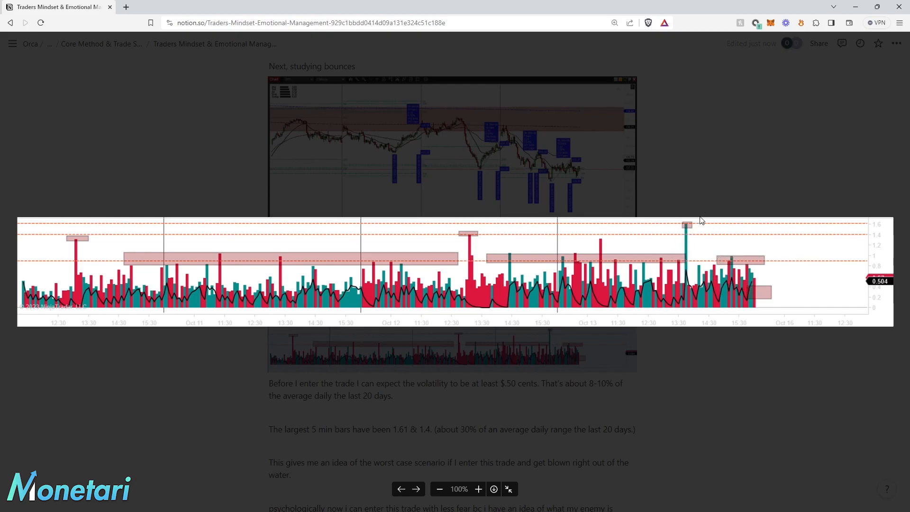
mouse_move(706, 265)
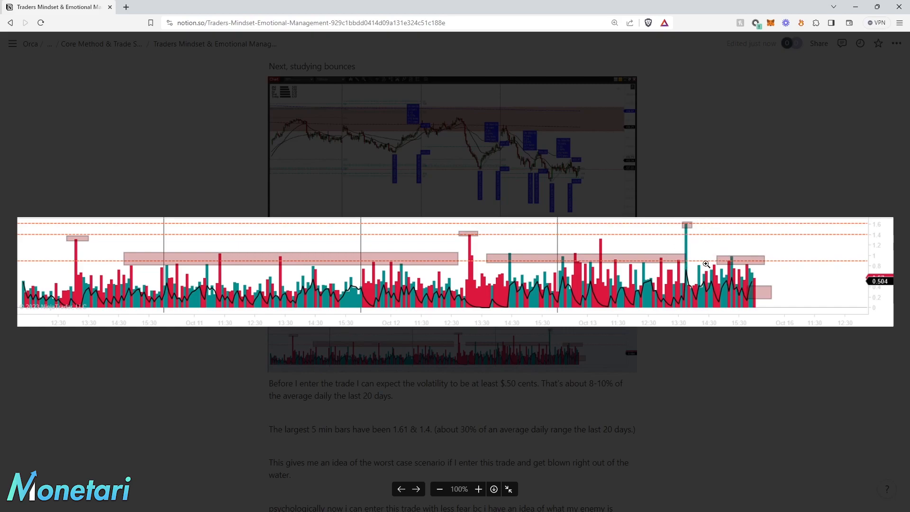
mouse_move(673, 266)
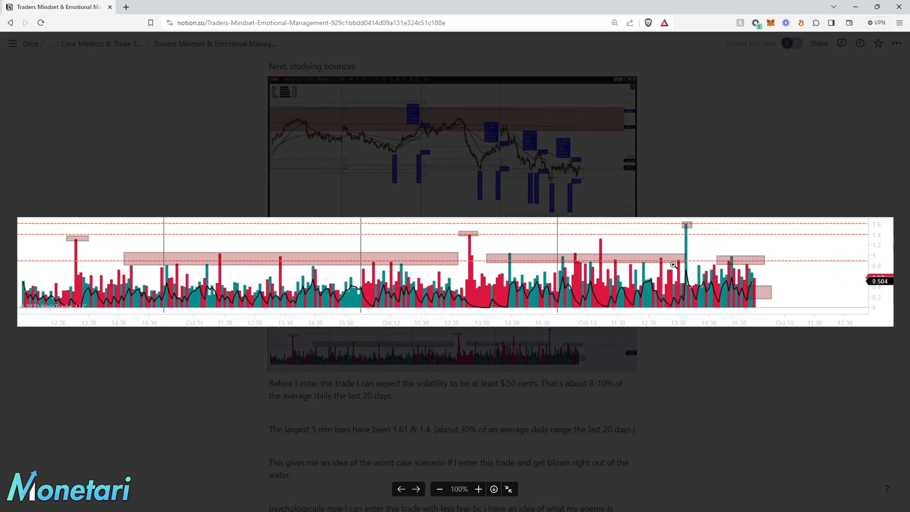
mouse_move(817, 315)
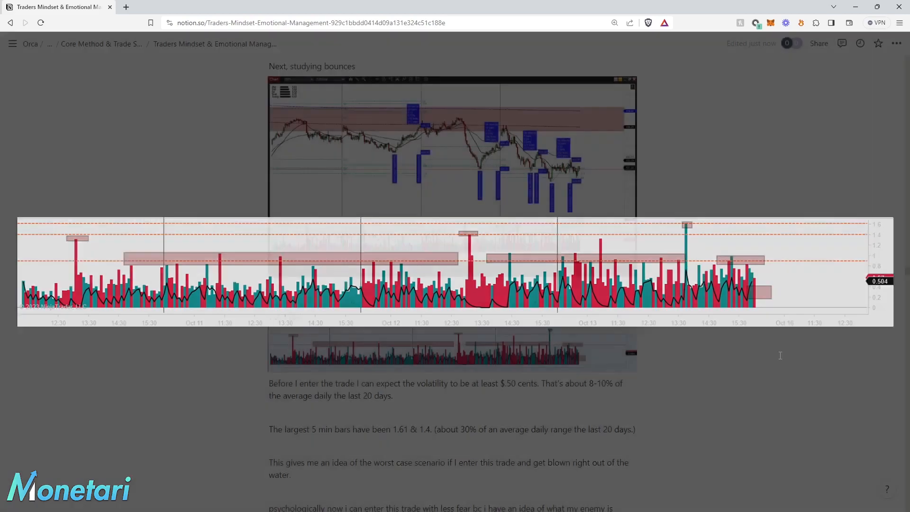
scroll(down, 3)
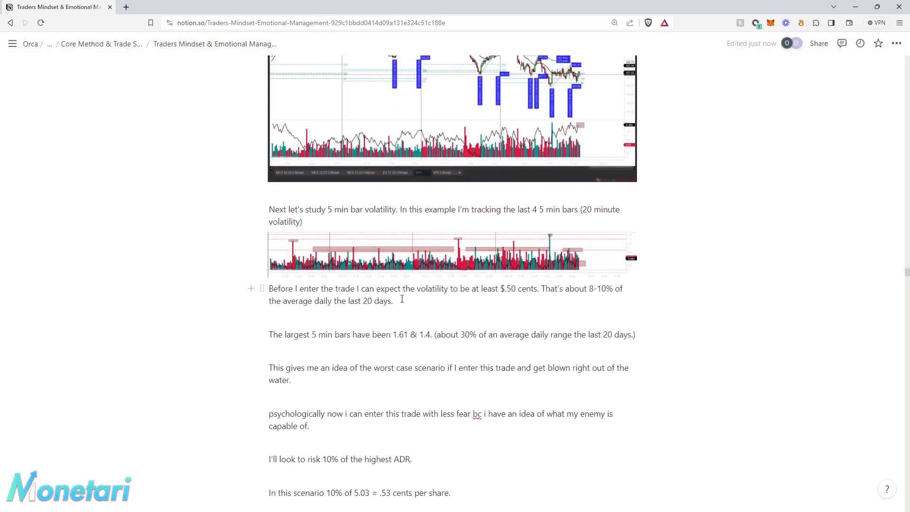
mouse_move(479, 297)
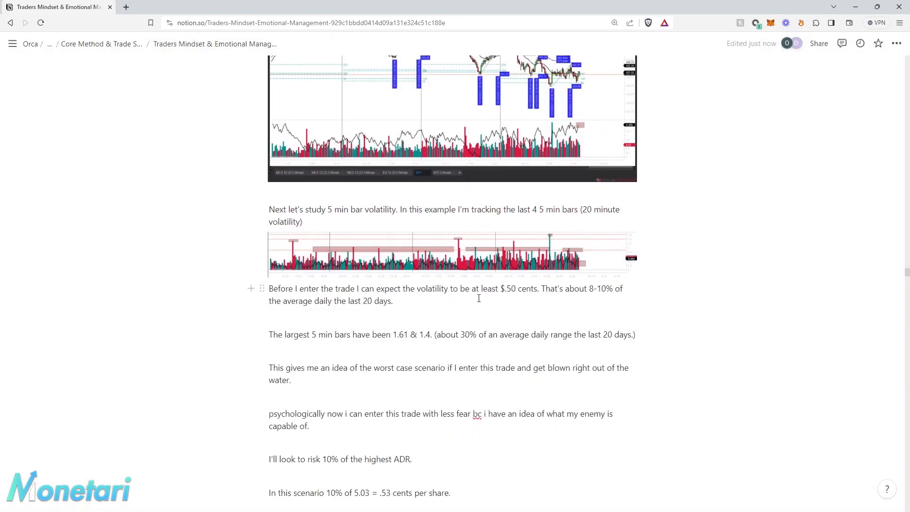
scroll(down, 3)
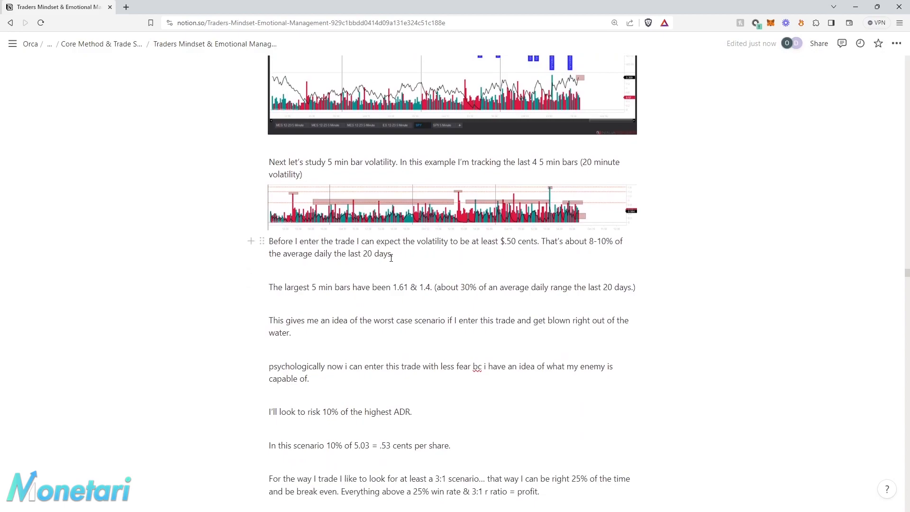
scroll(down, 3)
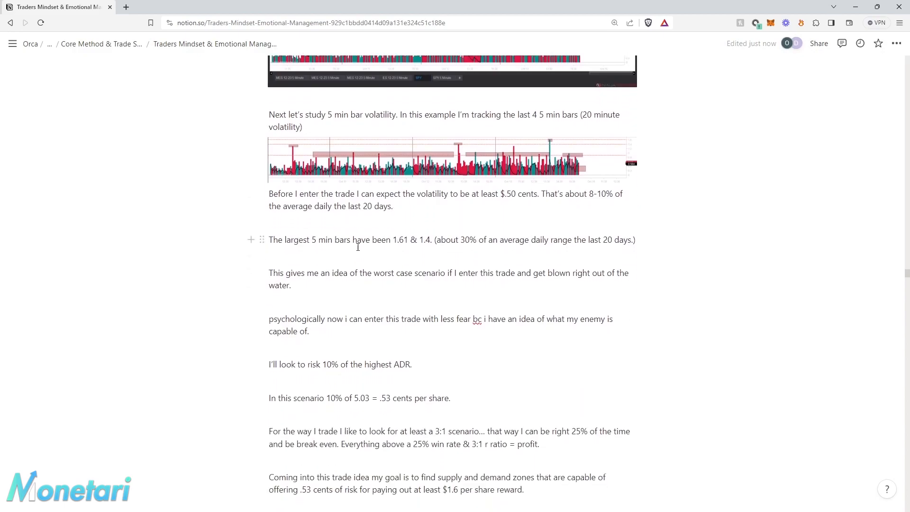
mouse_move(436, 243)
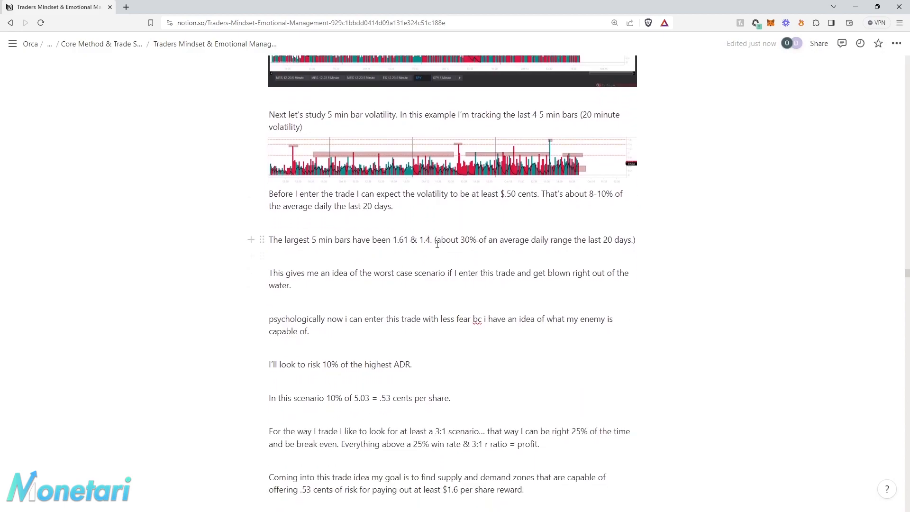
mouse_move(563, 246)
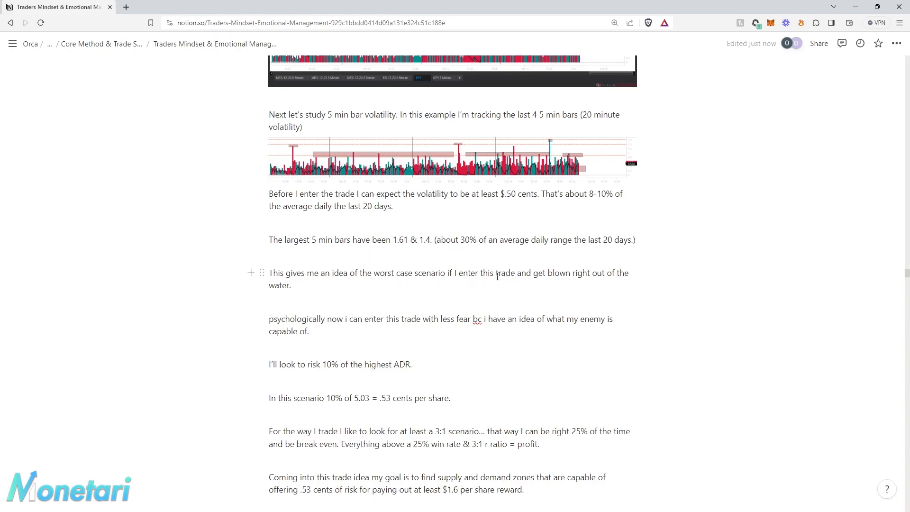
mouse_move(498, 266)
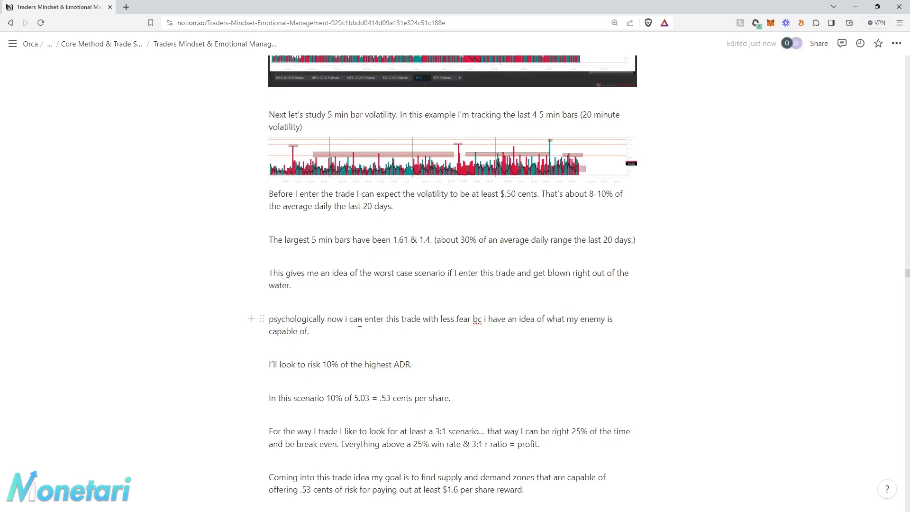
mouse_move(487, 326)
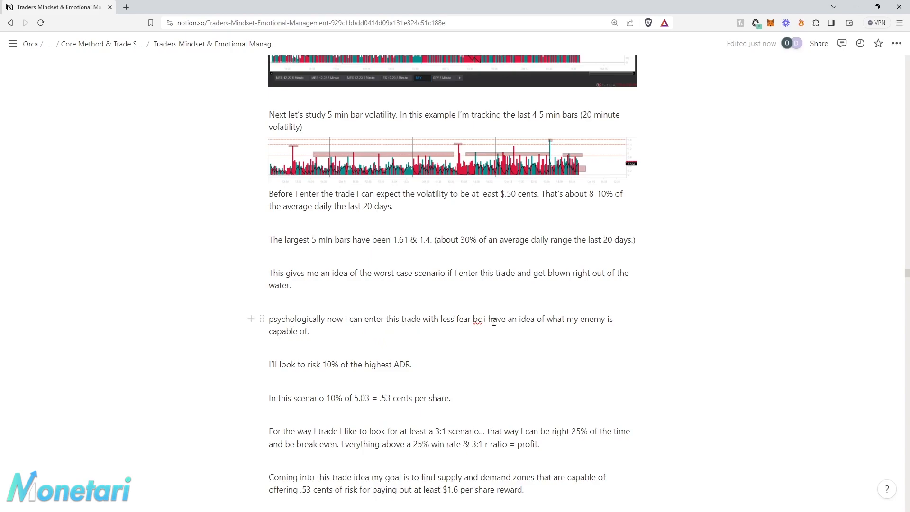
mouse_move(711, 338)
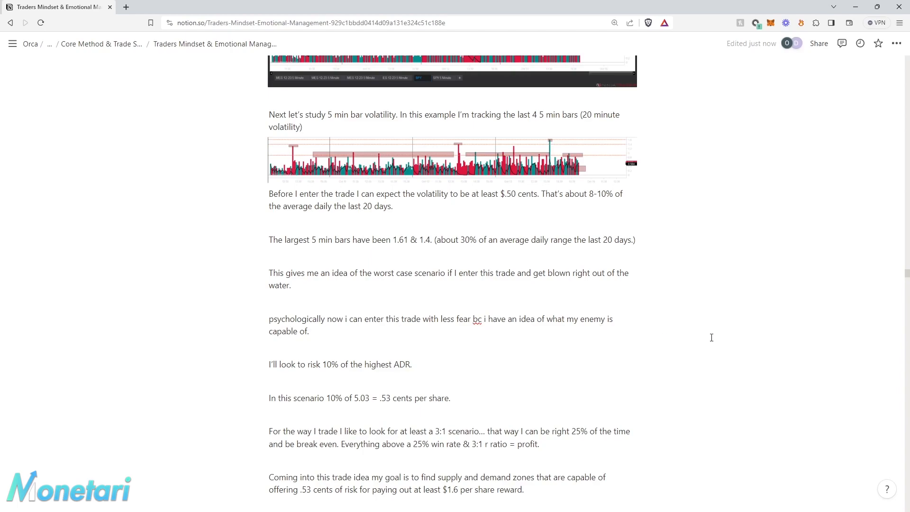
mouse_move(695, 264)
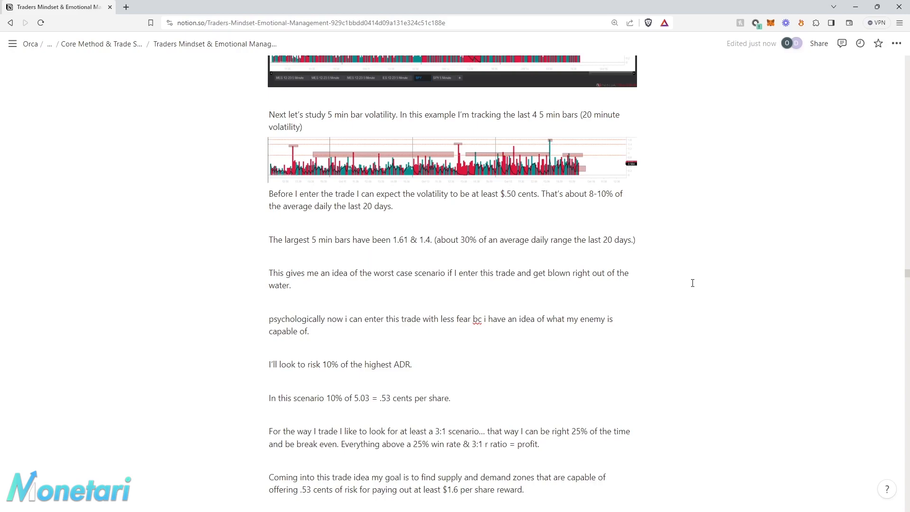
scroll(down, 3)
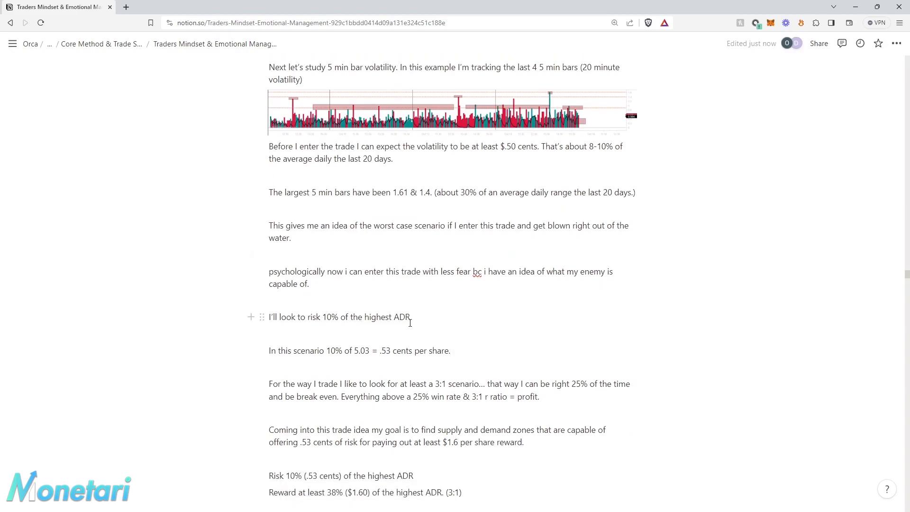
mouse_move(367, 334)
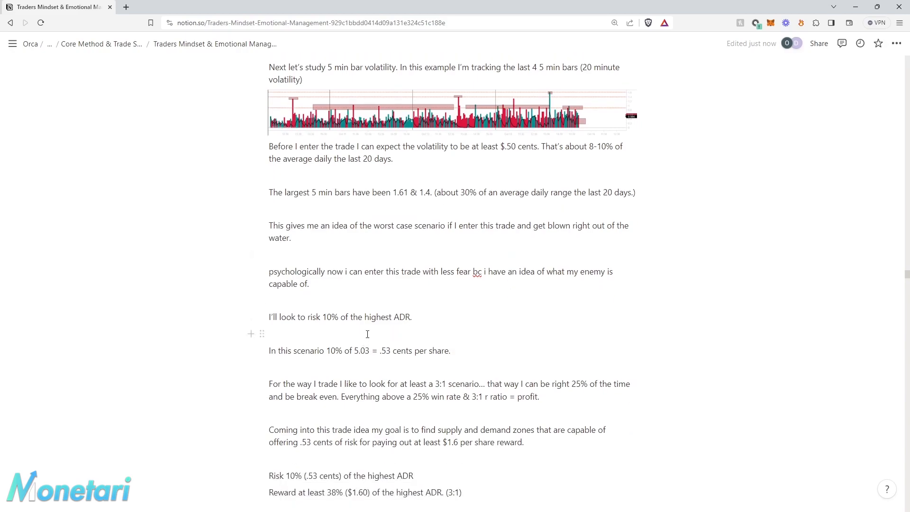
mouse_move(370, 366)
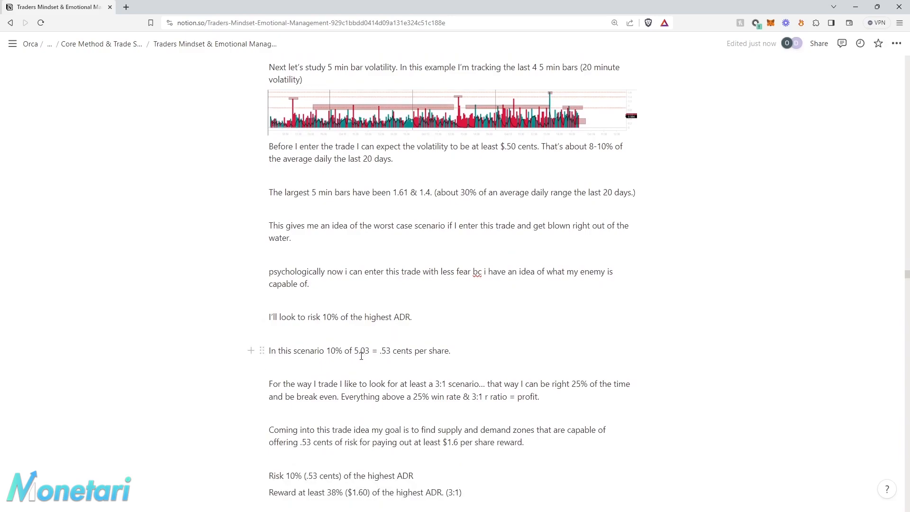
mouse_move(365, 372)
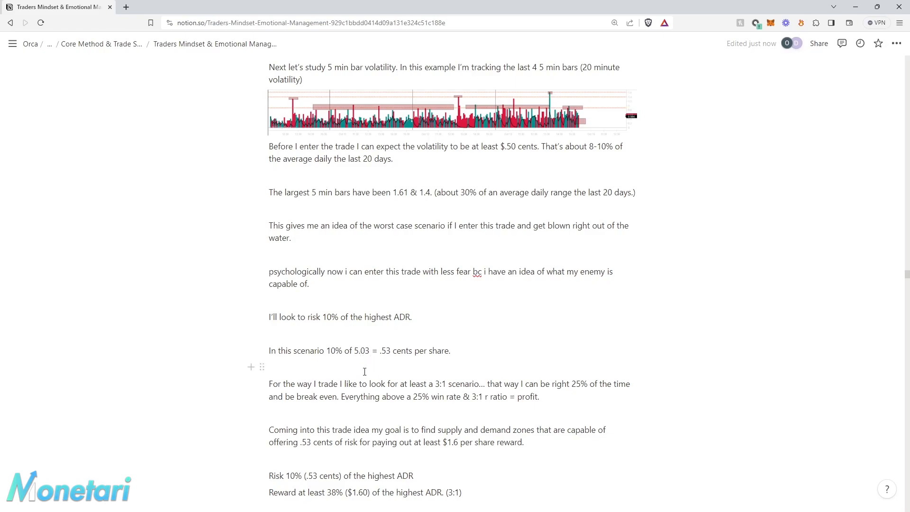
scroll(up, 3)
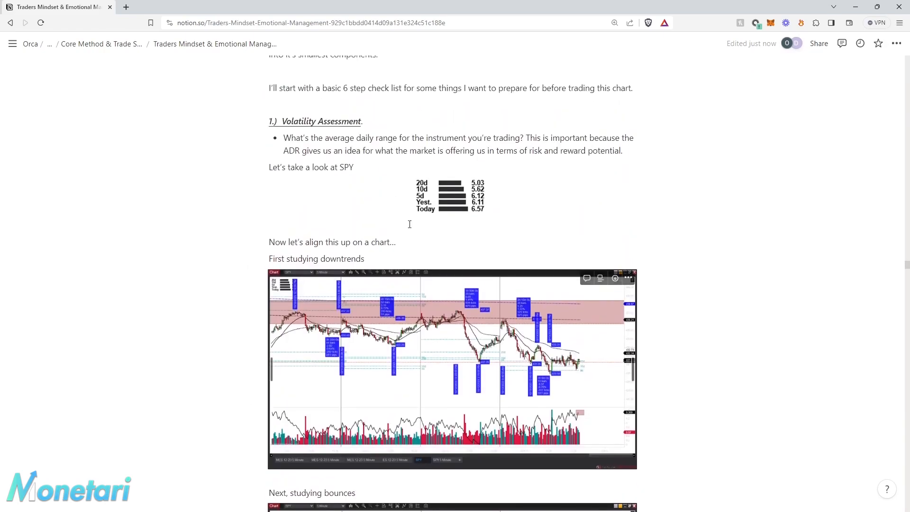
scroll(down, 3)
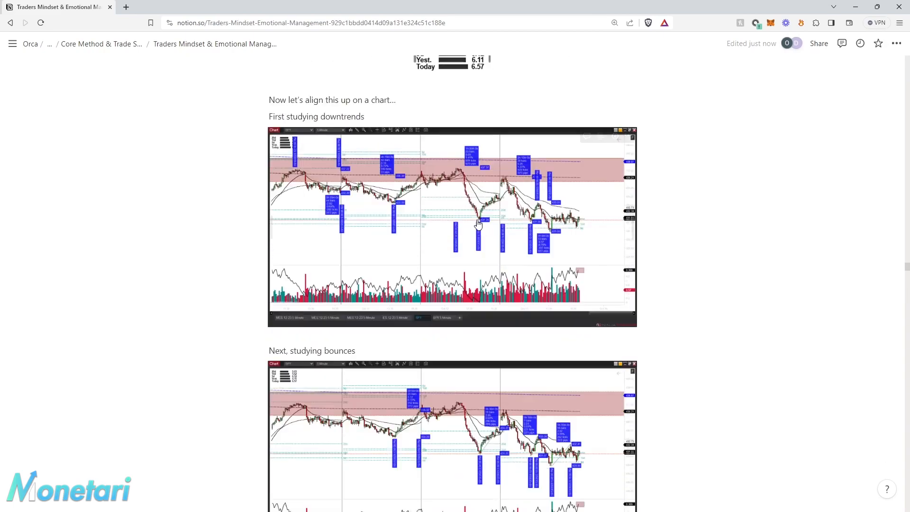
scroll(down, 3)
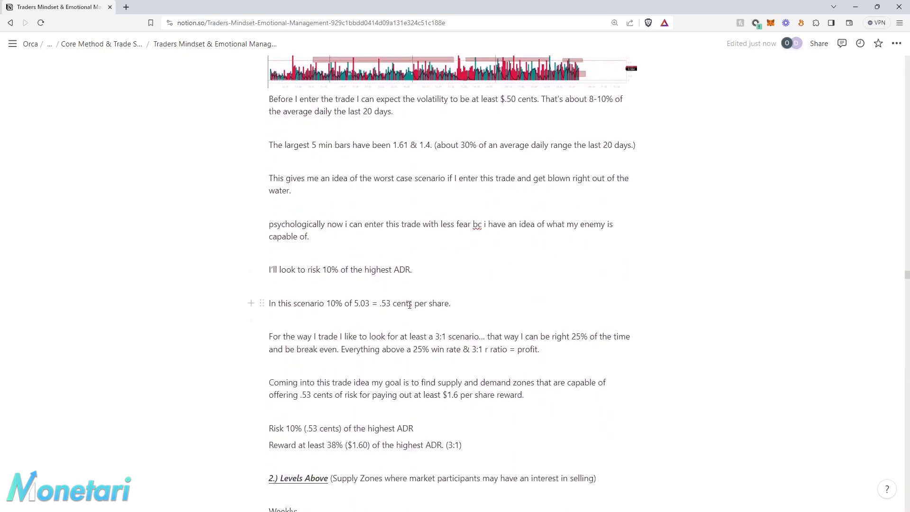
mouse_move(330, 349)
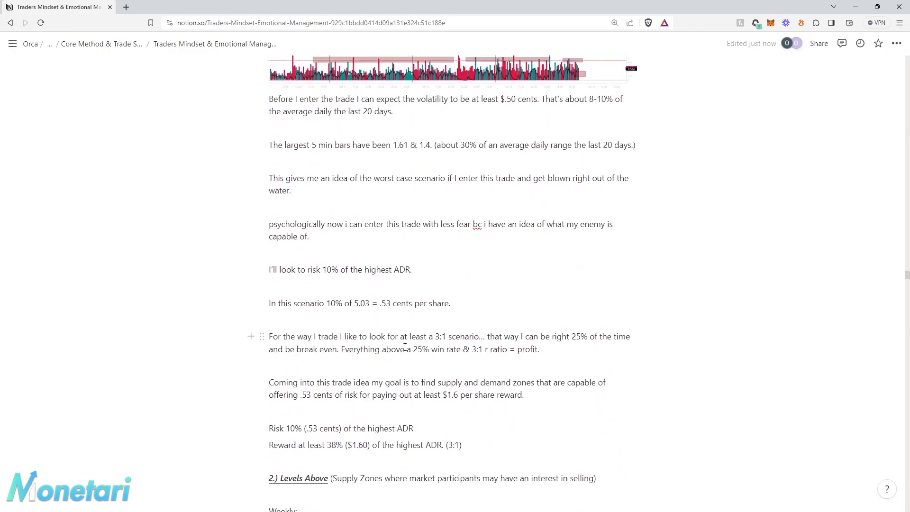
mouse_move(442, 342)
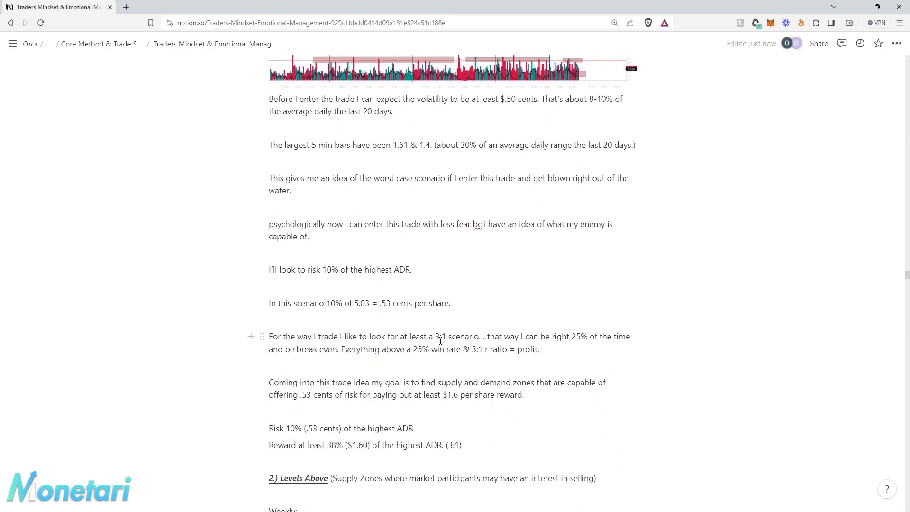
mouse_move(506, 362)
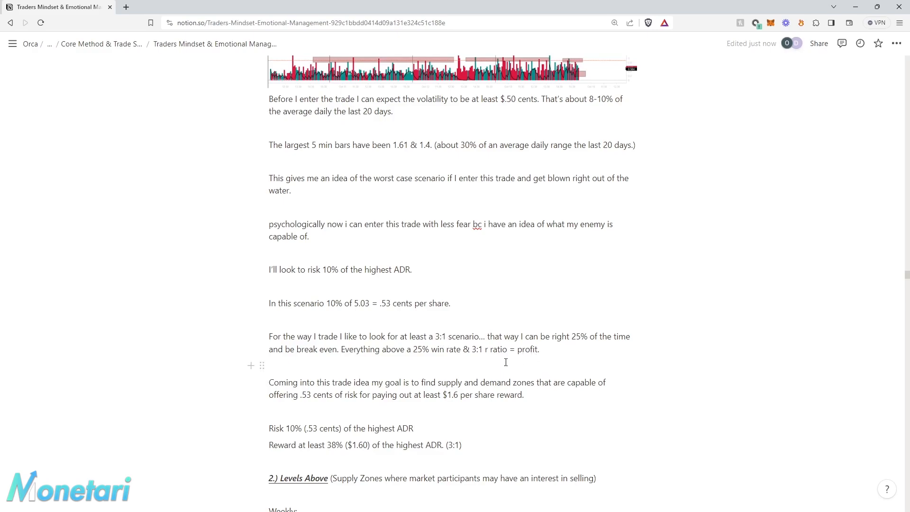
mouse_move(431, 363)
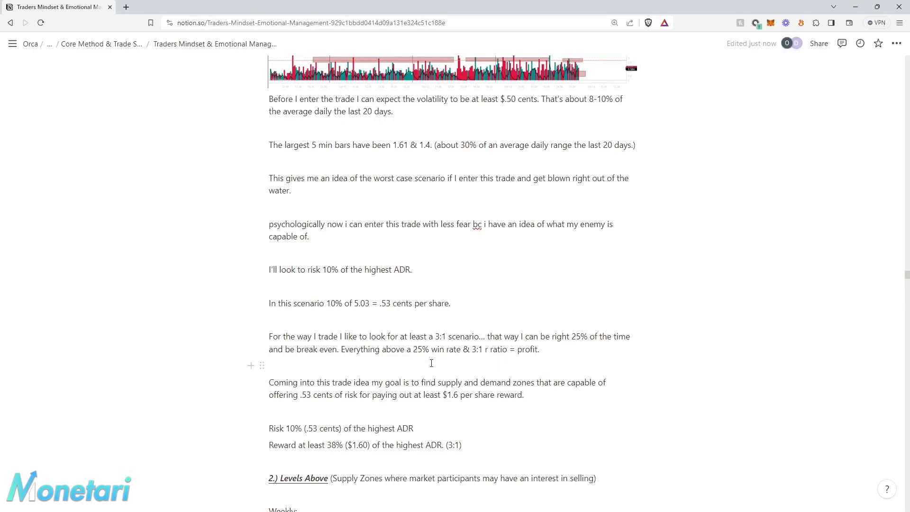
mouse_move(466, 359)
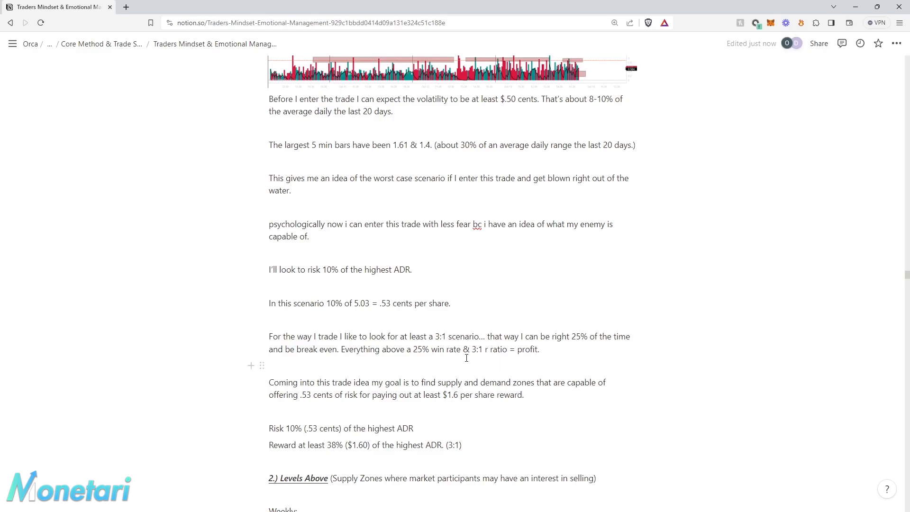
mouse_move(491, 360)
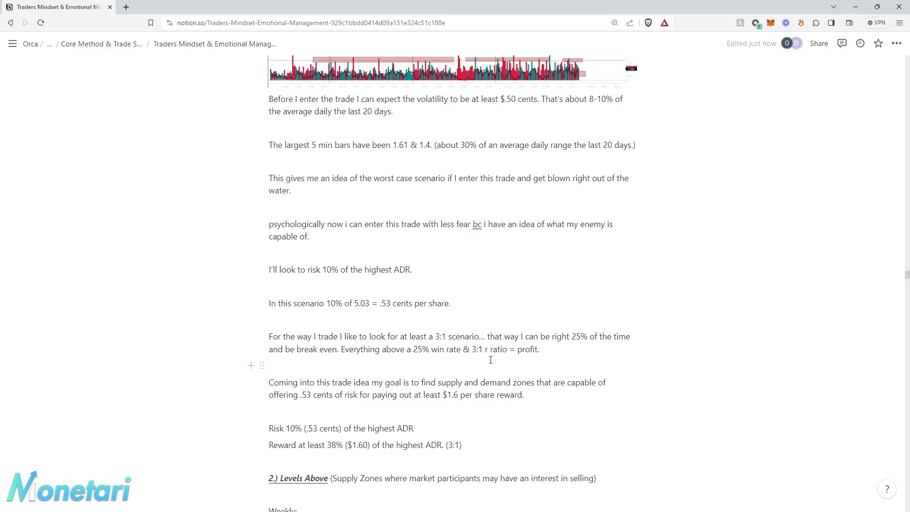
mouse_move(445, 392)
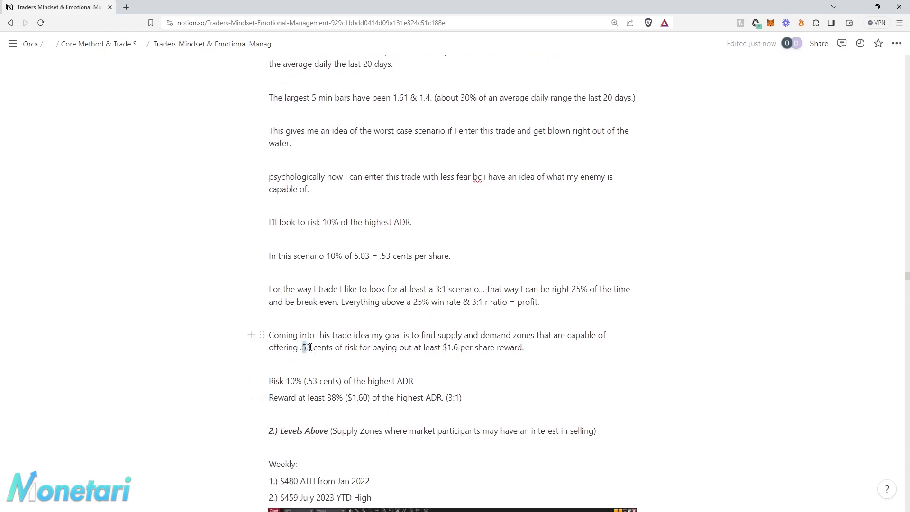
double_click(304, 347)
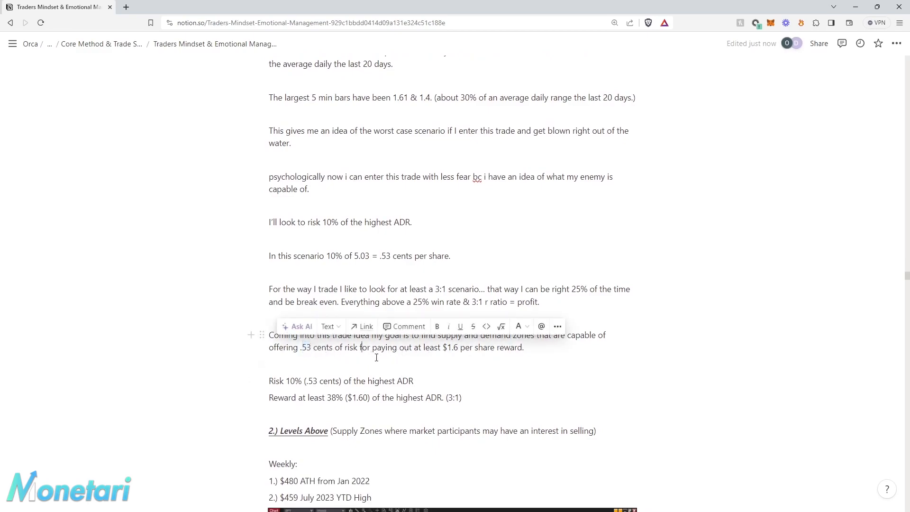
click(457, 349)
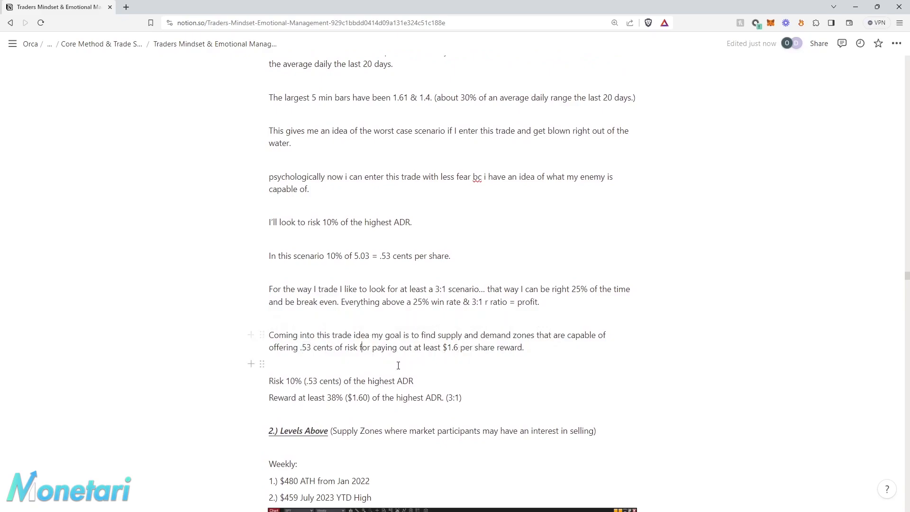
scroll(down, 3)
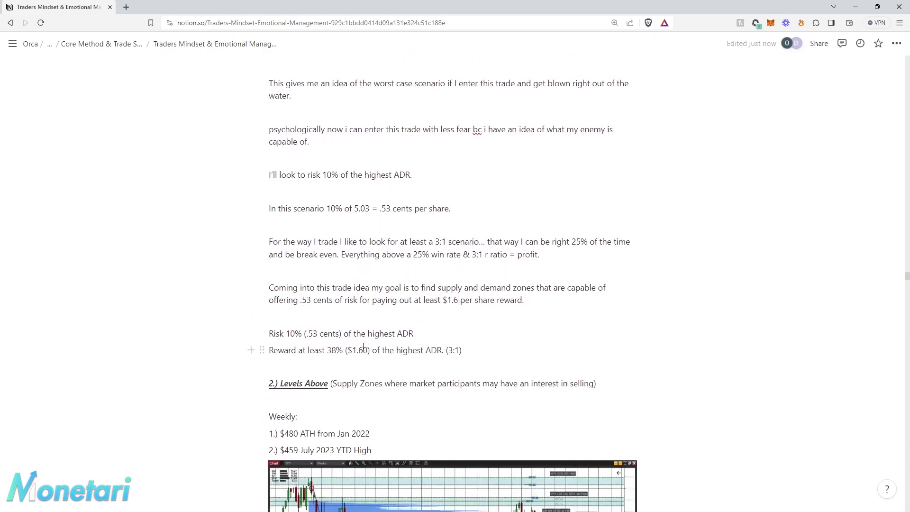
scroll(down, 3)
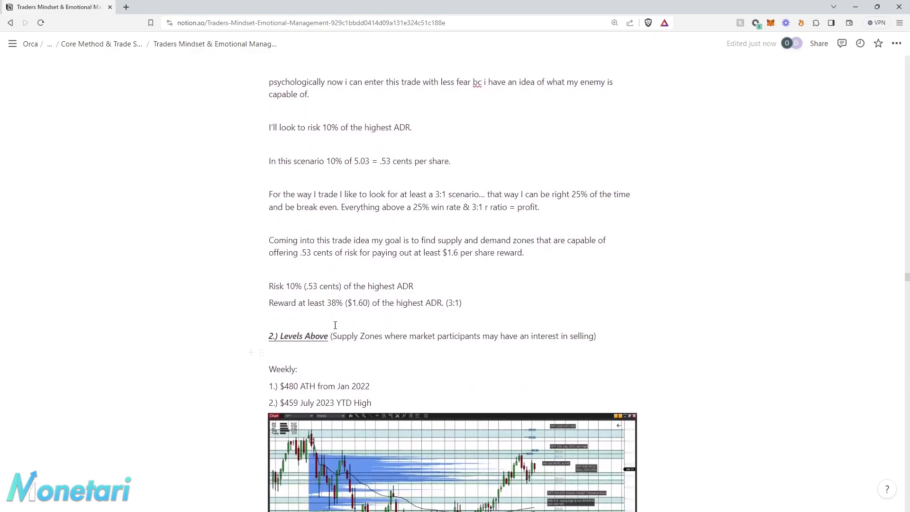
mouse_move(338, 305)
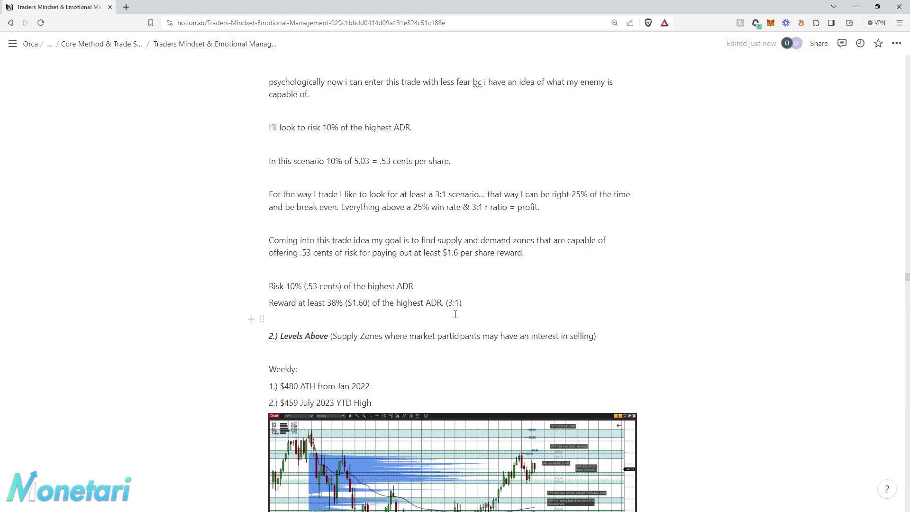
scroll(down, 3)
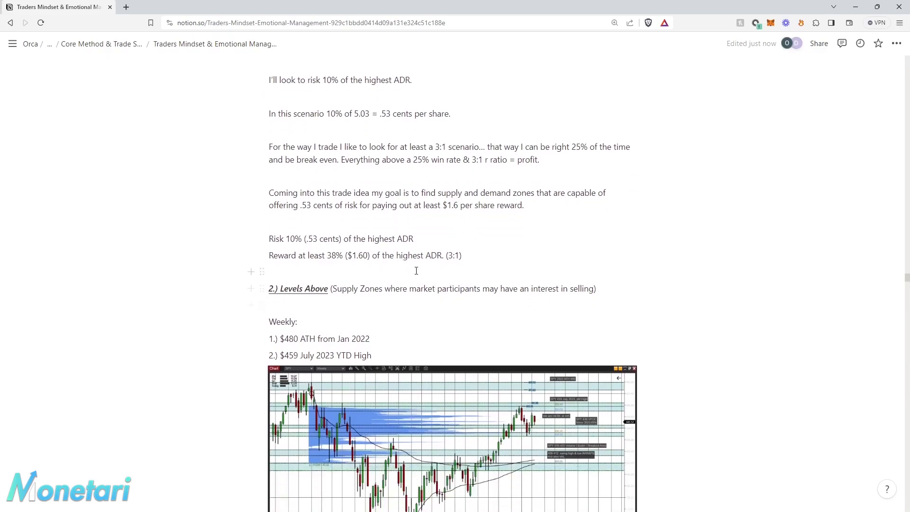
scroll(up, 3)
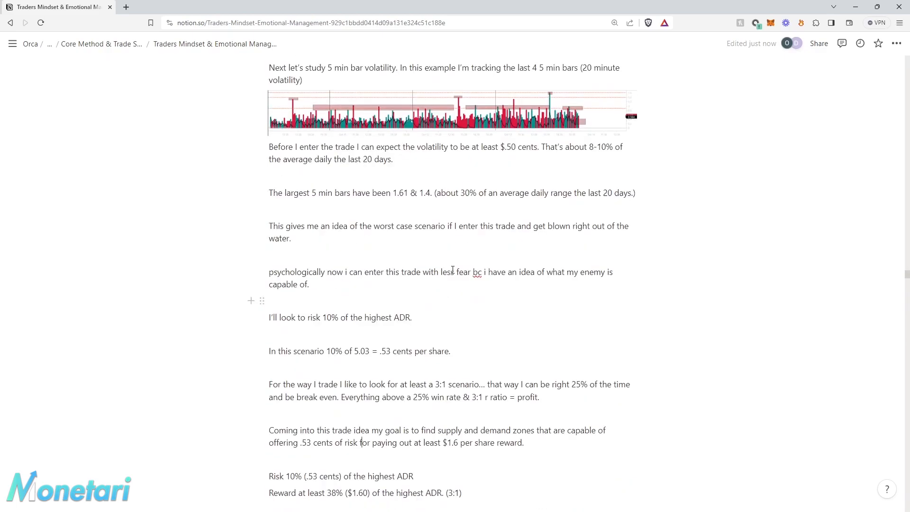
- Close the full-size SPY five-minute resistance-zone chart, returning to the bounces charts
scroll(down, 3)
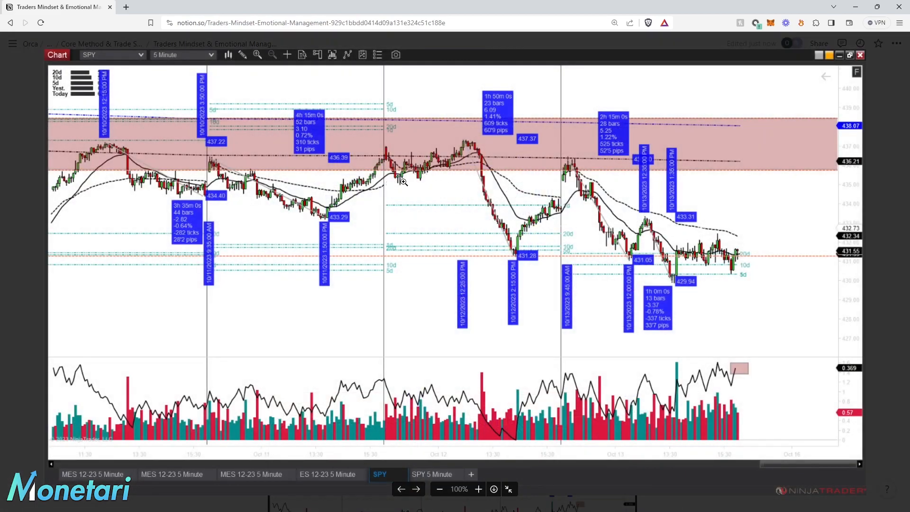
mouse_move(581, 185)
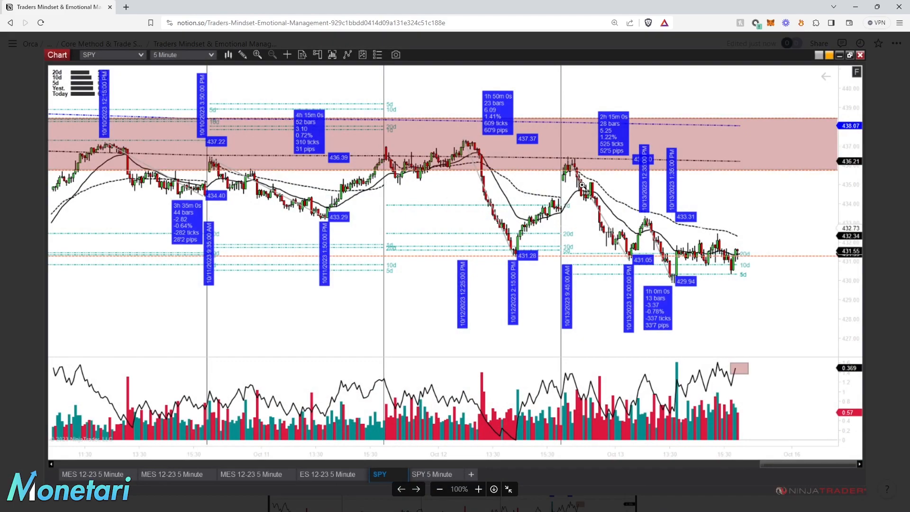
mouse_move(393, 171)
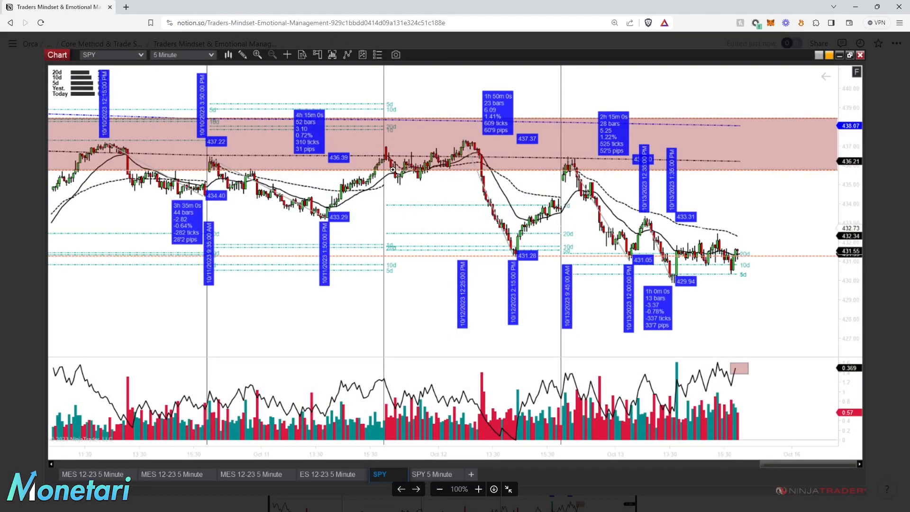
mouse_move(431, 157)
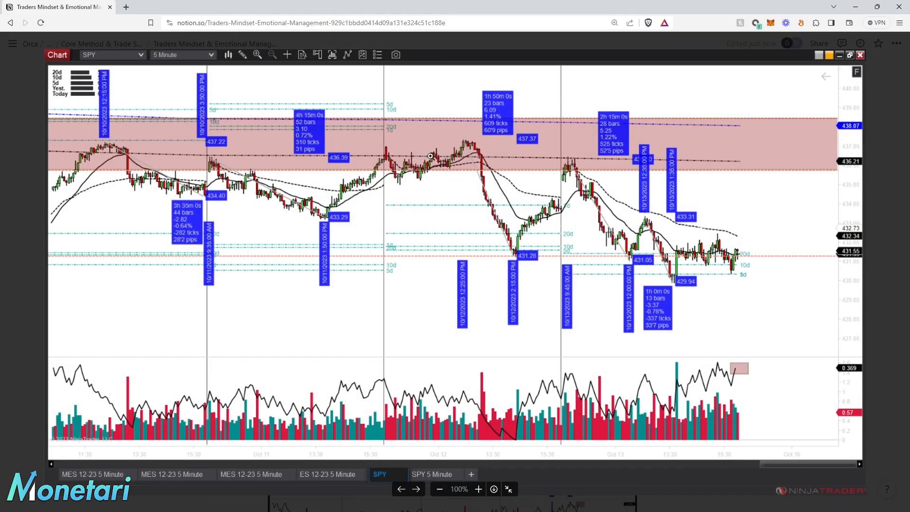
click(11, 44)
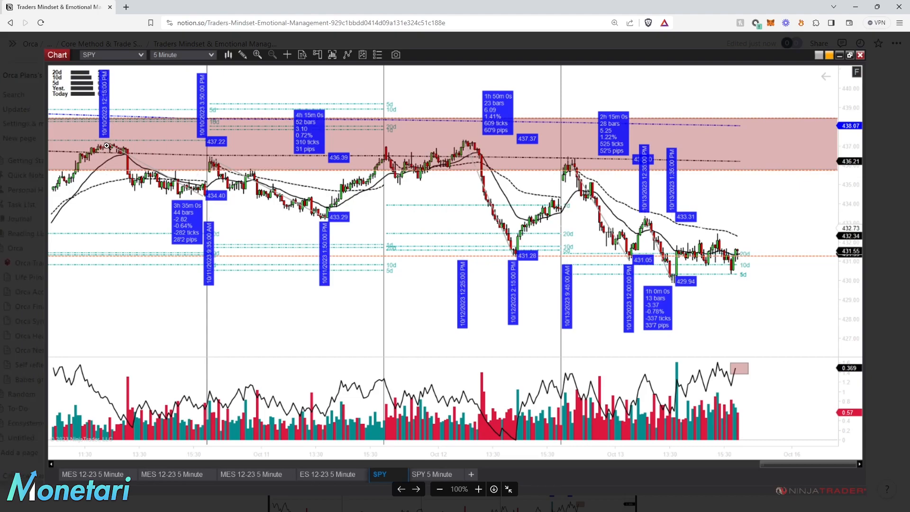
click(13, 44)
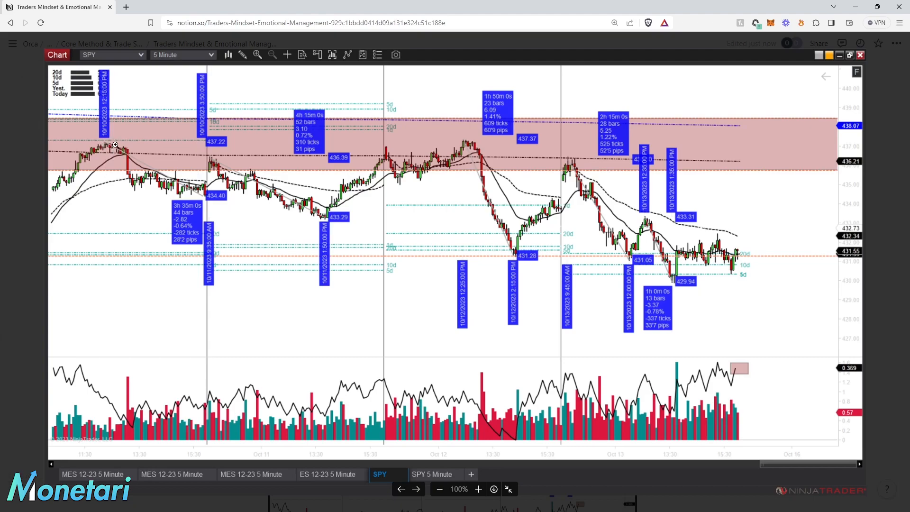
mouse_move(124, 154)
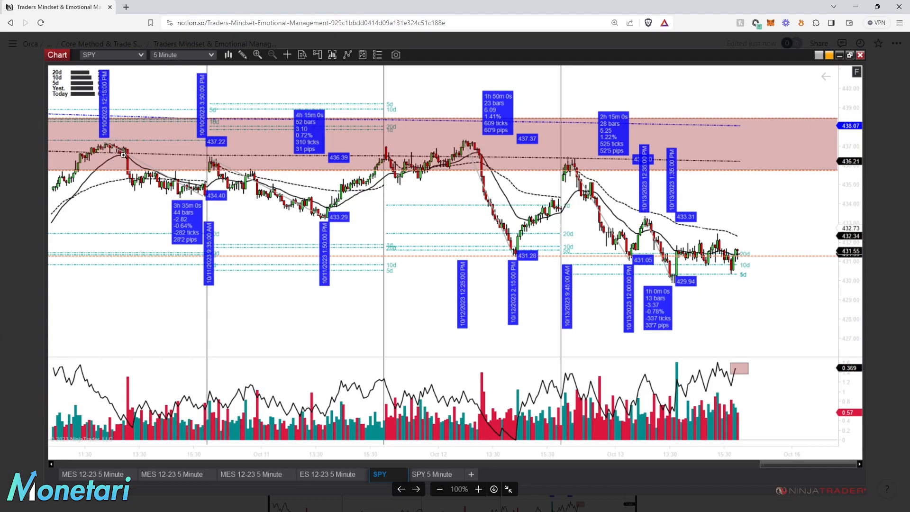
mouse_move(129, 175)
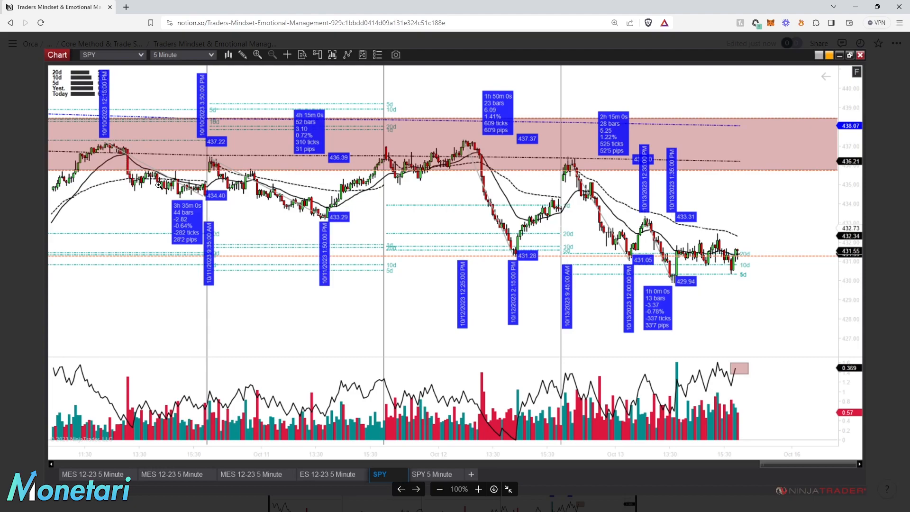
mouse_move(232, 207)
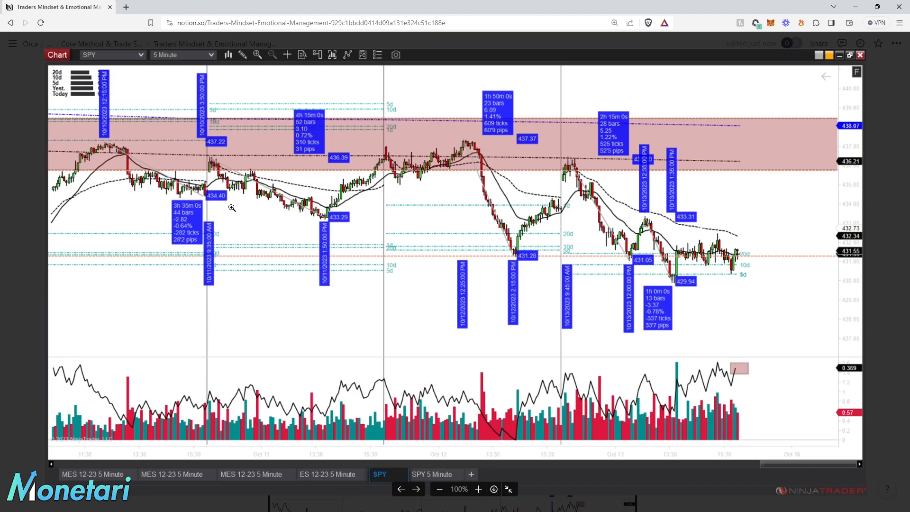
mouse_move(576, 160)
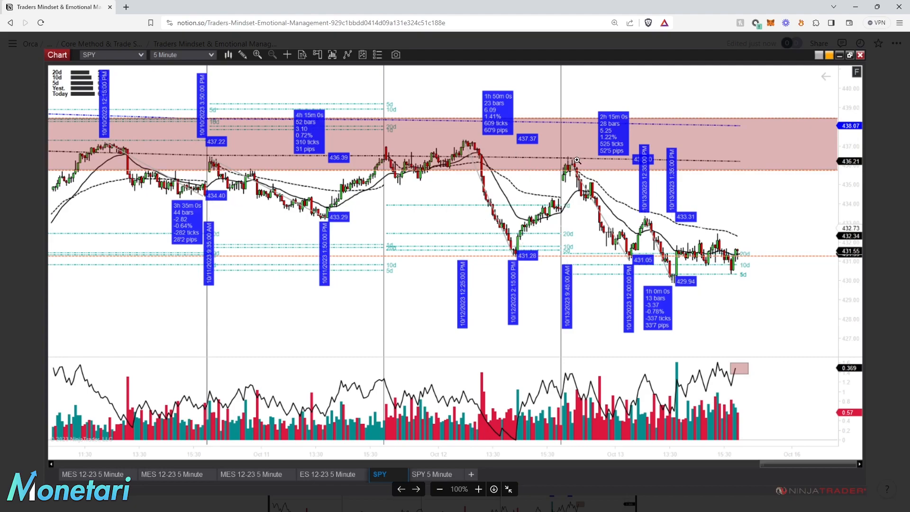
mouse_move(590, 188)
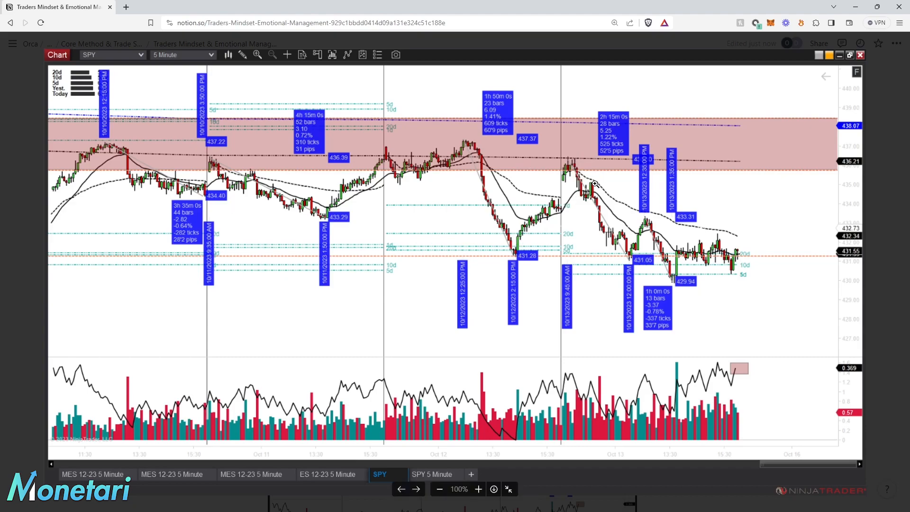
mouse_move(591, 186)
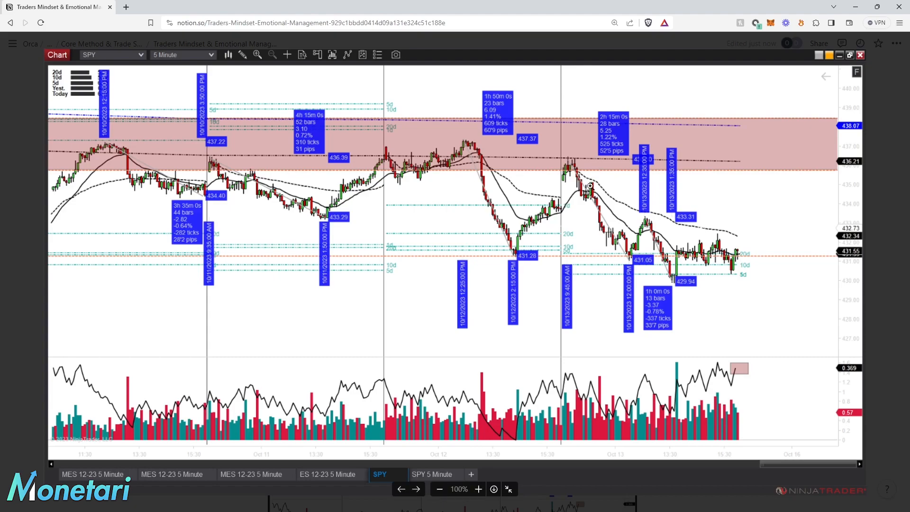
mouse_move(588, 175)
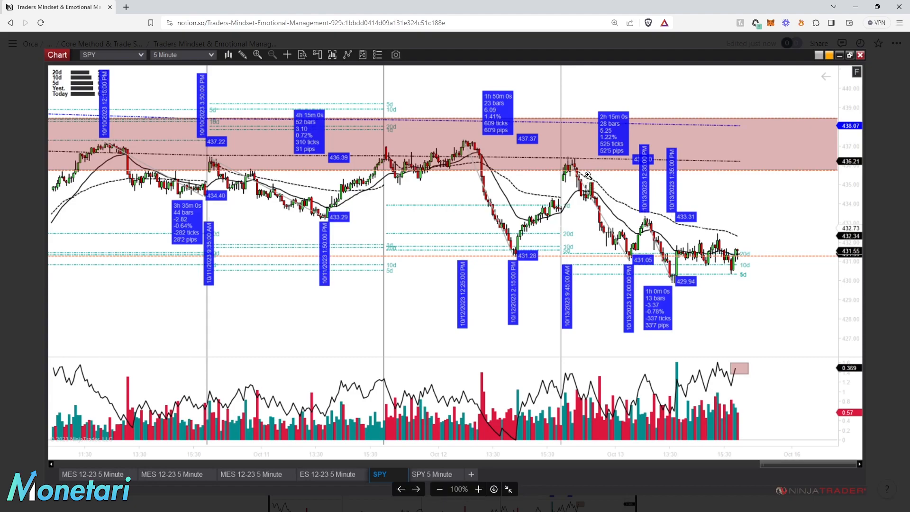
mouse_move(593, 190)
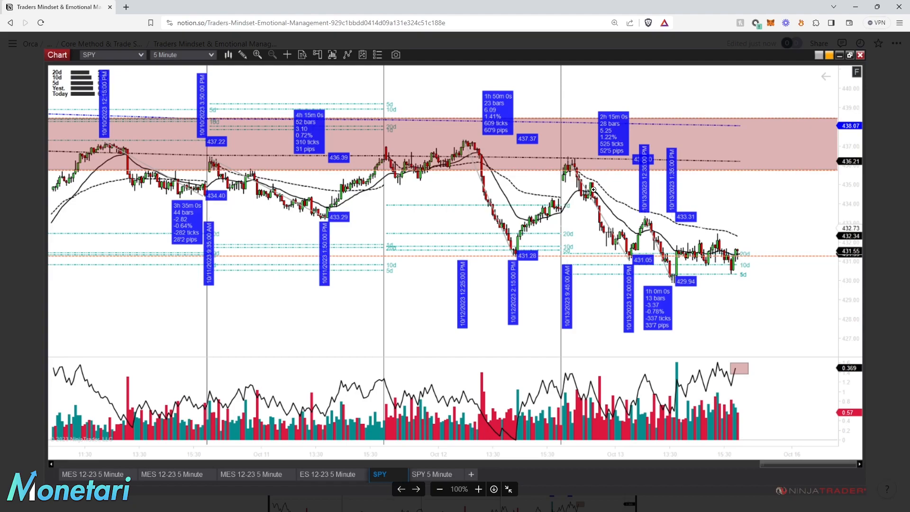
mouse_move(602, 226)
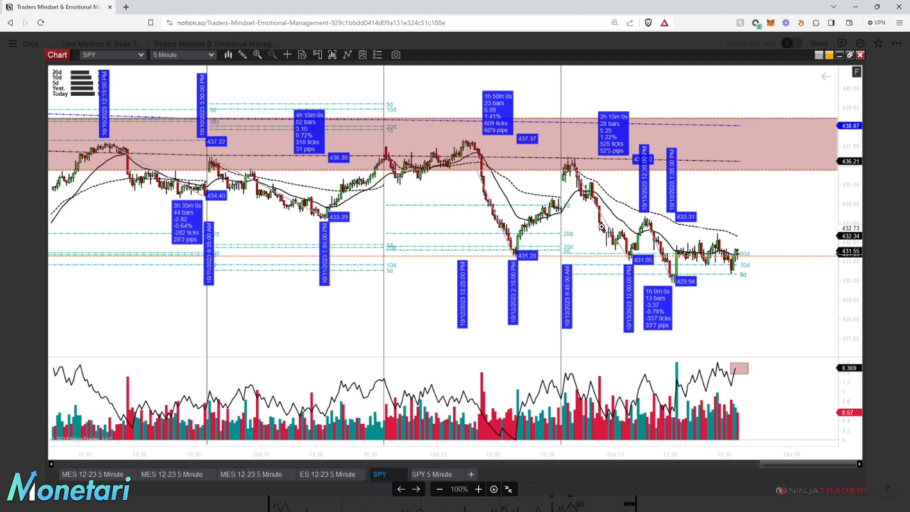
mouse_move(646, 220)
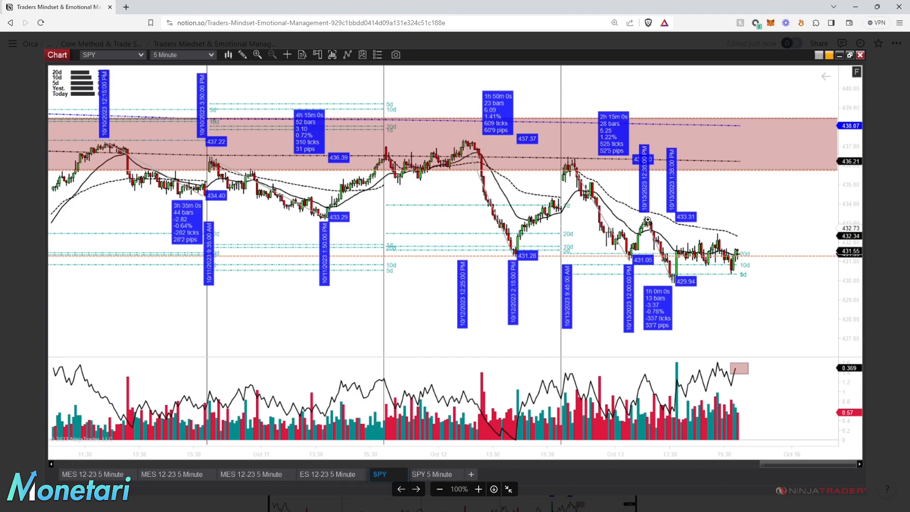
mouse_move(654, 227)
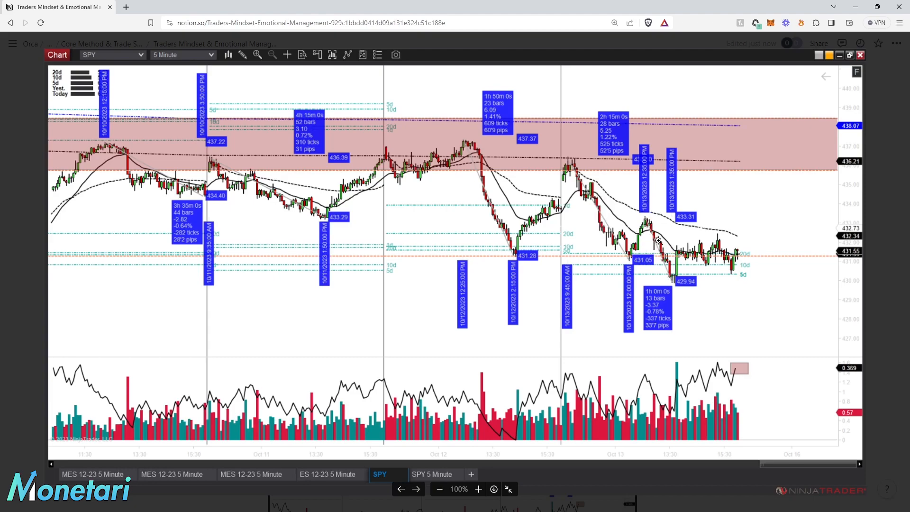
mouse_move(847, 422)
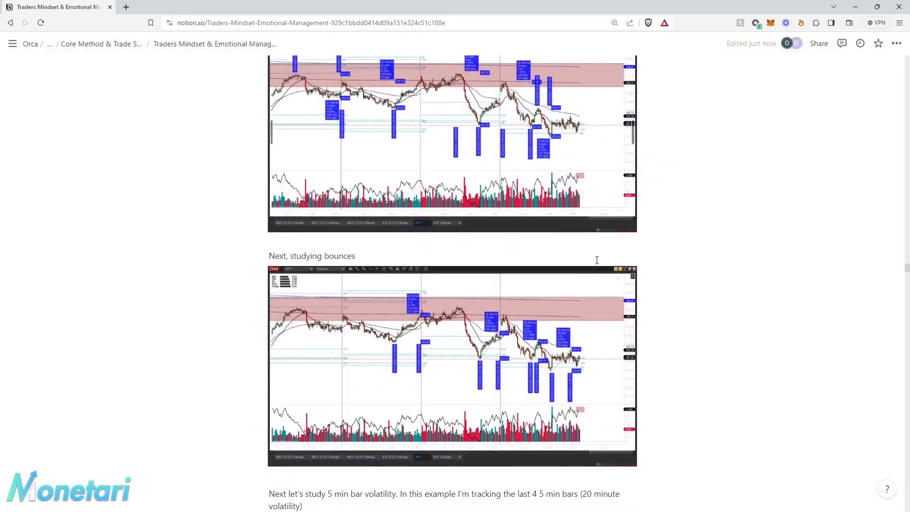
- Scroll past the volatility and risk/reward notes to the '2.) Levels Above' supply-zone charts
scroll(down, 3)
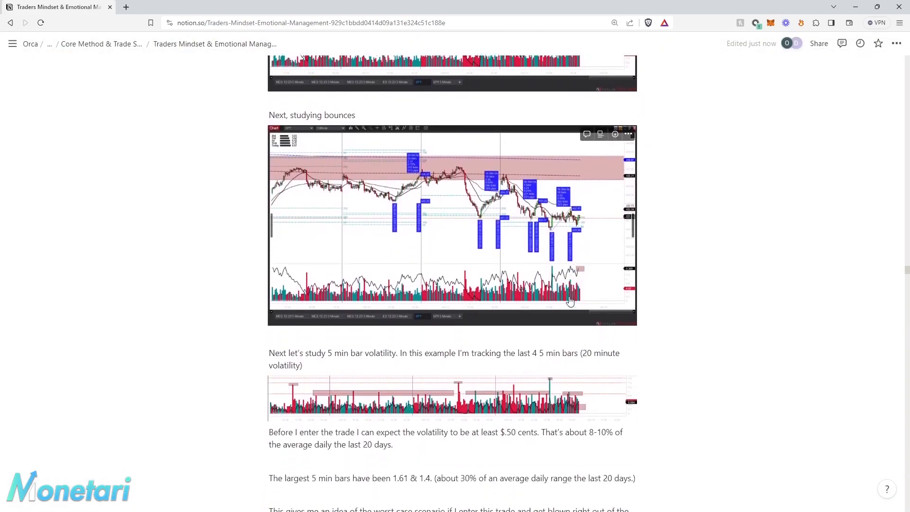
scroll(down, 3)
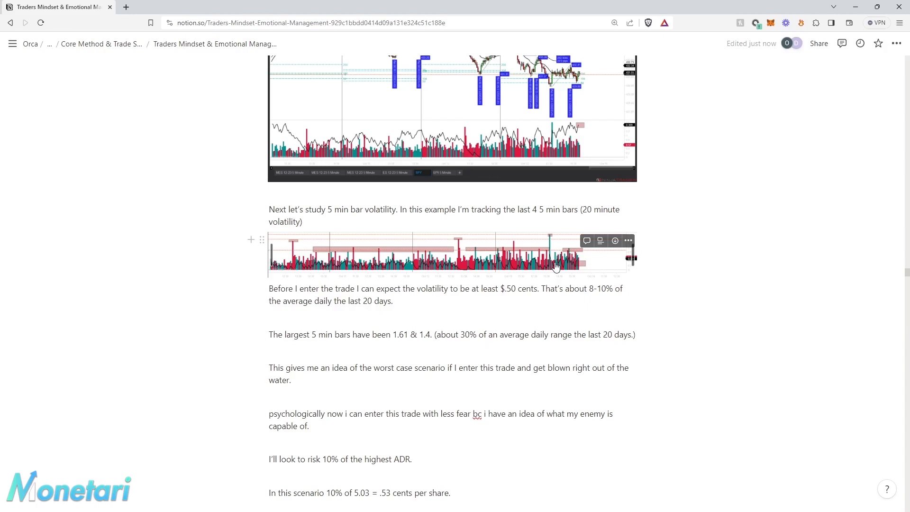
mouse_move(579, 335)
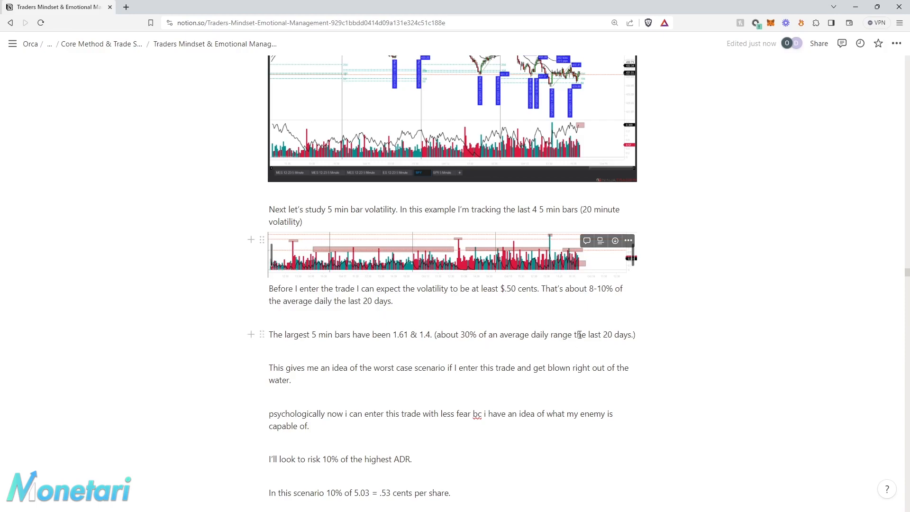
scroll(down, 3)
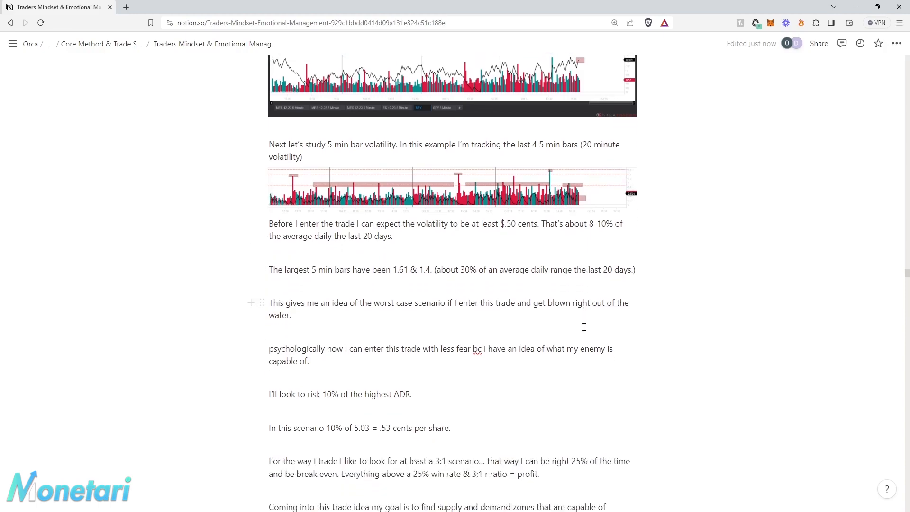
scroll(down, 3)
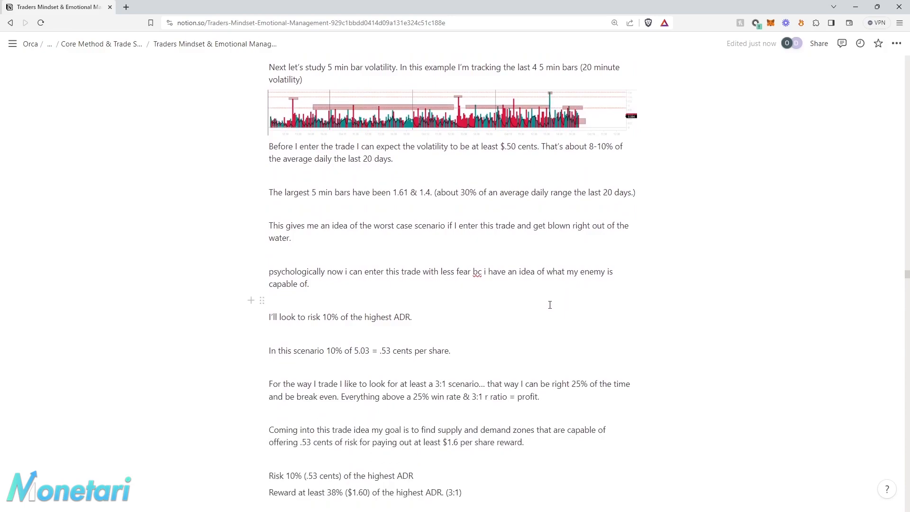
scroll(down, 3)
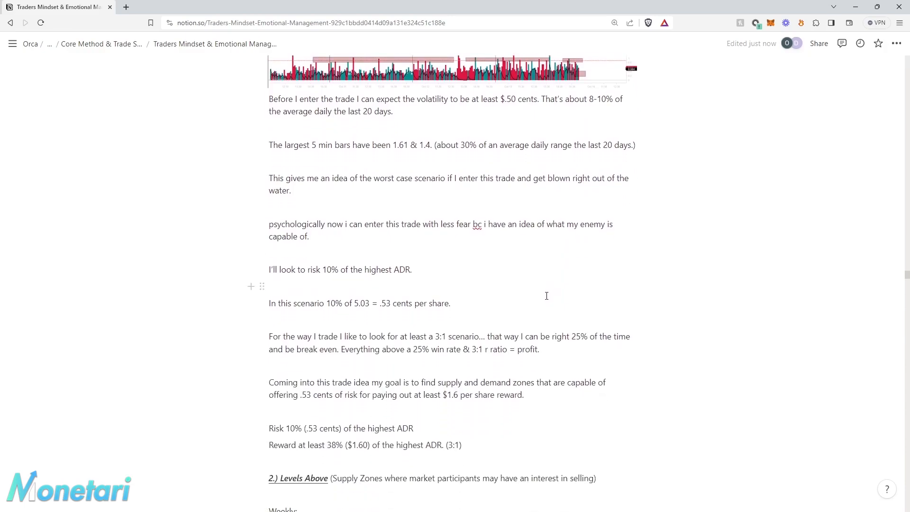
scroll(down, 3)
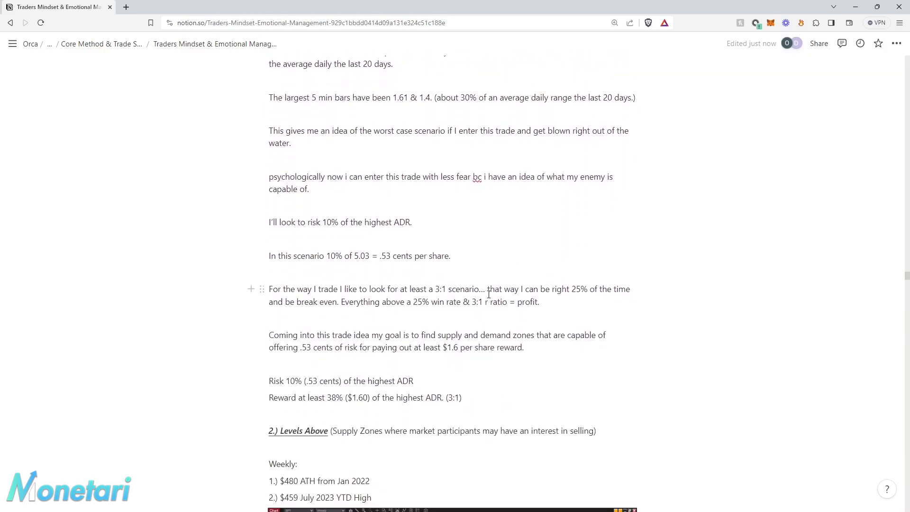
scroll(down, 3)
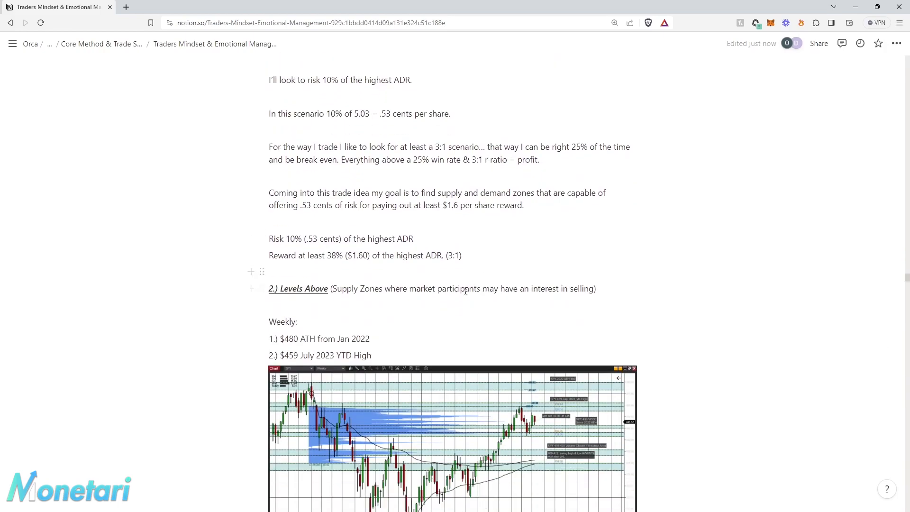
scroll(down, 3)
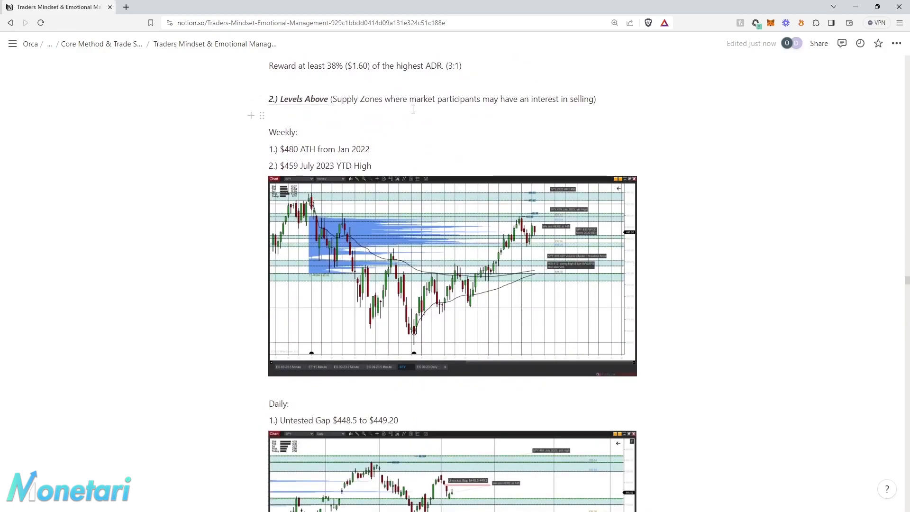
mouse_move(529, 108)
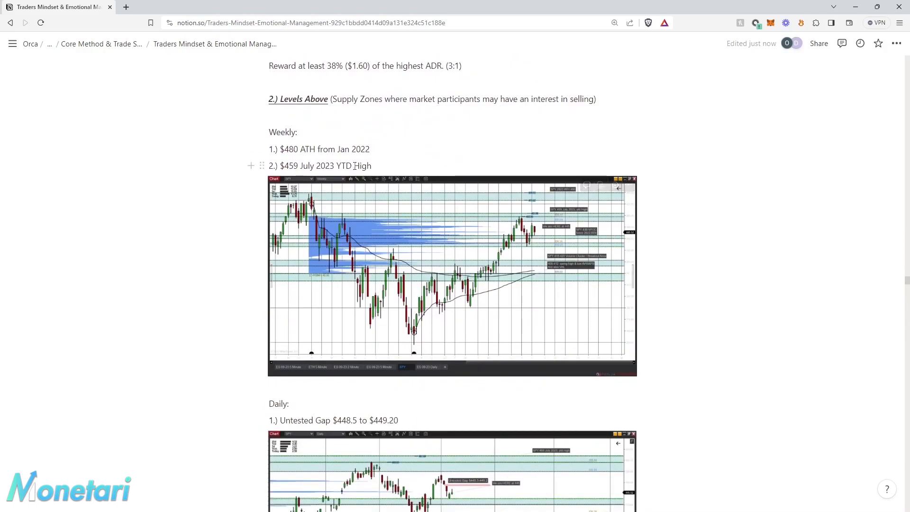
mouse_move(320, 205)
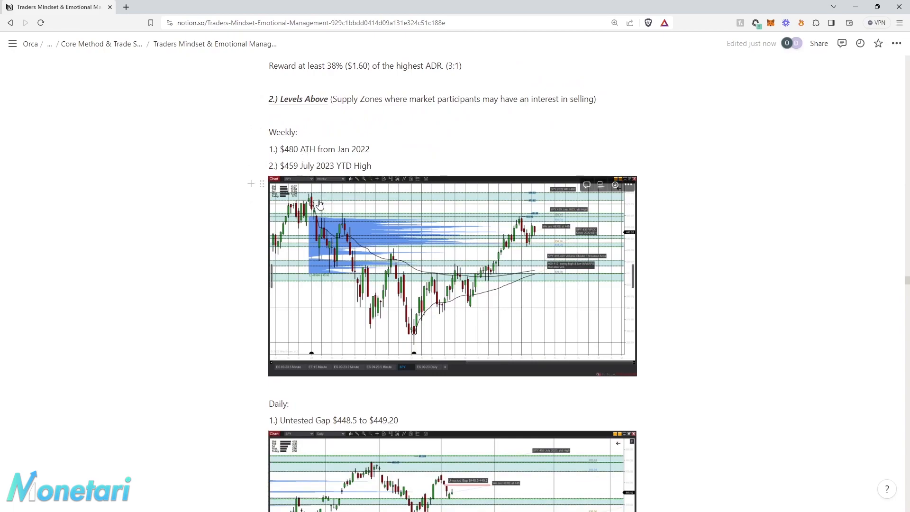
mouse_move(530, 219)
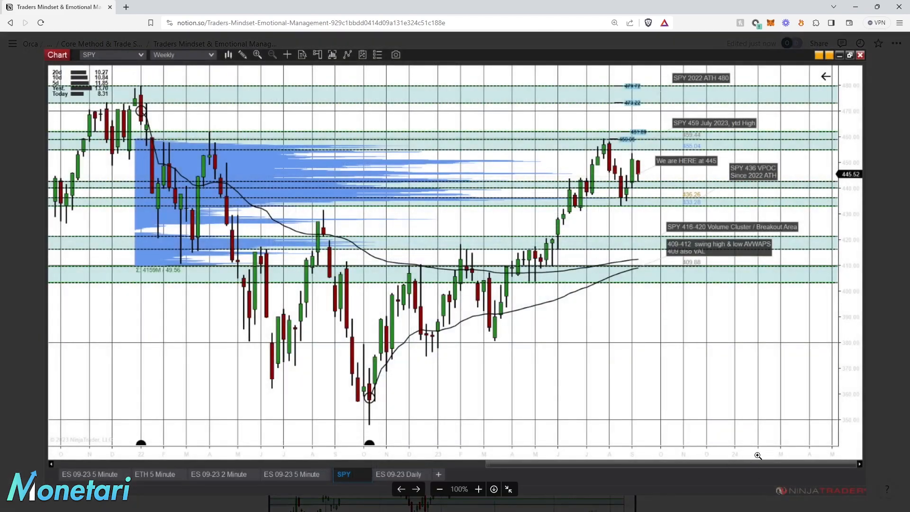
mouse_move(646, 257)
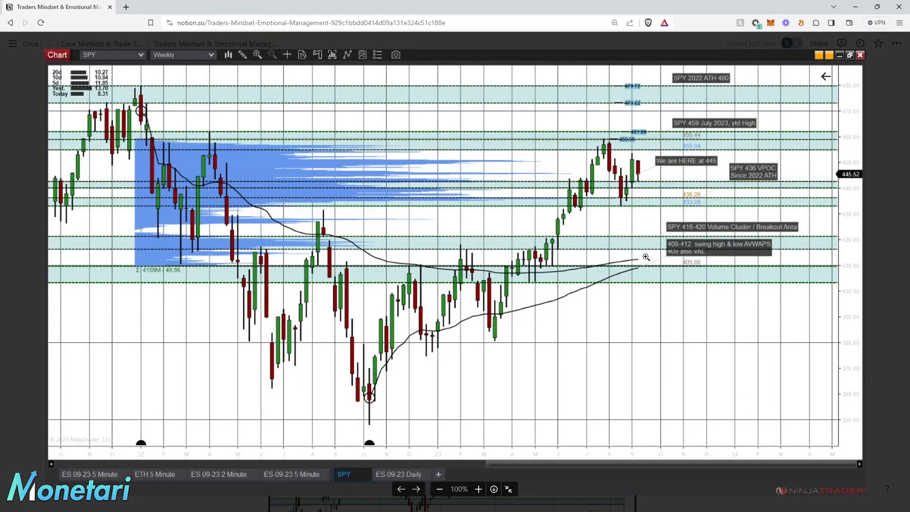
mouse_move(649, 178)
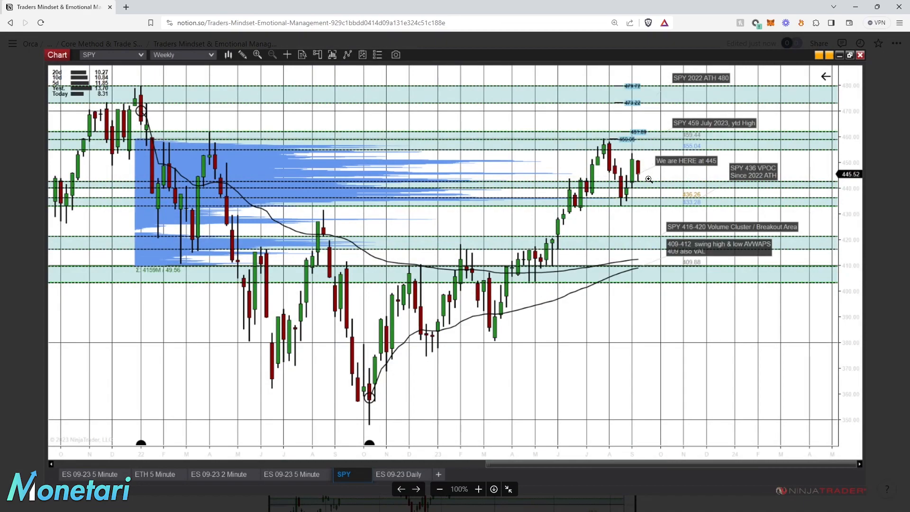
mouse_move(628, 129)
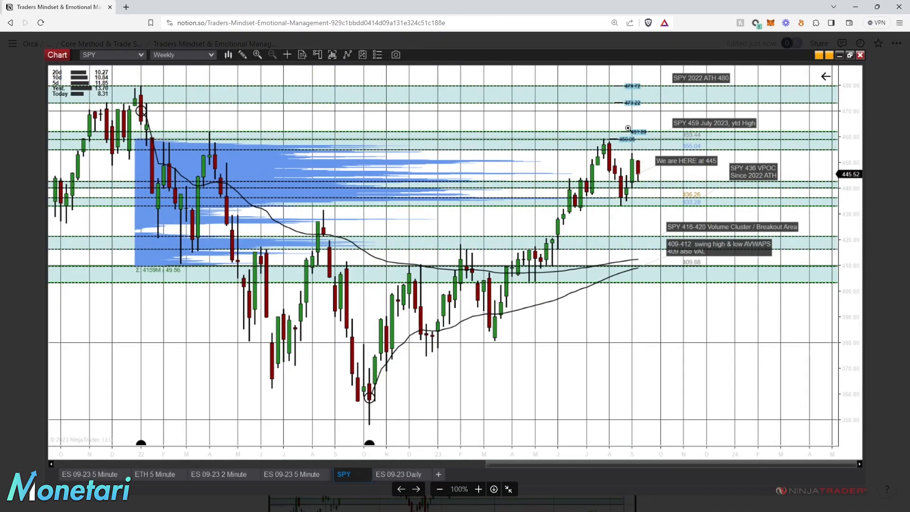
mouse_move(673, 242)
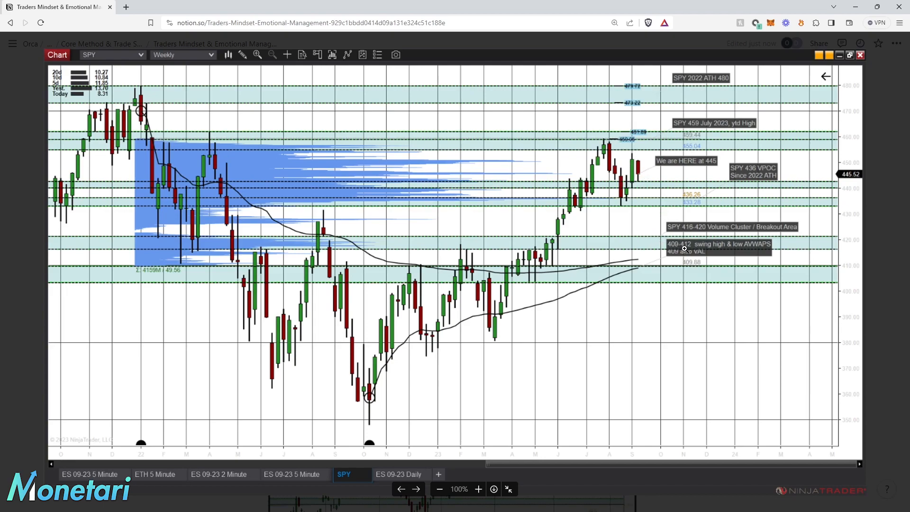
mouse_move(667, 236)
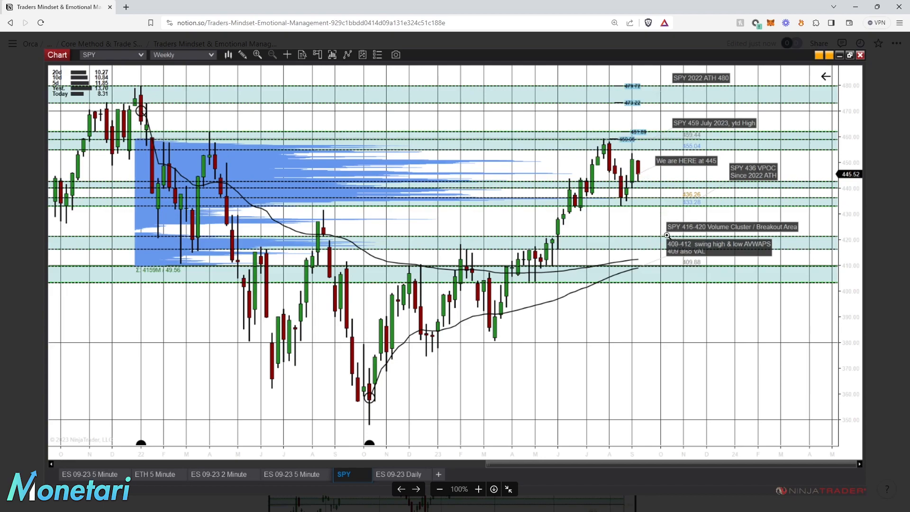
mouse_move(717, 233)
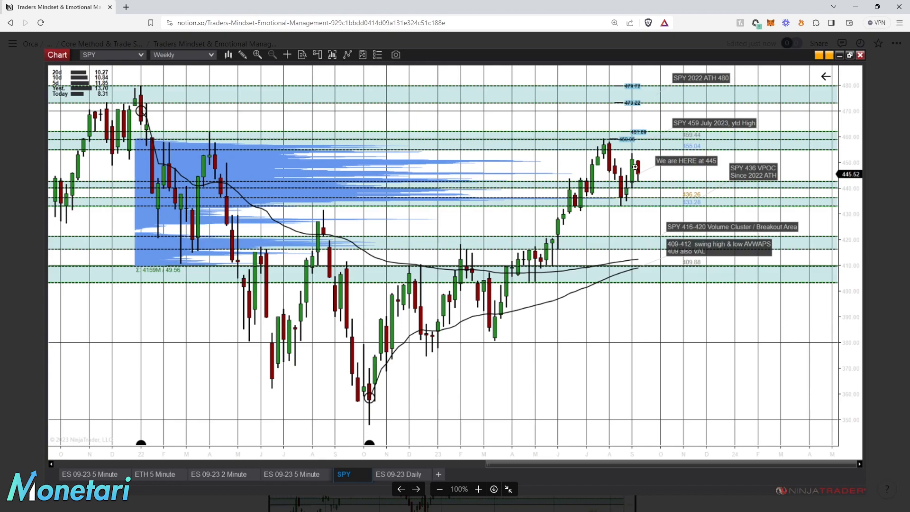
mouse_move(672, 165)
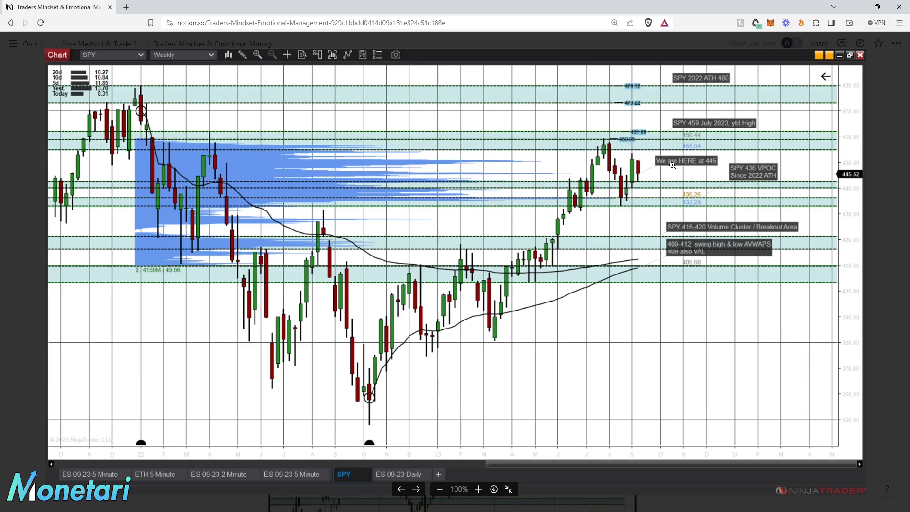
mouse_move(666, 239)
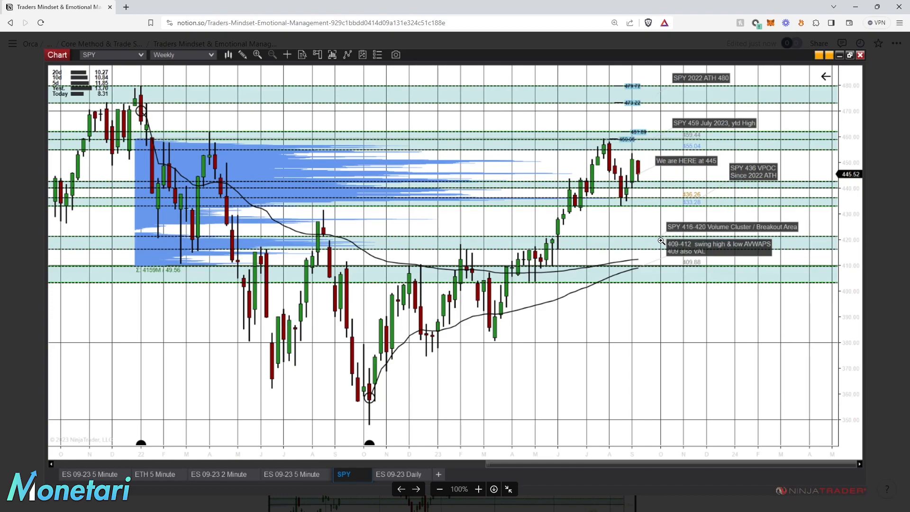
mouse_move(663, 240)
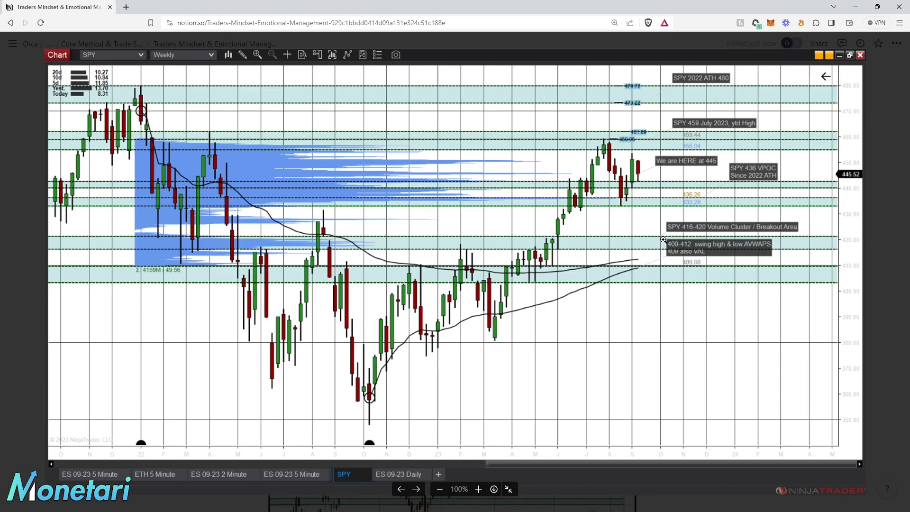
mouse_move(660, 240)
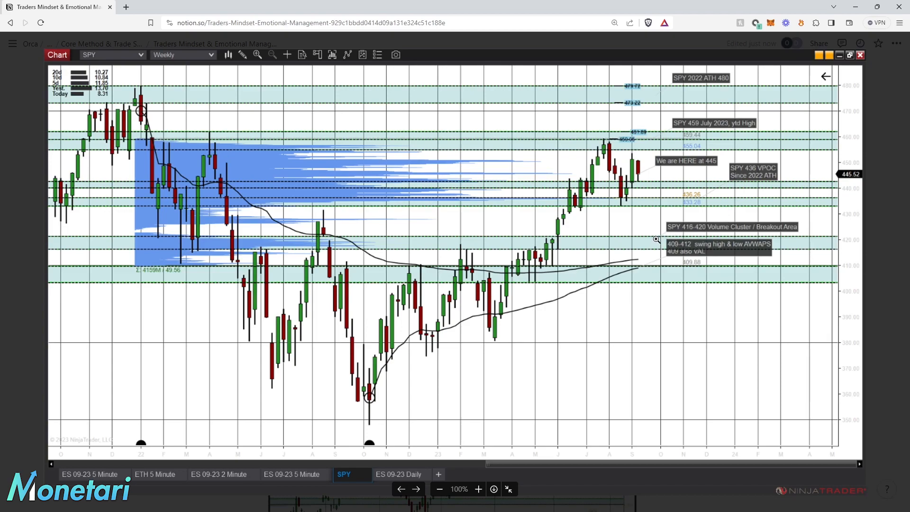
mouse_move(311, 241)
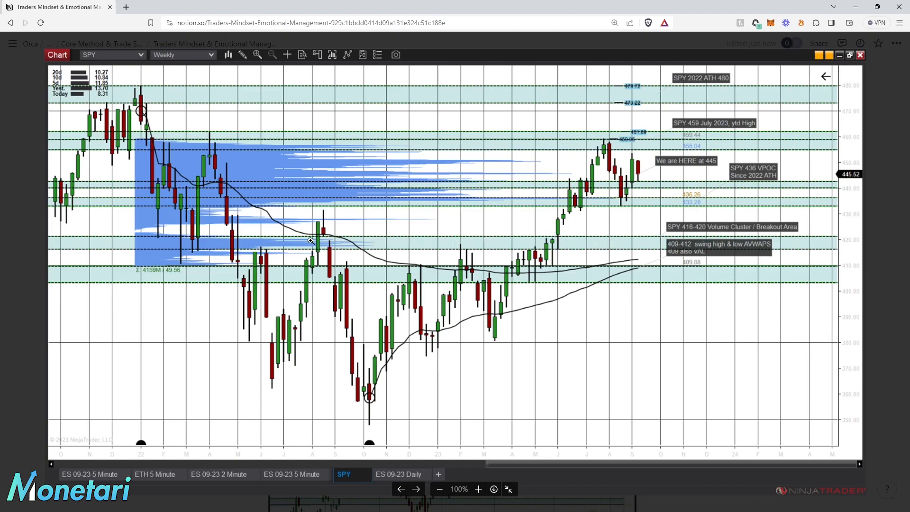
mouse_move(579, 237)
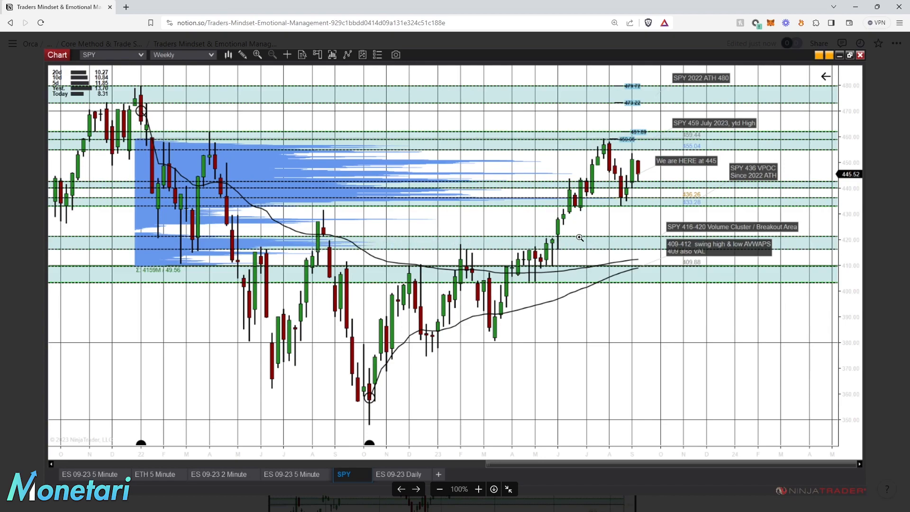
mouse_move(701, 214)
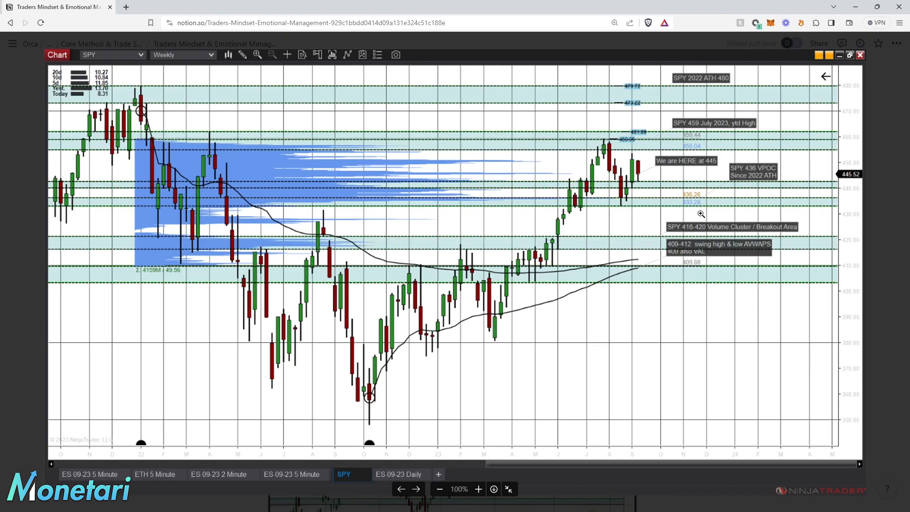
mouse_move(881, 175)
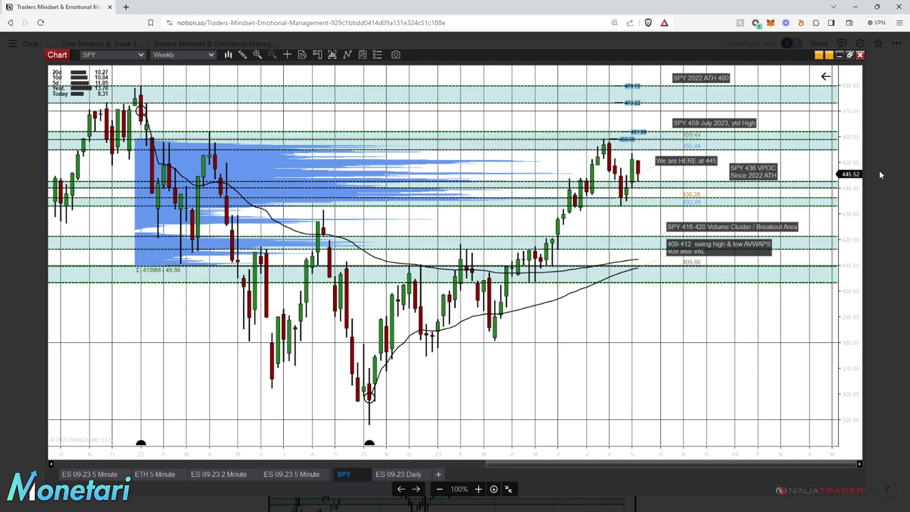
mouse_move(829, 188)
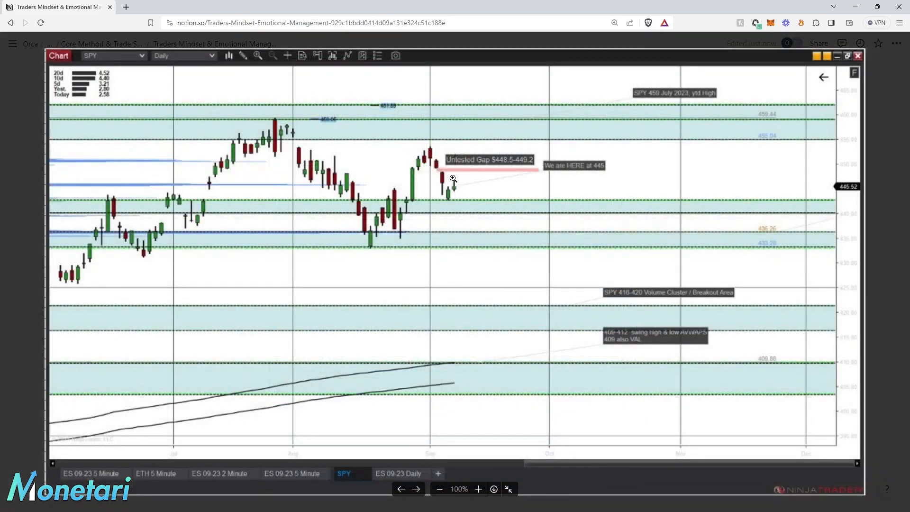
mouse_move(461, 180)
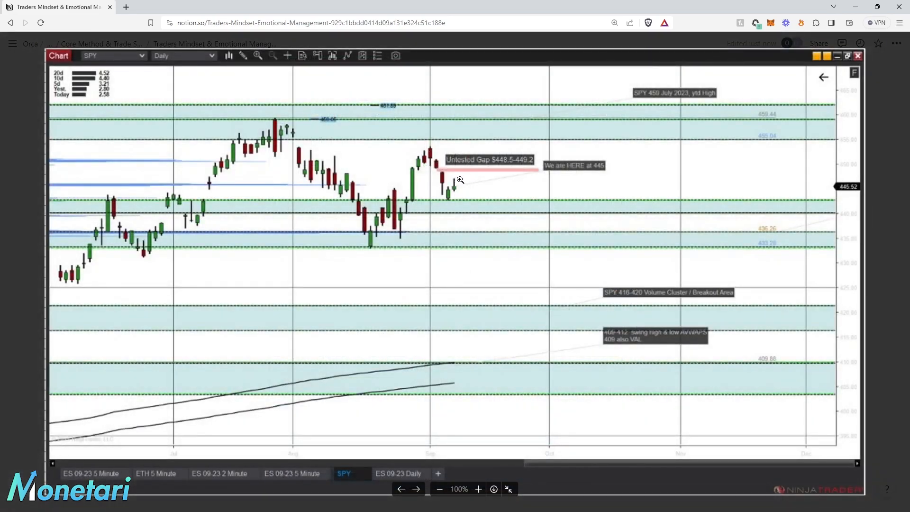
mouse_move(447, 177)
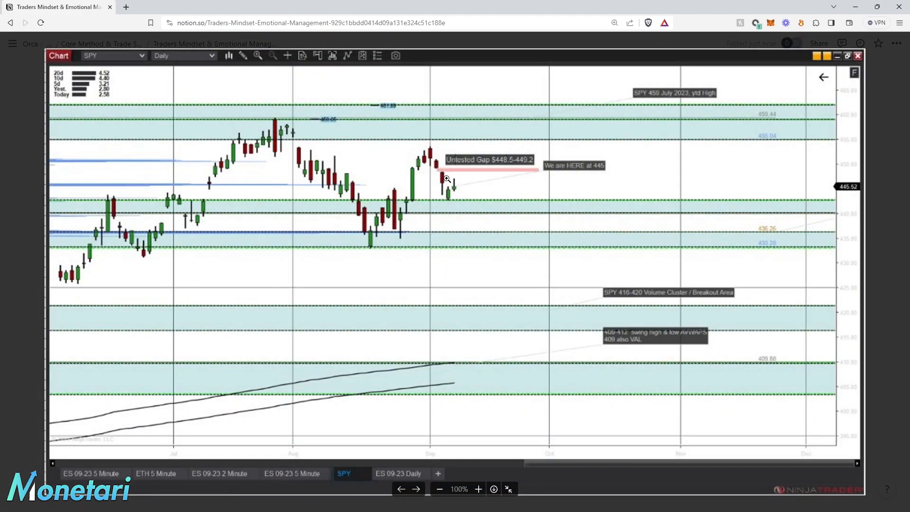
mouse_move(455, 183)
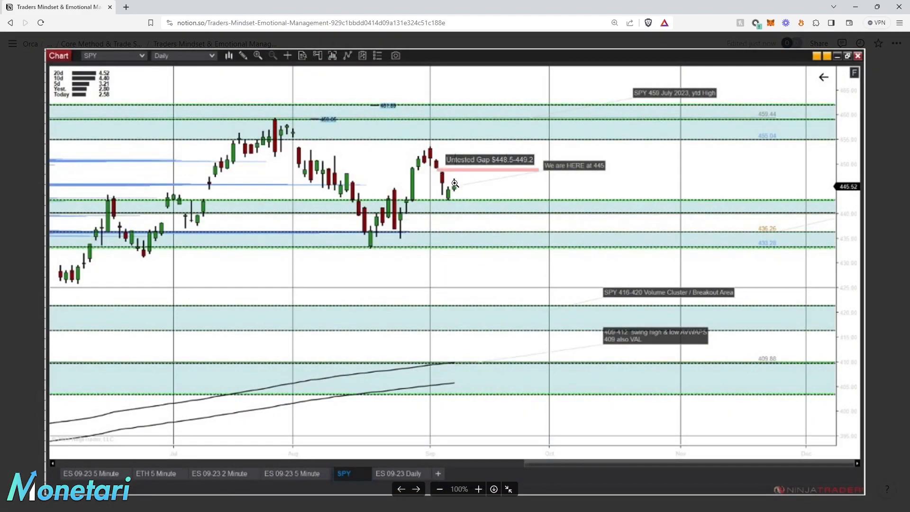
mouse_move(595, 306)
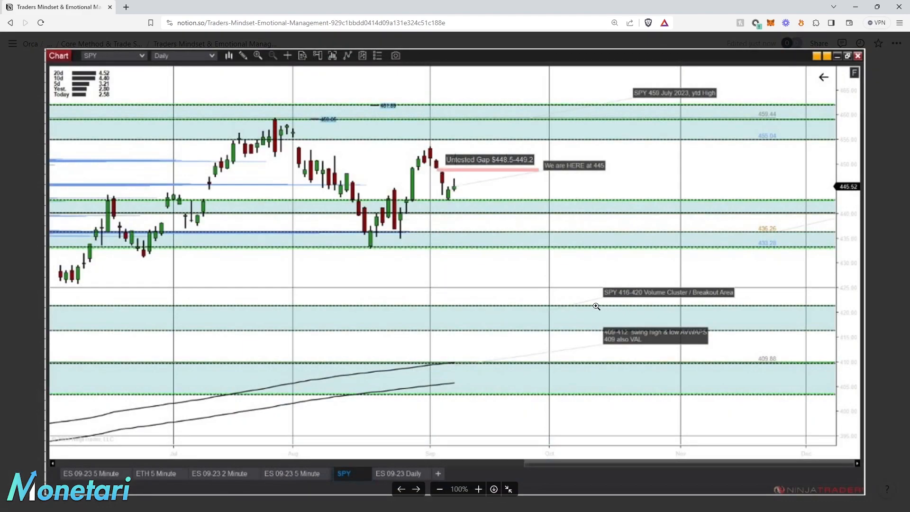
mouse_move(490, 353)
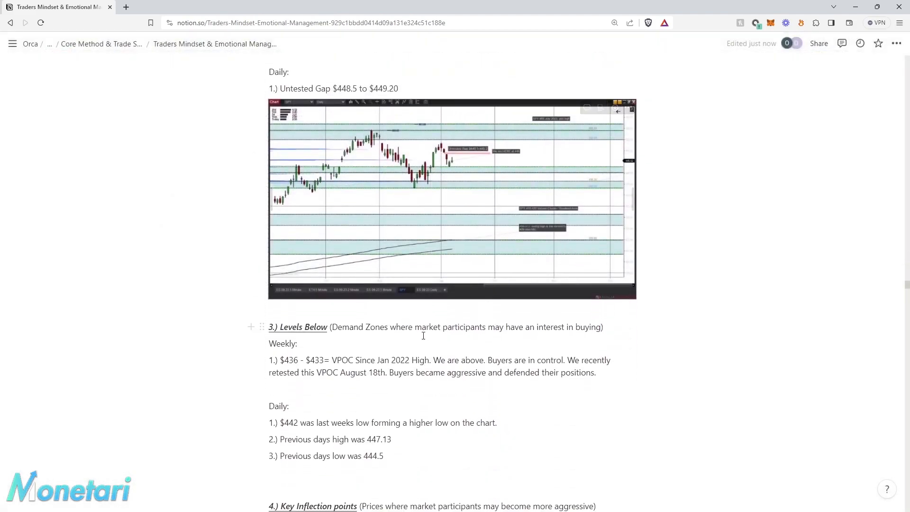
- Scroll past Levels Below to Key Inflection Points, Catalysts and the A/B/C scenarios
scroll(down, 3)
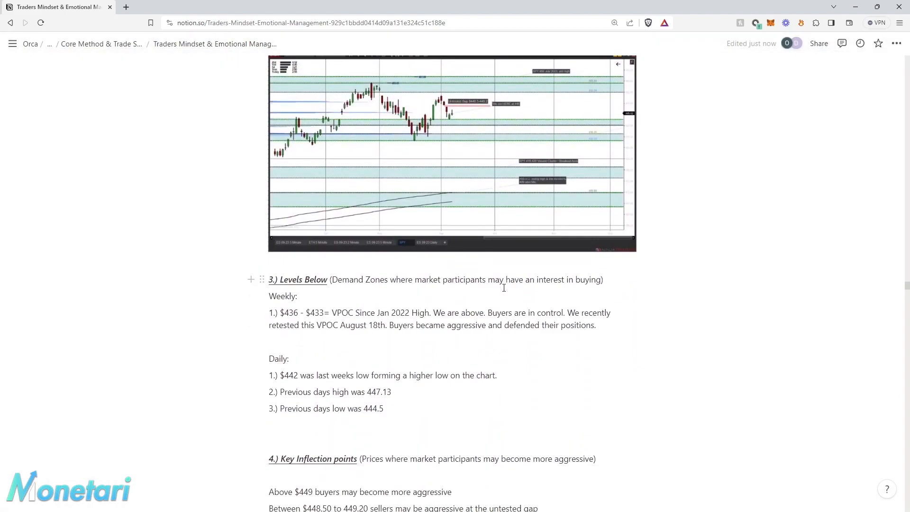
scroll(down, 3)
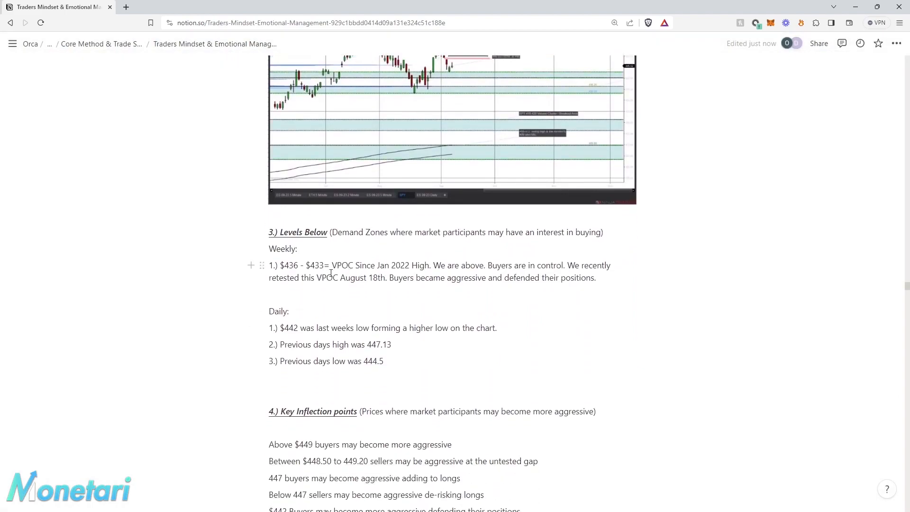
mouse_move(415, 273)
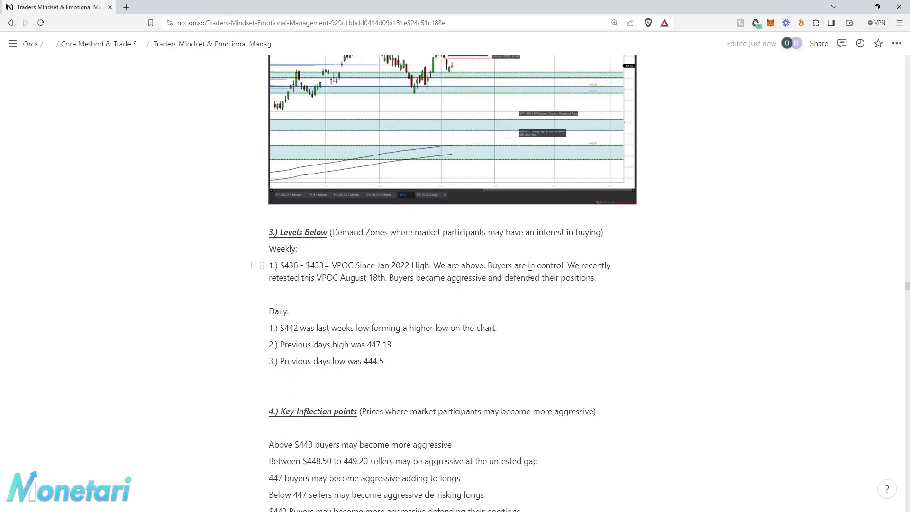
scroll(down, 3)
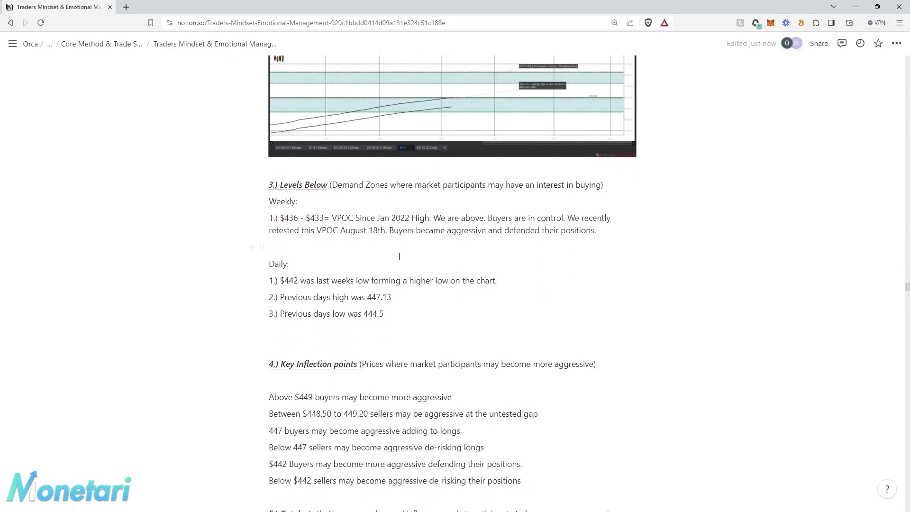
scroll(down, 3)
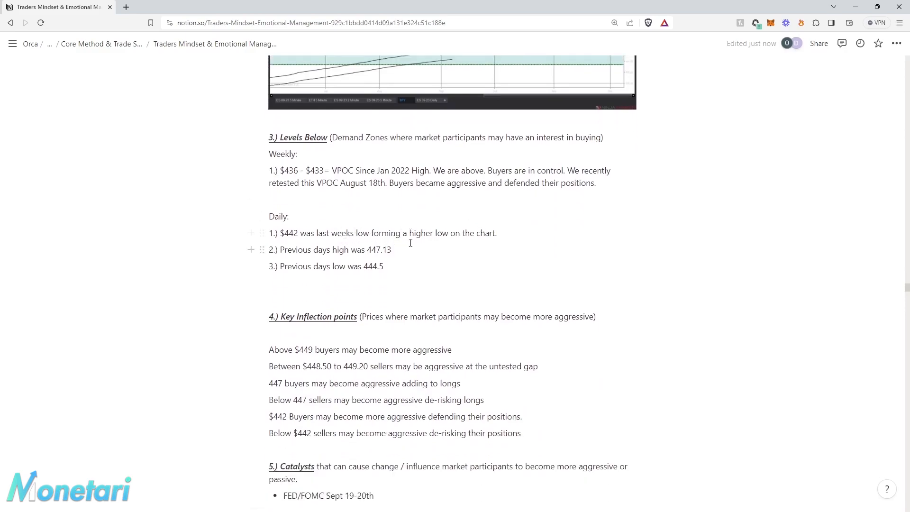
scroll(down, 3)
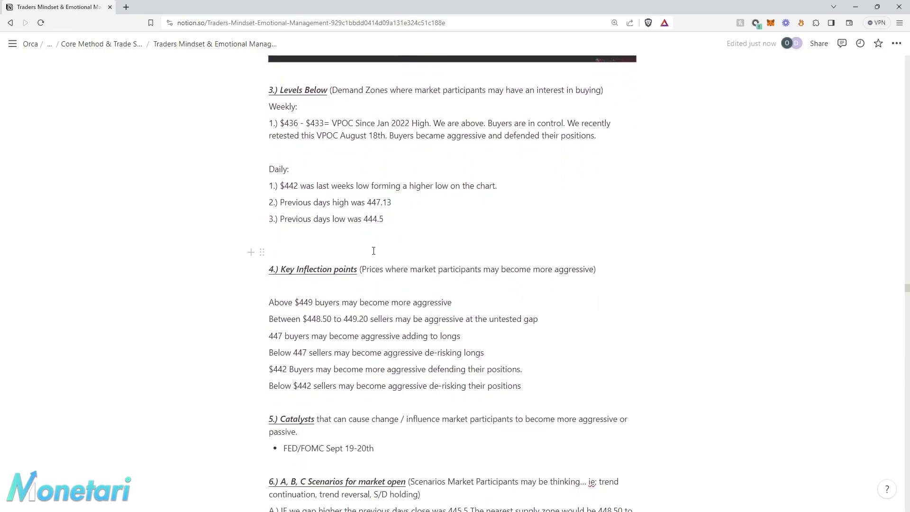
scroll(down, 3)
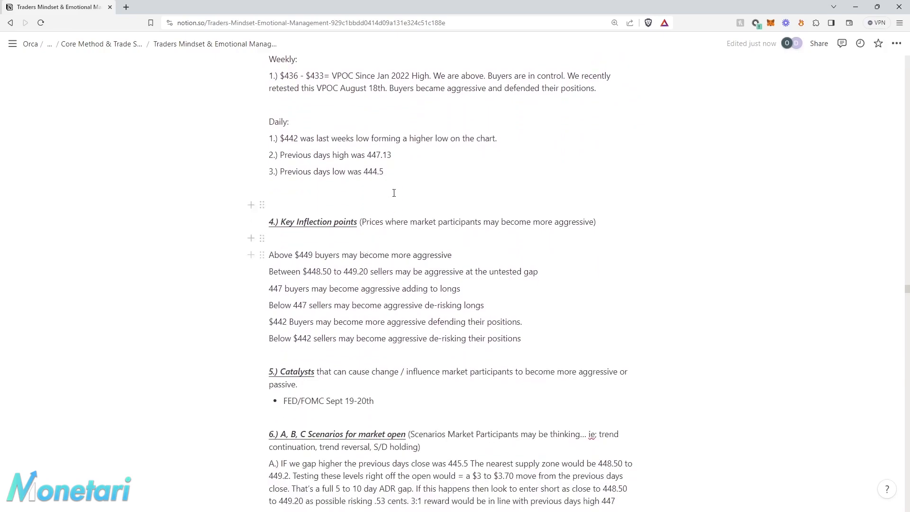
mouse_move(472, 231)
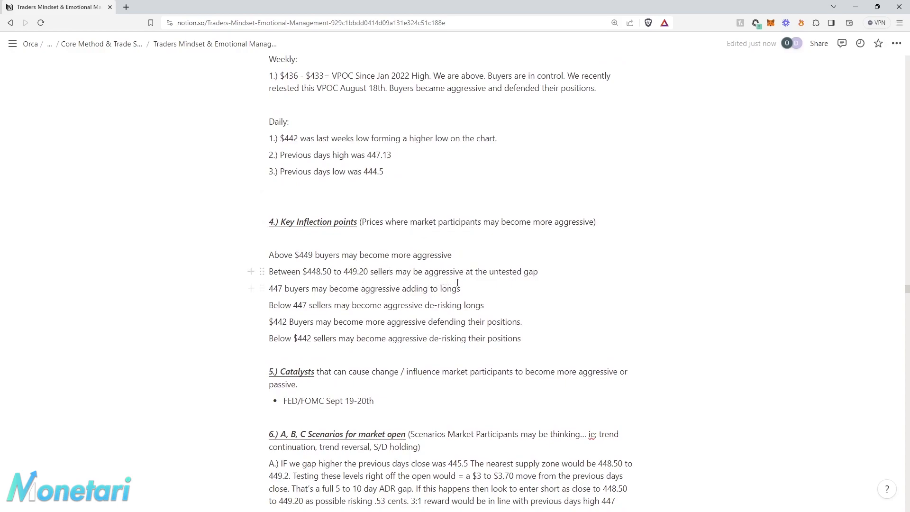
mouse_move(404, 310)
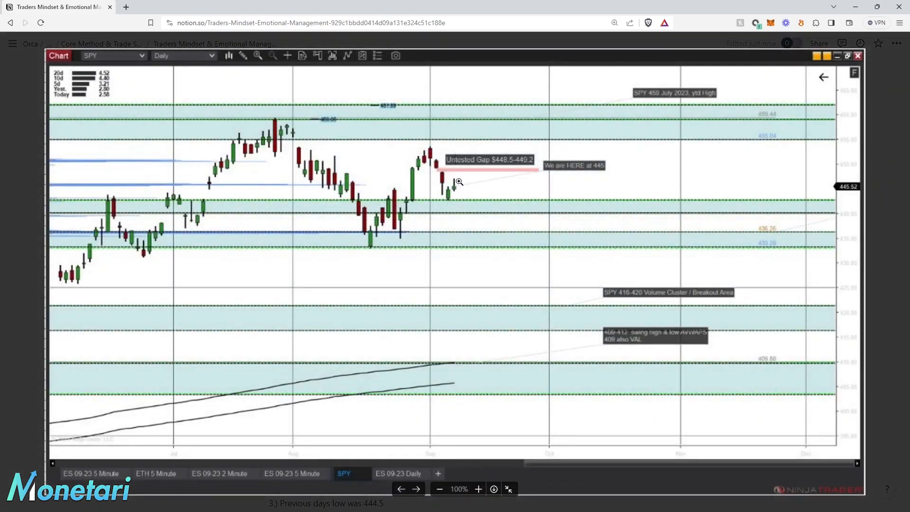
mouse_move(447, 185)
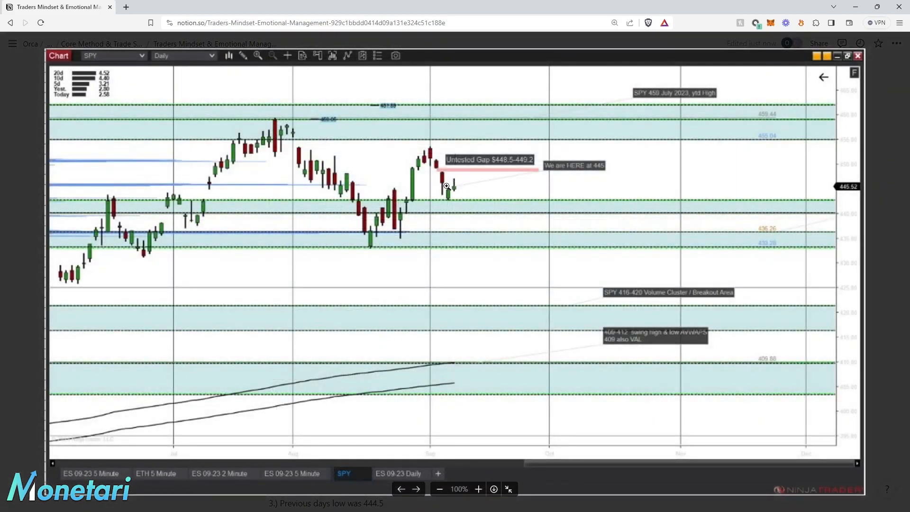
mouse_move(473, 190)
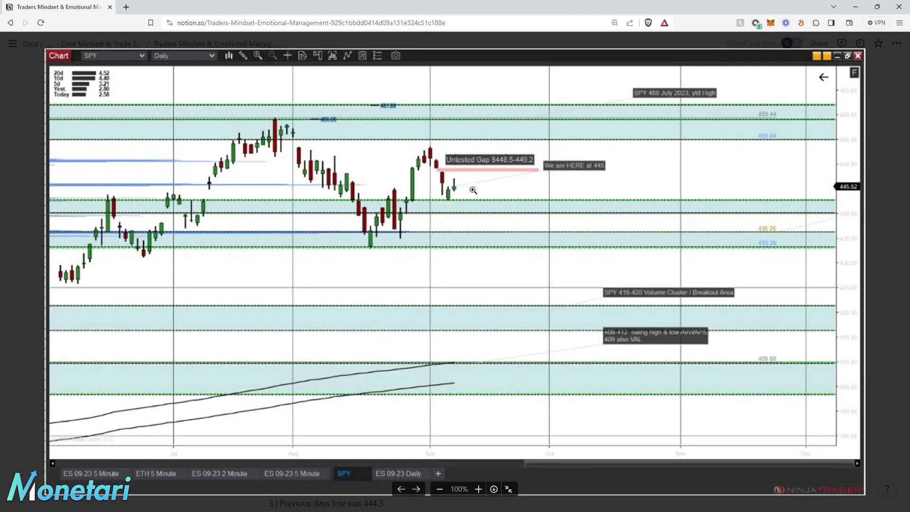
mouse_move(894, 220)
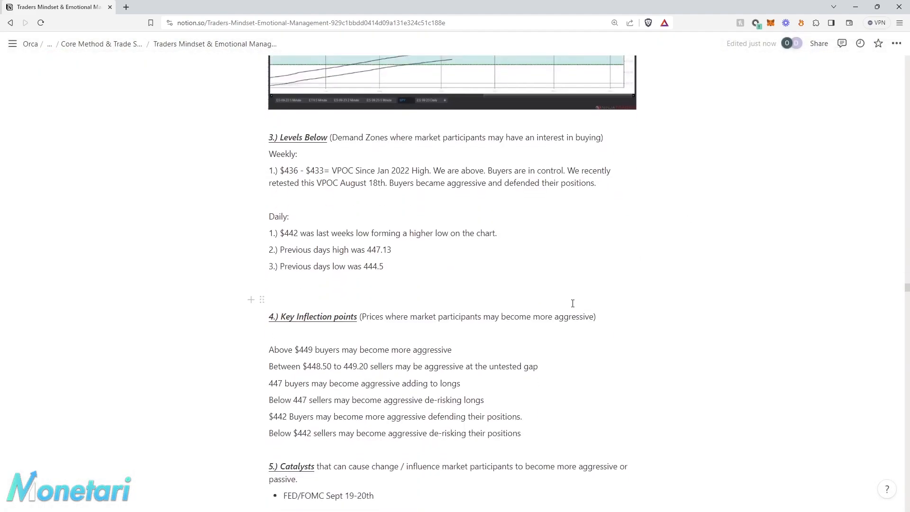
scroll(down, 3)
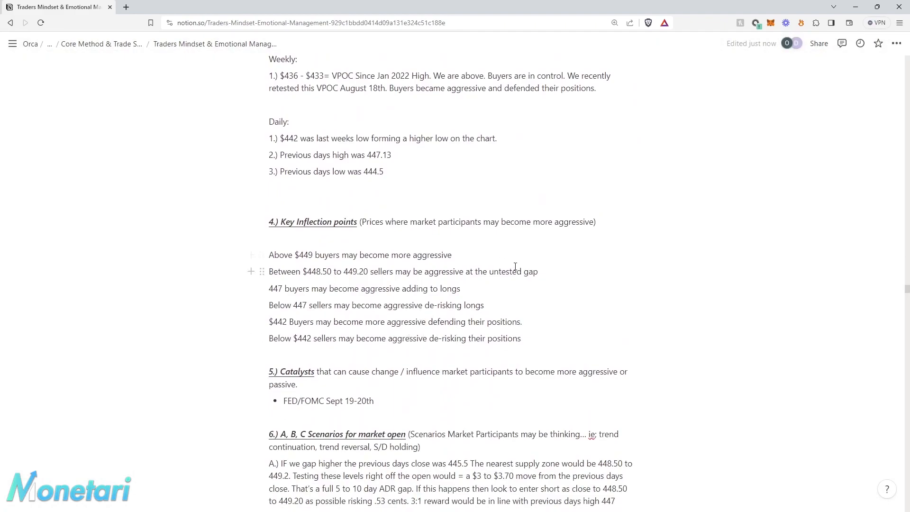
mouse_move(503, 283)
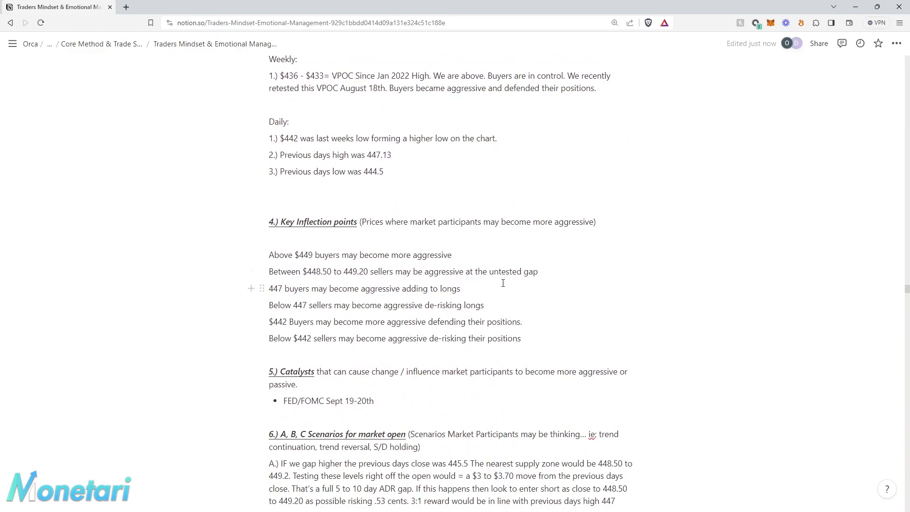
mouse_move(468, 306)
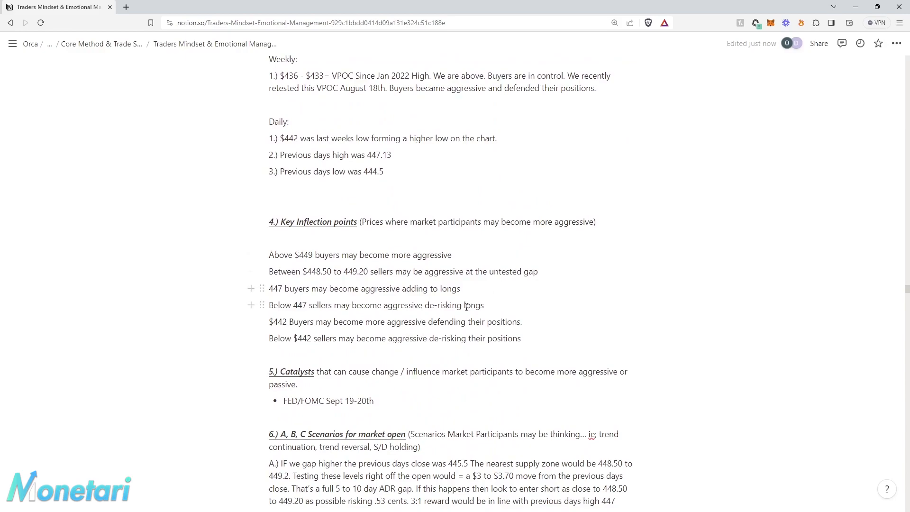
mouse_move(447, 315)
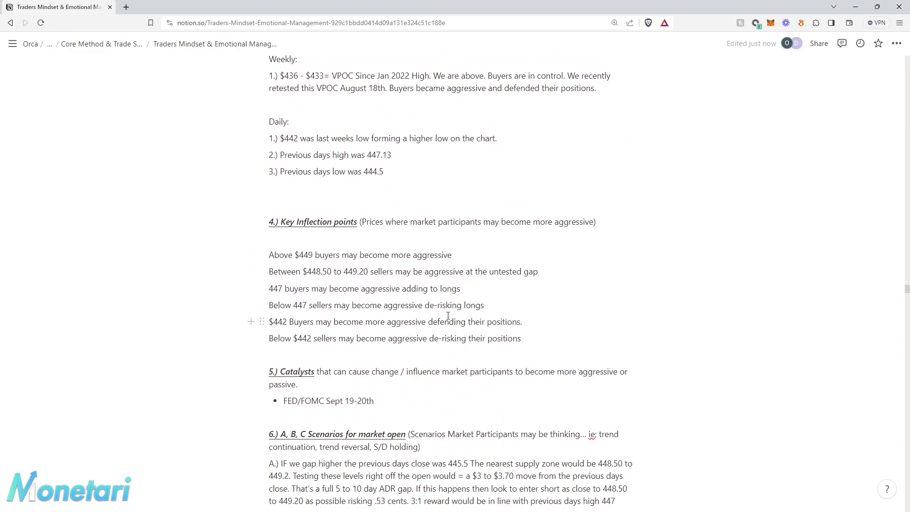
scroll(down, 3)
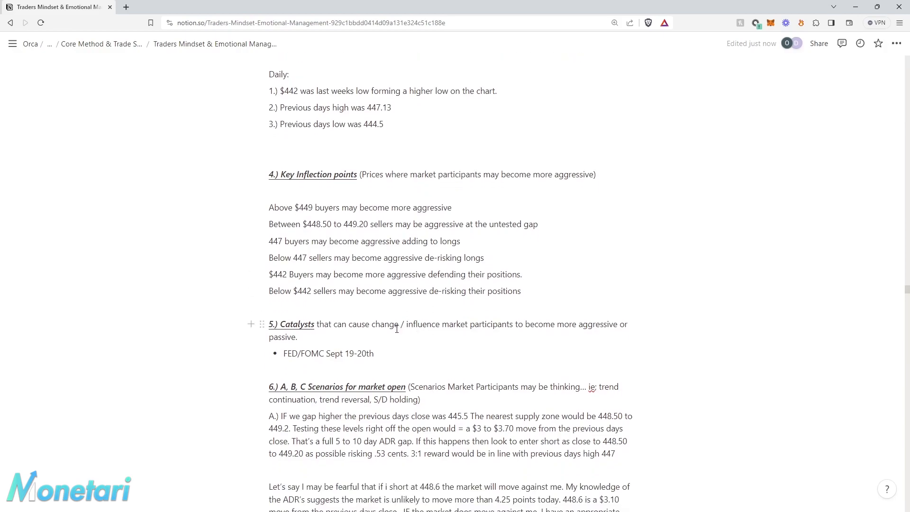
scroll(down, 3)
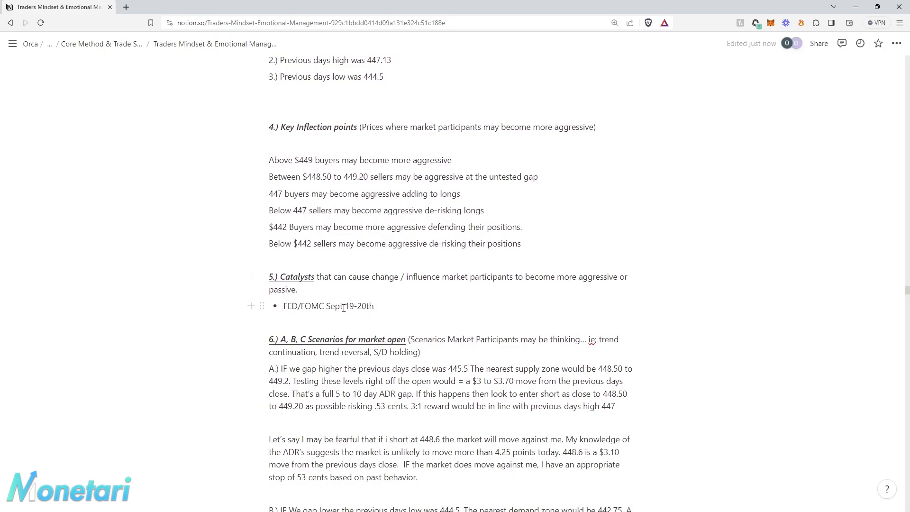
mouse_move(351, 309)
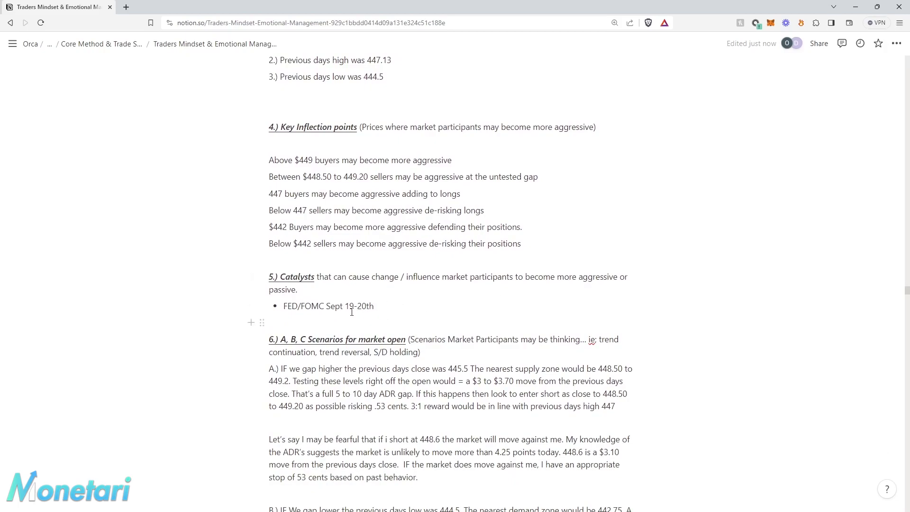
scroll(up, 3)
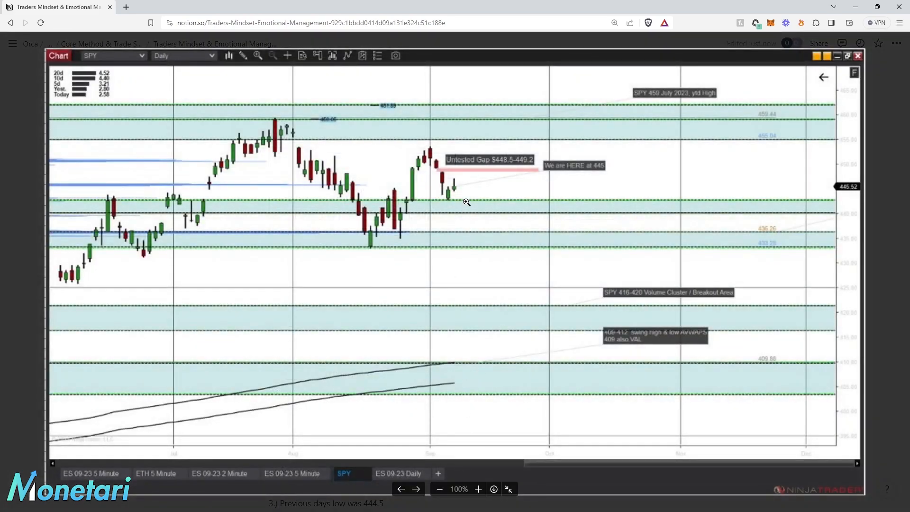
mouse_move(880, 217)
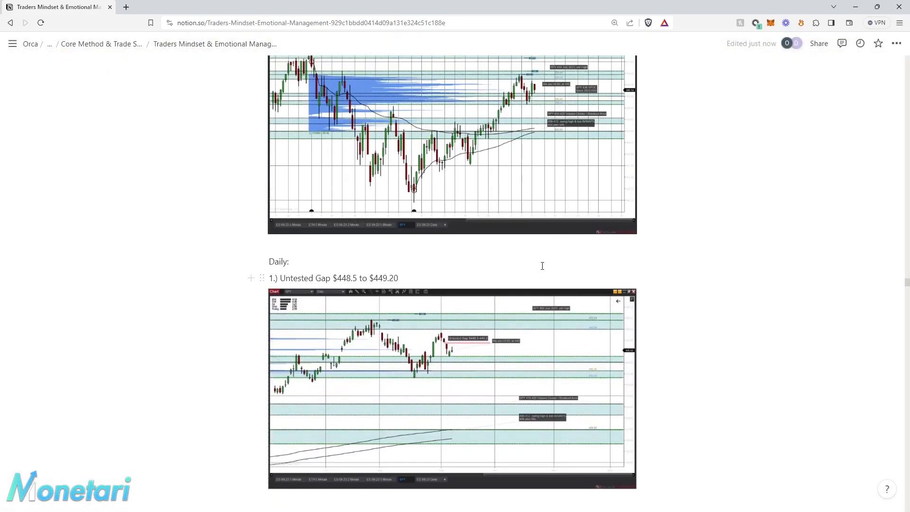
scroll(up, 3)
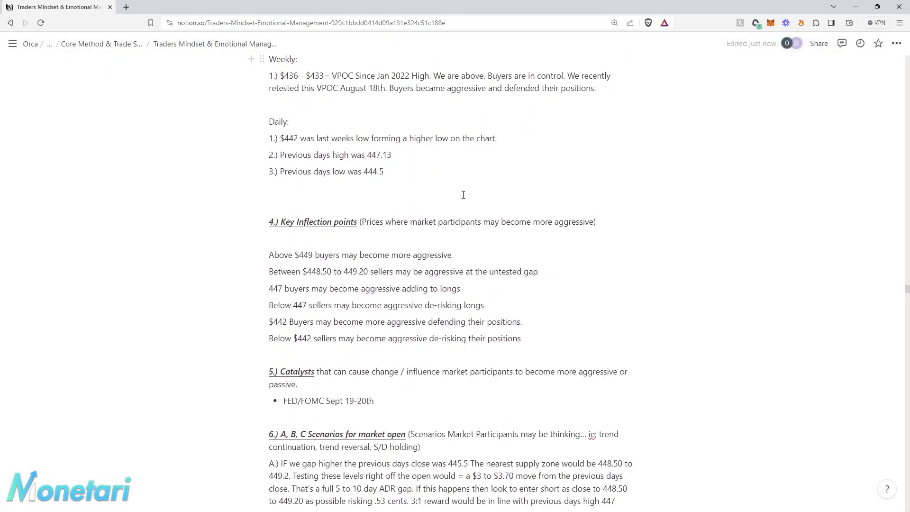
scroll(down, 3)
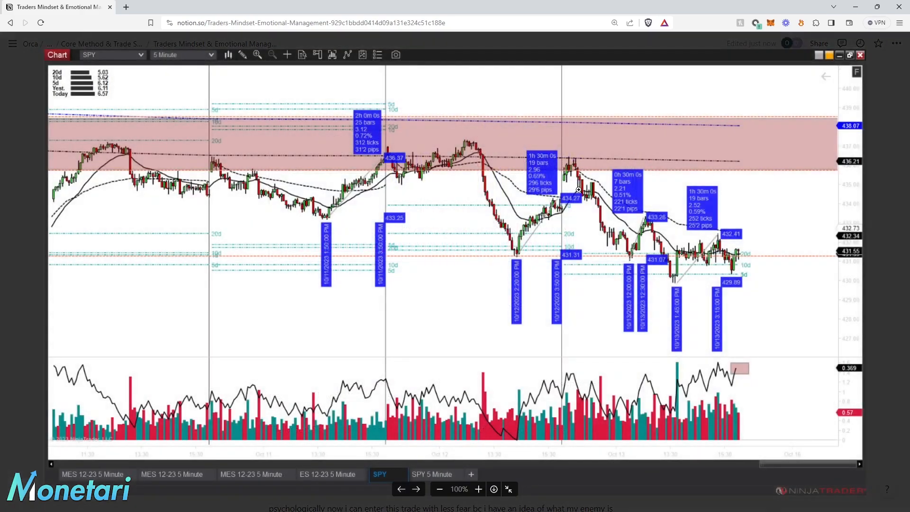
mouse_move(877, 282)
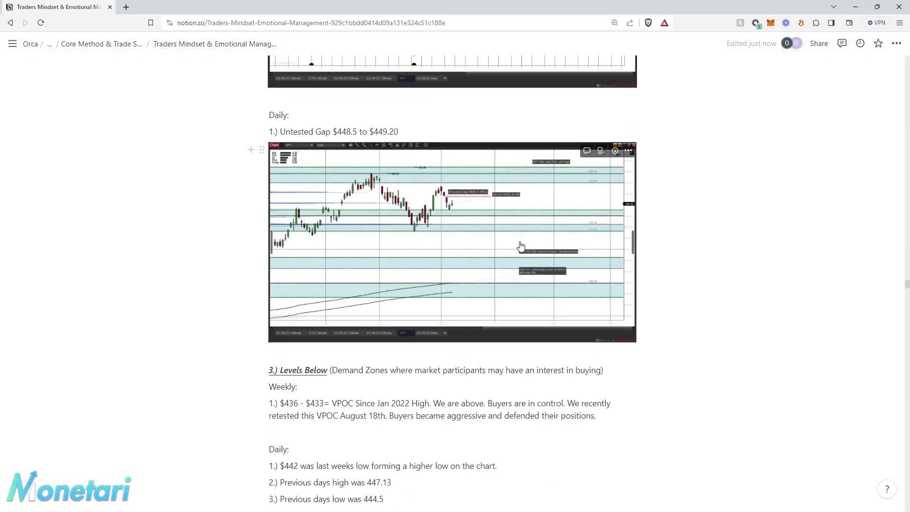
scroll(down, 3)
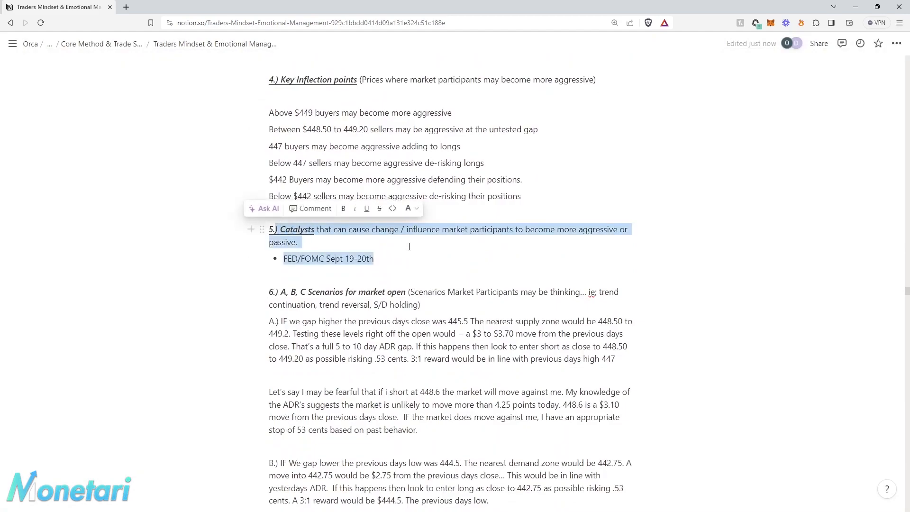
mouse_move(413, 272)
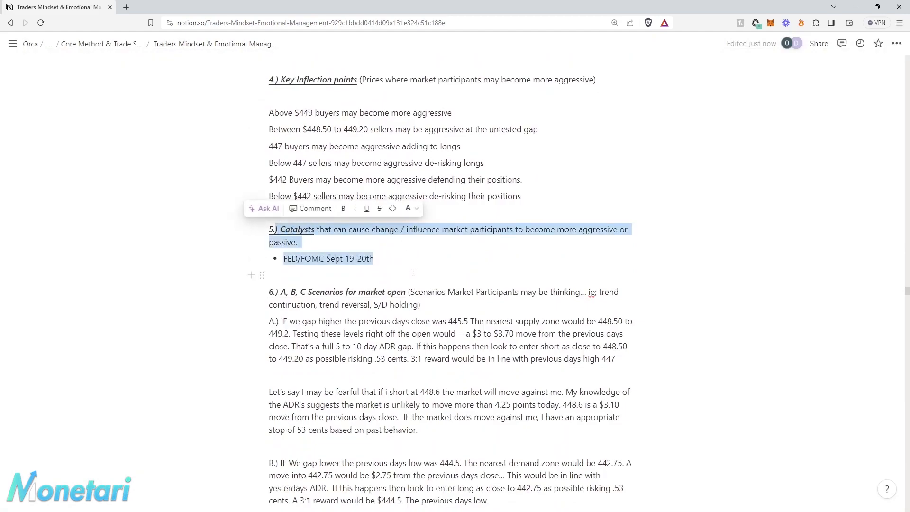
scroll(up, 3)
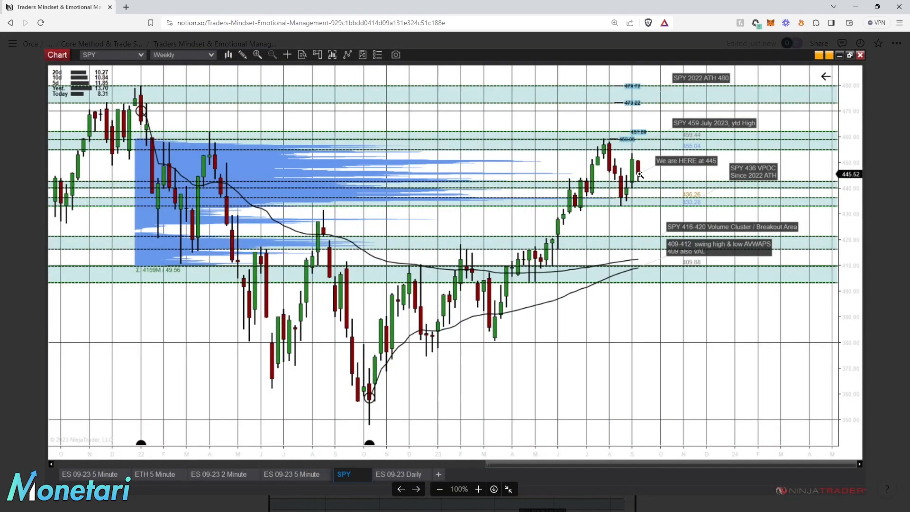
mouse_move(715, 250)
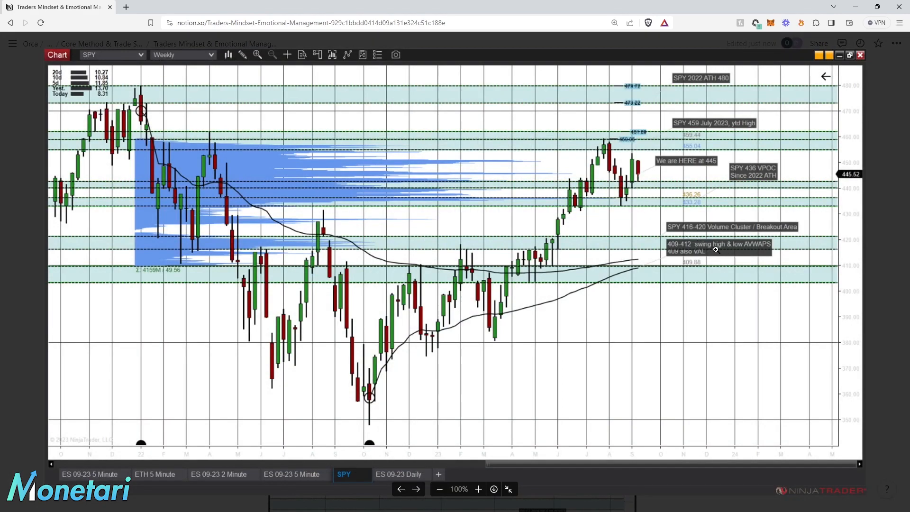
mouse_move(644, 241)
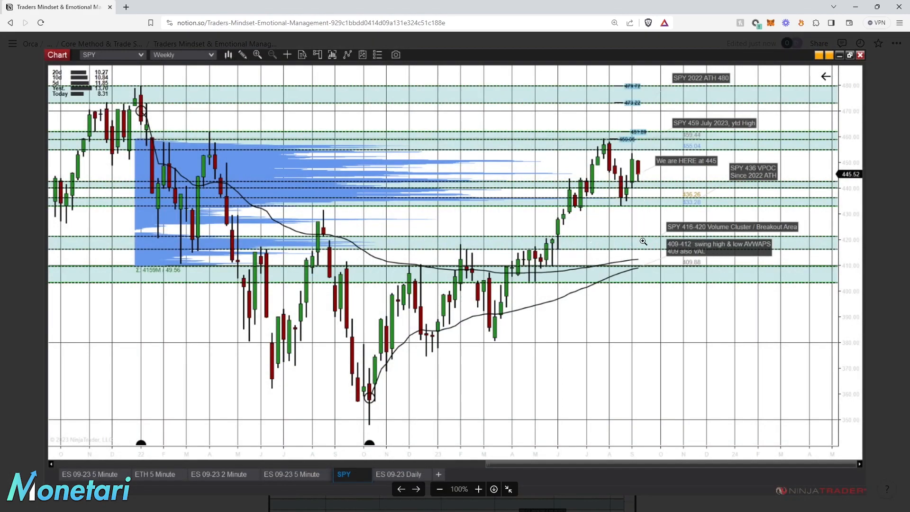
mouse_move(584, 241)
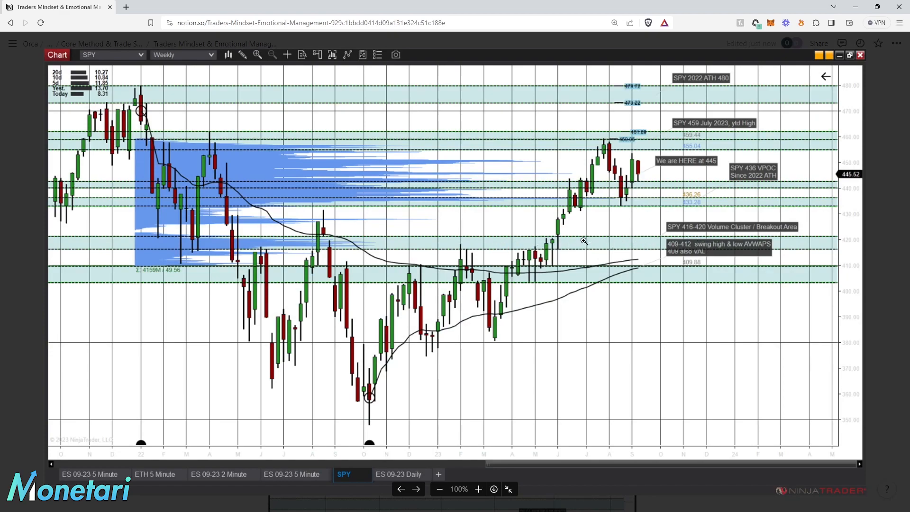
mouse_move(631, 188)
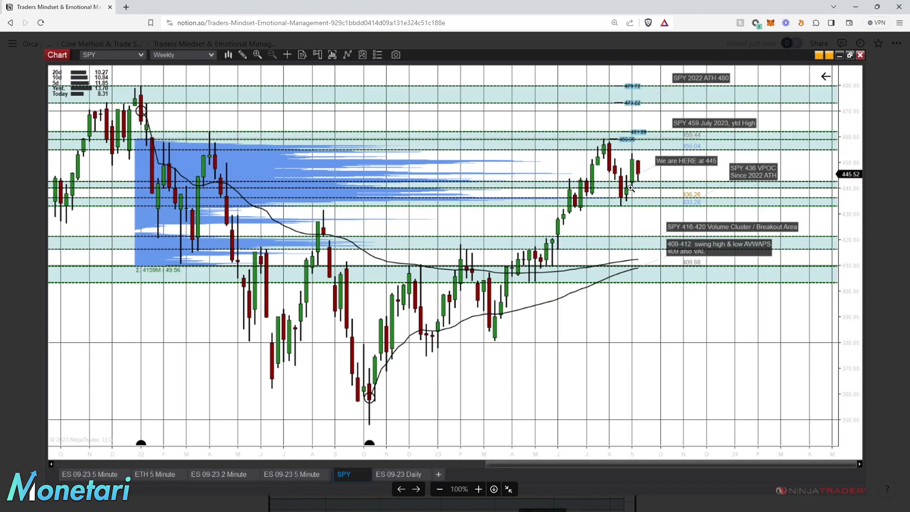
mouse_move(628, 217)
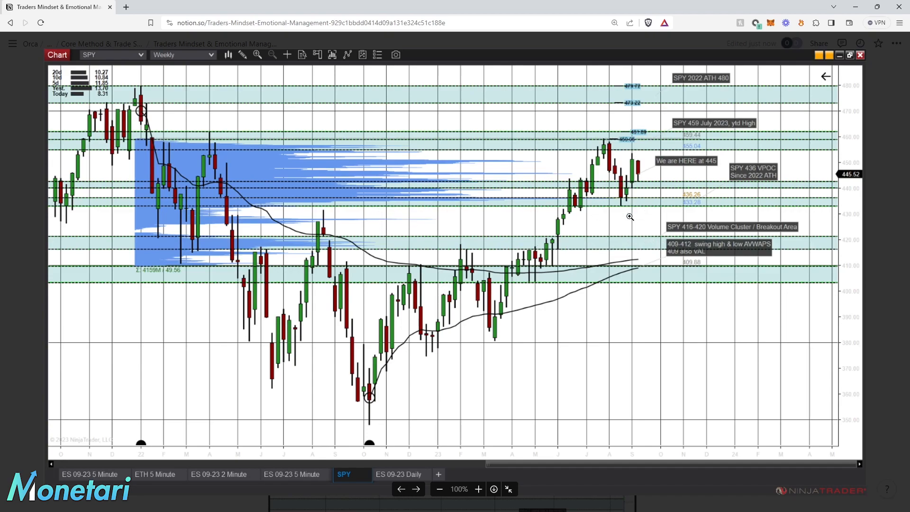
mouse_move(898, 209)
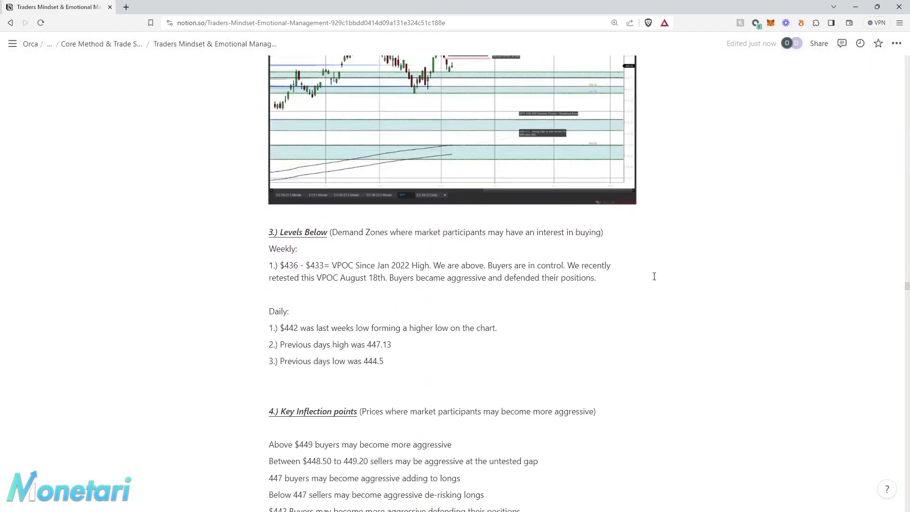
scroll(down, 3)
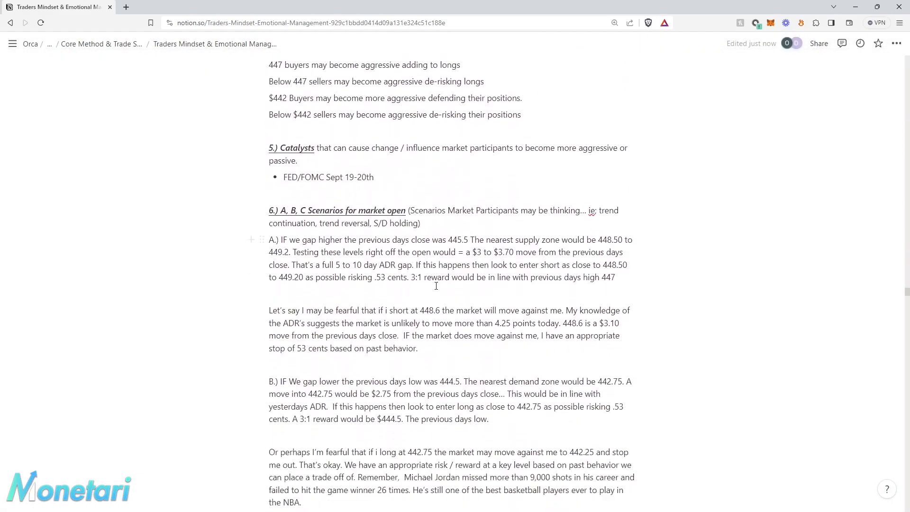
scroll(down, 3)
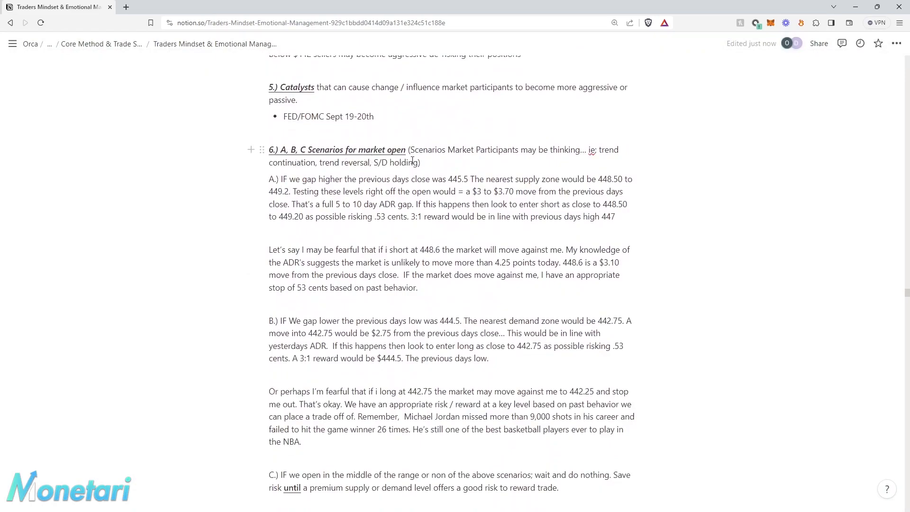
mouse_move(544, 168)
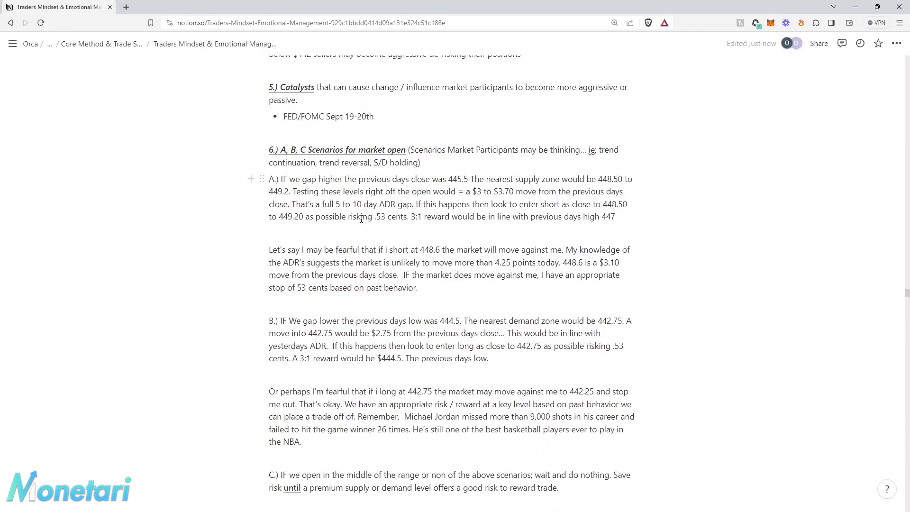
mouse_move(335, 232)
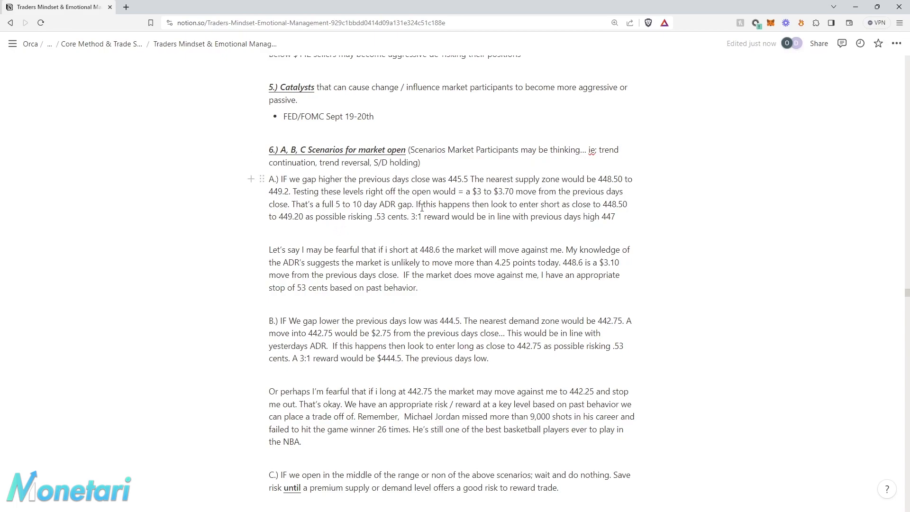
mouse_move(448, 186)
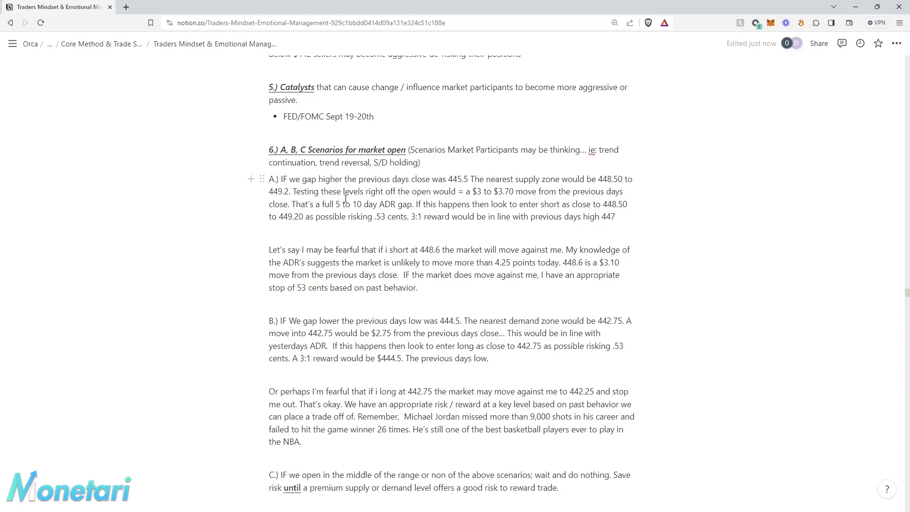
mouse_move(480, 196)
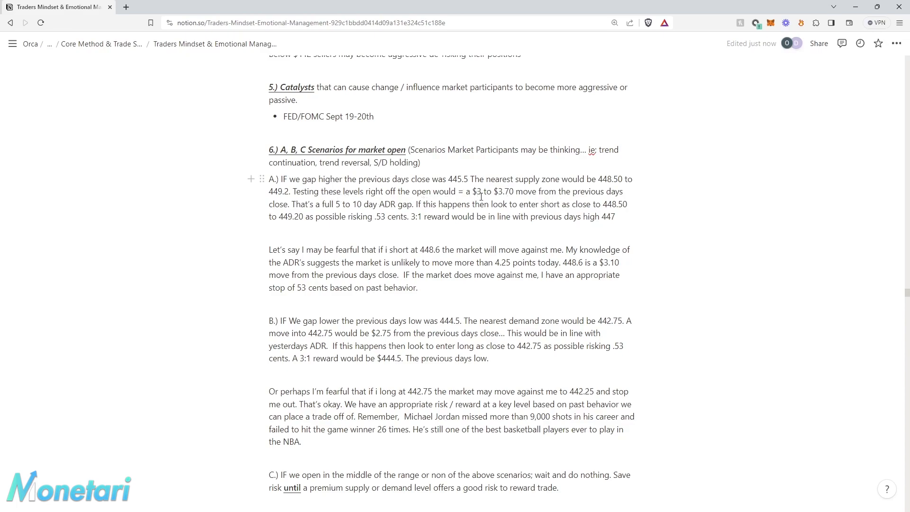
mouse_move(574, 200)
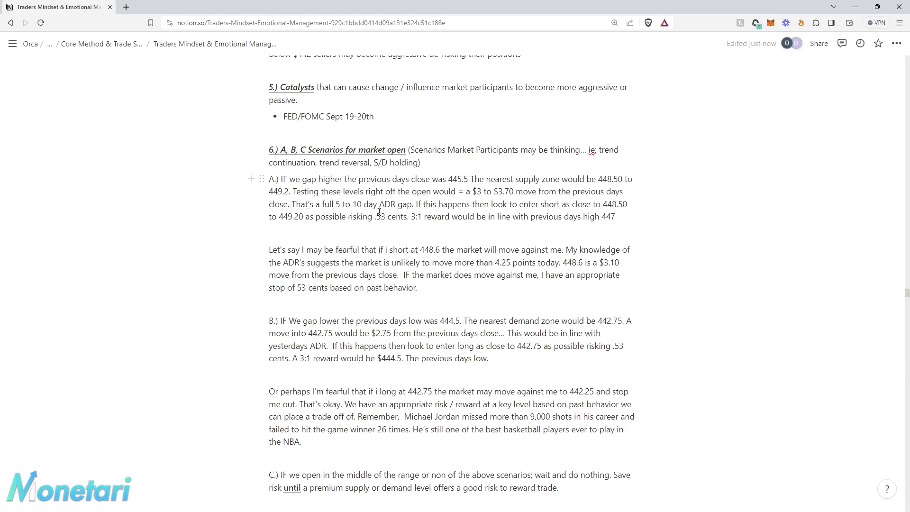
mouse_move(551, 210)
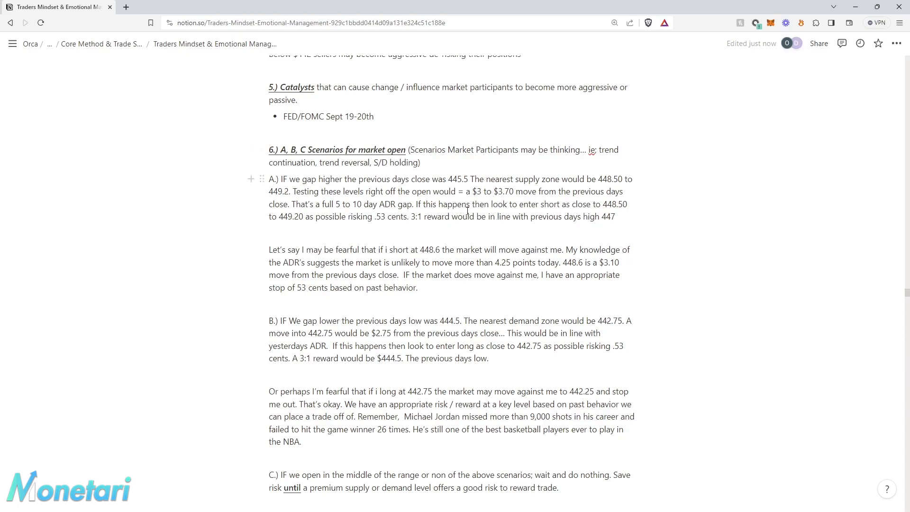
scroll(up, 3)
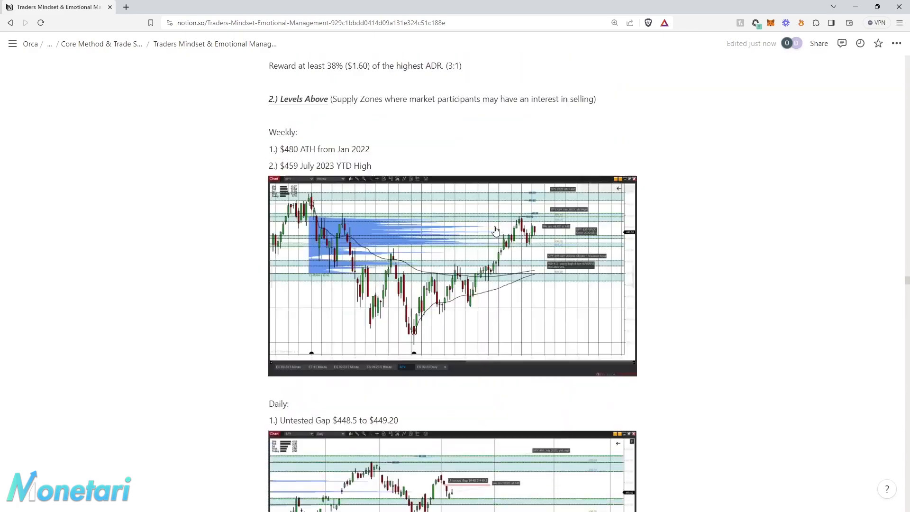
scroll(down, 3)
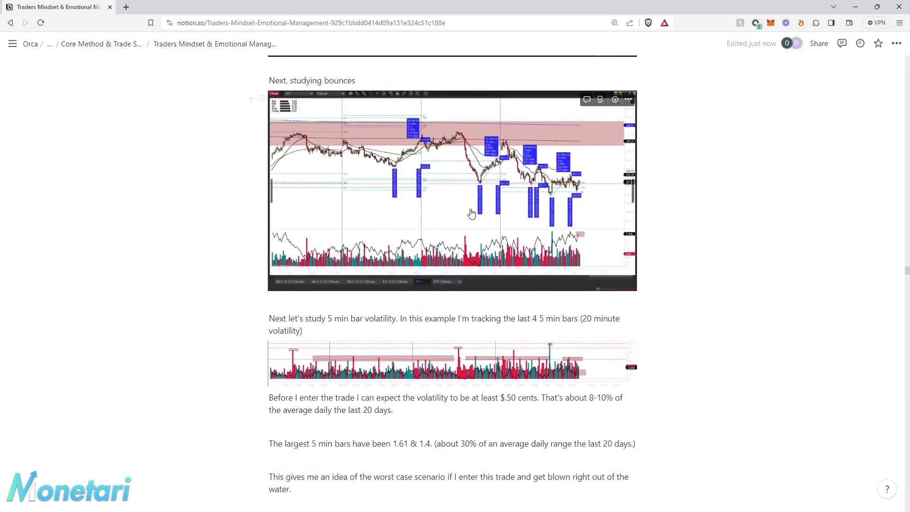
scroll(down, 3)
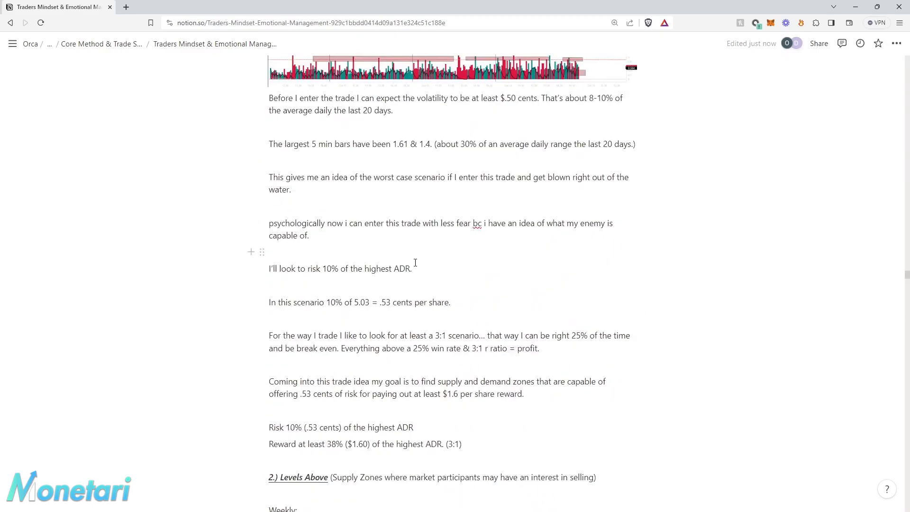
scroll(down, 3)
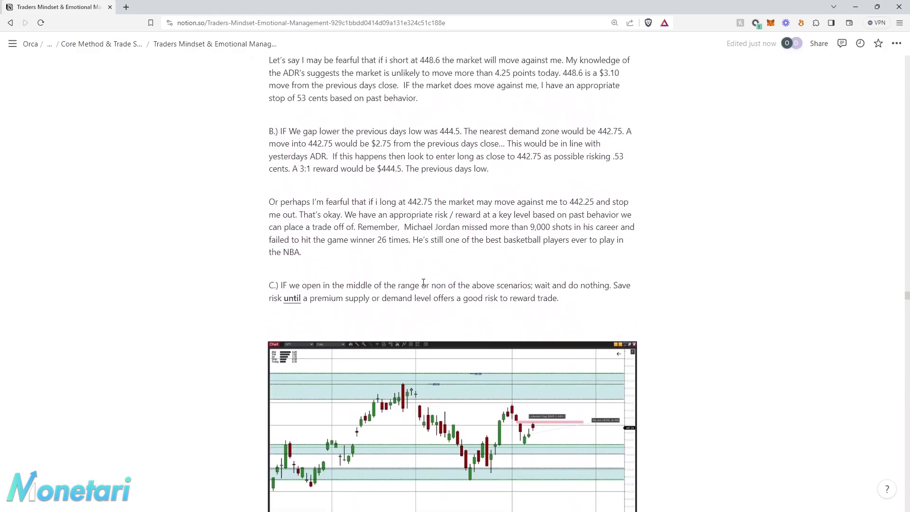
scroll(up, 3)
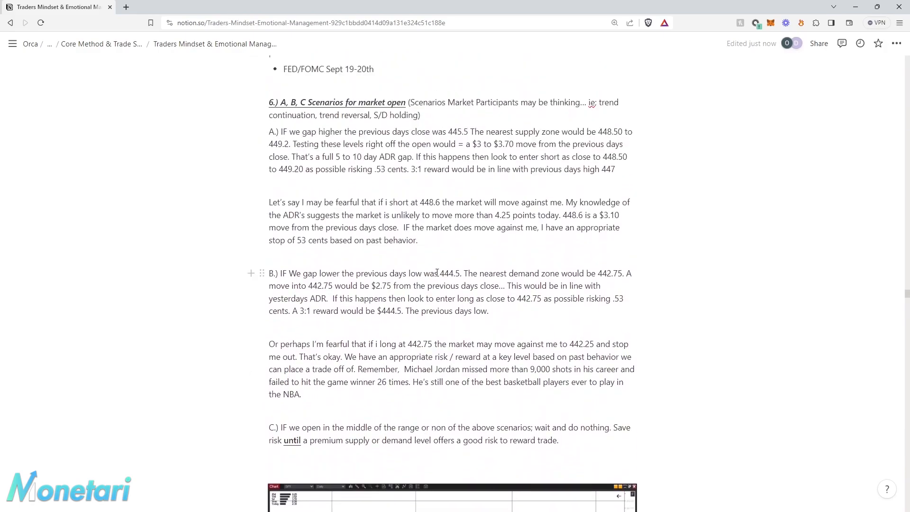
mouse_move(444, 210)
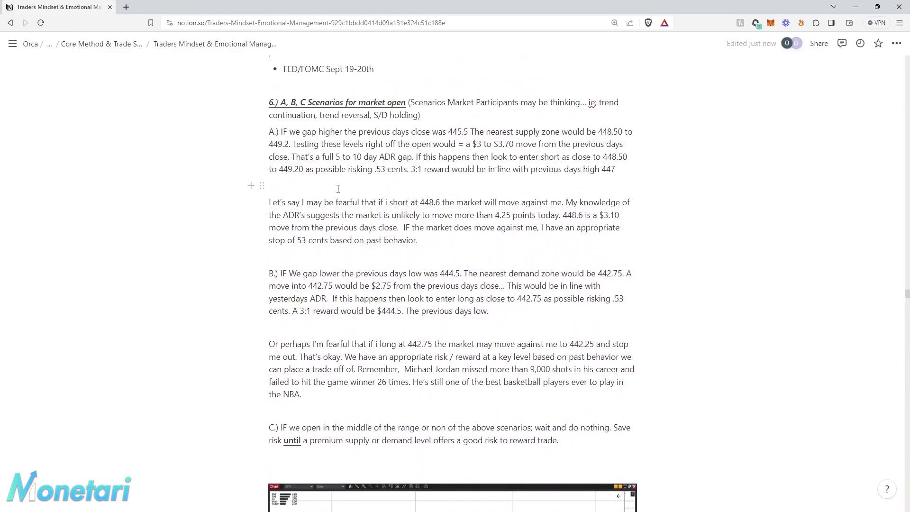
mouse_move(434, 180)
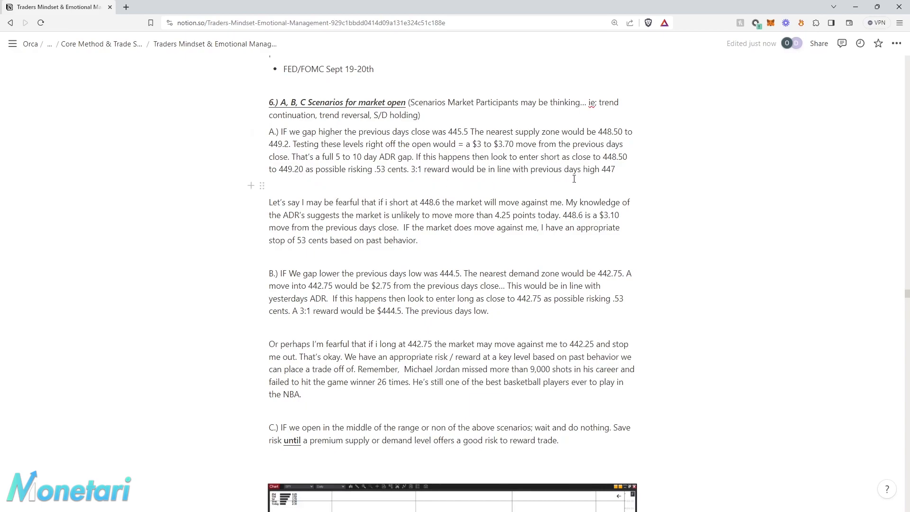
scroll(down, 3)
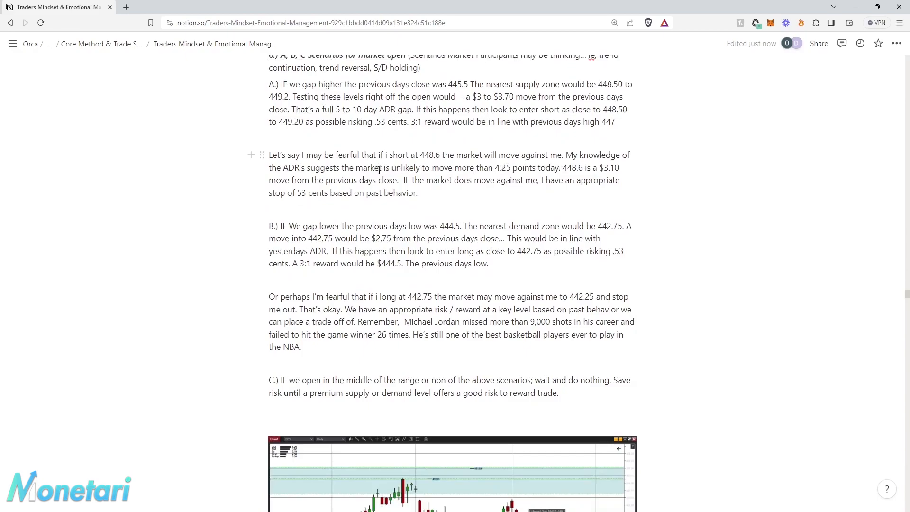
mouse_move(448, 183)
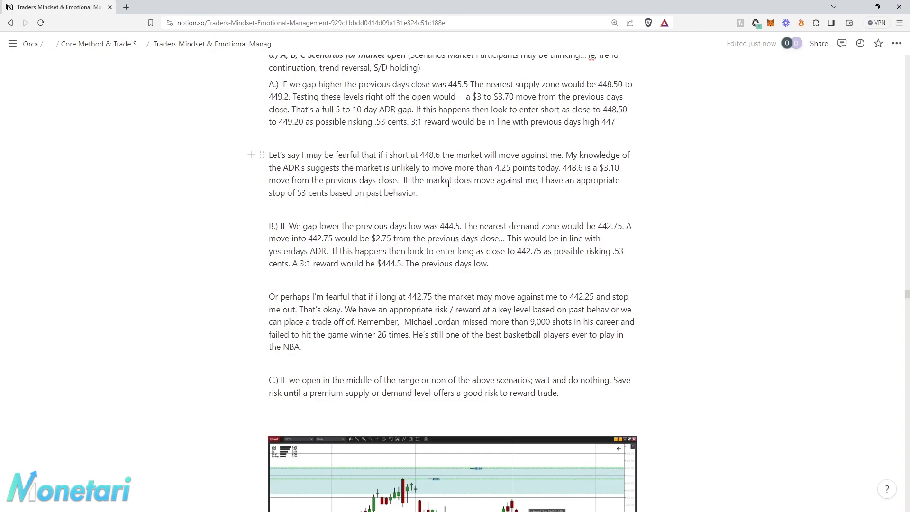
mouse_move(573, 179)
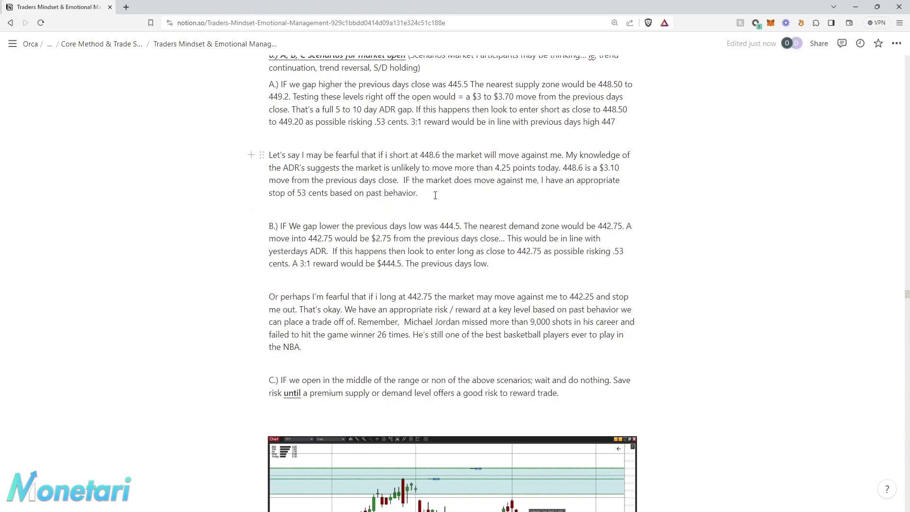
mouse_move(474, 201)
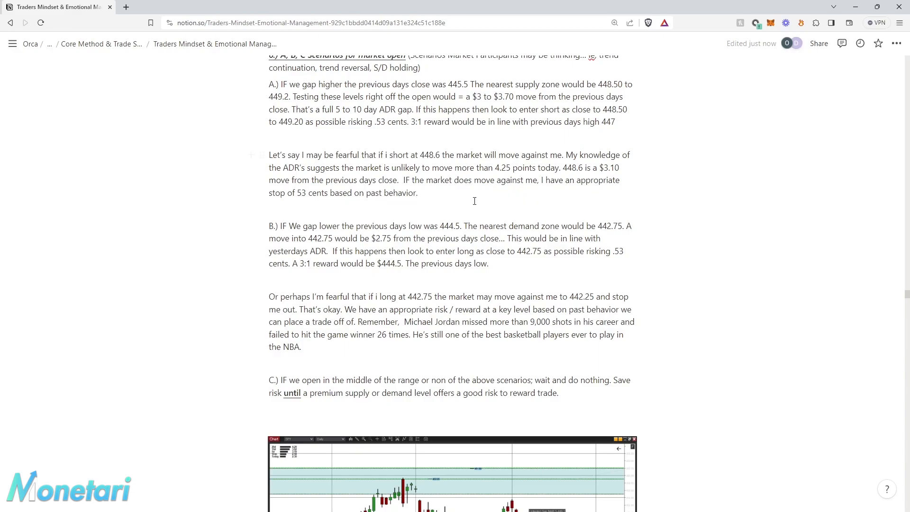
mouse_move(380, 213)
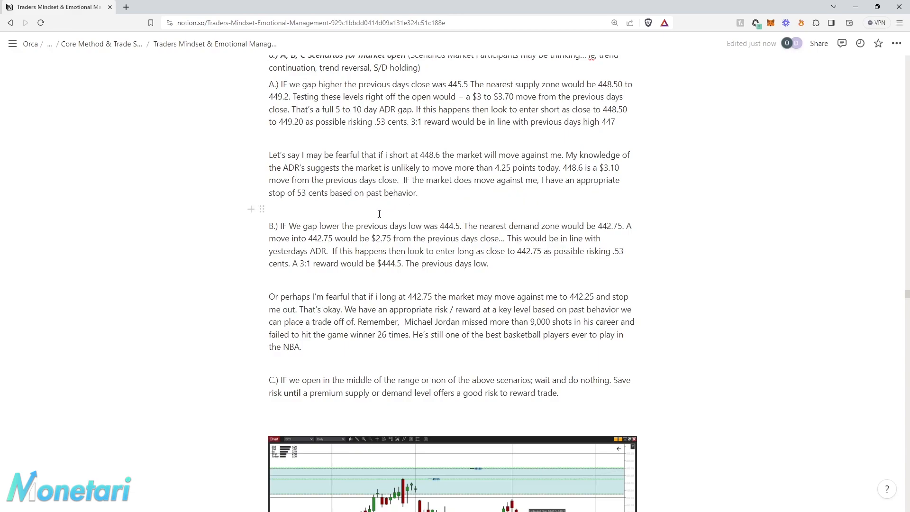
scroll(down, 3)
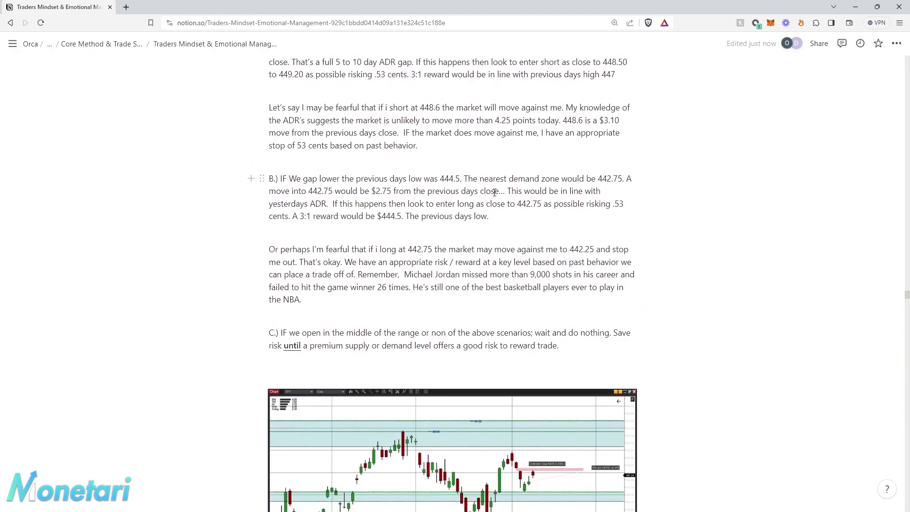
mouse_move(603, 191)
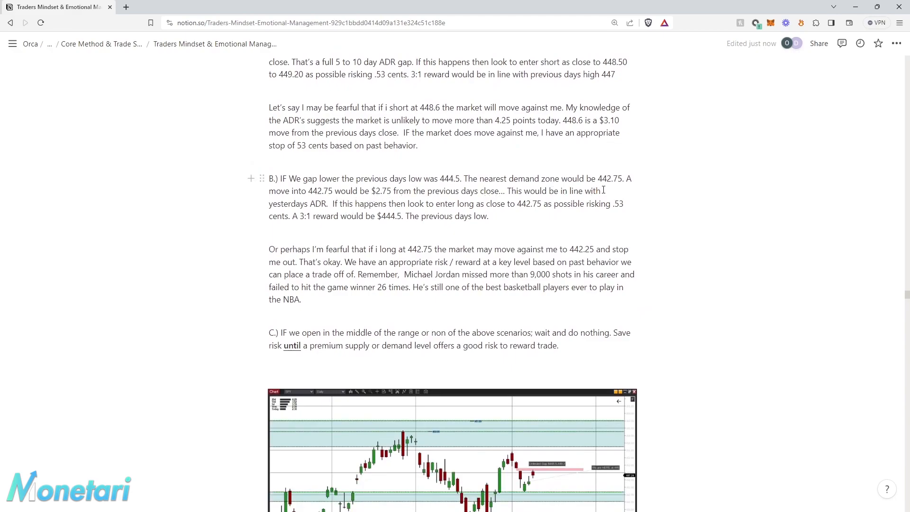
mouse_move(341, 203)
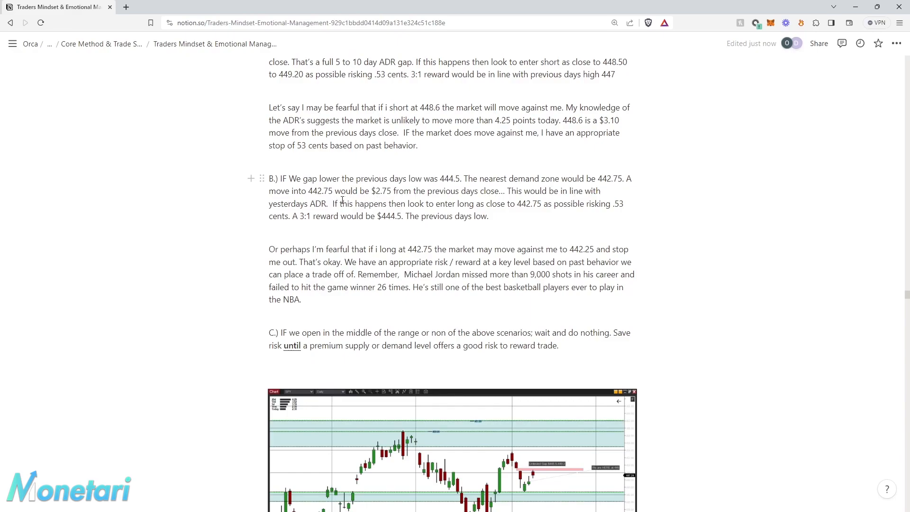
mouse_move(411, 193)
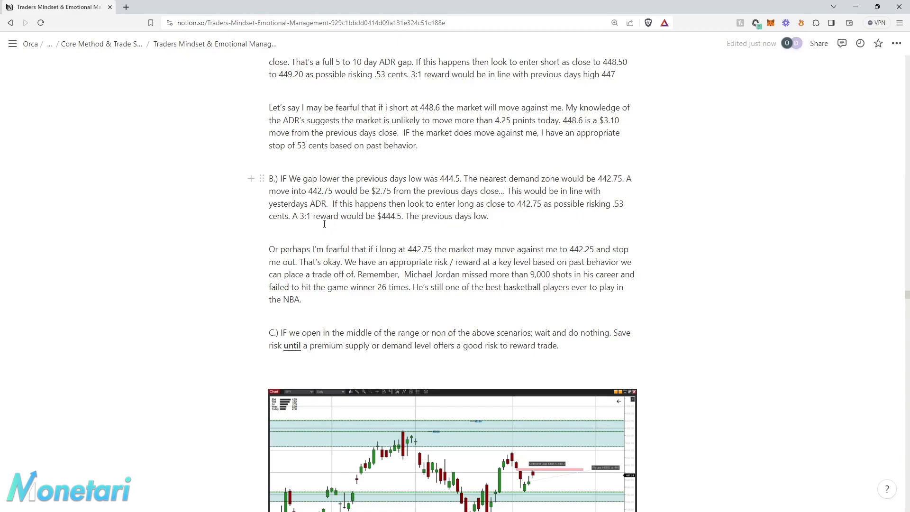
mouse_move(397, 216)
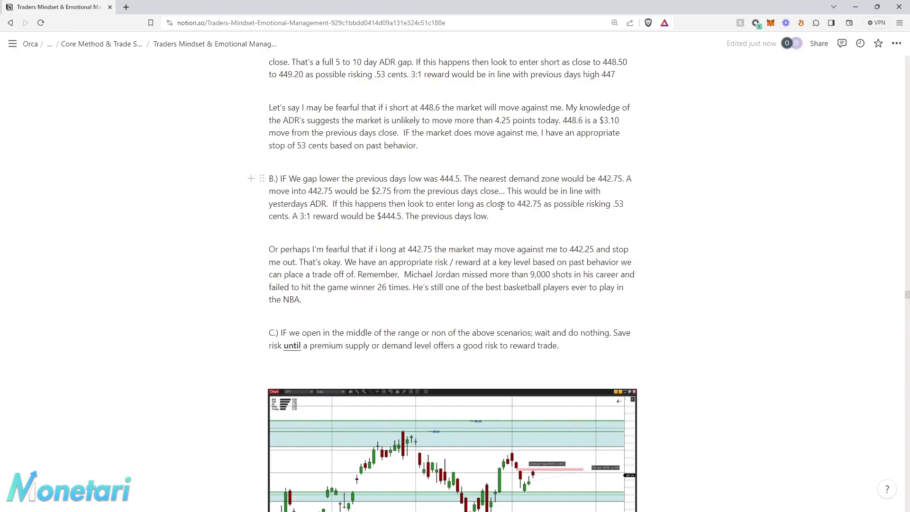
double_click(445, 178)
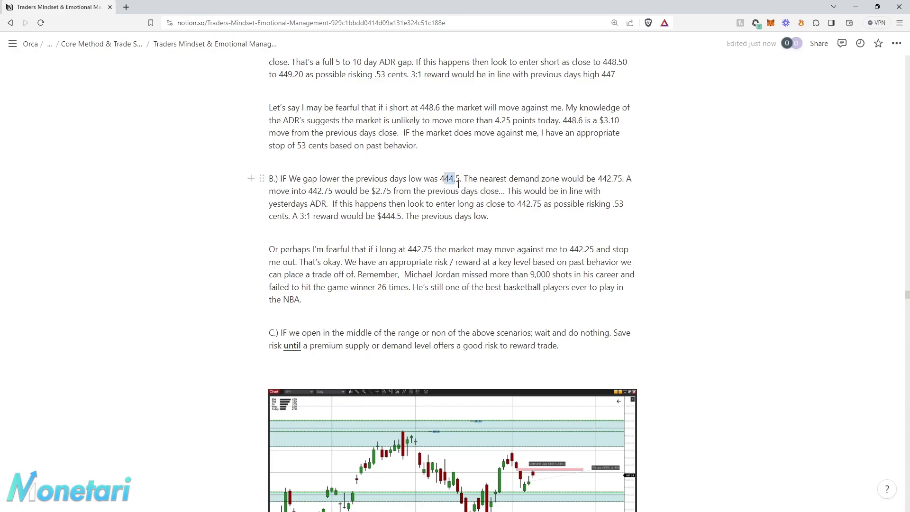
double_click(446, 178)
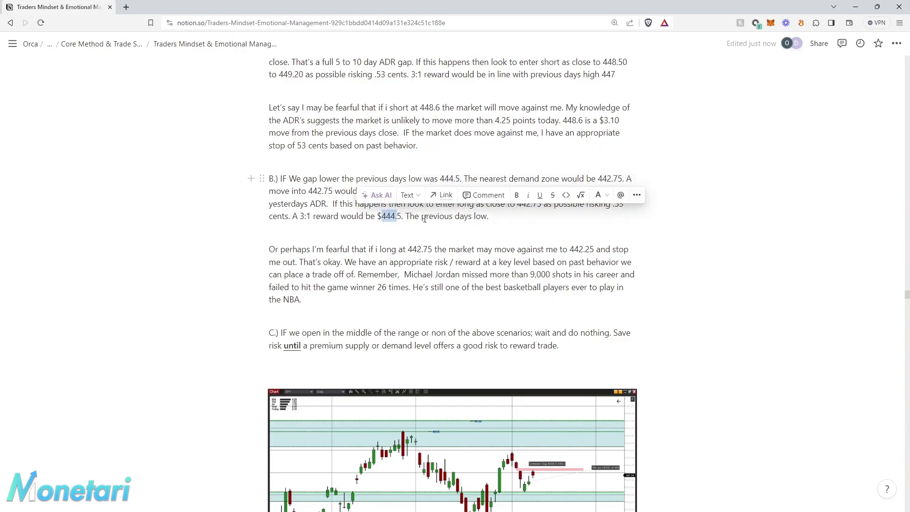
mouse_move(432, 238)
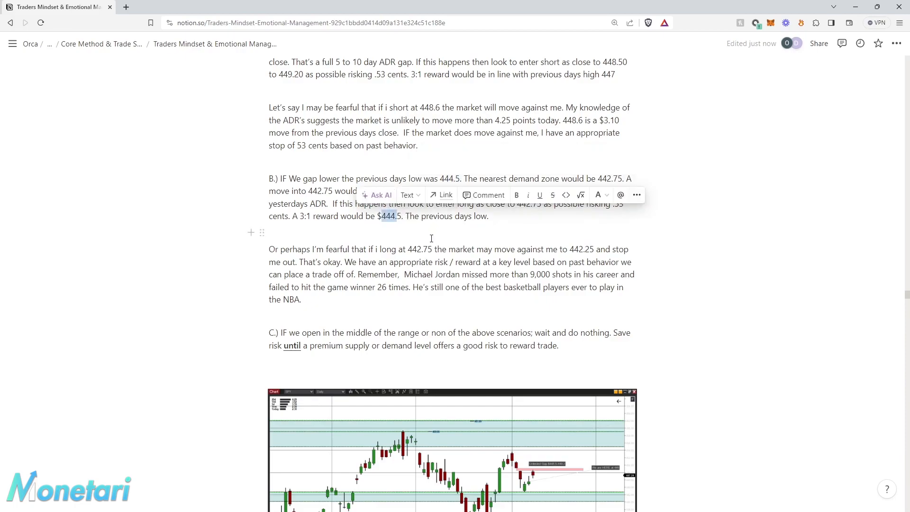
scroll(down, 3)
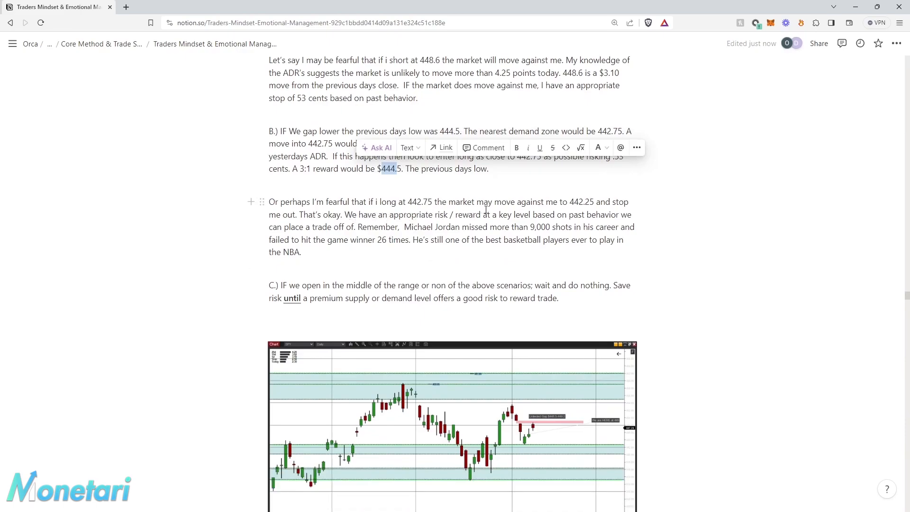
mouse_move(568, 204)
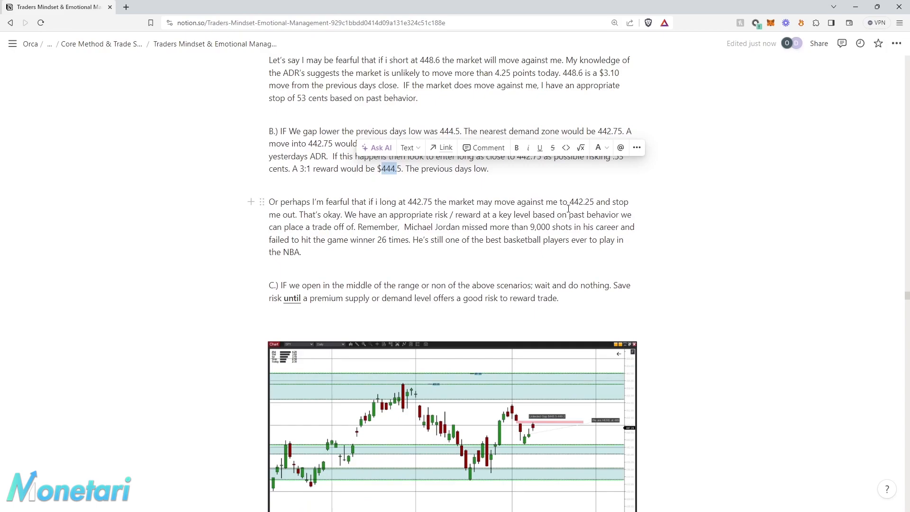
mouse_move(568, 208)
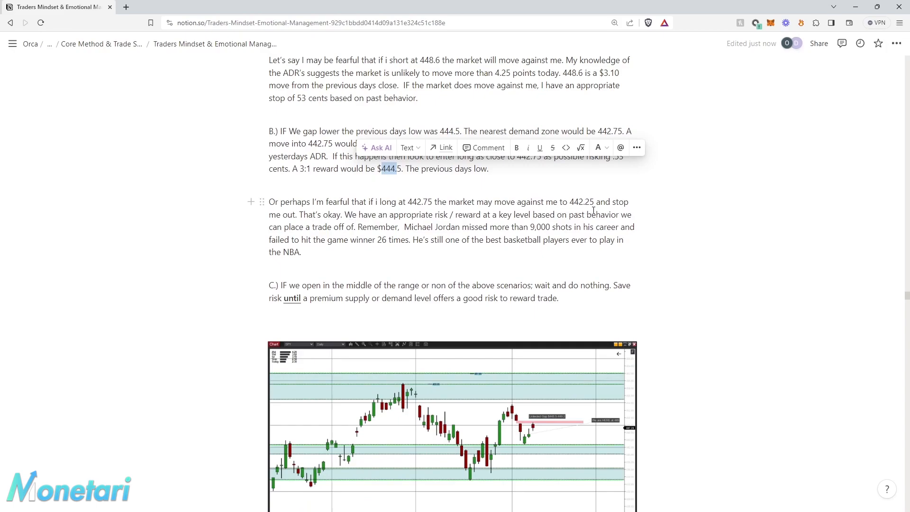
mouse_move(362, 227)
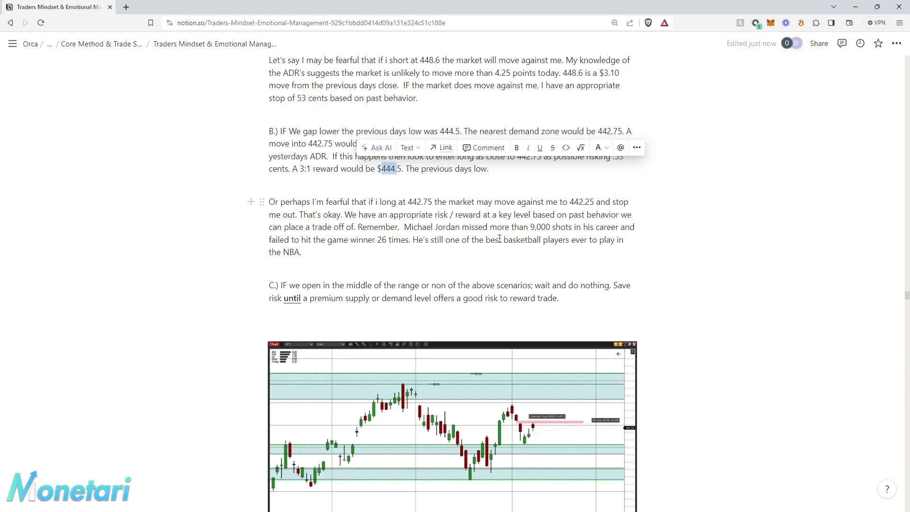
mouse_move(439, 246)
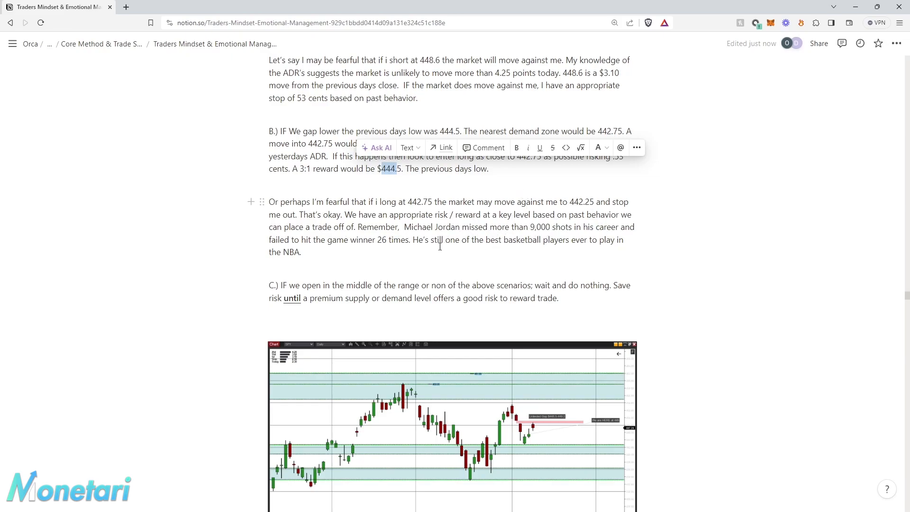
mouse_move(443, 254)
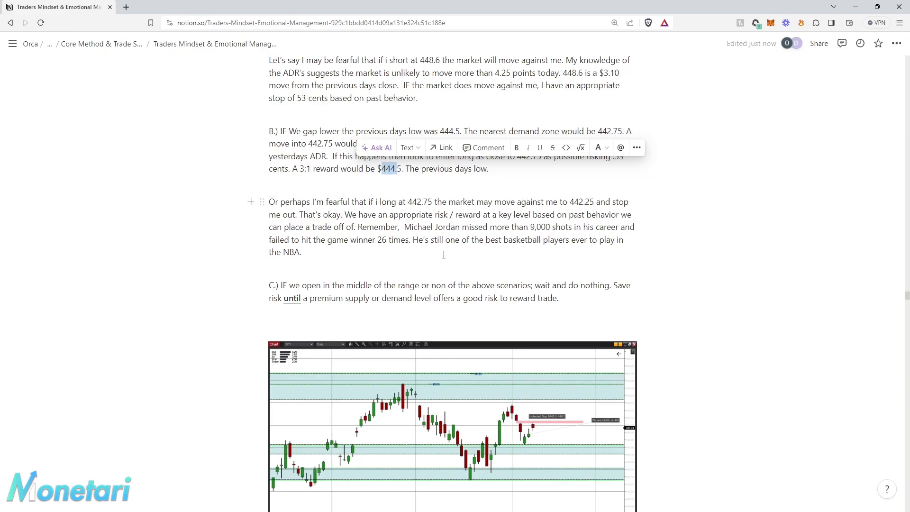
mouse_move(486, 258)
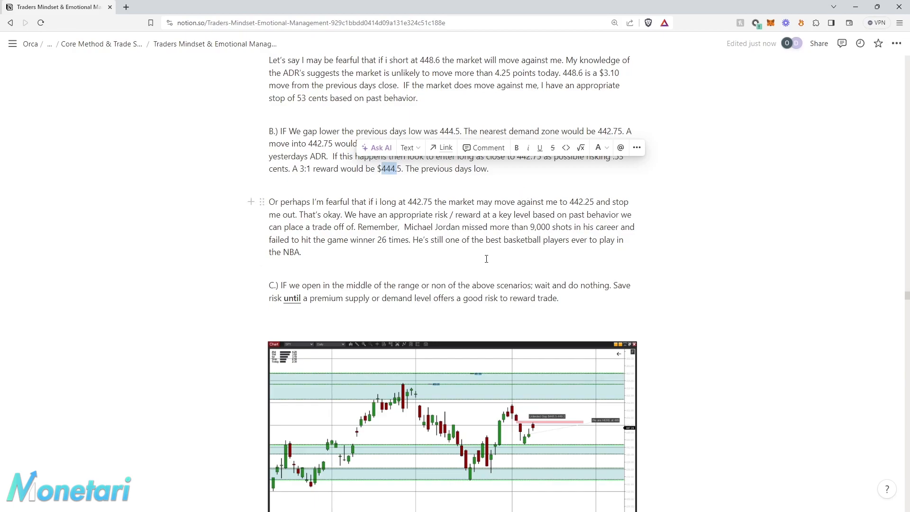
scroll(down, 3)
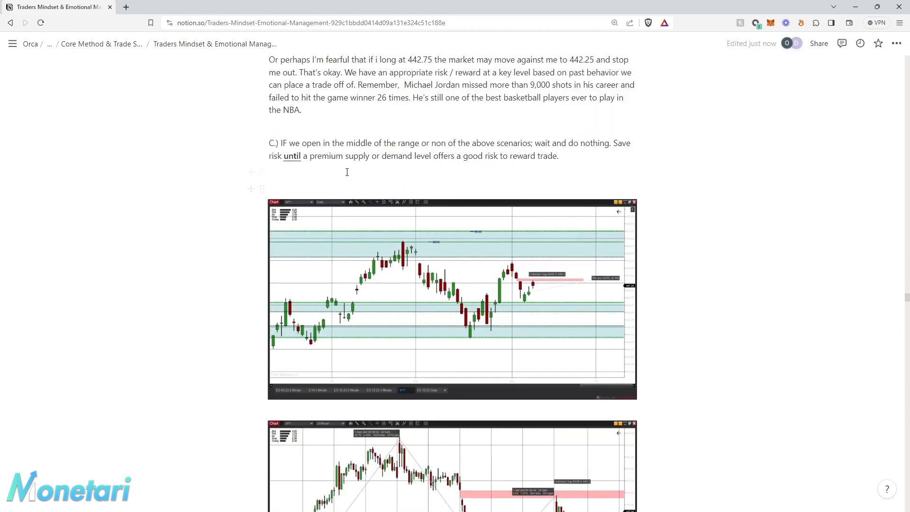
mouse_move(460, 176)
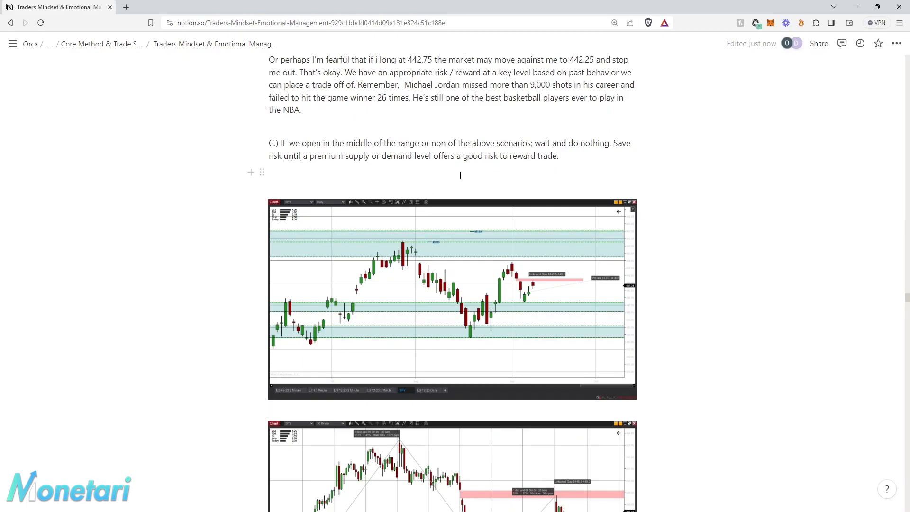
mouse_move(514, 171)
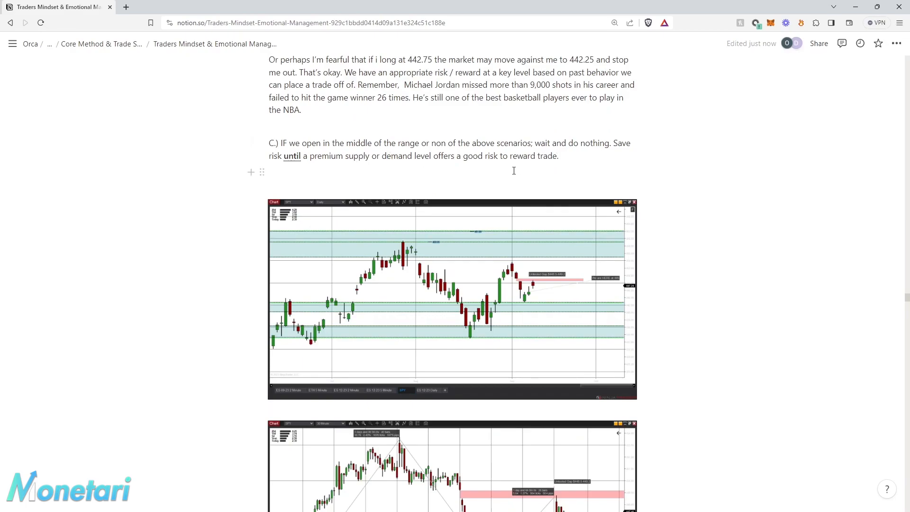
mouse_move(432, 166)
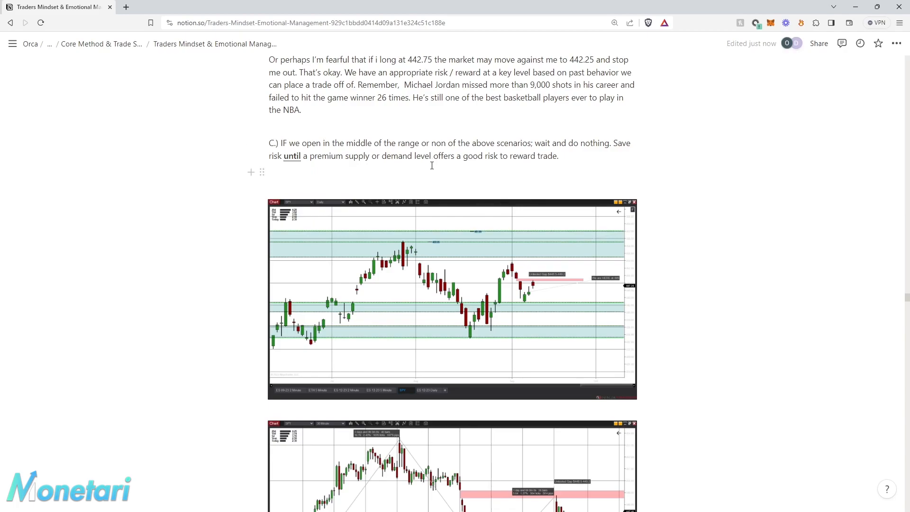
mouse_move(450, 173)
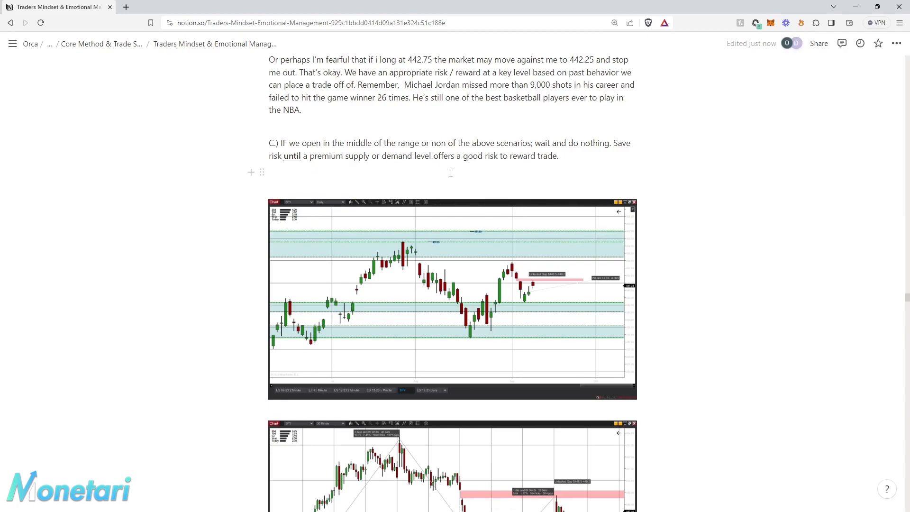
mouse_move(465, 189)
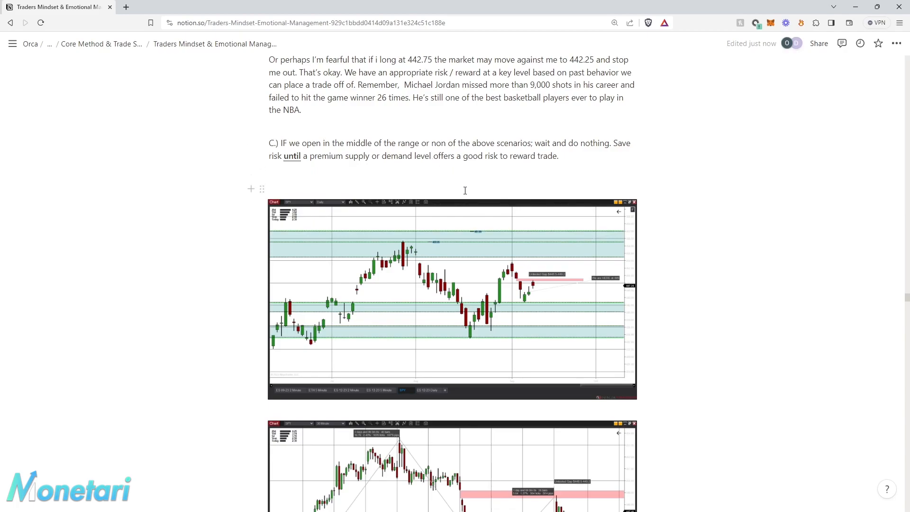
scroll(down, 3)
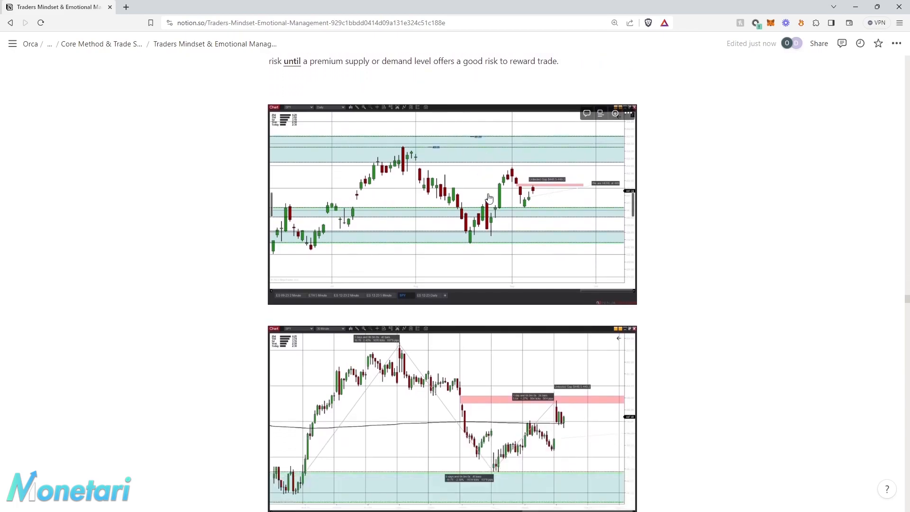
- Open the second chart, the 30-minute SPY view with untested gap, at full size
click(490, 197)
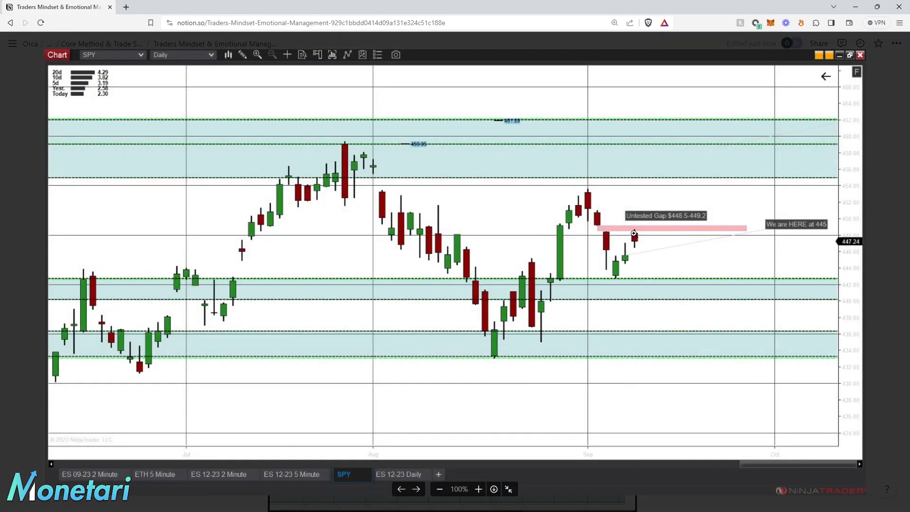
mouse_move(697, 249)
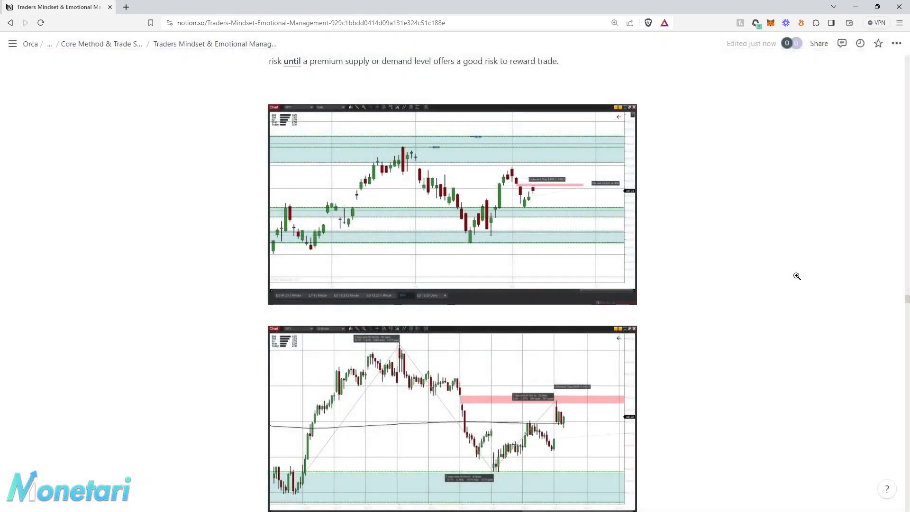
click(451, 417)
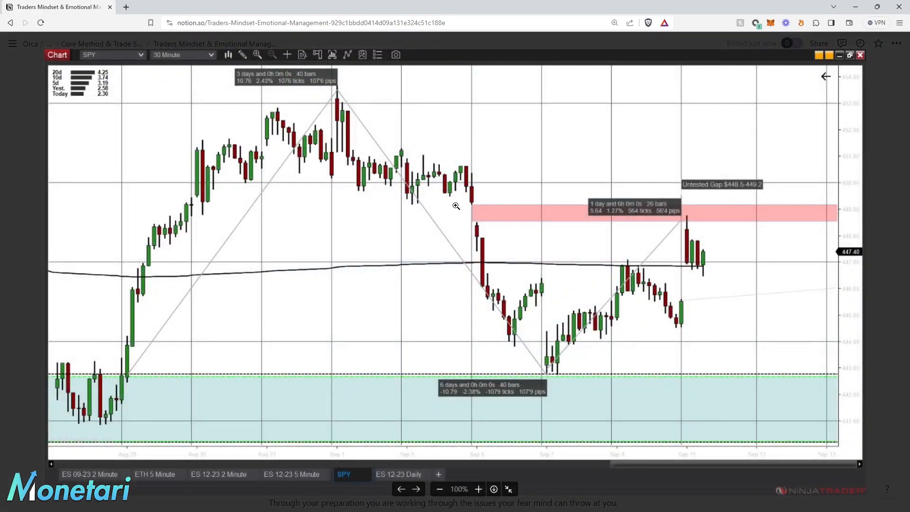
mouse_move(686, 227)
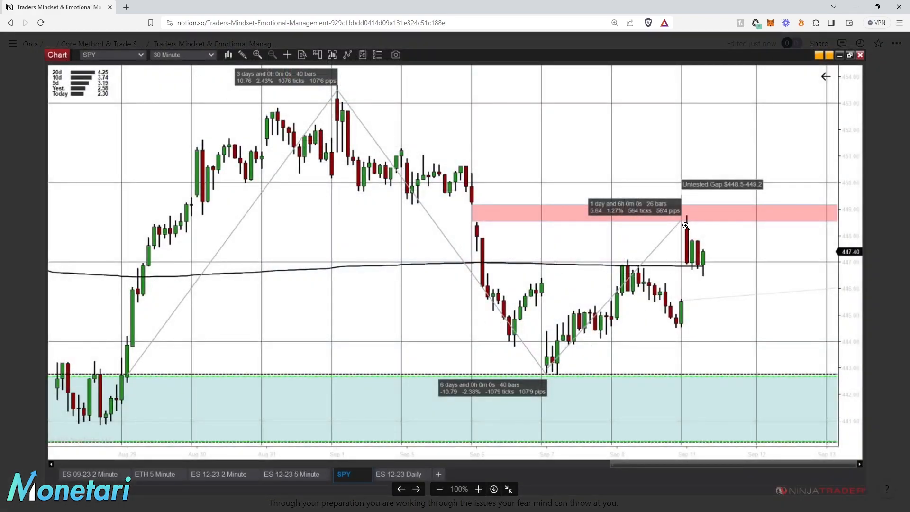
mouse_move(689, 217)
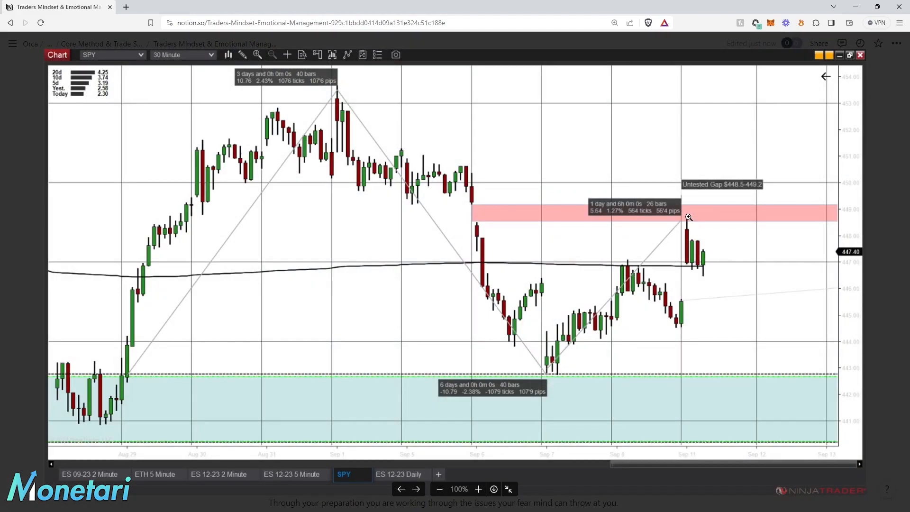
mouse_move(688, 223)
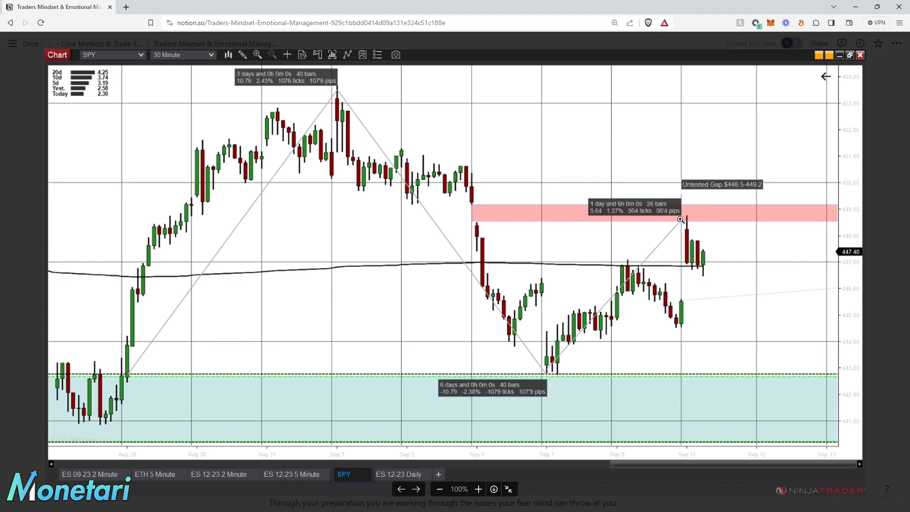
mouse_move(692, 223)
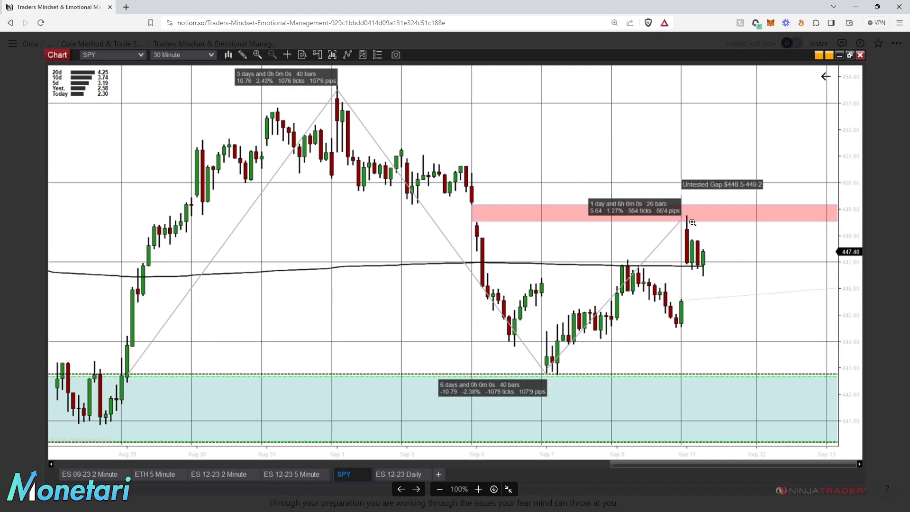
mouse_move(628, 266)
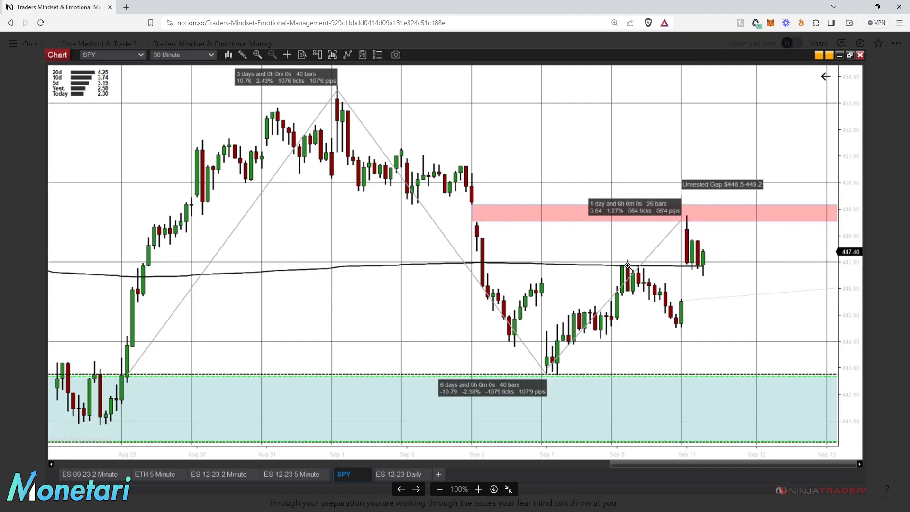
mouse_move(675, 269)
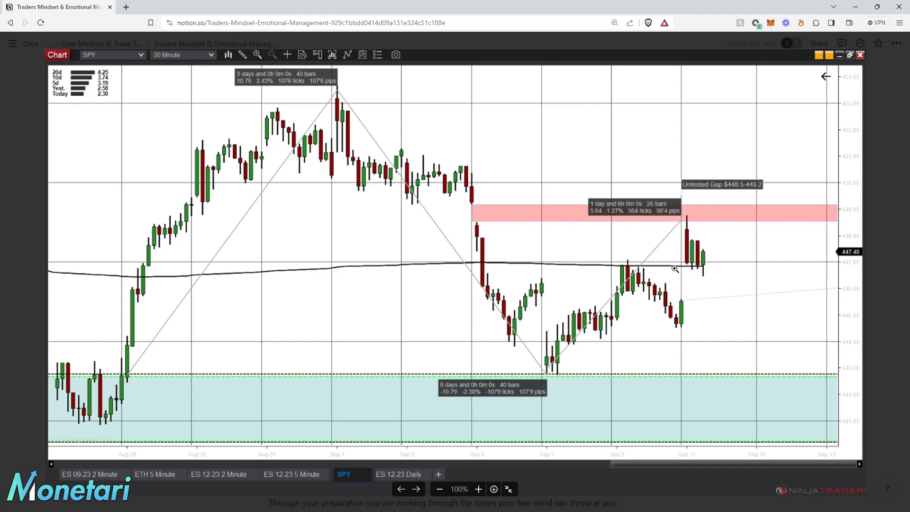
mouse_move(711, 263)
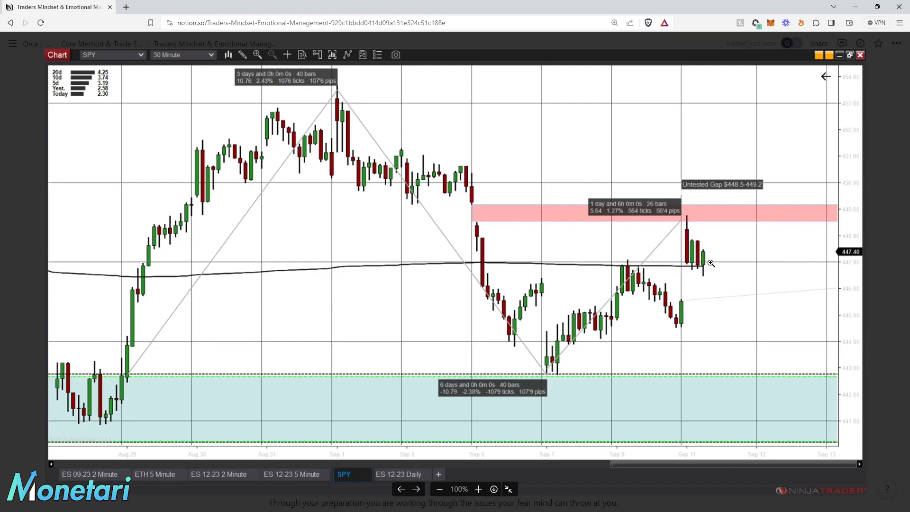
mouse_move(692, 267)
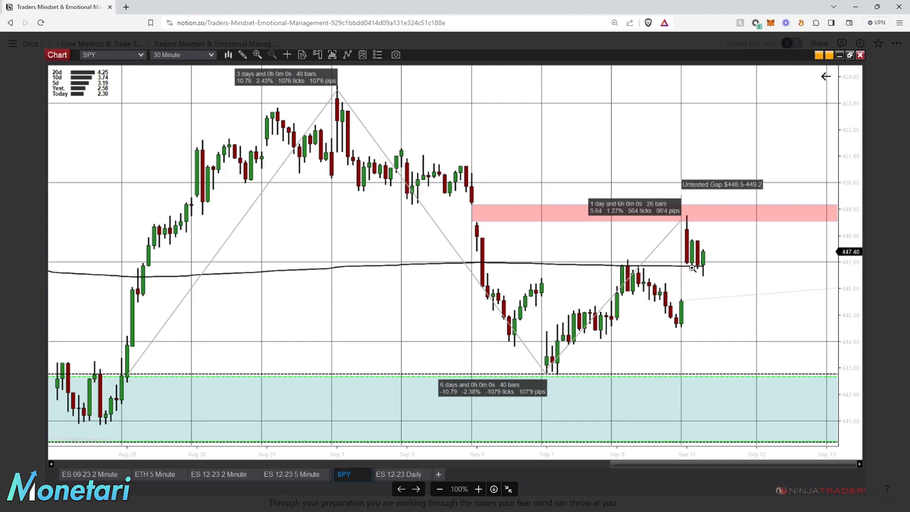
mouse_move(685, 235)
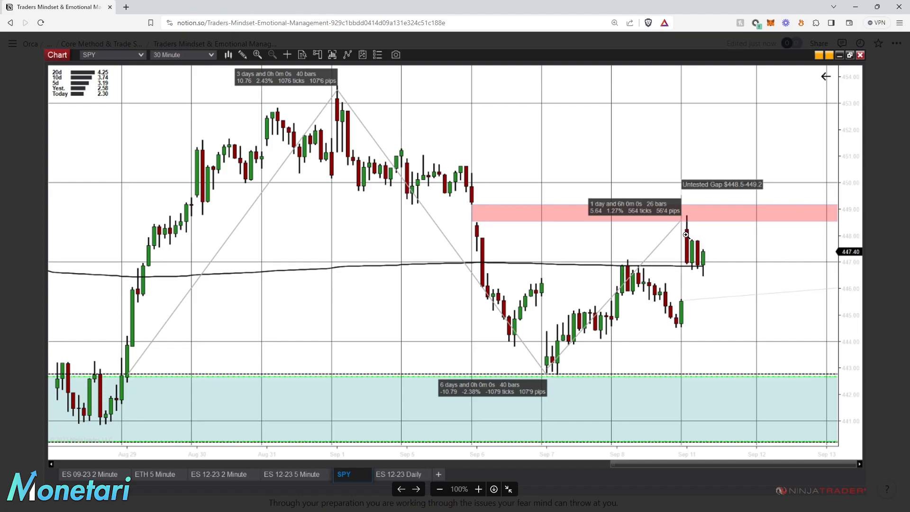
mouse_move(686, 222)
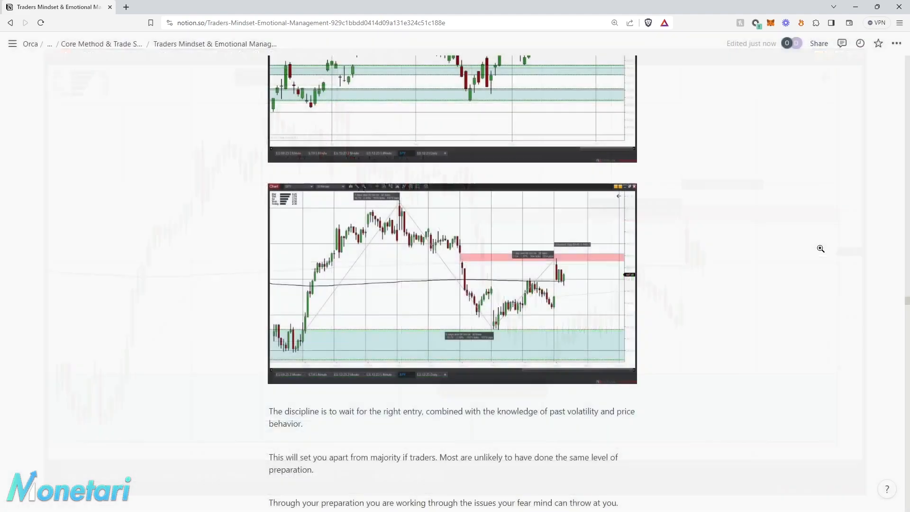
scroll(down, 3)
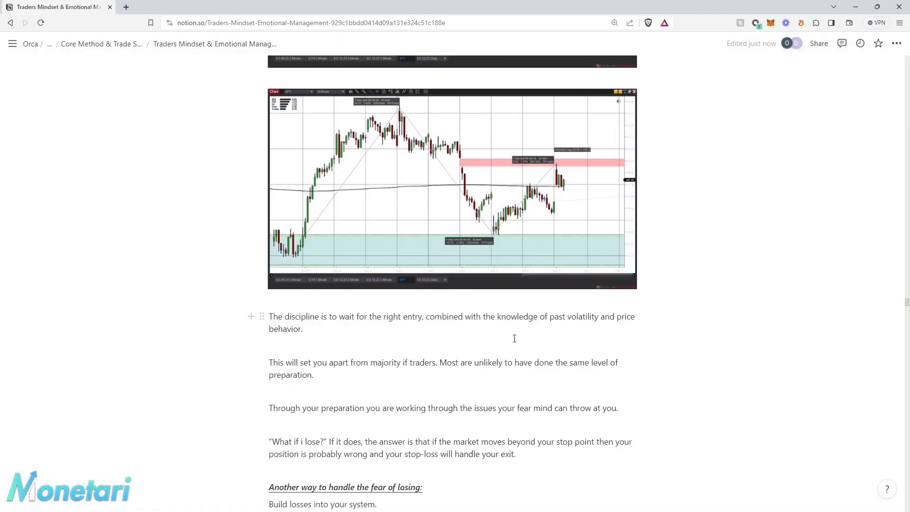
scroll(down, 3)
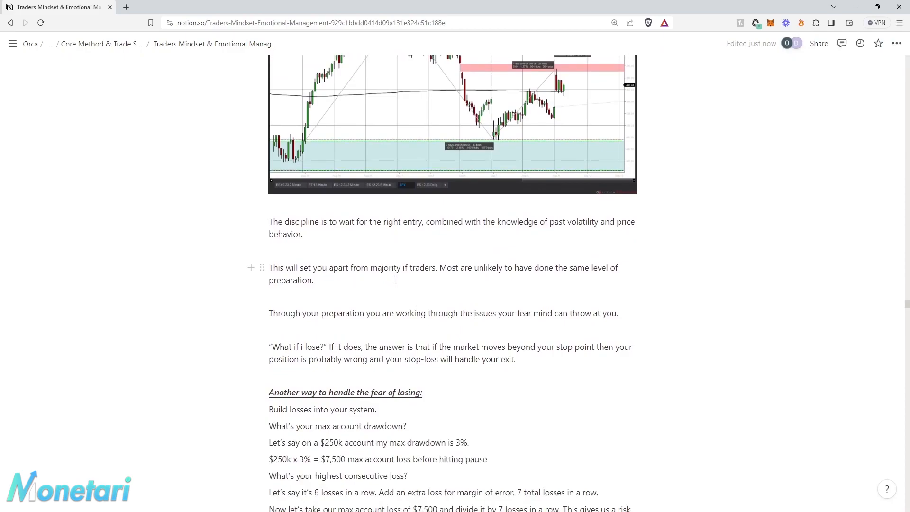
mouse_move(473, 283)
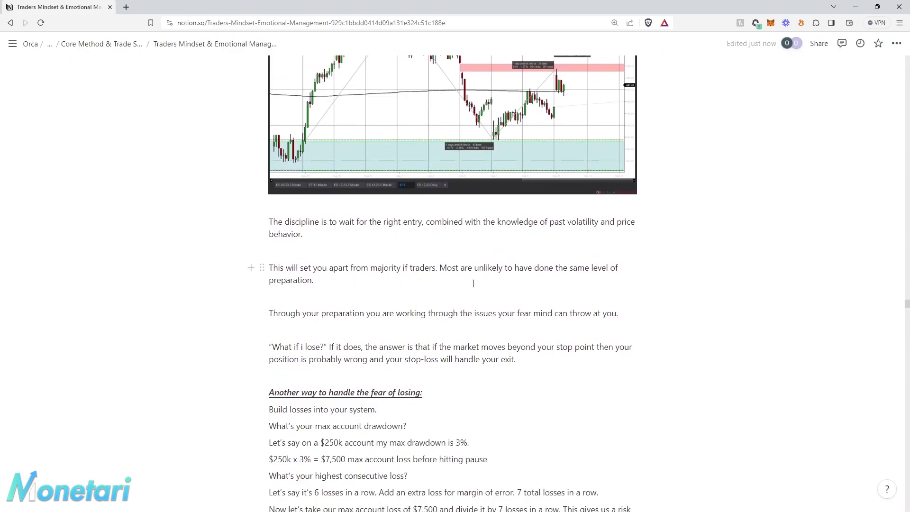
mouse_move(530, 284)
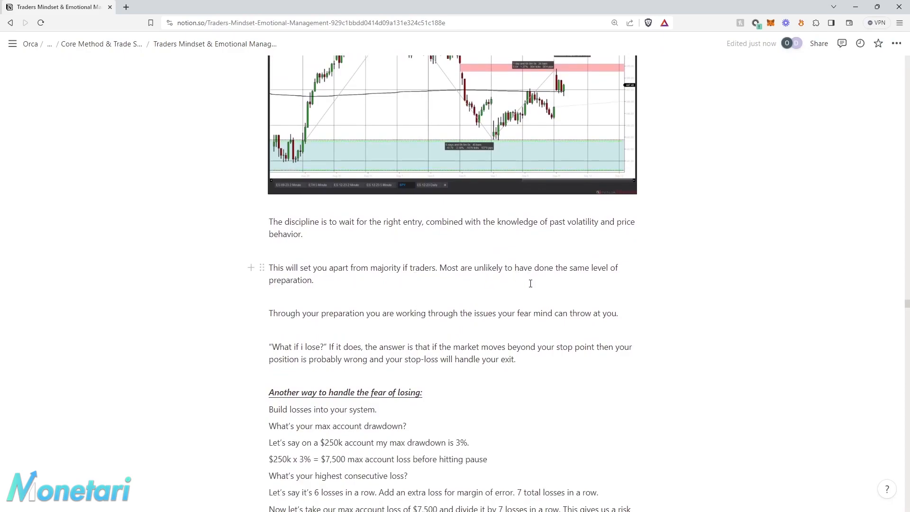
mouse_move(356, 333)
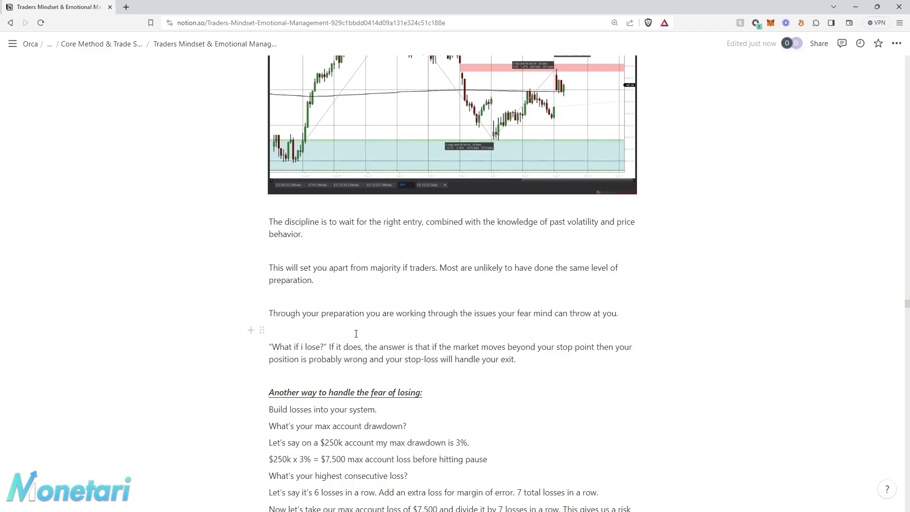
mouse_move(513, 326)
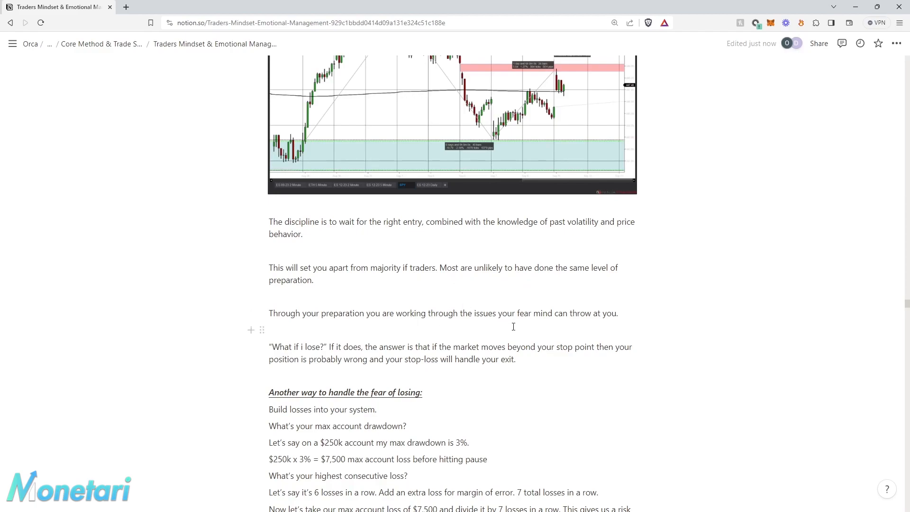
mouse_move(545, 332)
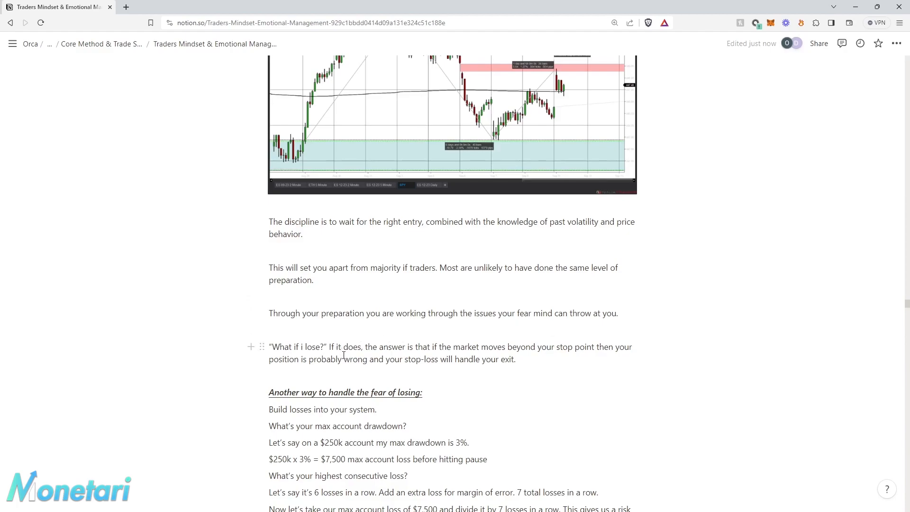
mouse_move(353, 358)
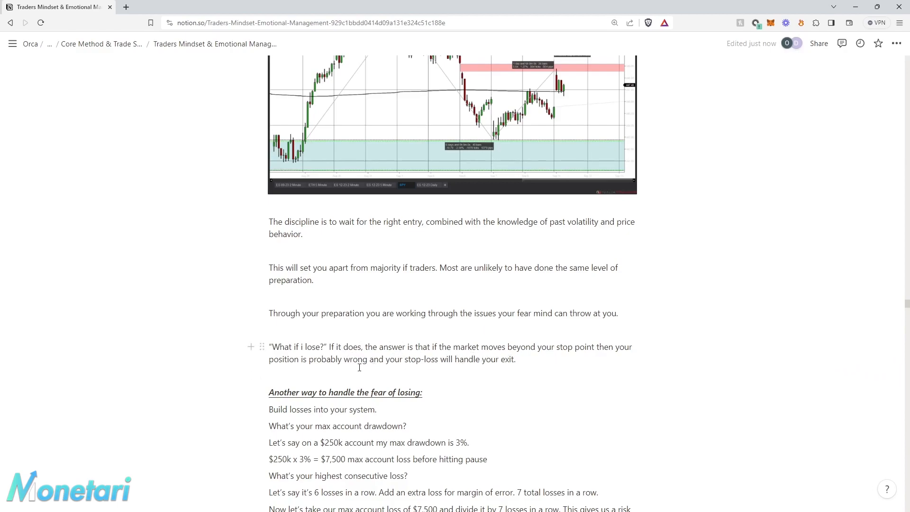
scroll(down, 3)
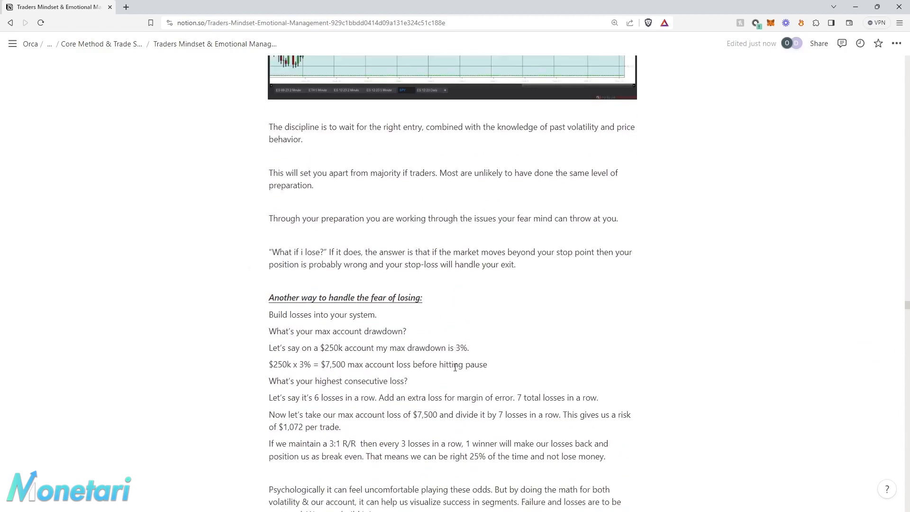
scroll(down, 3)
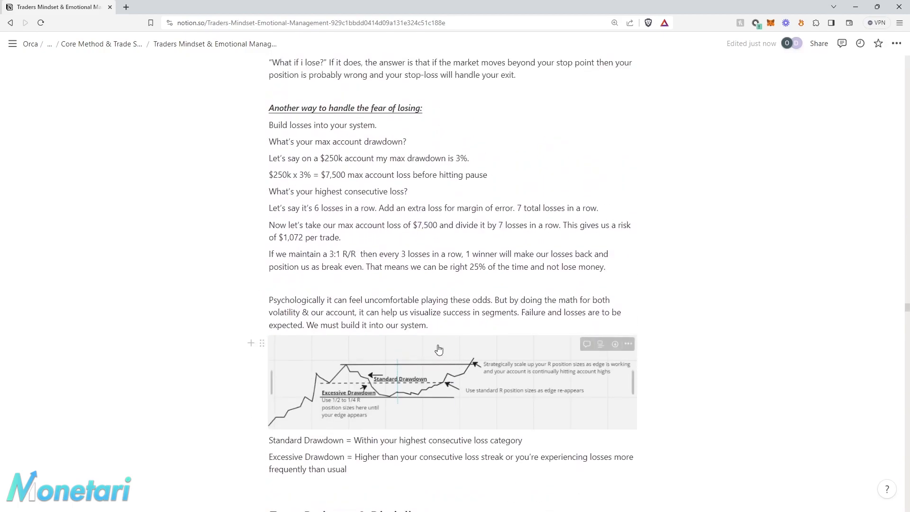
scroll(up, 3)
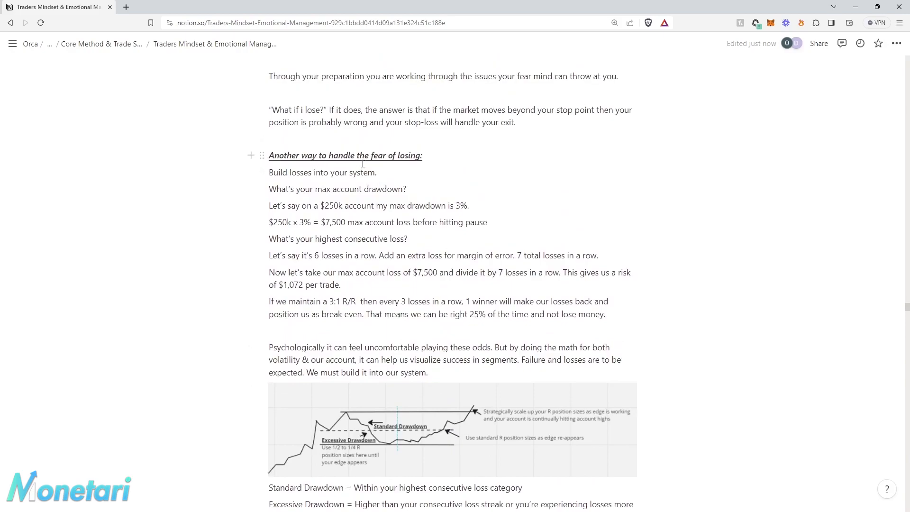
mouse_move(370, 182)
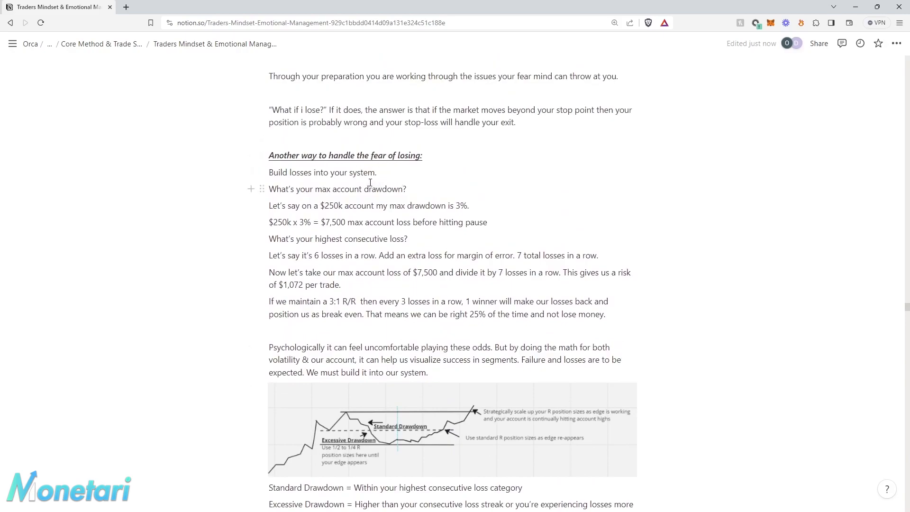
mouse_move(352, 191)
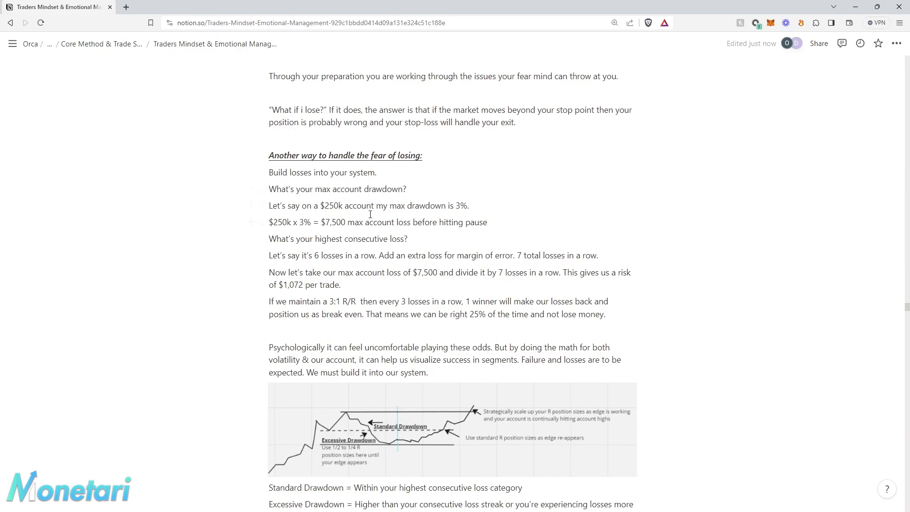
mouse_move(321, 222)
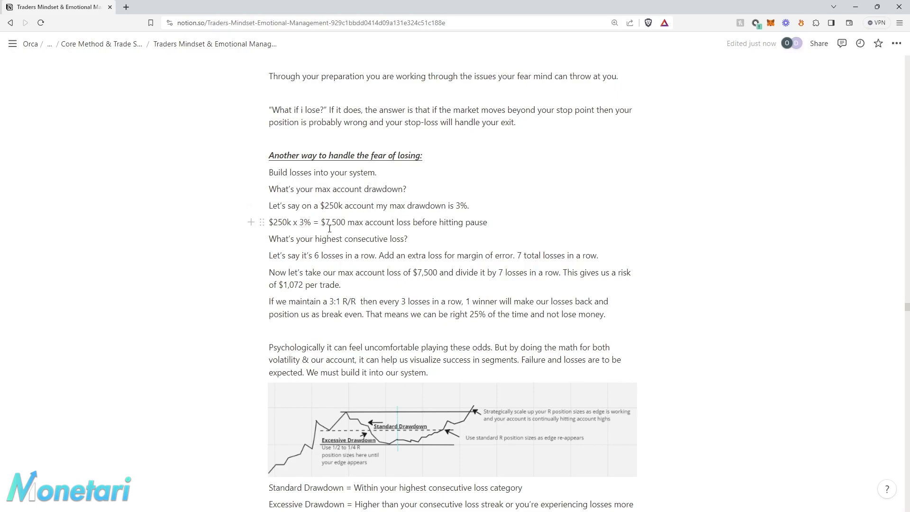
mouse_move(423, 230)
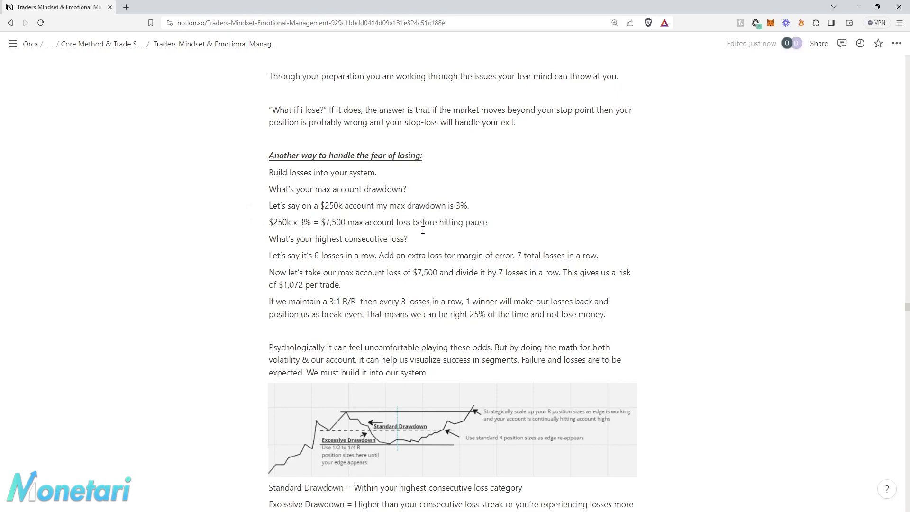
mouse_move(418, 238)
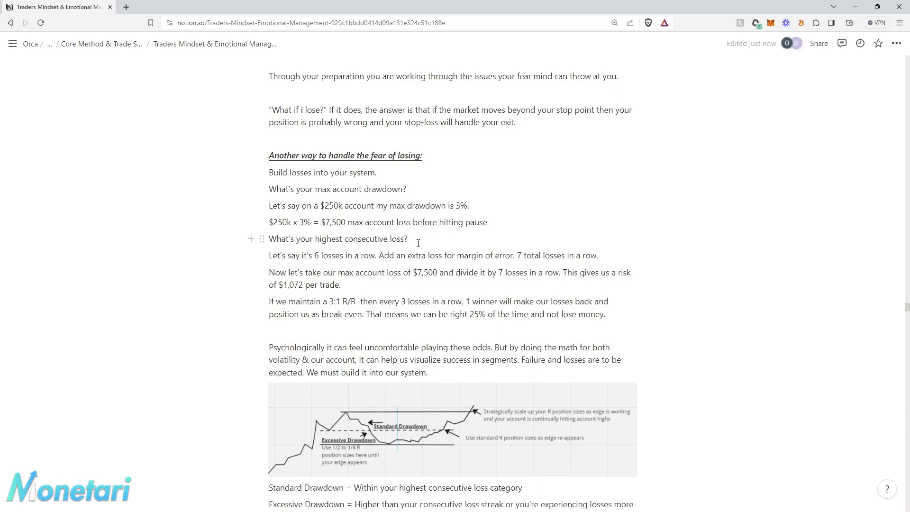
mouse_move(336, 256)
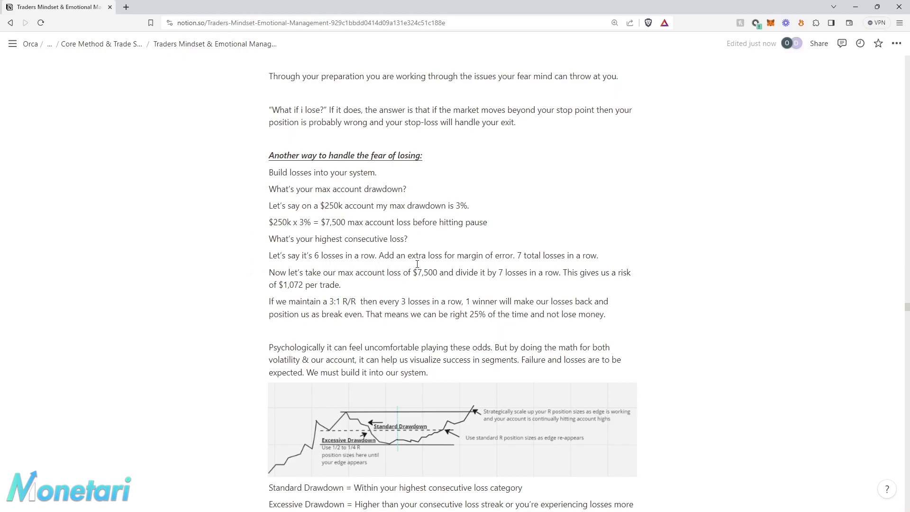
mouse_move(523, 272)
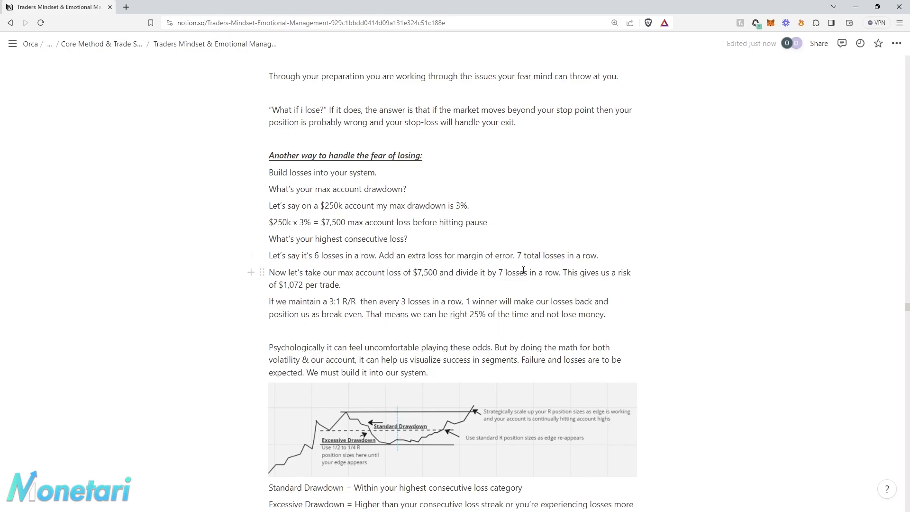
mouse_move(354, 280)
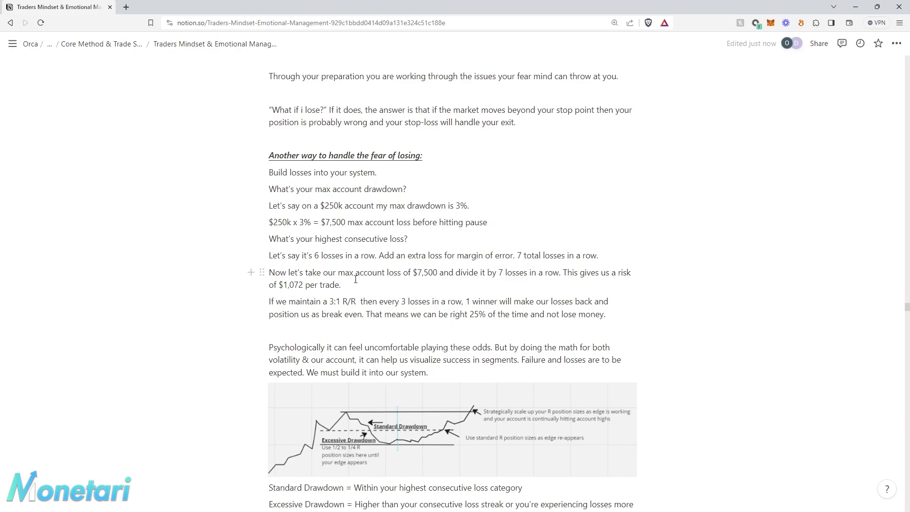
mouse_move(424, 282)
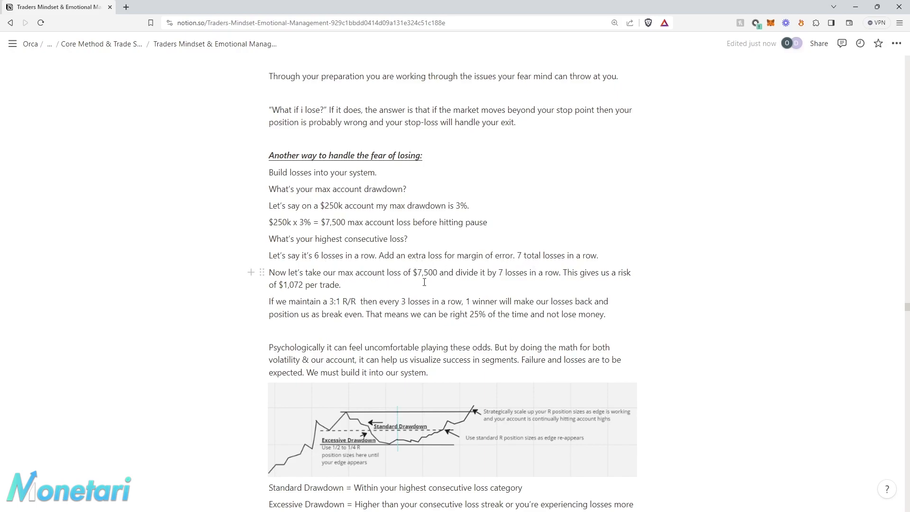
mouse_move(528, 284)
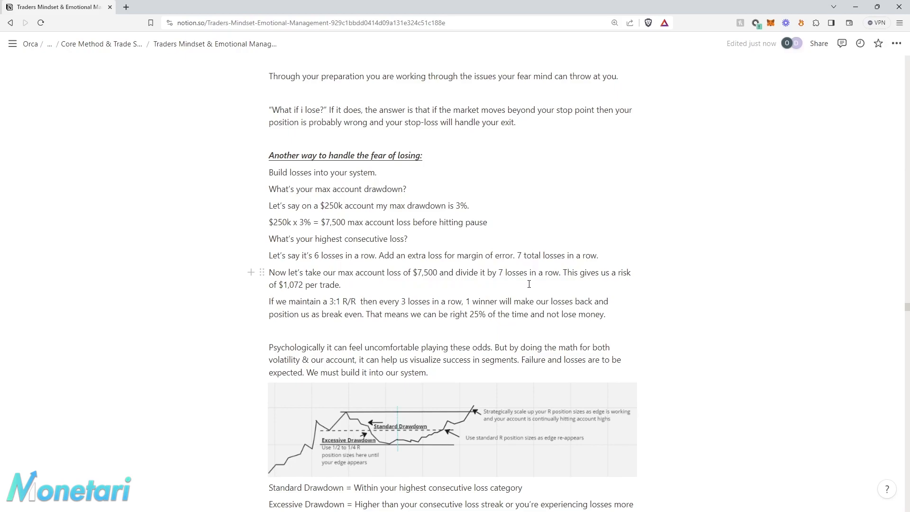
mouse_move(322, 290)
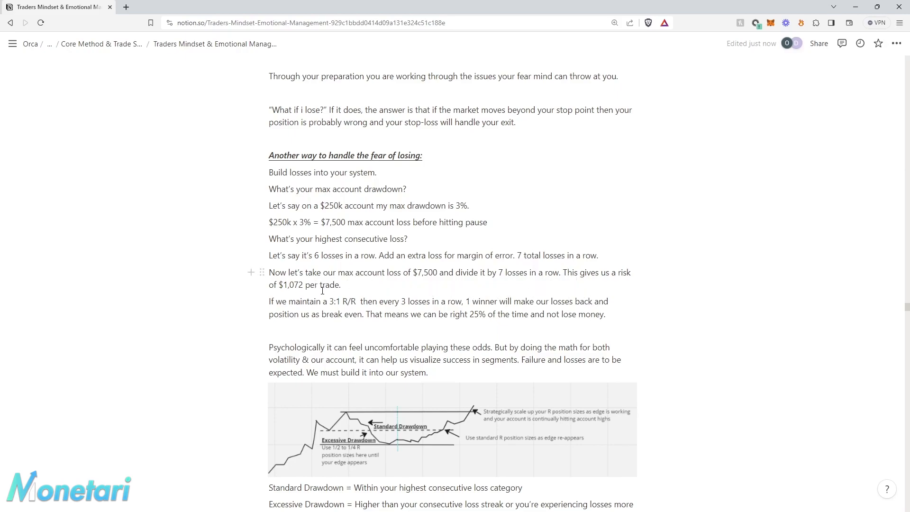
scroll(down, 3)
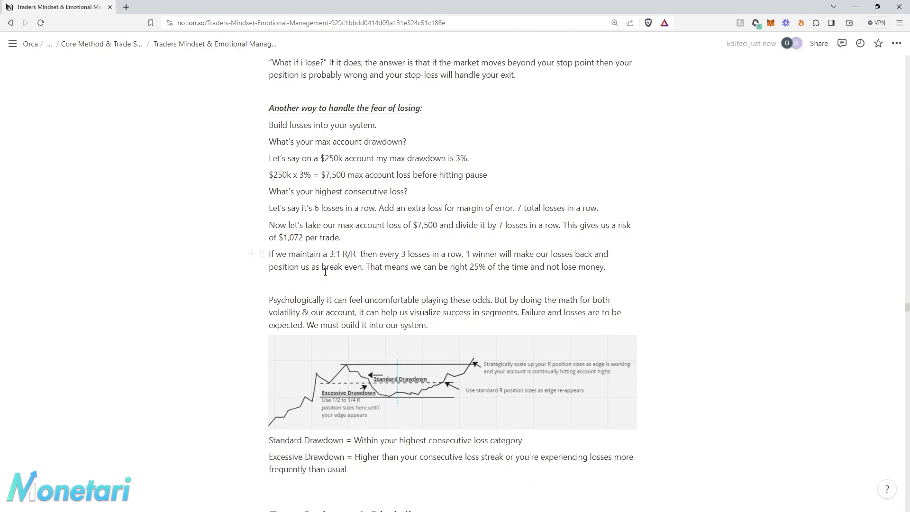
mouse_move(416, 259)
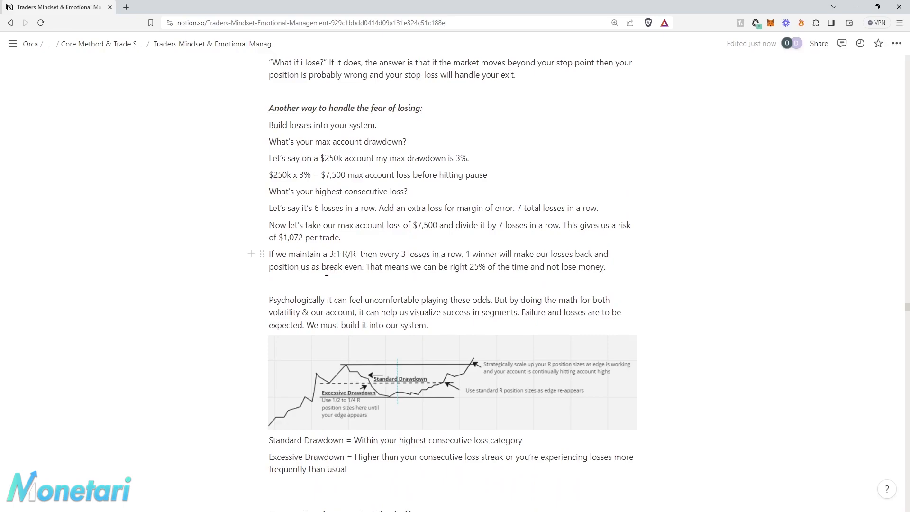
mouse_move(460, 272)
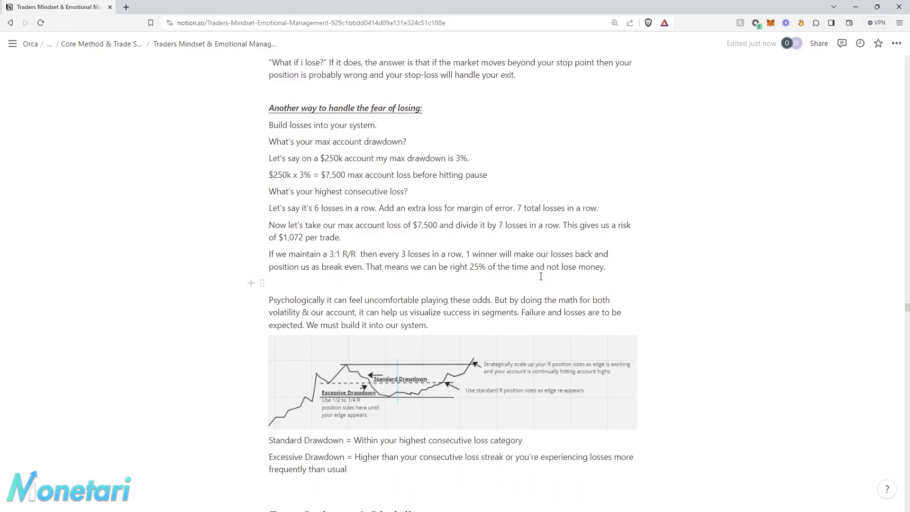
mouse_move(394, 312)
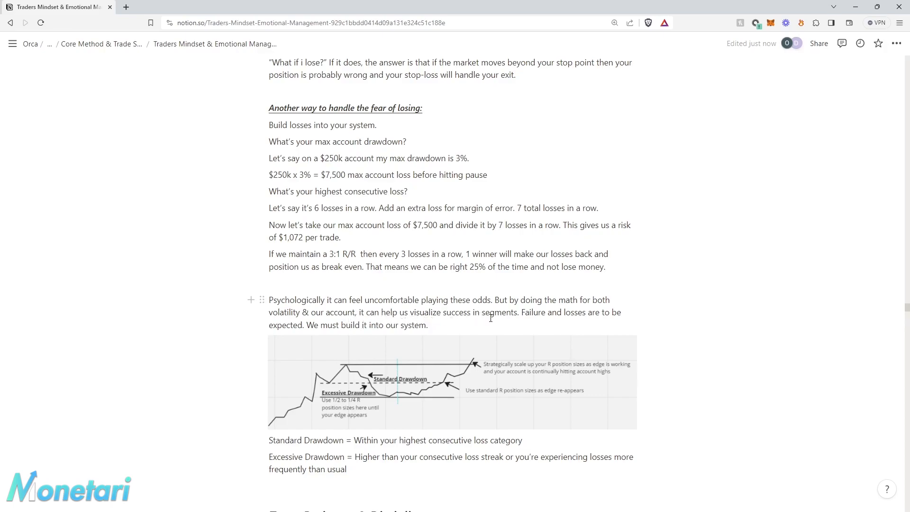
mouse_move(523, 324)
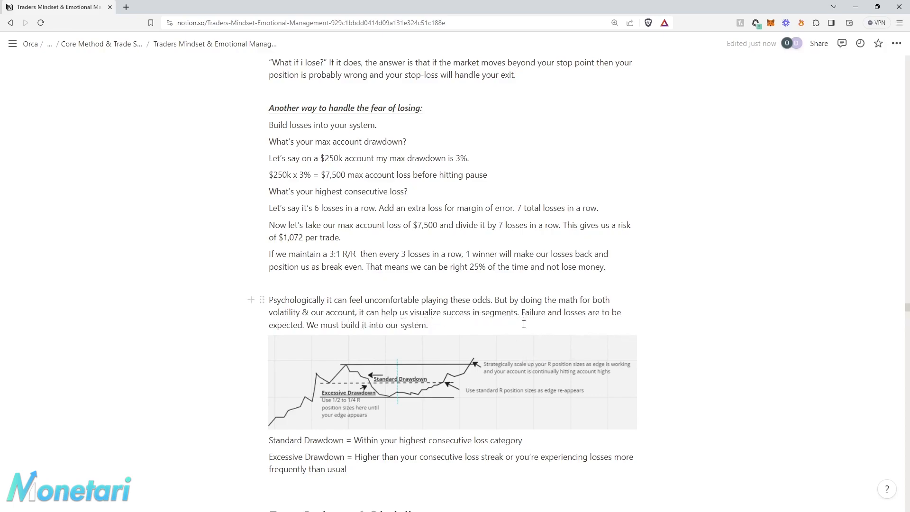
mouse_move(550, 316)
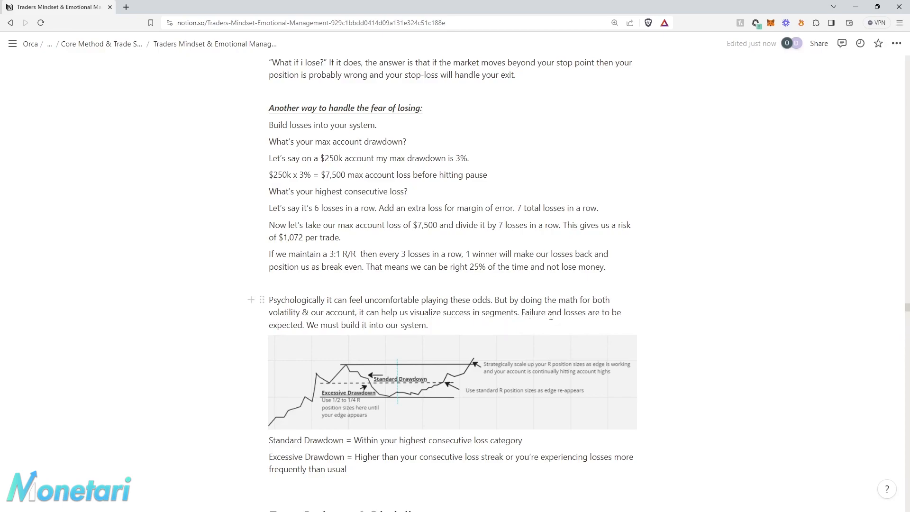
scroll(down, 3)
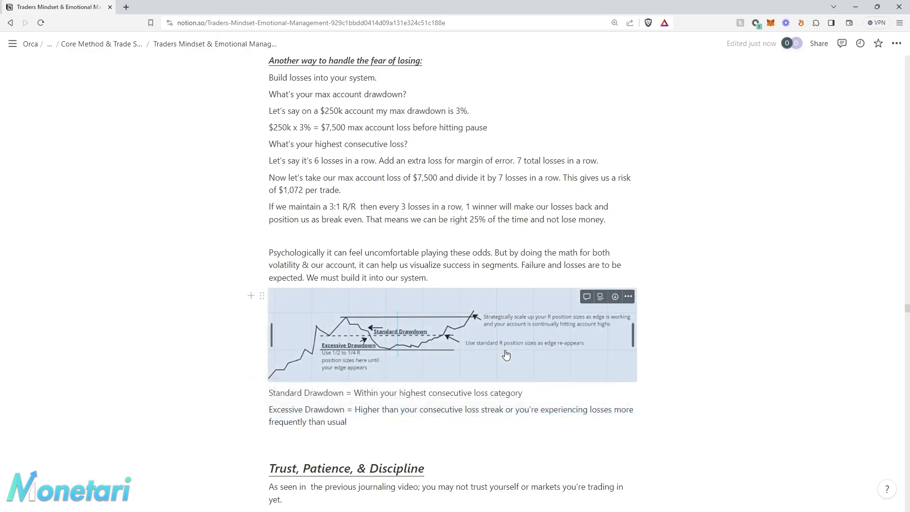
click(452, 334)
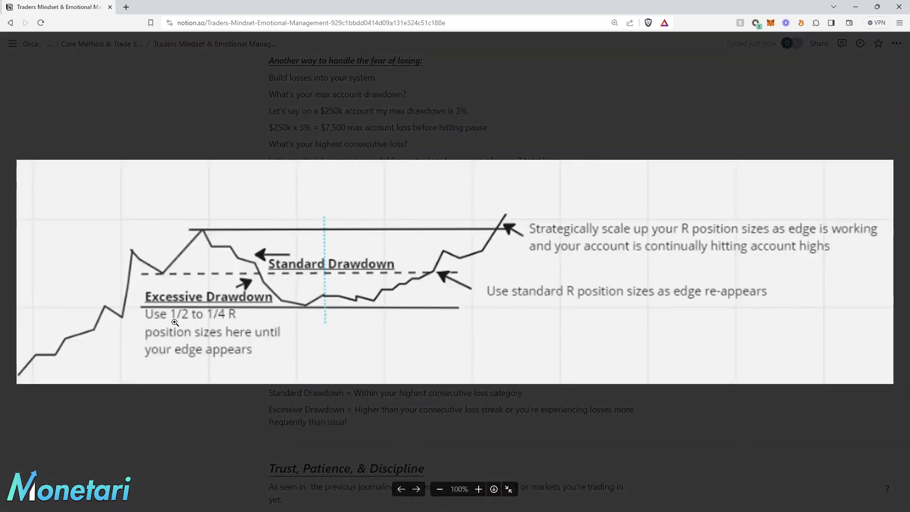
click(13, 43)
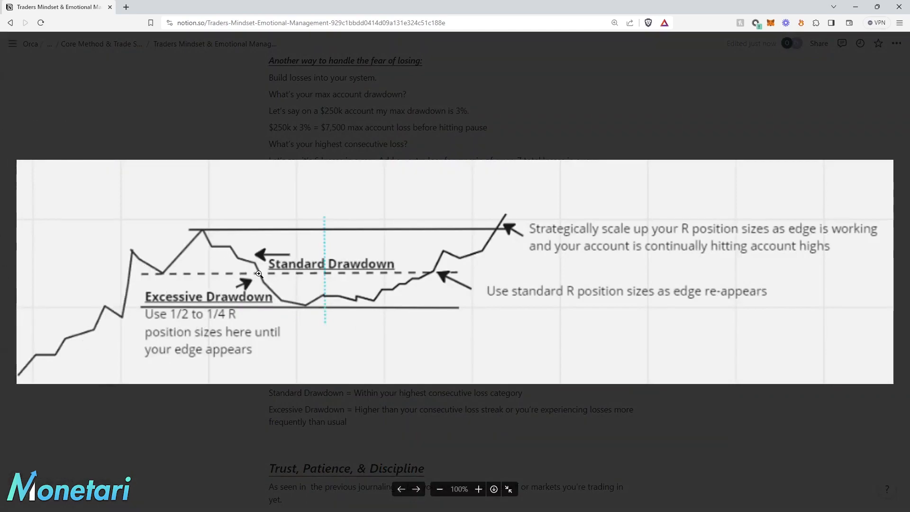
mouse_move(259, 281)
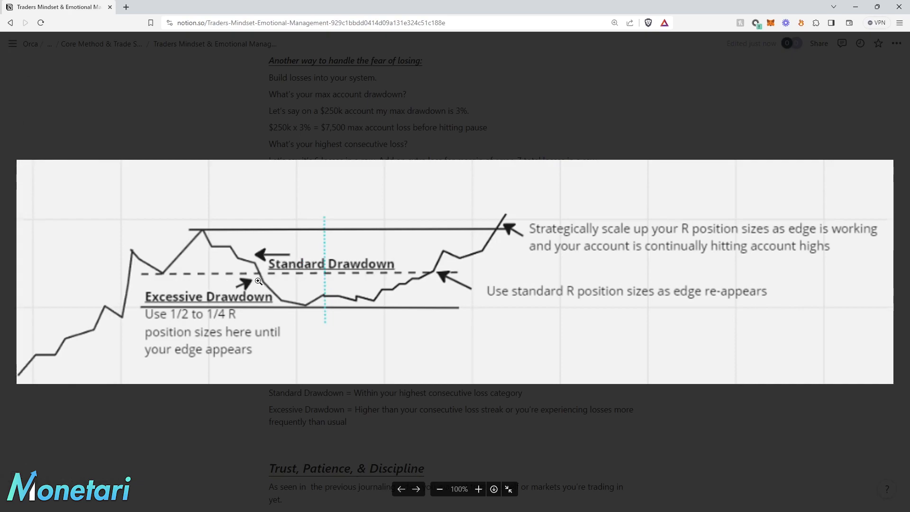
mouse_move(263, 280)
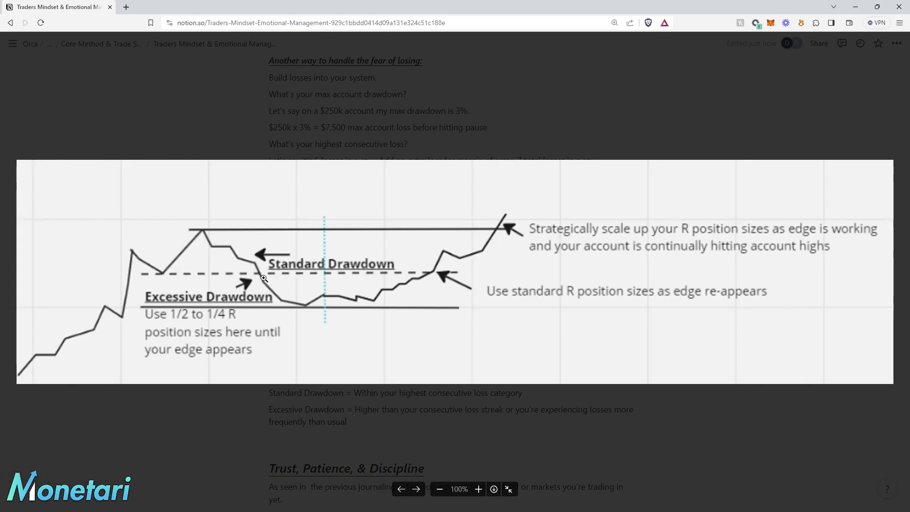
mouse_move(227, 323)
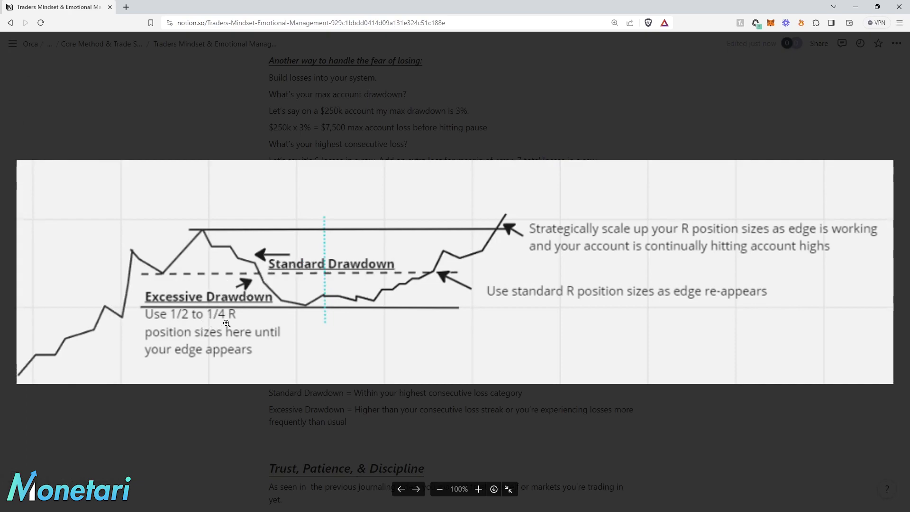
mouse_move(285, 297)
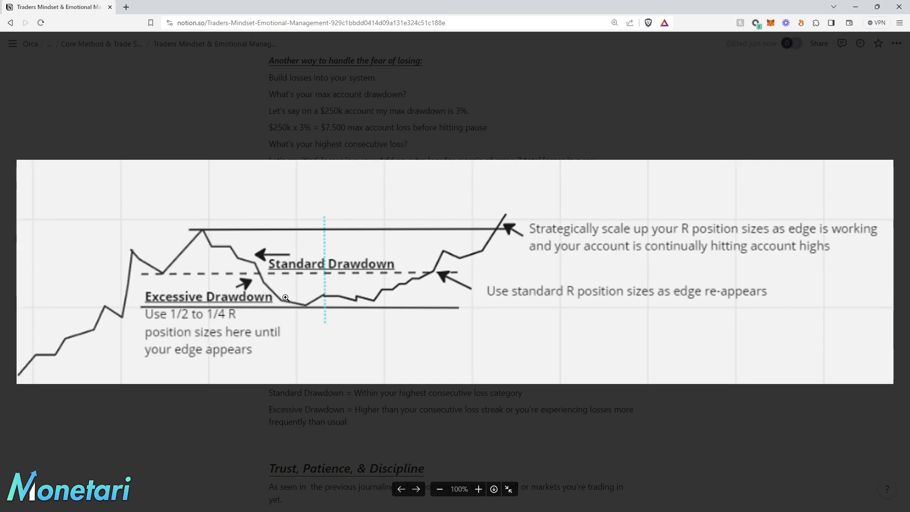
mouse_move(325, 300)
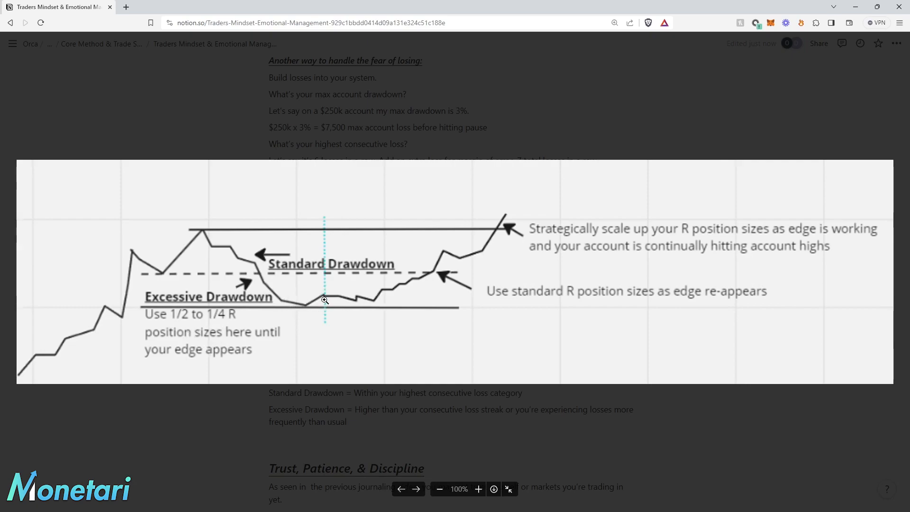
mouse_move(453, 296)
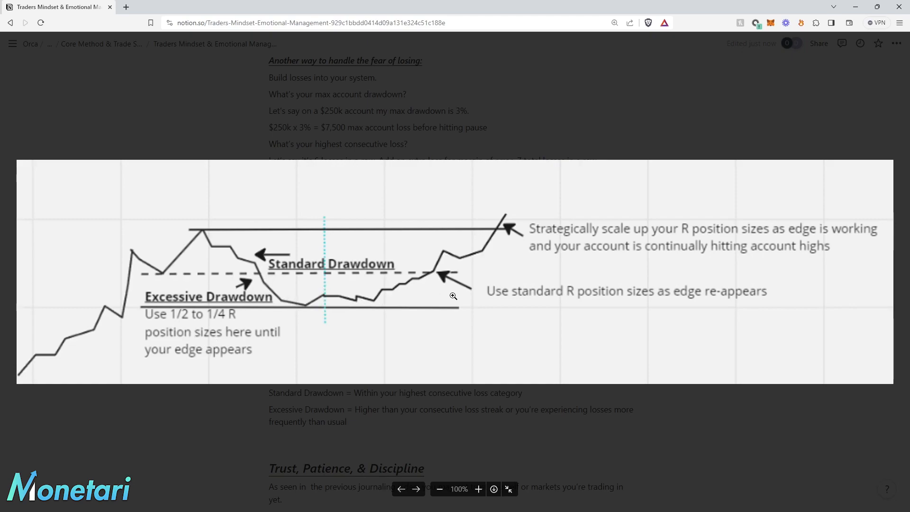
mouse_move(660, 306)
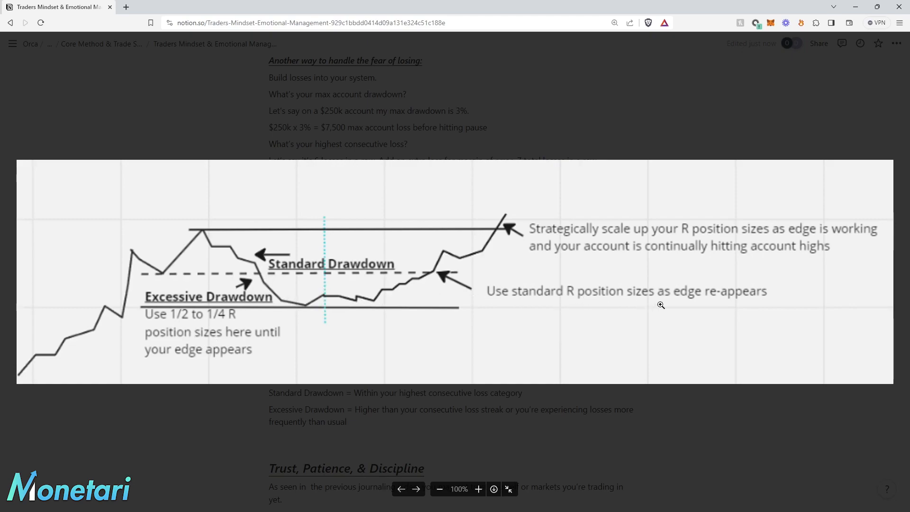
mouse_move(497, 261)
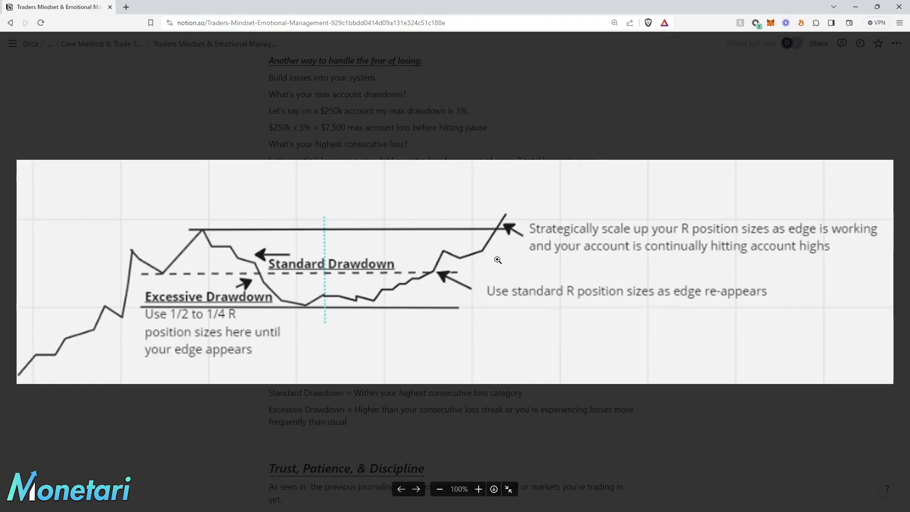
mouse_move(697, 246)
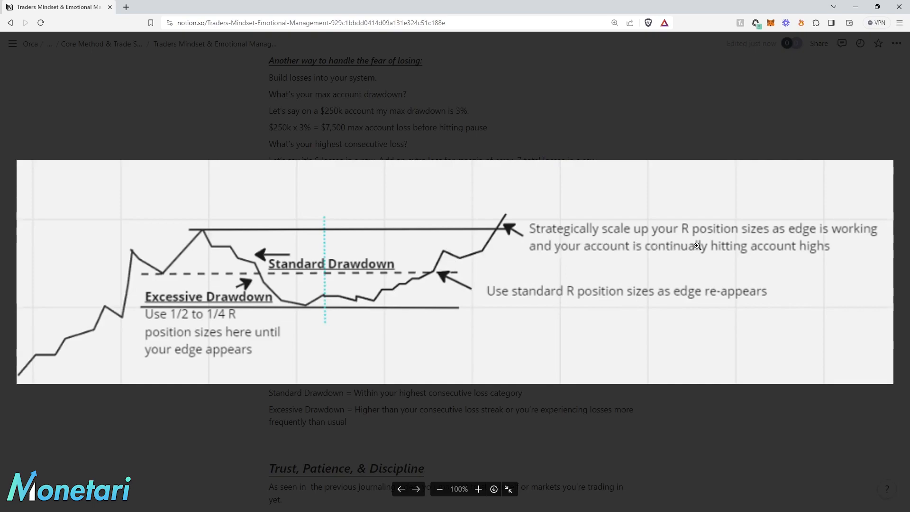
mouse_move(651, 242)
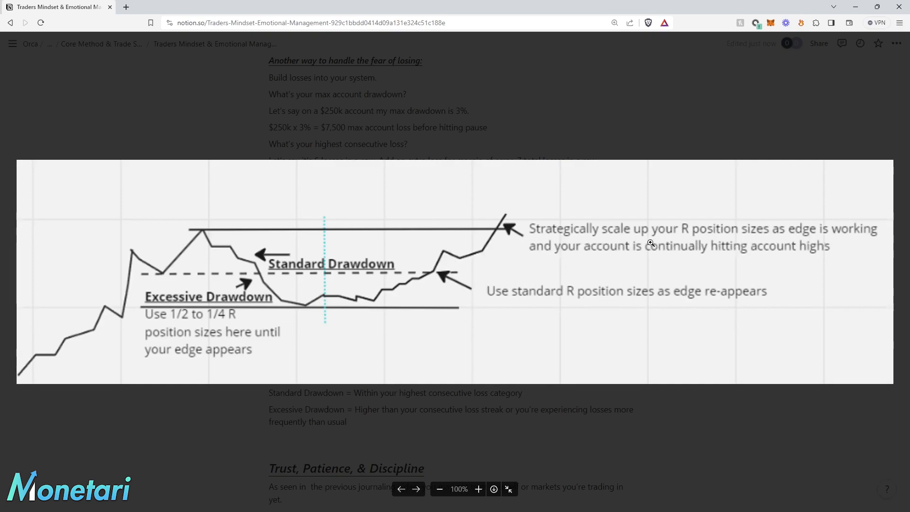
mouse_move(583, 214)
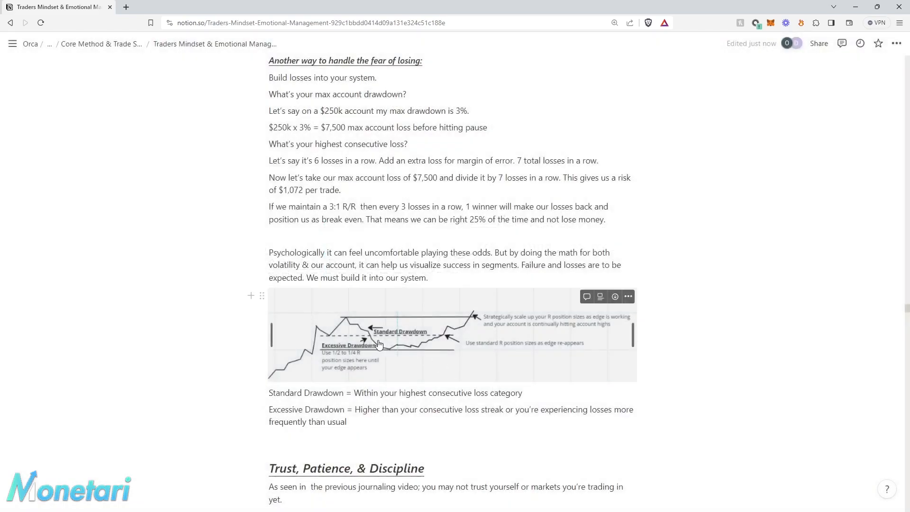
mouse_move(302, 155)
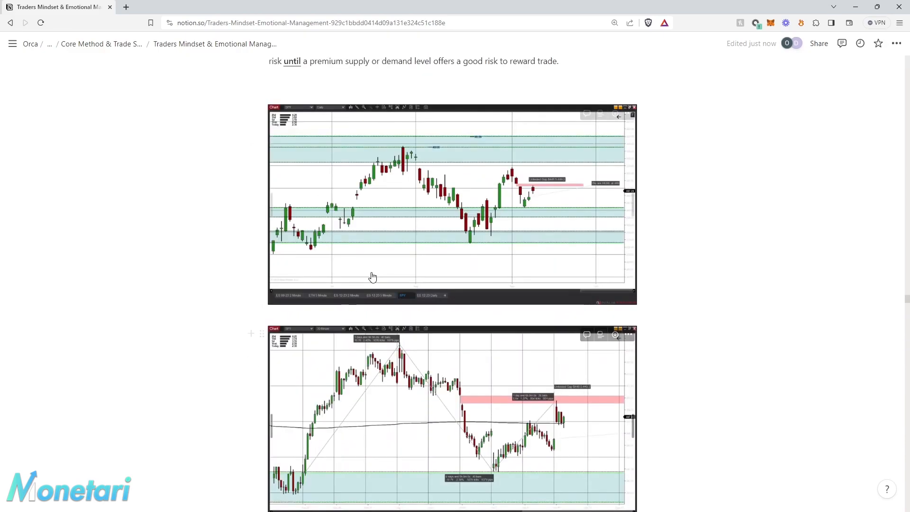
- Scroll through Key Inflection points, Catalysts and scenarios A, B, C to the daily and five-minute SPY charts
scroll(down, 3)
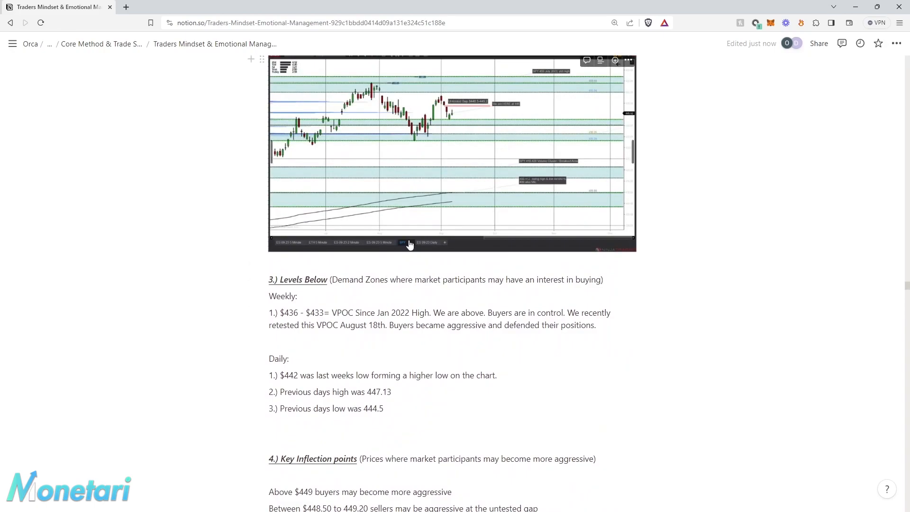
mouse_move(462, 290)
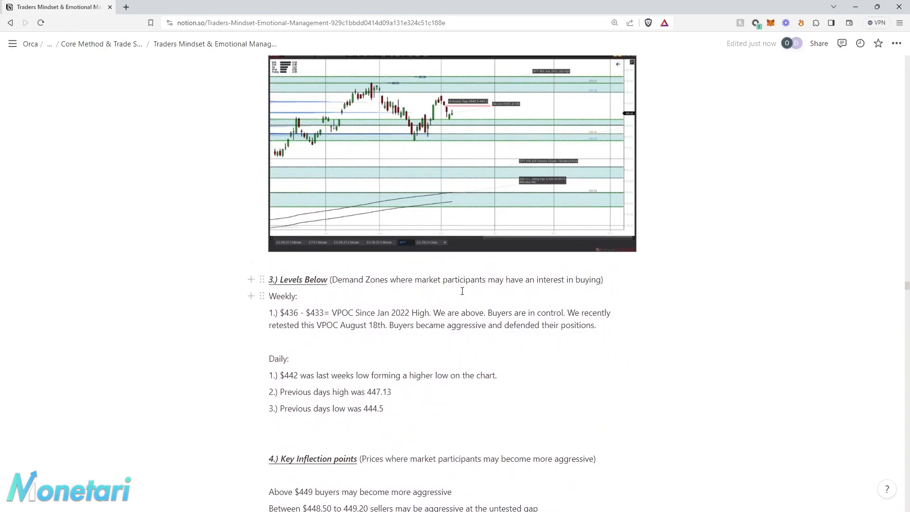
scroll(down, 3)
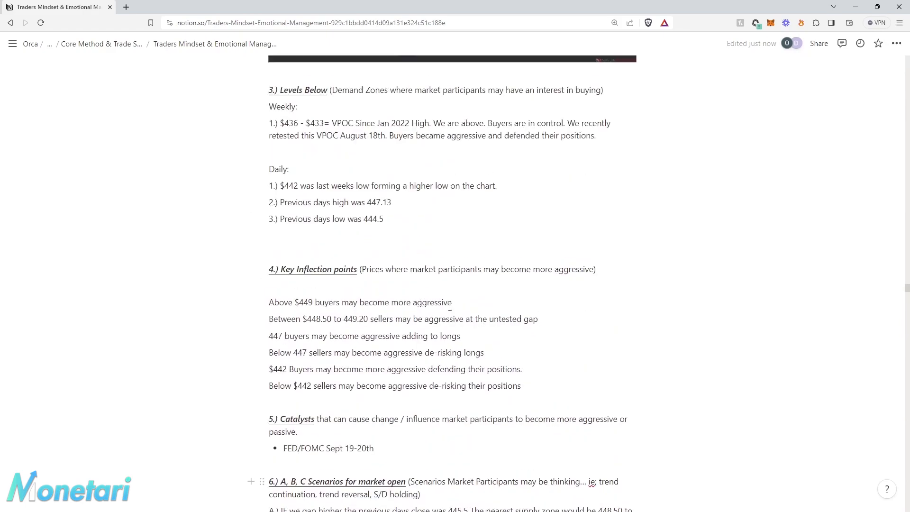
scroll(up, 3)
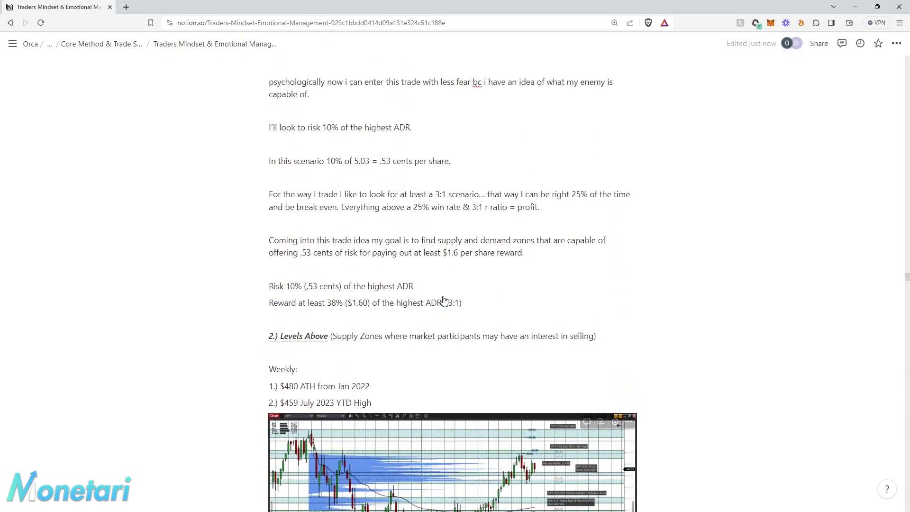
scroll(down, 3)
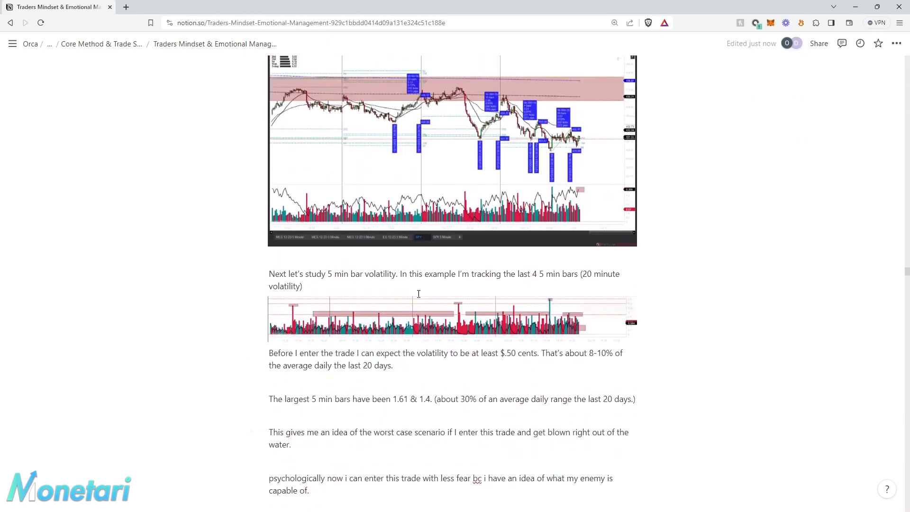
scroll(up, 3)
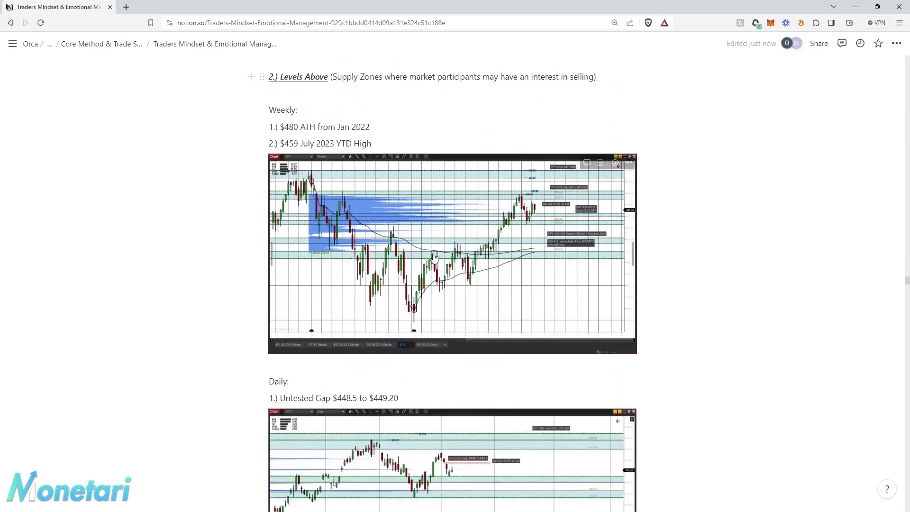
scroll(down, 3)
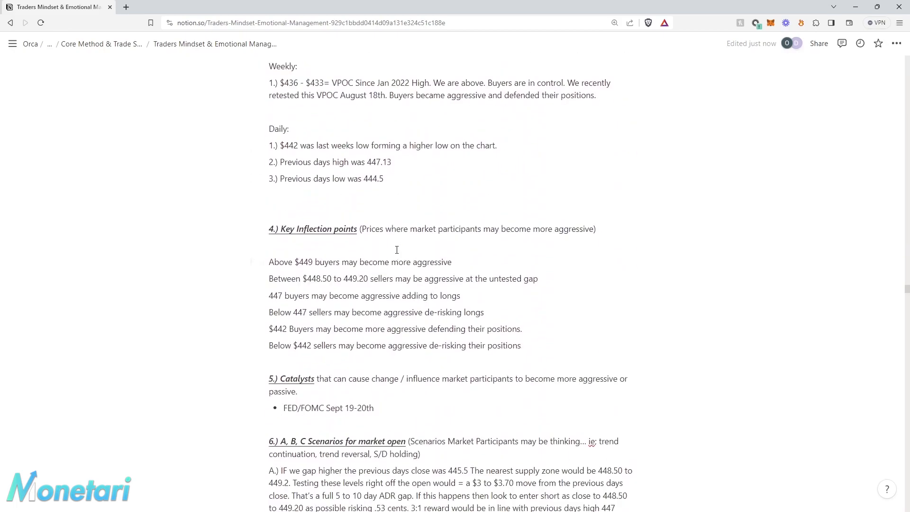
scroll(up, 3)
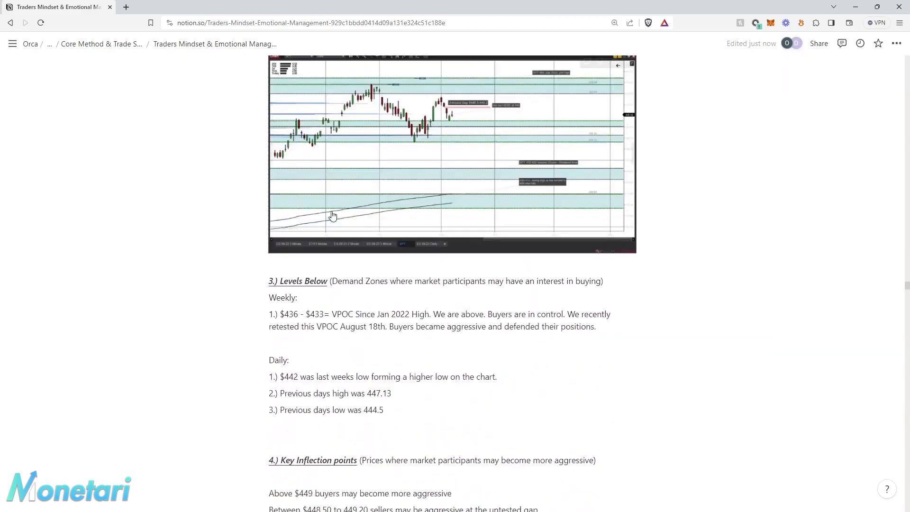
scroll(down, 3)
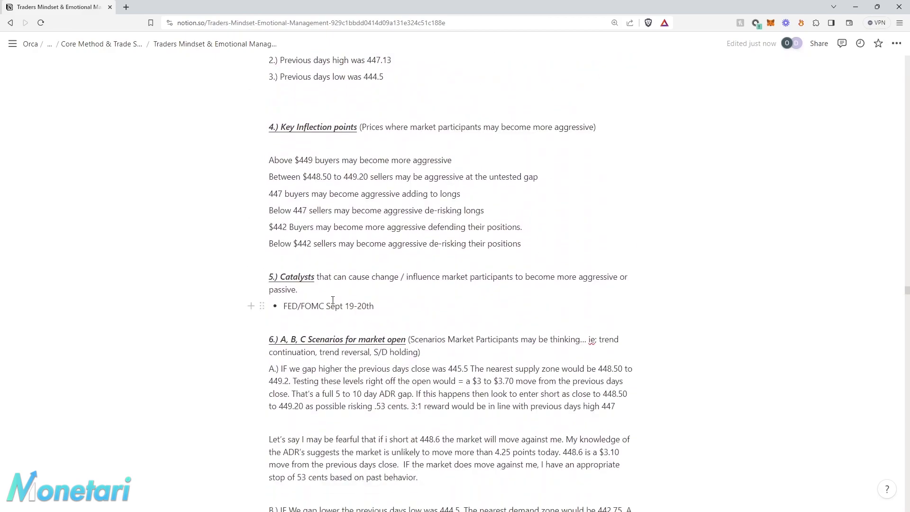
scroll(down, 3)
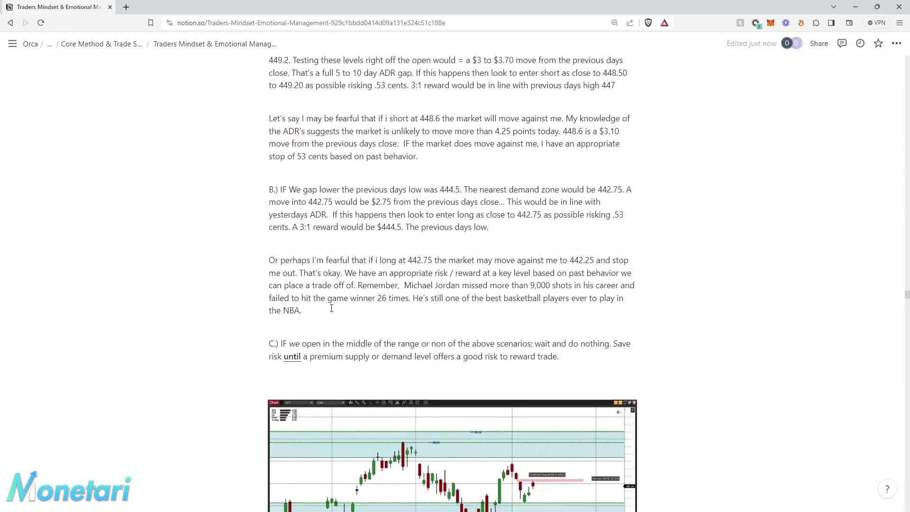
scroll(down, 3)
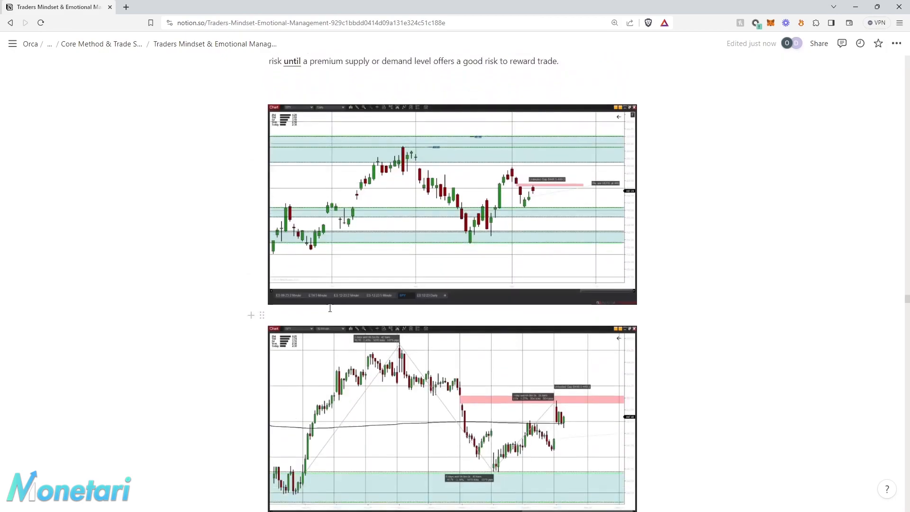
scroll(down, 3)
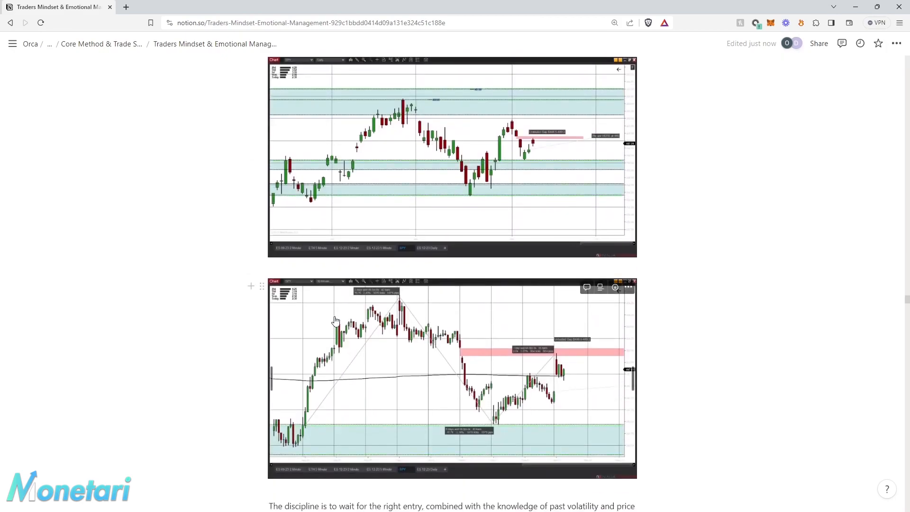
mouse_move(357, 330)
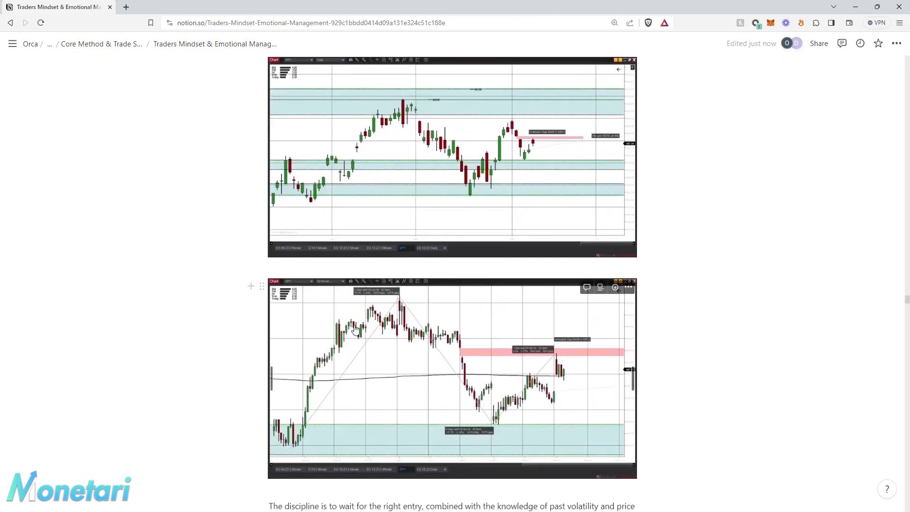
mouse_move(363, 310)
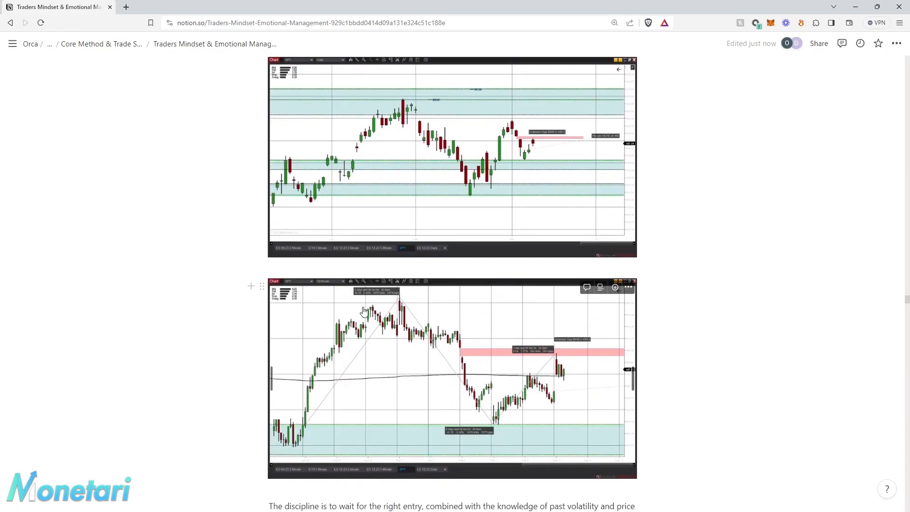
mouse_move(420, 319)
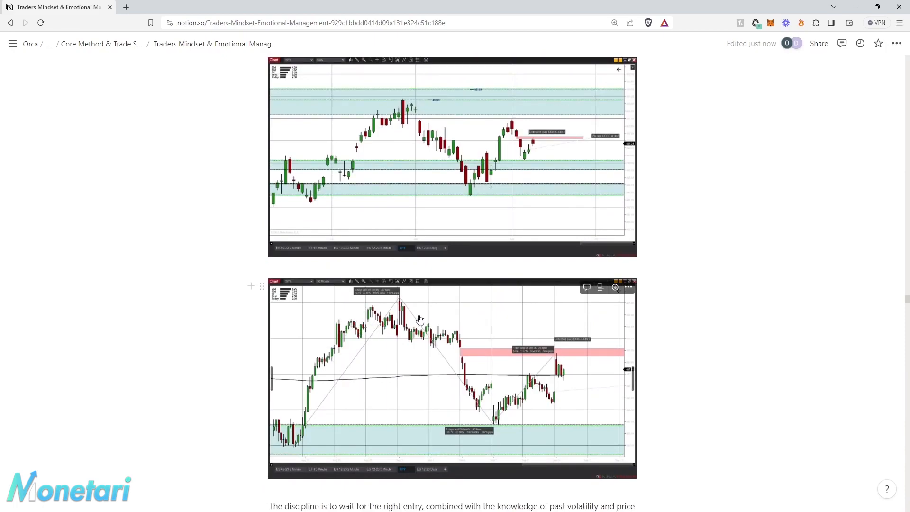
mouse_move(489, 248)
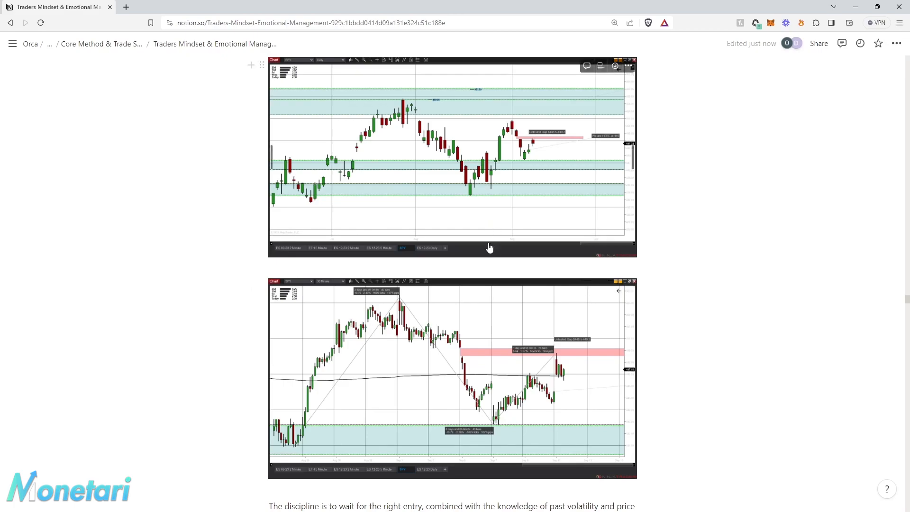
- Scroll through the KPI tables, loss-budget math and drawdown diagram to Trust, Patience, & Discipline
scroll(down, 3)
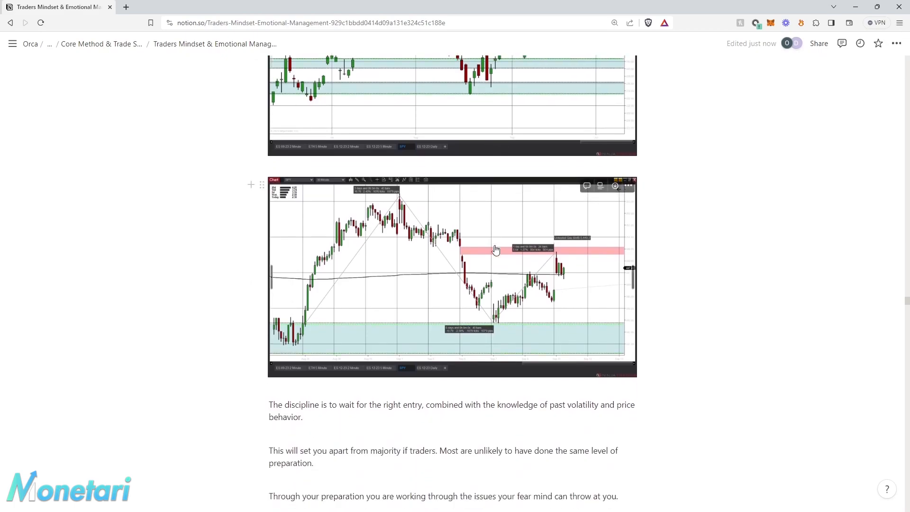
scroll(down, 3)
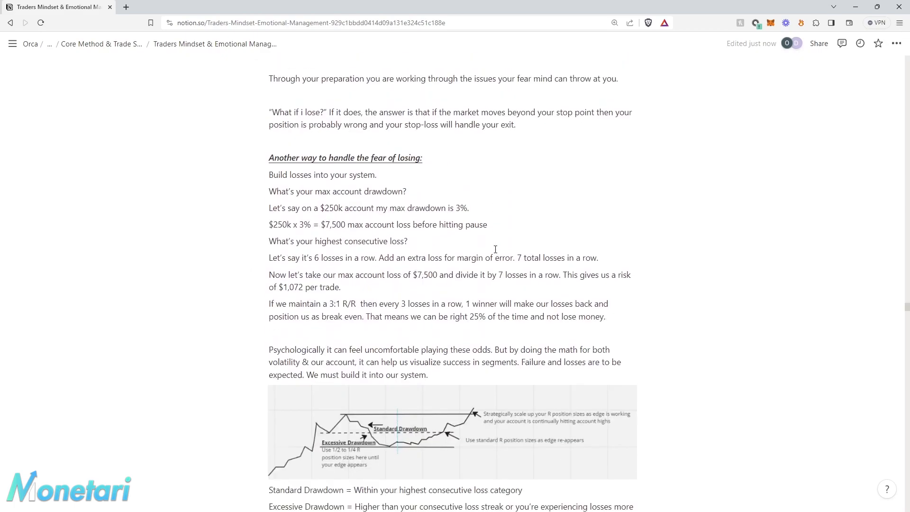
scroll(down, 3)
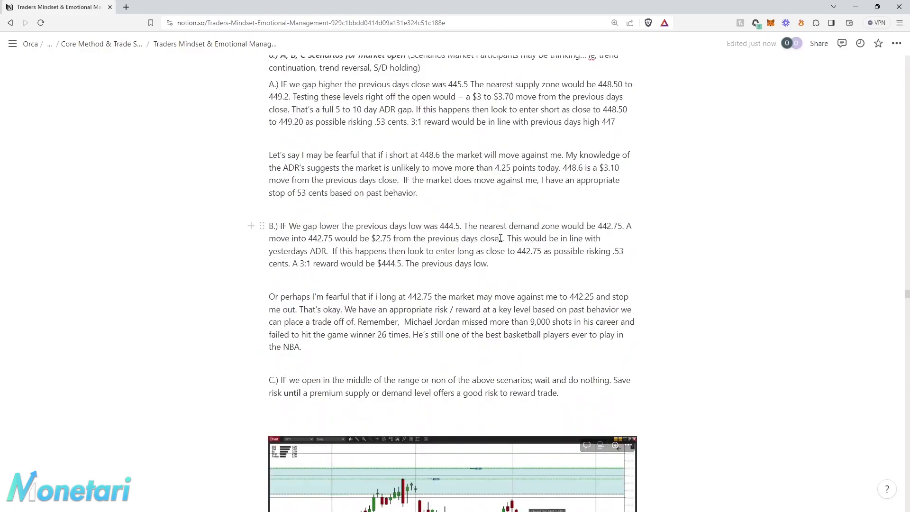
scroll(down, 3)
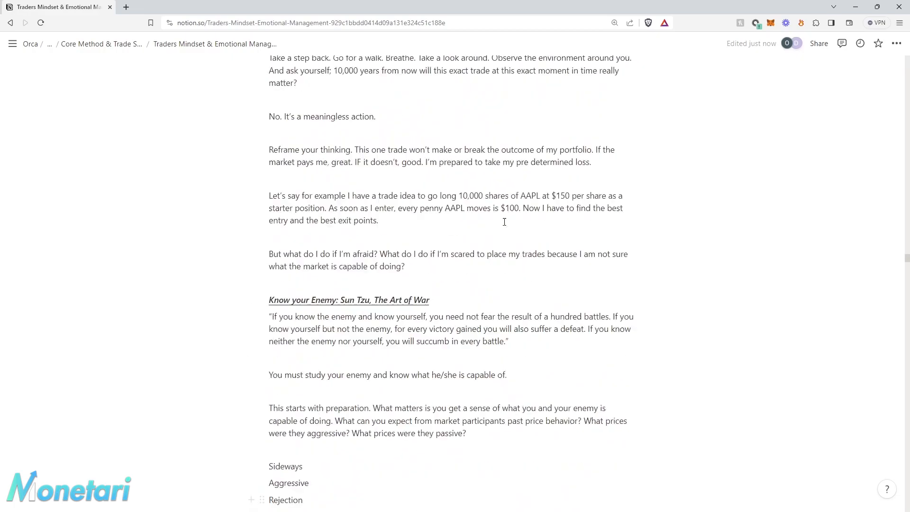
scroll(down, 3)
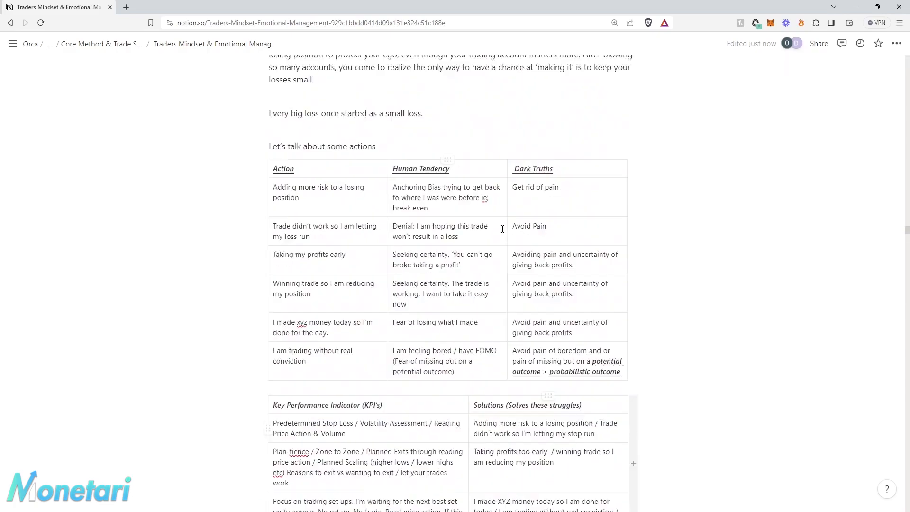
scroll(down, 3)
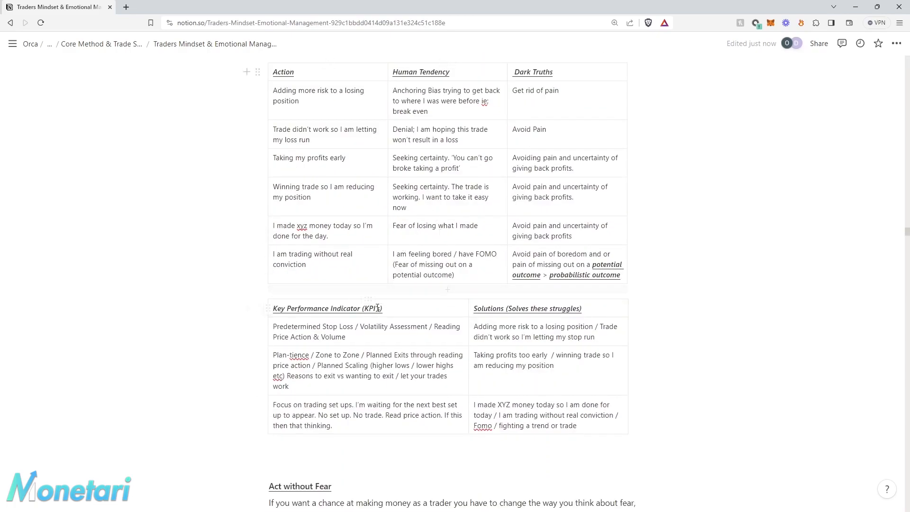
mouse_move(380, 204)
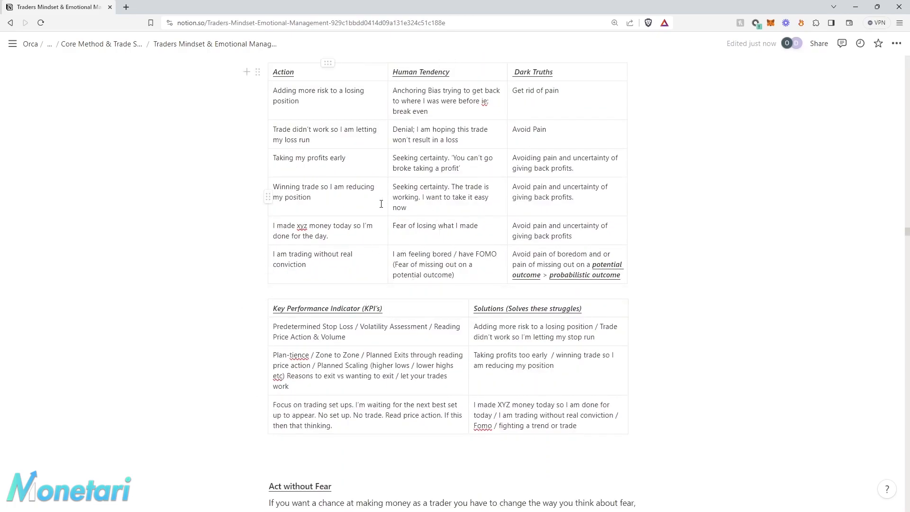
scroll(down, 3)
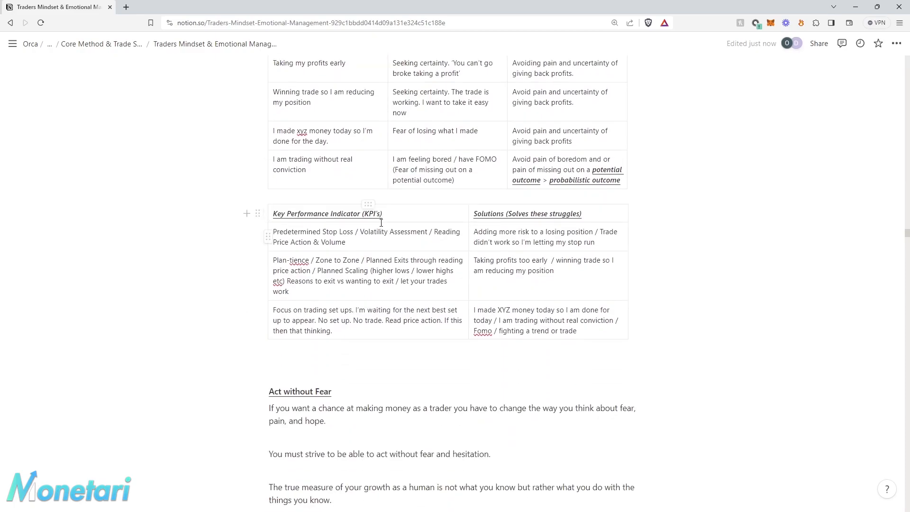
scroll(down, 3)
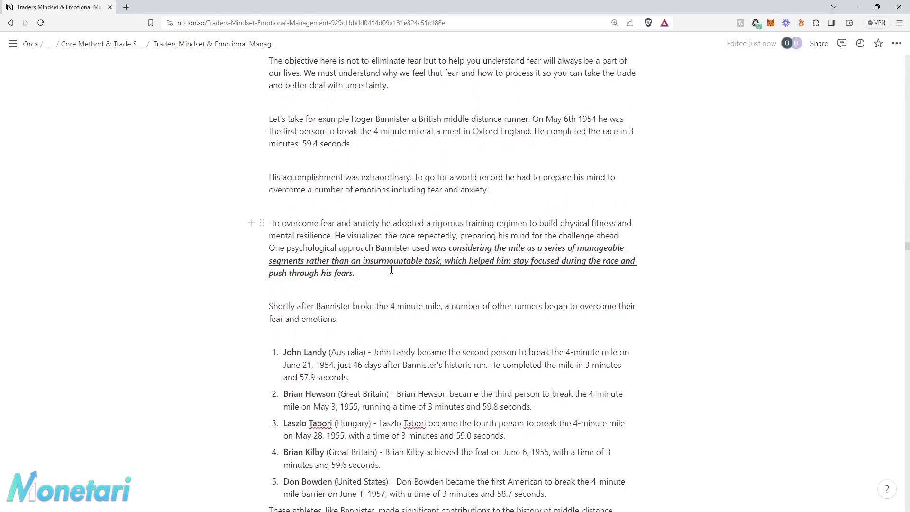
scroll(down, 3)
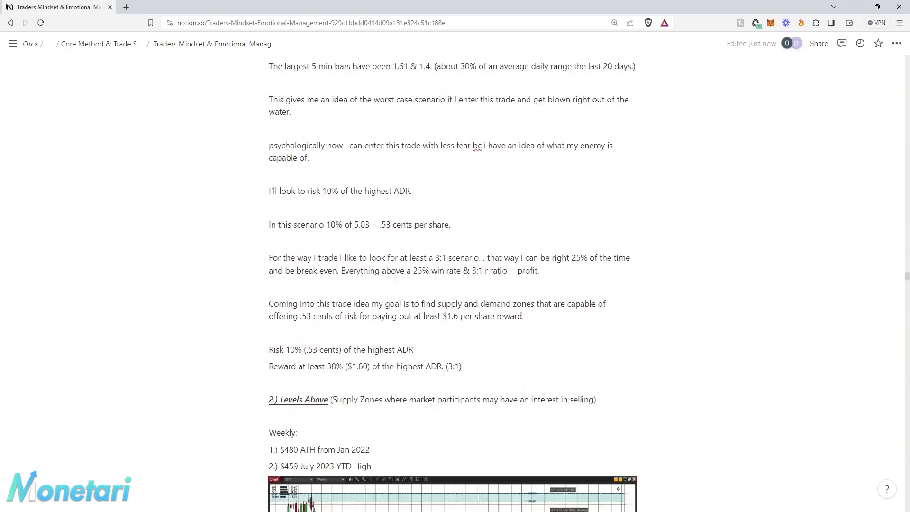
scroll(down, 3)
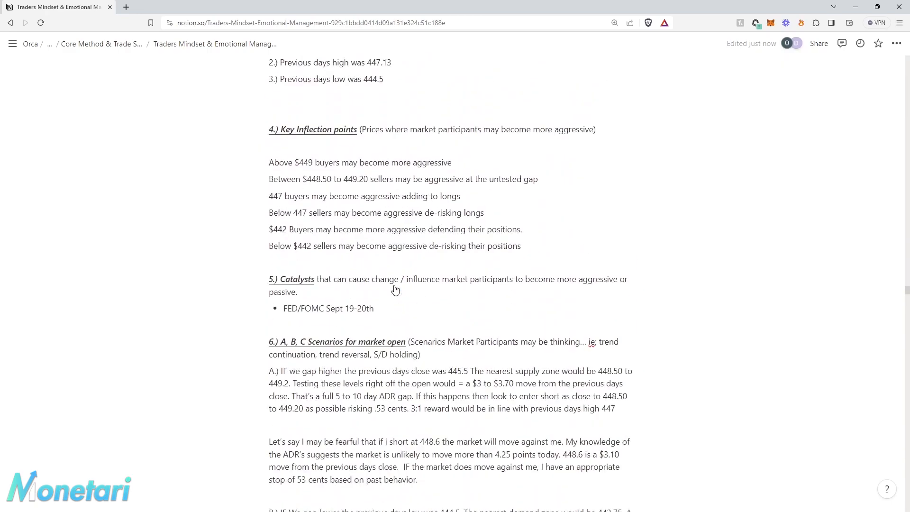
scroll(down, 3)
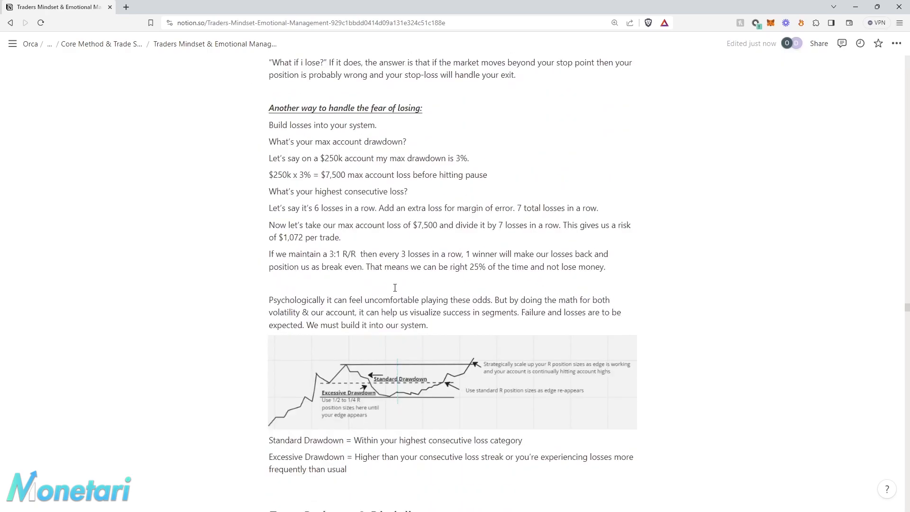
scroll(down, 3)
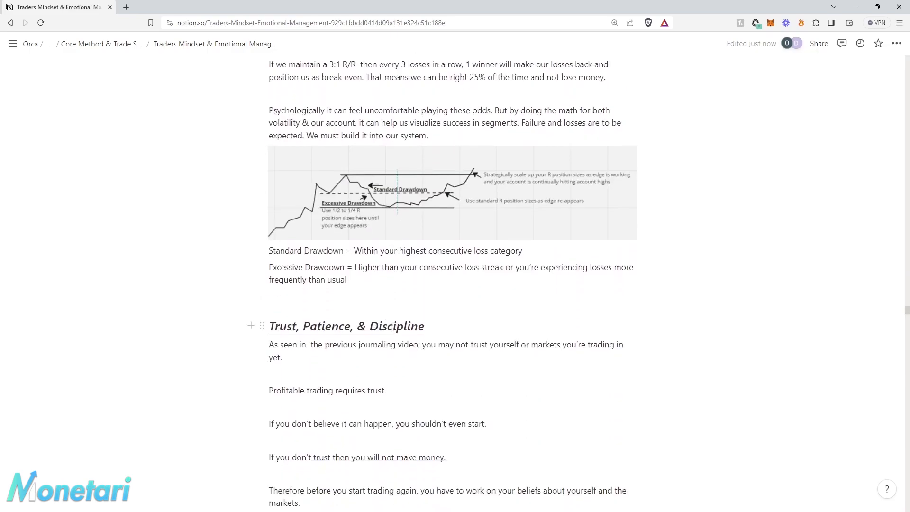